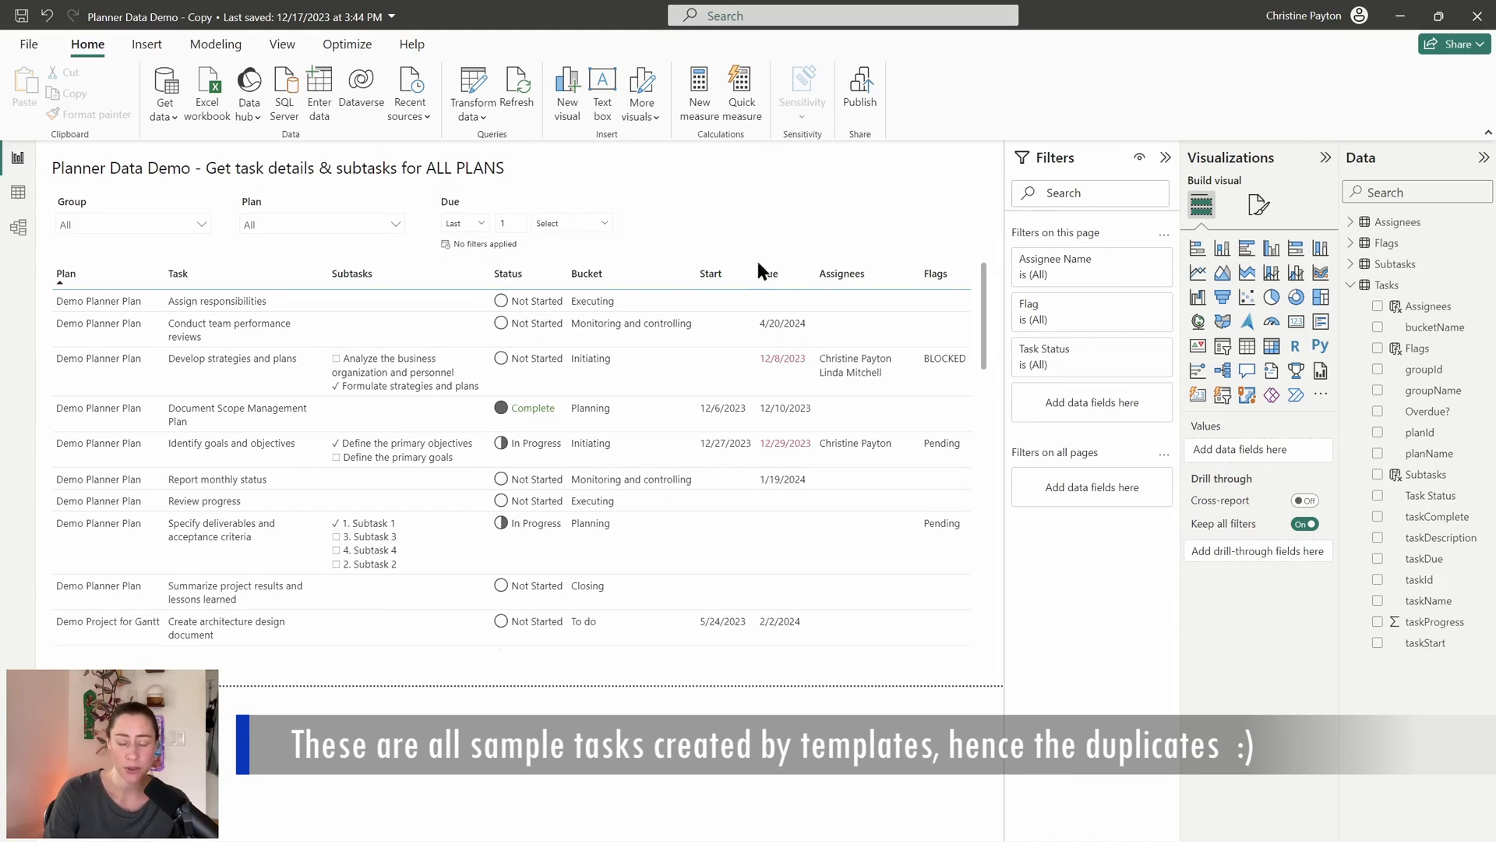
{"action": "mouse_move", "coordinate": [176, 229]}
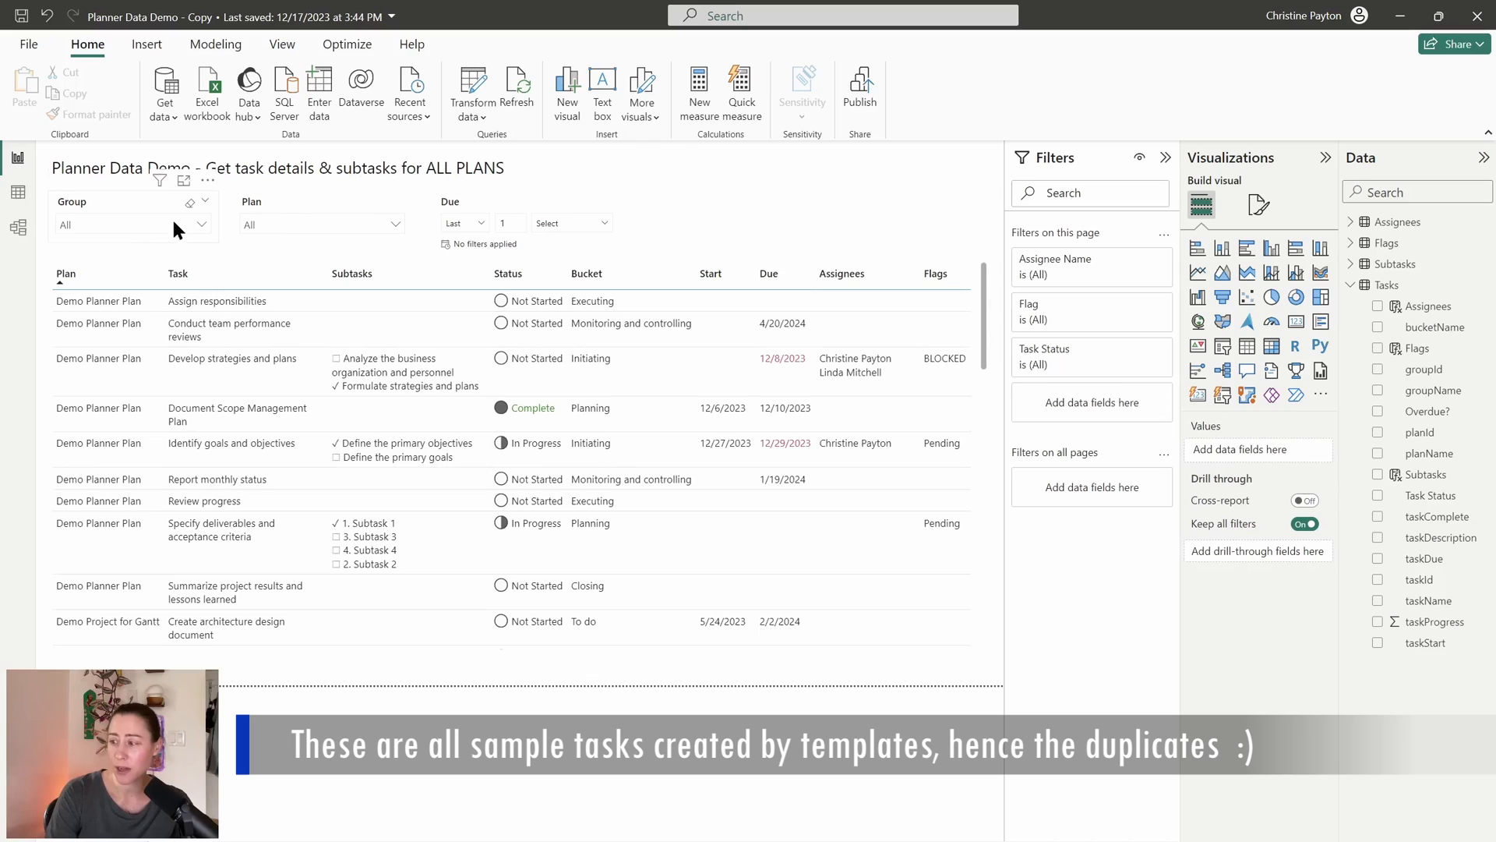
Step: Check the Group, Plan and Due Last slicers, then show Get ALL planner data in the classic designer
{"action": "left_click", "coordinate": [201, 225]}
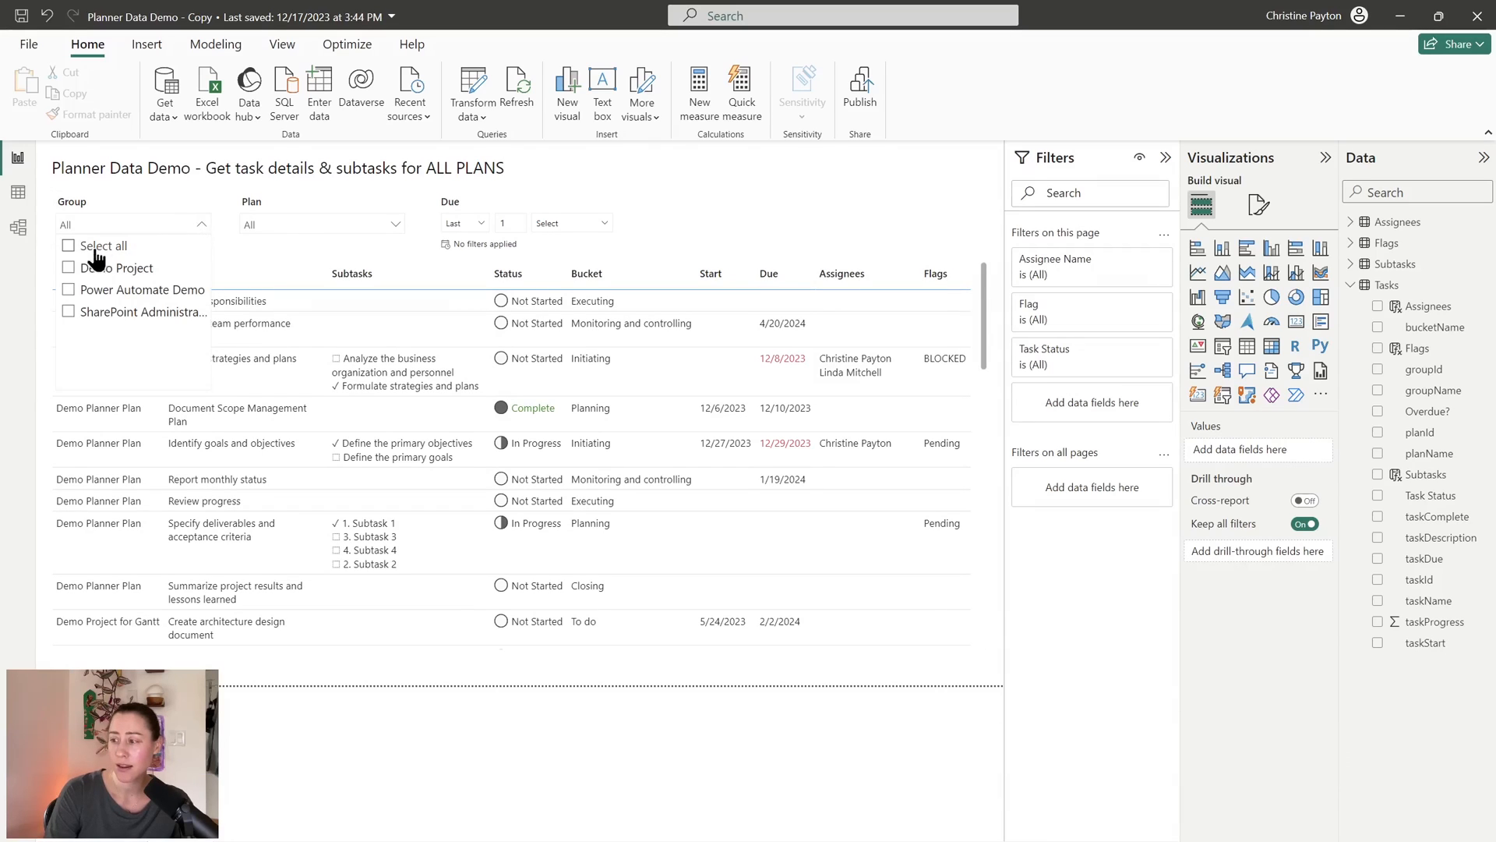
{"action": "left_click", "coordinate": [67, 268]}
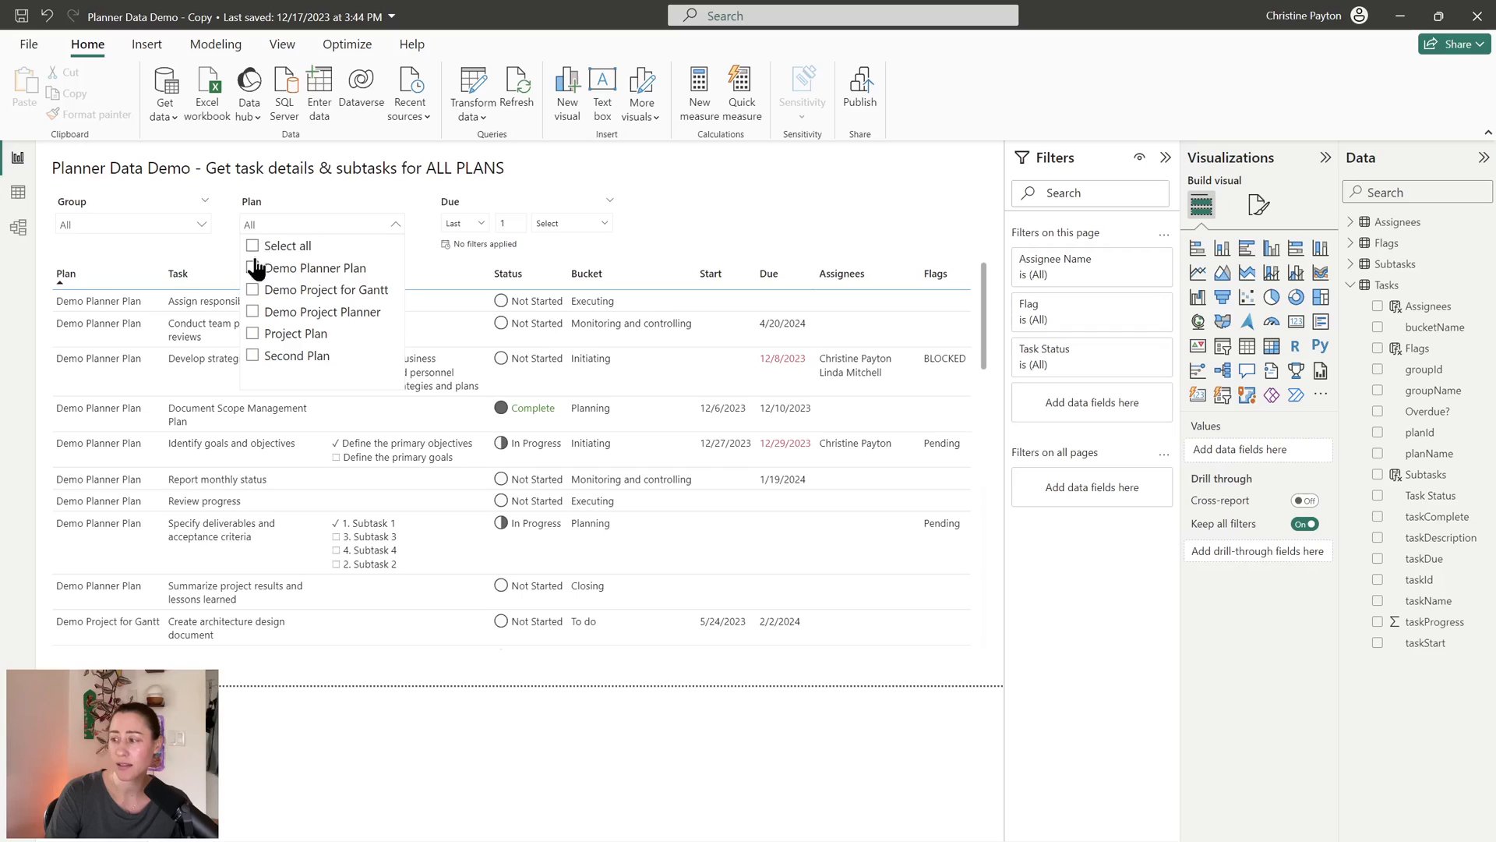
{"action": "left_click", "coordinate": [252, 244]}
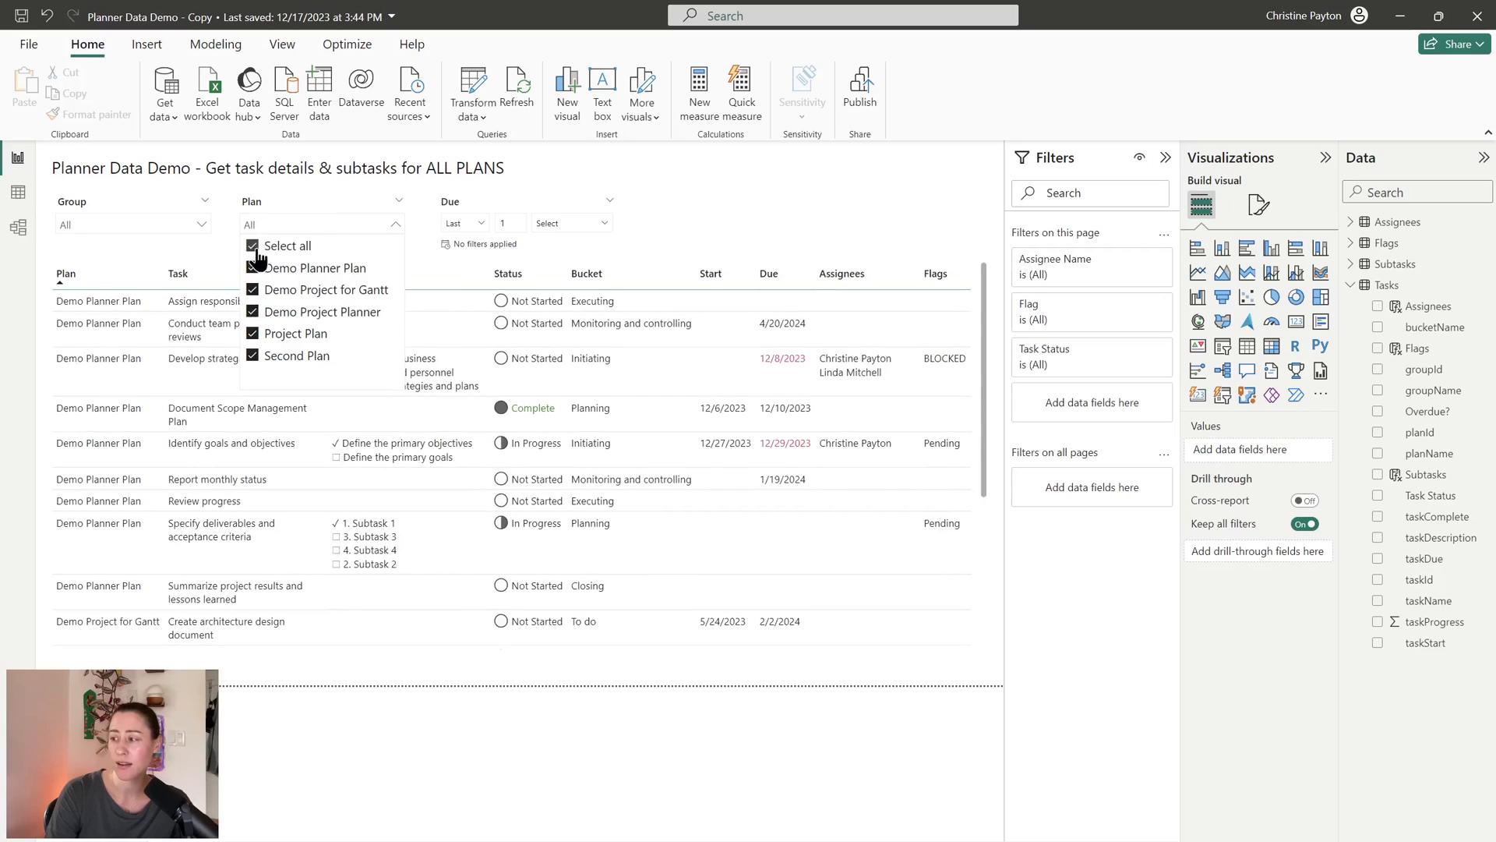
{"action": "left_click", "coordinate": [279, 244]}
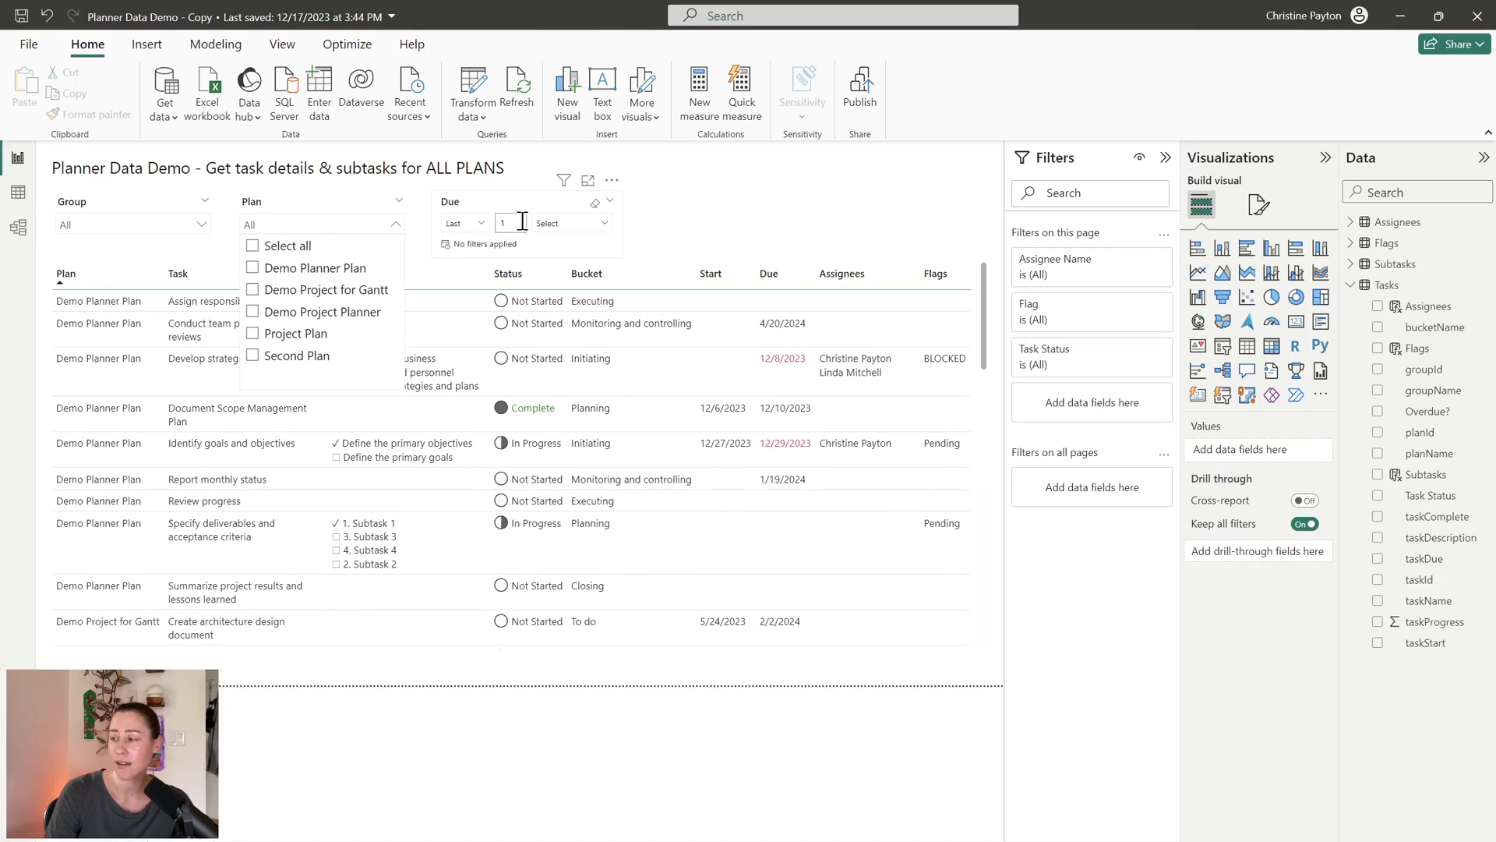
{"action": "left_click", "coordinate": [465, 223]}
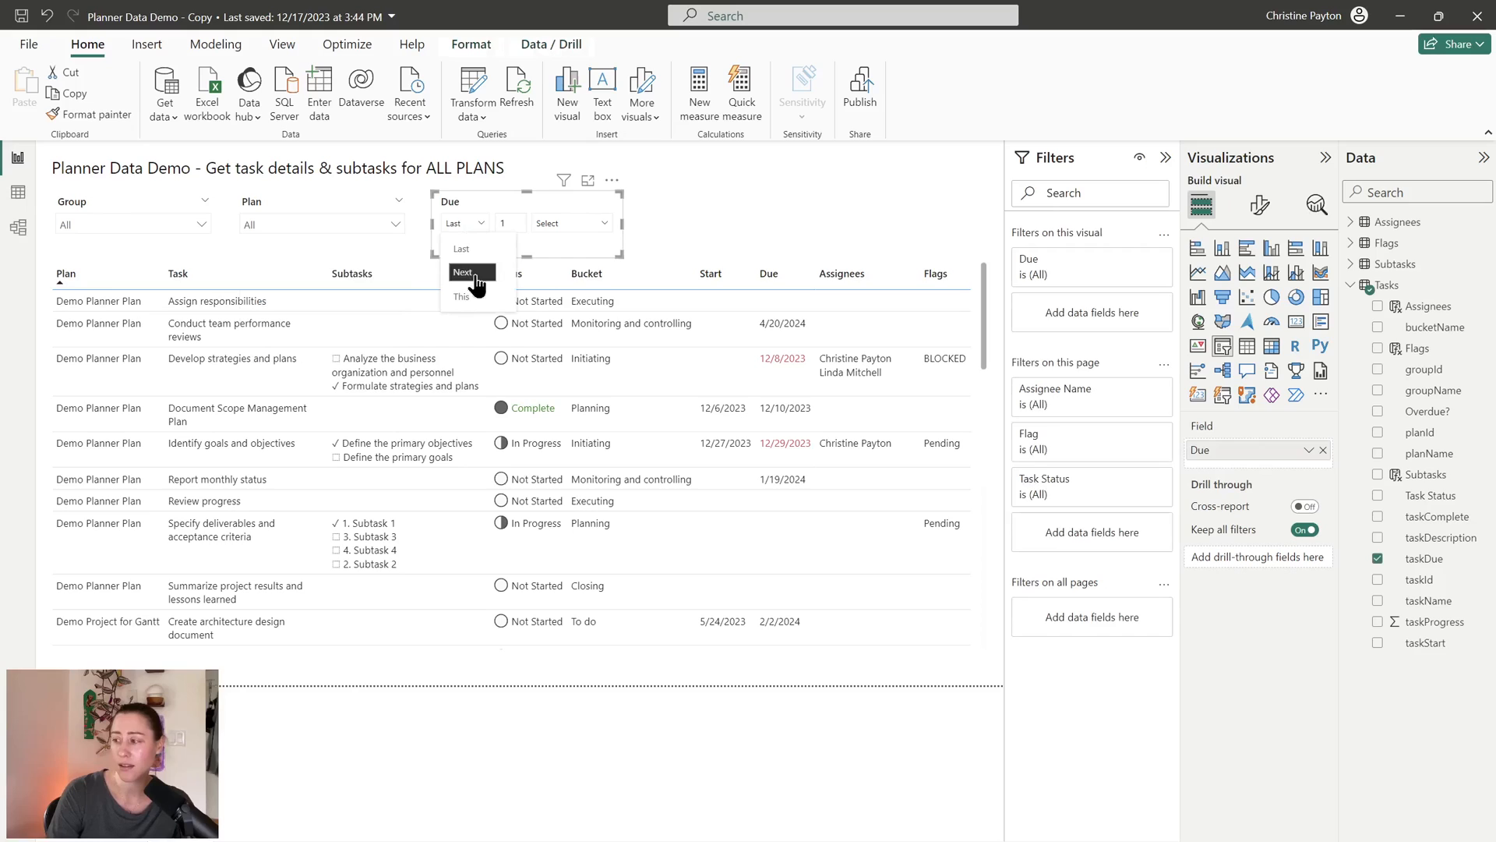
{"action": "left_click", "coordinate": [462, 271]}
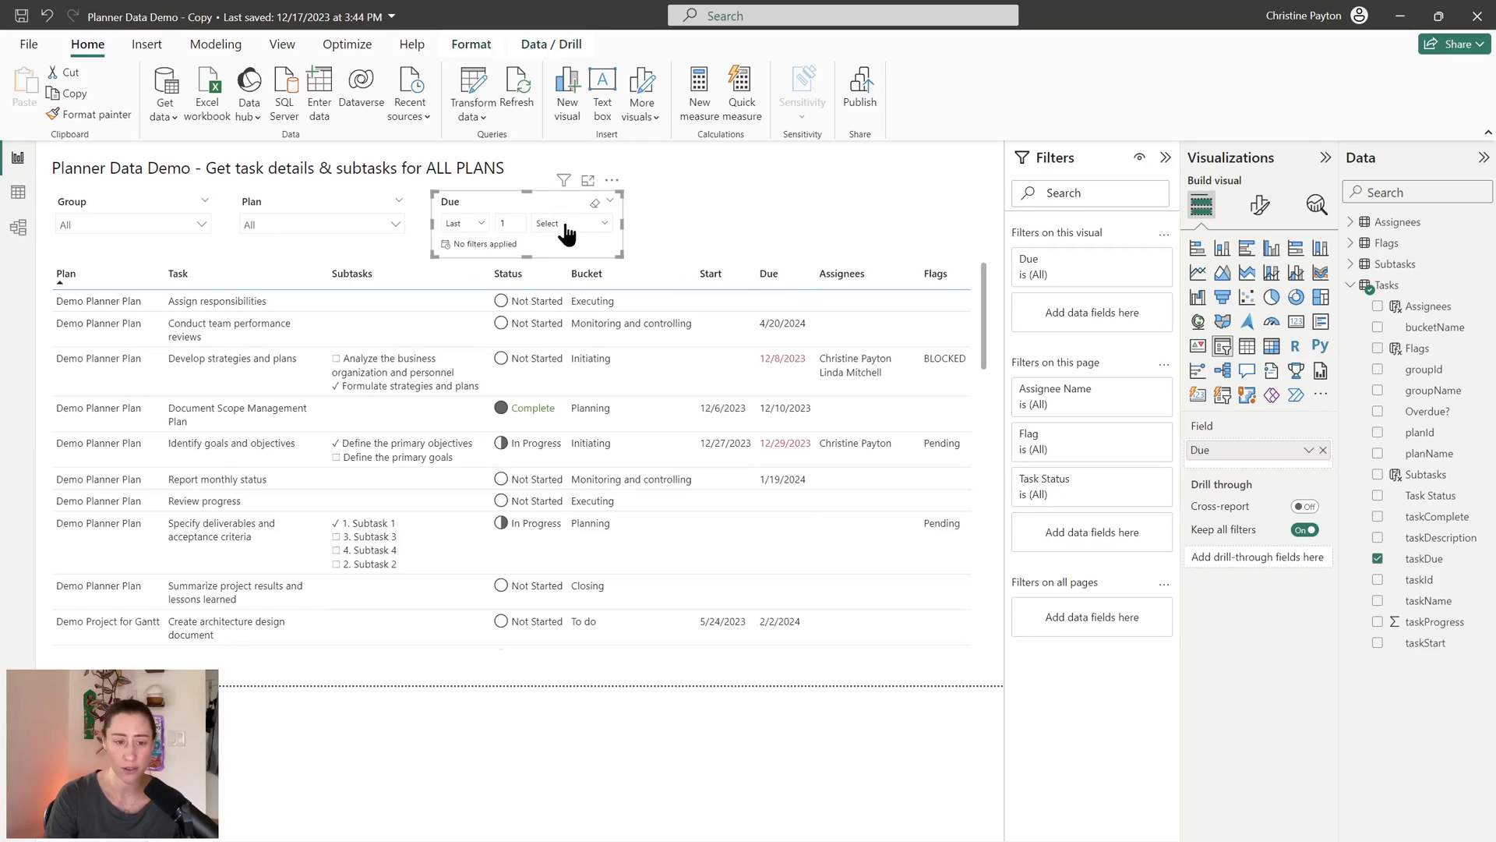
{"action": "mouse_move", "coordinate": [435, 283]}
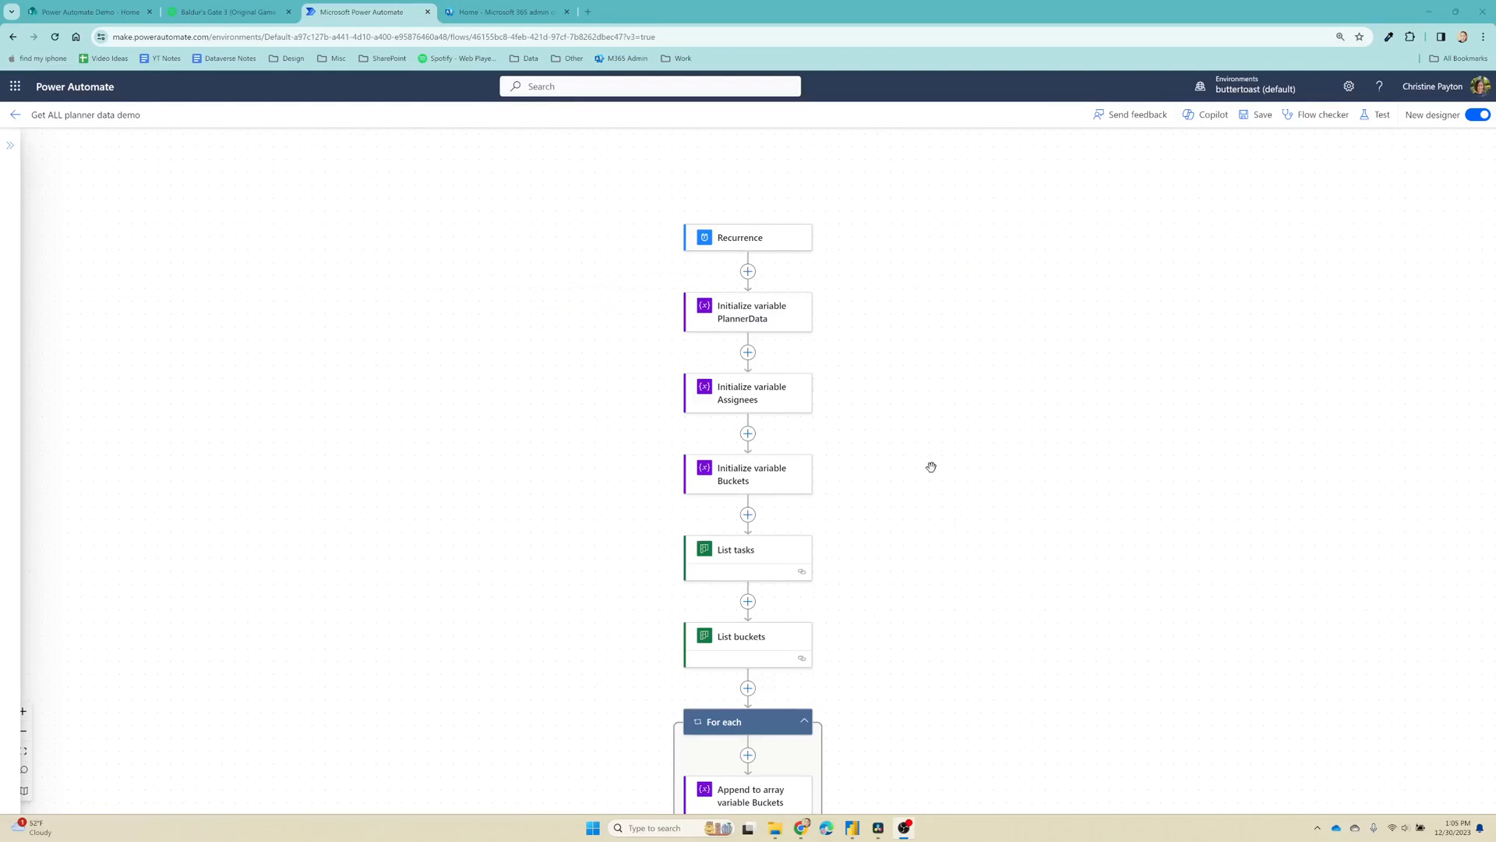
{"action": "mouse_move", "coordinate": [885, 368]}
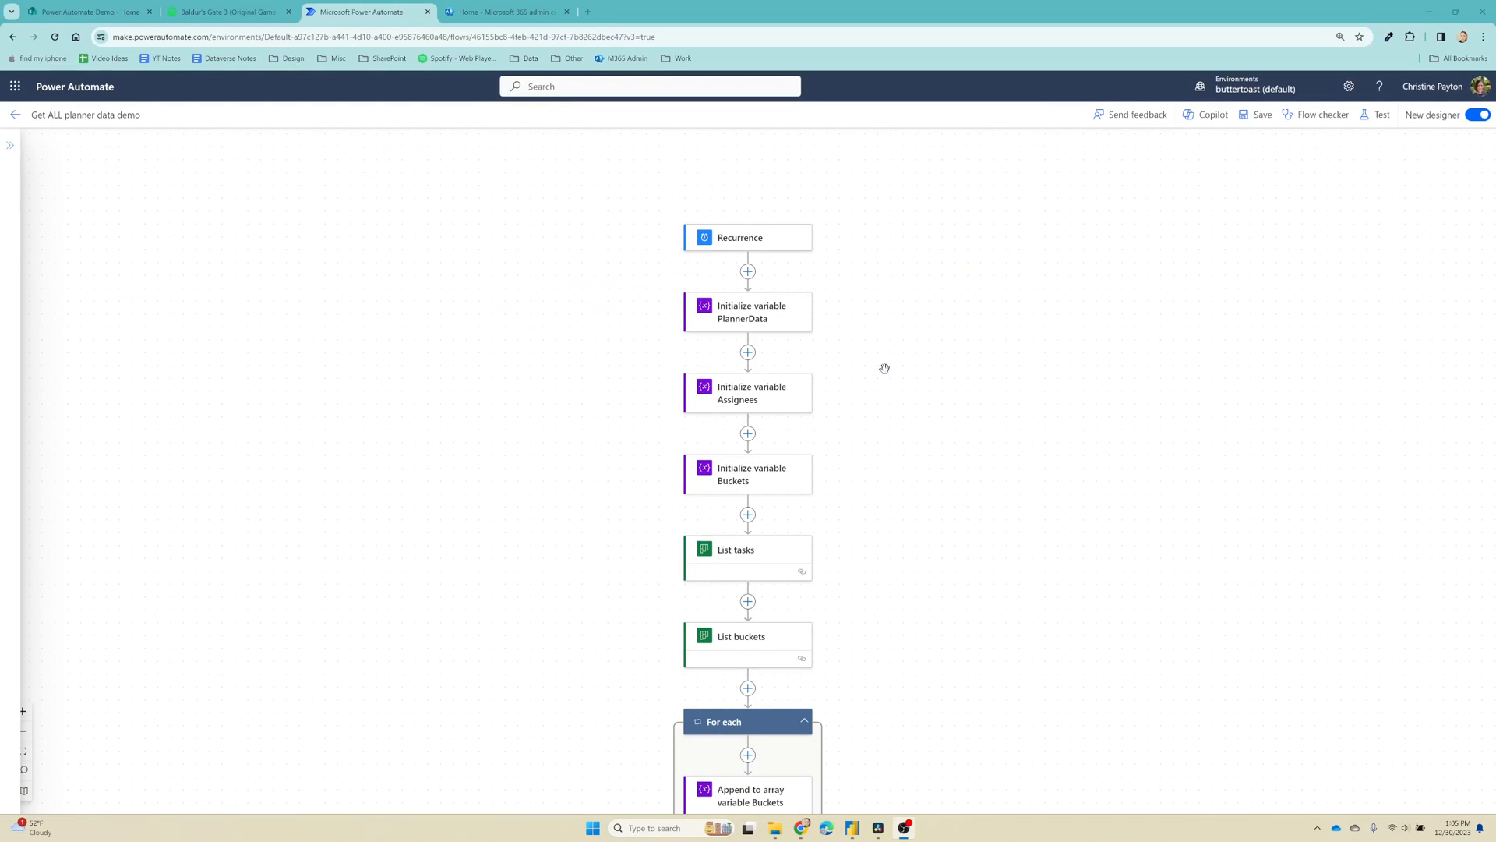
{"action": "mouse_move", "coordinate": [857, 419]}
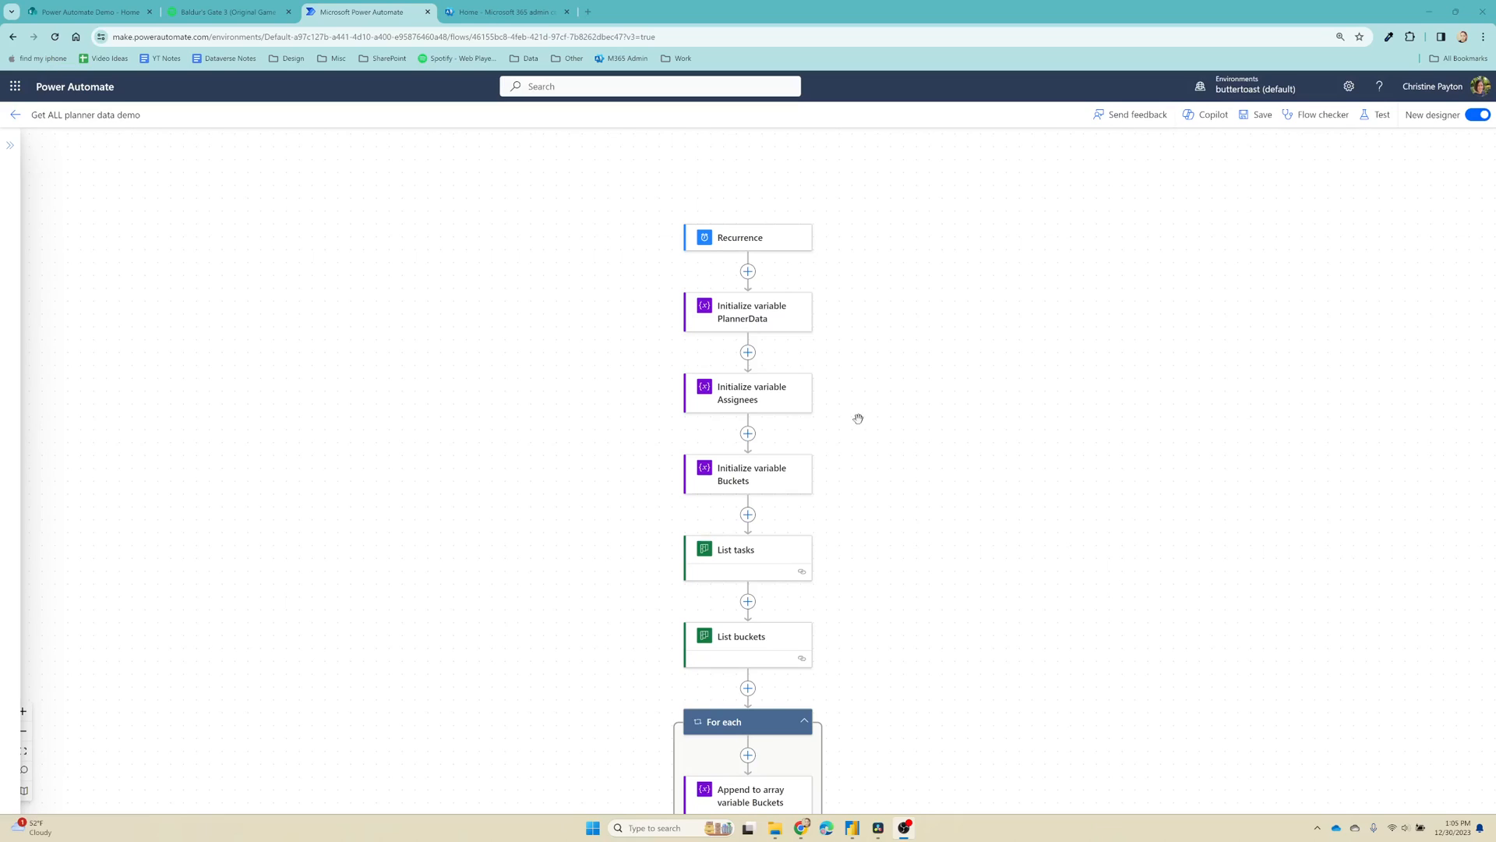
{"action": "mouse_move", "coordinate": [877, 423]}
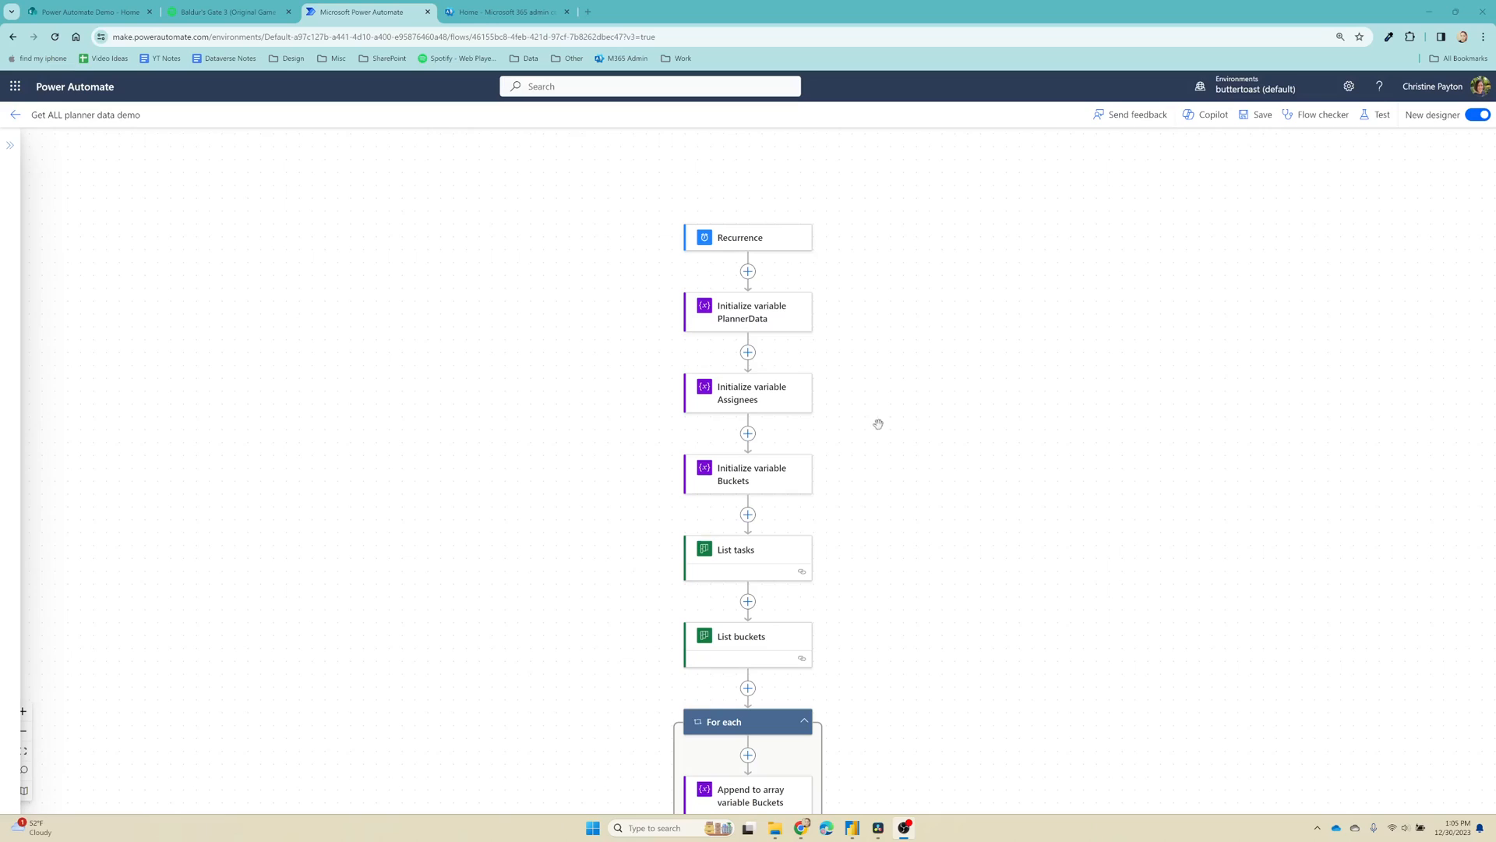
{"action": "mouse_move", "coordinate": [844, 428]}
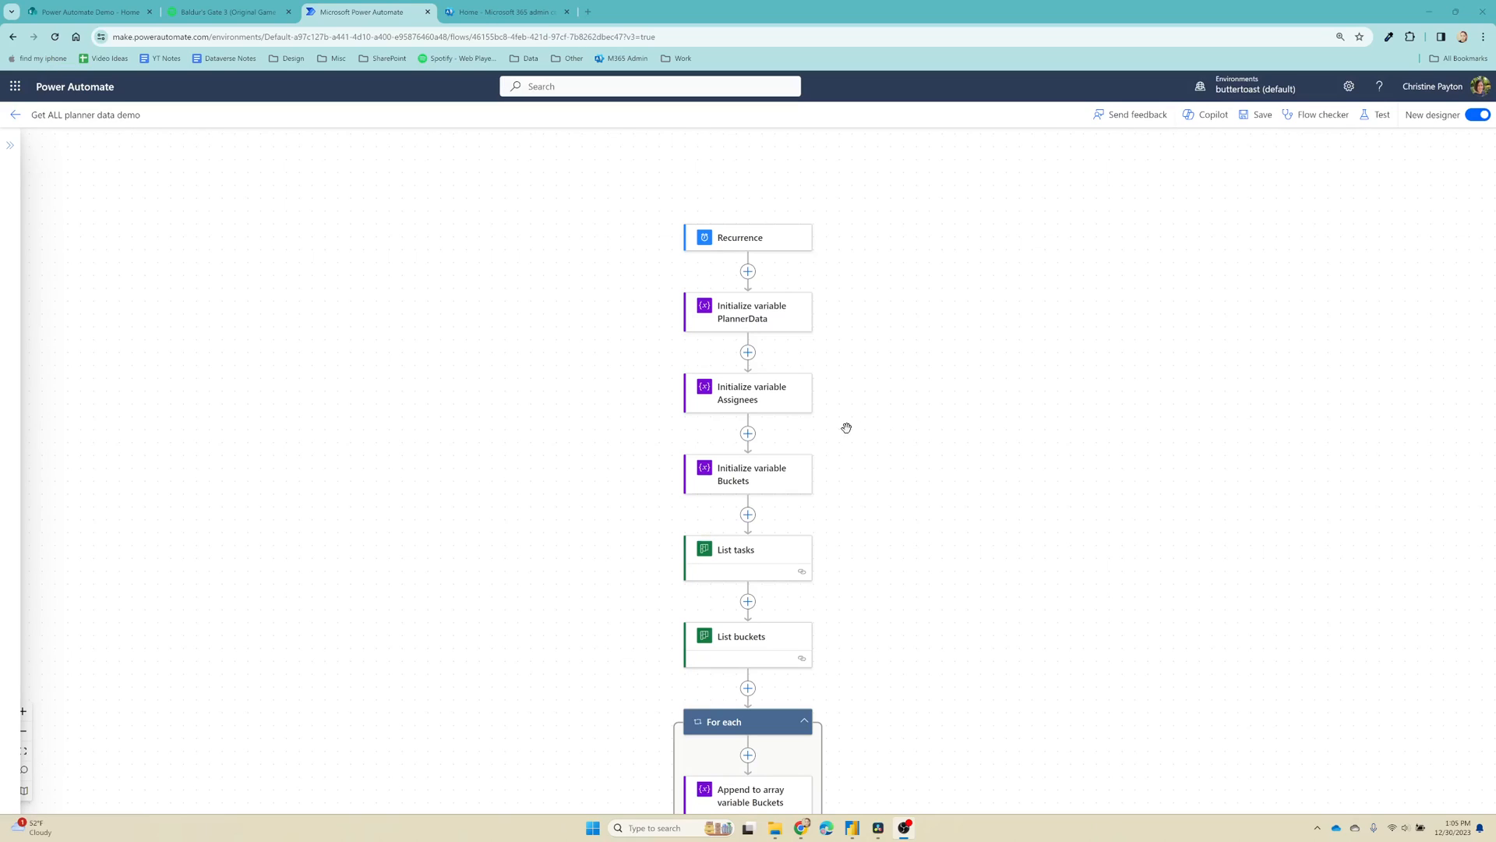
{"action": "mouse_move", "coordinate": [873, 428]}
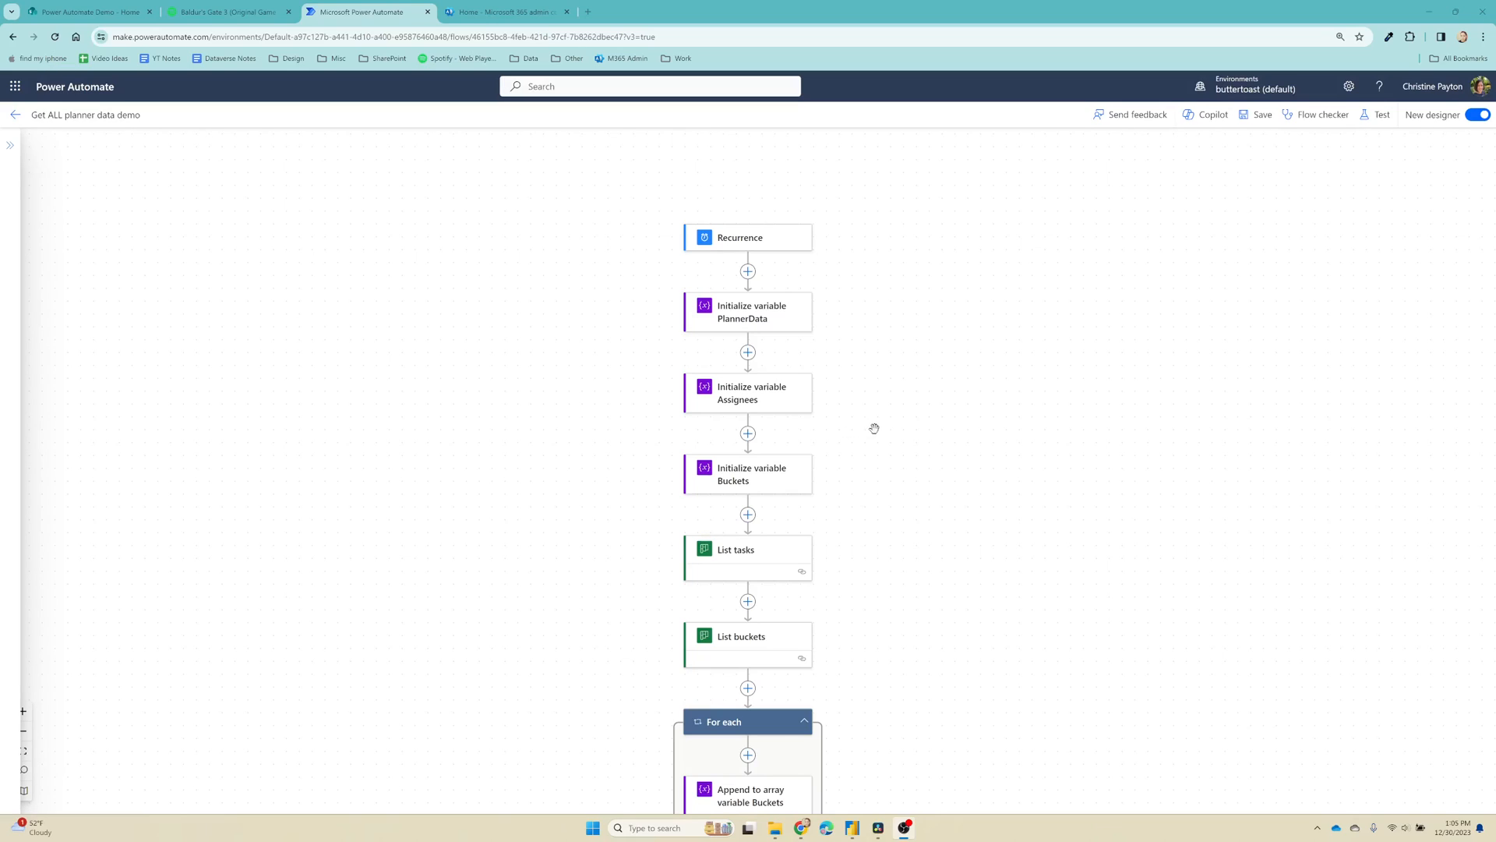
{"action": "mouse_move", "coordinate": [1354, 148]}
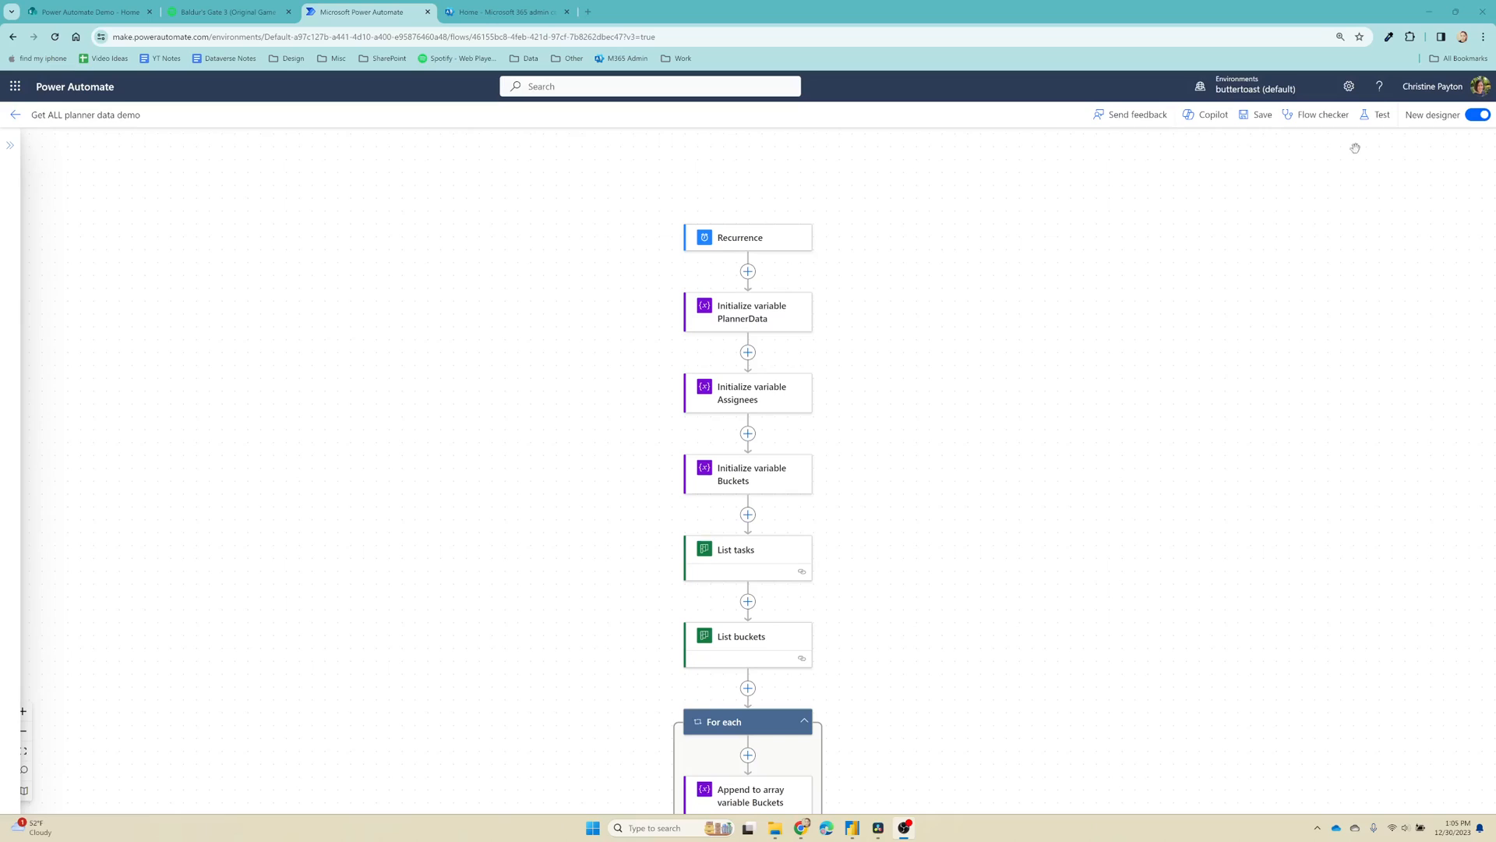
{"action": "mouse_move", "coordinate": [1479, 114]}
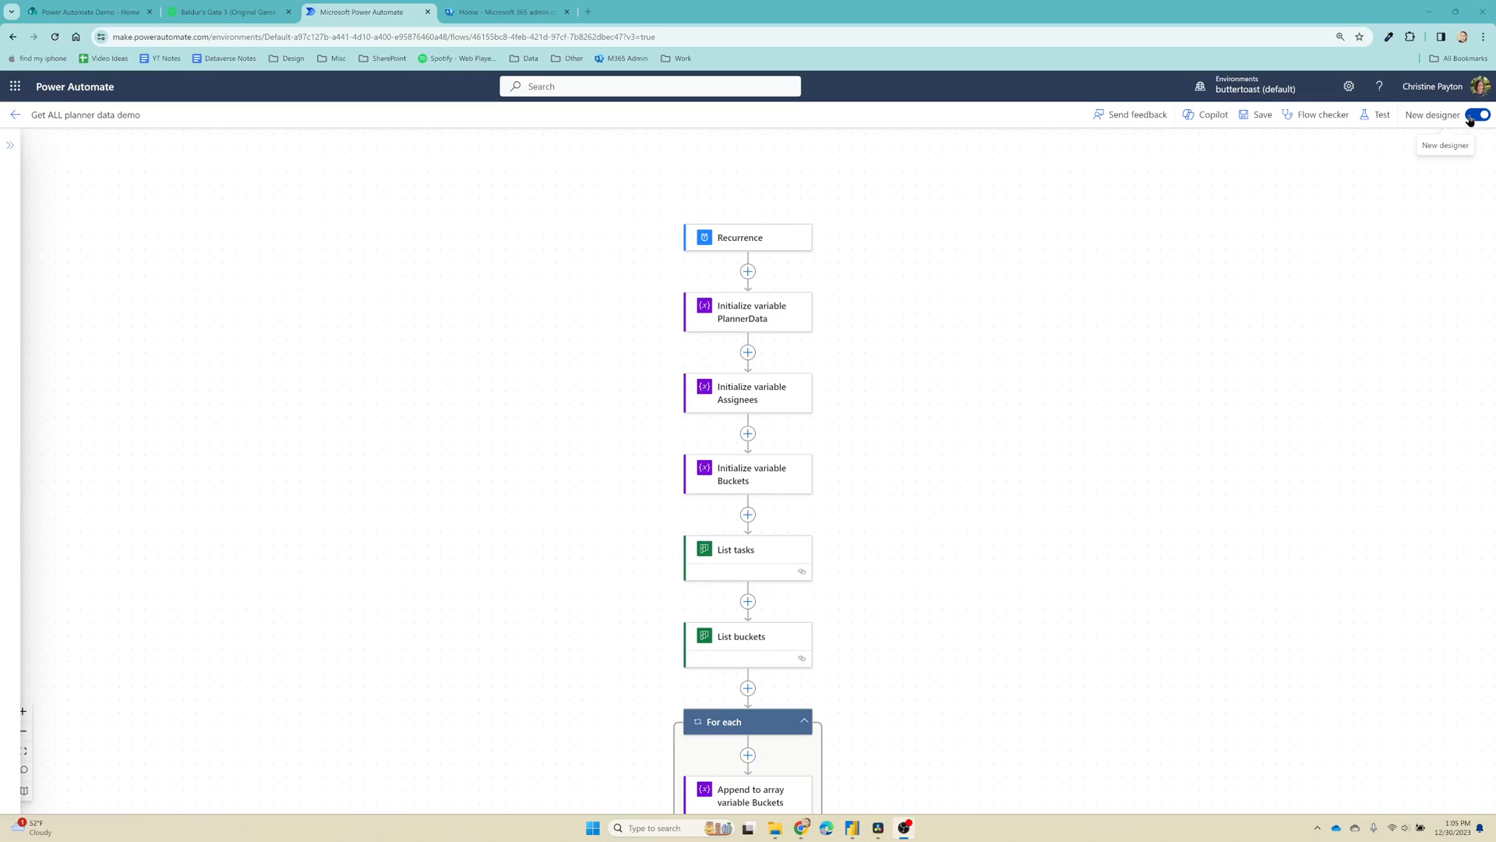
{"action": "left_click", "coordinate": [1473, 113]}
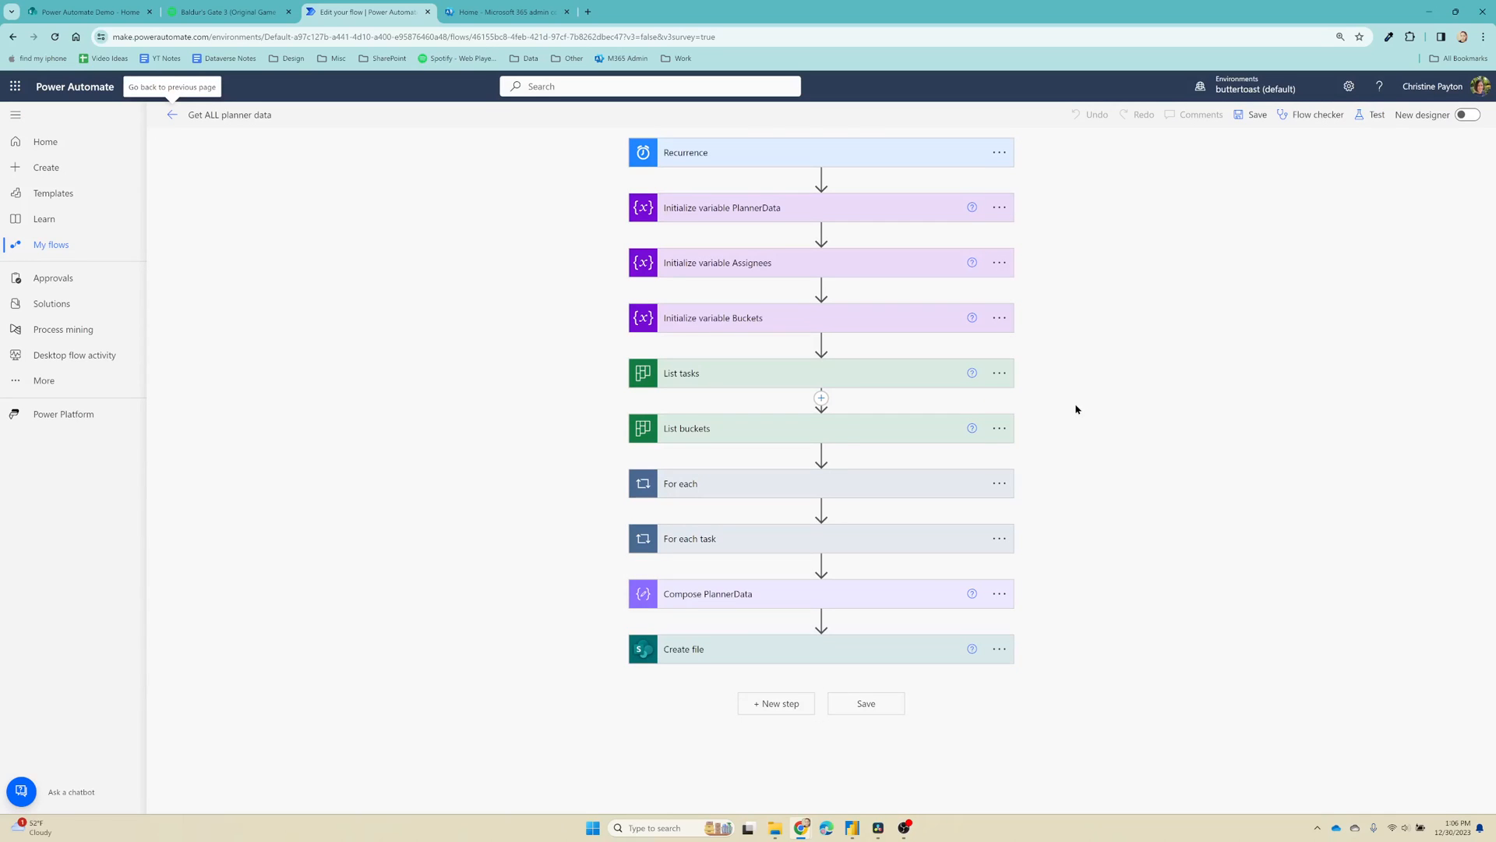
{"action": "mouse_move", "coordinate": [1091, 343]}
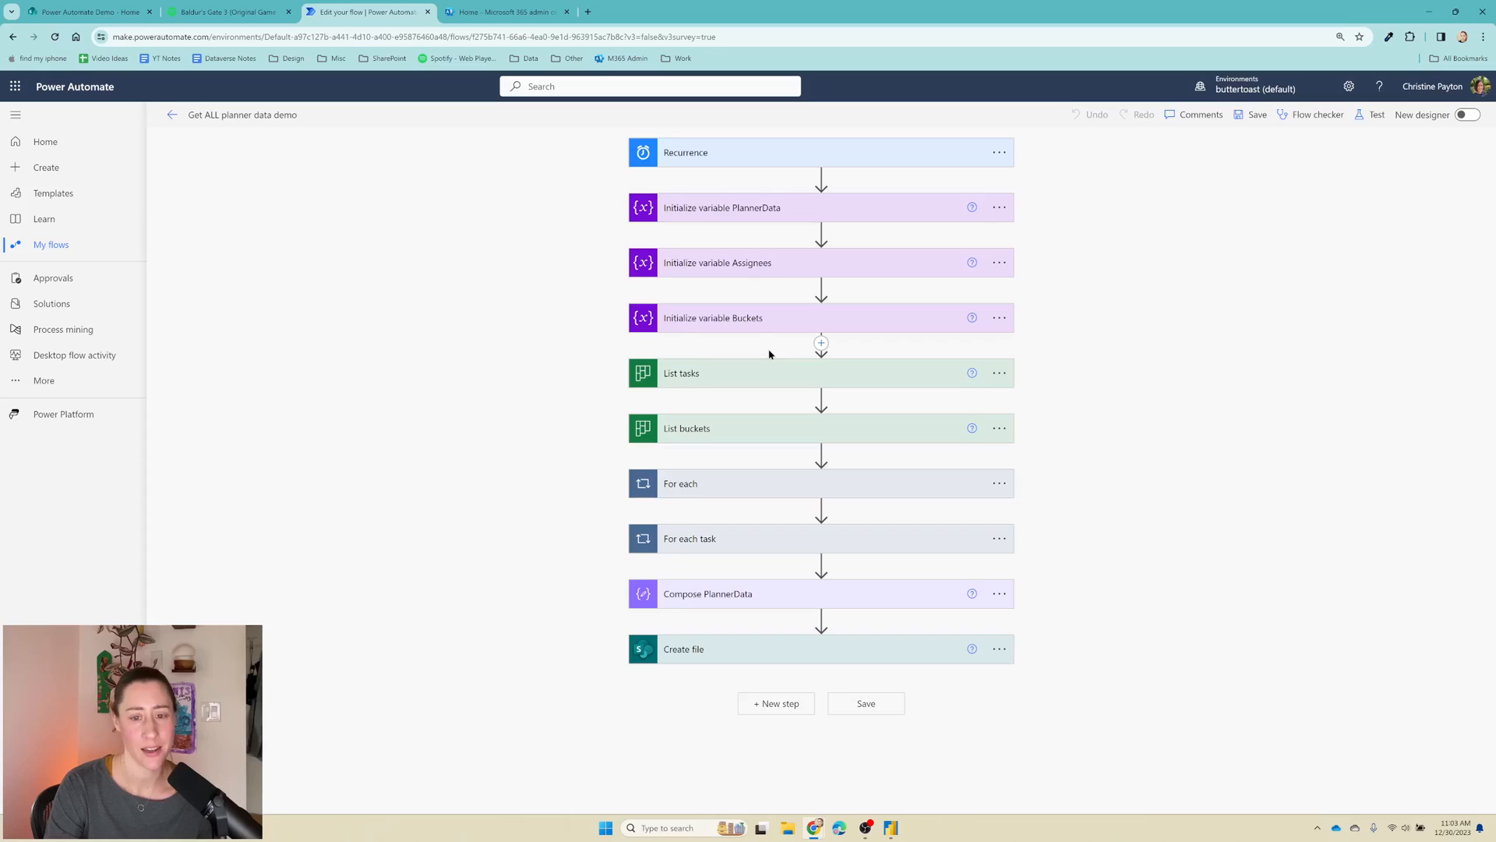
{"action": "mouse_move", "coordinate": [716, 191]}
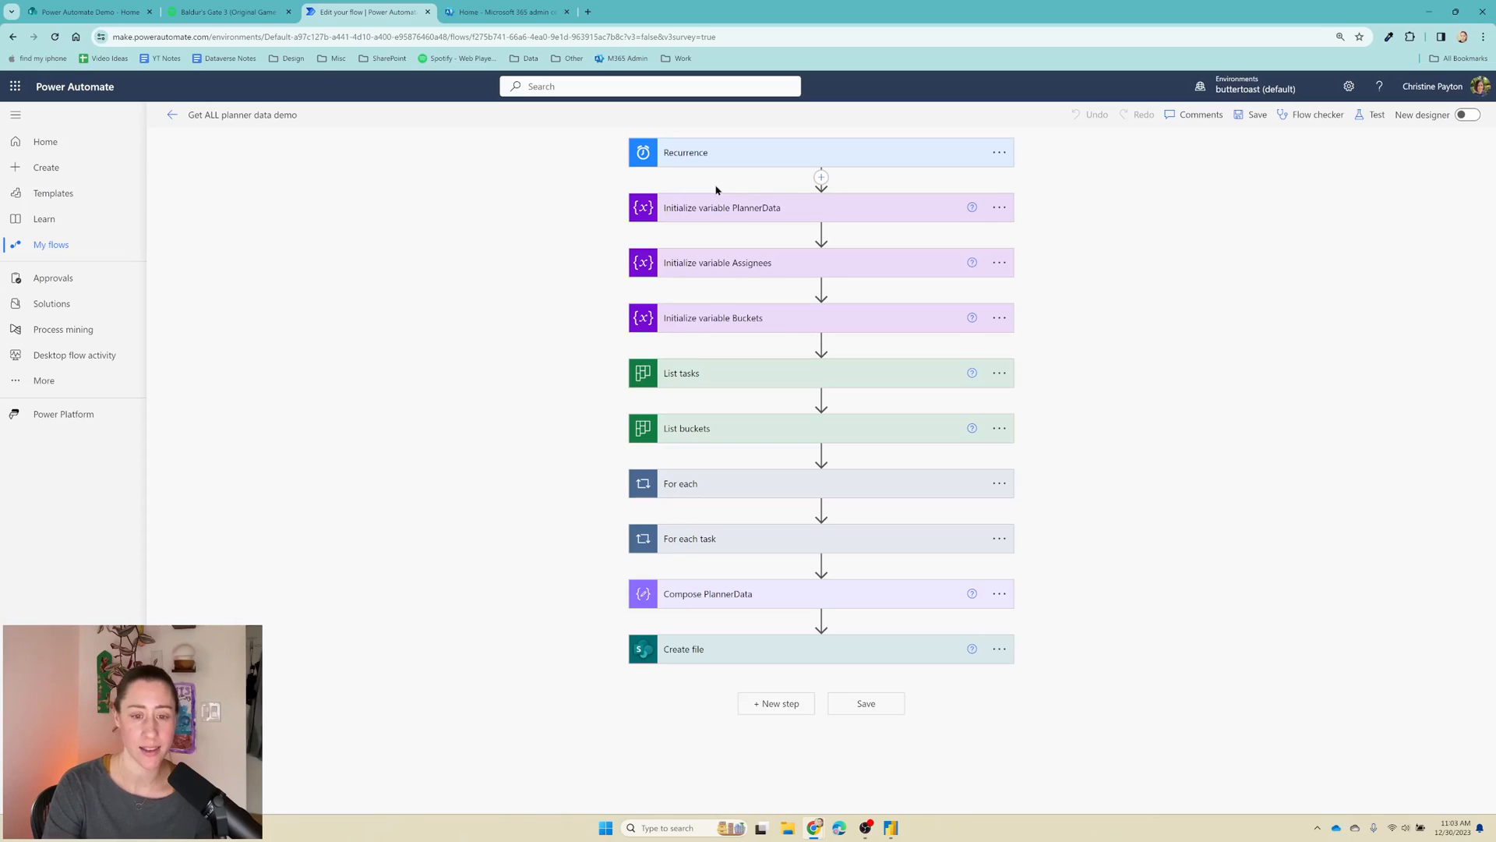
{"action": "mouse_move", "coordinate": [711, 190]}
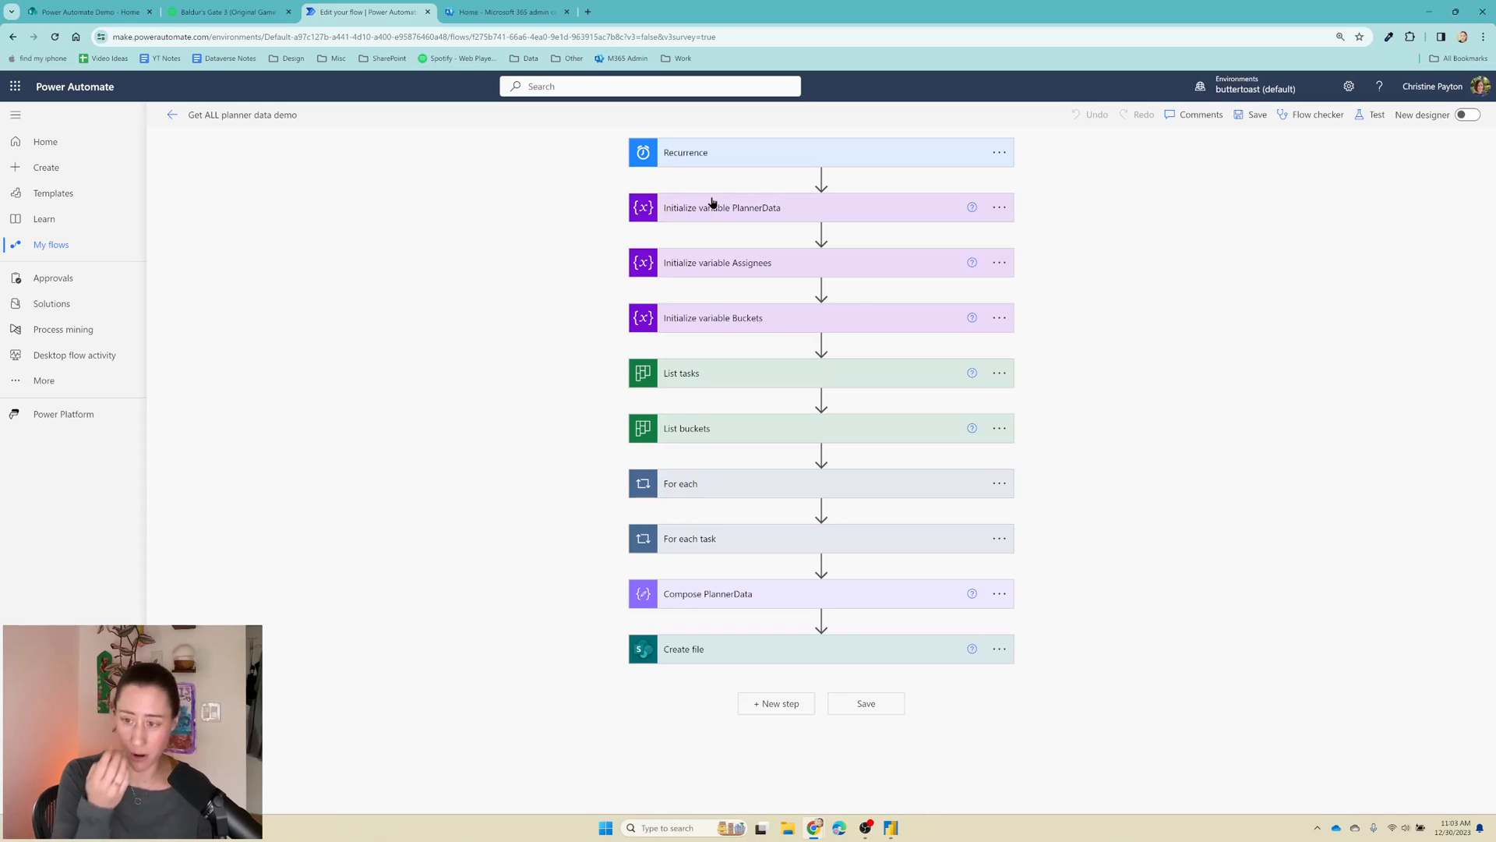
{"action": "mouse_move", "coordinate": [821, 343]}
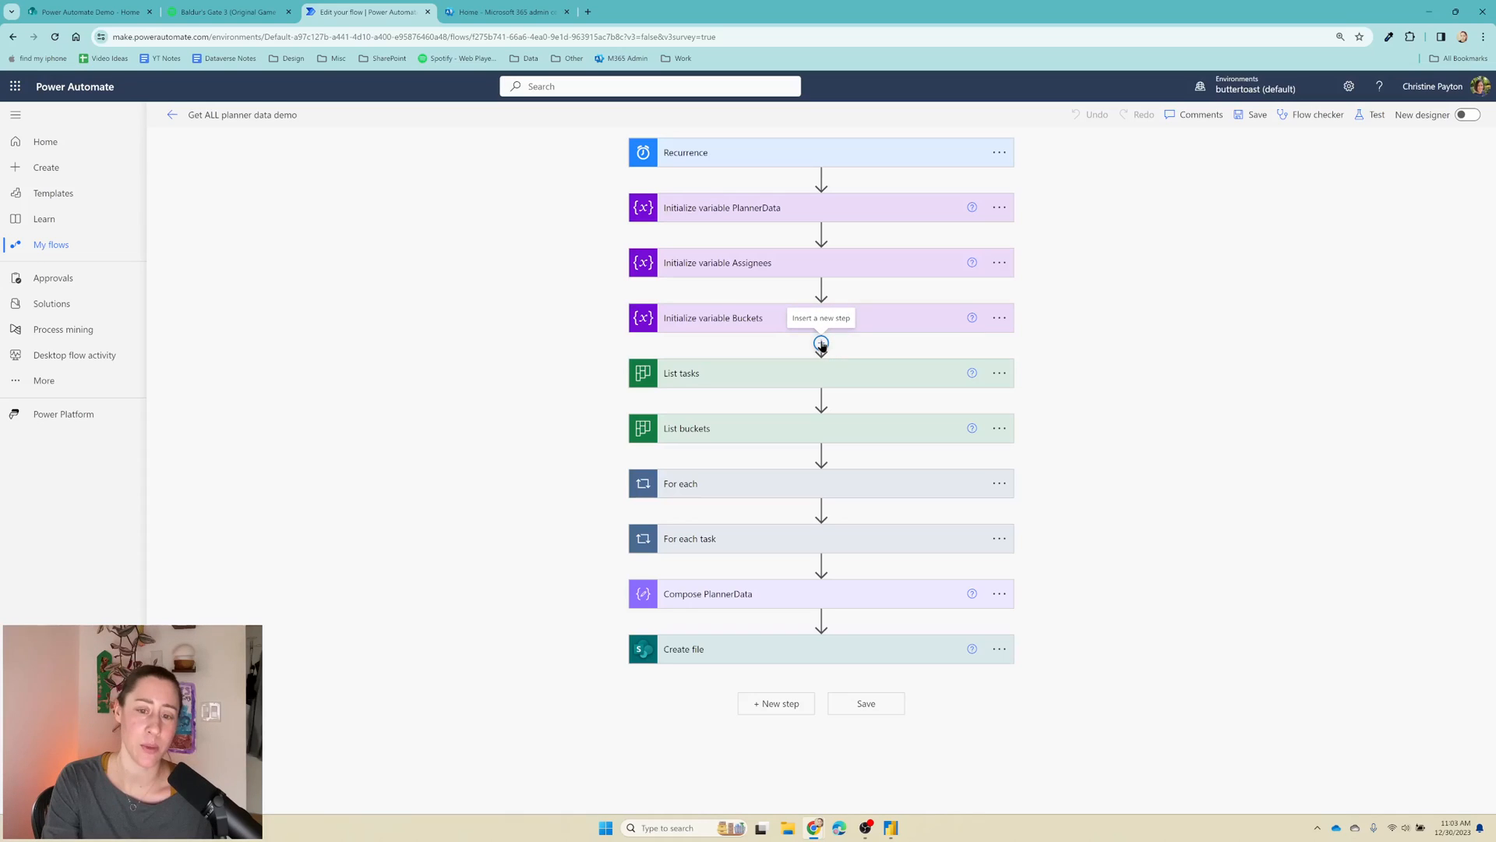
Step: Start a new action after Initialize variable Buckets and list the Office 365 Groups connector's actions
{"action": "left_click", "coordinate": [821, 343]}
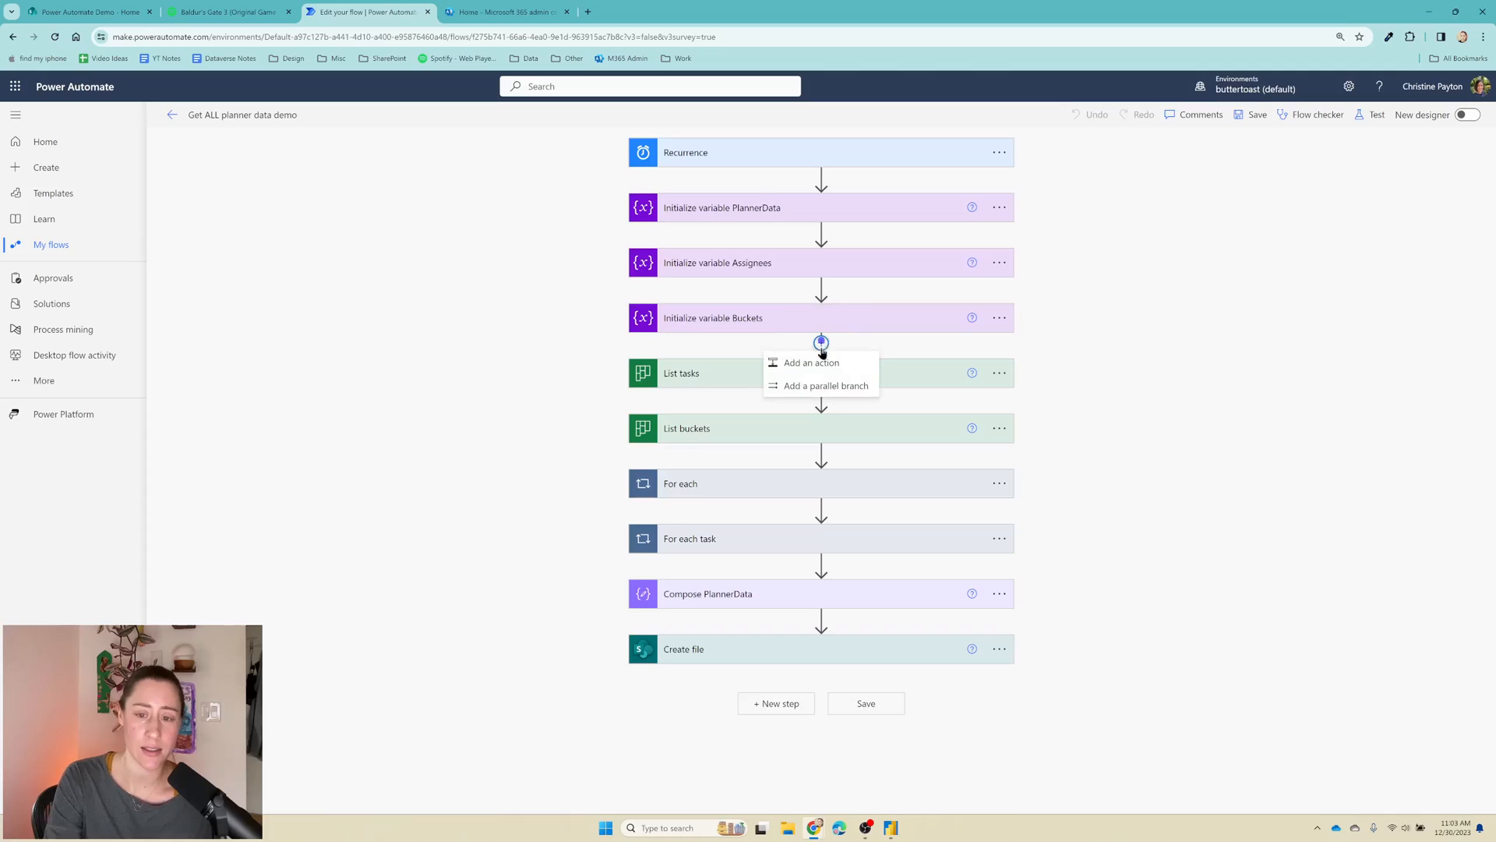
{"action": "left_click", "coordinate": [809, 363]}
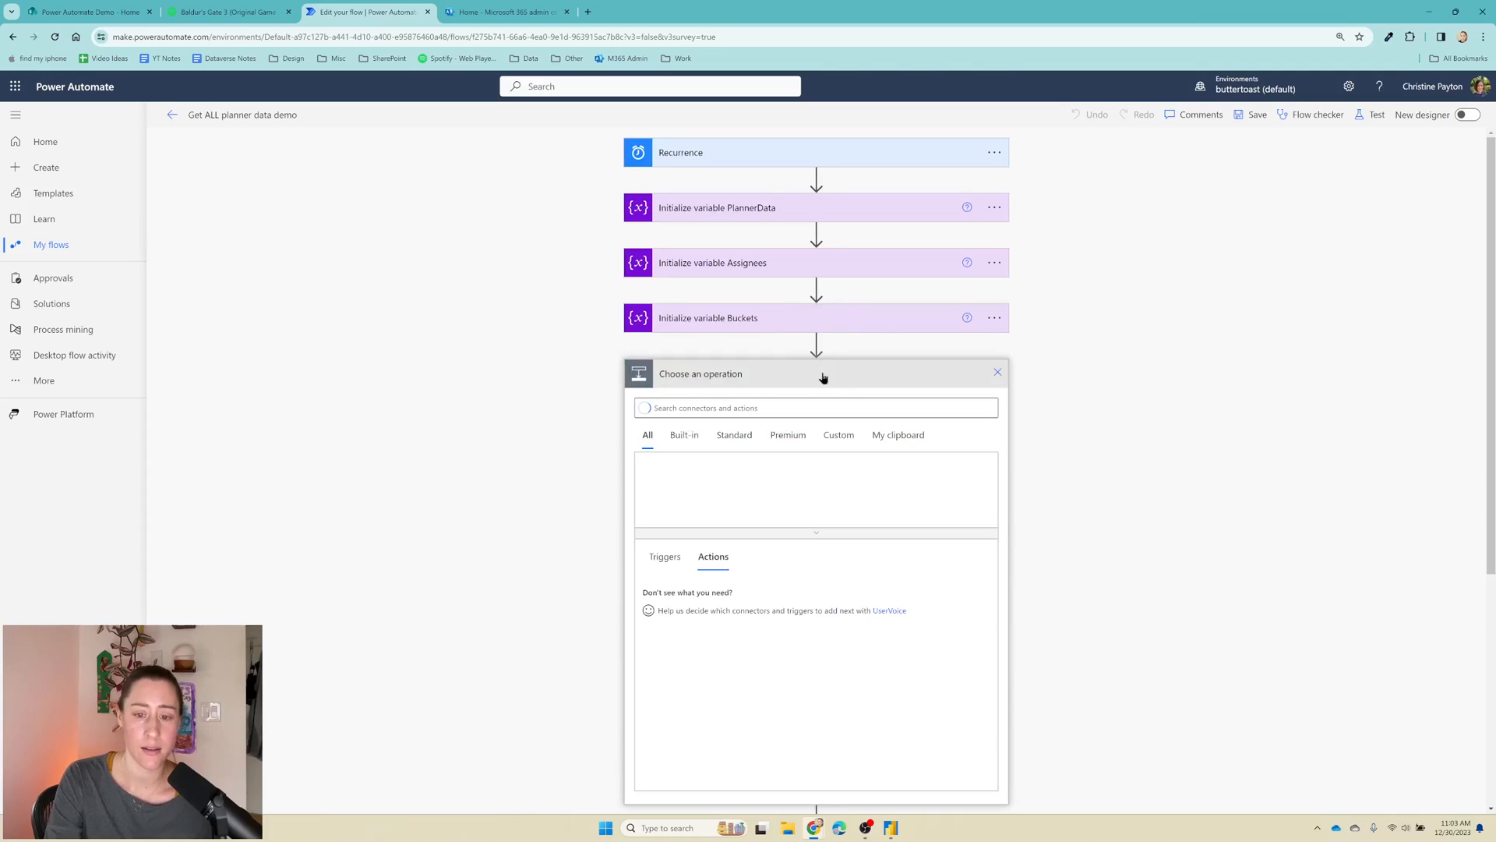
{"action": "type", "text": "groups"}
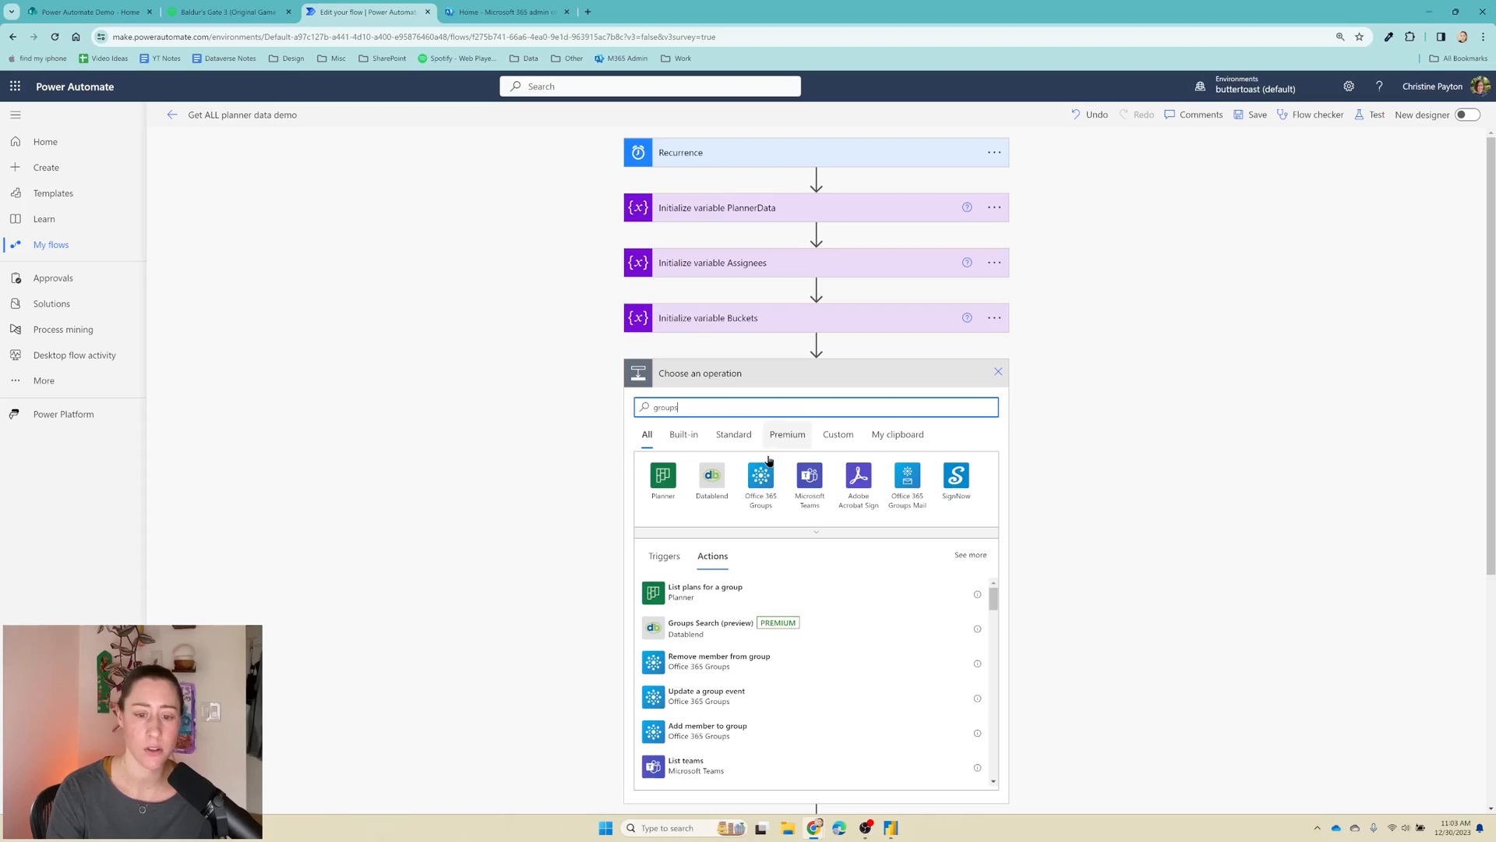
{"action": "left_click", "coordinate": [761, 477]}
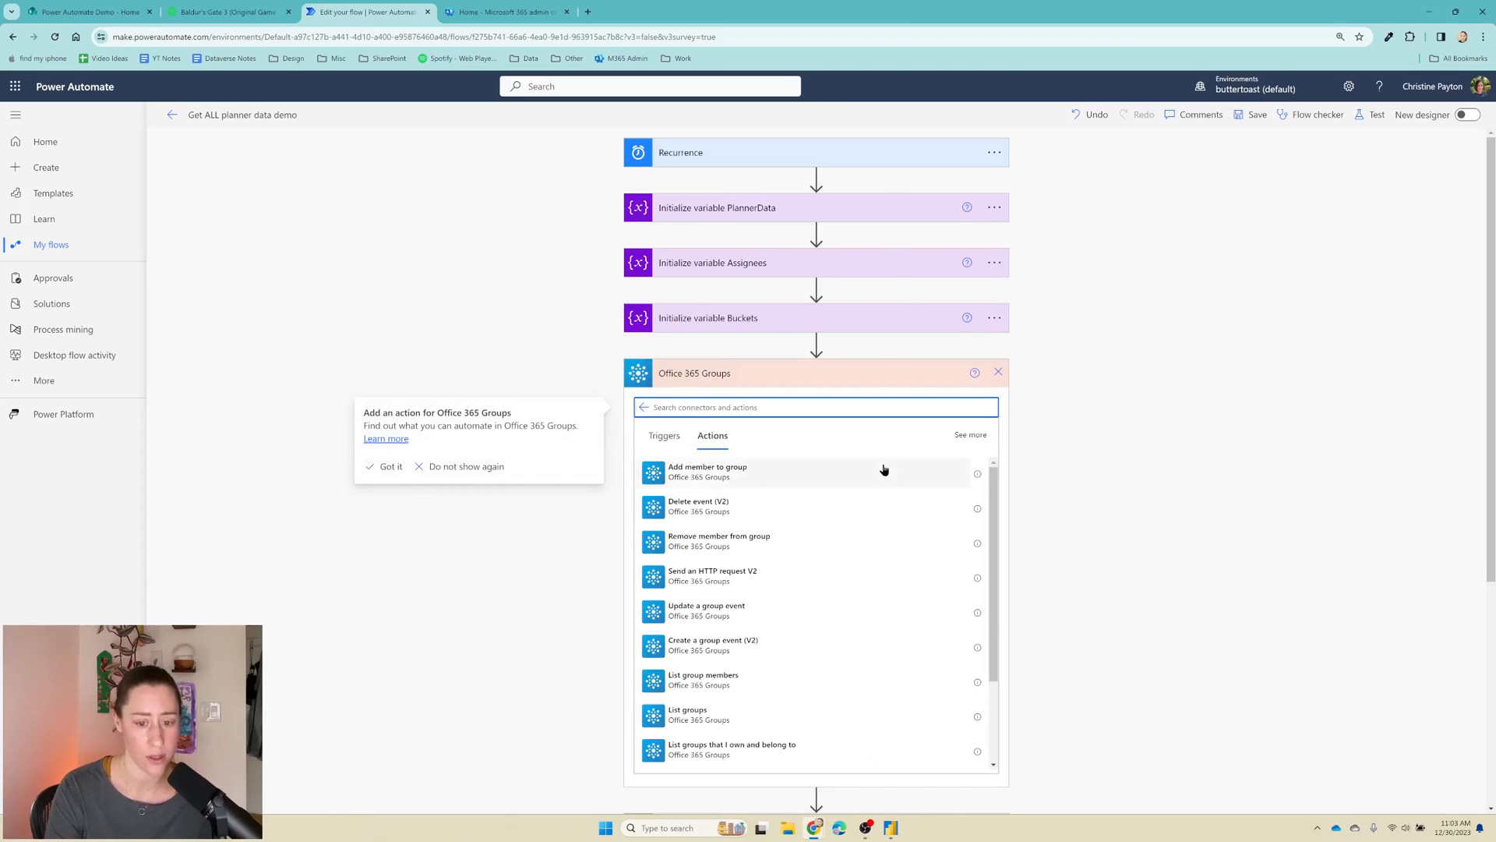
{"action": "scroll", "scroll_direction": "down", "scroll_amount": 3}
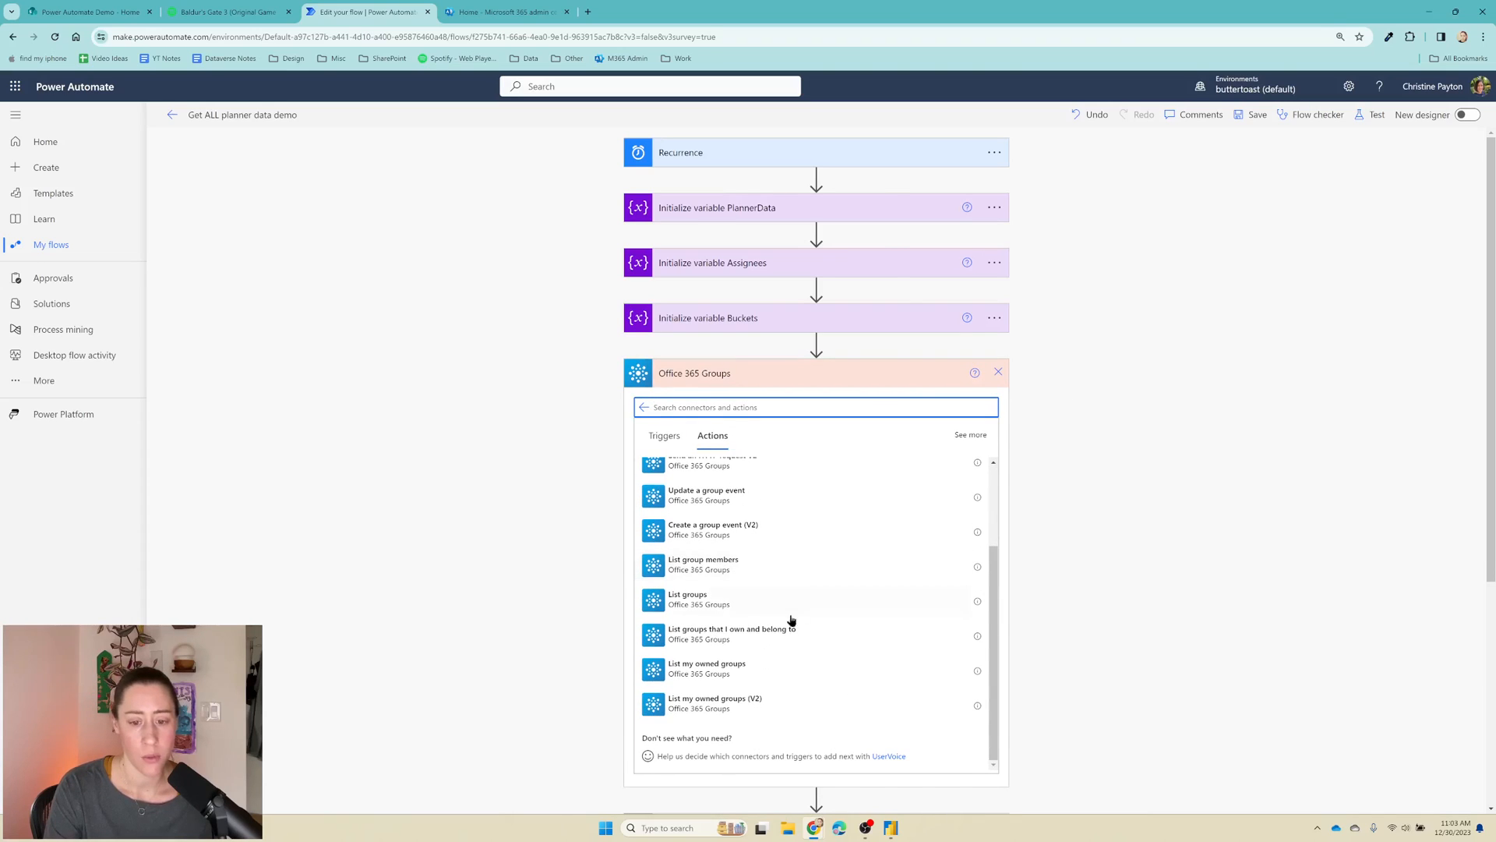
{"action": "mouse_move", "coordinate": [814, 692]}
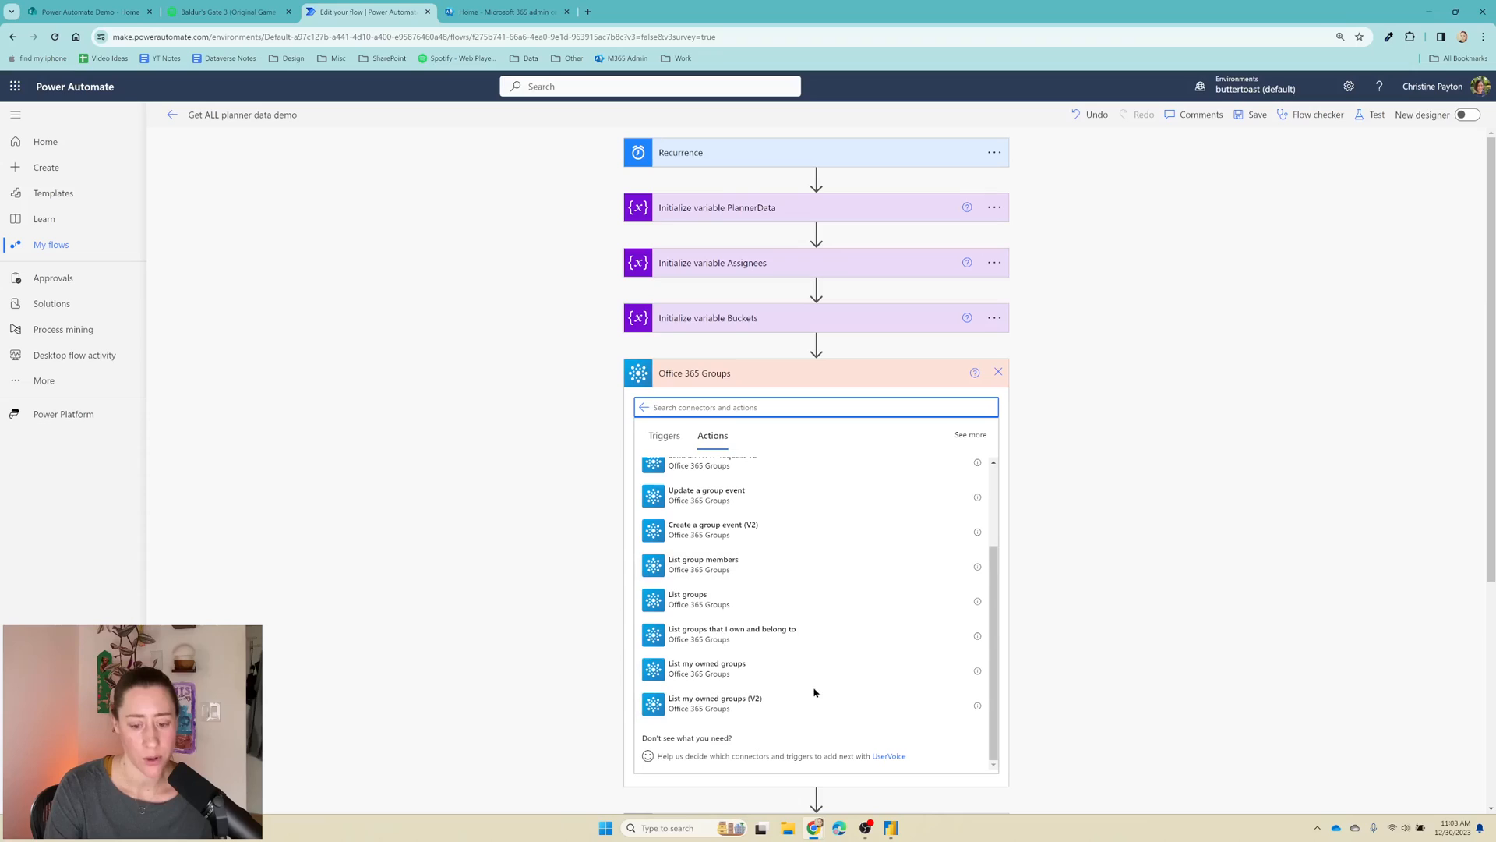
{"action": "mouse_move", "coordinate": [770, 634]}
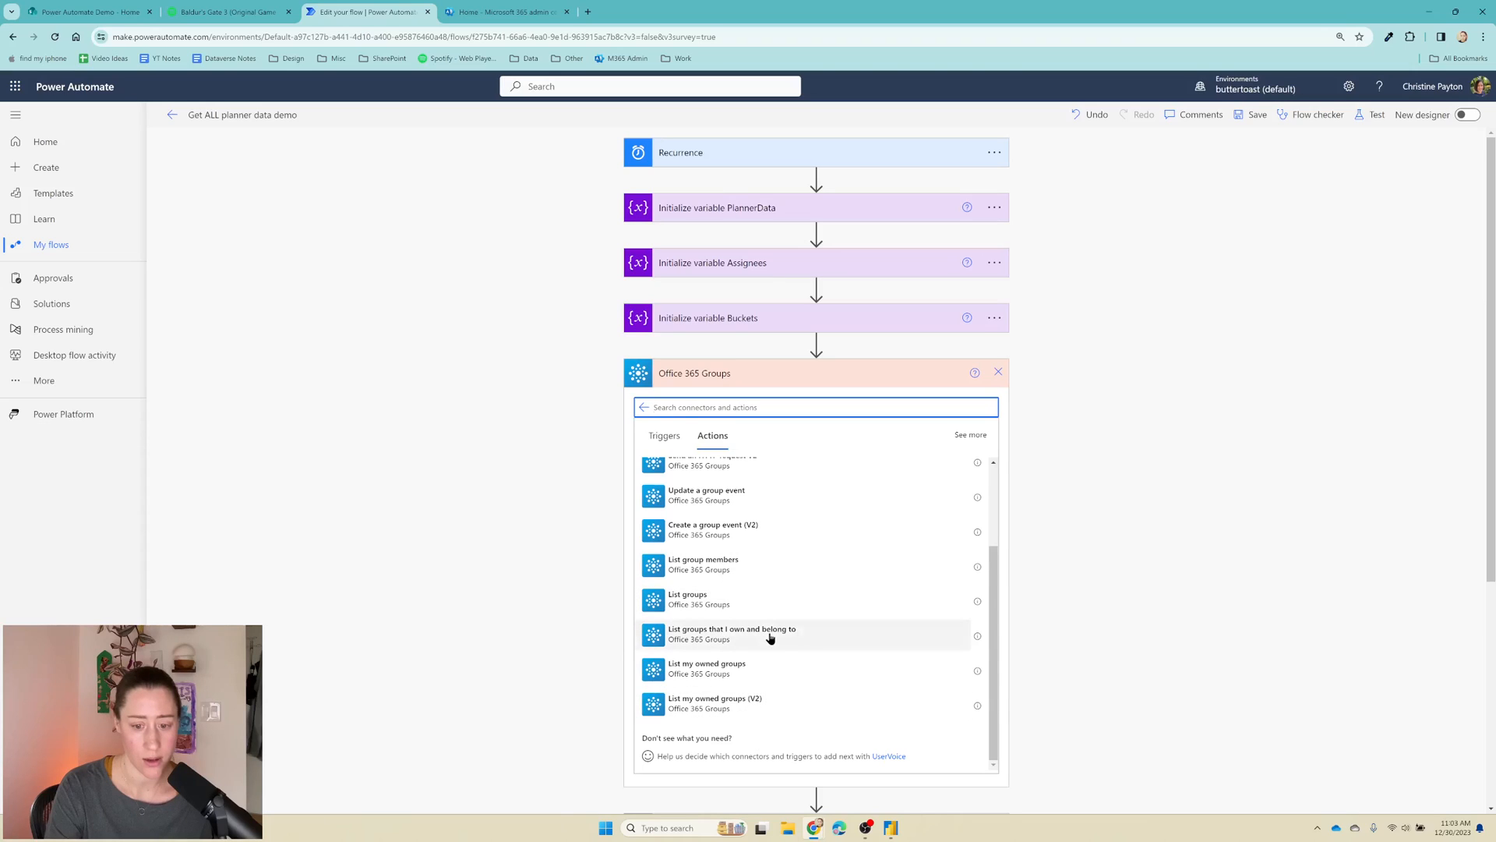
{"action": "mouse_move", "coordinate": [784, 634]}
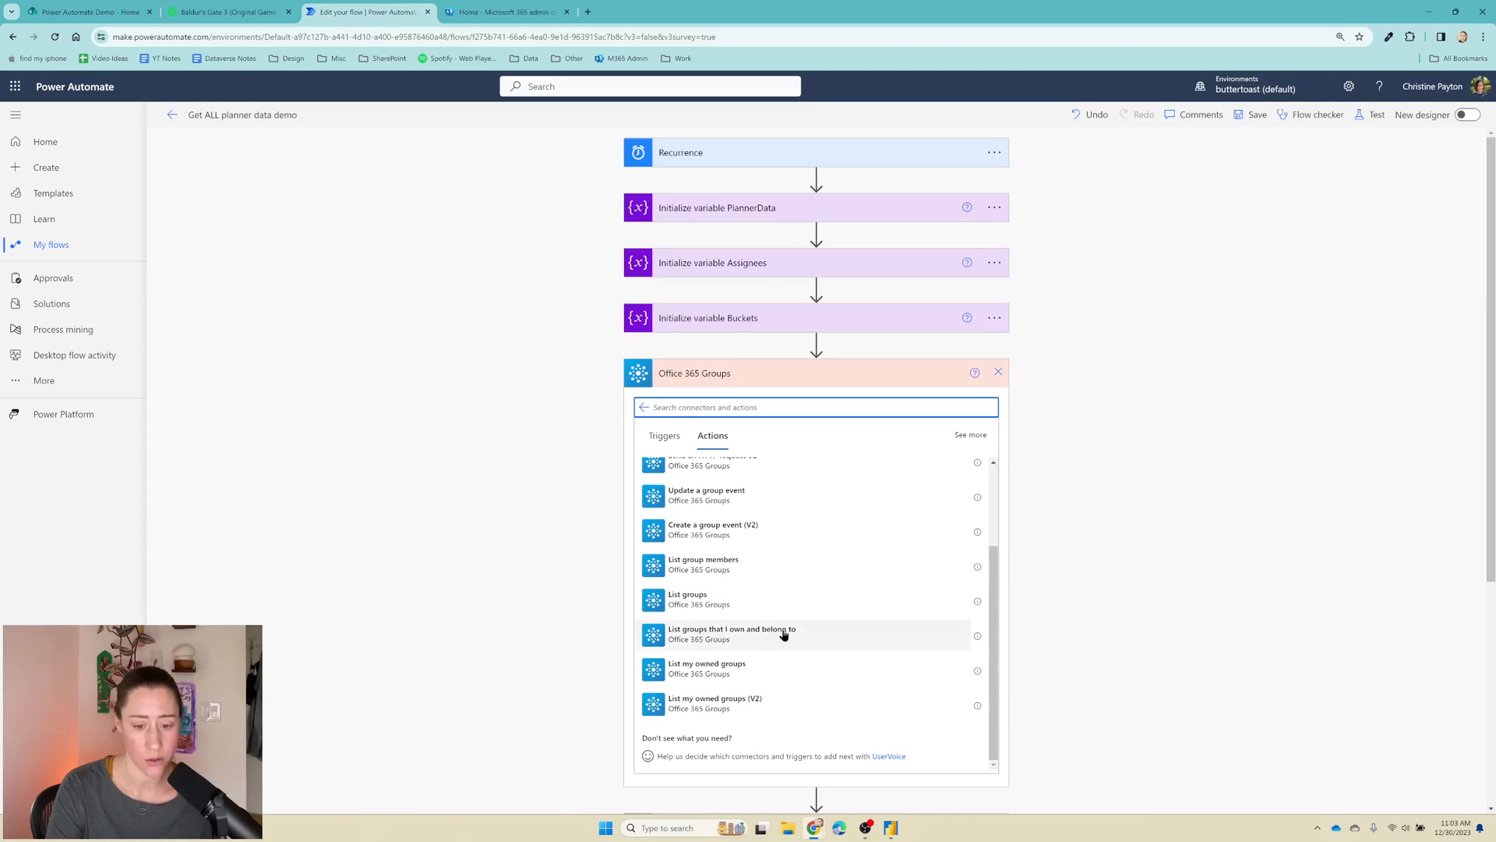
{"action": "mouse_move", "coordinate": [729, 704]}
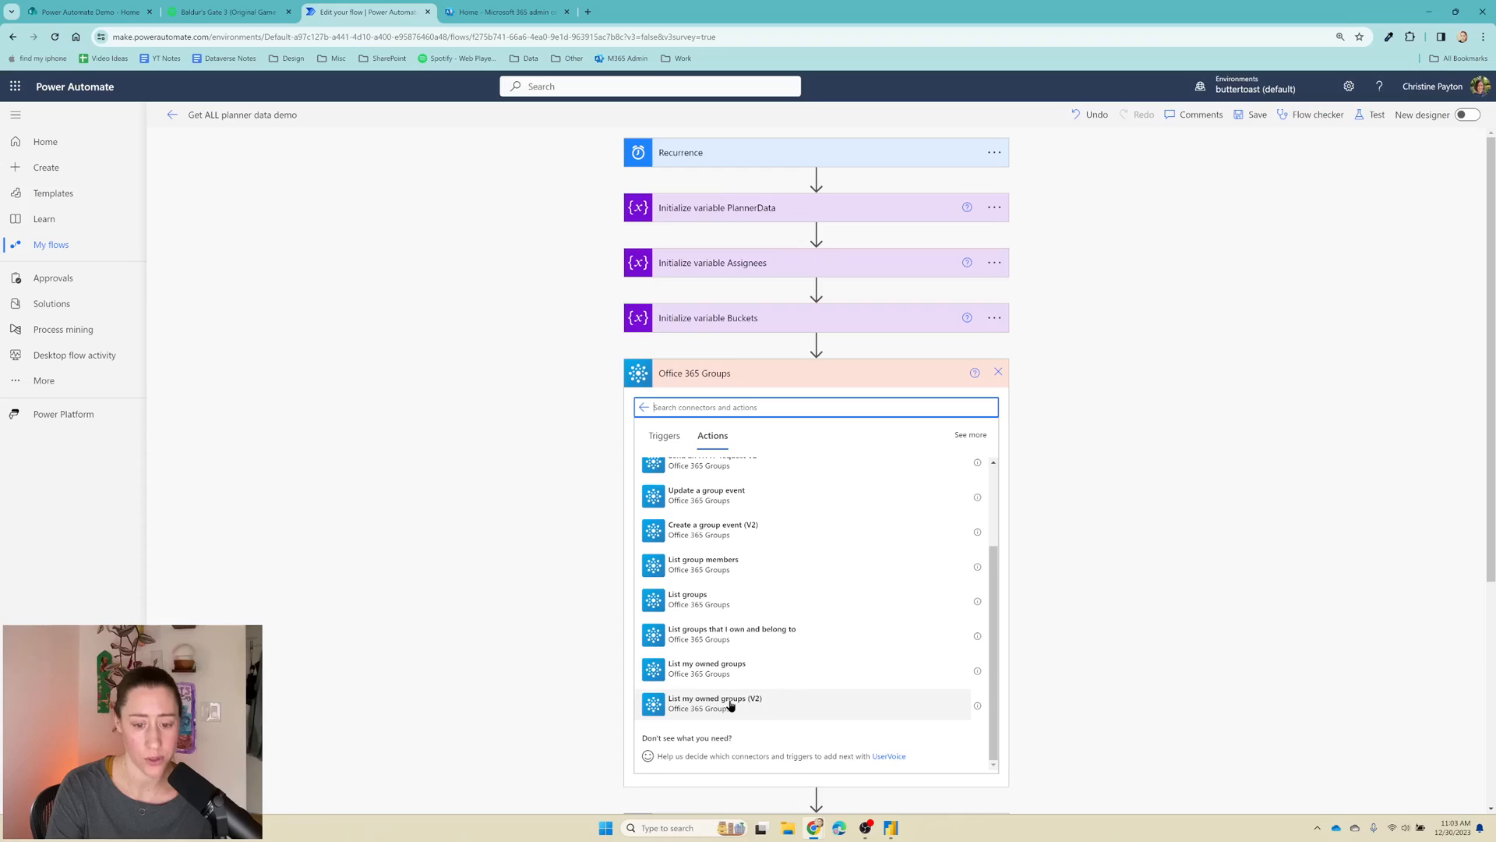
{"action": "mouse_move", "coordinate": [696, 599]}
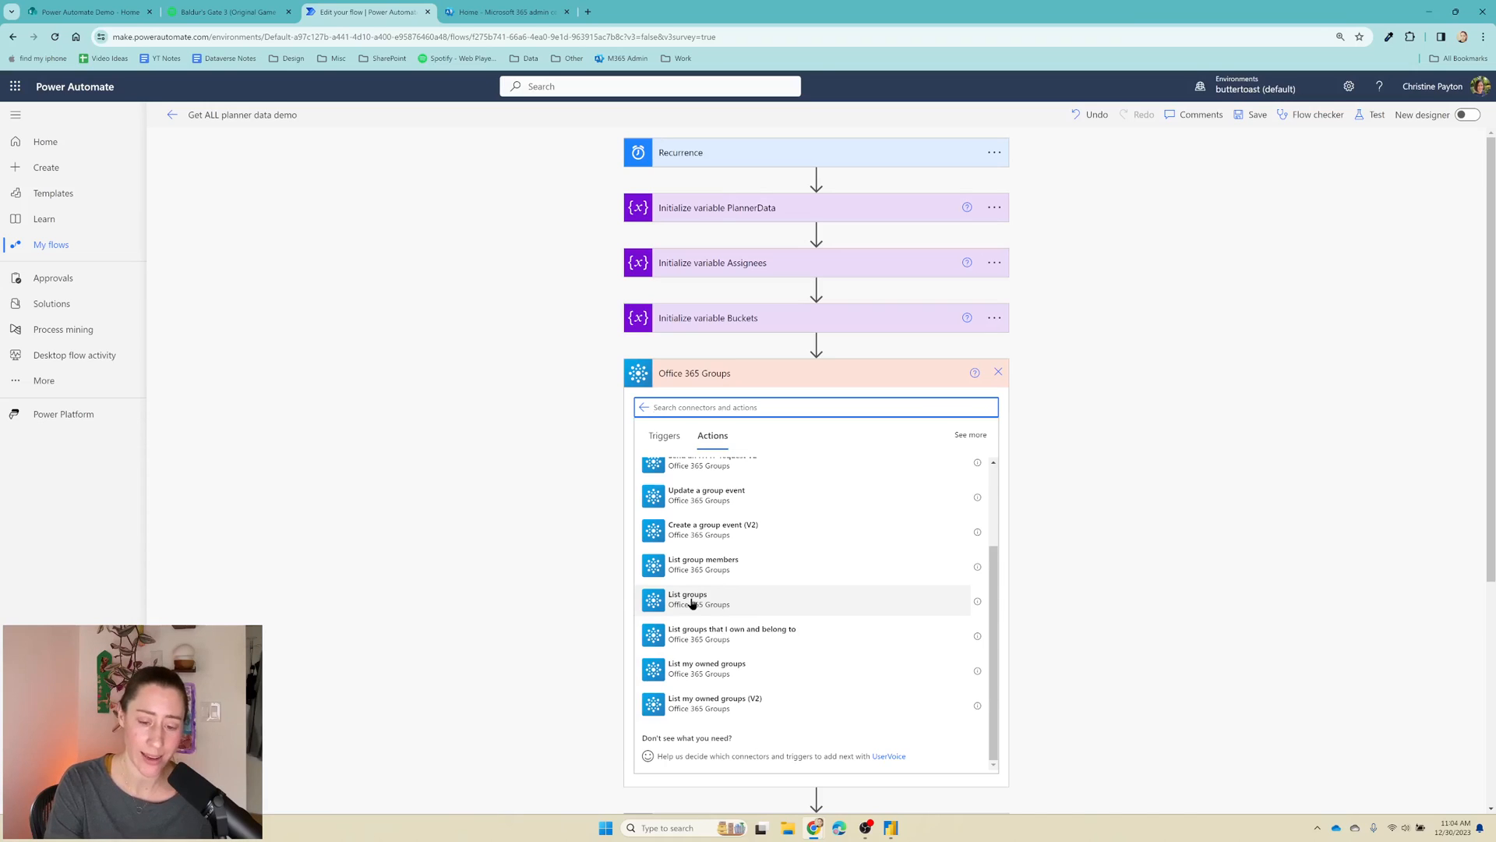
{"action": "mouse_move", "coordinate": [696, 704]}
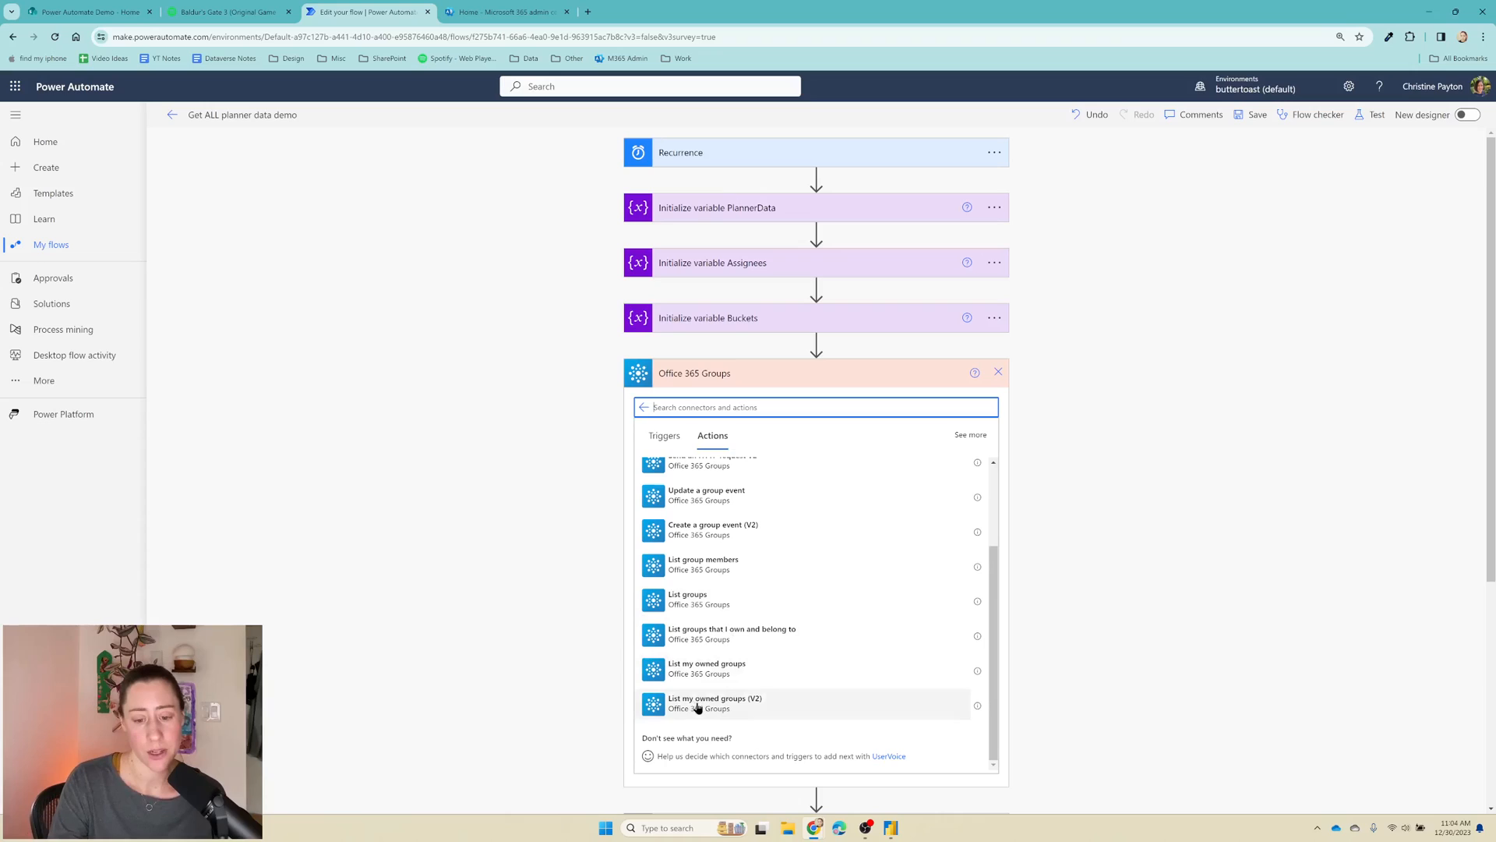
Step: Add List my owned groups (V2) and switch it to the other account's connection
{"action": "left_click", "coordinate": [716, 702]}
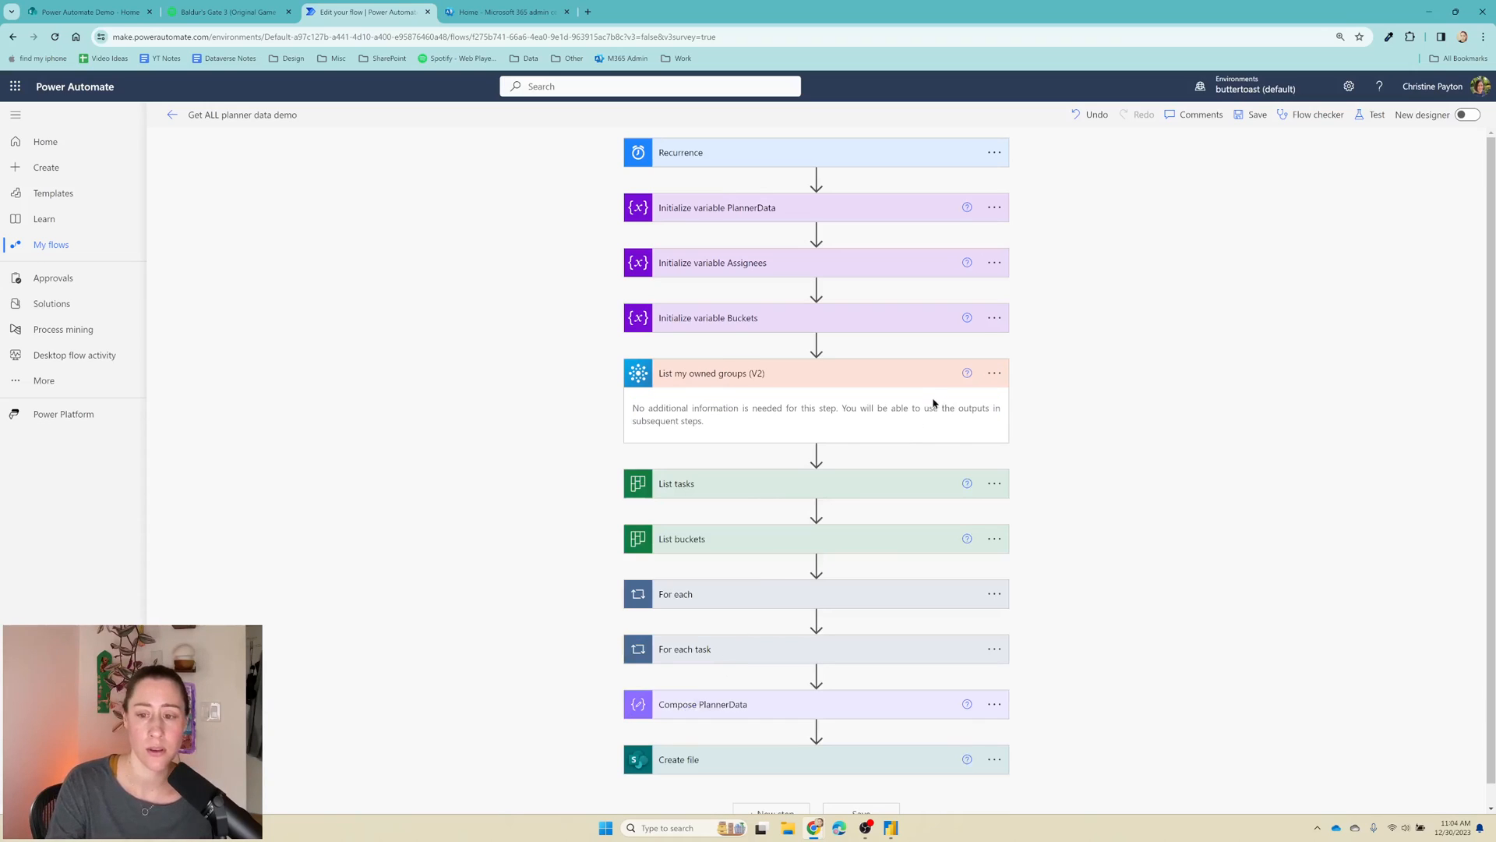
{"action": "mouse_move", "coordinate": [1008, 394]}
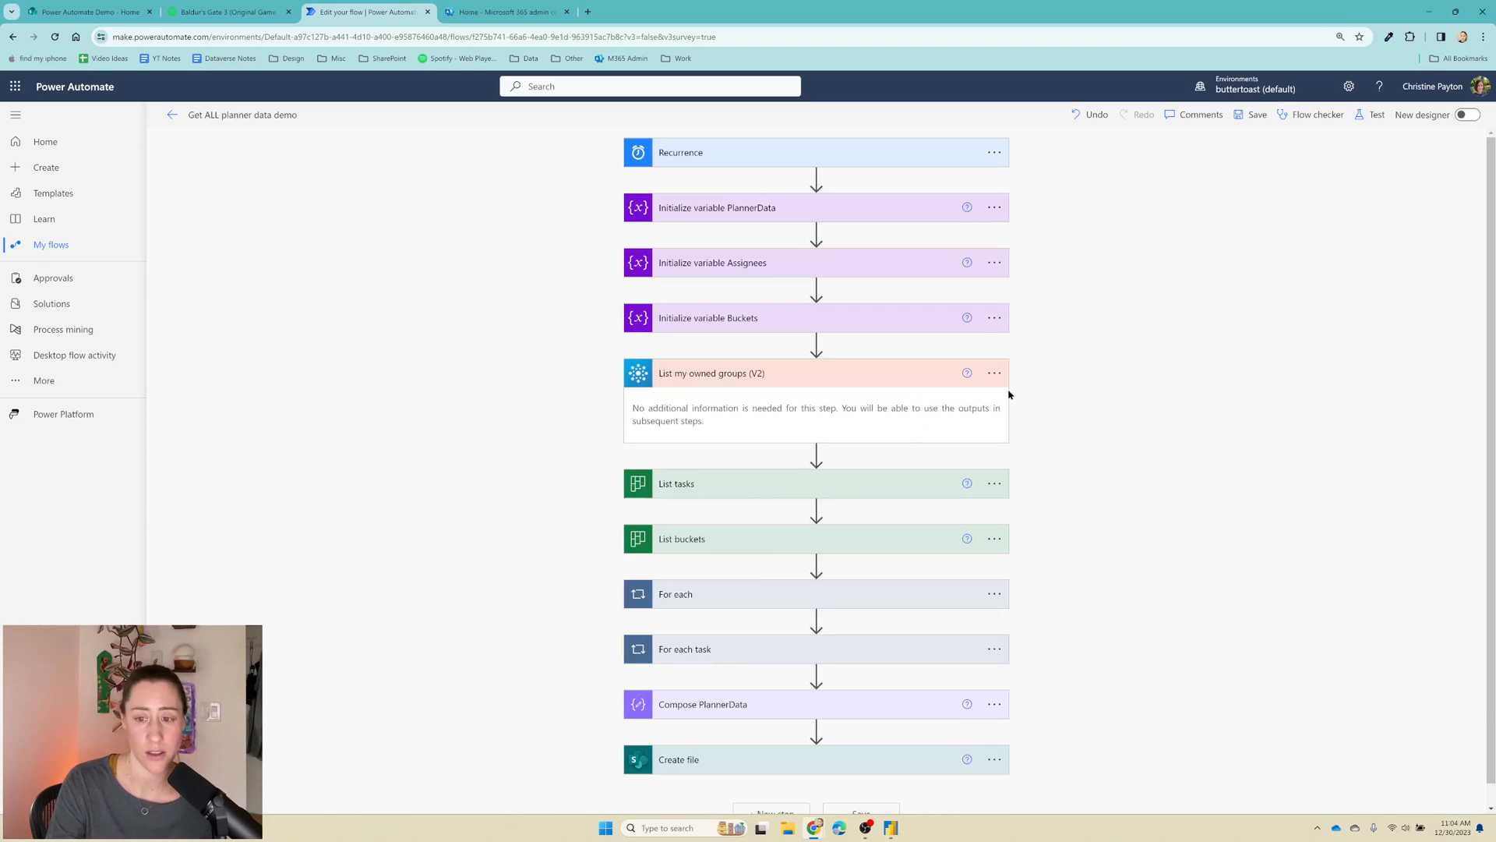
{"action": "mouse_move", "coordinate": [994, 373]}
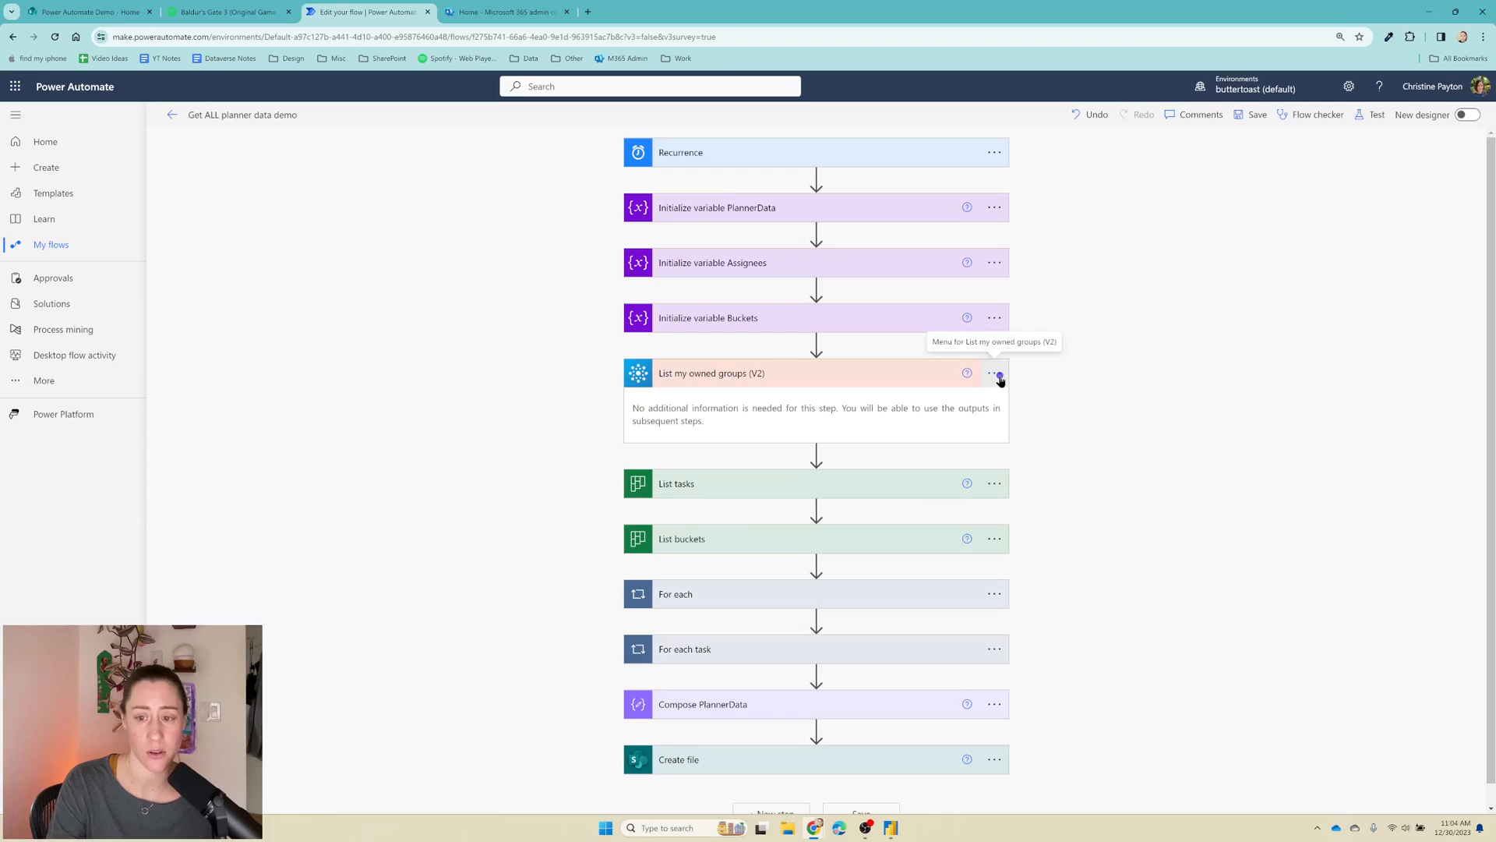
{"action": "left_click", "coordinate": [994, 372]}
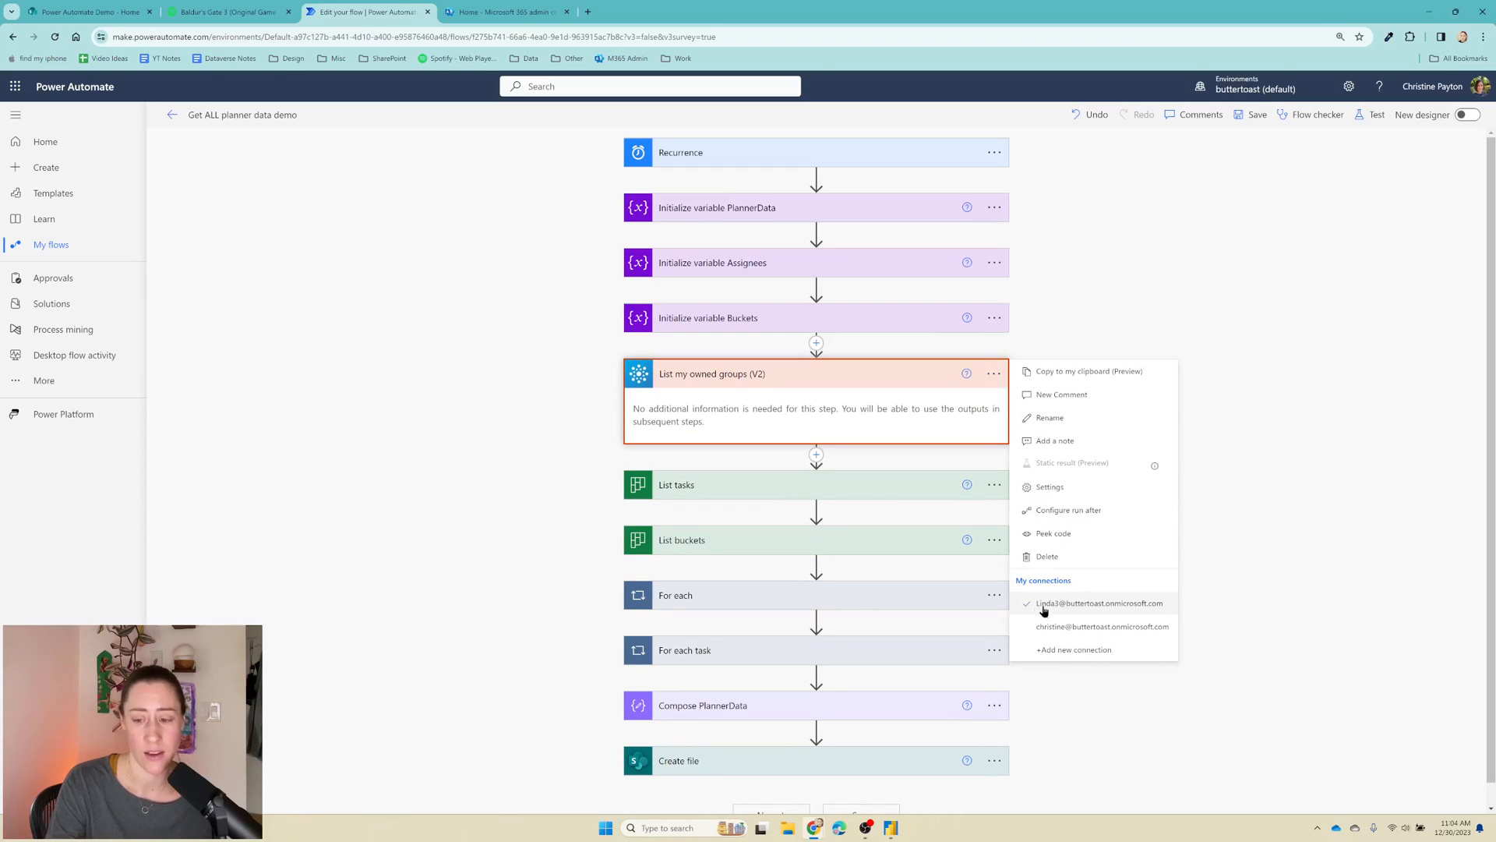
{"action": "mouse_move", "coordinate": [1106, 606]}
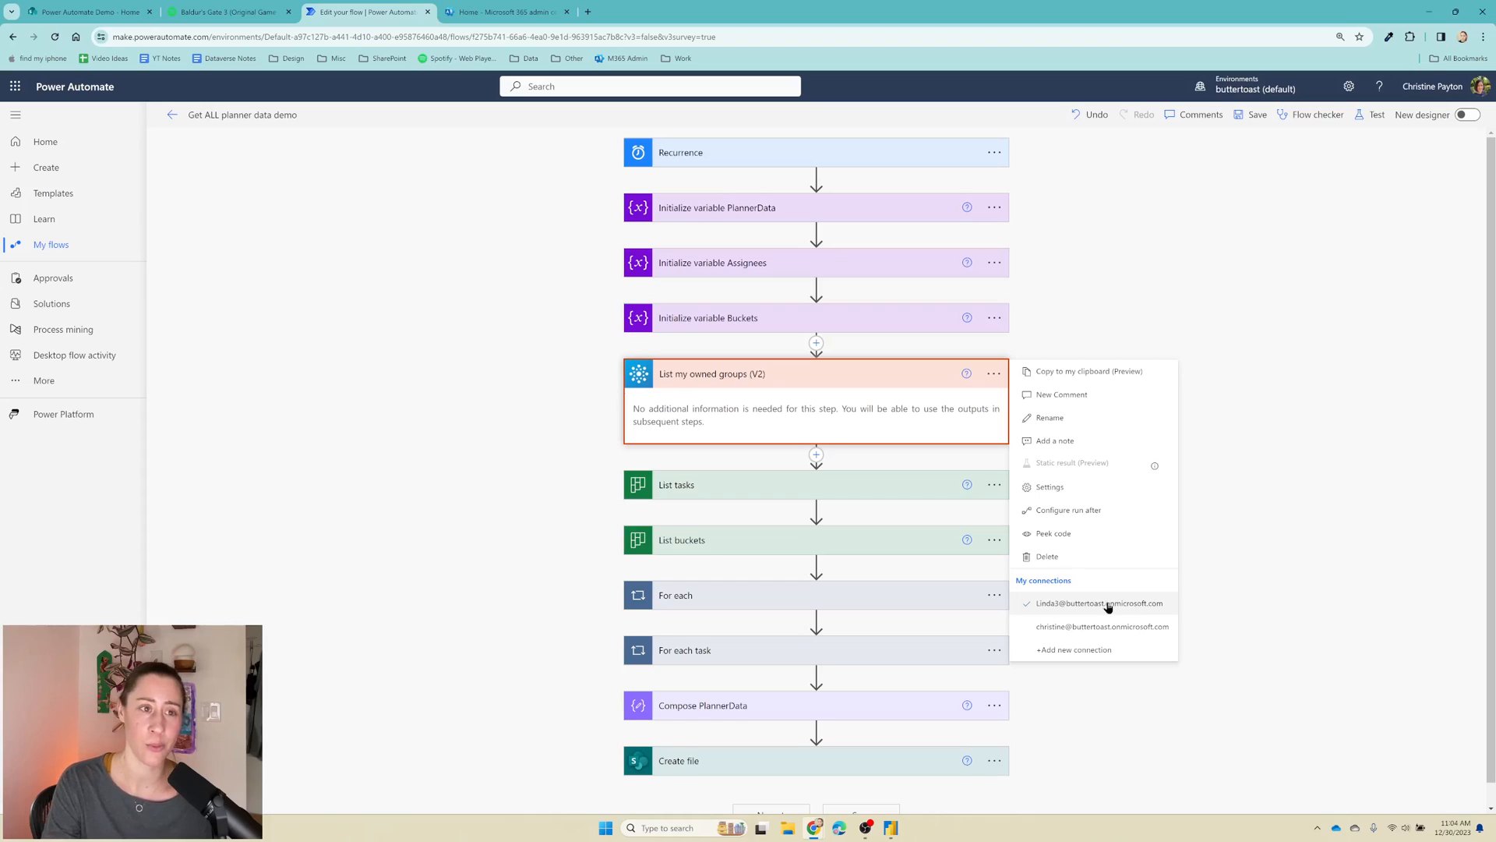
{"action": "mouse_move", "coordinate": [1039, 628]}
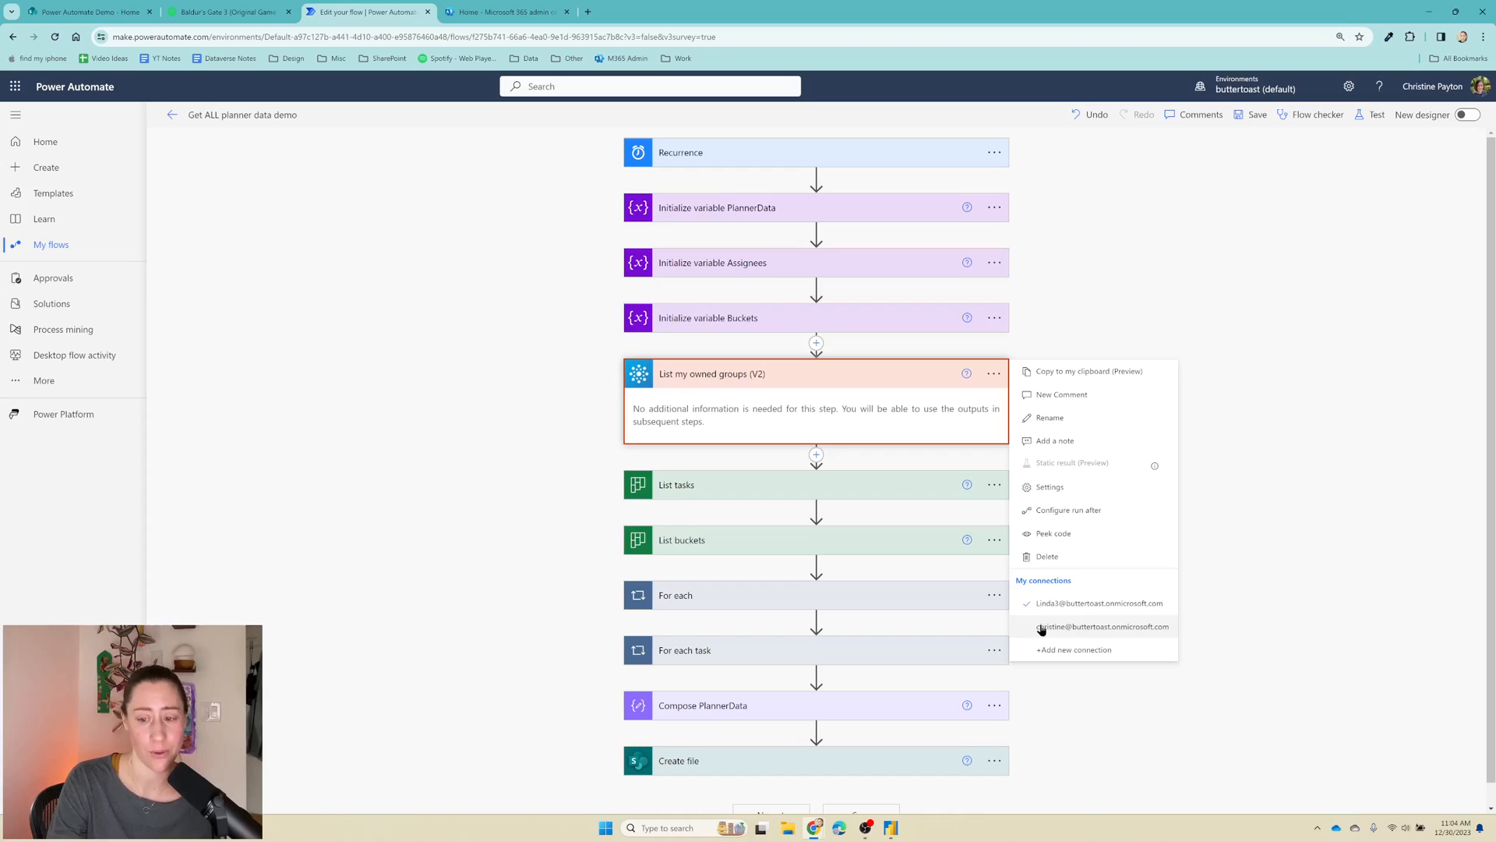
{"action": "left_click", "coordinate": [1108, 600]}
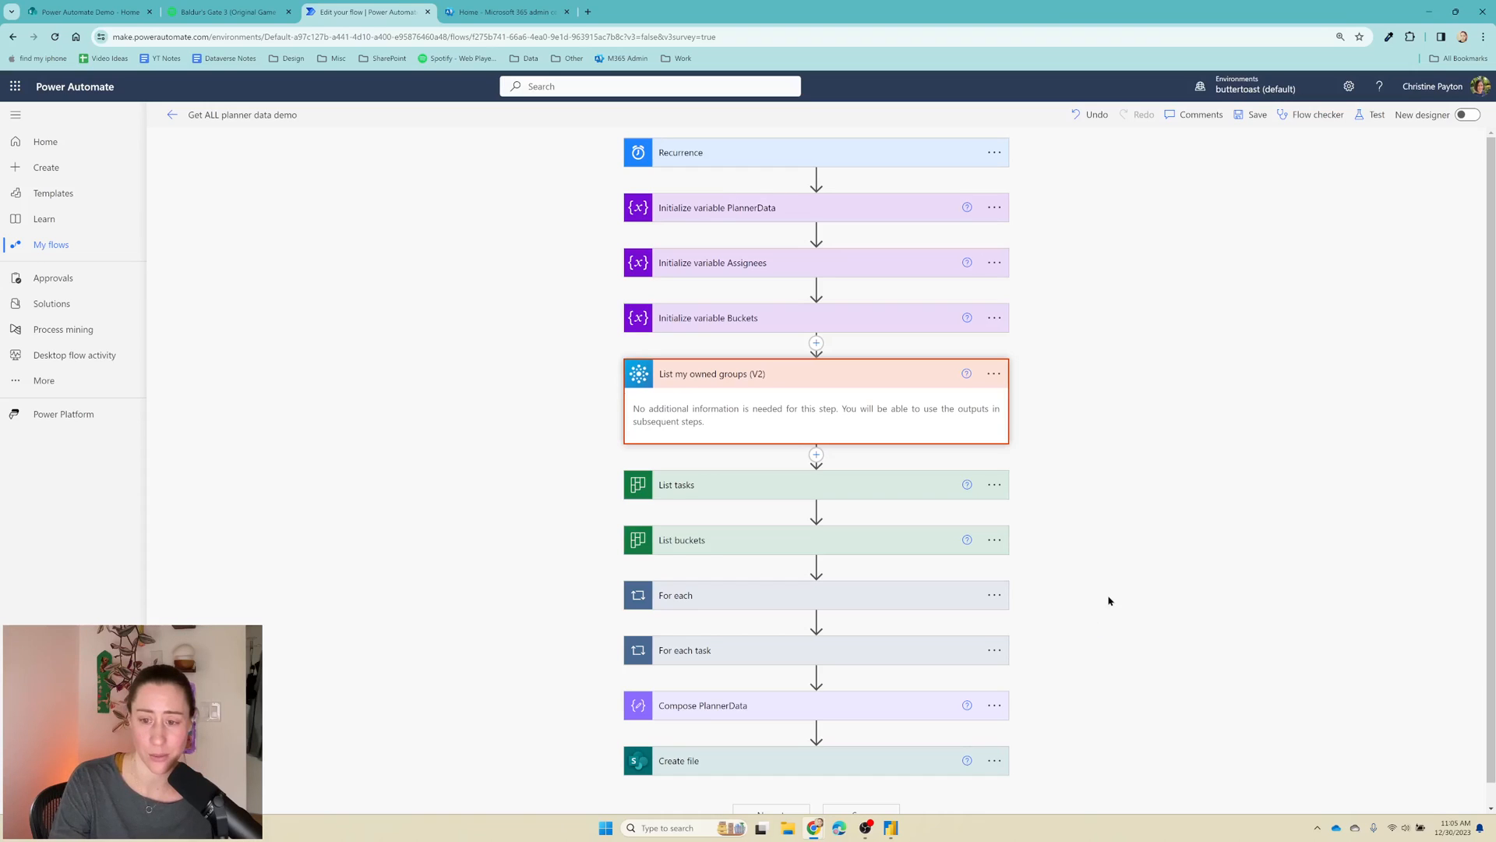
{"action": "mouse_move", "coordinate": [1042, 398]}
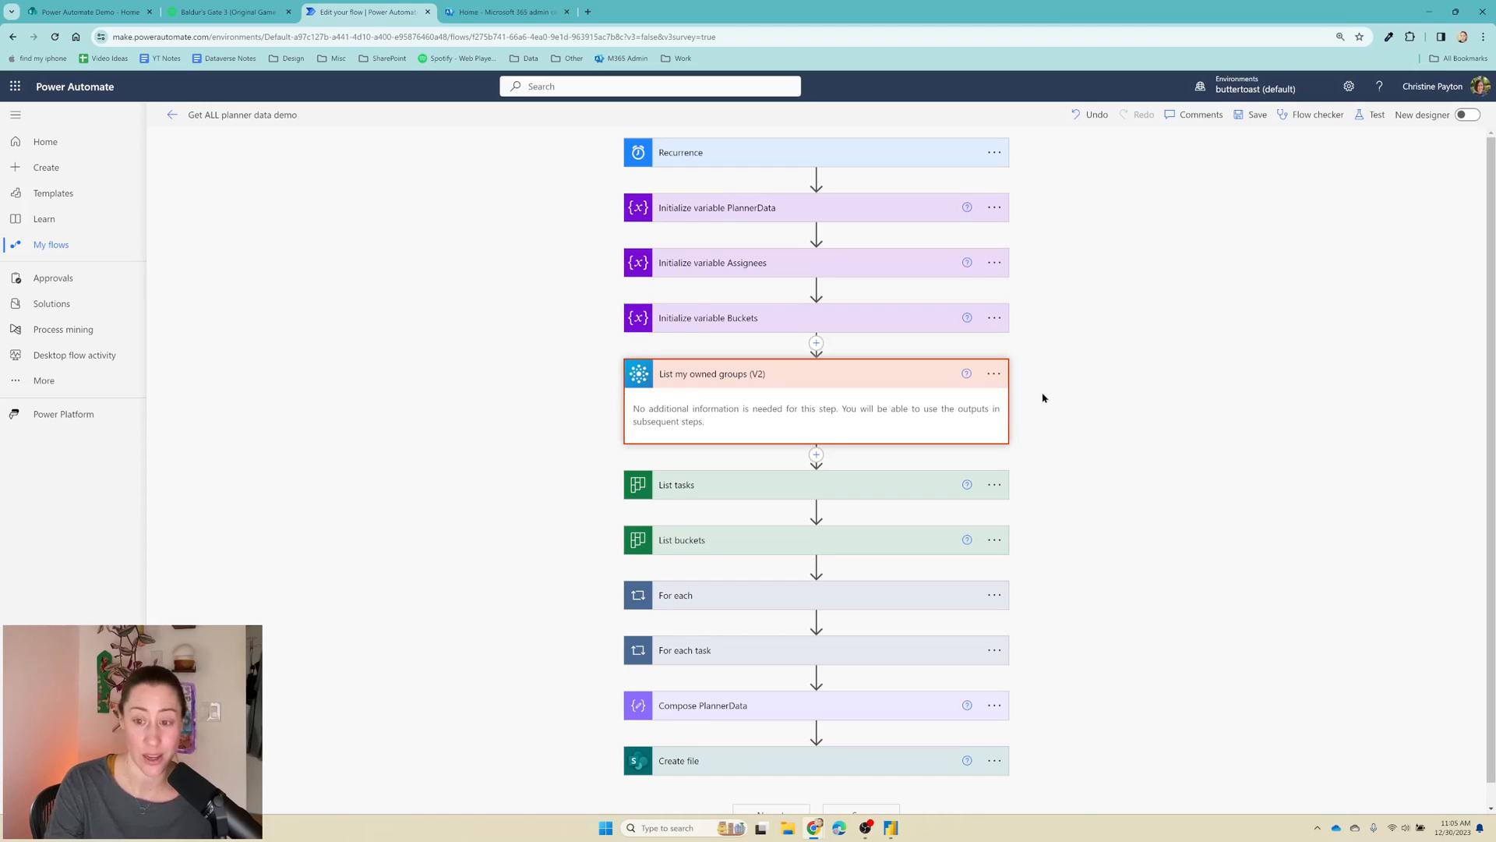
{"action": "mouse_move", "coordinate": [1023, 400]}
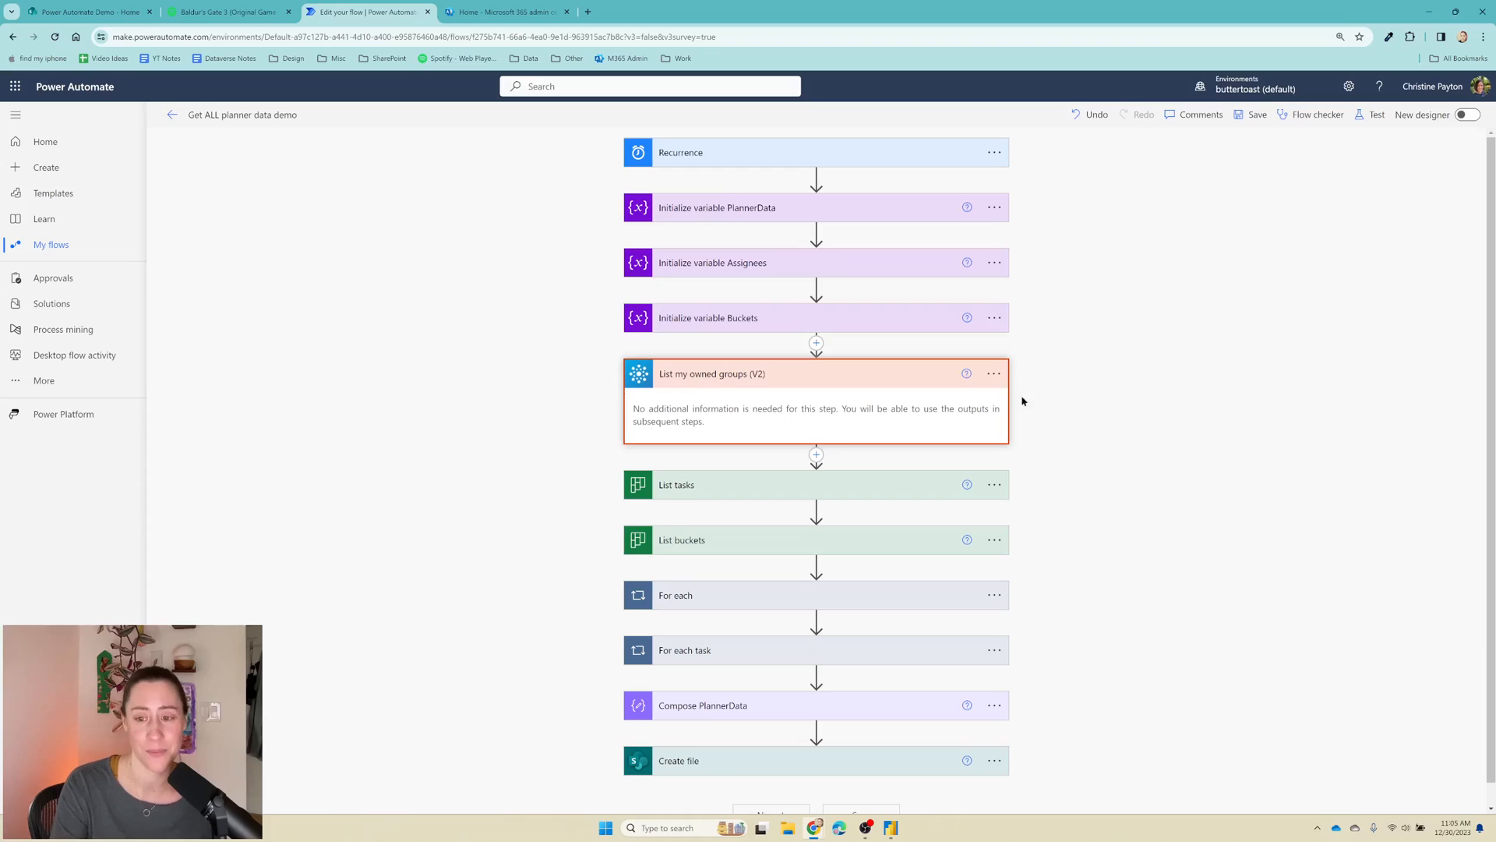
{"action": "mouse_move", "coordinate": [815, 455]}
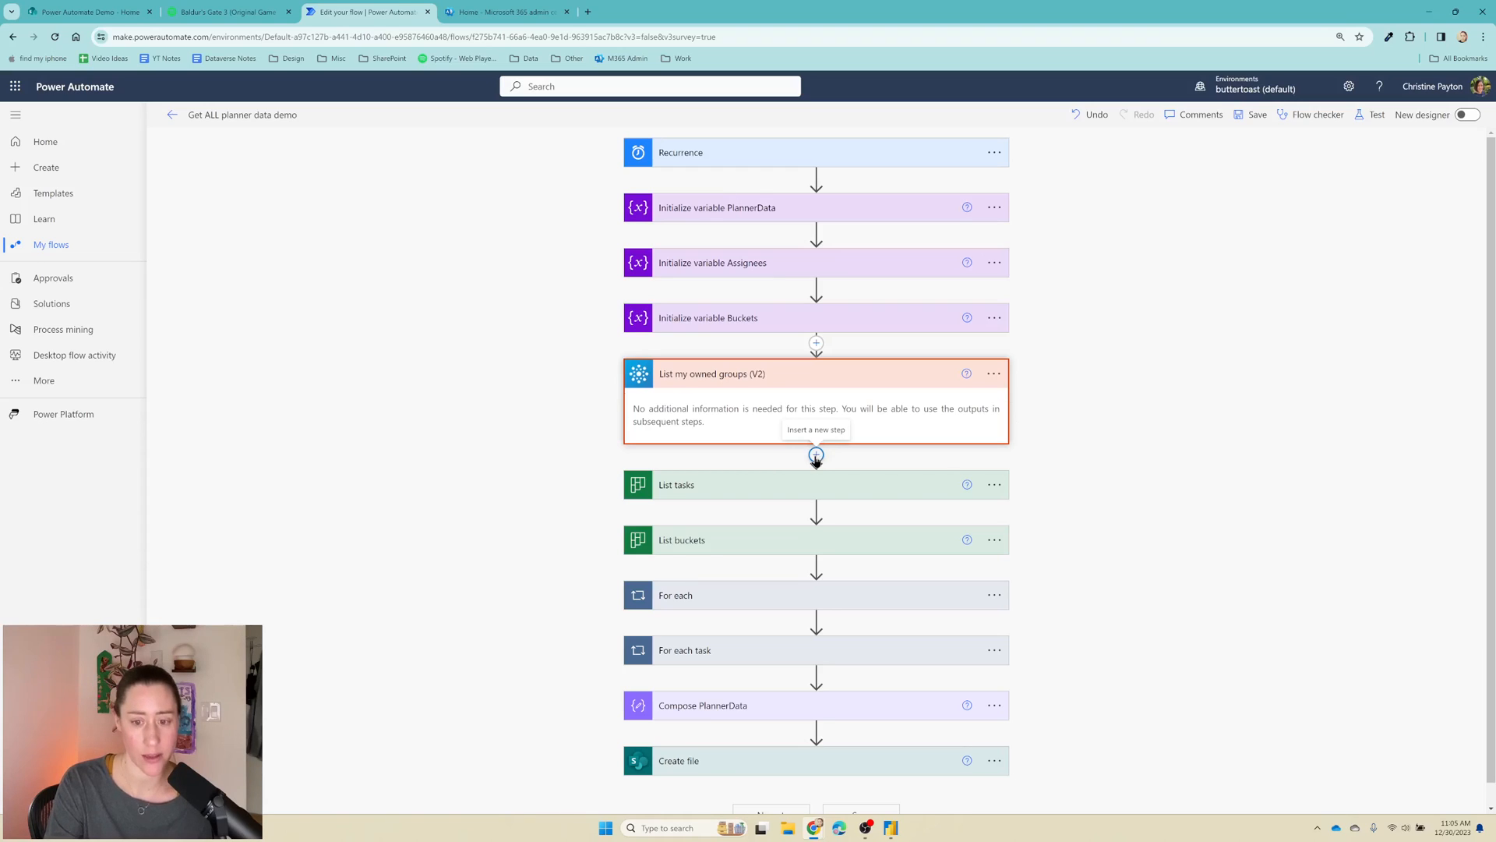
Step: Add an Apply to each loop named For each group iterating over the groups' value output
{"action": "left_click", "coordinate": [815, 454]}
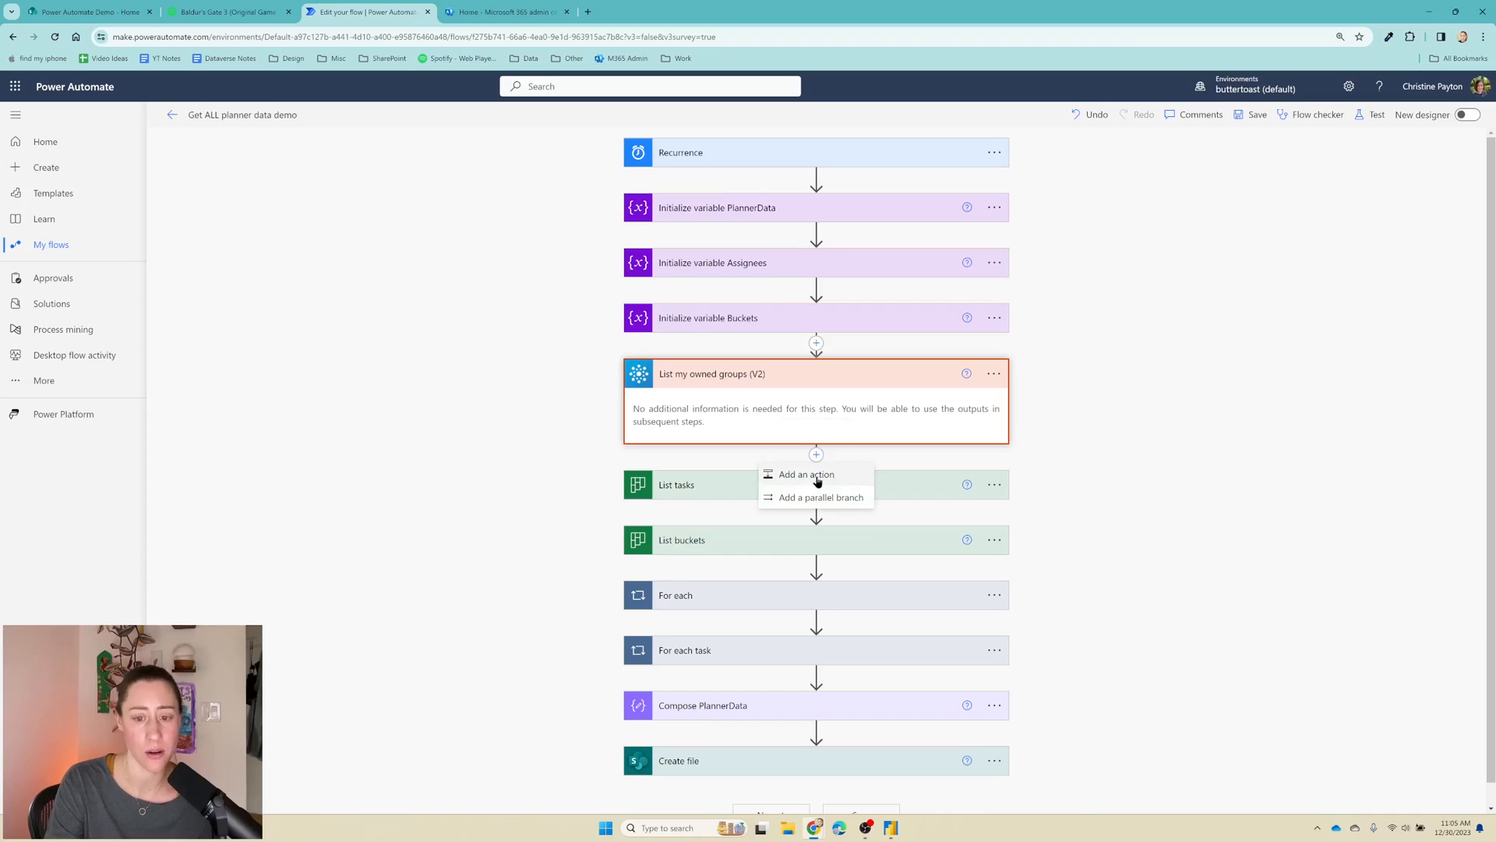
{"action": "left_click", "coordinate": [805, 473]}
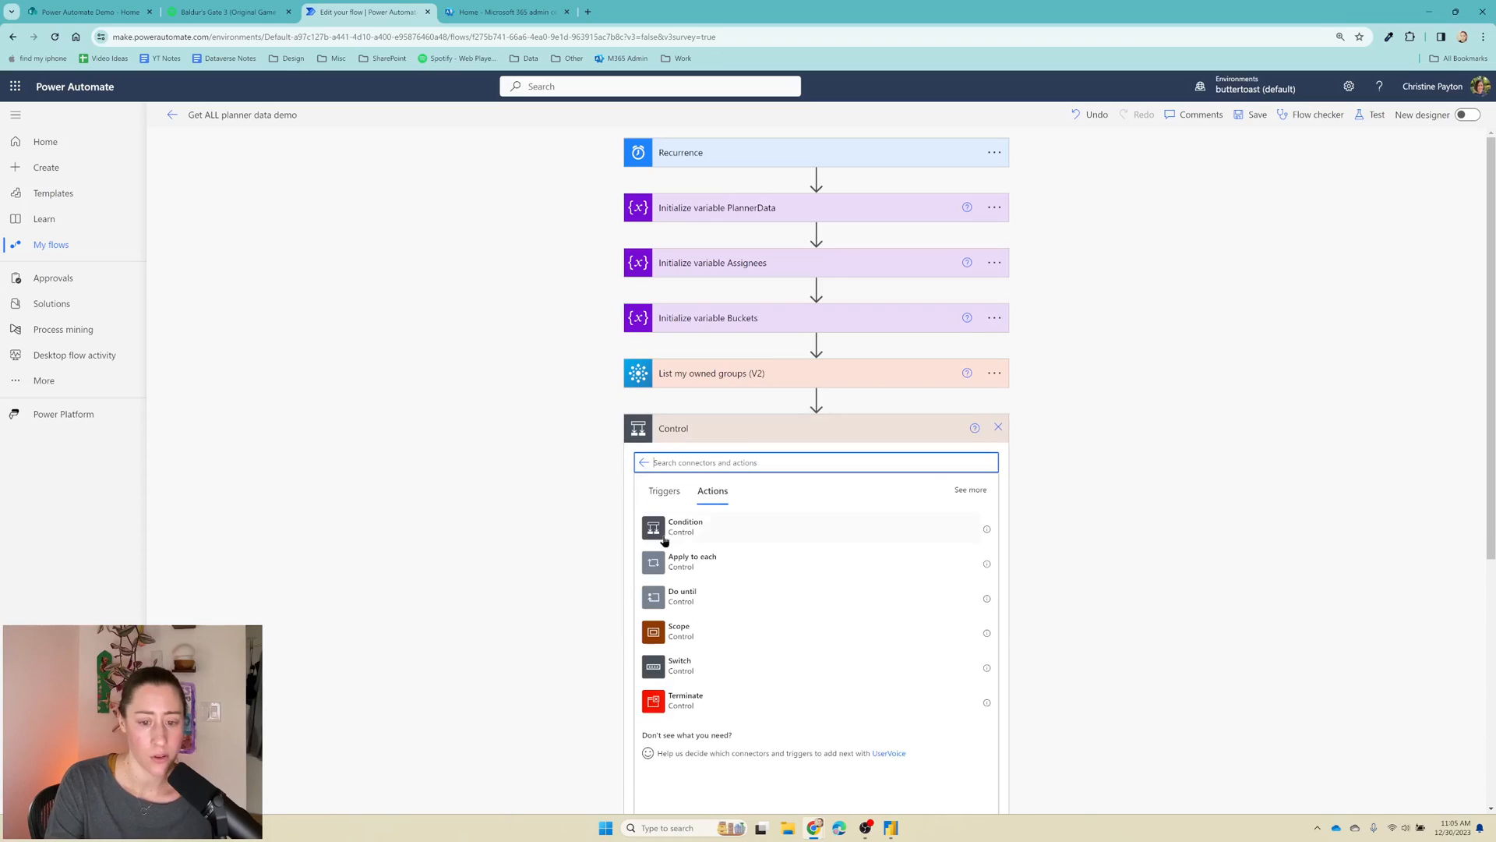
{"action": "mouse_move", "coordinate": [730, 562]}
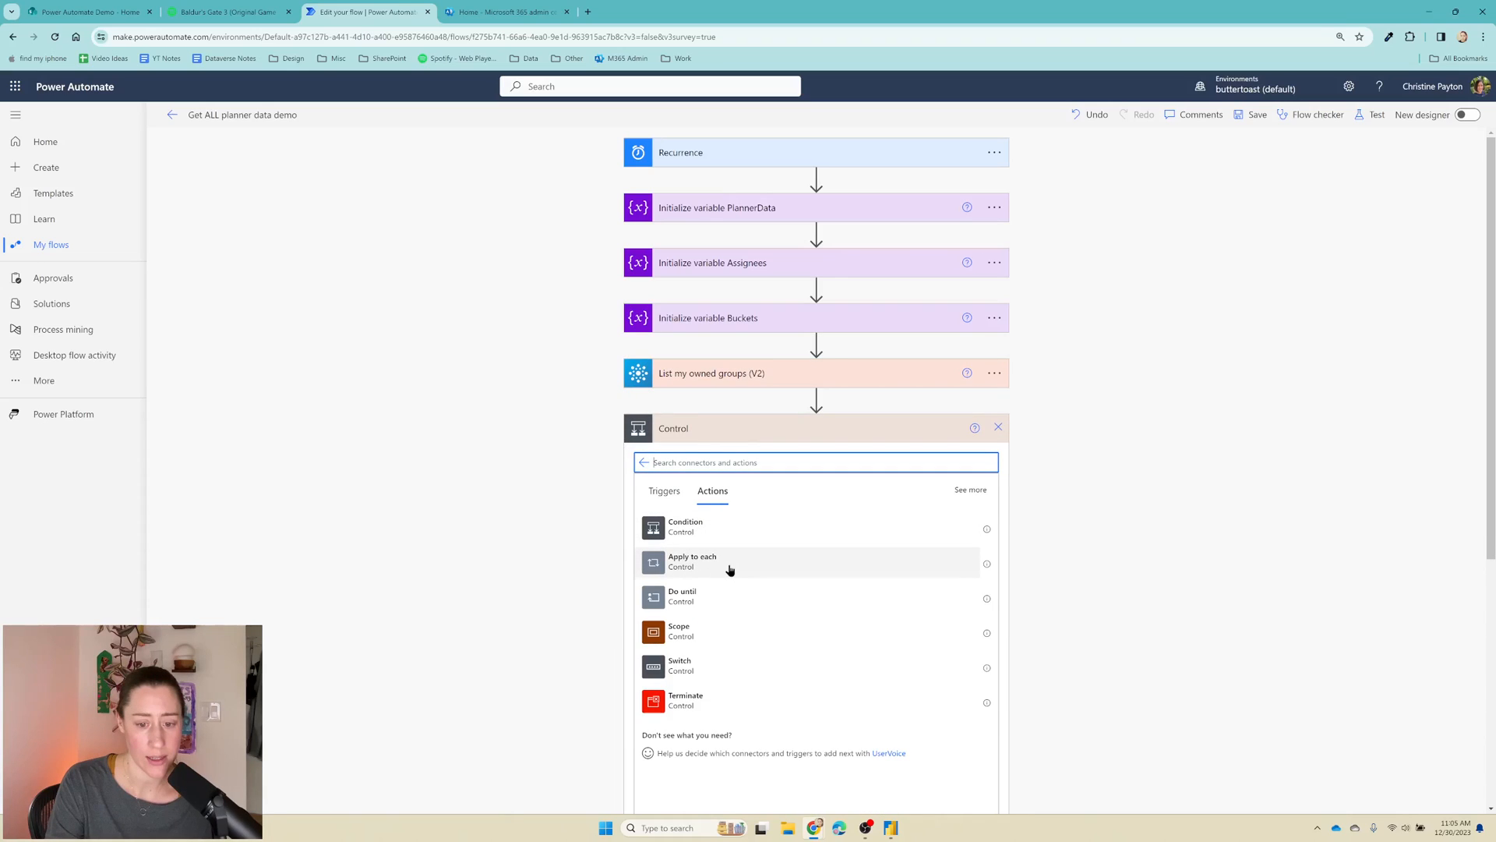
{"action": "left_click", "coordinate": [692, 561]}
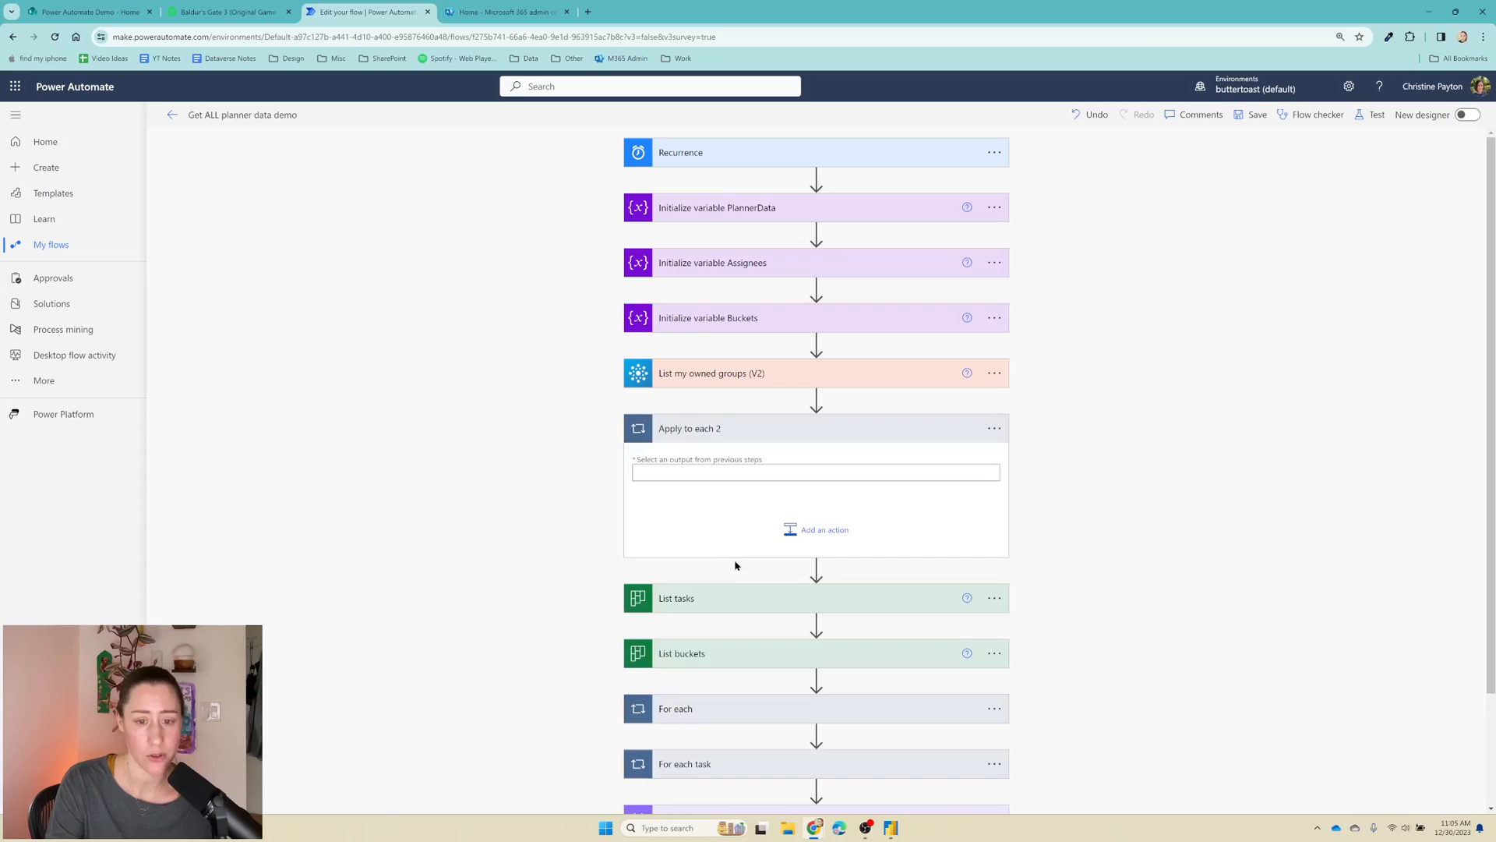
{"action": "left_click", "coordinate": [993, 429]}
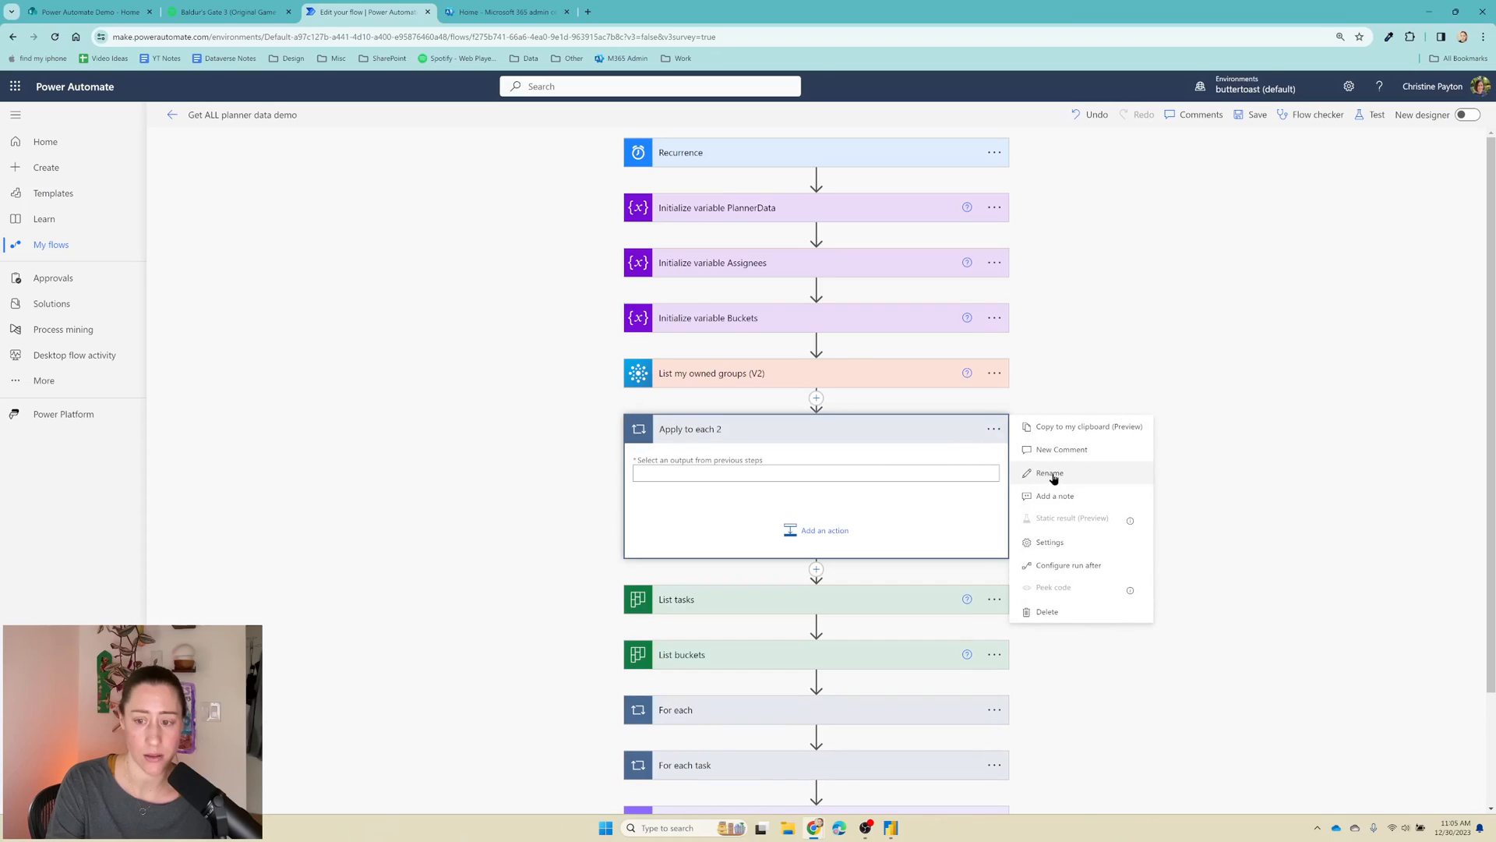
{"action": "left_click", "coordinate": [1049, 474]}
{"action": "type", "text": "For each g"}
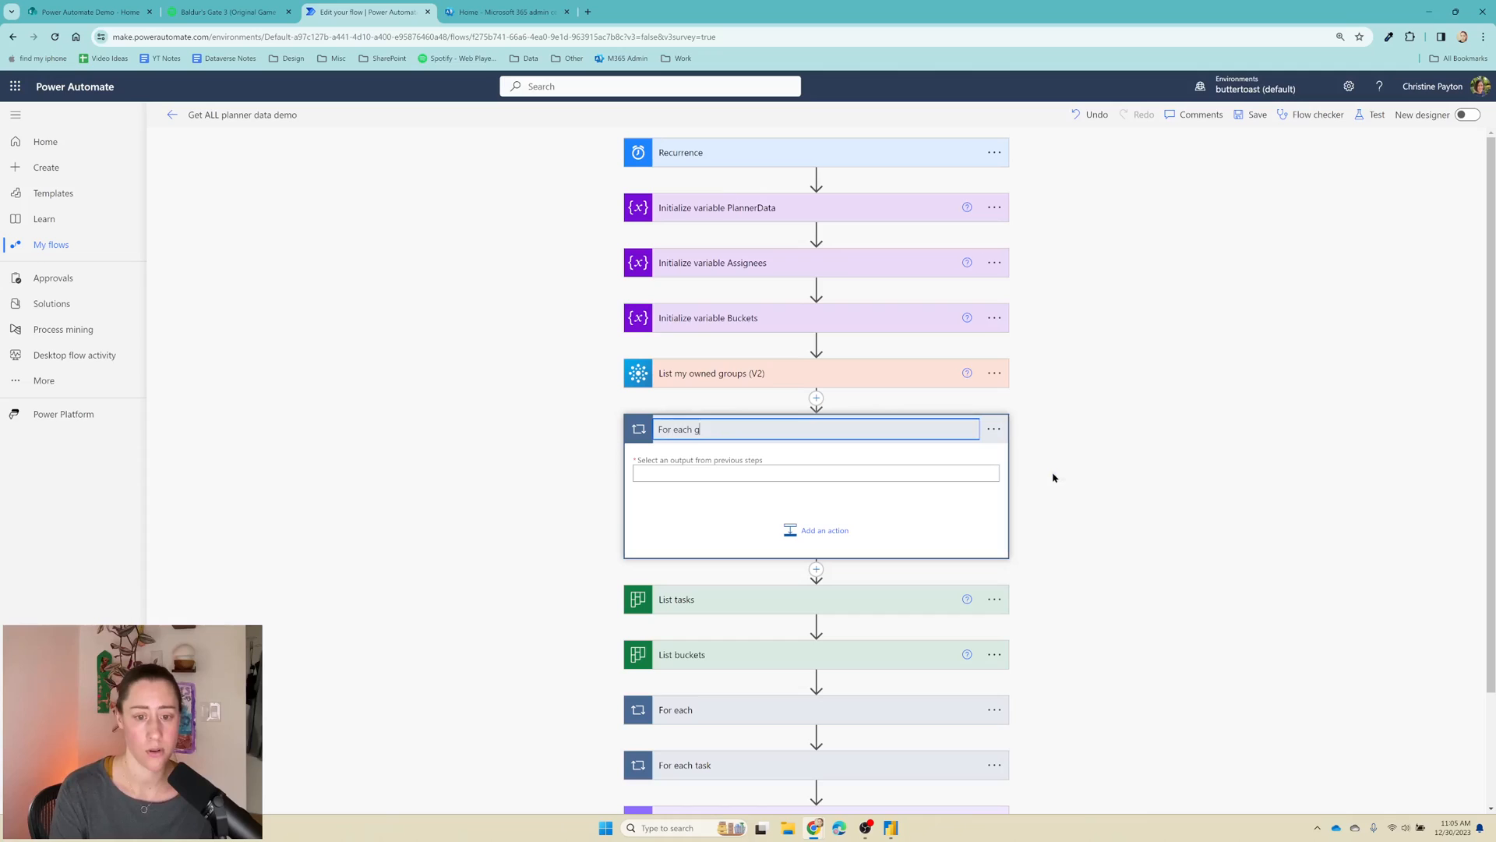
{"action": "type", "text": "roup"}
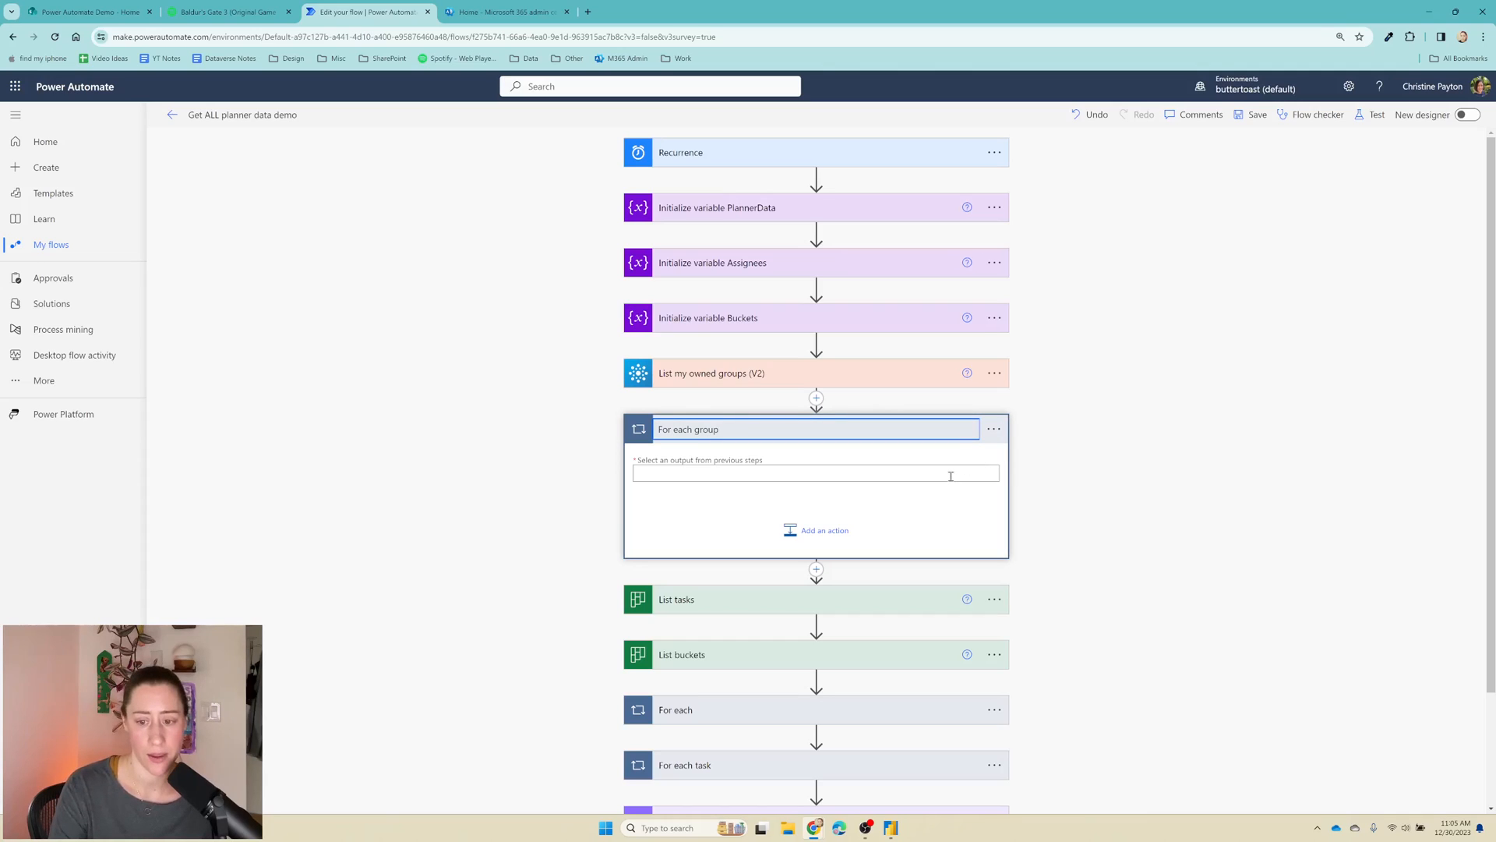
{"action": "left_click", "coordinate": [815, 474]}
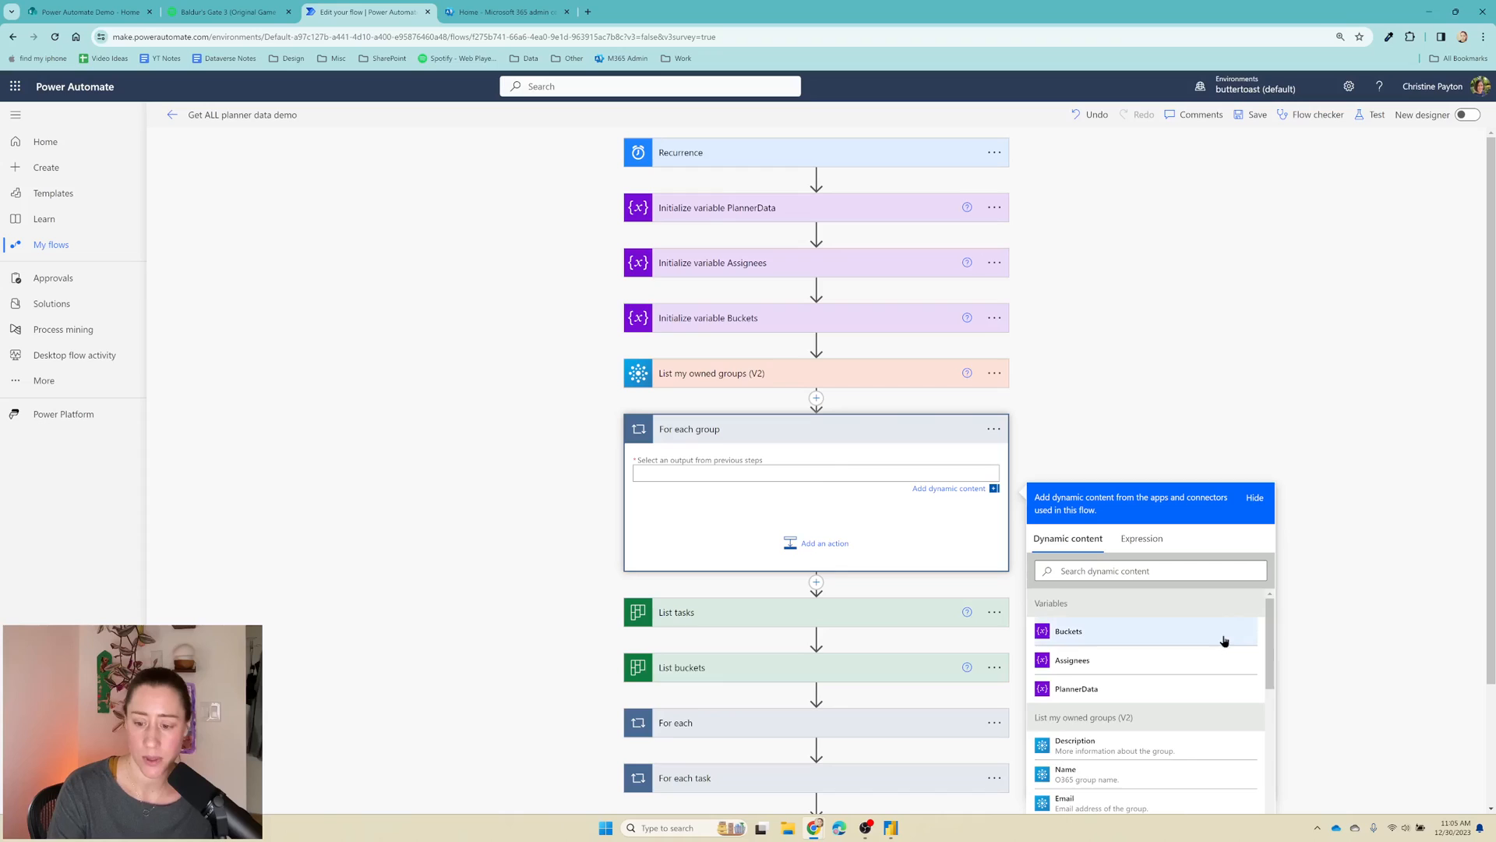
{"action": "scroll", "scroll_direction": "down", "scroll_amount": 3}
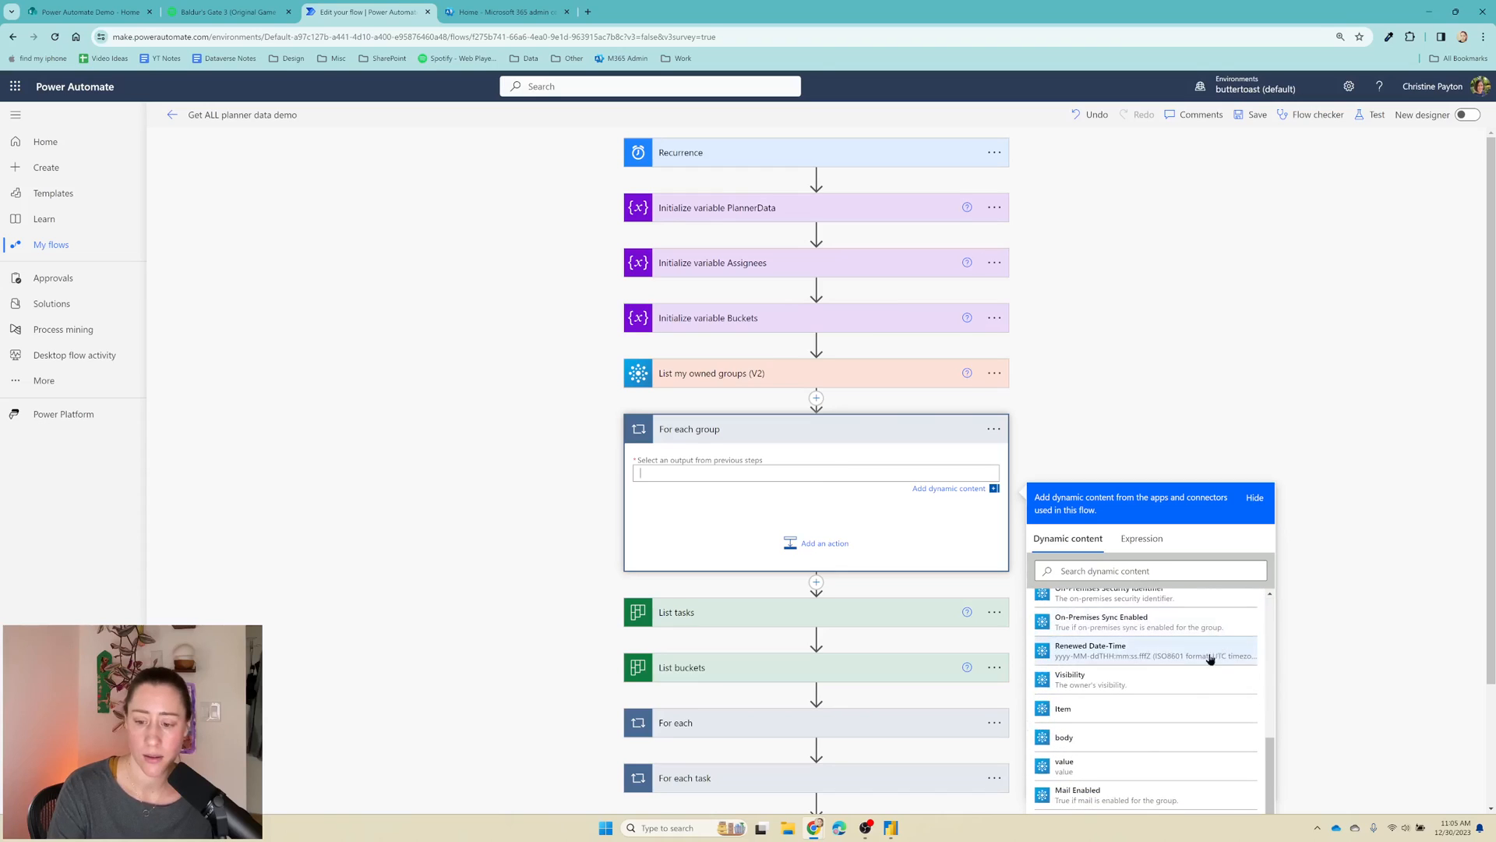
{"action": "mouse_move", "coordinate": [1121, 768]}
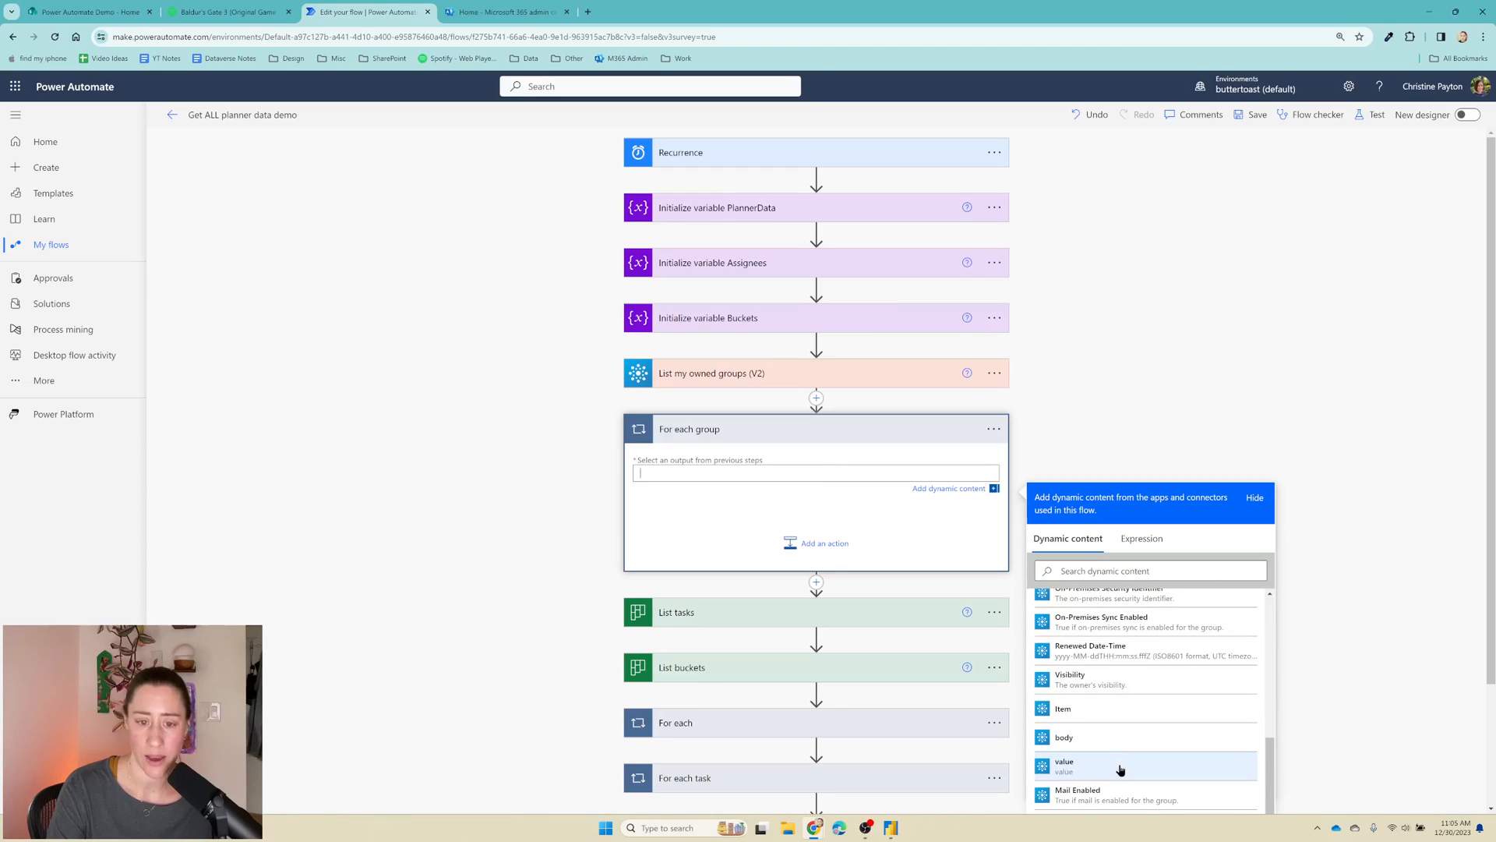
{"action": "left_click", "coordinate": [1063, 765]}
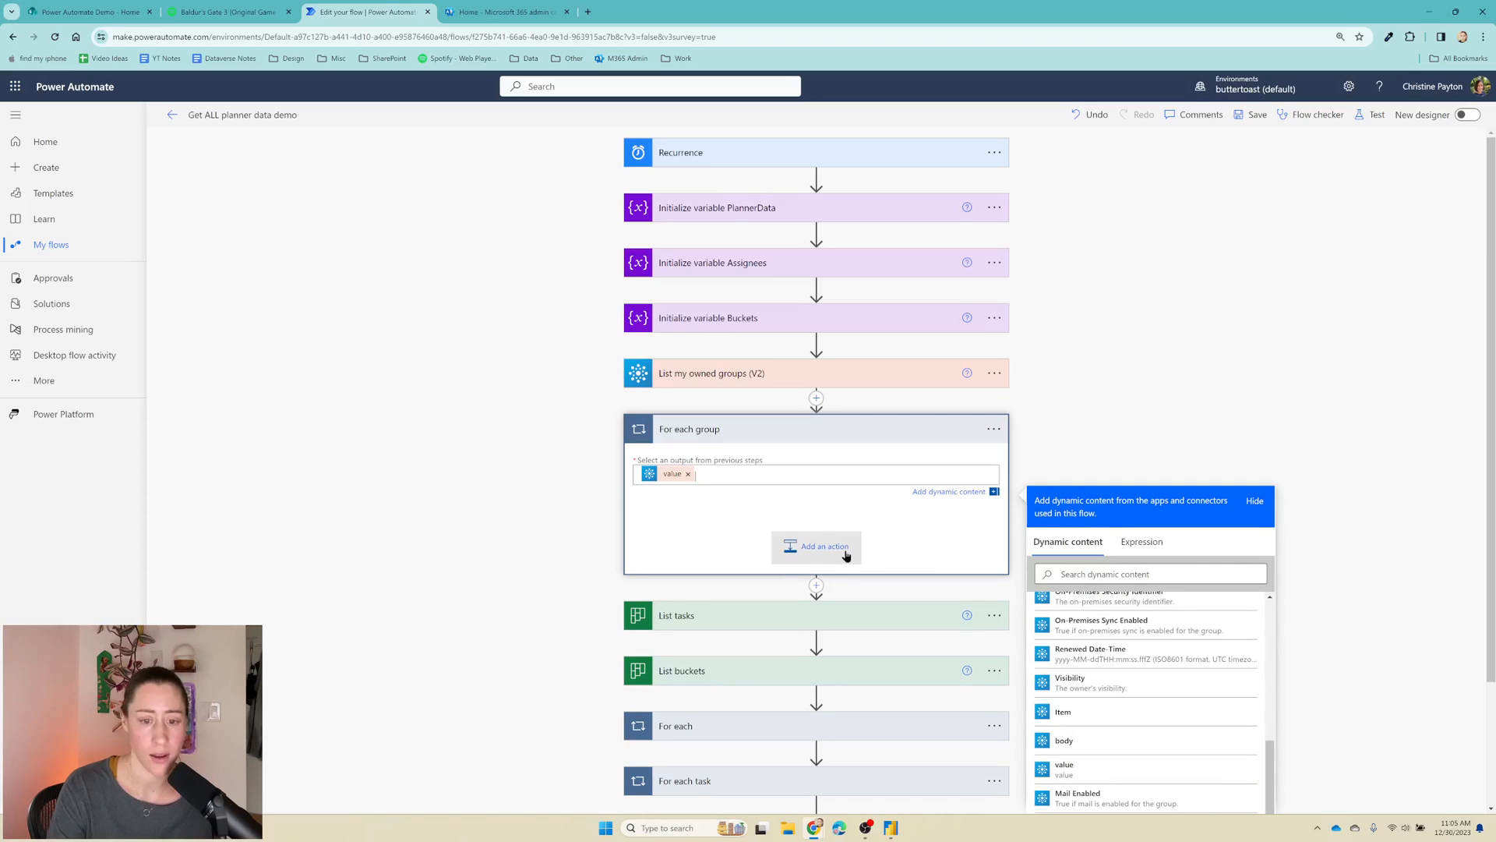
{"action": "mouse_move", "coordinate": [821, 546]}
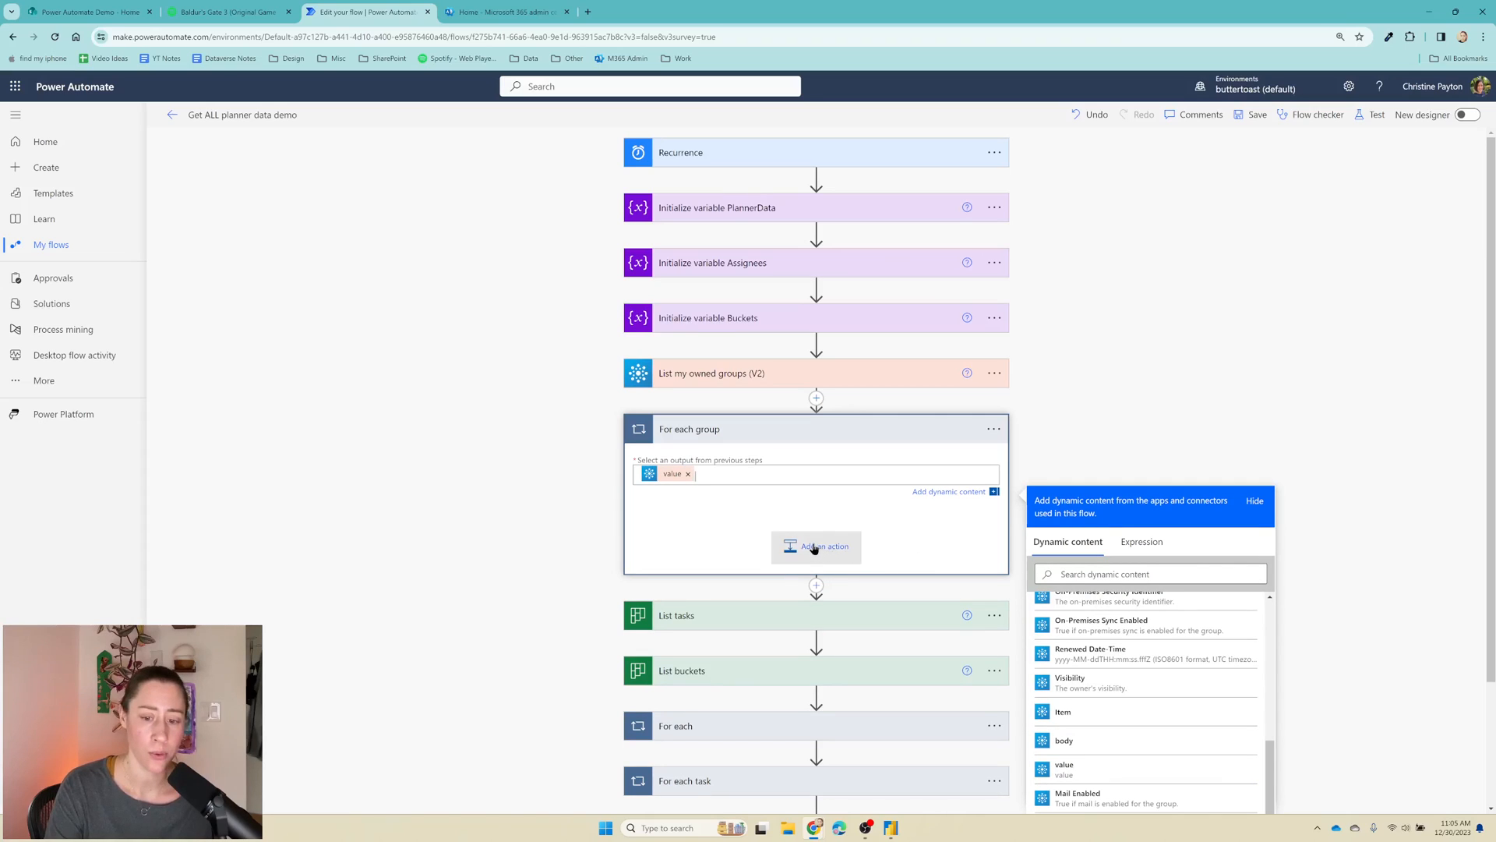
Step: Add List plans for a group inside the loop with Group Id as its group
{"action": "left_click", "coordinate": [816, 546]}
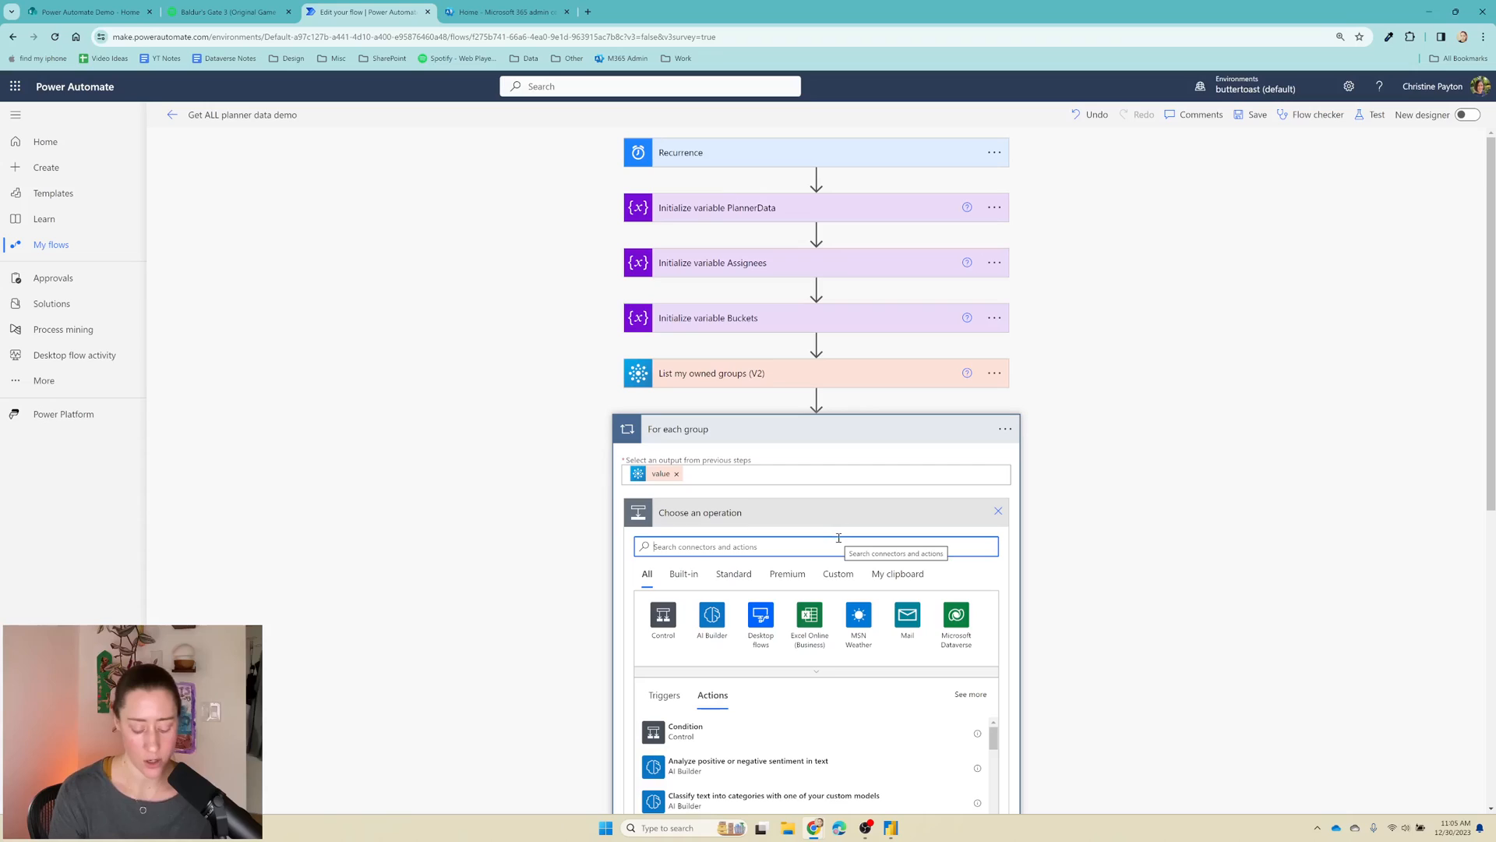
{"action": "type", "text": "list plan"}
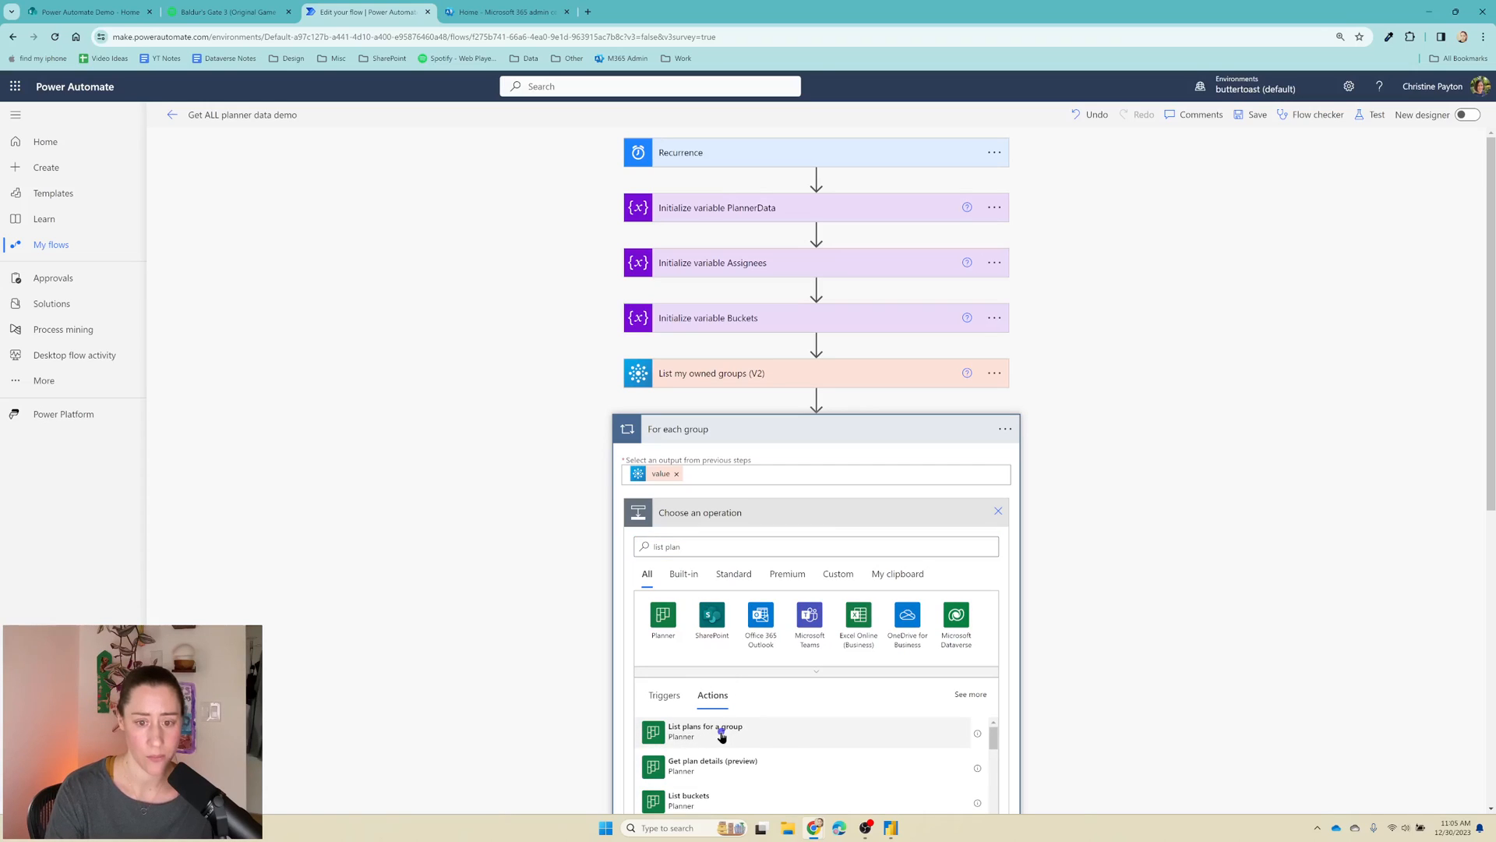
{"action": "left_click", "coordinate": [704, 731]}
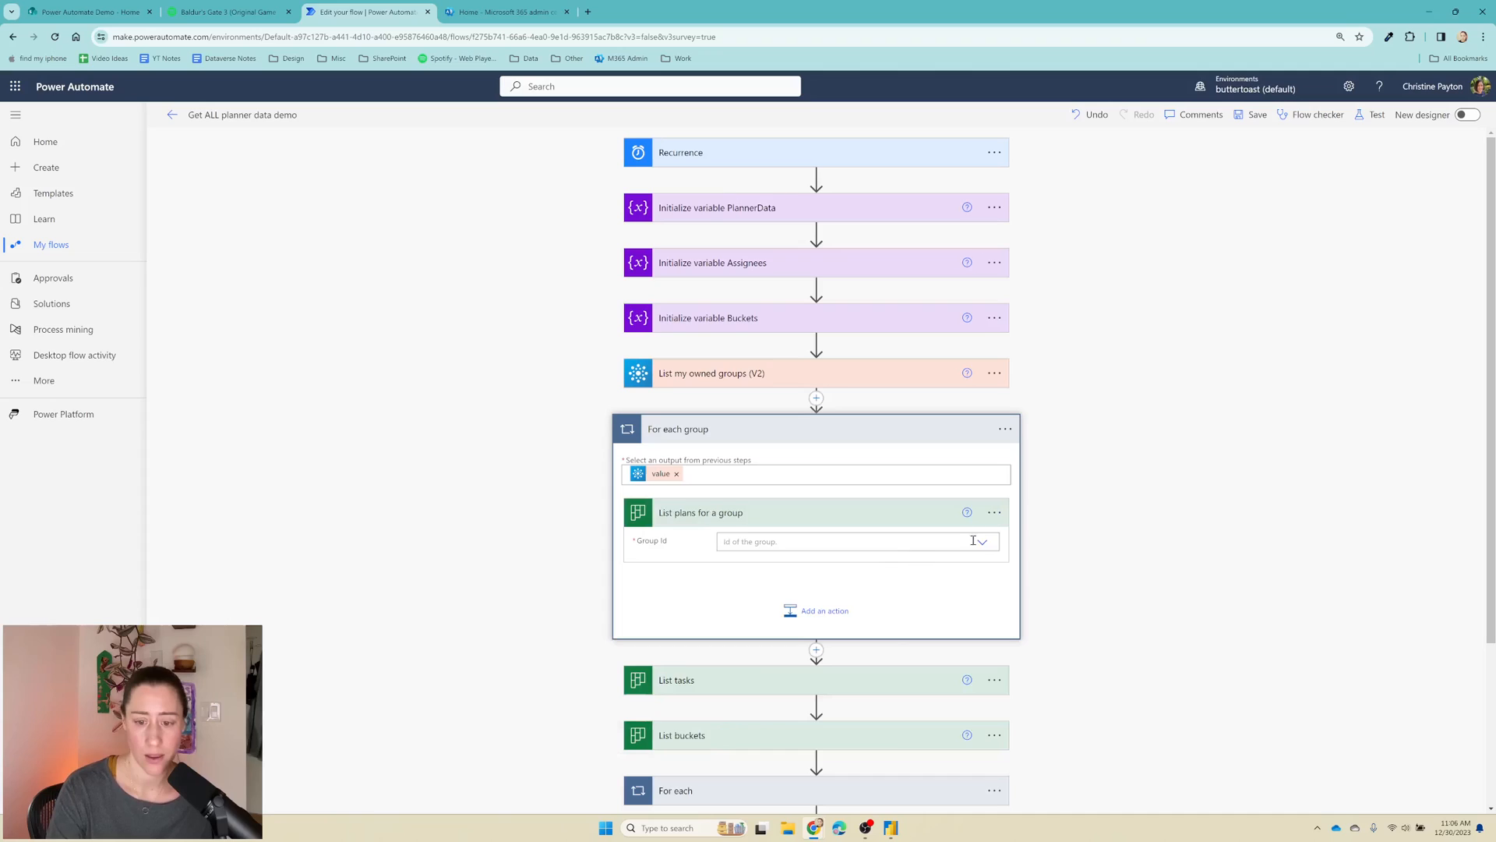
{"action": "left_click", "coordinate": [980, 541]}
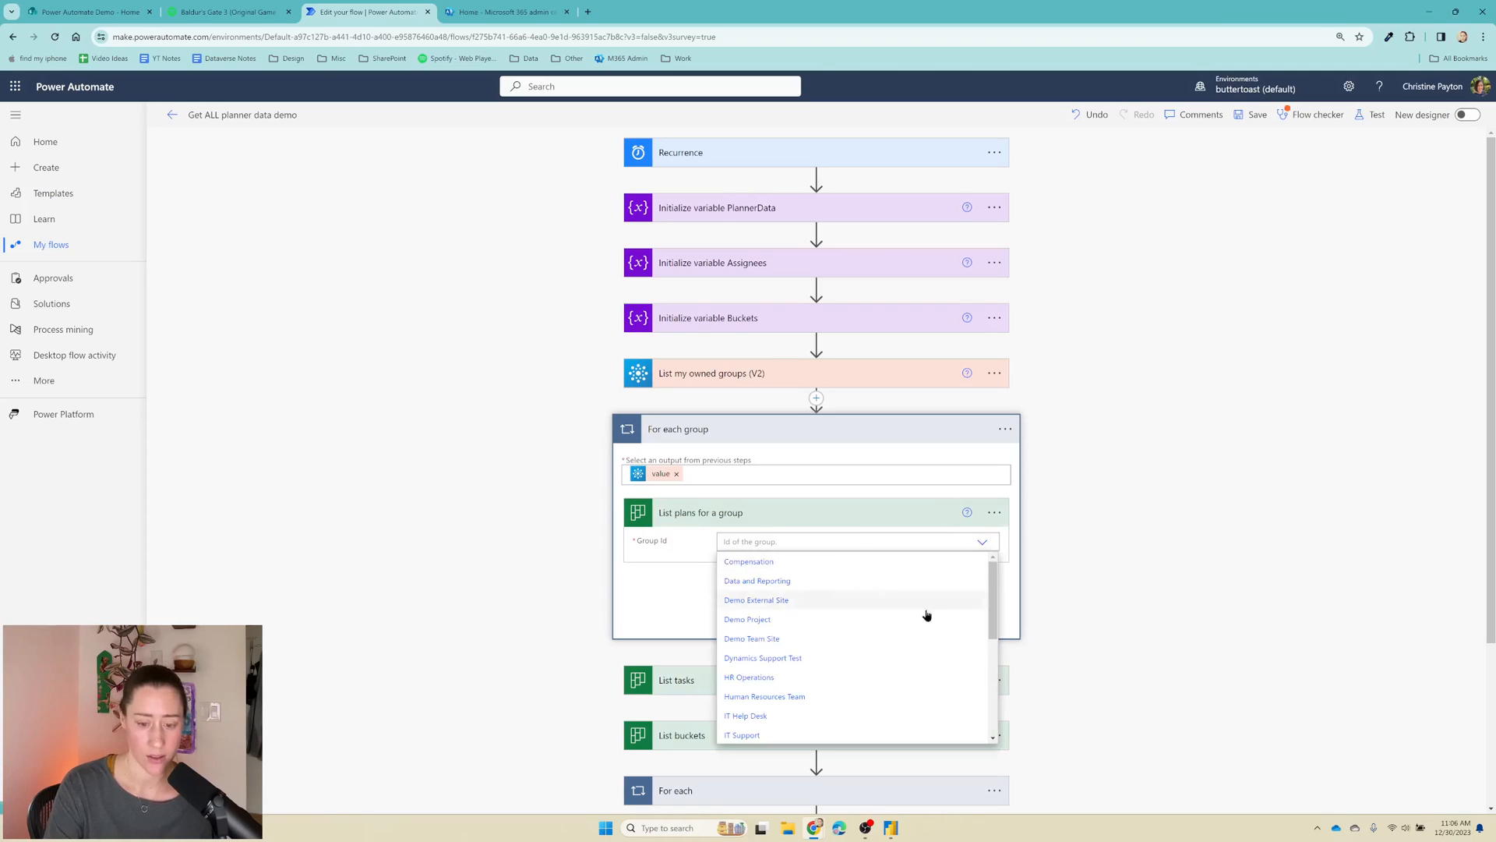
{"action": "scroll", "scroll_direction": "down", "scroll_amount": 3}
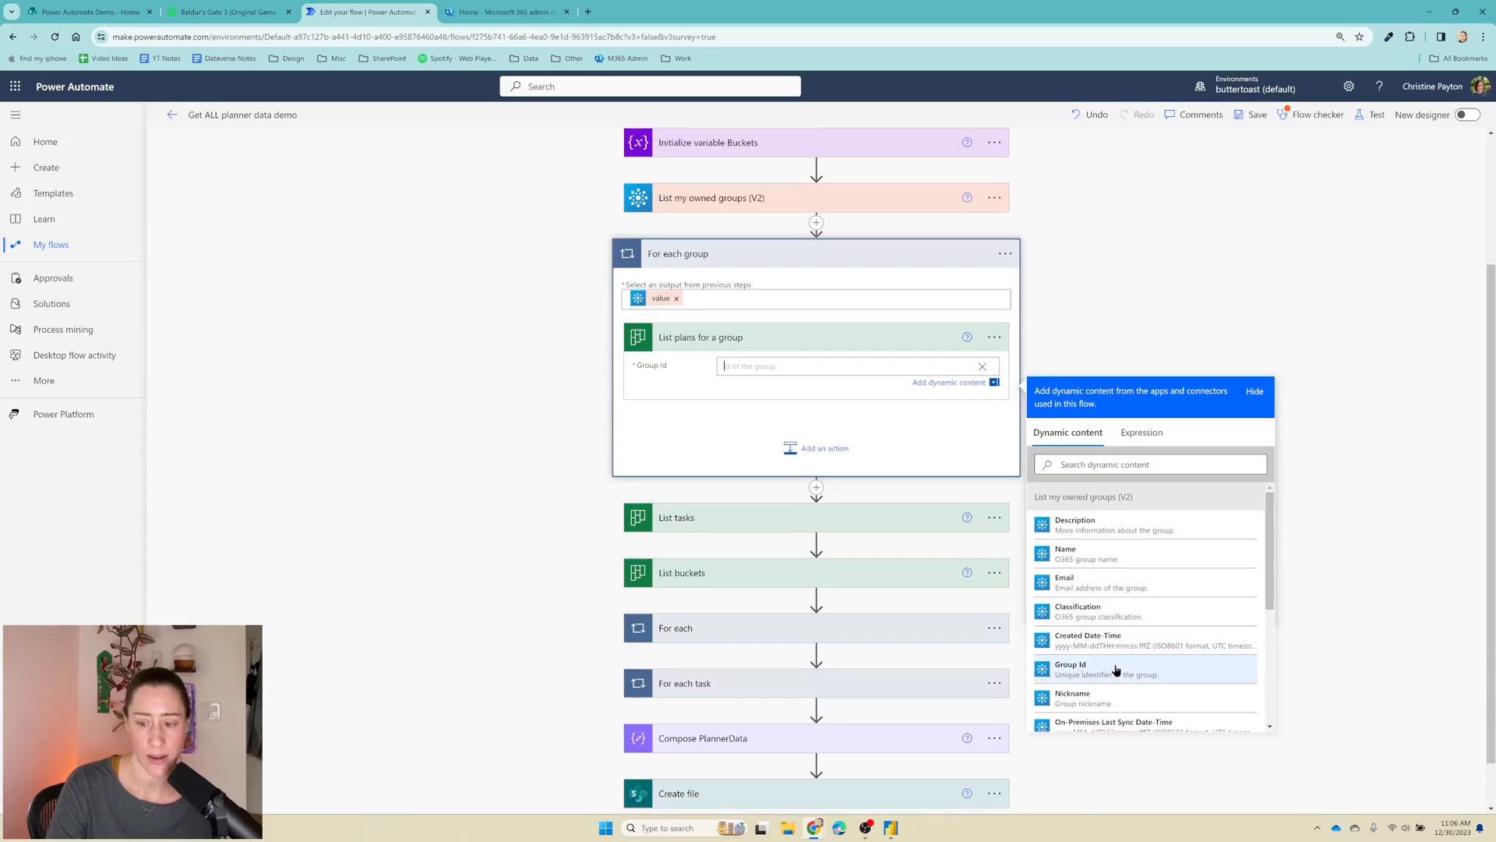
{"action": "left_click", "coordinate": [1070, 665]}
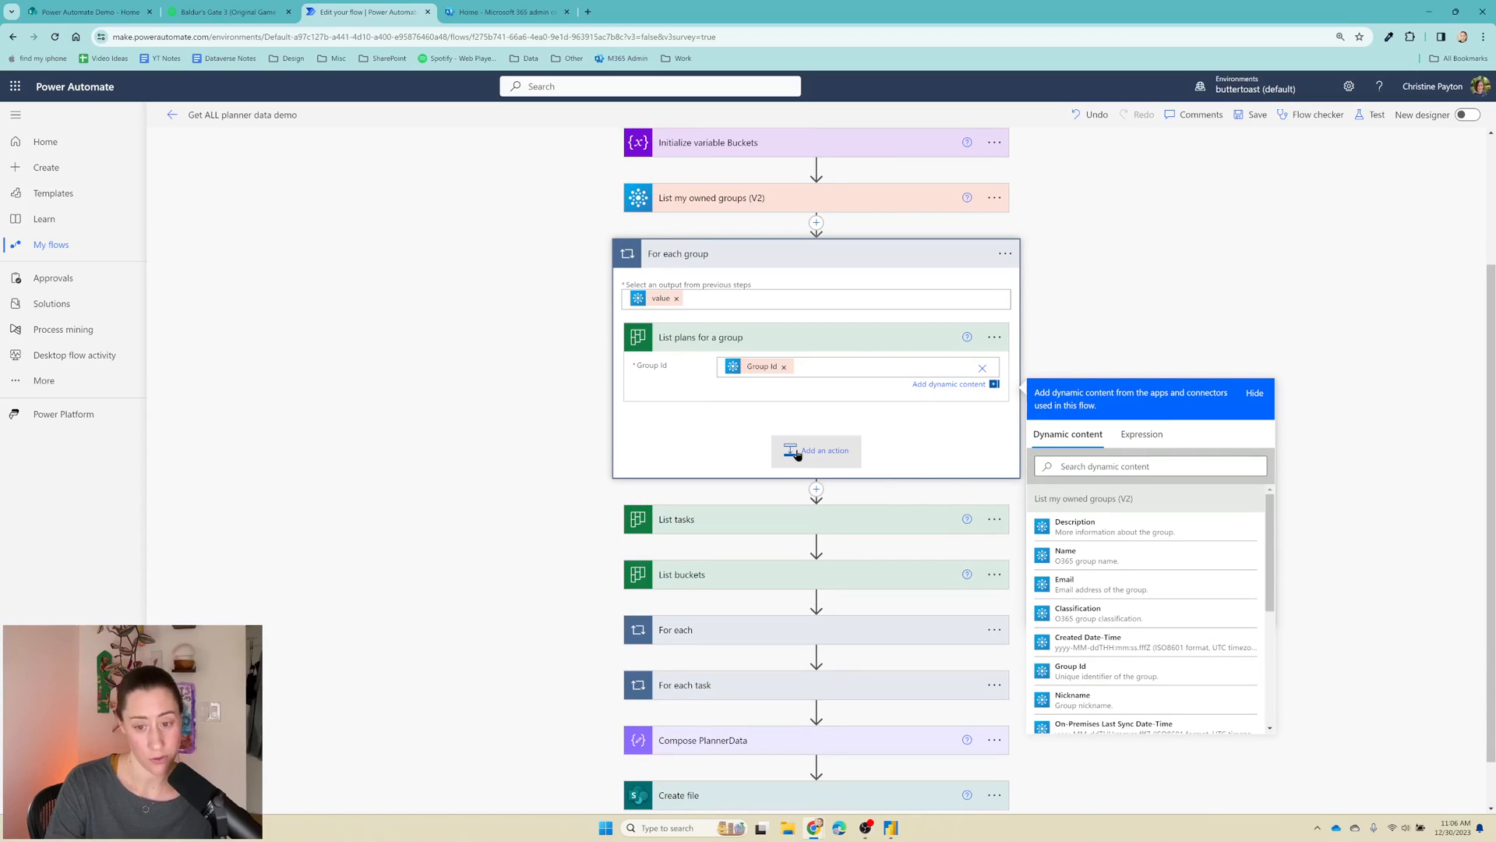
{"action": "mouse_move", "coordinate": [873, 631]}
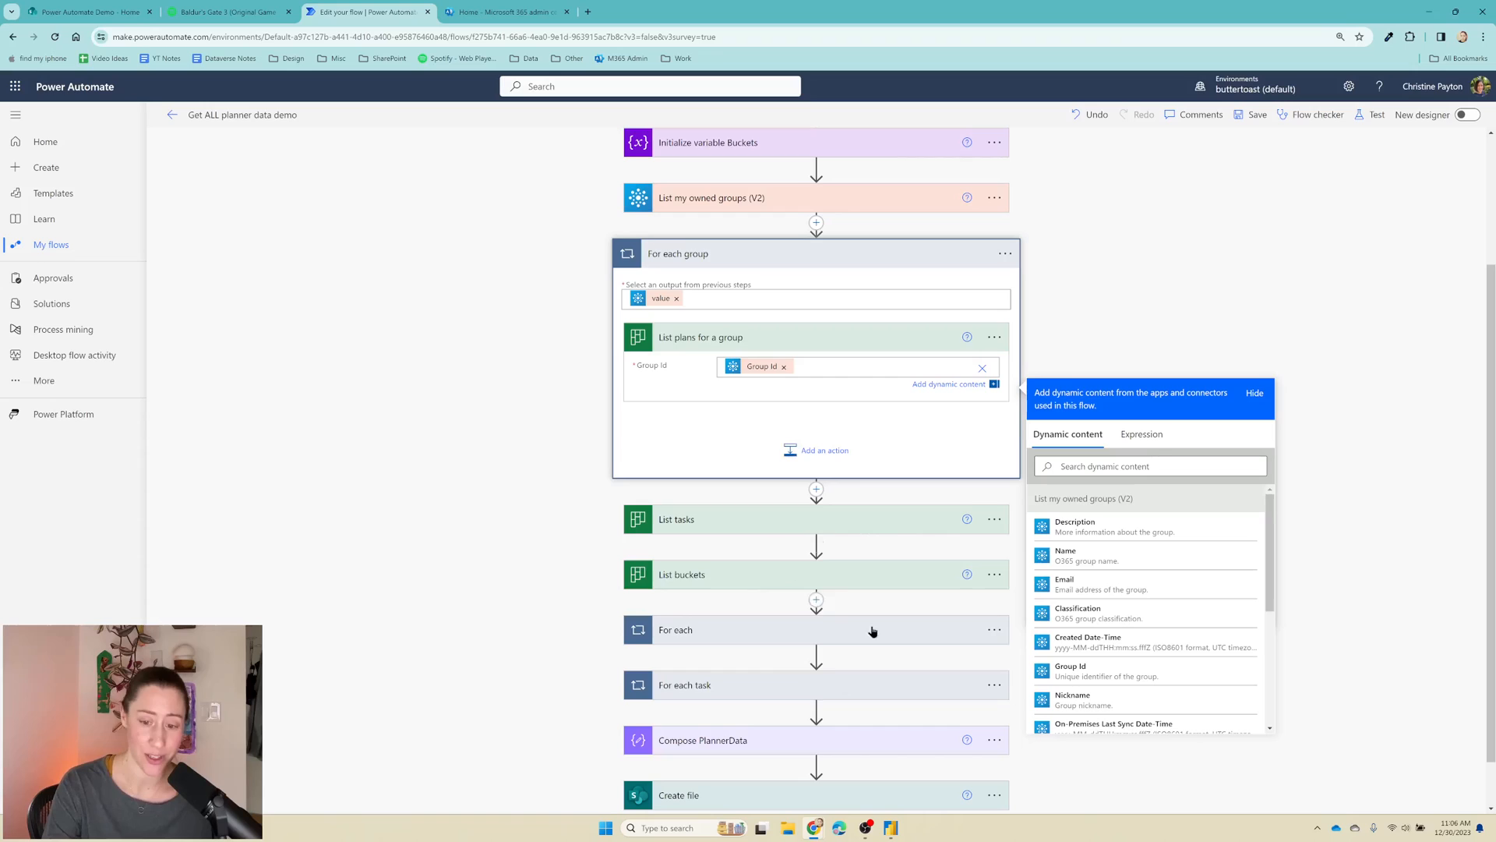
{"action": "mouse_move", "coordinate": [815, 449]}
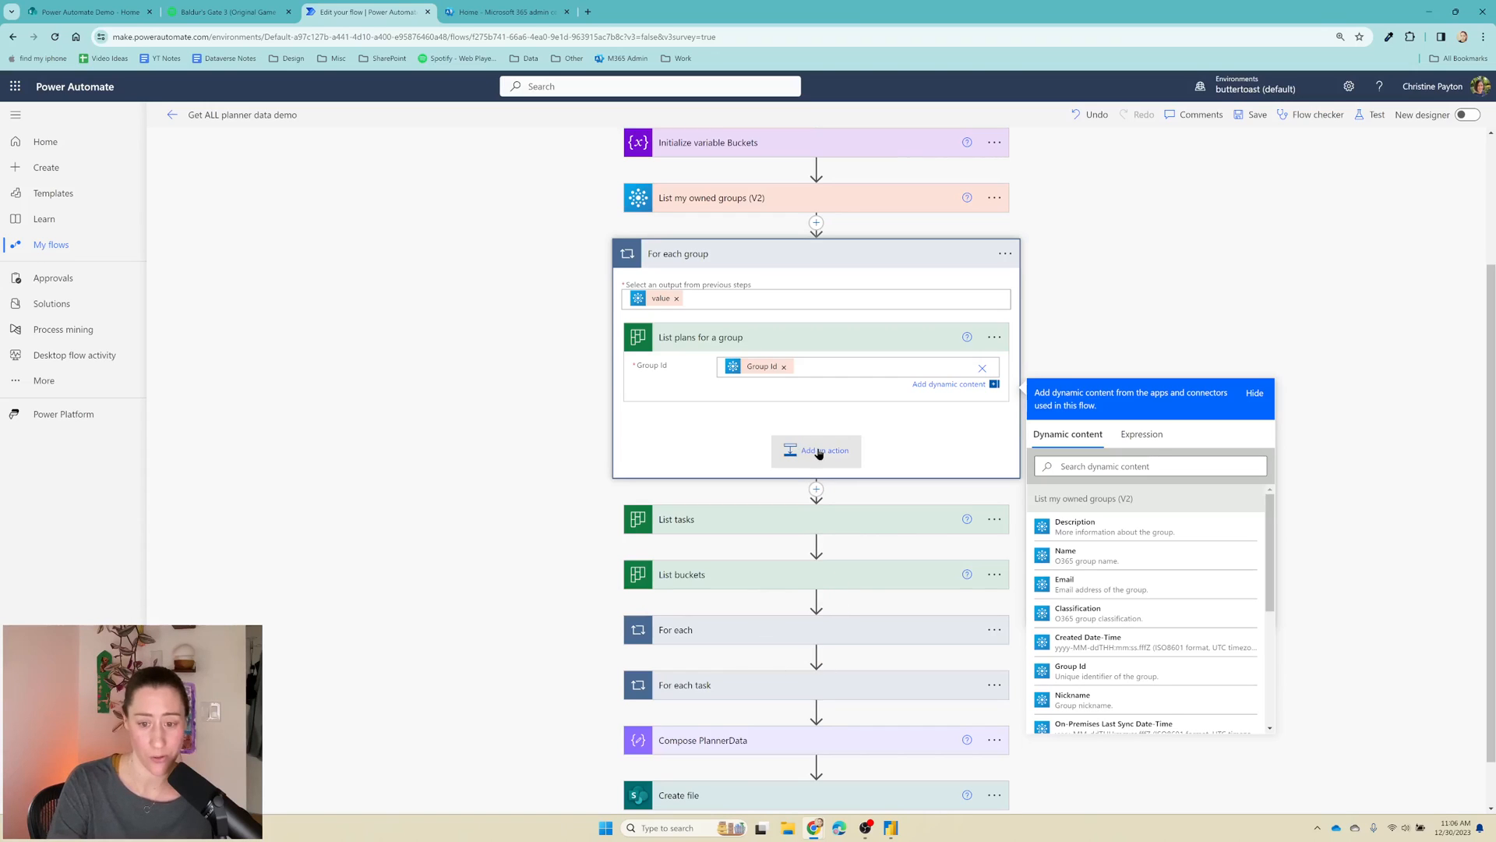
Step: Add a nested Apply to each named For each plan over List plans for a group's value
{"action": "left_click", "coordinate": [815, 451]}
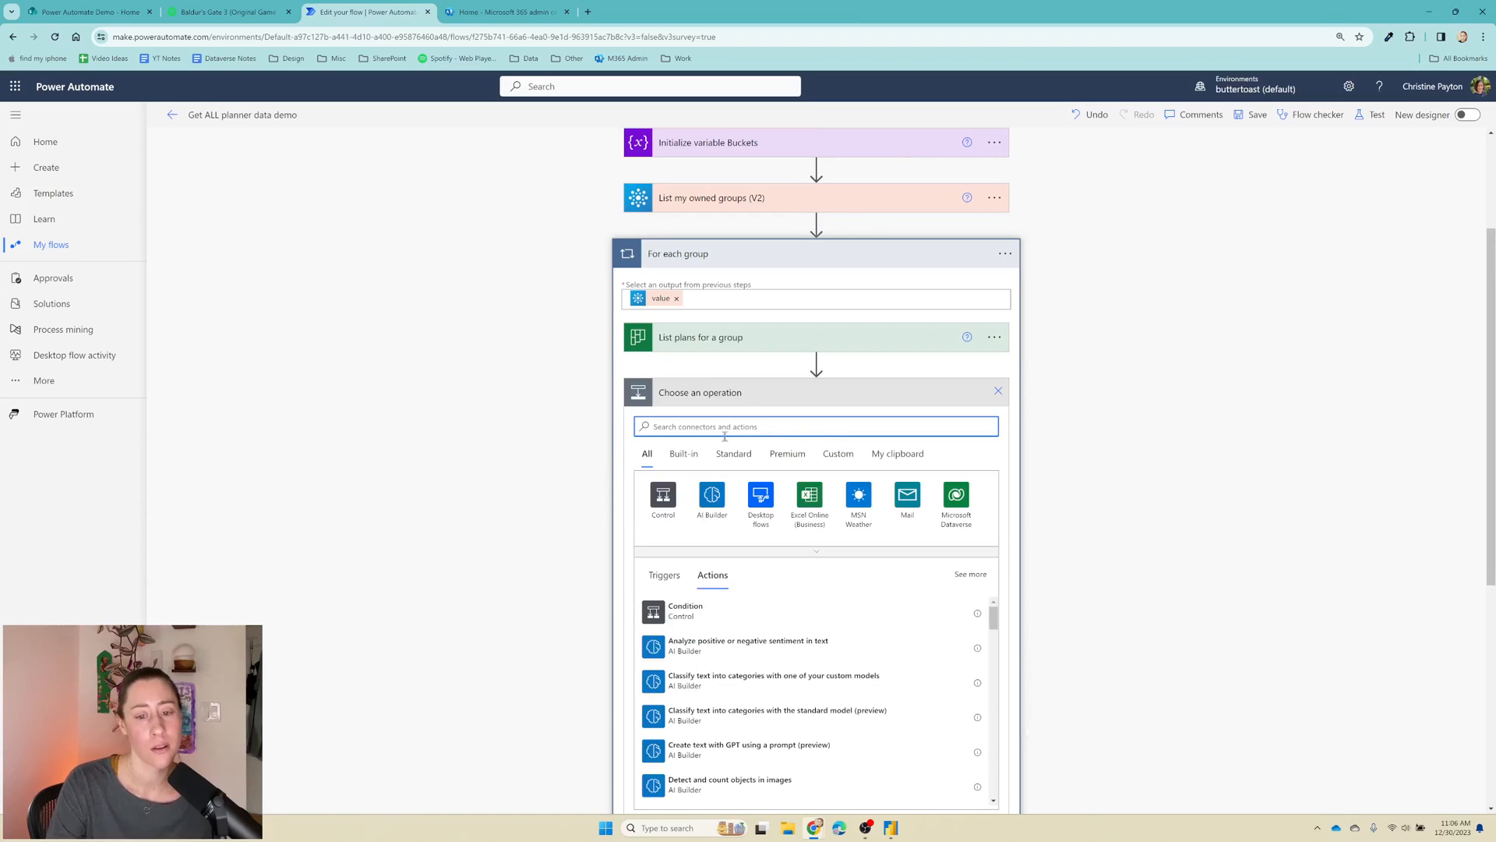
{"action": "left_click", "coordinate": [663, 500]}
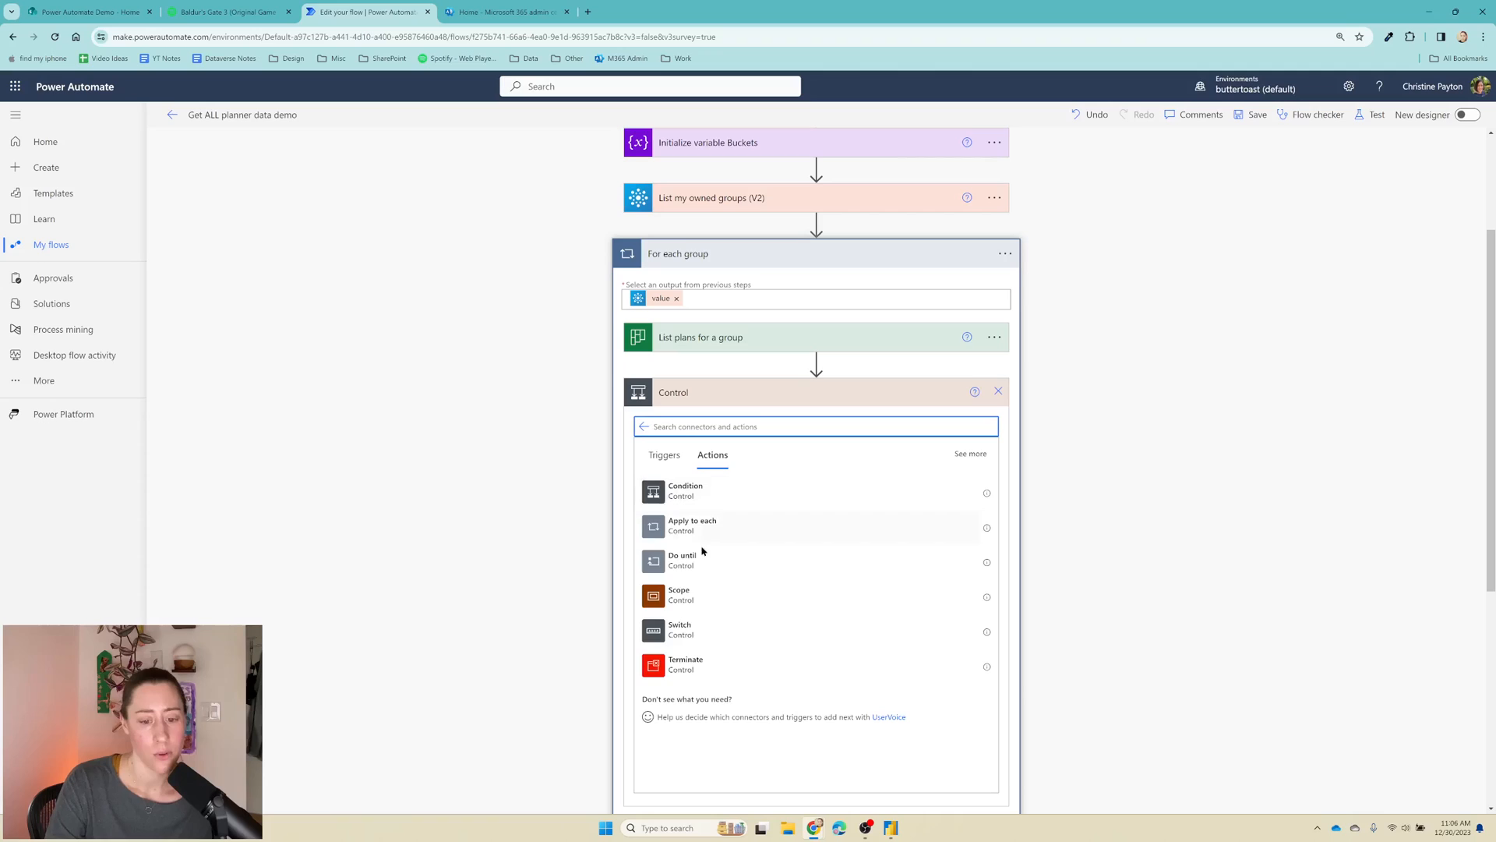
{"action": "left_click", "coordinate": [692, 525]}
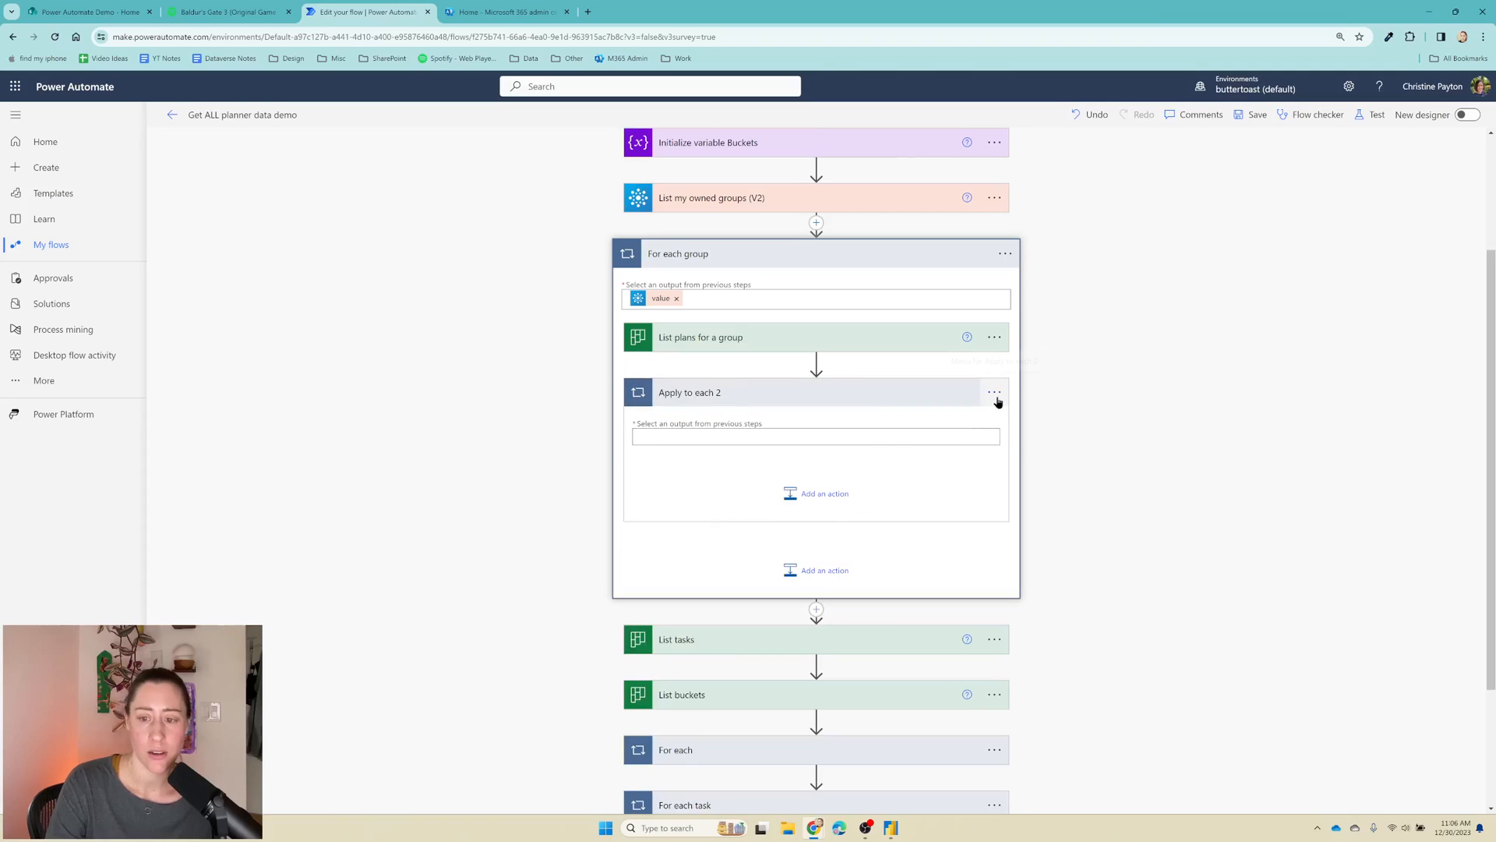
{"action": "double_click", "coordinate": [689, 393]}
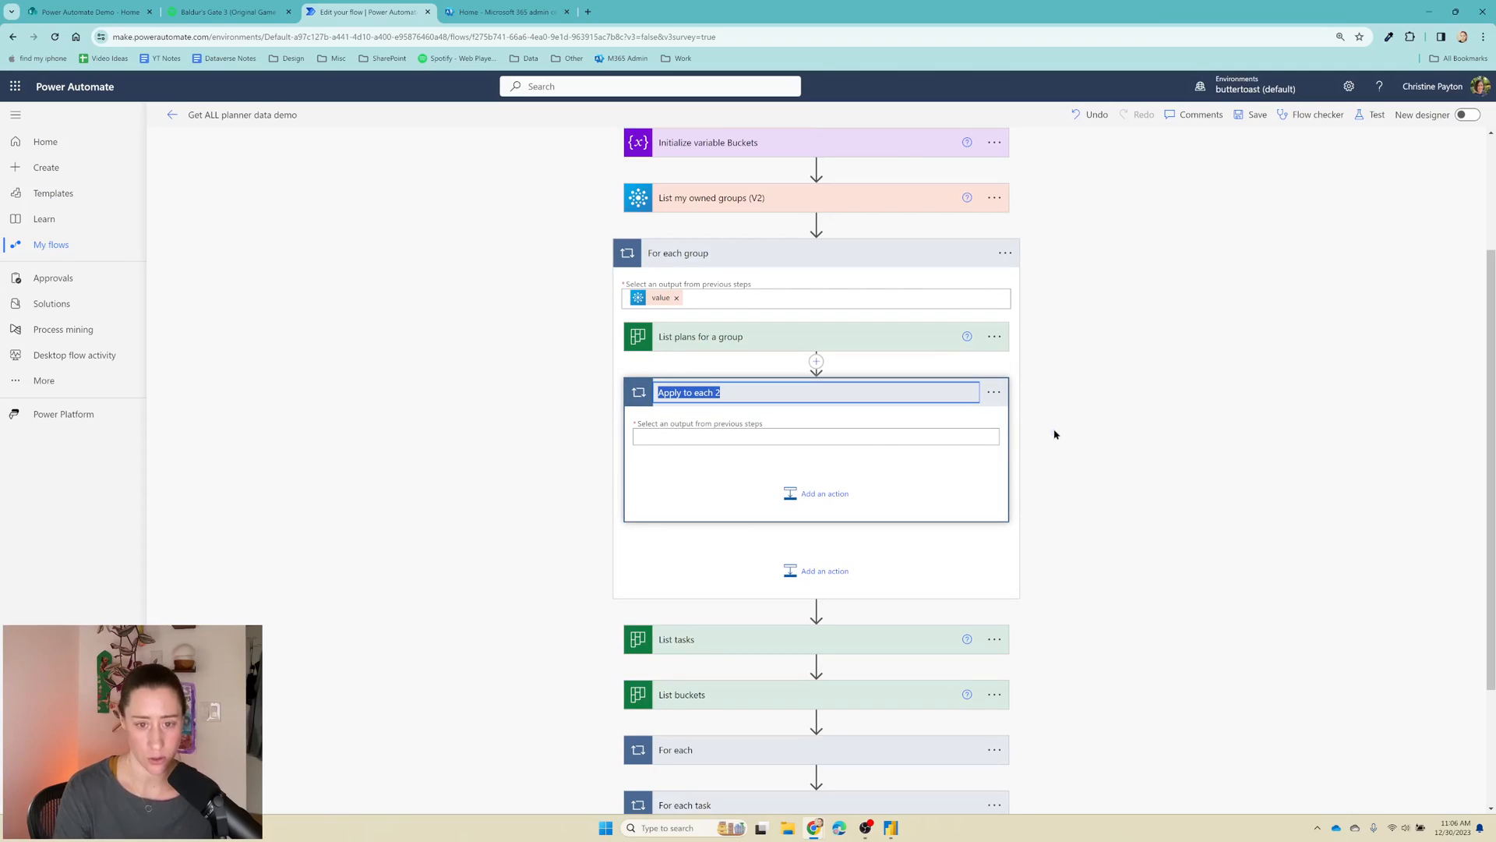
{"action": "type", "text": "For each plan"}
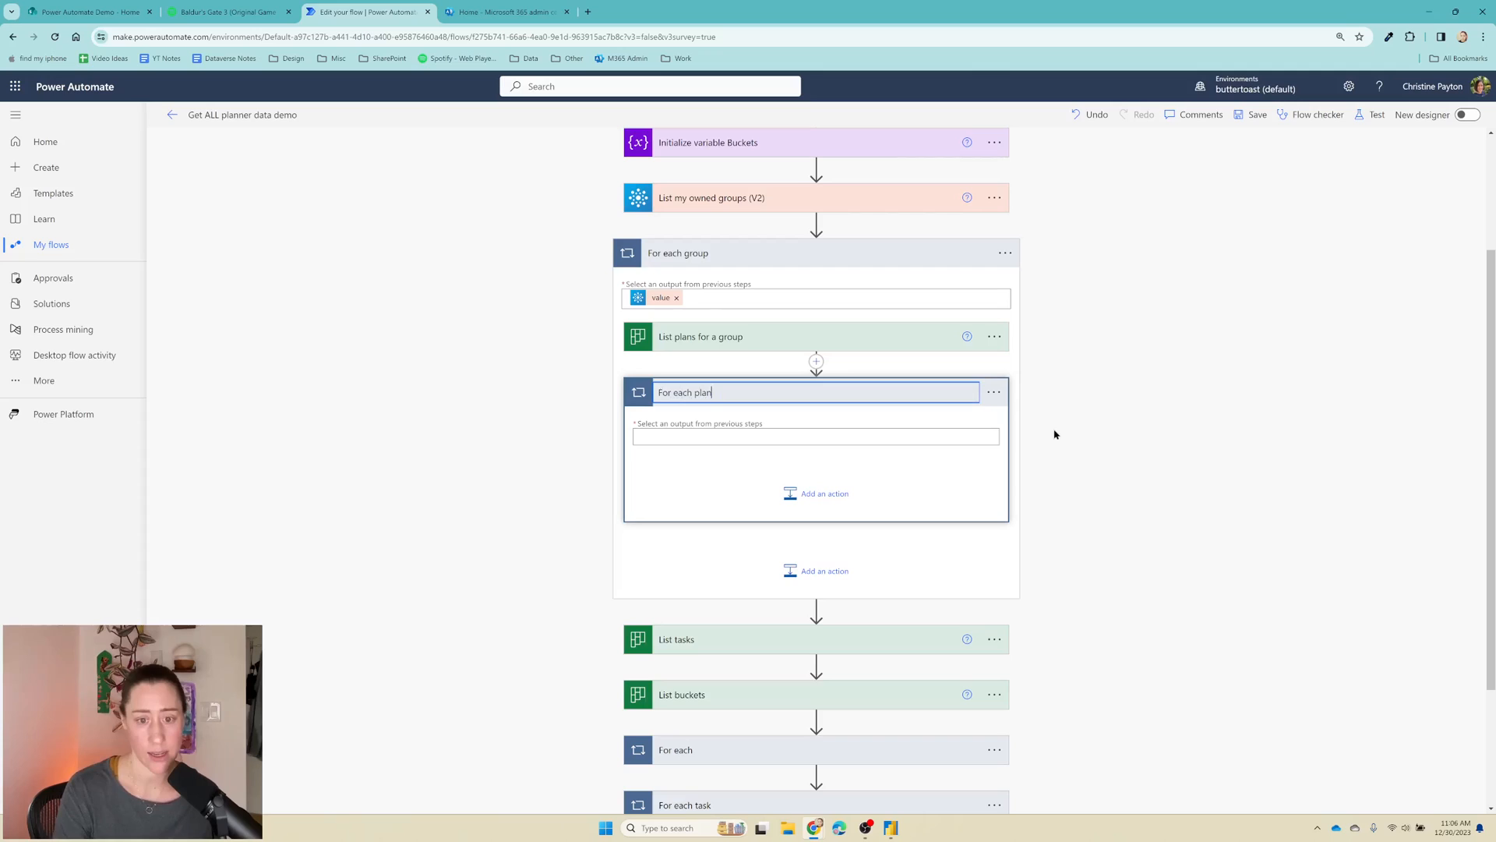
{"action": "left_click", "coordinate": [814, 437]}
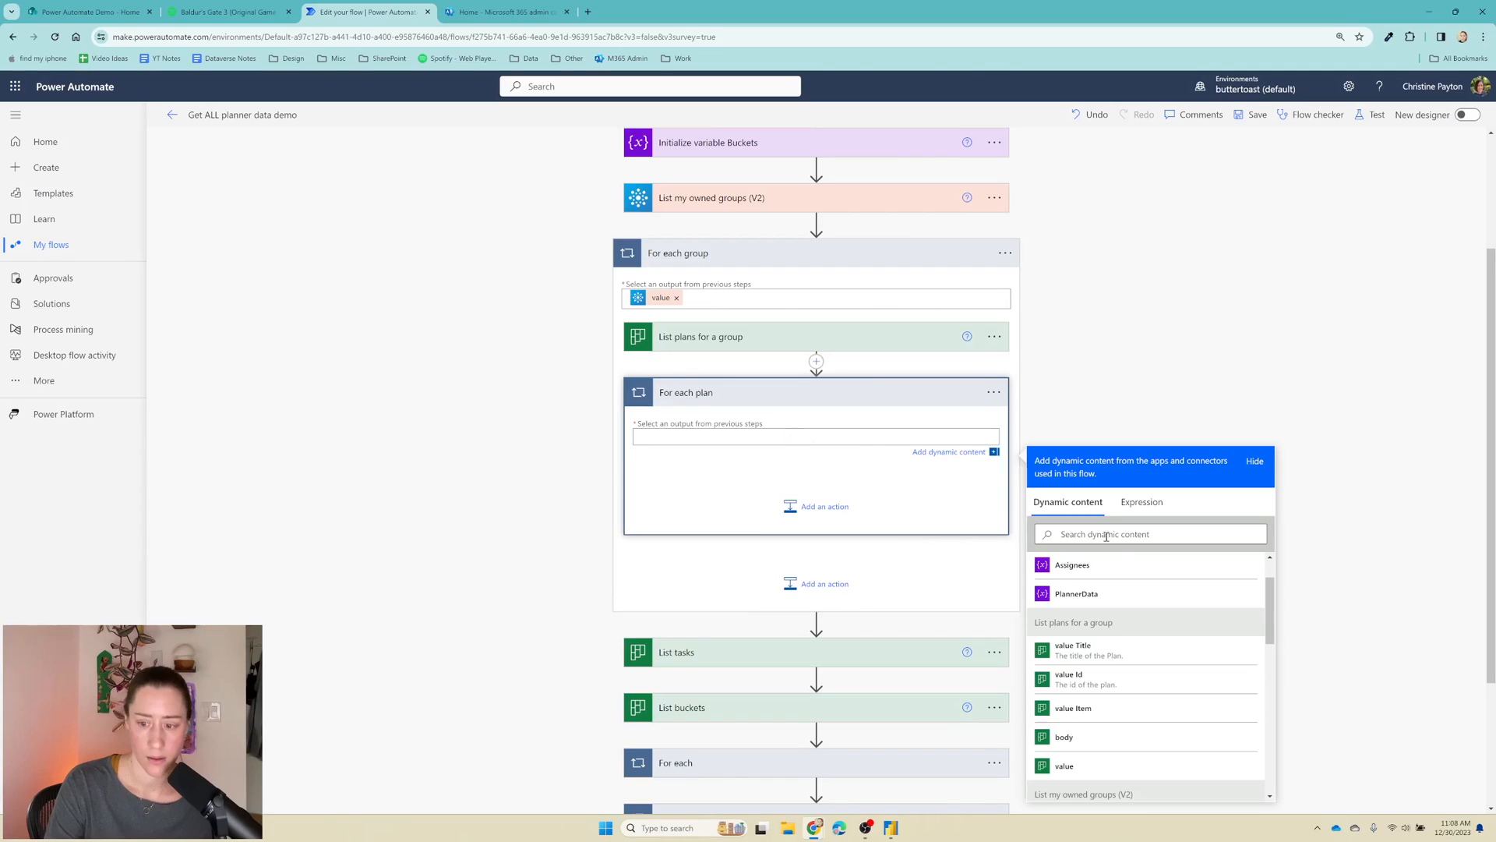
{"action": "mouse_move", "coordinate": [1122, 750]}
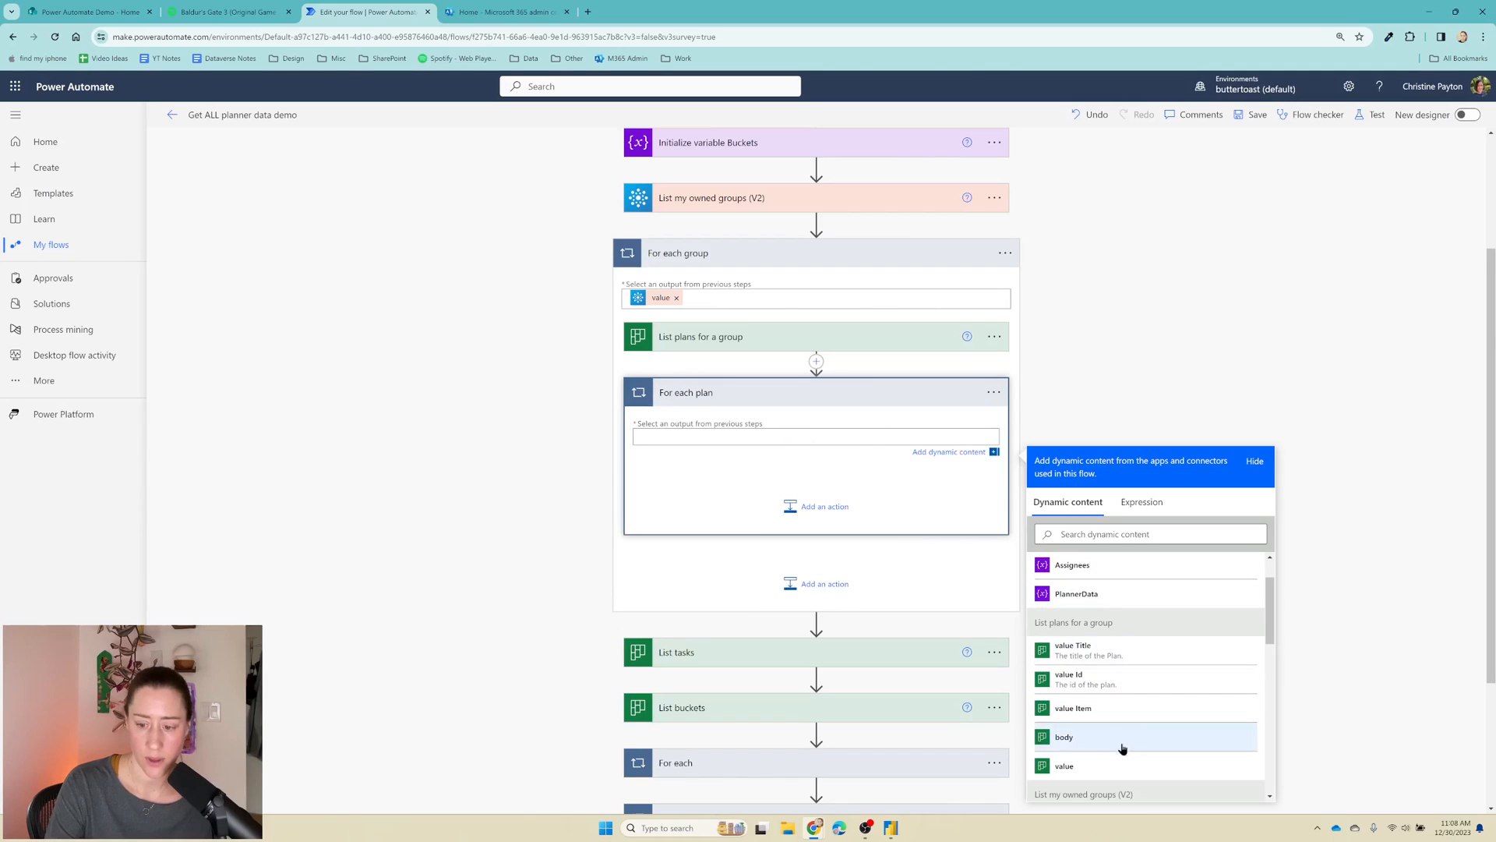
{"action": "left_click", "coordinate": [1065, 765]}
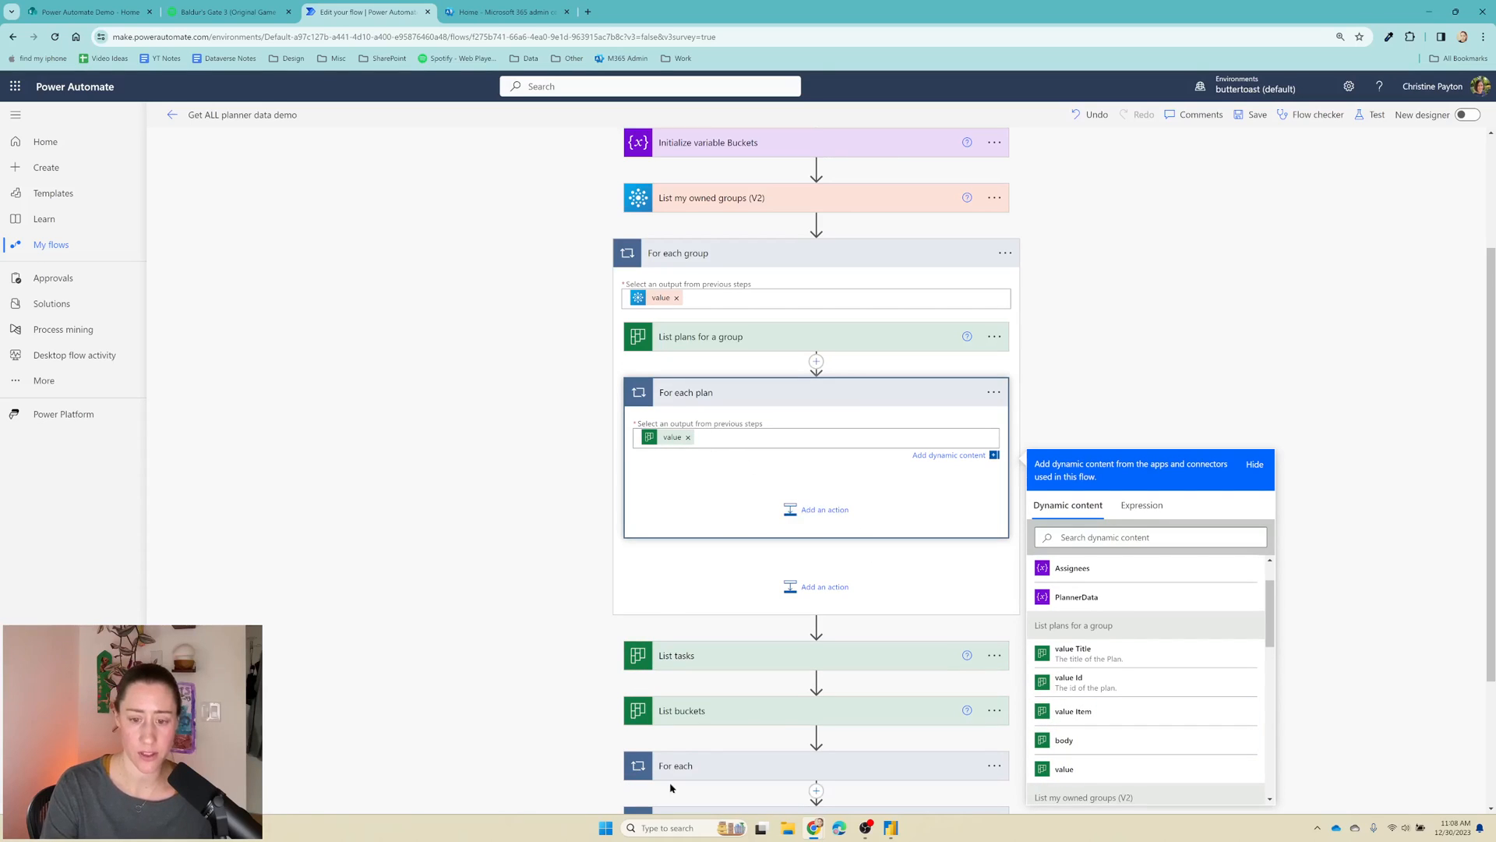
{"action": "mouse_move", "coordinate": [750, 713]}
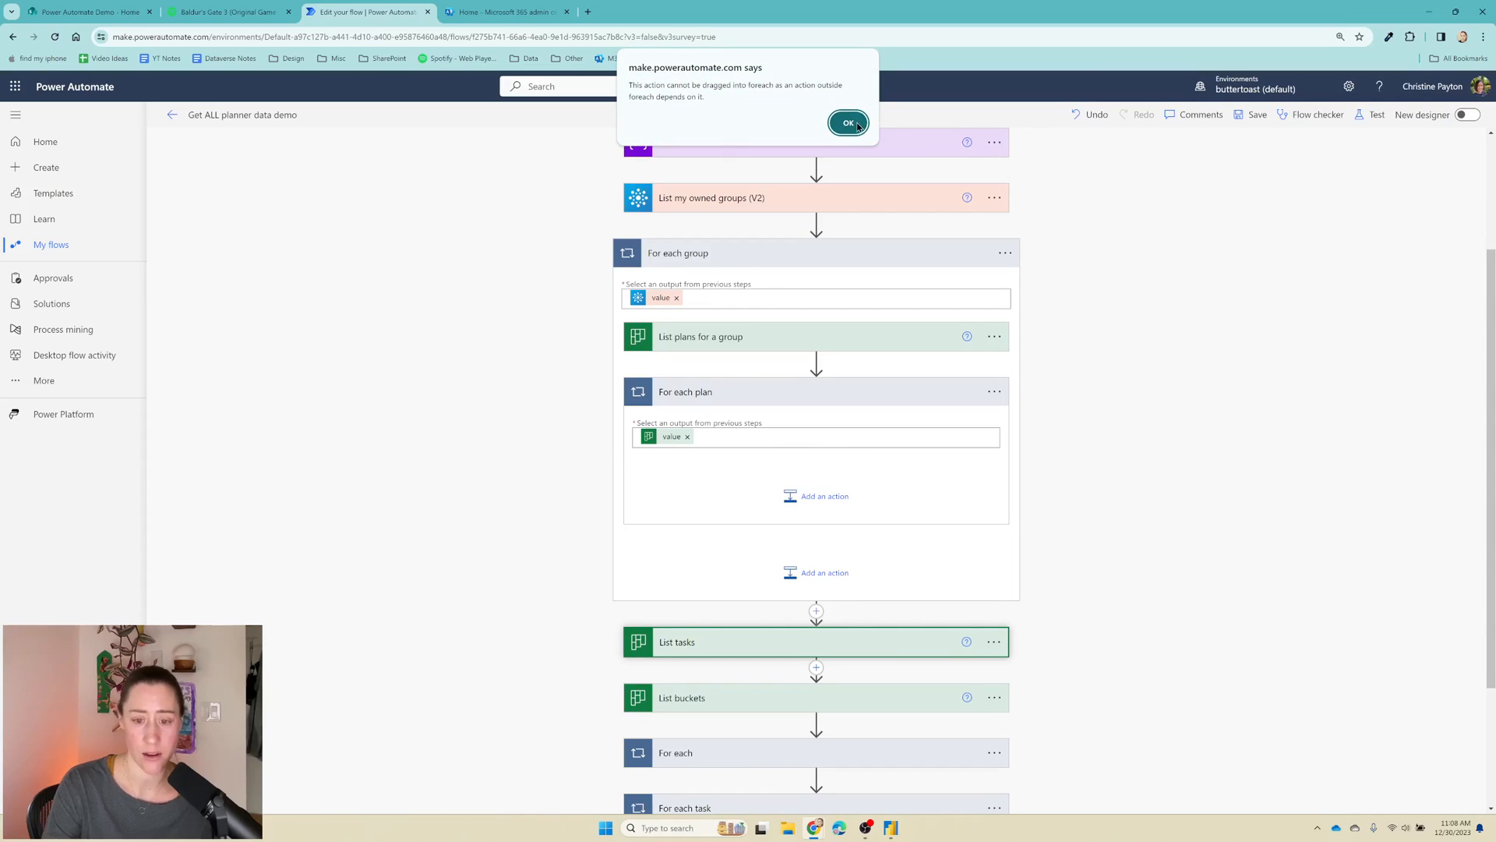
{"action": "left_click", "coordinate": [848, 122]}
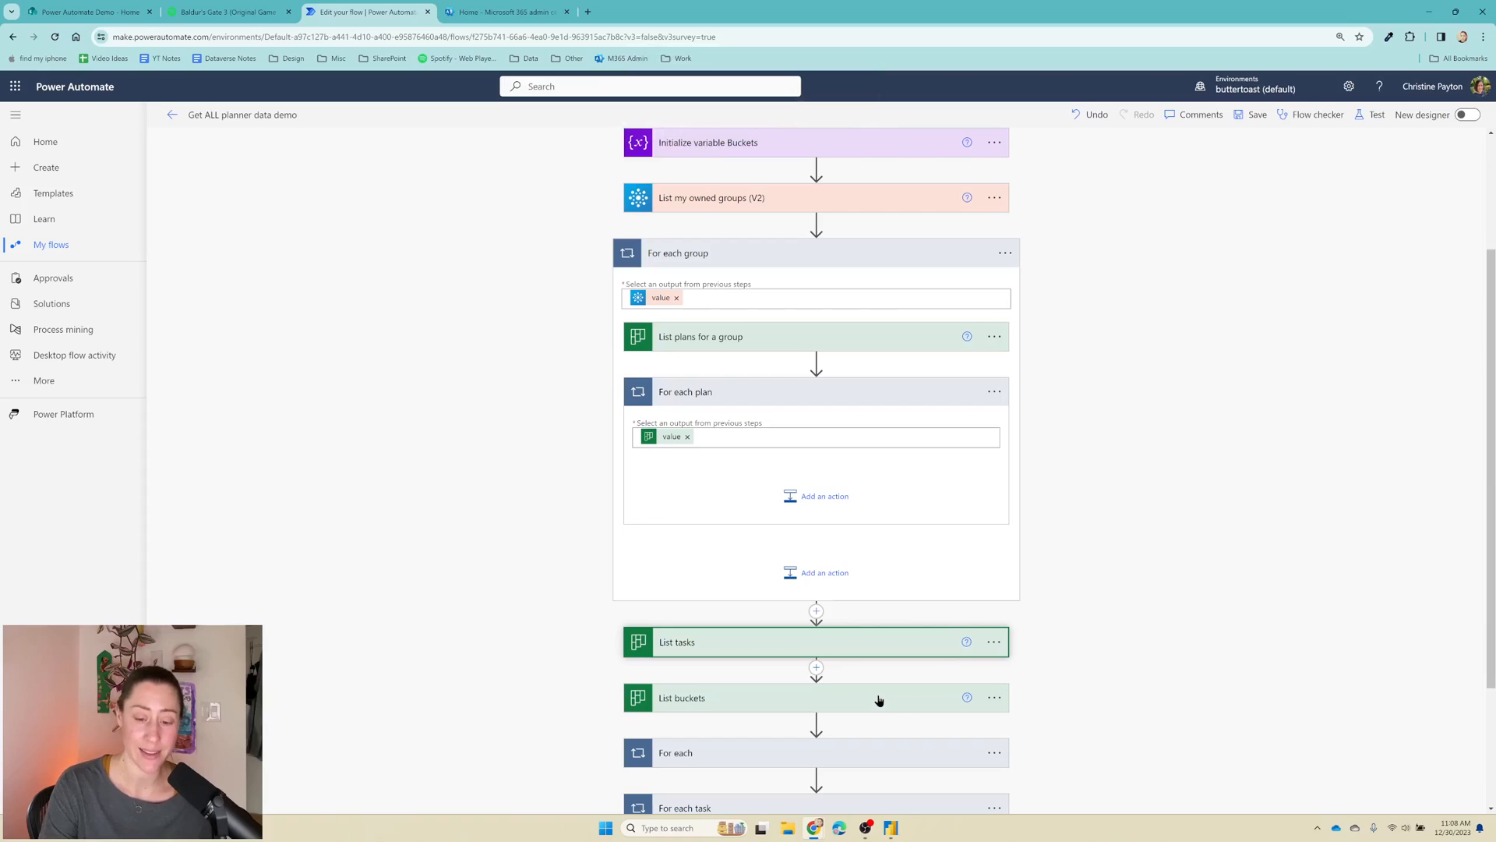
{"action": "left_click", "coordinate": [681, 698]}
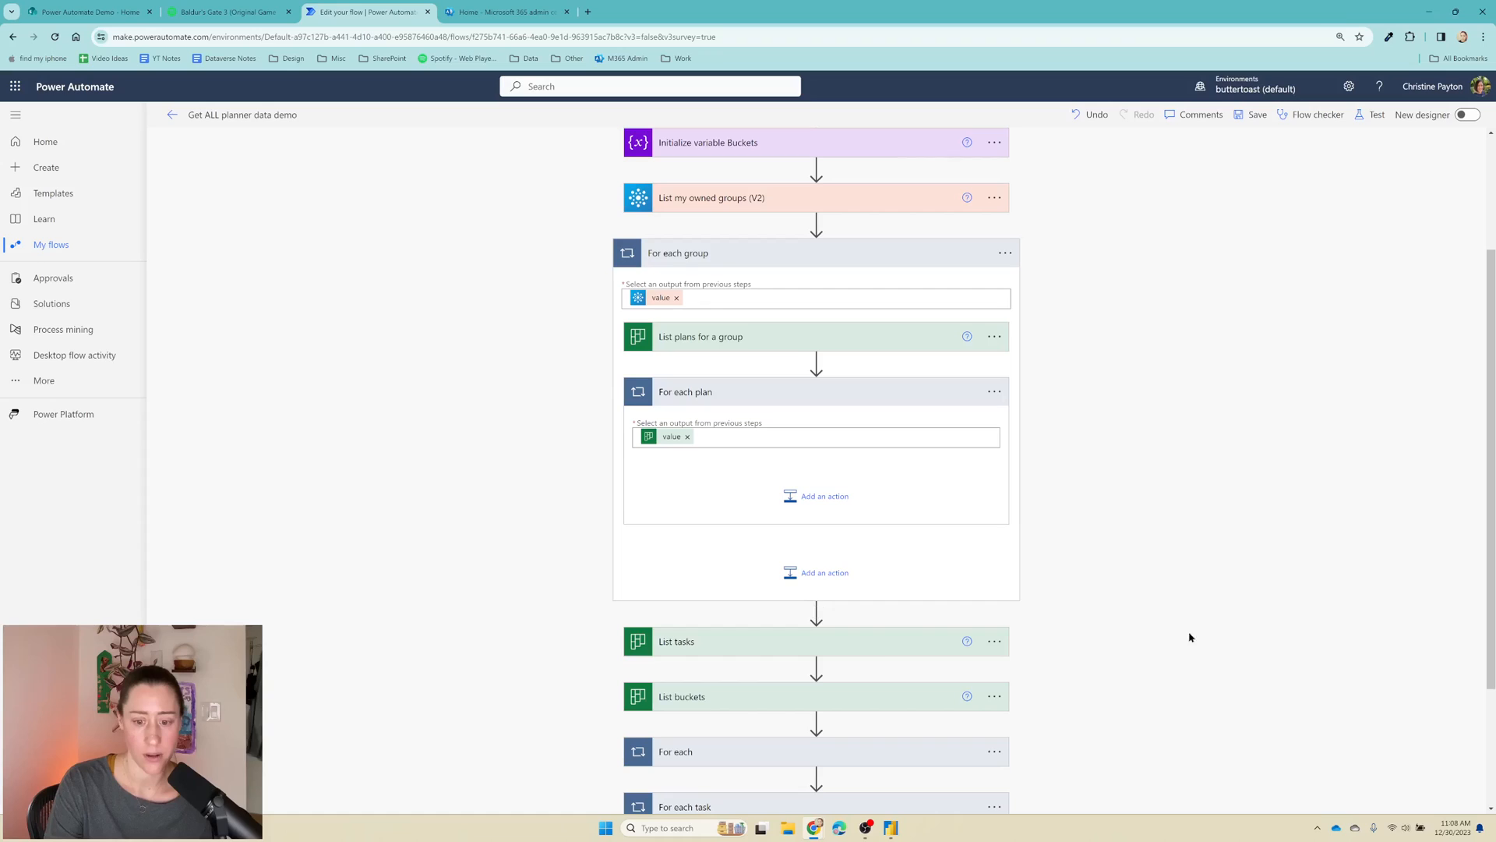
{"action": "mouse_move", "coordinate": [815, 611]}
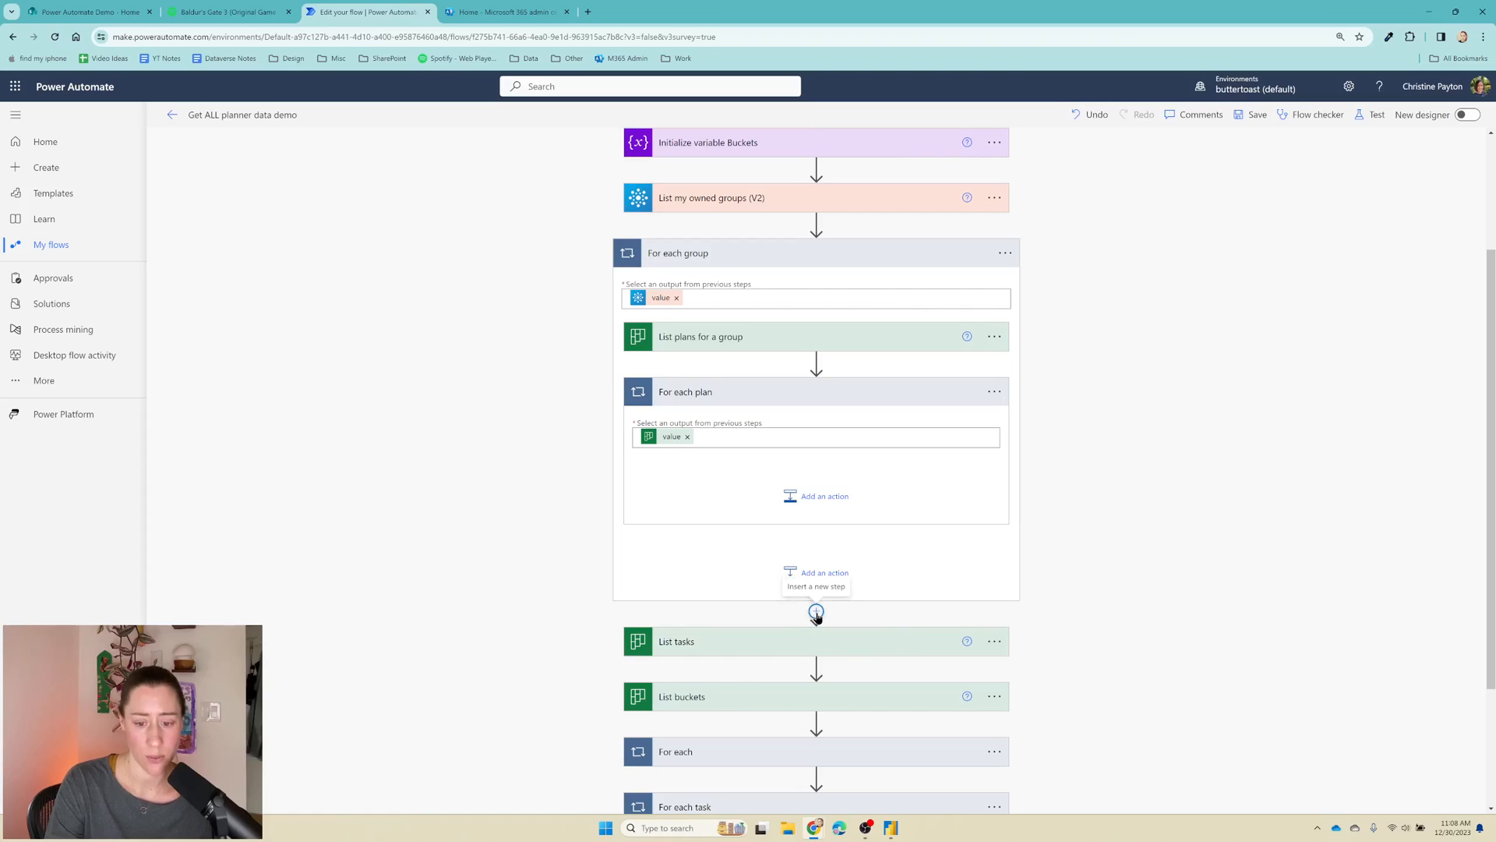
Step: Add a Scope container after For each group to hold the task and bucket steps
{"action": "left_click", "coordinate": [815, 611]}
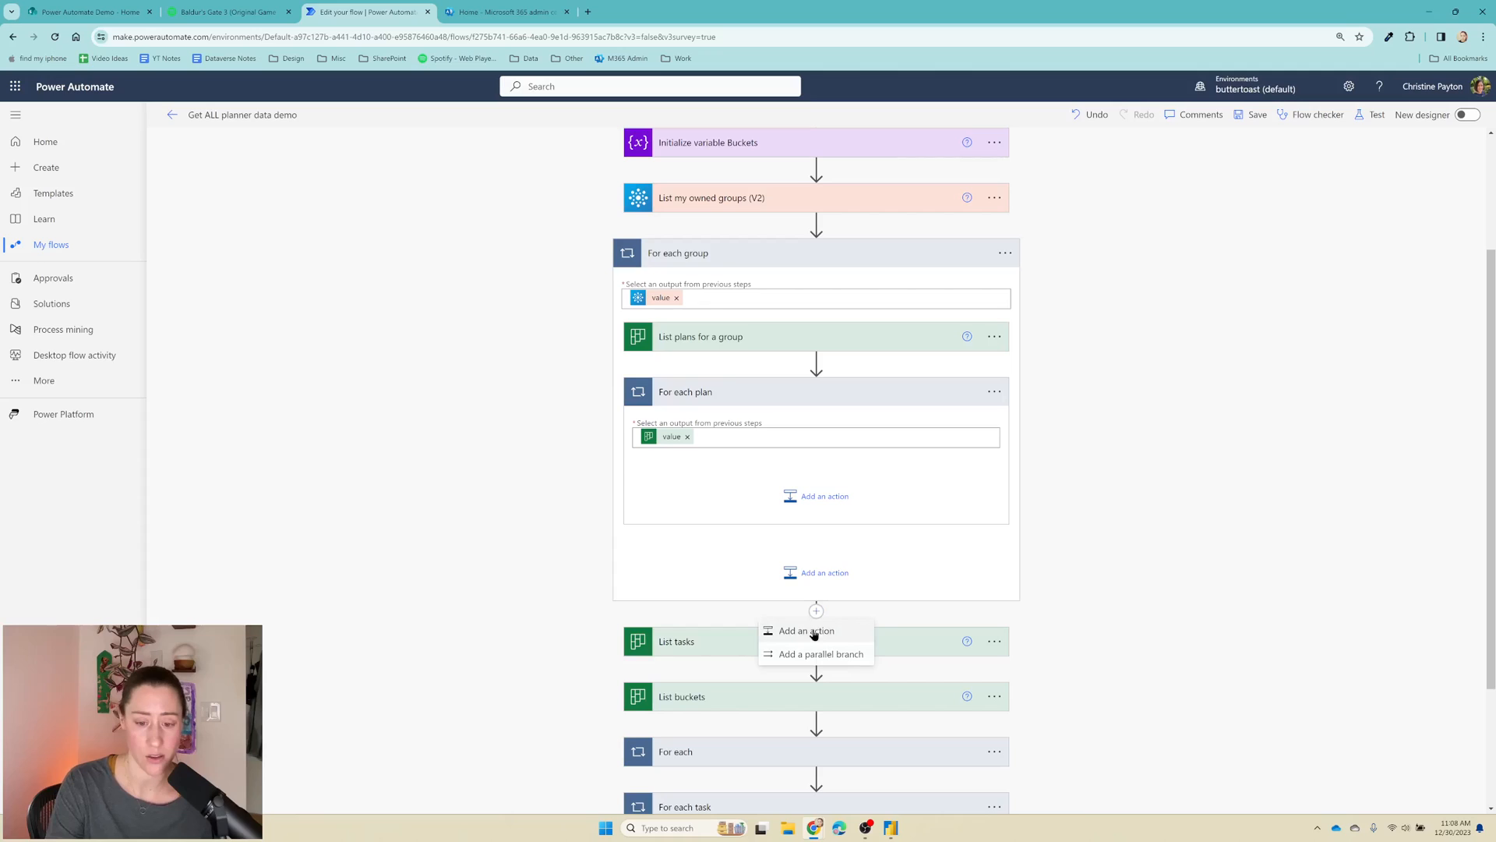
{"action": "left_click", "coordinate": [805, 629]}
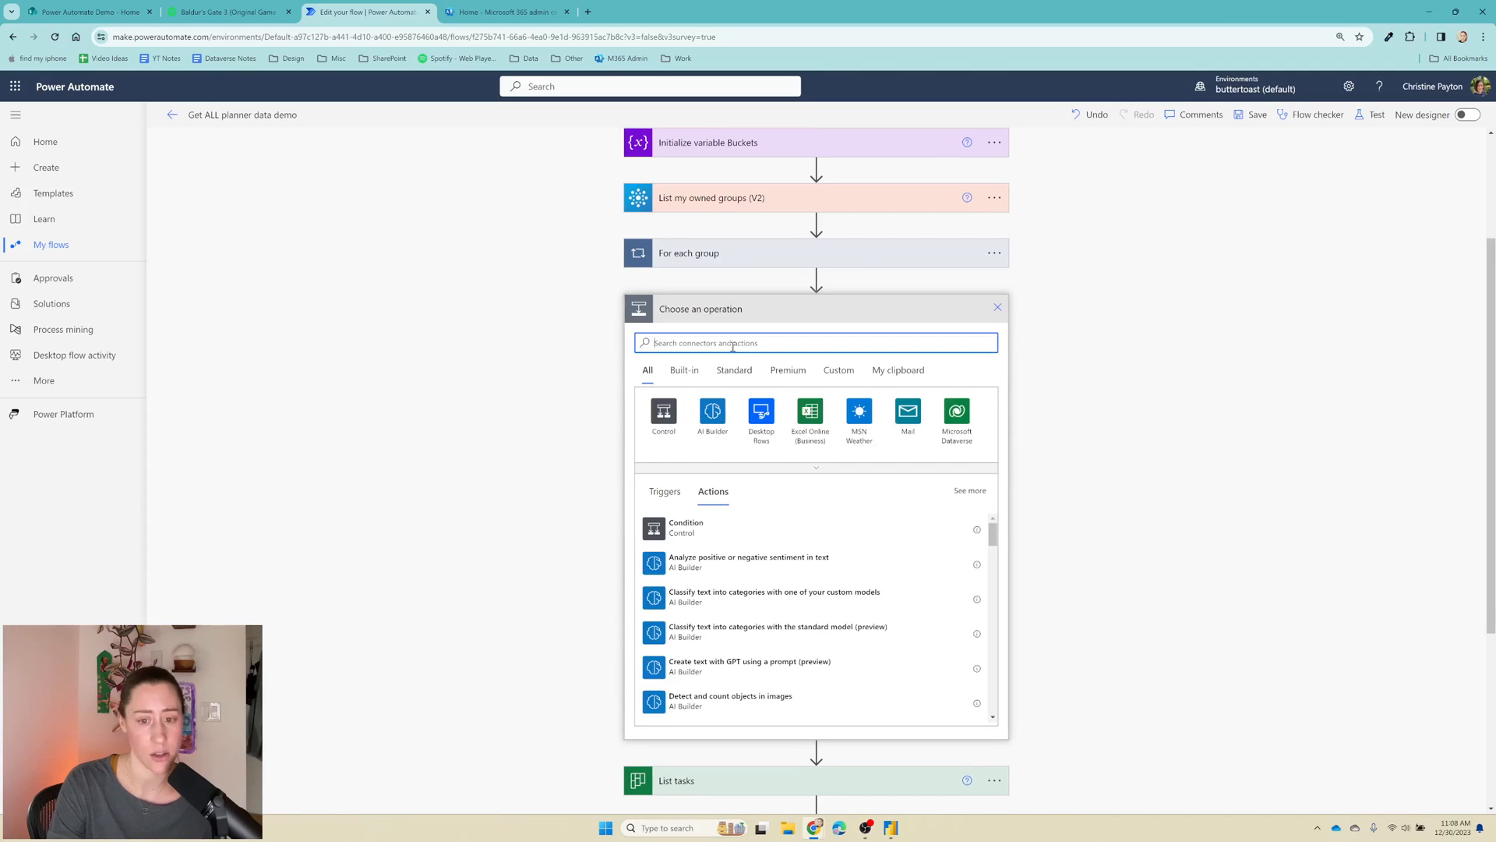
{"action": "type", "text": "c"}
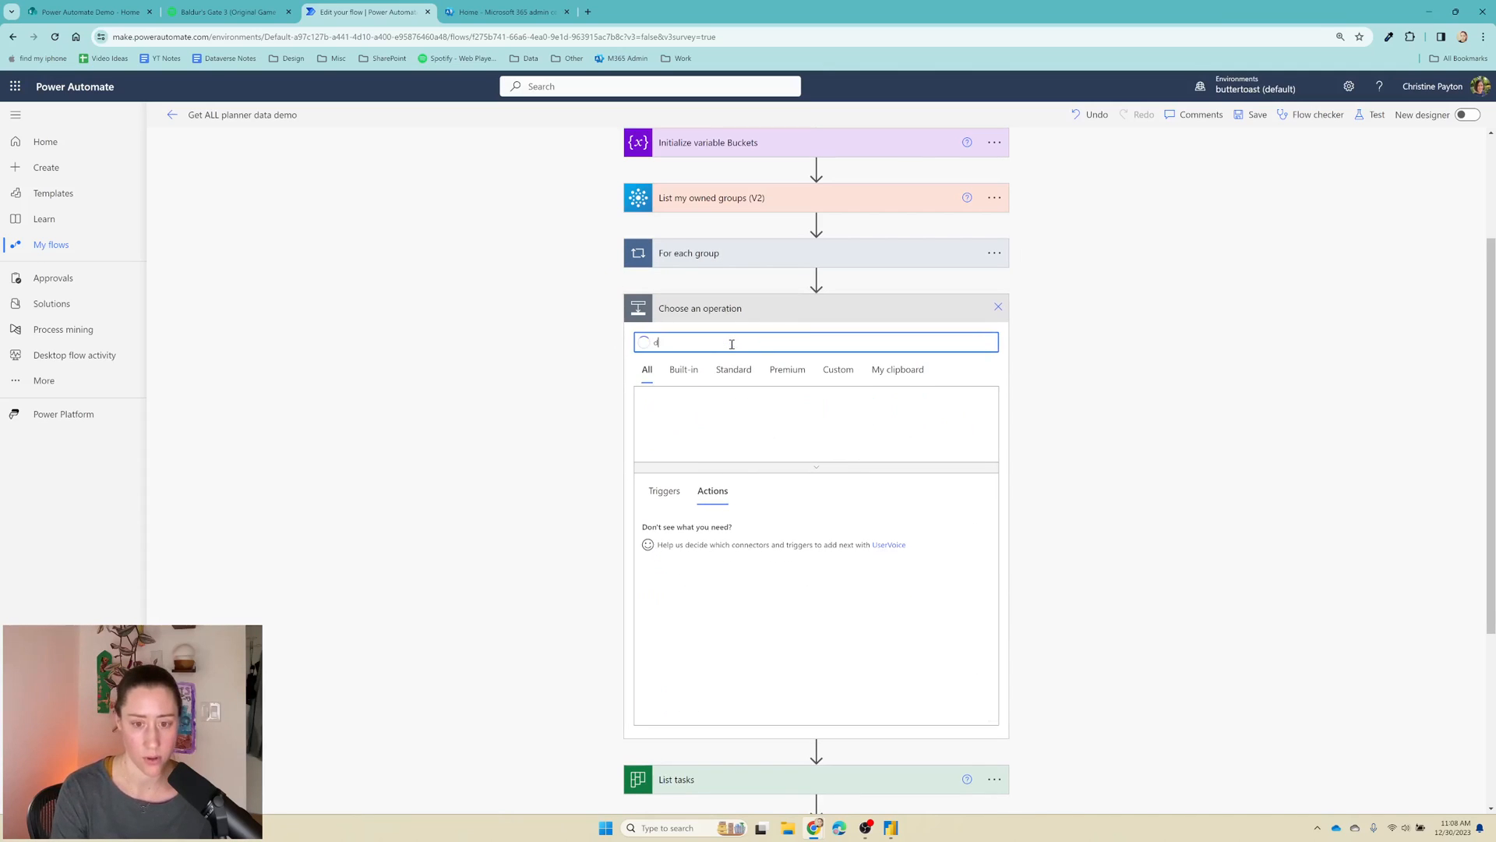
{"action": "type", "text": "scope"}
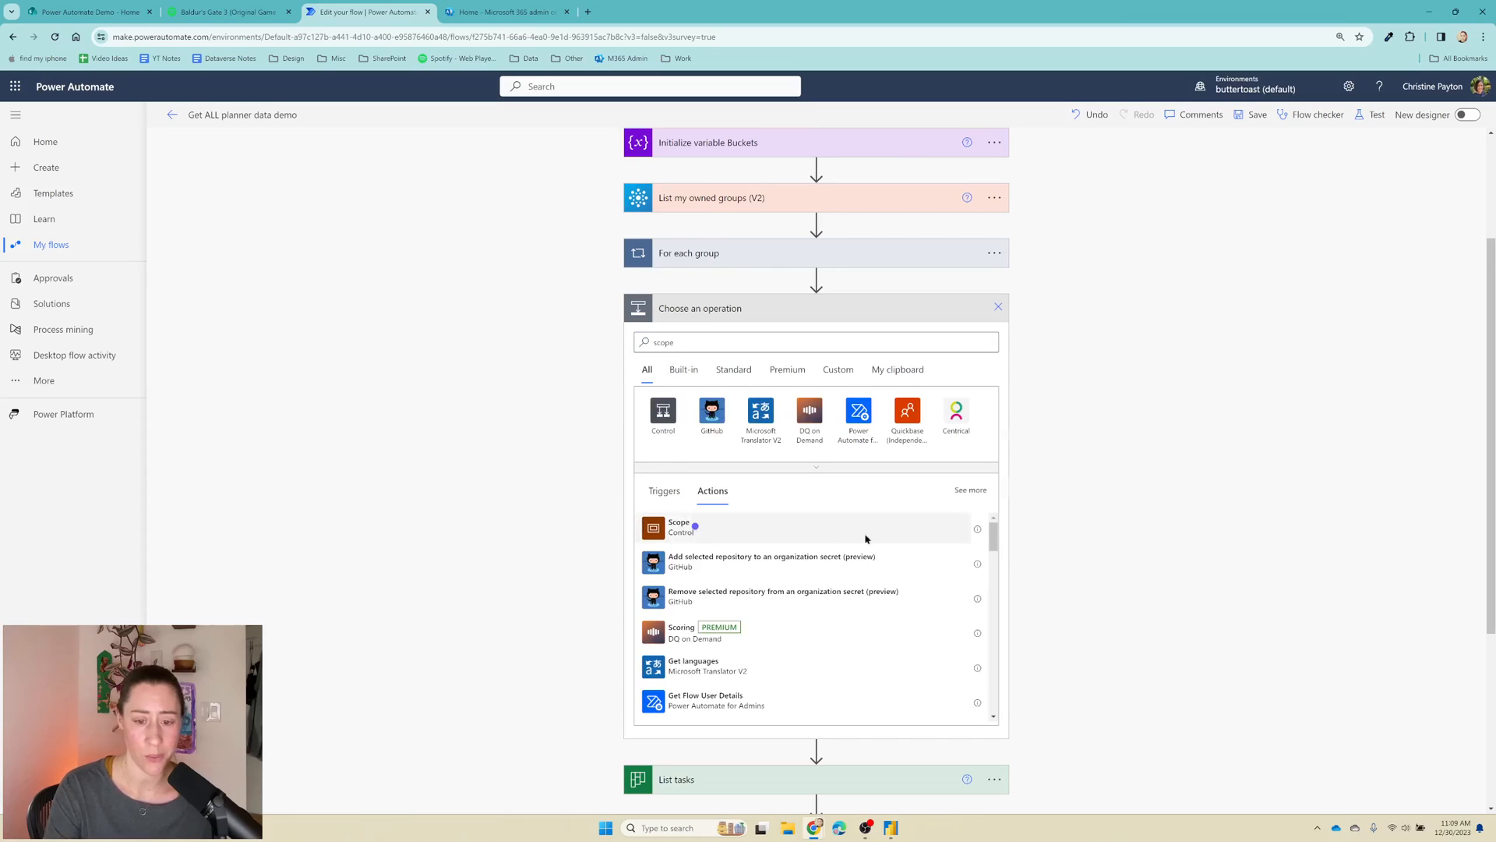
{"action": "left_click", "coordinate": [678, 527]}
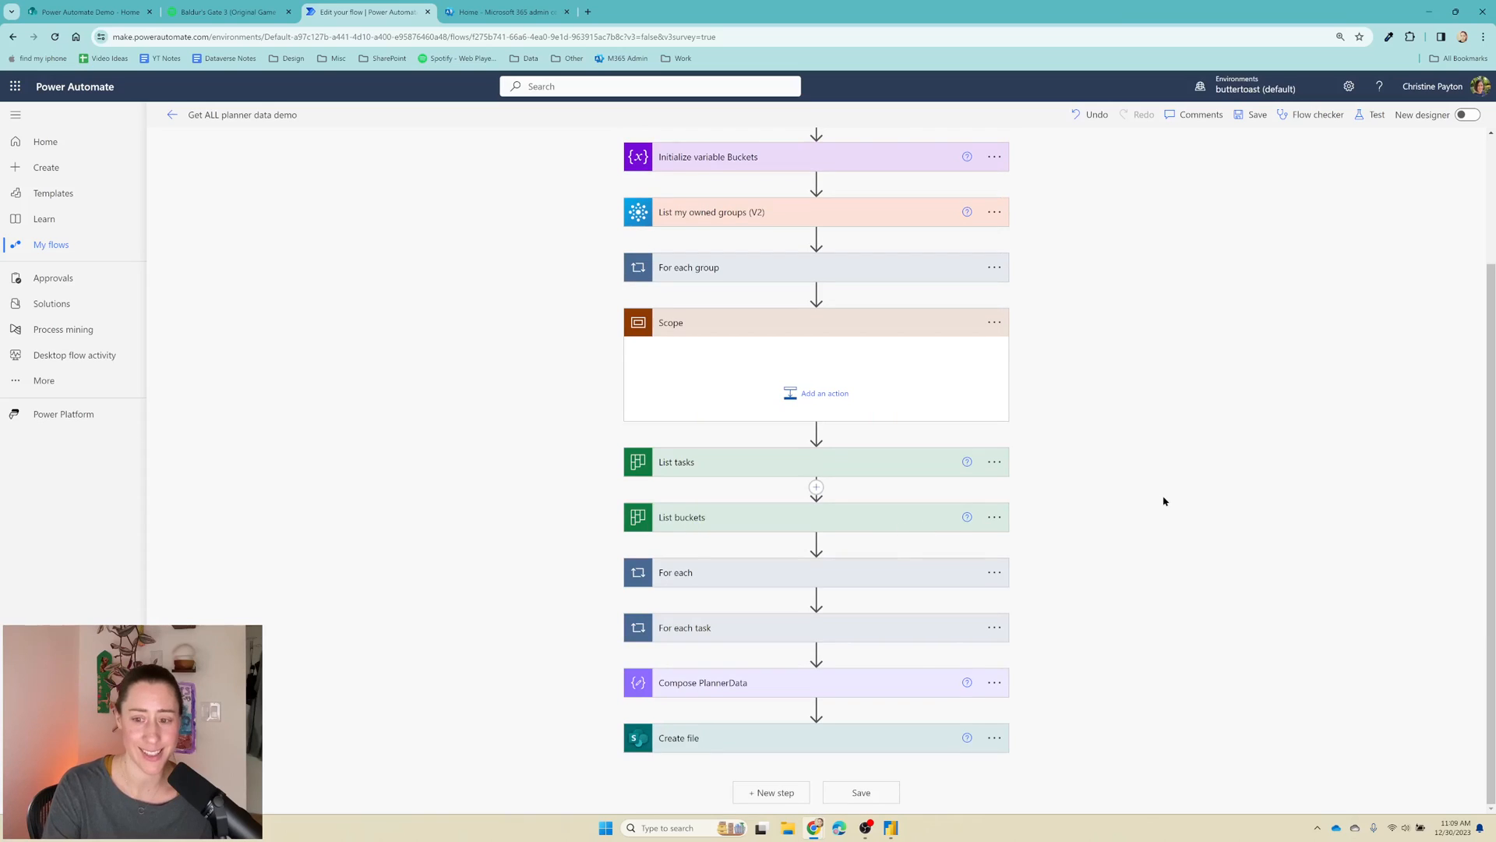
{"action": "scroll", "scroll_direction": "up", "scroll_amount": 3}
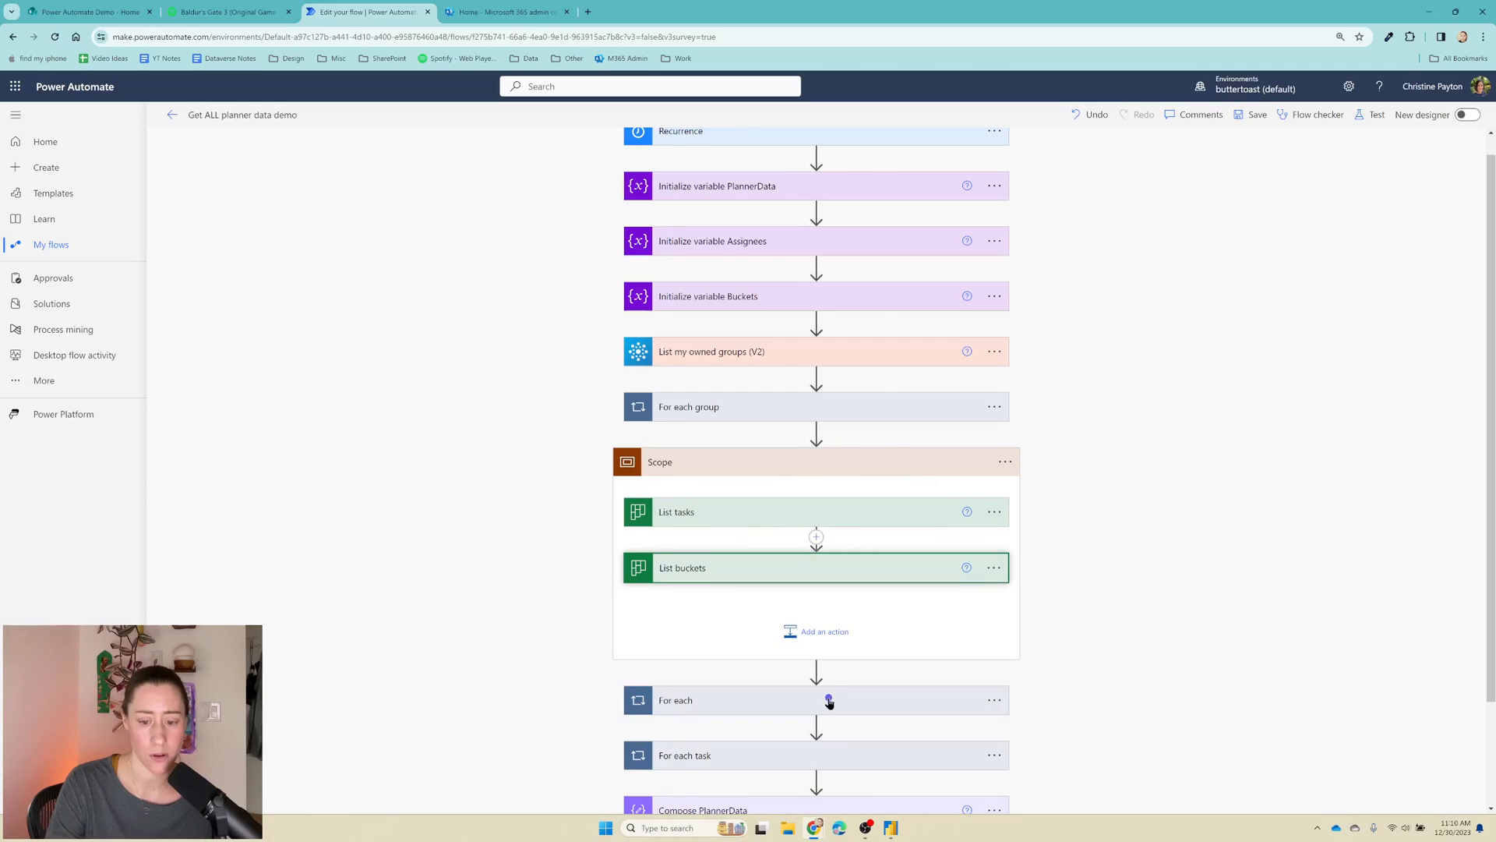
{"action": "scroll", "scroll_direction": "down", "scroll_amount": 3}
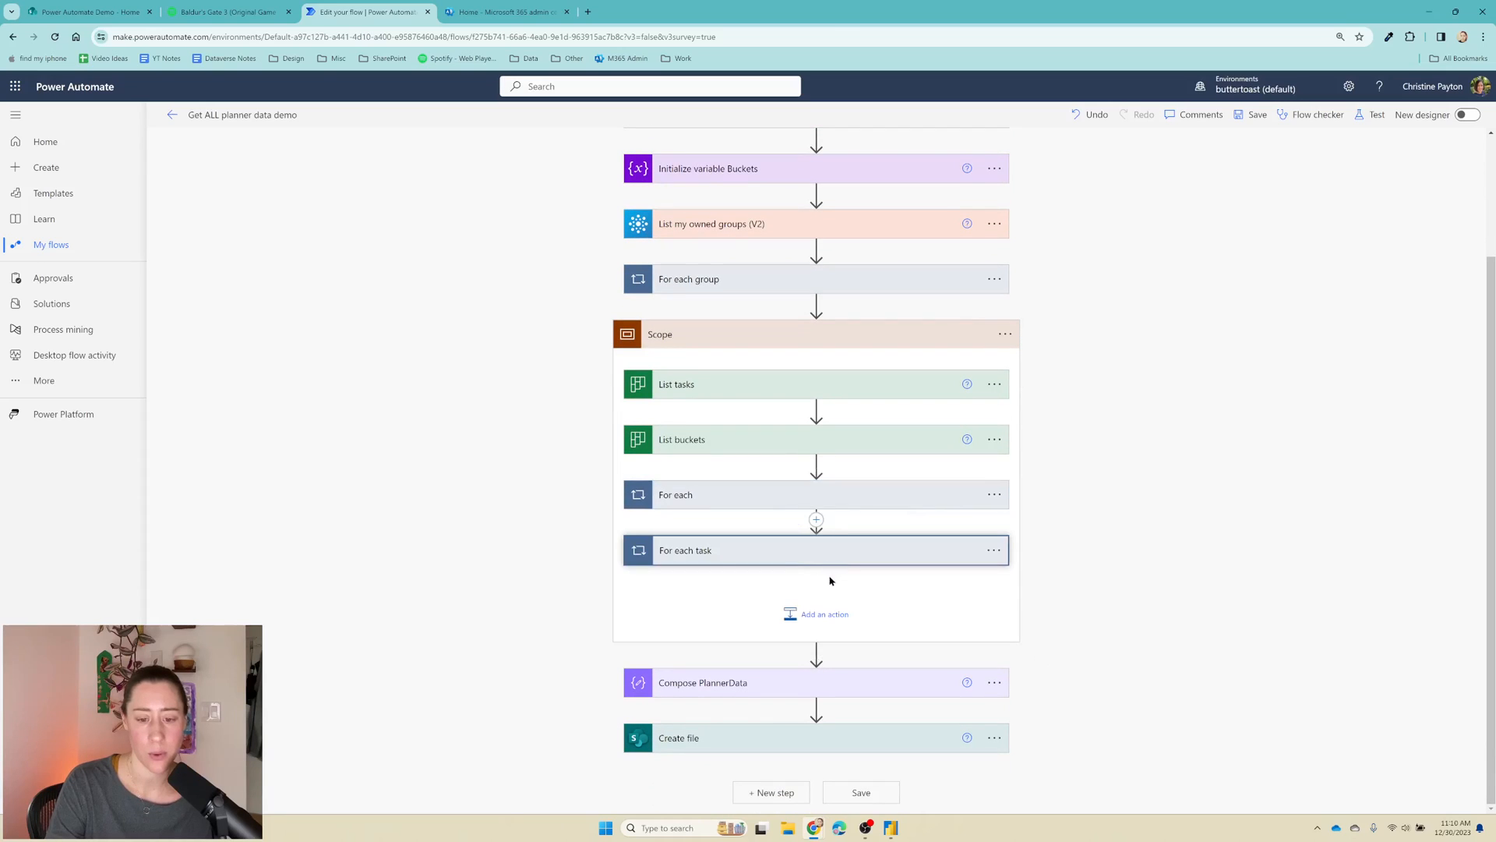
{"action": "mouse_move", "coordinate": [805, 686]}
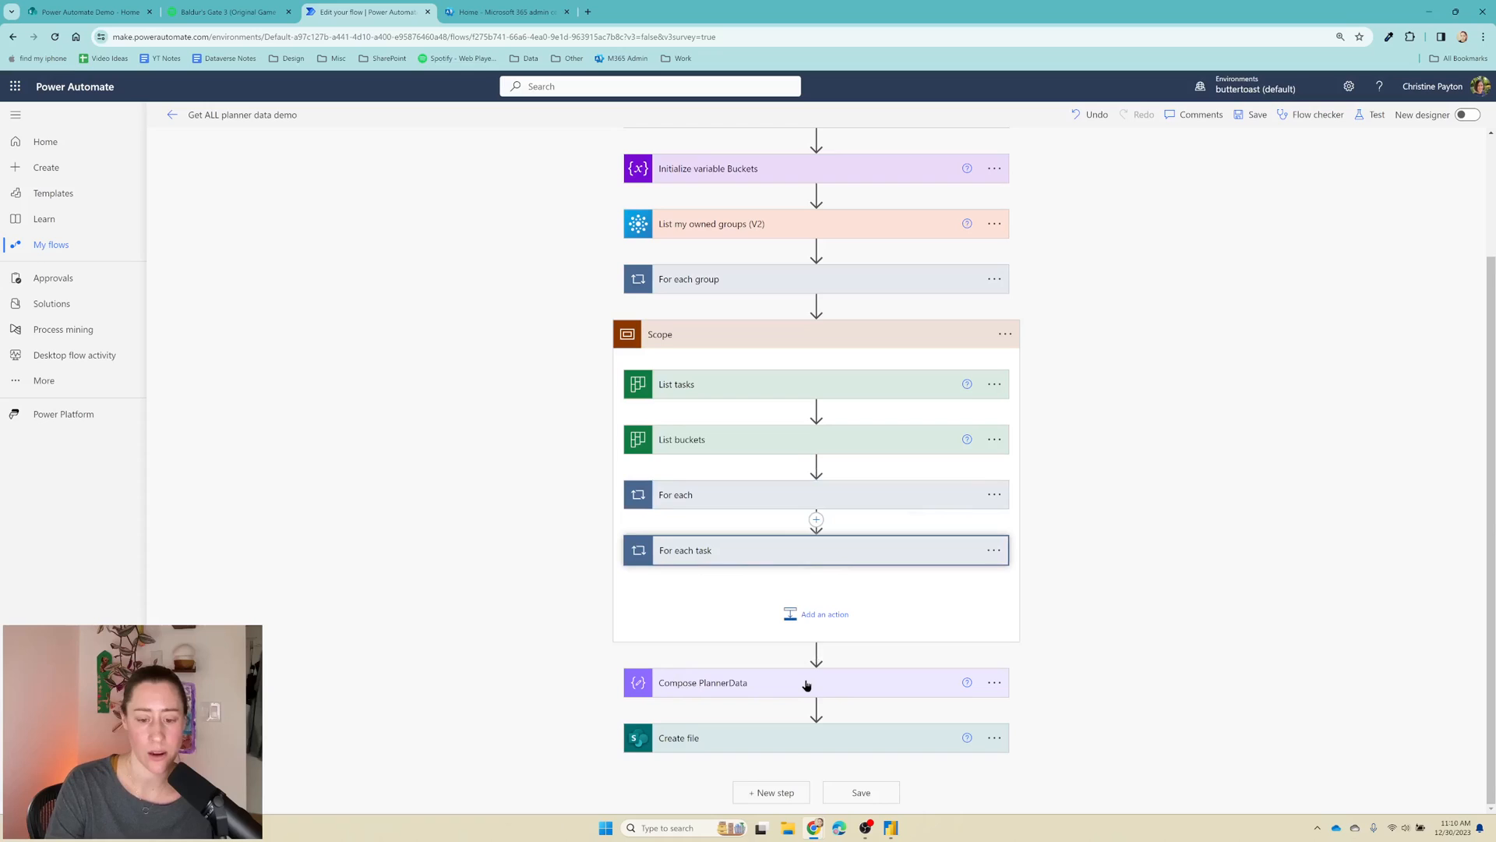
{"action": "mouse_move", "coordinate": [865, 525]}
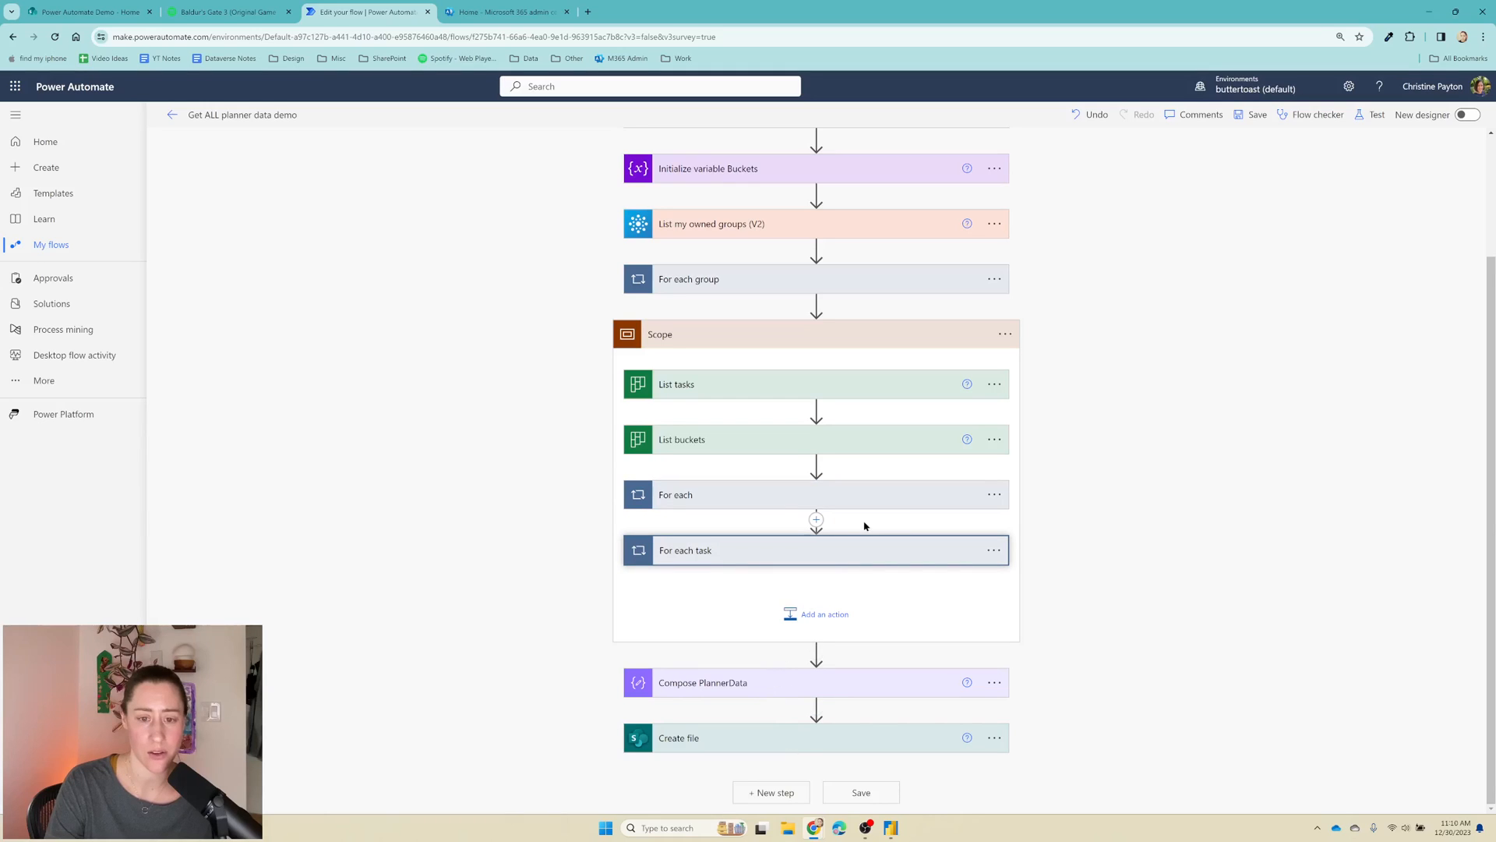
{"action": "mouse_move", "coordinate": [857, 279]}
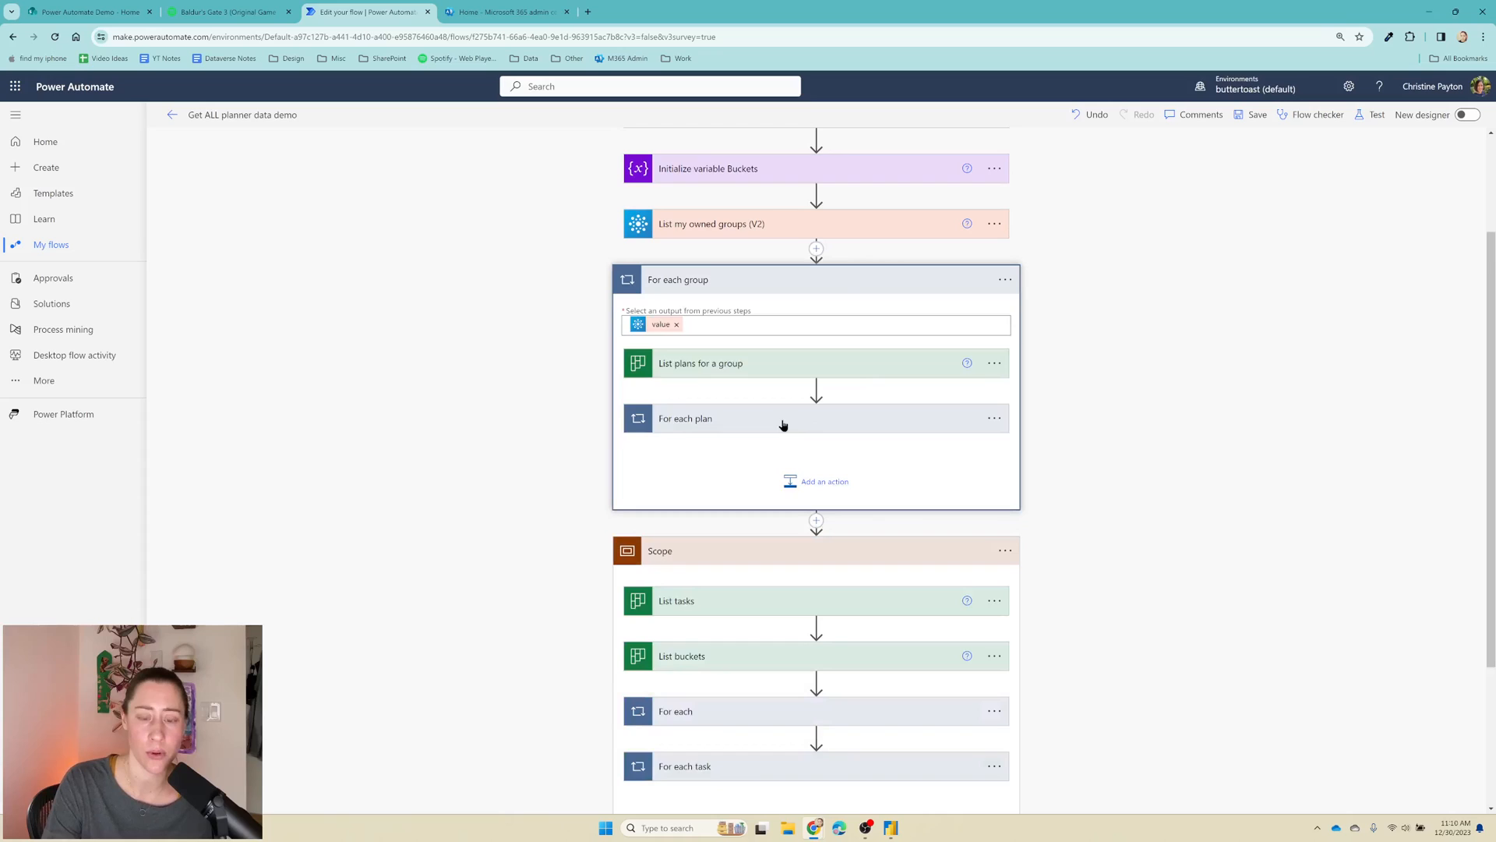
Step: Set List tasks to use Group Id and each plan's value Id instead of the fixed plan
{"action": "left_click", "coordinate": [686, 418]}
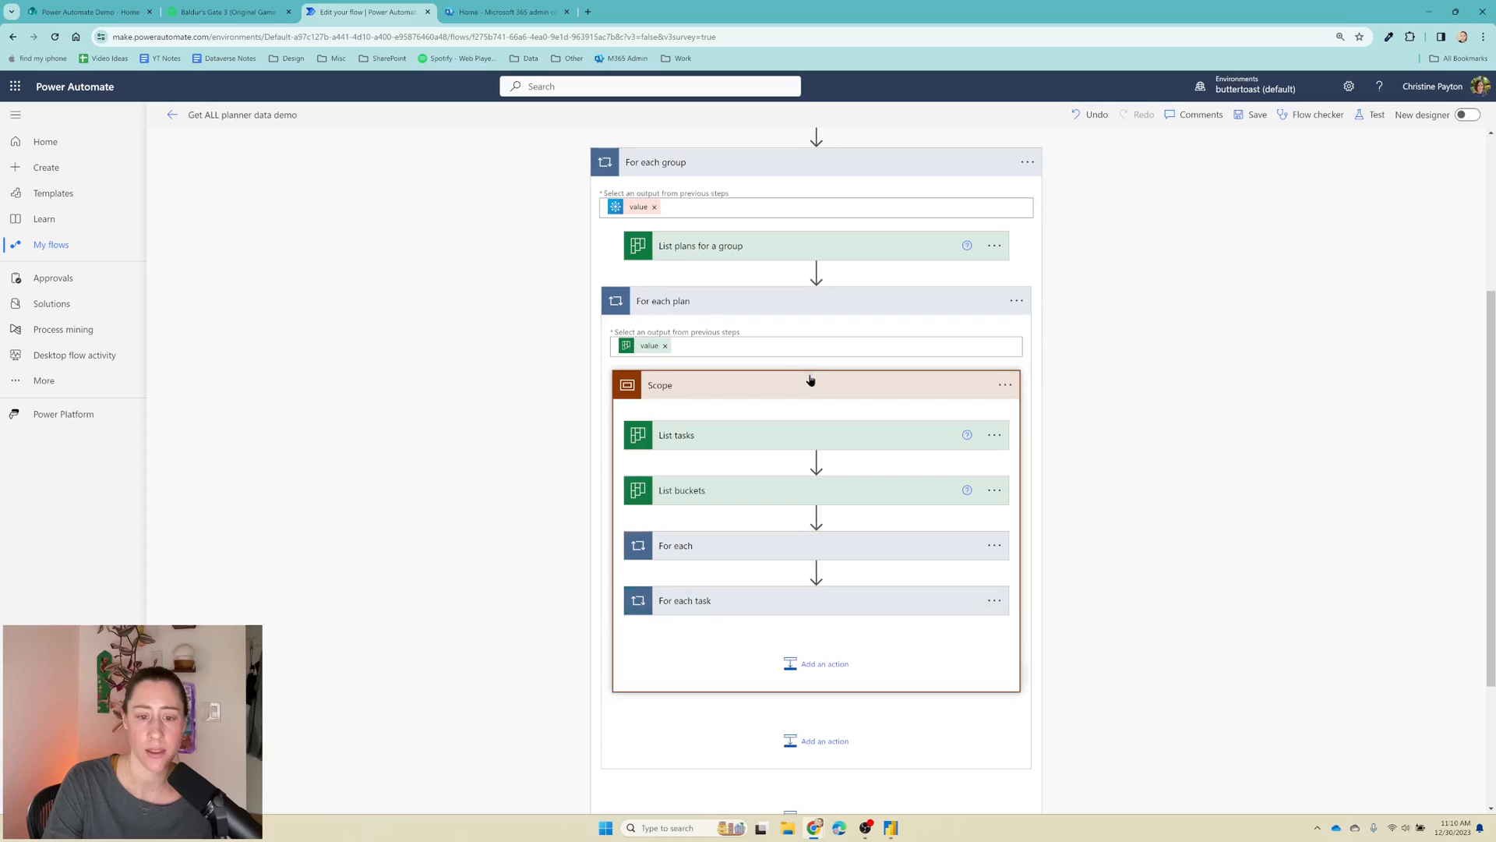
{"action": "mouse_move", "coordinate": [1054, 429]}
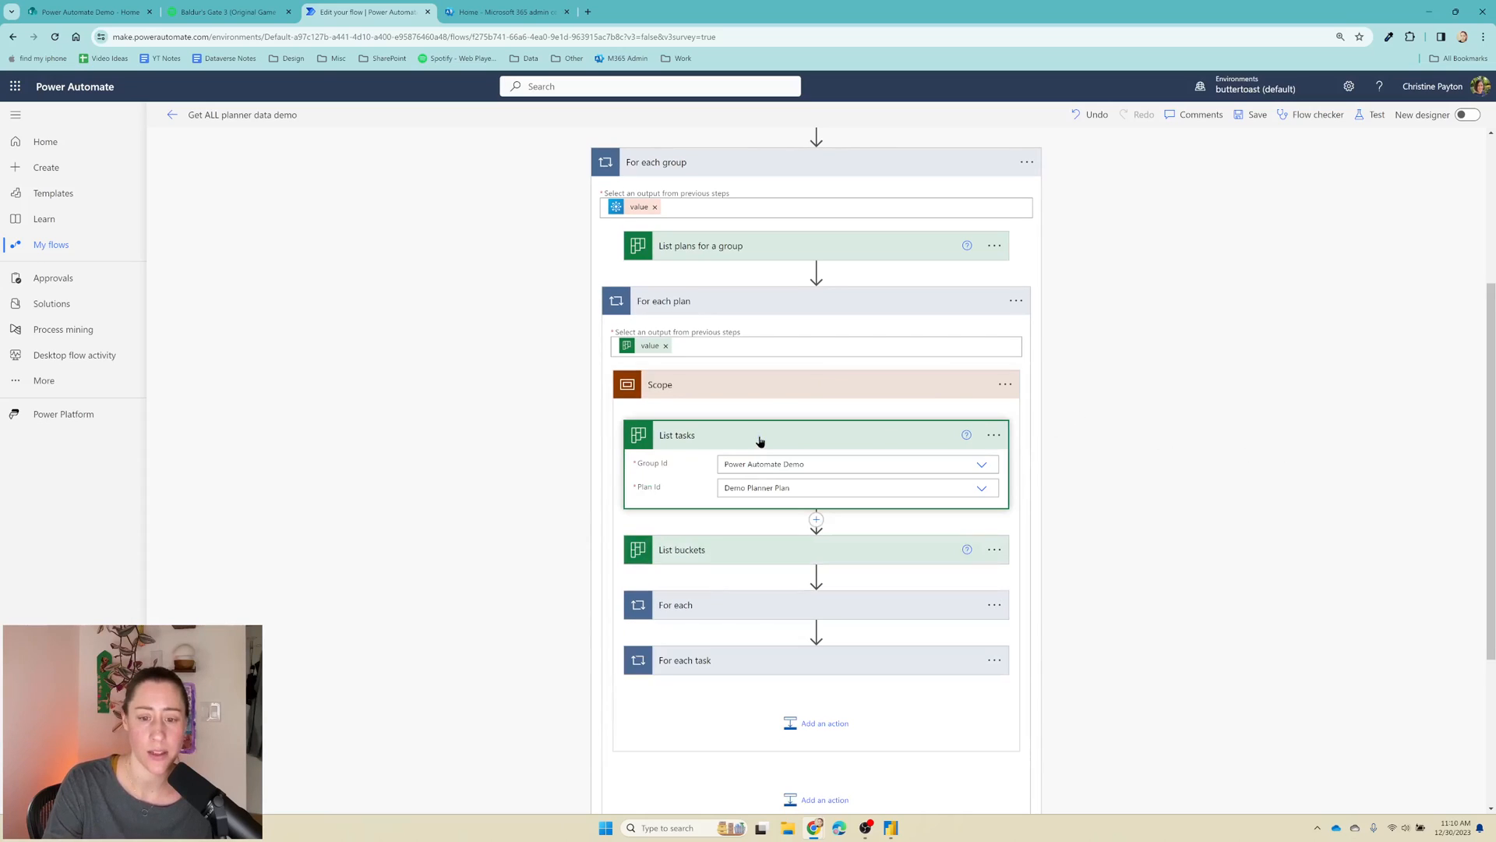
{"action": "mouse_move", "coordinate": [734, 416]}
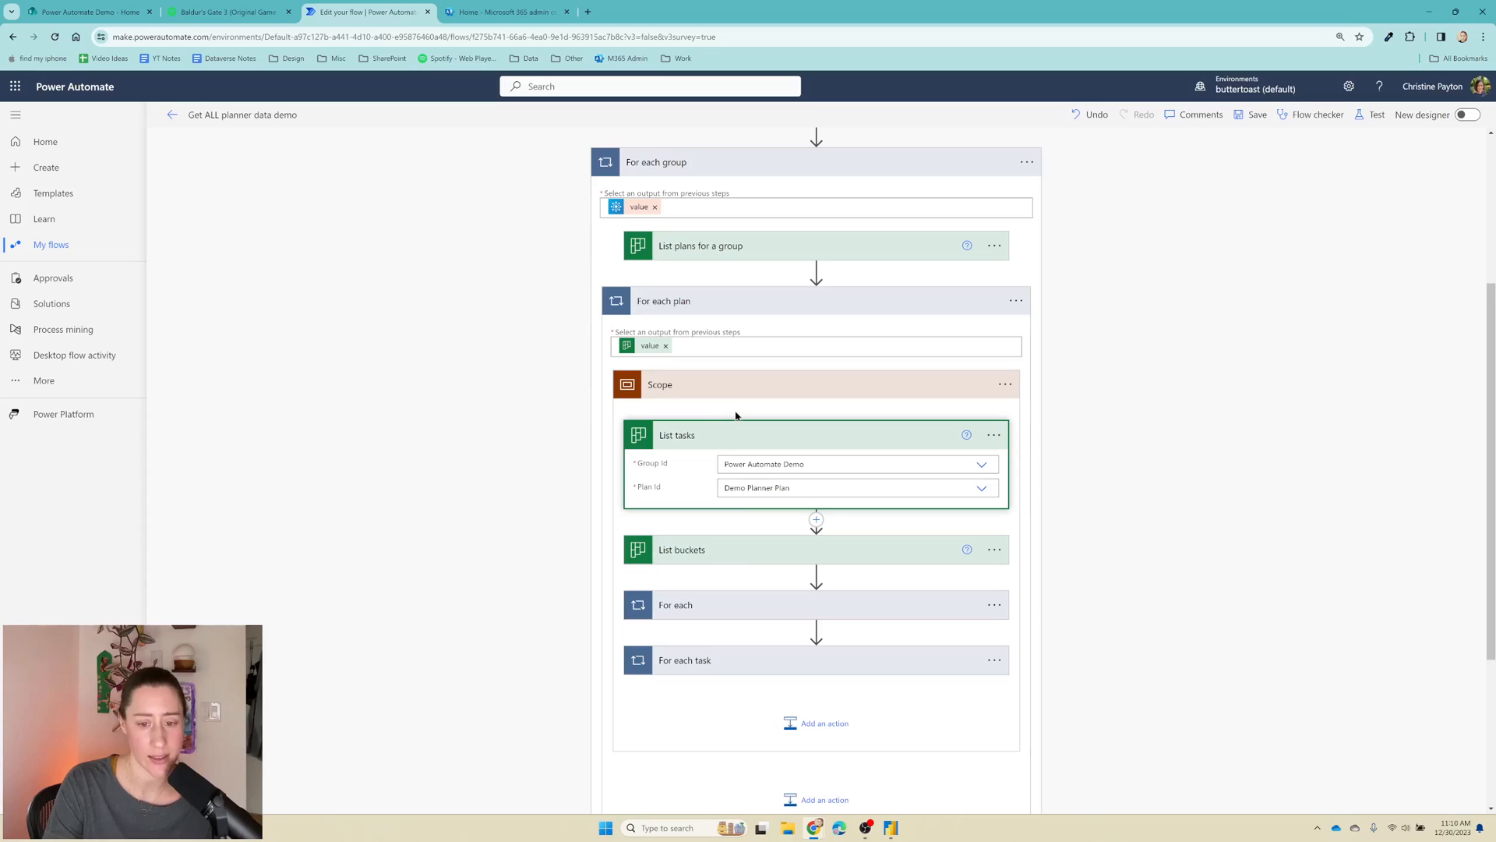
{"action": "scroll", "scroll_direction": "down", "scroll_amount": 3}
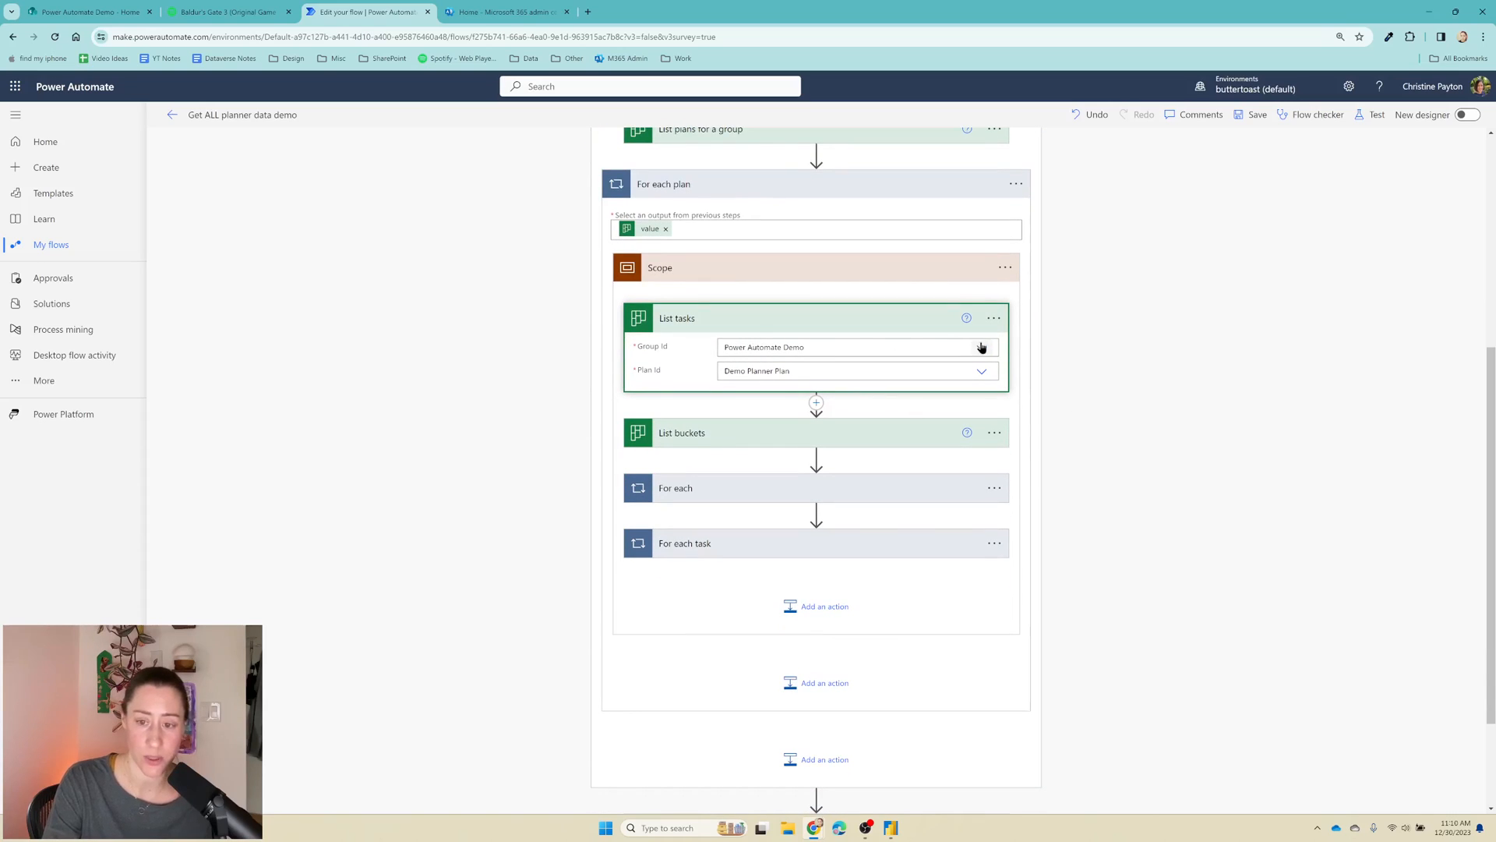
{"action": "mouse_move", "coordinate": [984, 347]}
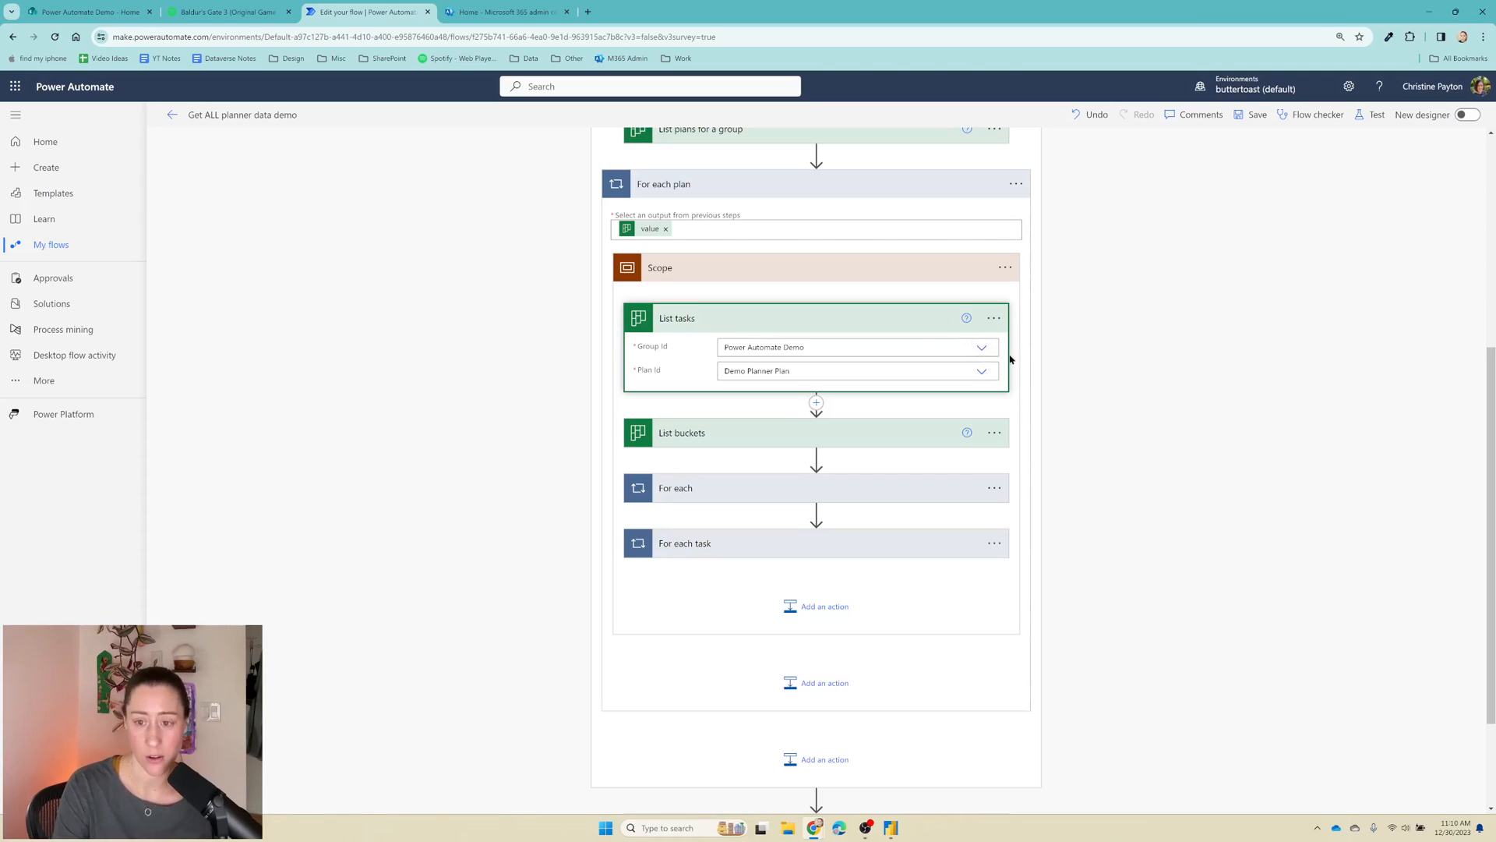
{"action": "mouse_move", "coordinate": [981, 347]}
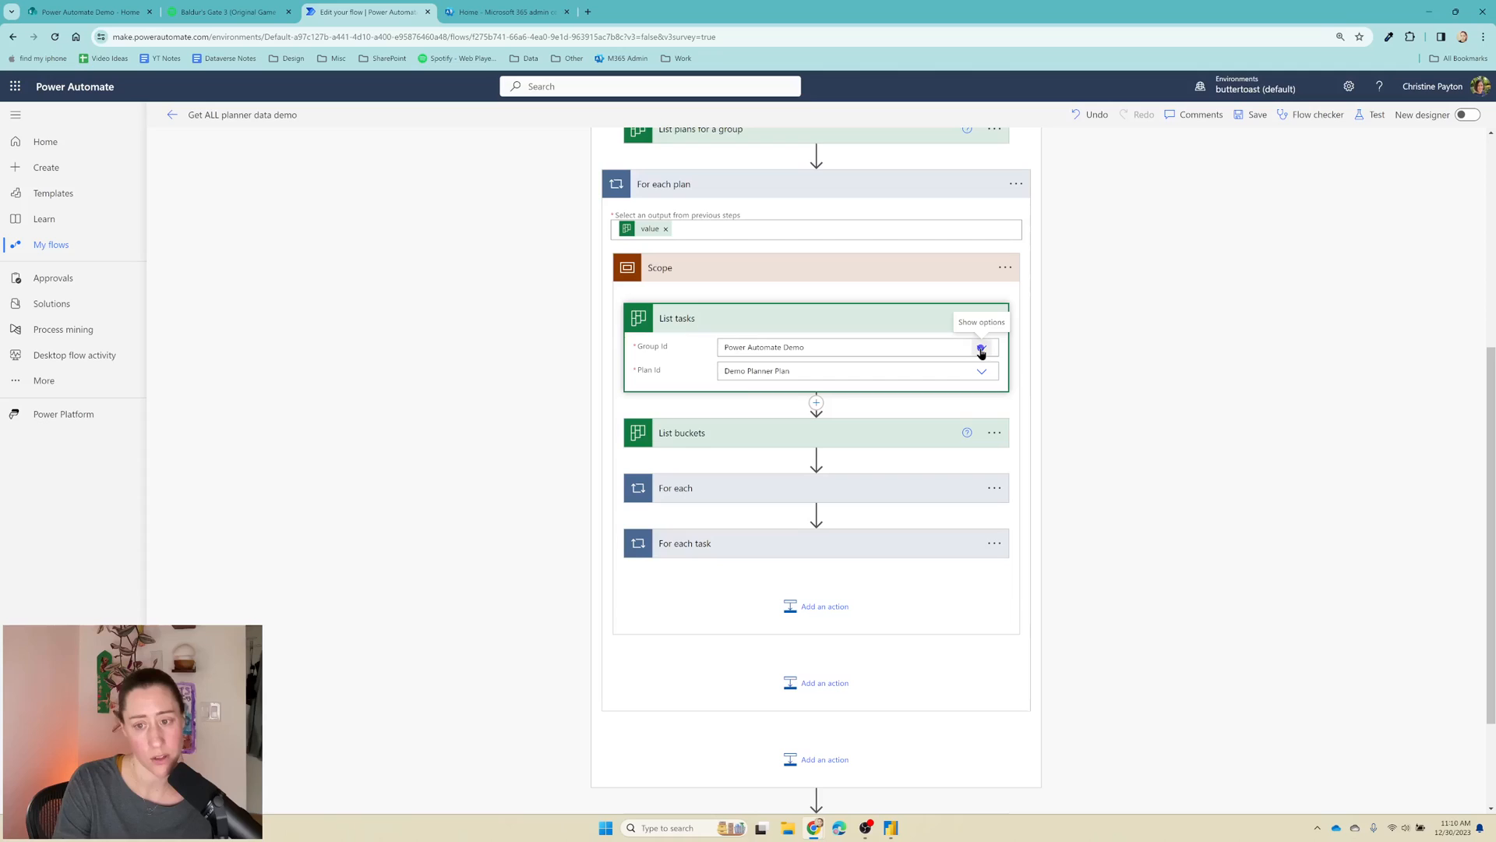
{"action": "left_click", "coordinate": [980, 346]}
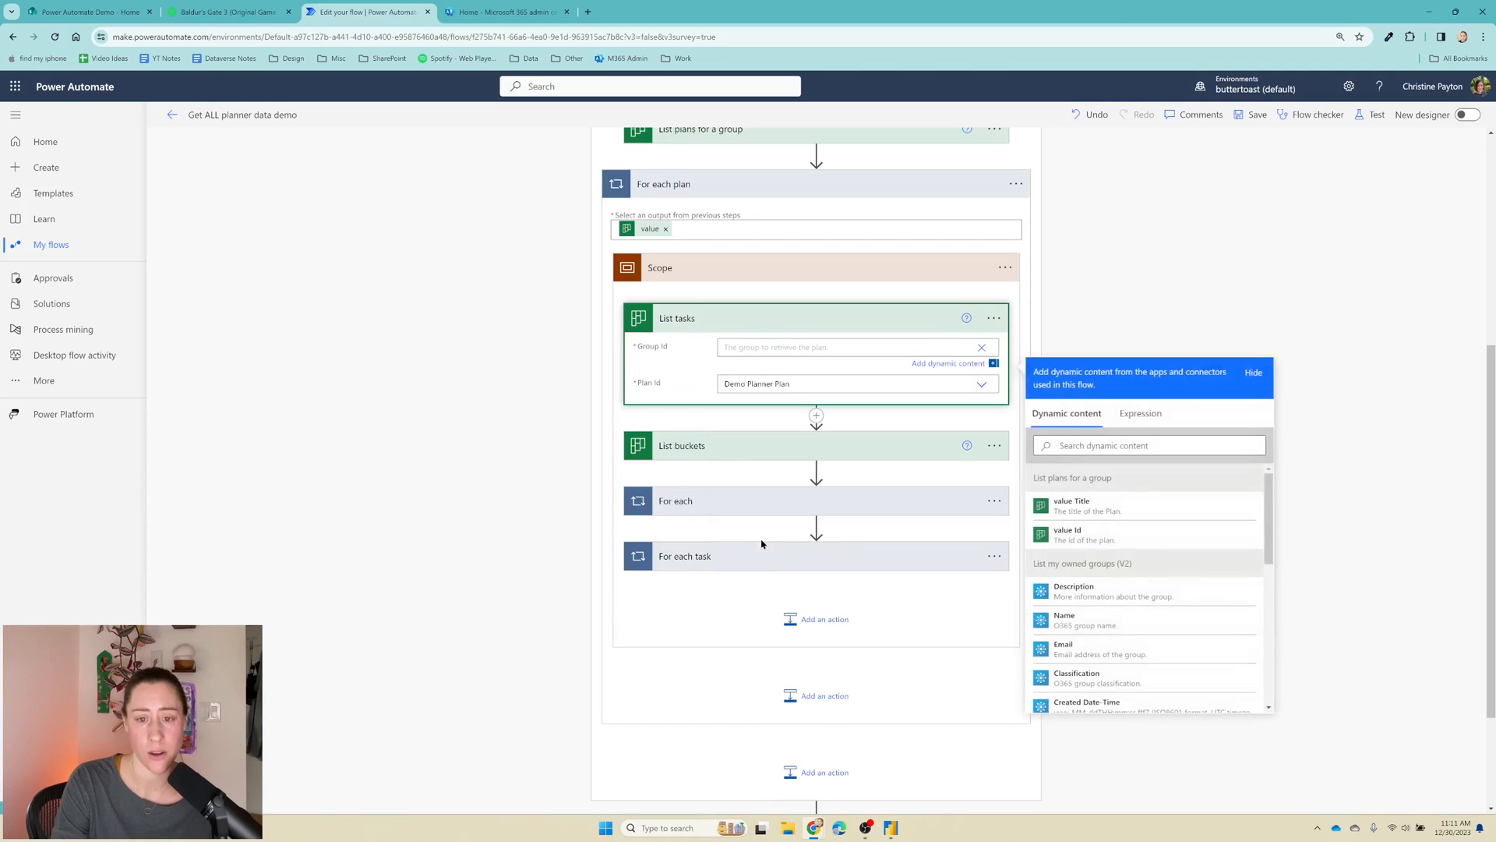
{"action": "scroll", "scroll_direction": "down", "scroll_amount": 3}
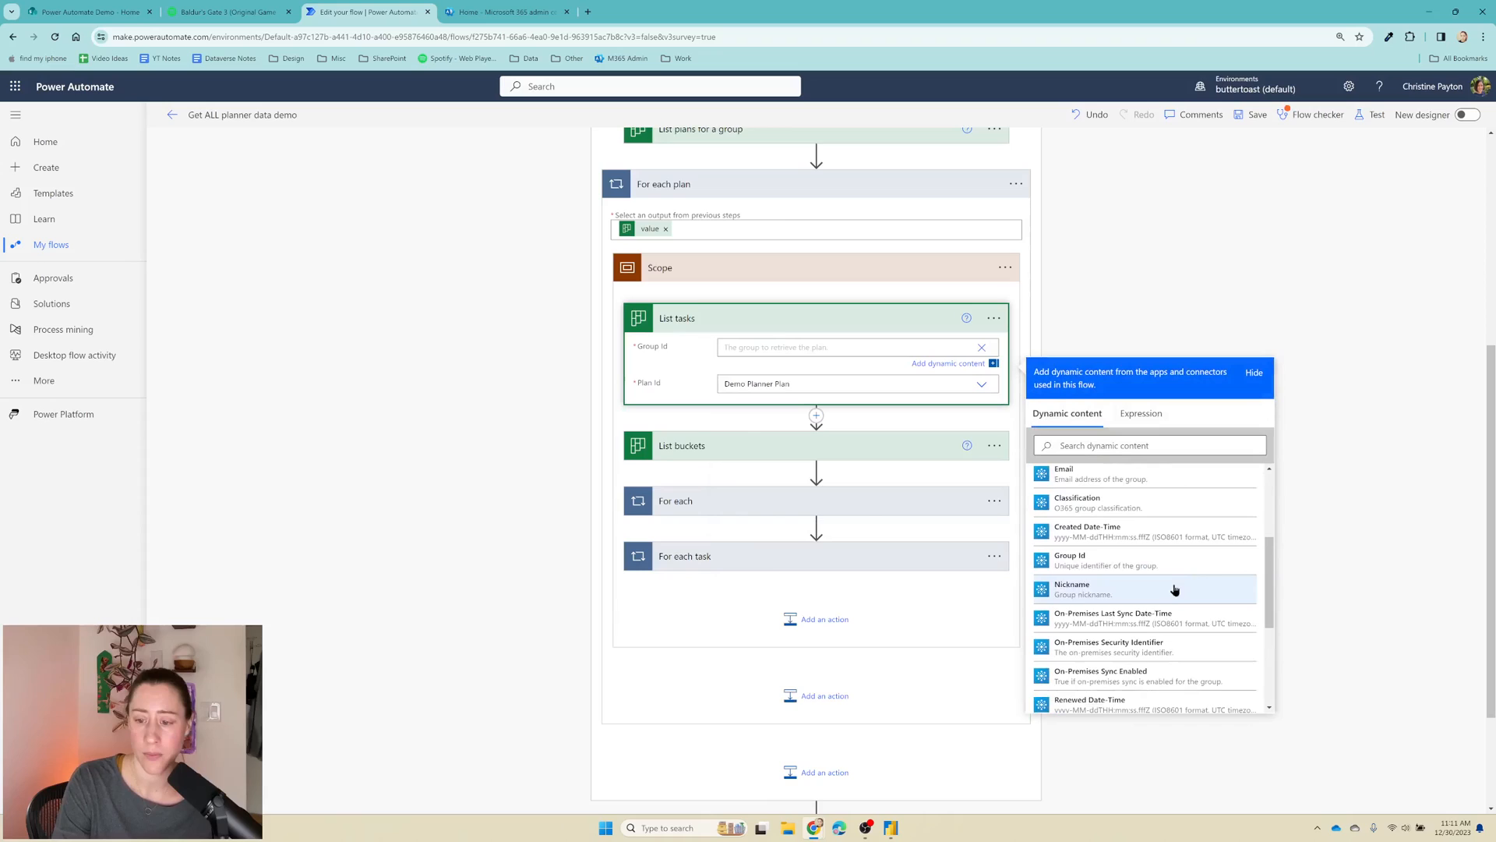
{"action": "left_click", "coordinate": [1079, 559]}
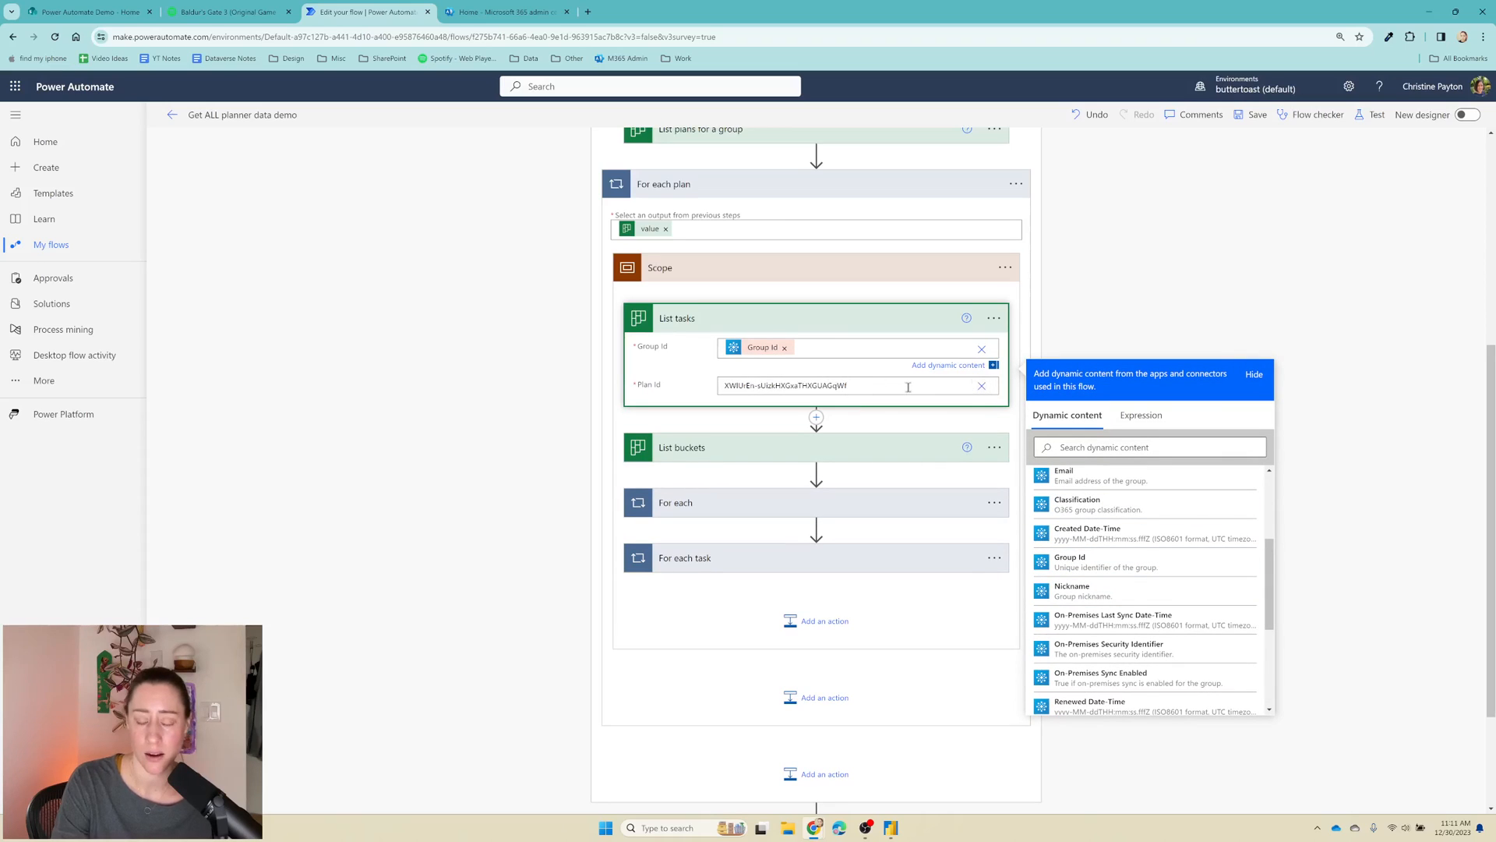
{"action": "left_click", "coordinate": [980, 385]}
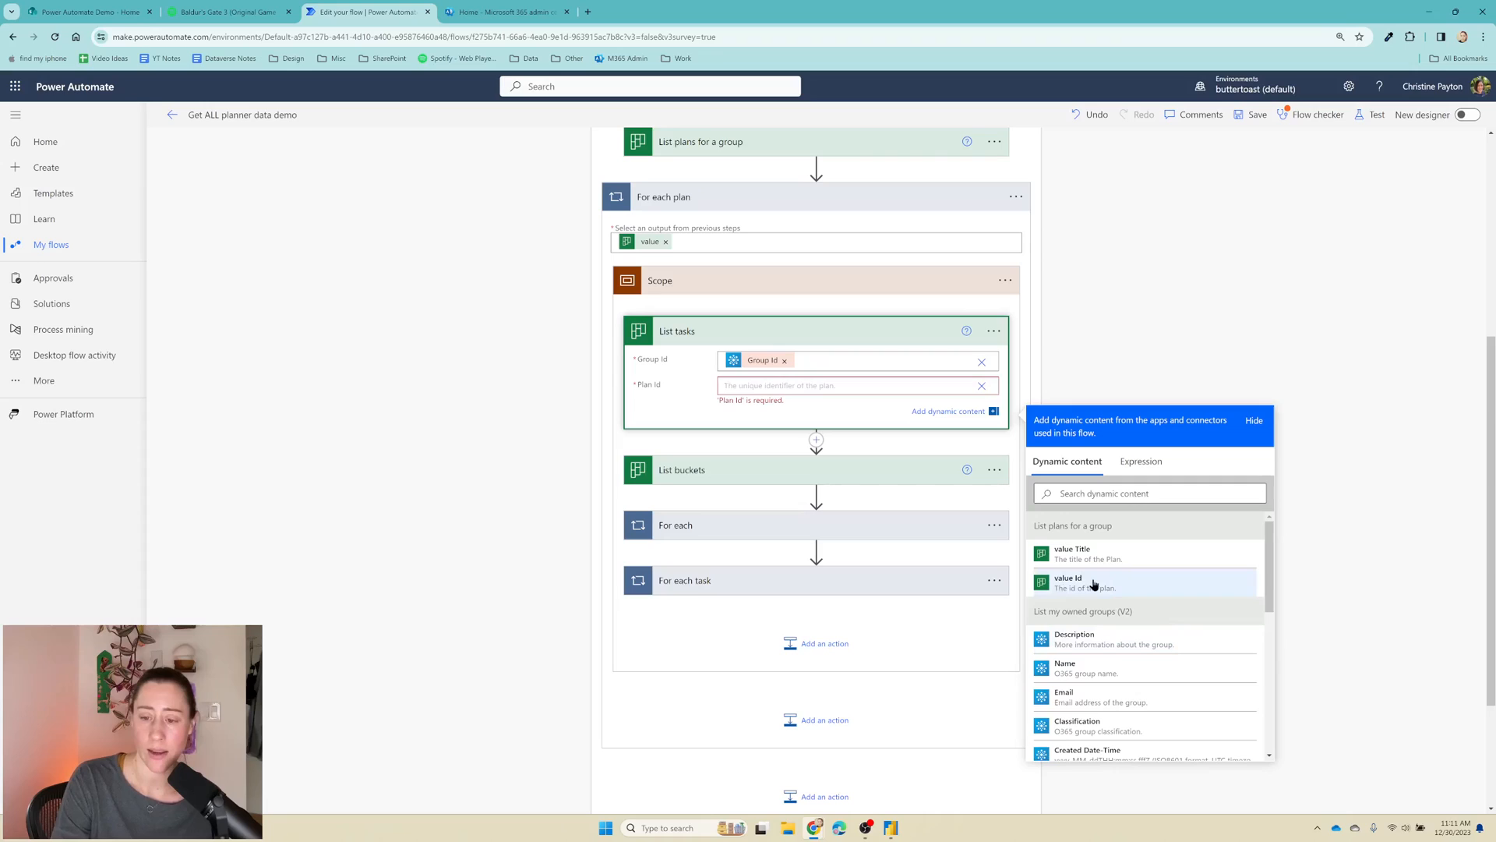
{"action": "left_click", "coordinate": [1066, 579]}
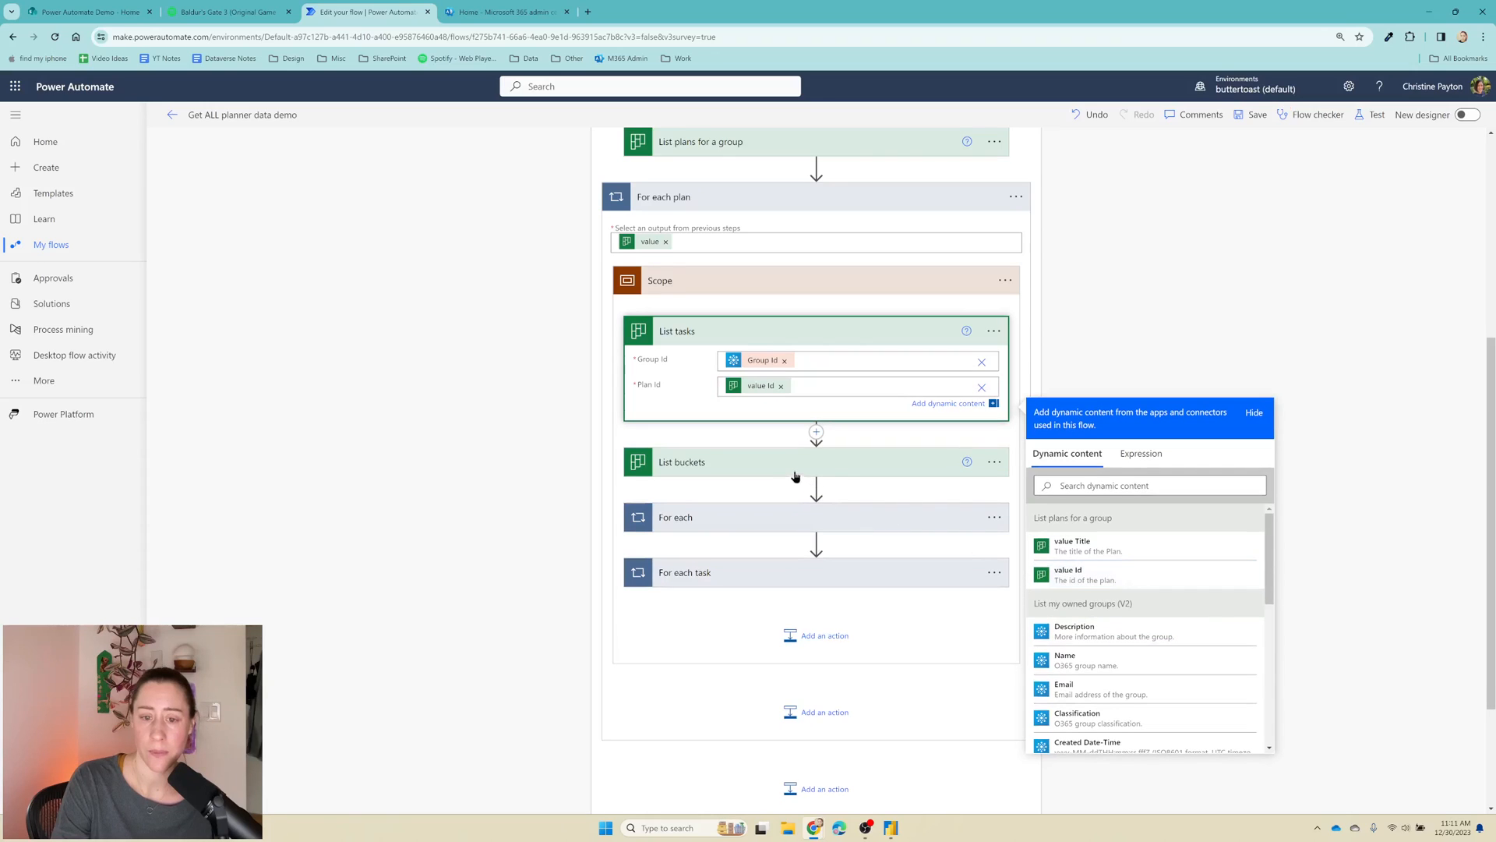
Step: Set List buckets to use Group Id and value Id as well
{"action": "left_click", "coordinate": [681, 462]}
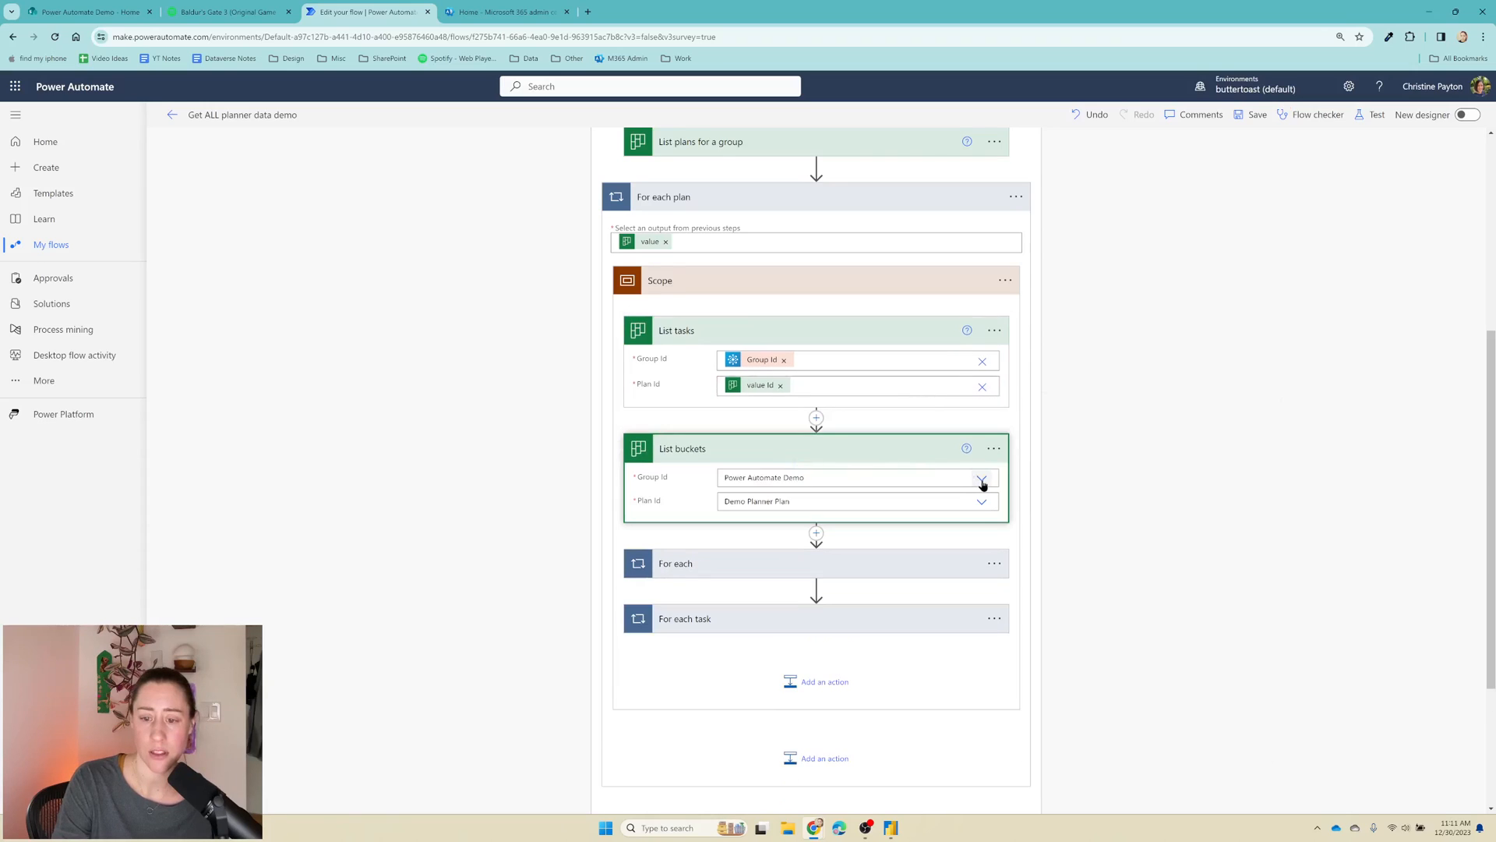
{"action": "left_click", "coordinate": [983, 477]}
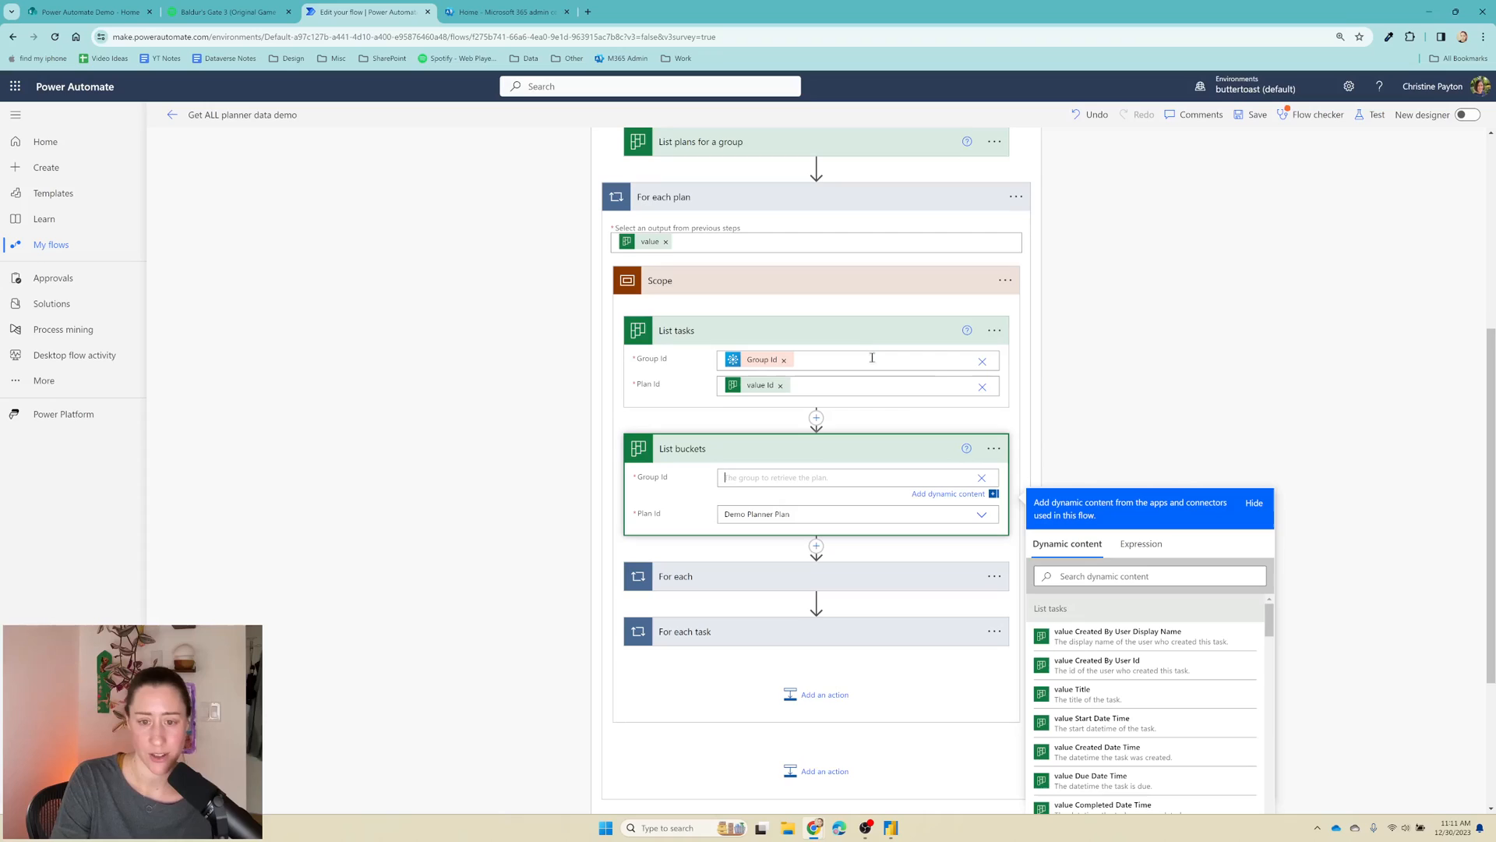
{"action": "left_click", "coordinate": [868, 348]}
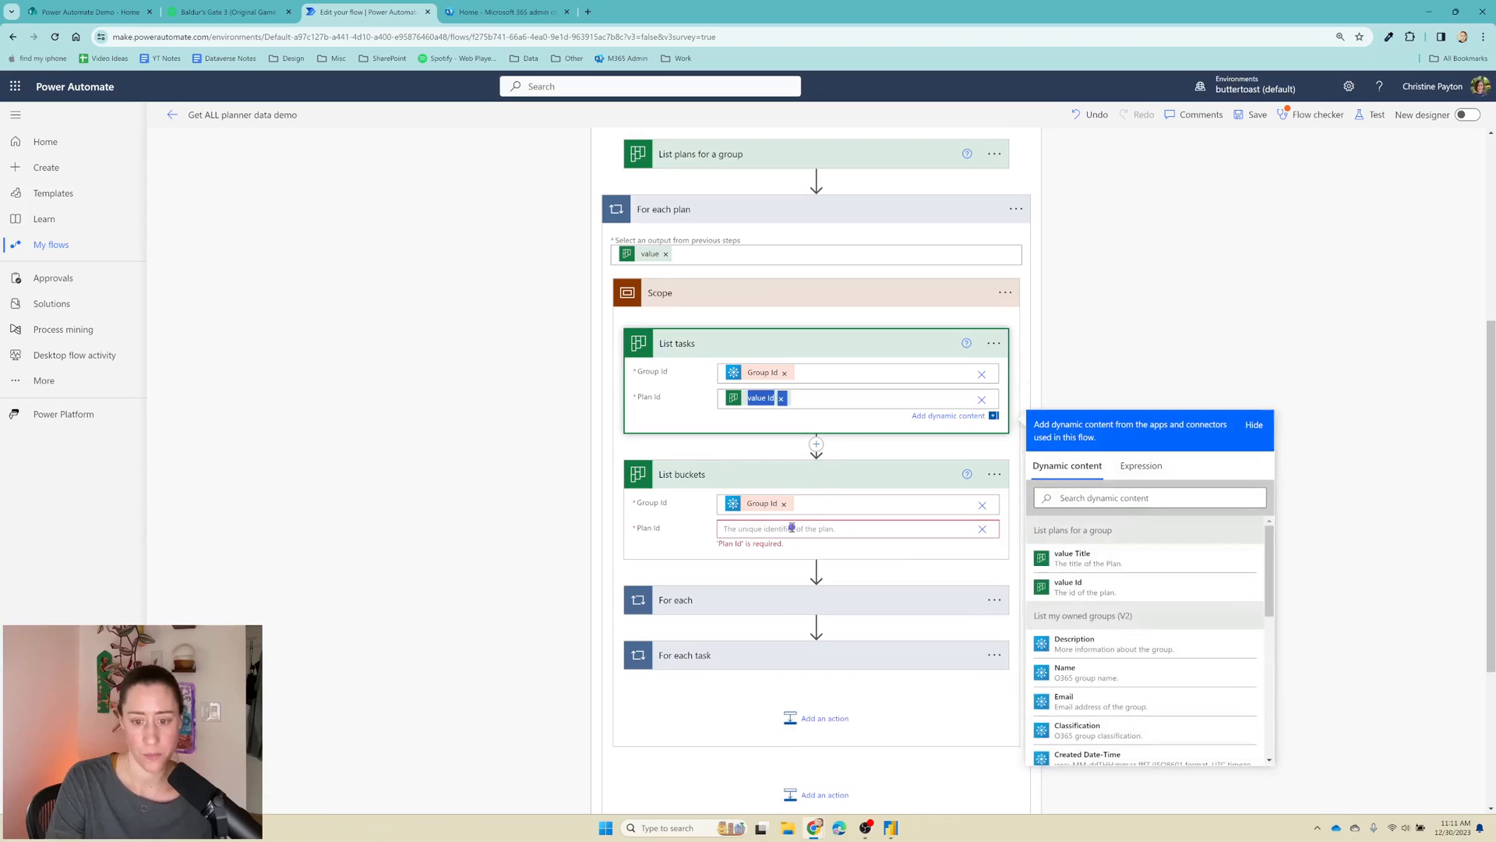
{"action": "left_click", "coordinate": [1066, 586]}
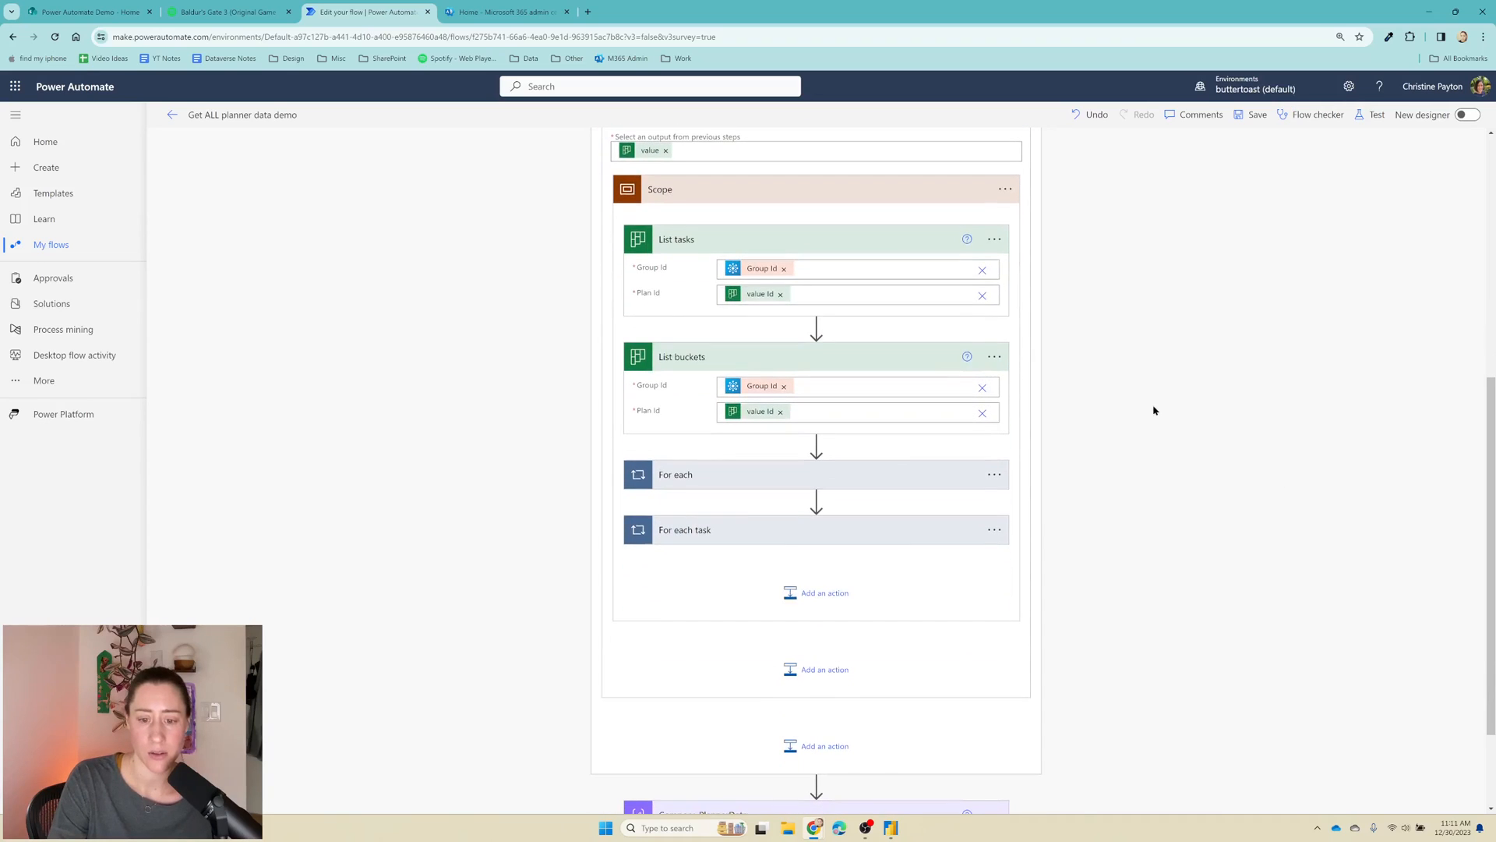
{"action": "mouse_move", "coordinate": [827, 534]}
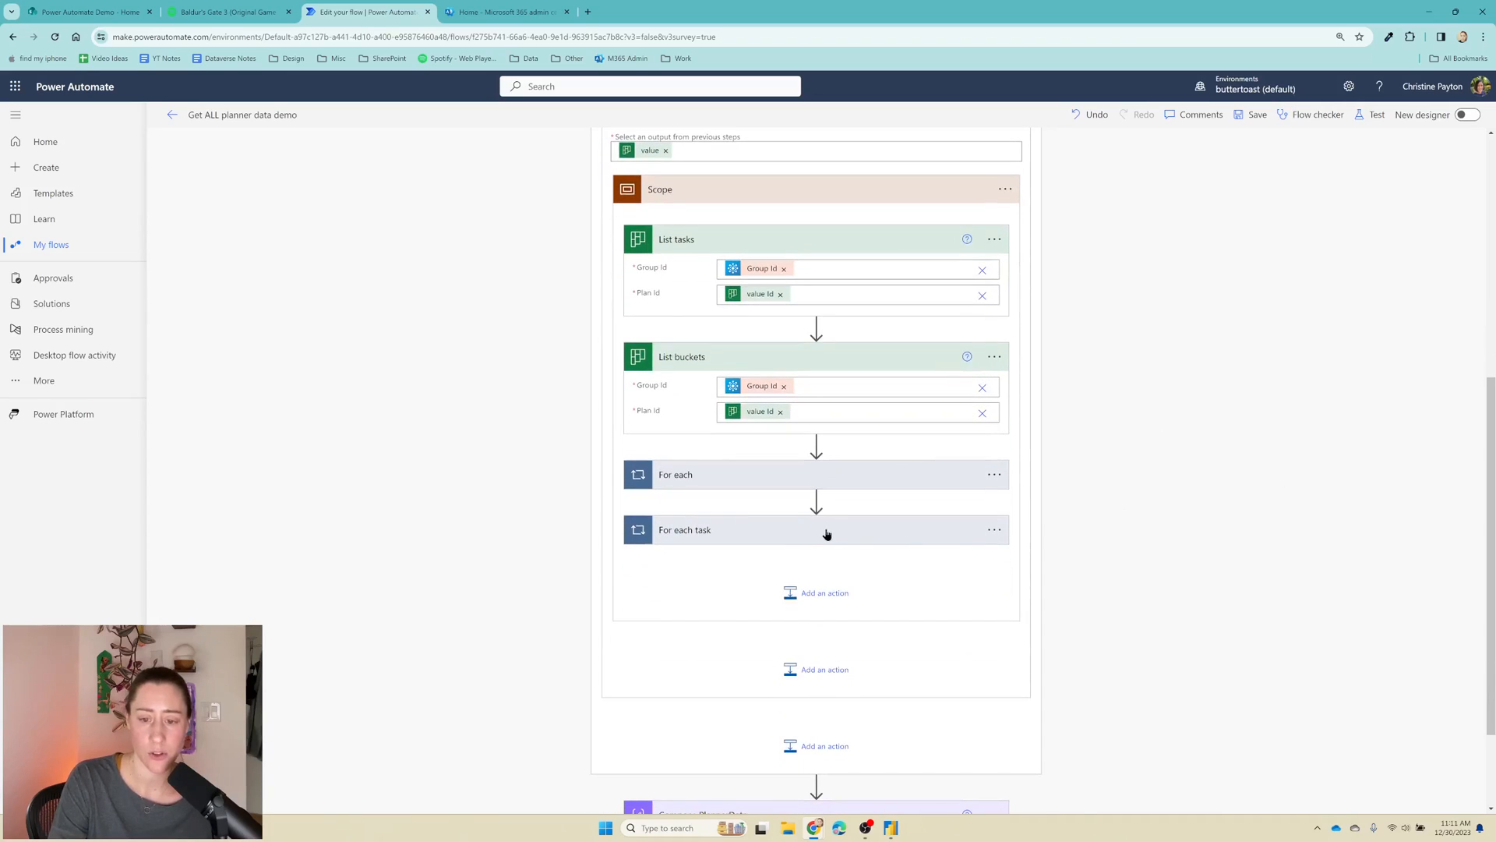
Step: Add groupId, groupName and planId fields to Append to array variable PlannerData from Group Id, Name and value Id
{"action": "left_click", "coordinate": [684, 530]}
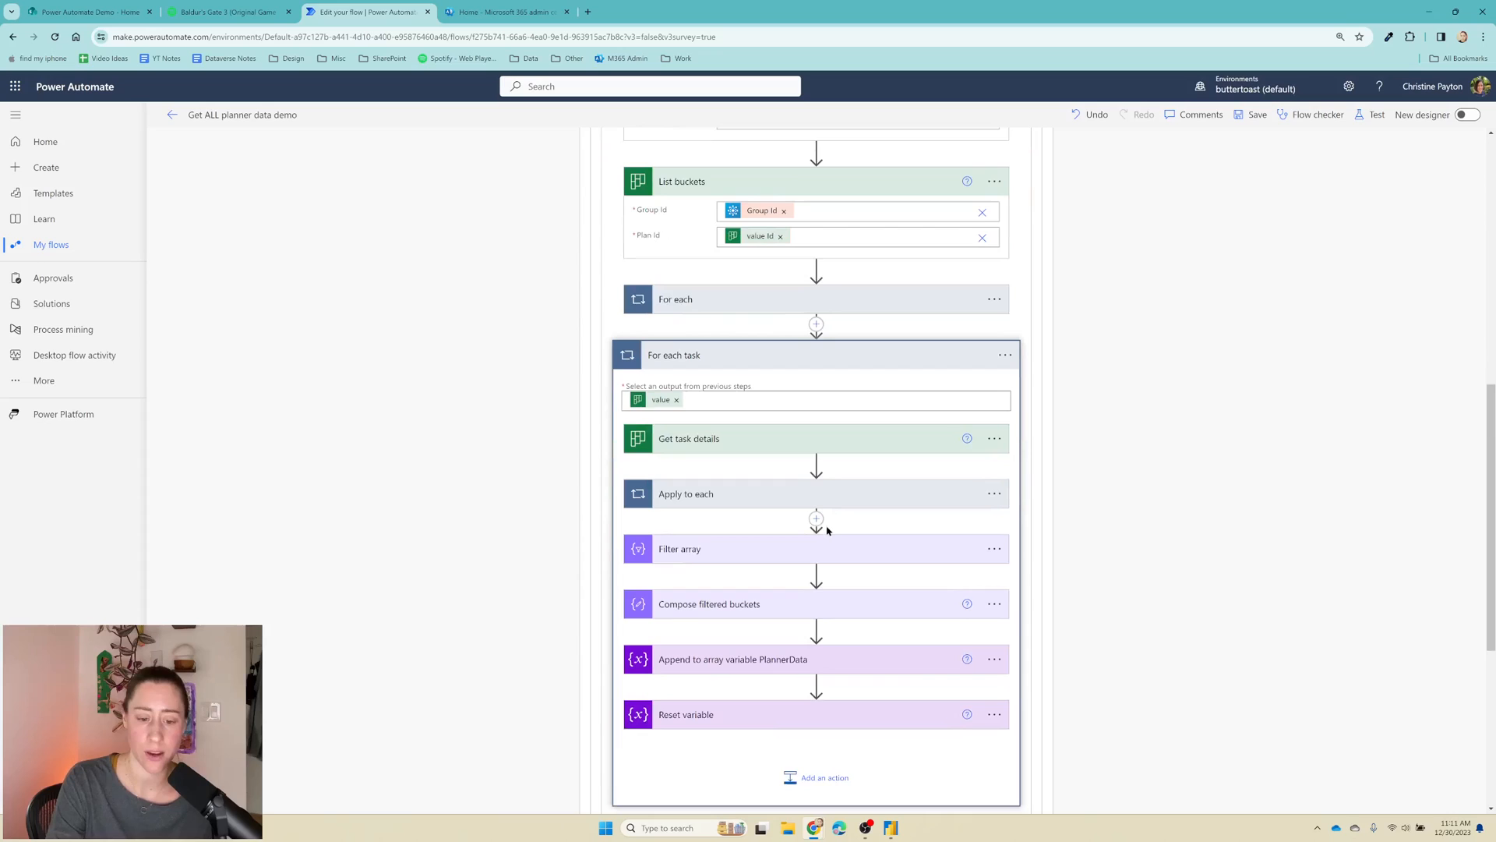
{"action": "scroll", "scroll_direction": "down", "scroll_amount": 3}
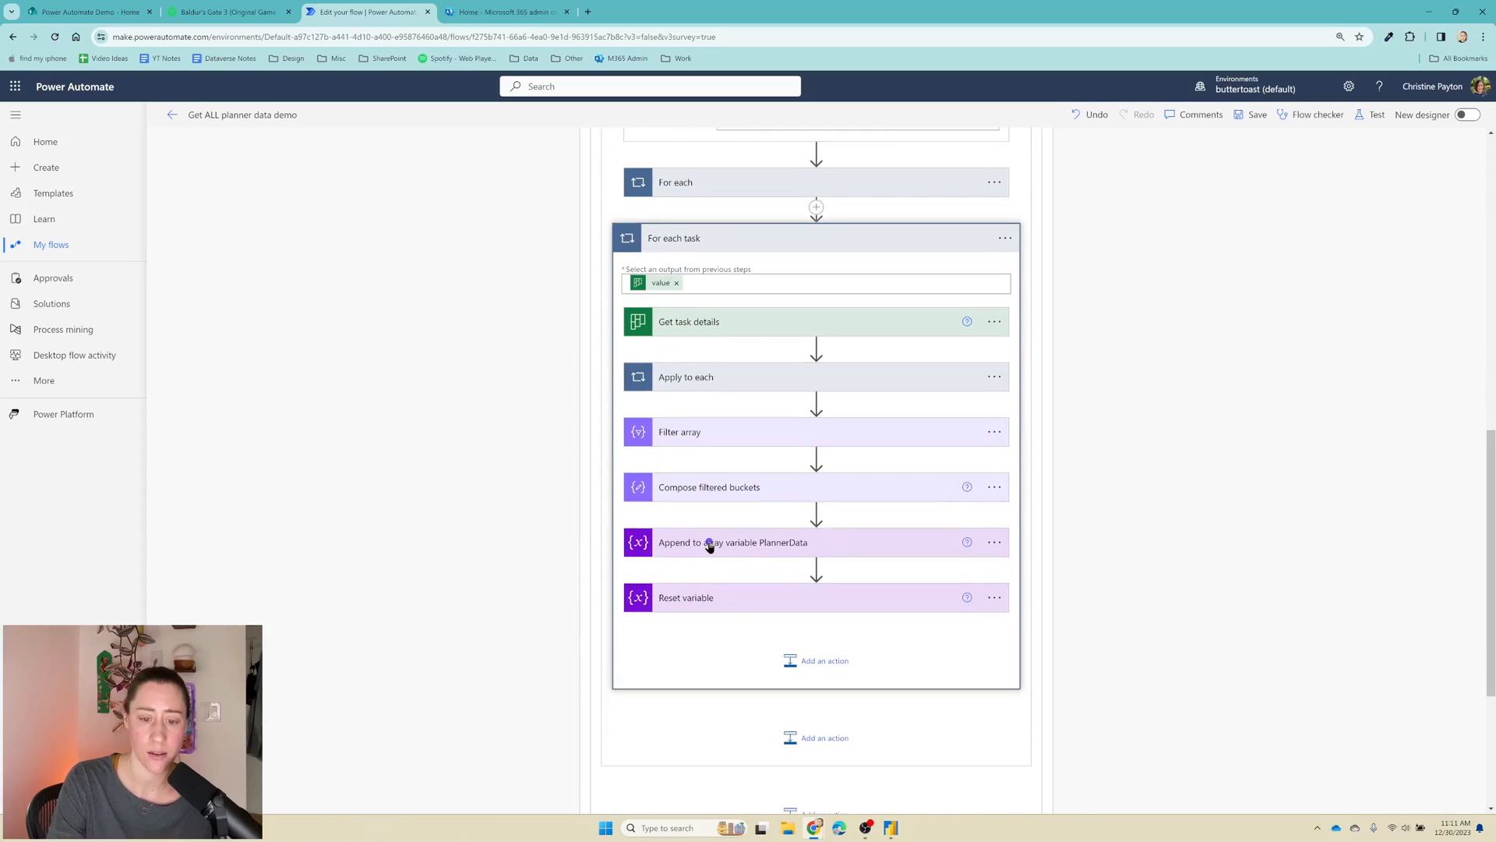
{"action": "left_click", "coordinate": [732, 542]}
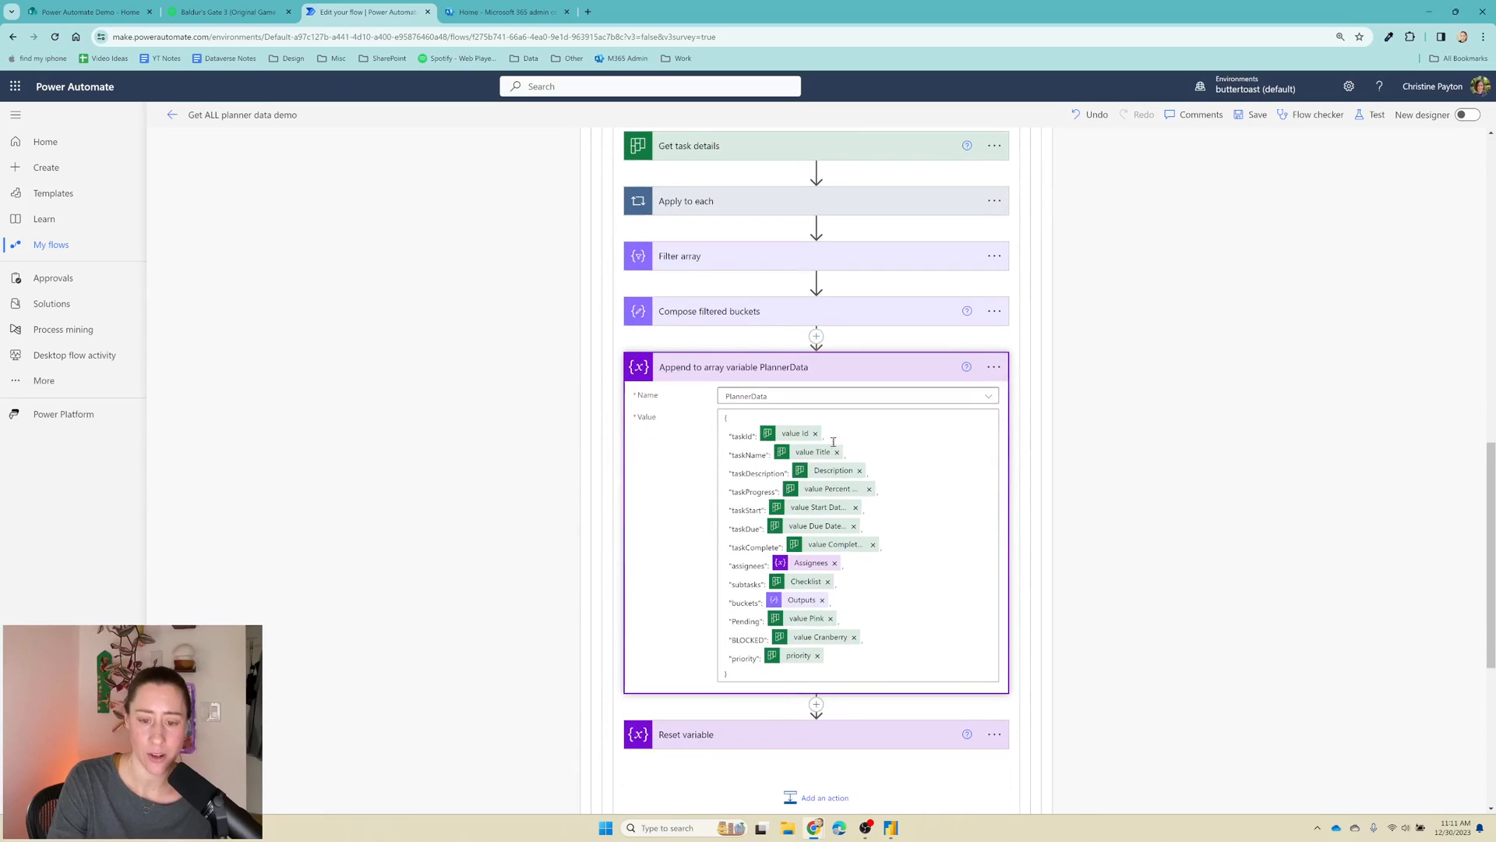
{"action": "mouse_move", "coordinate": [863, 448]}
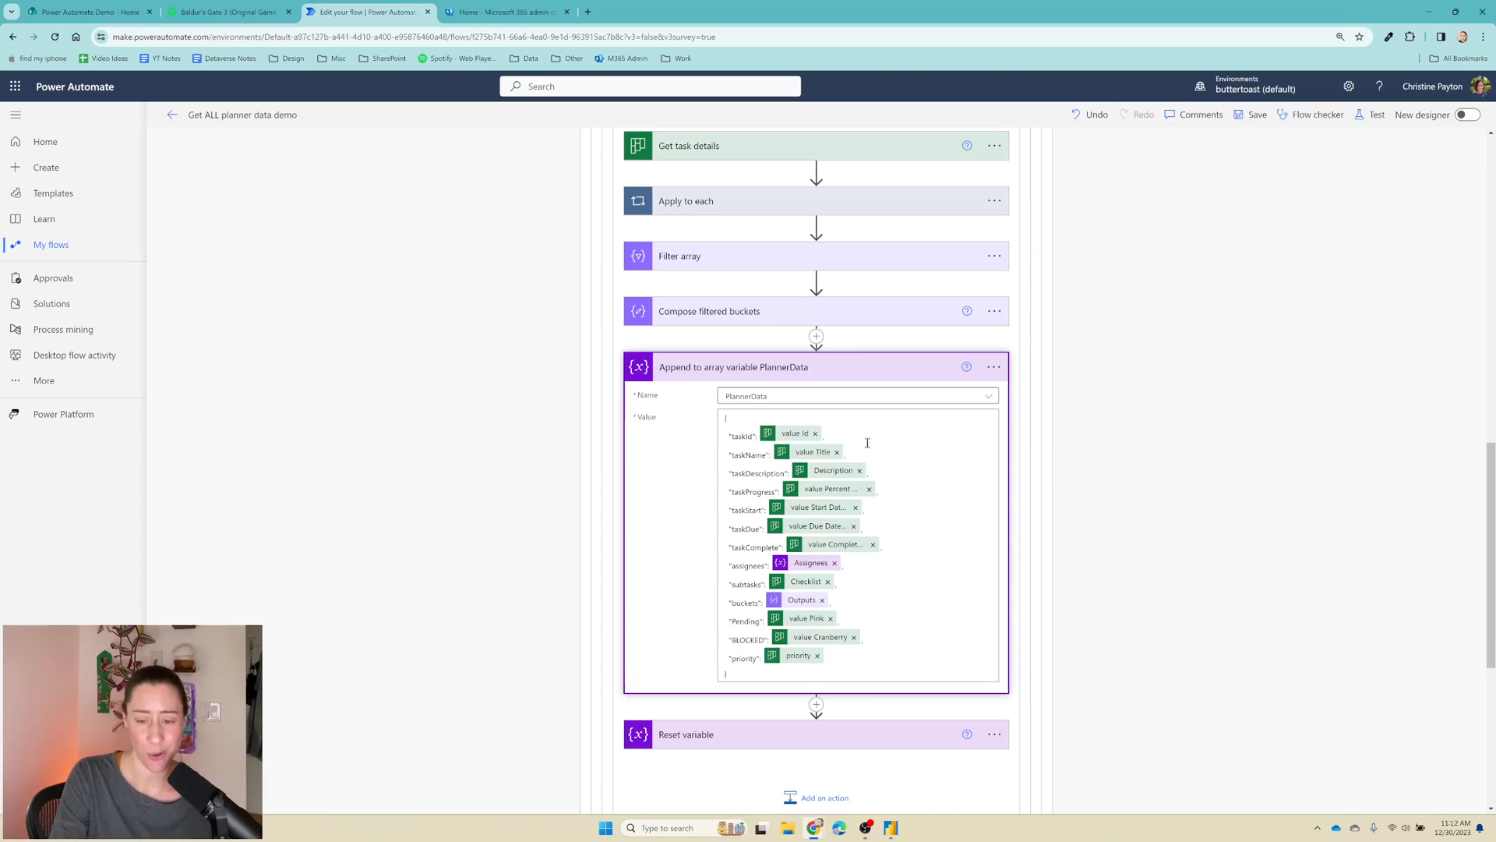
{"action": "mouse_move", "coordinate": [862, 441]}
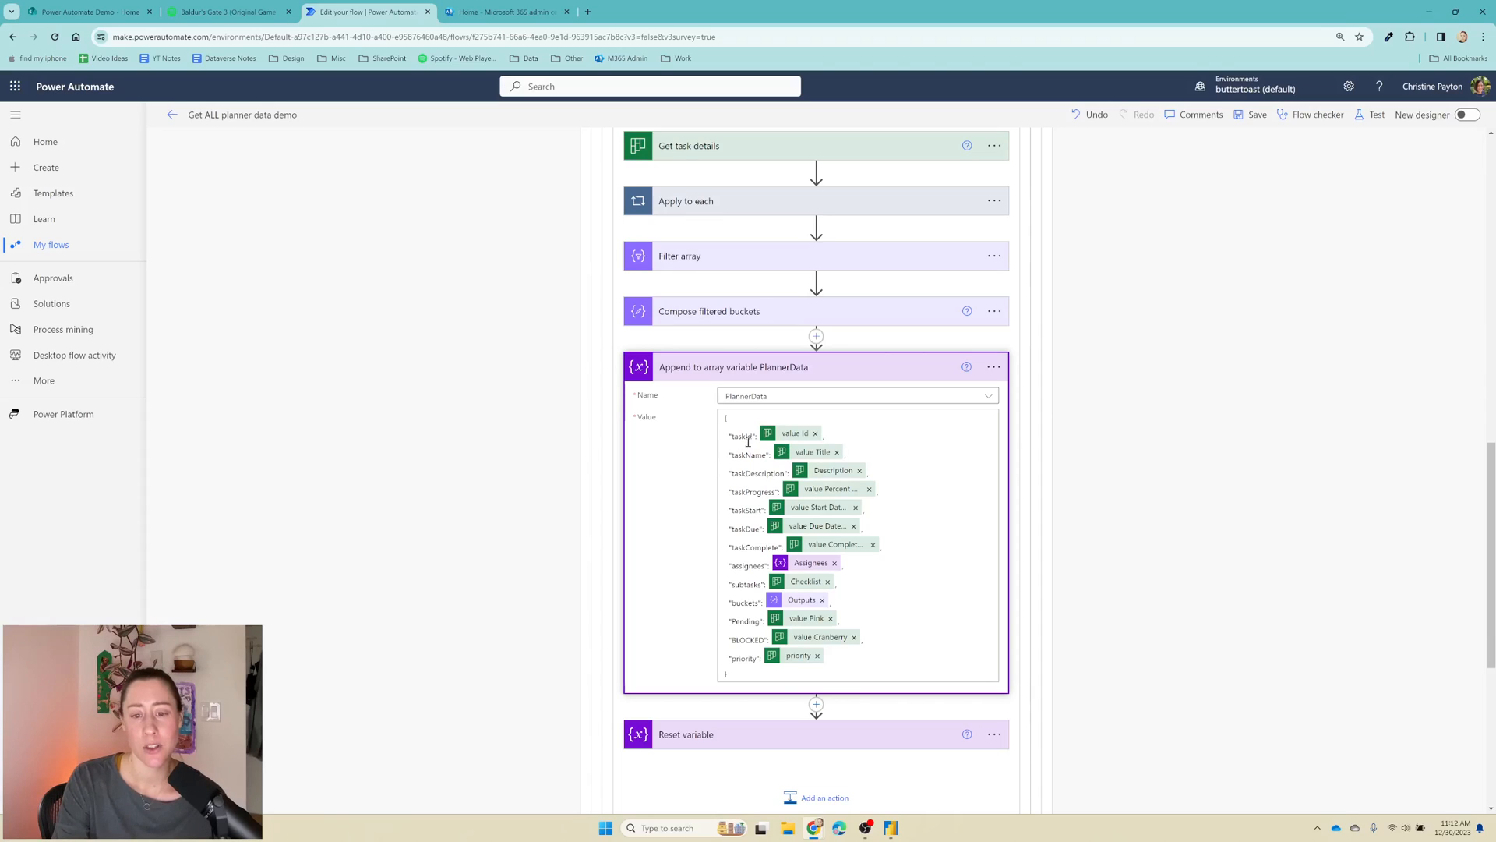
{"action": "left_click", "coordinate": [858, 432]}
{"action": "type", "text": "\"groupId\":"}
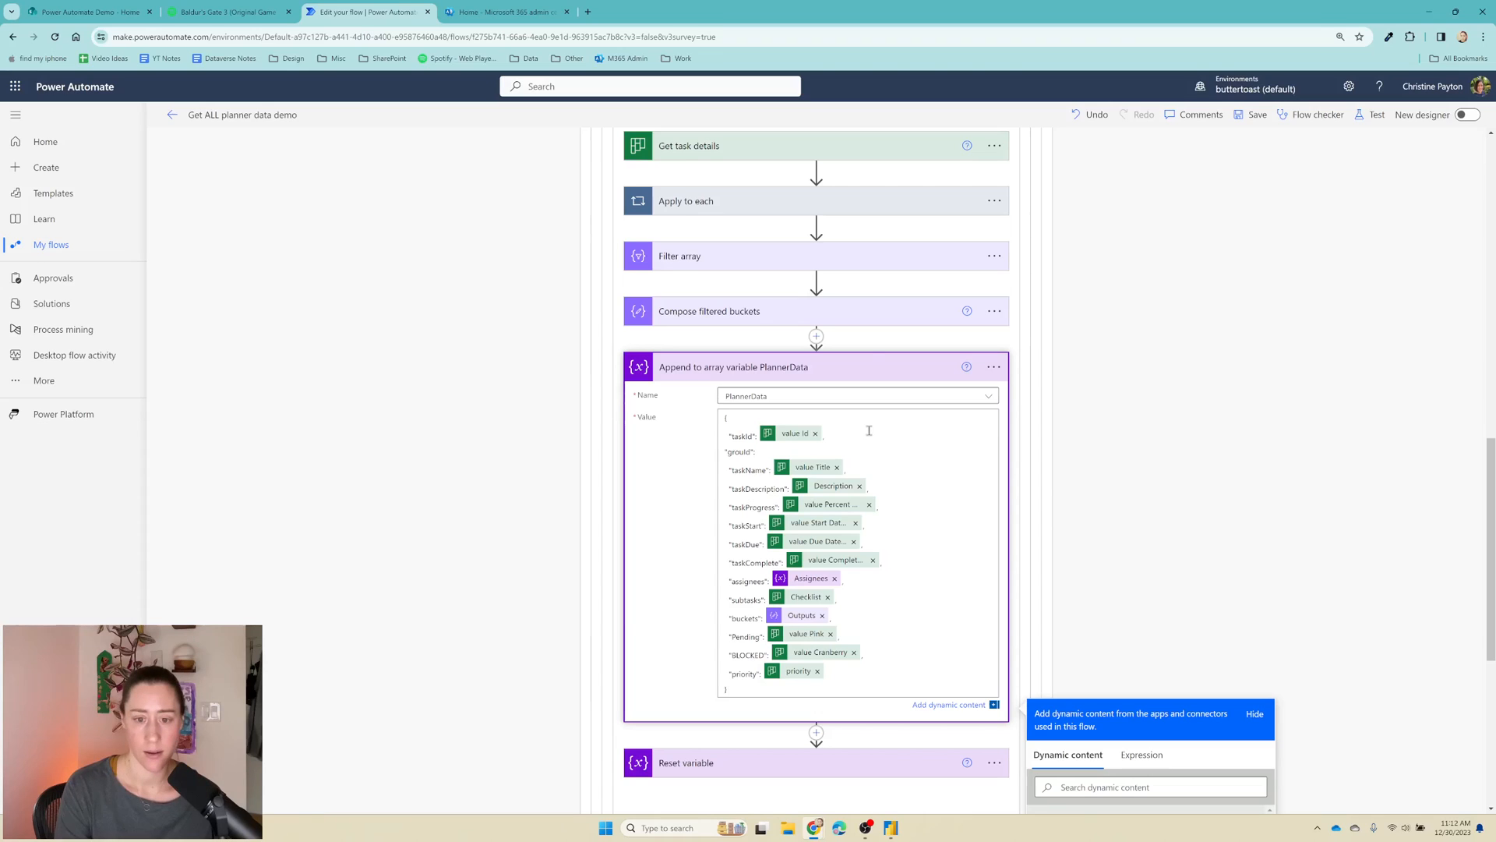
{"action": "scroll", "scroll_direction": "down", "scroll_amount": 3}
{"action": "type", "text": "\"g"}
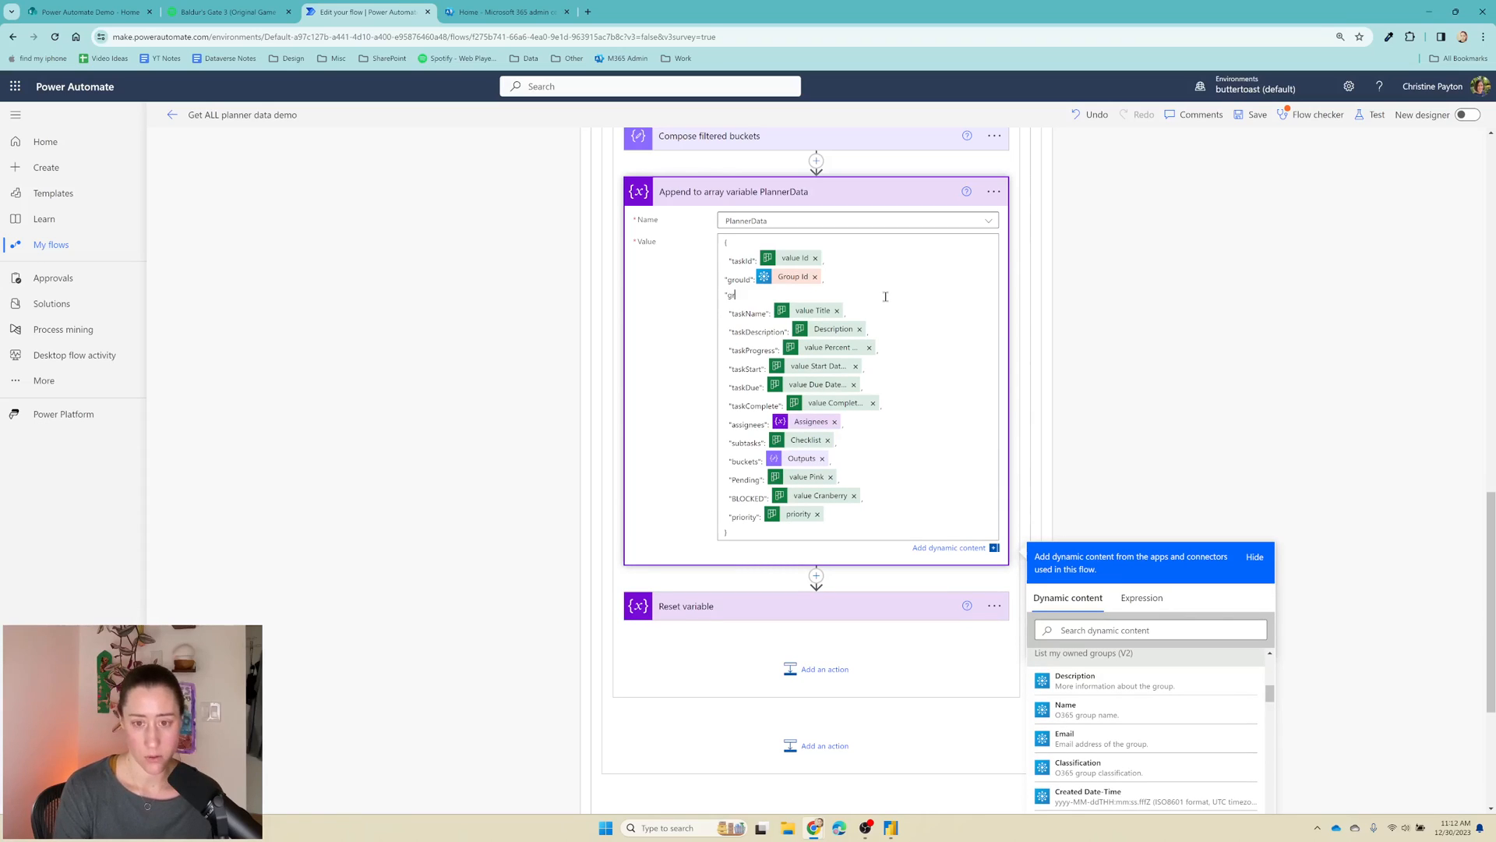
{"action": "scroll", "scroll_direction": "down", "scroll_amount": 3}
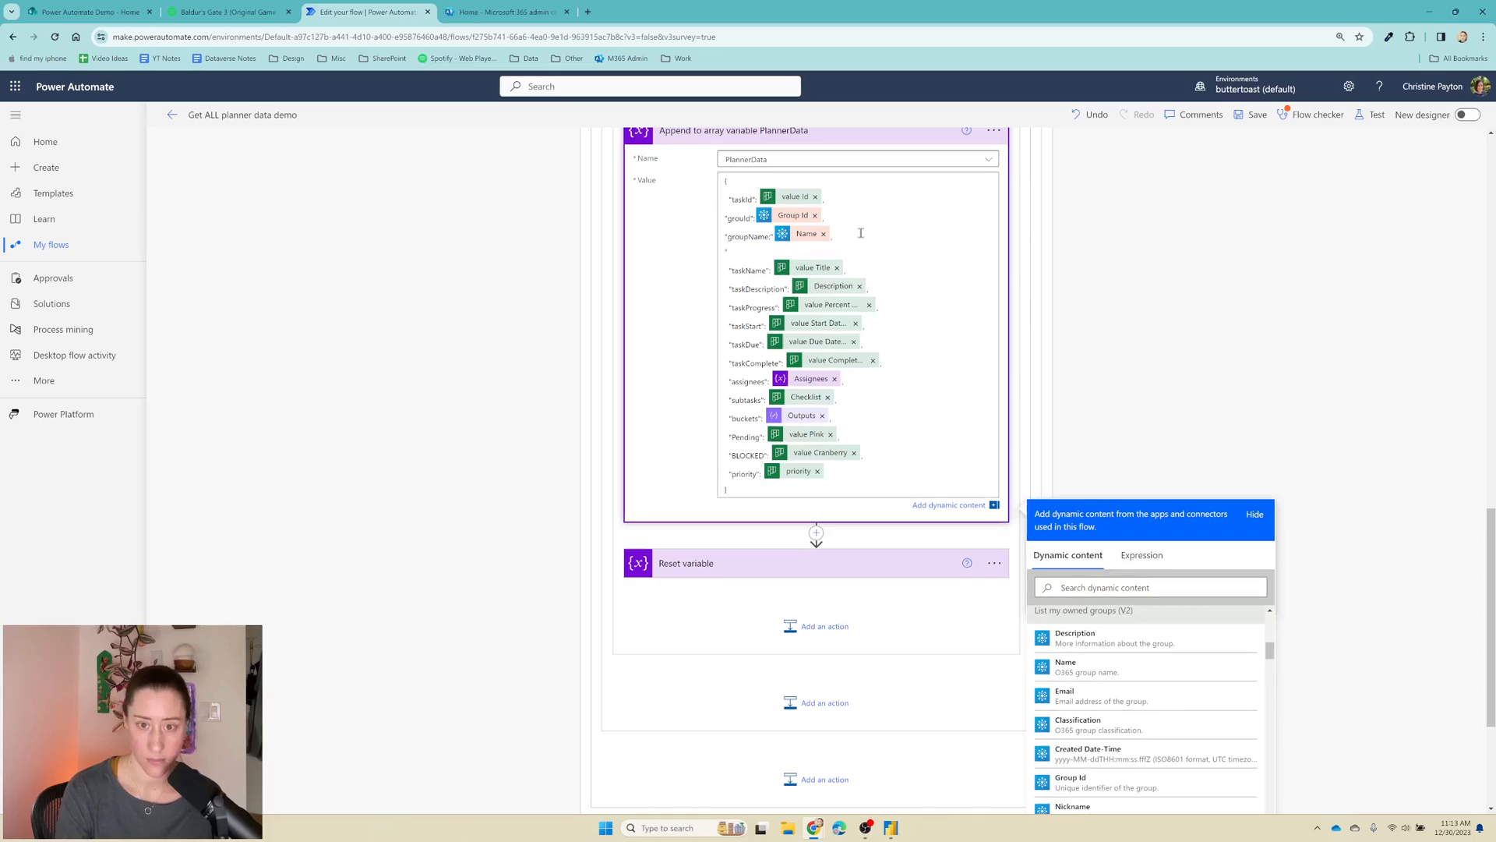
{"action": "scroll", "scroll_direction": "down", "scroll_amount": 3}
{"action": "type", "text": "\"planName\":"}
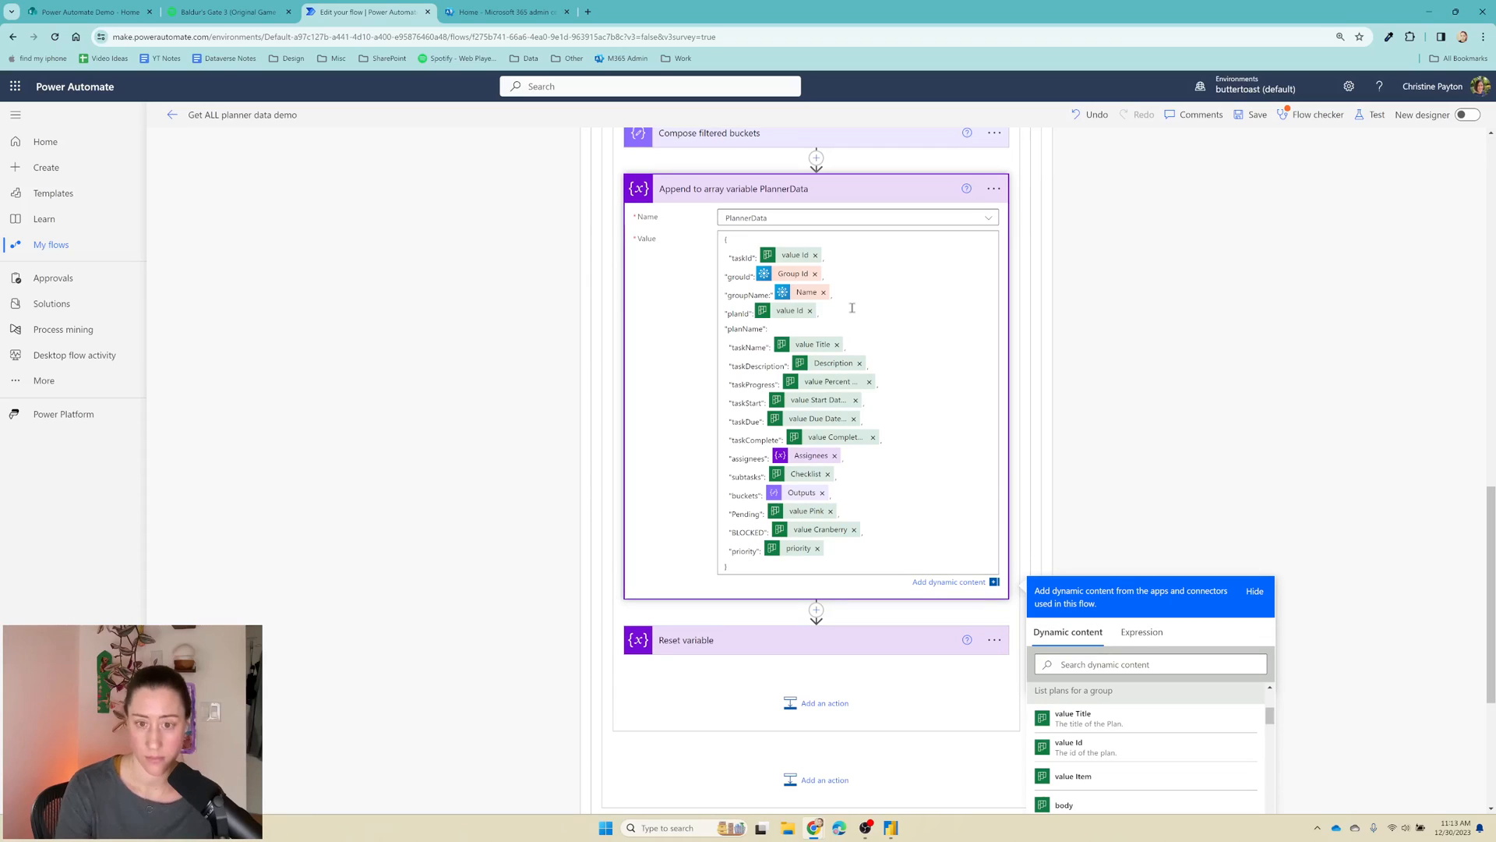
{"action": "scroll", "scroll_direction": "down", "scroll_amount": 3}
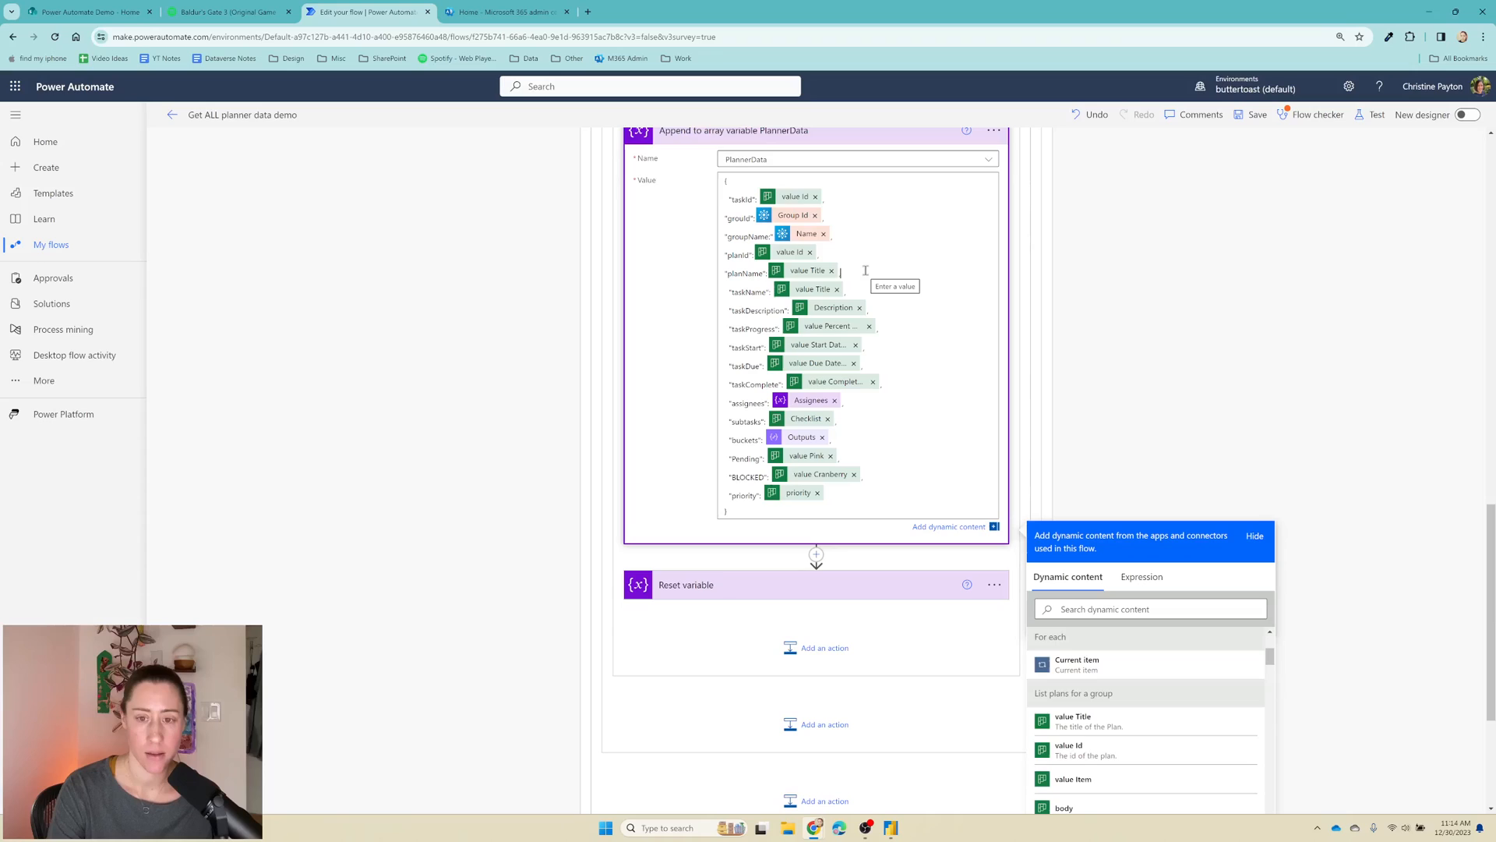
{"action": "mouse_move", "coordinate": [734, 444]}
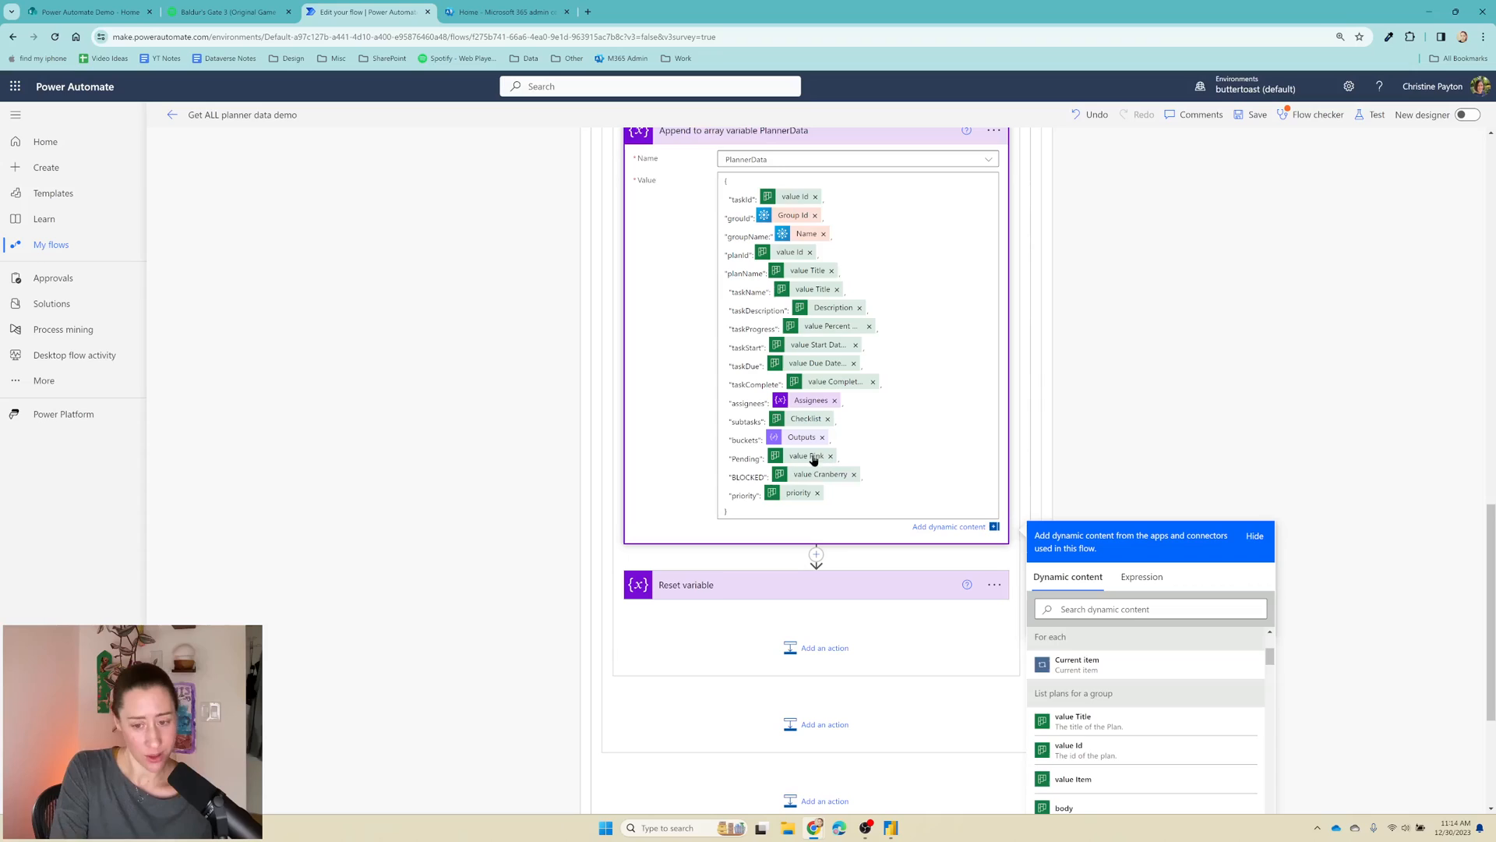
{"action": "mouse_move", "coordinate": [806, 455]}
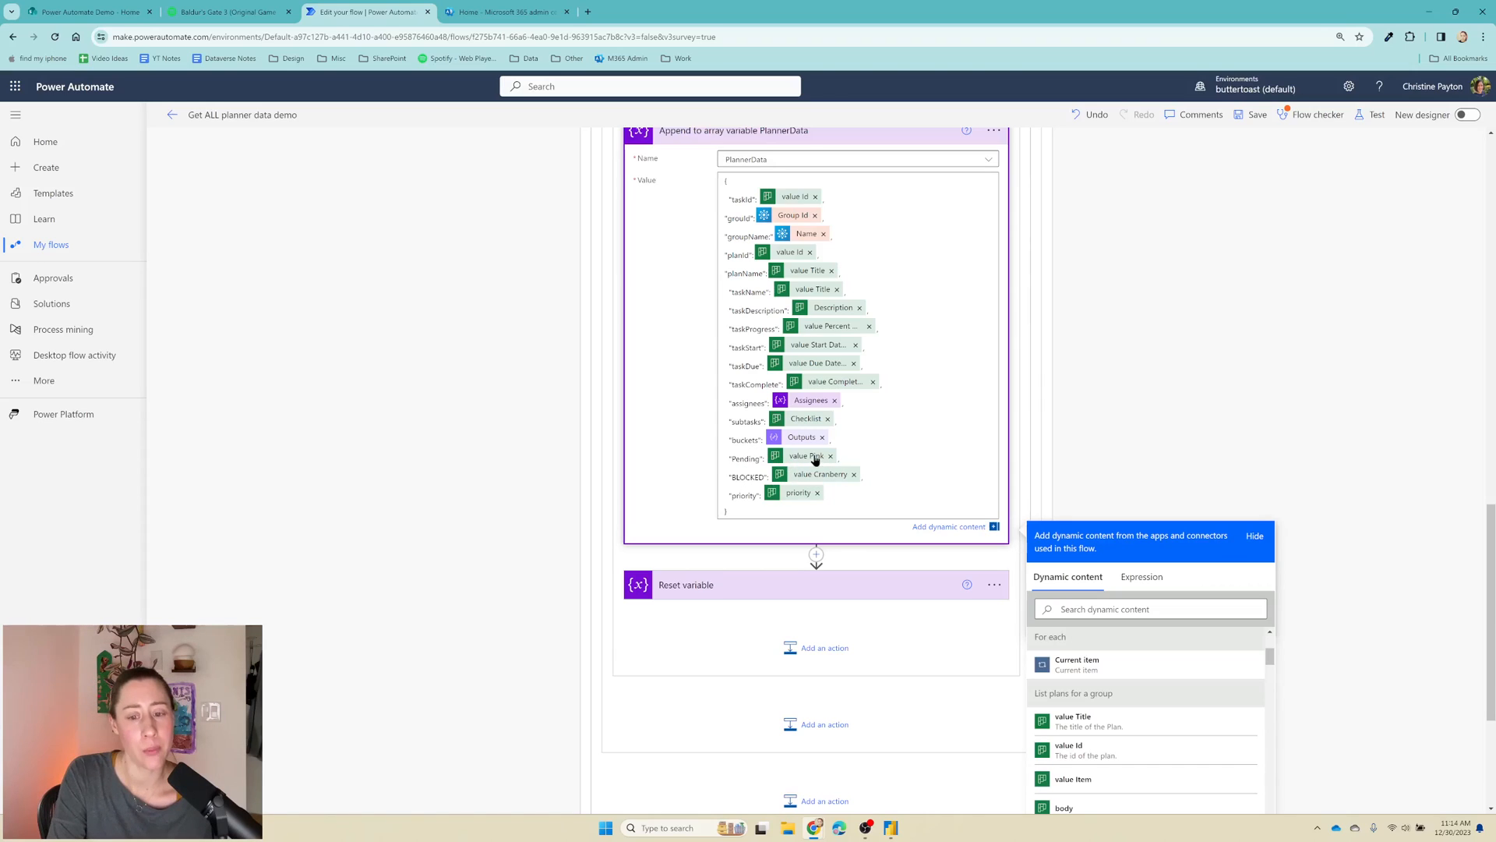
{"action": "mouse_move", "coordinate": [807, 455]}
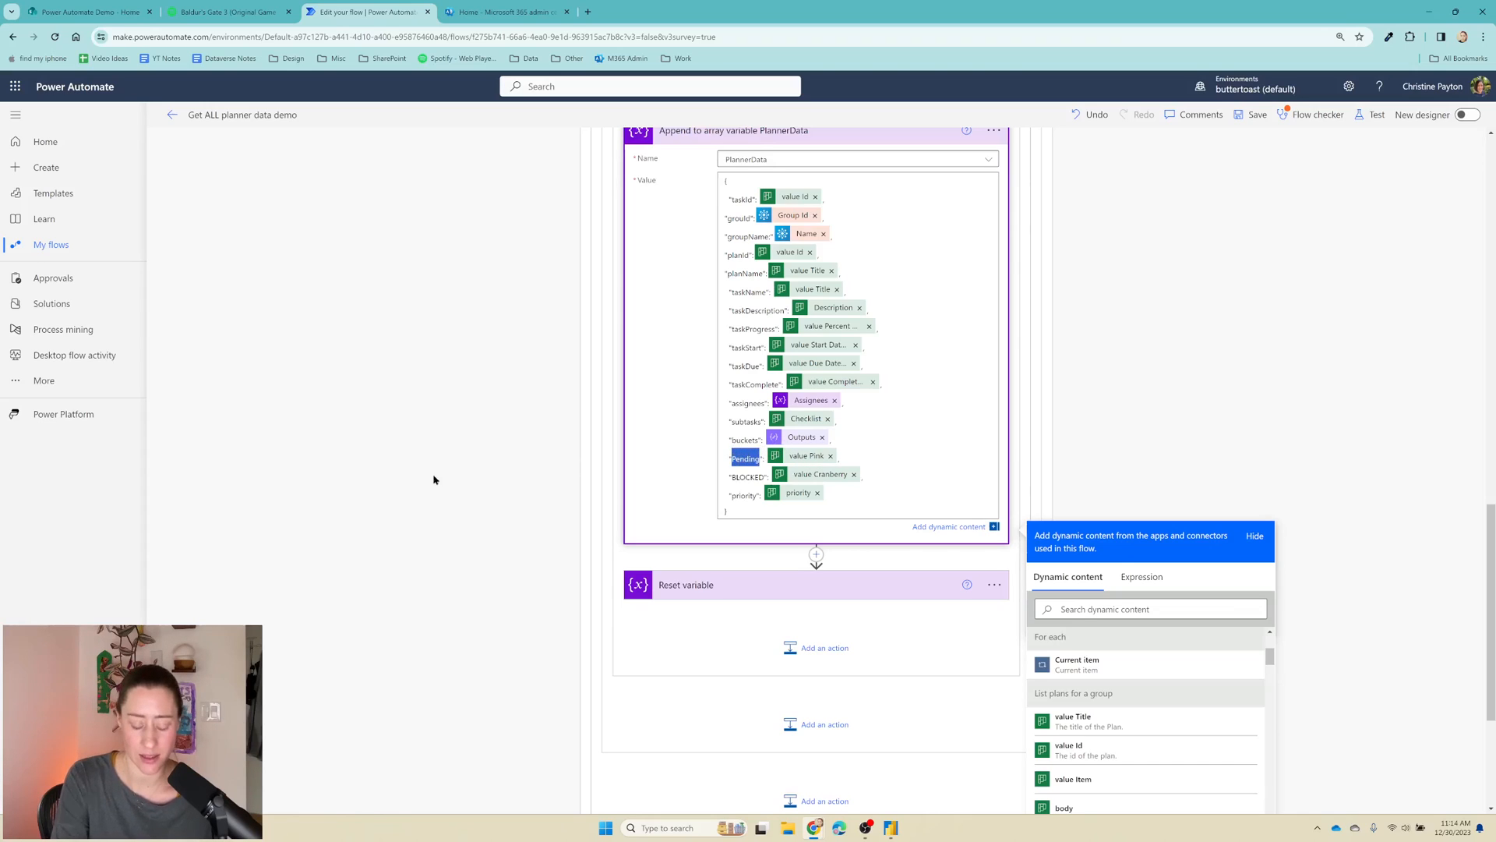
{"action": "mouse_move", "coordinate": [326, 488]}
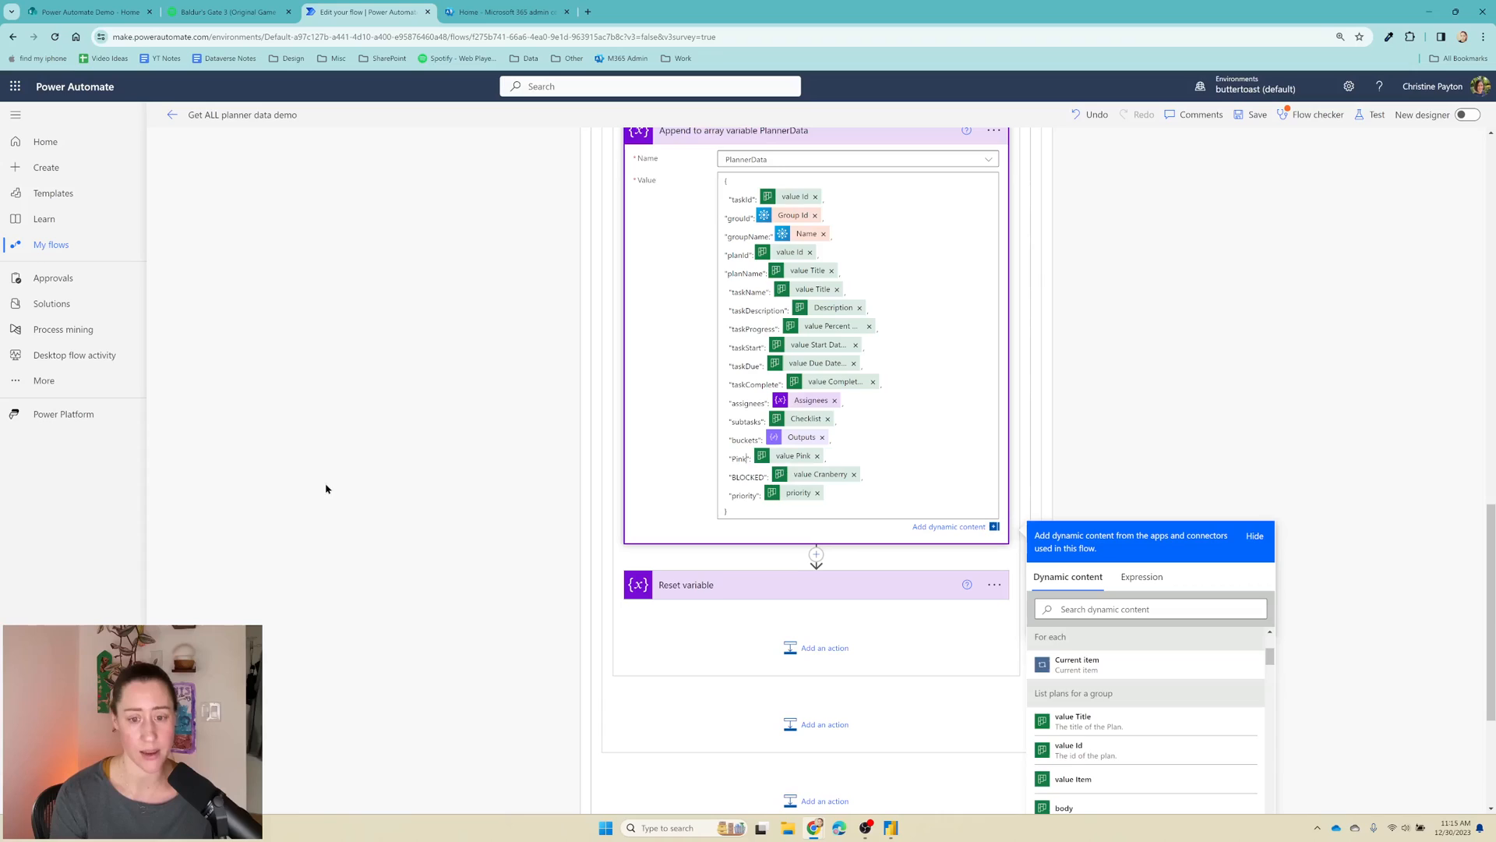
Step: Rename the BLOCKED label field to Cranberry in the PlannerData record
{"action": "double_click", "coordinate": [746, 474]}
{"action": "type", "text": "\"Cranberry"}
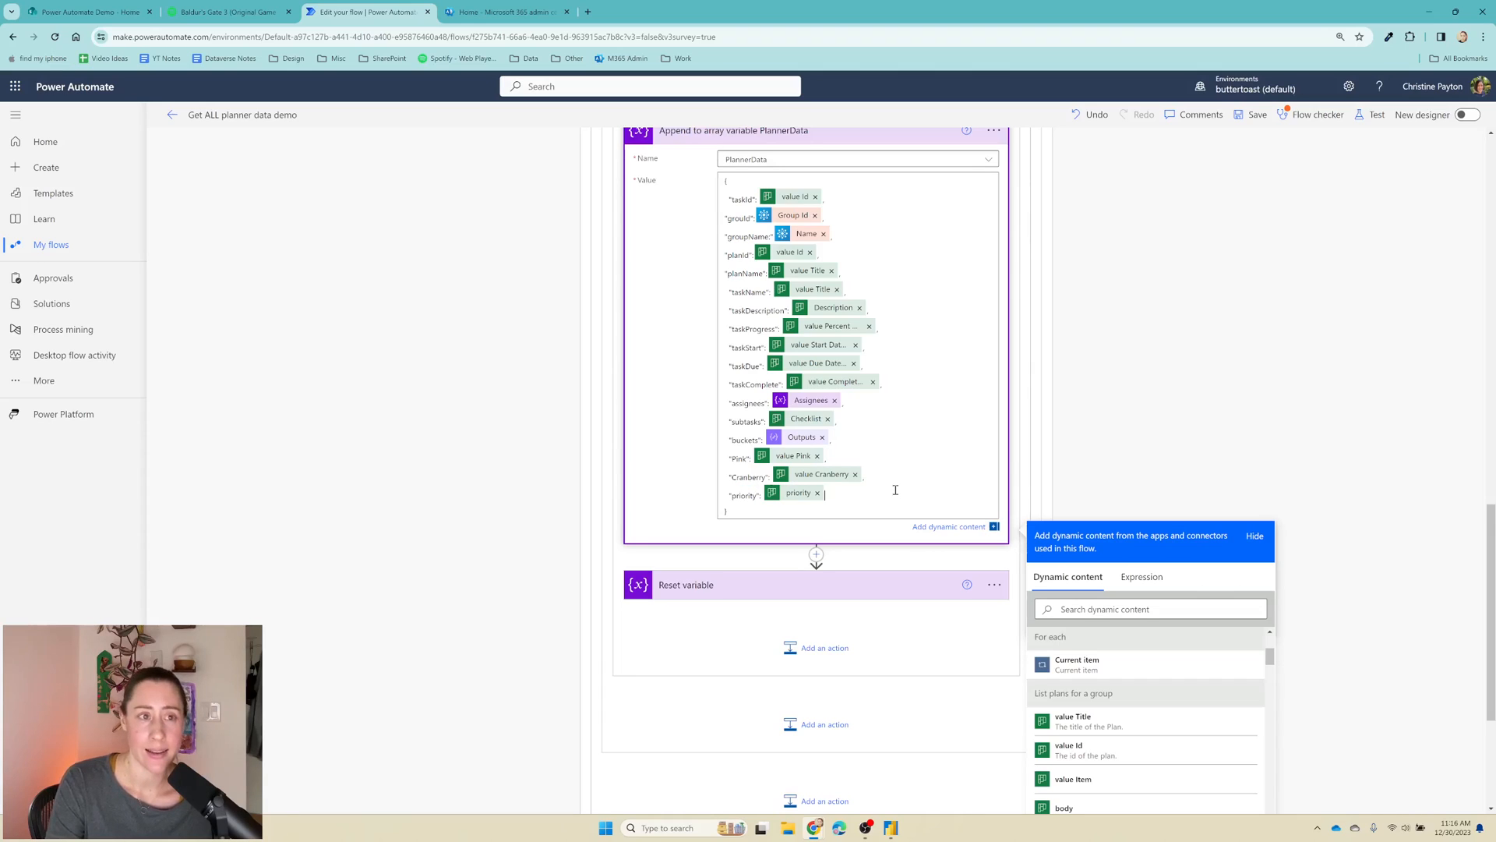
Step: Search dynamic content for 'prior' and start the priority value as an expression
{"action": "left_click", "coordinate": [1149, 609]}
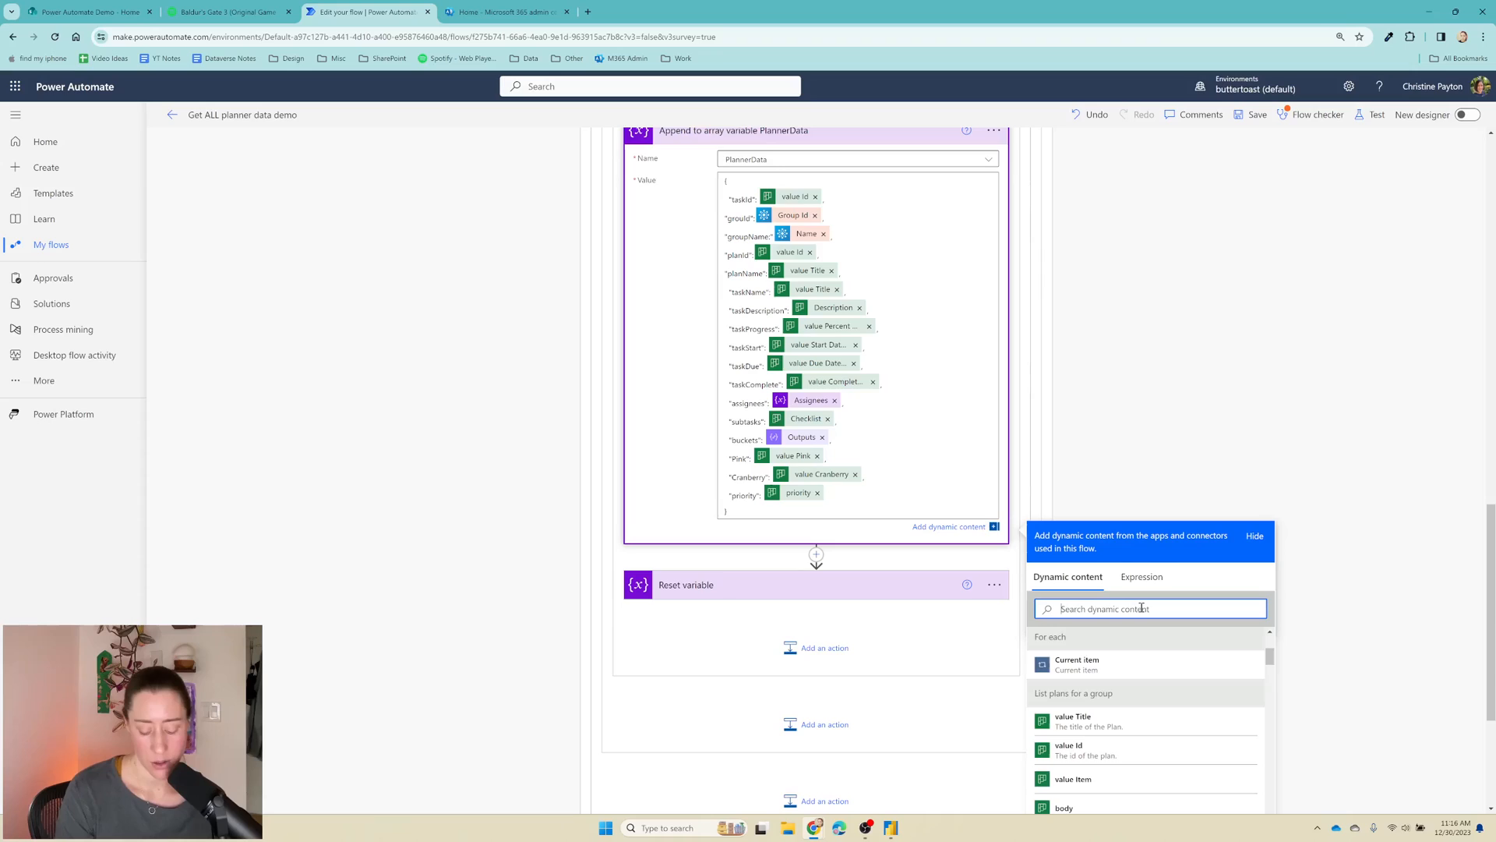
{"action": "type", "text": "prior"}
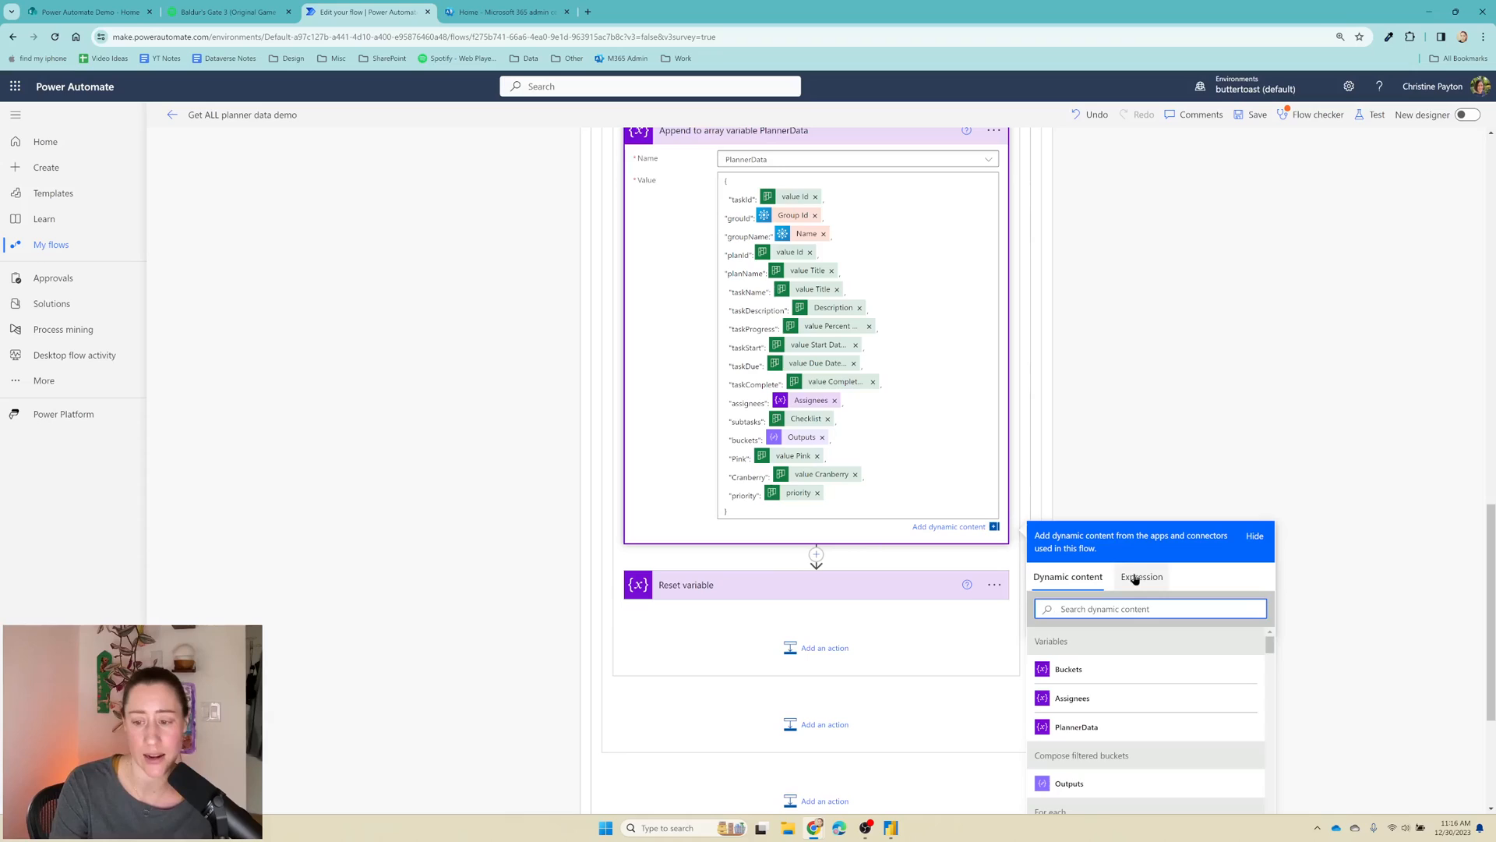
{"action": "left_click", "coordinate": [1141, 577]}
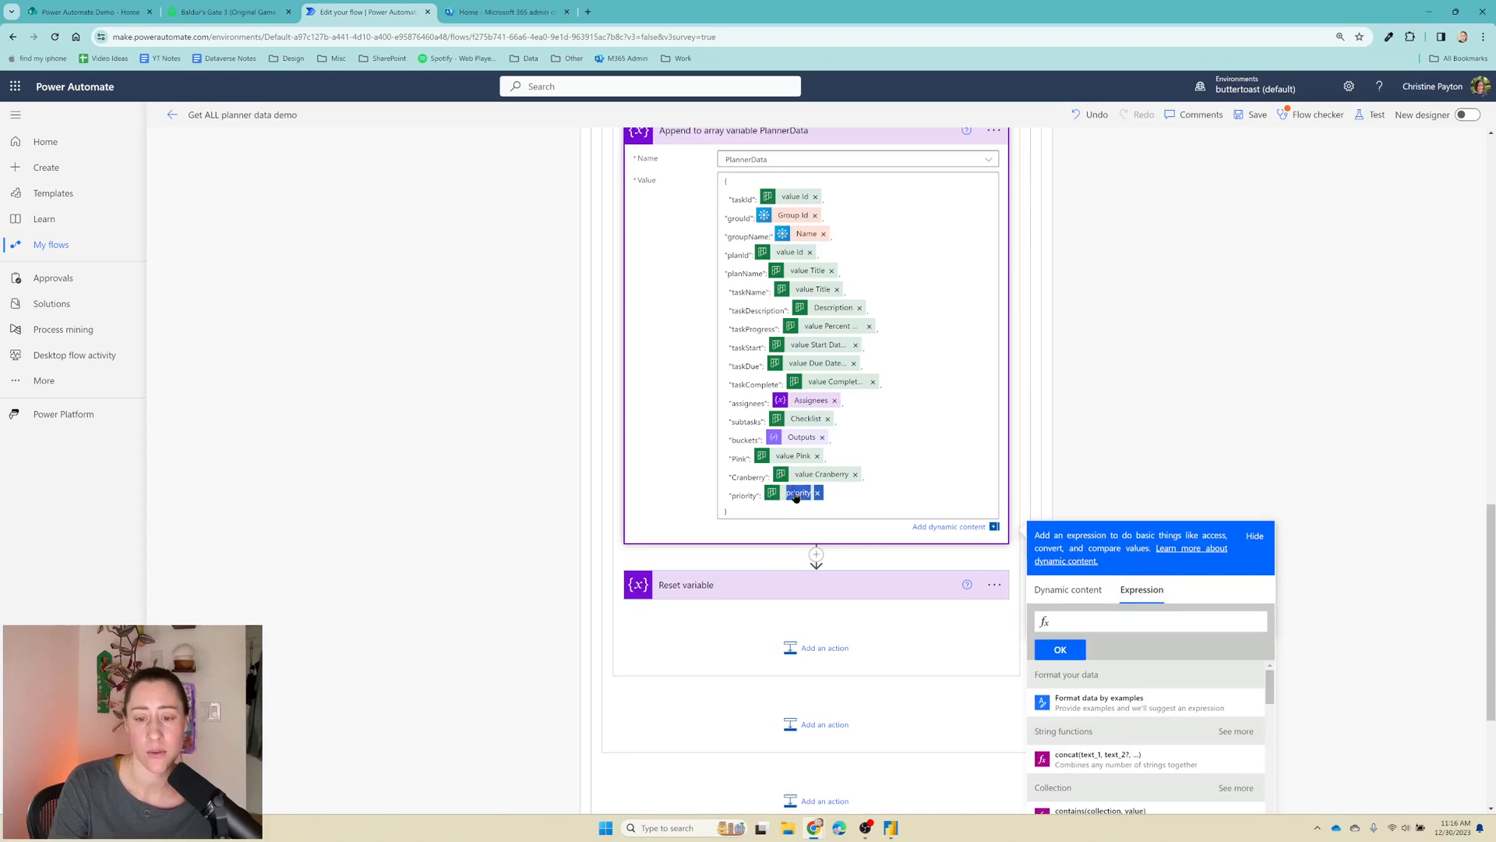
{"action": "mouse_move", "coordinate": [796, 494]}
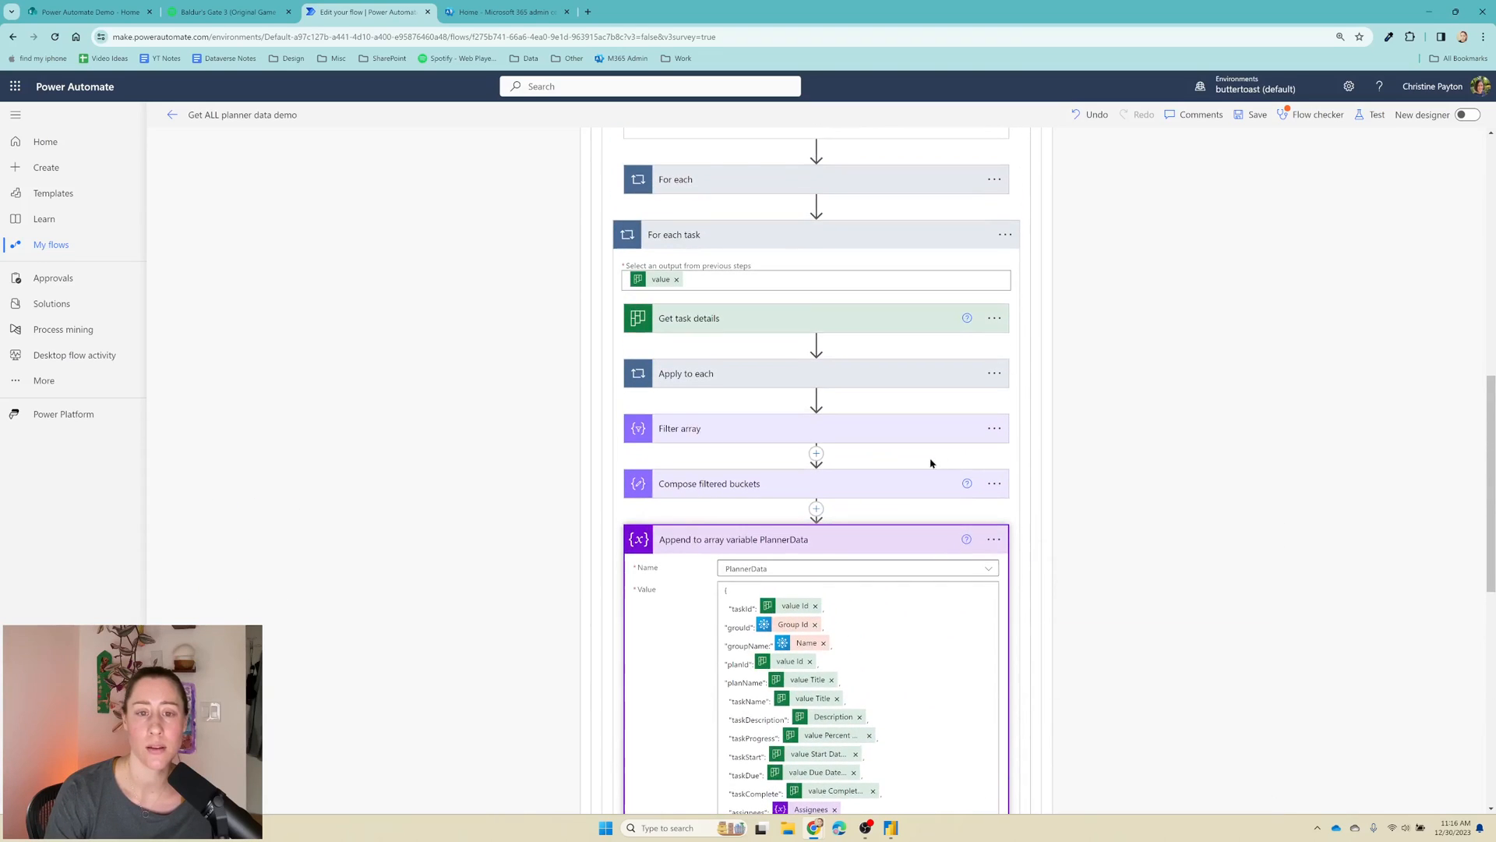
{"action": "mouse_move", "coordinate": [703, 236]}
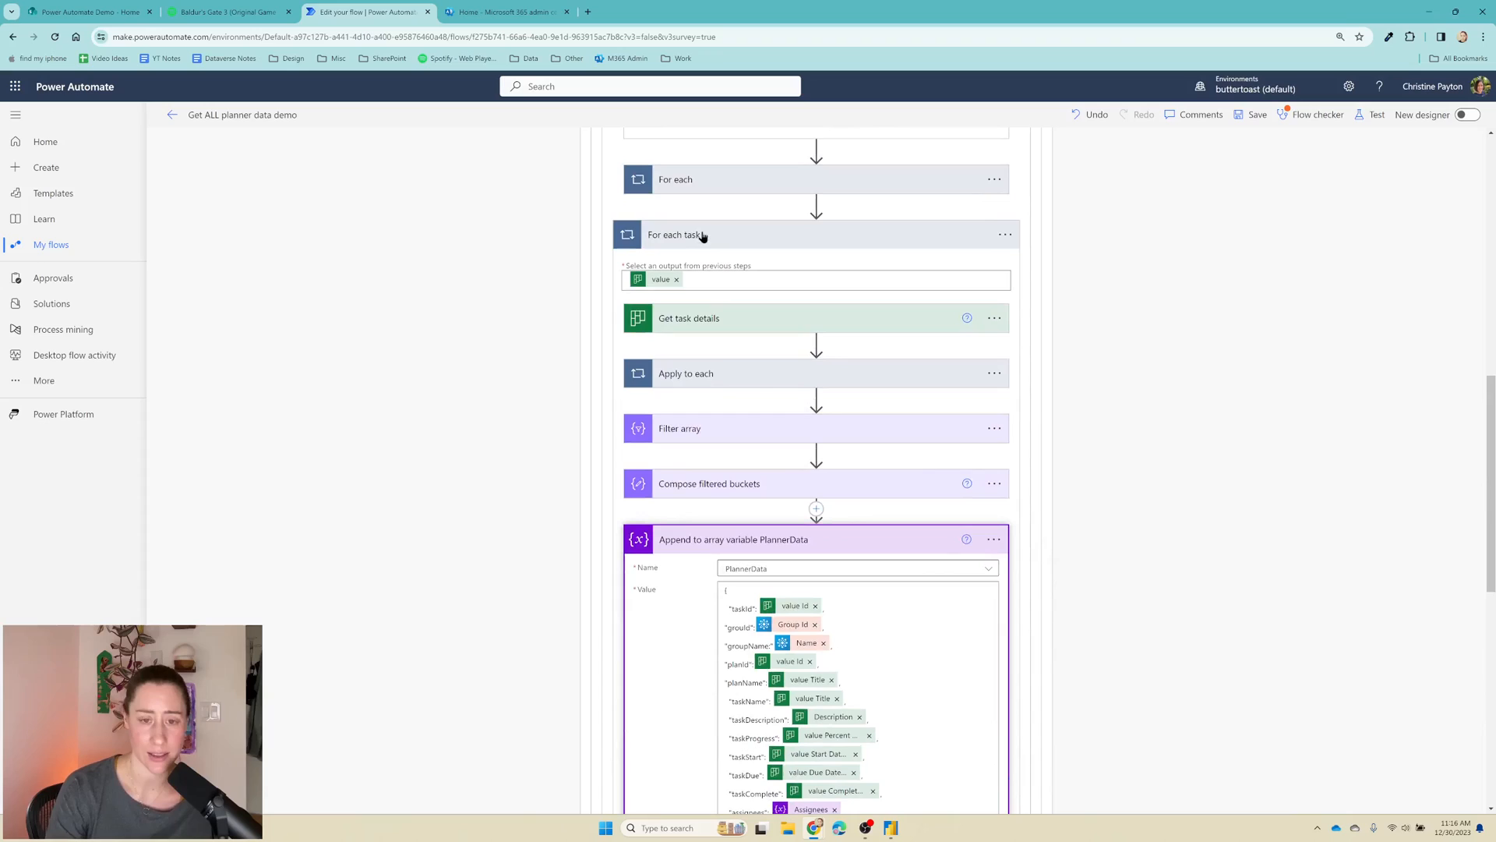
{"action": "mouse_move", "coordinate": [662, 242]}
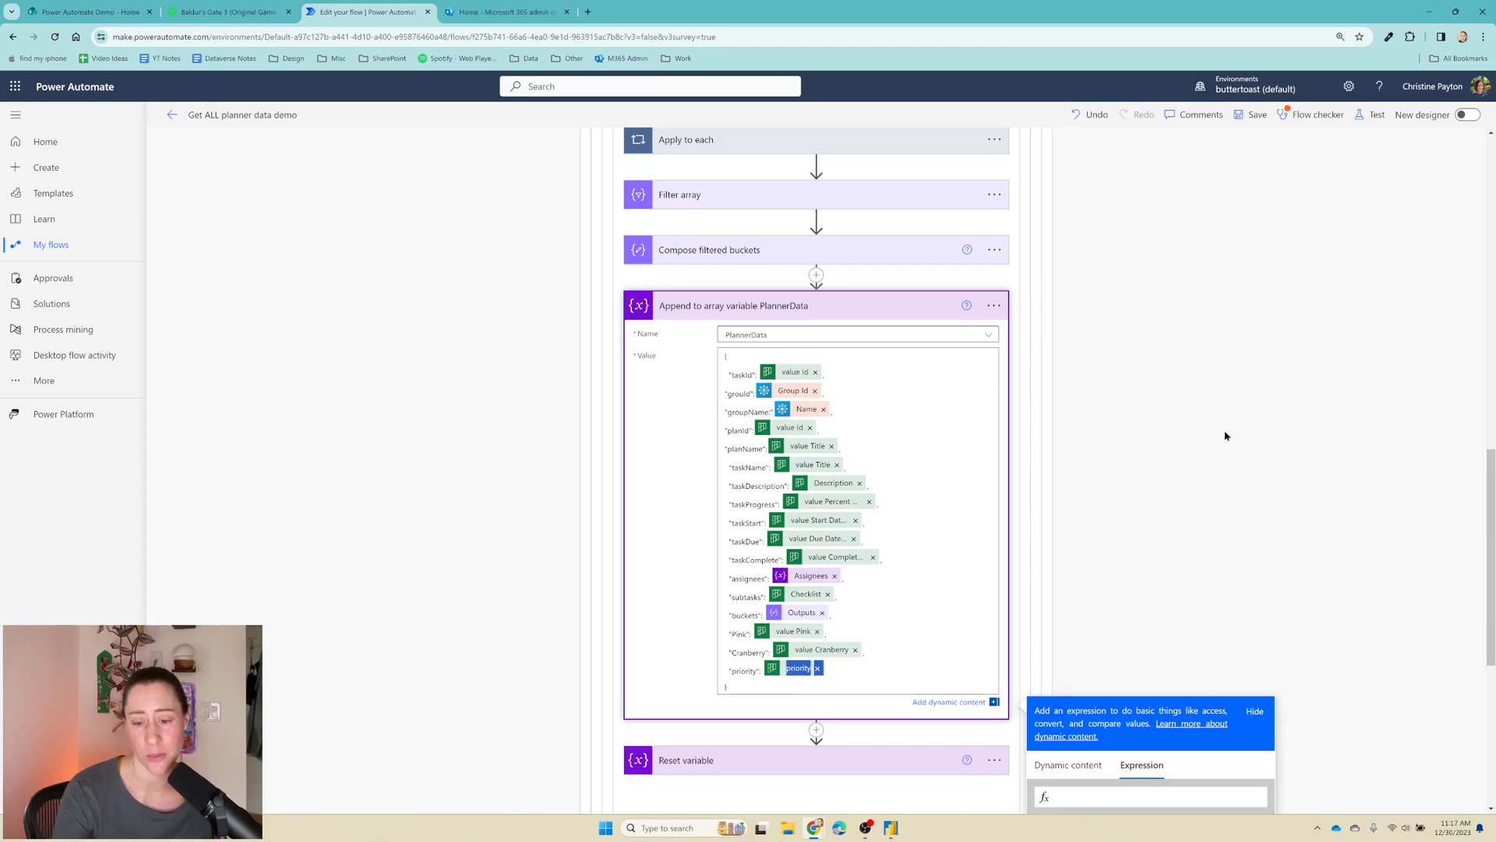
Step: Scroll back up to For each group and insert a new step after List plans for a group
{"action": "scroll", "scroll_direction": "down", "scroll_amount": 3}
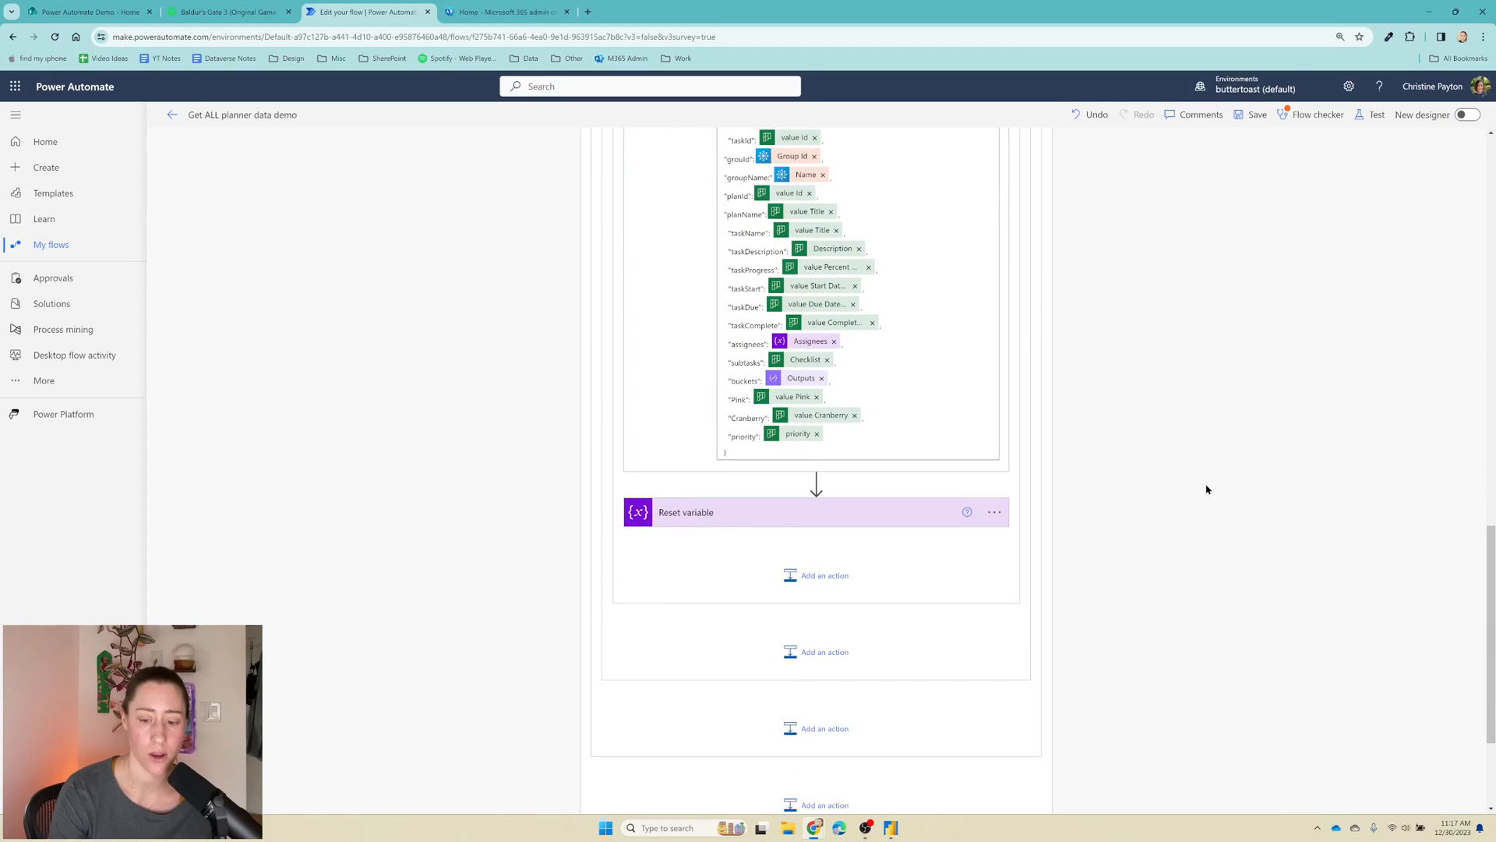
{"action": "mouse_move", "coordinate": [1201, 508]}
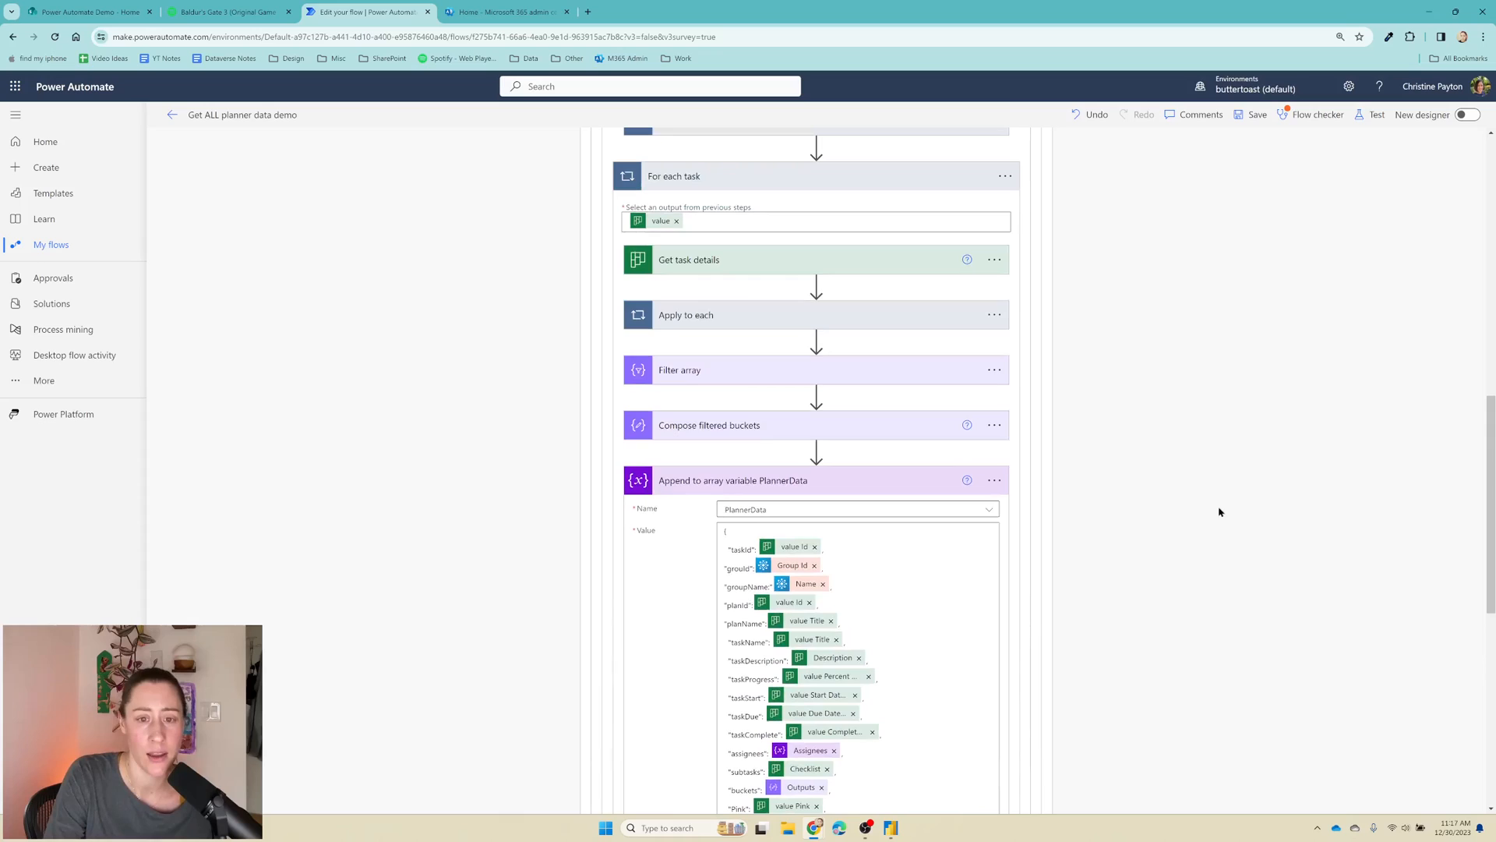
{"action": "scroll", "scroll_direction": "up", "scroll_amount": 3}
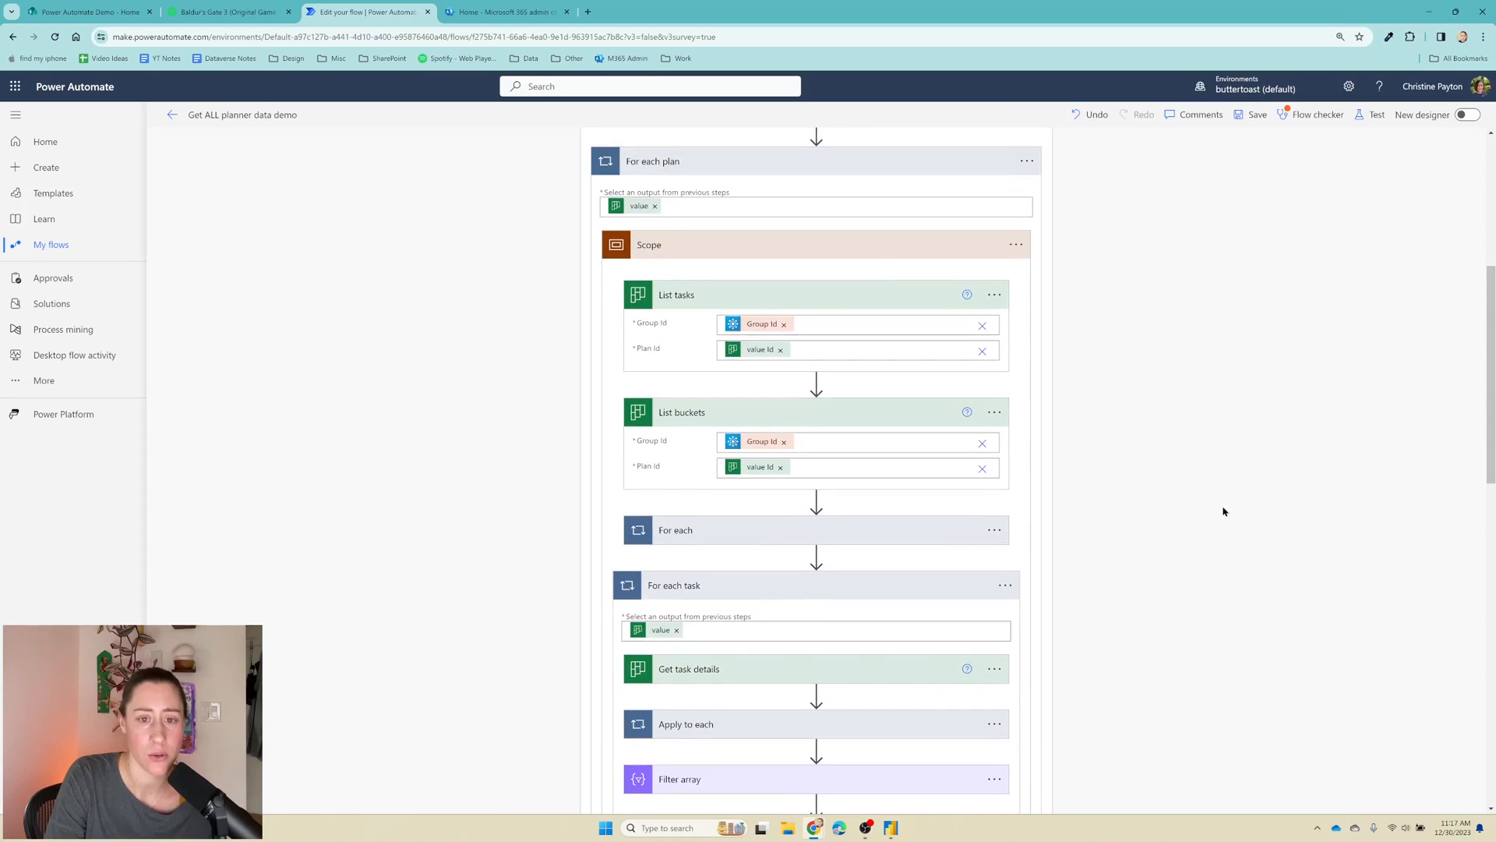
{"action": "scroll", "scroll_direction": "up", "scroll_amount": 3}
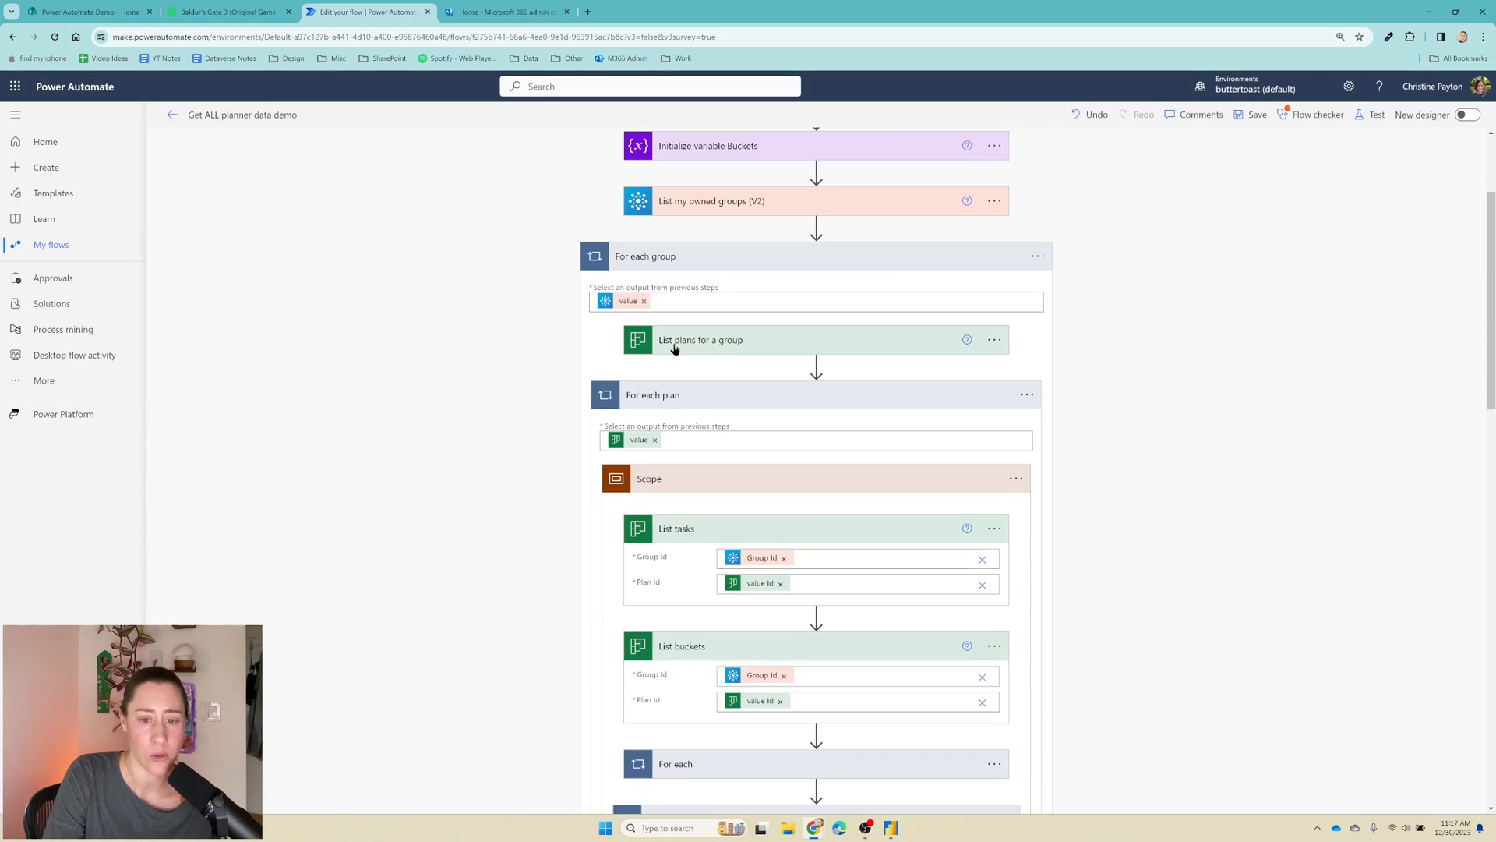
{"action": "mouse_move", "coordinate": [830, 348]}
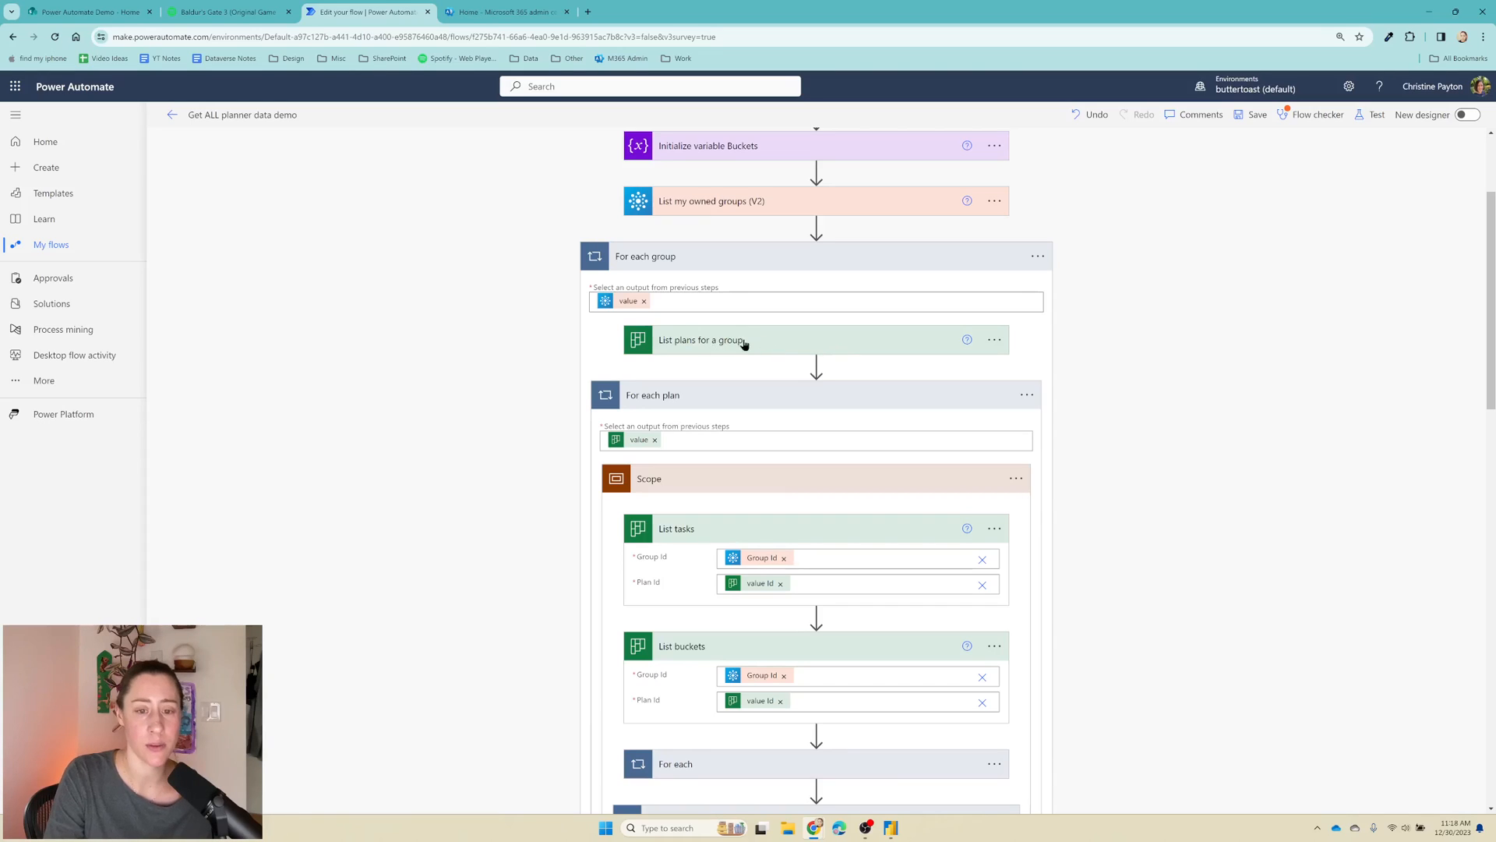
{"action": "mouse_move", "coordinate": [700, 349]}
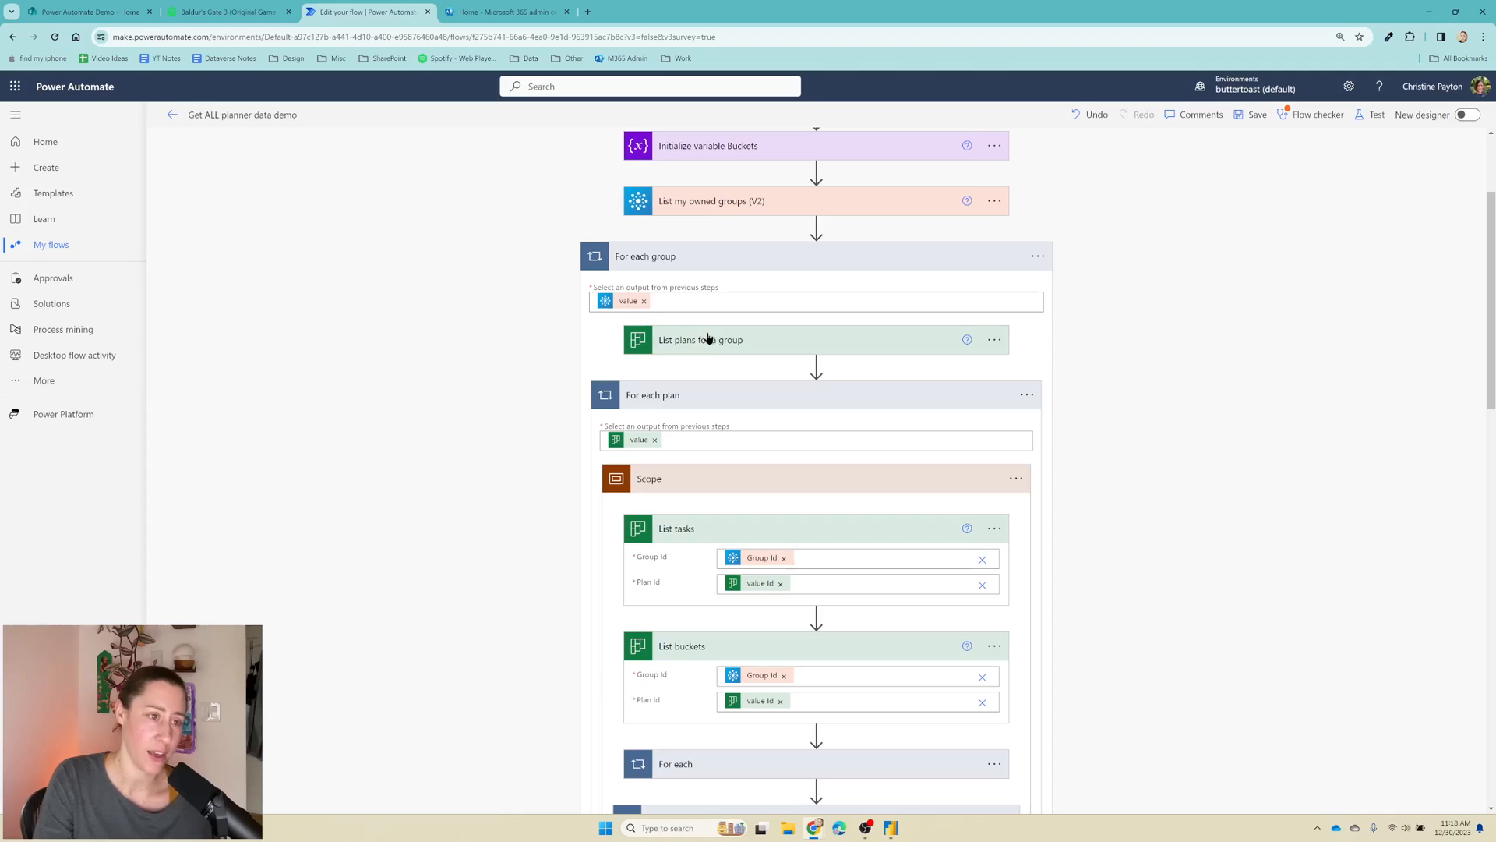
{"action": "mouse_move", "coordinate": [723, 341]}
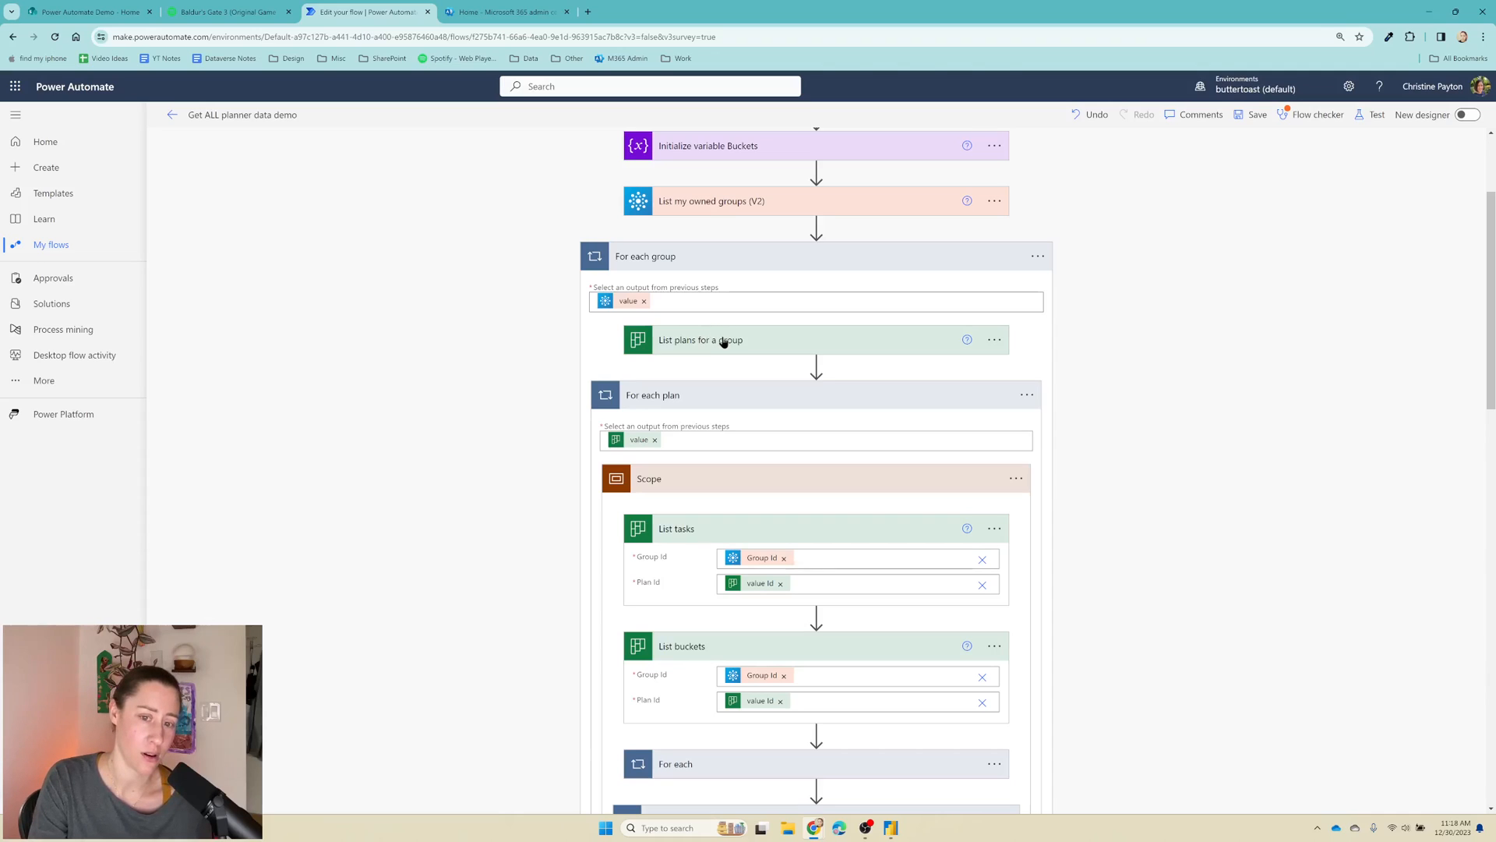
{"action": "mouse_move", "coordinate": [747, 342]}
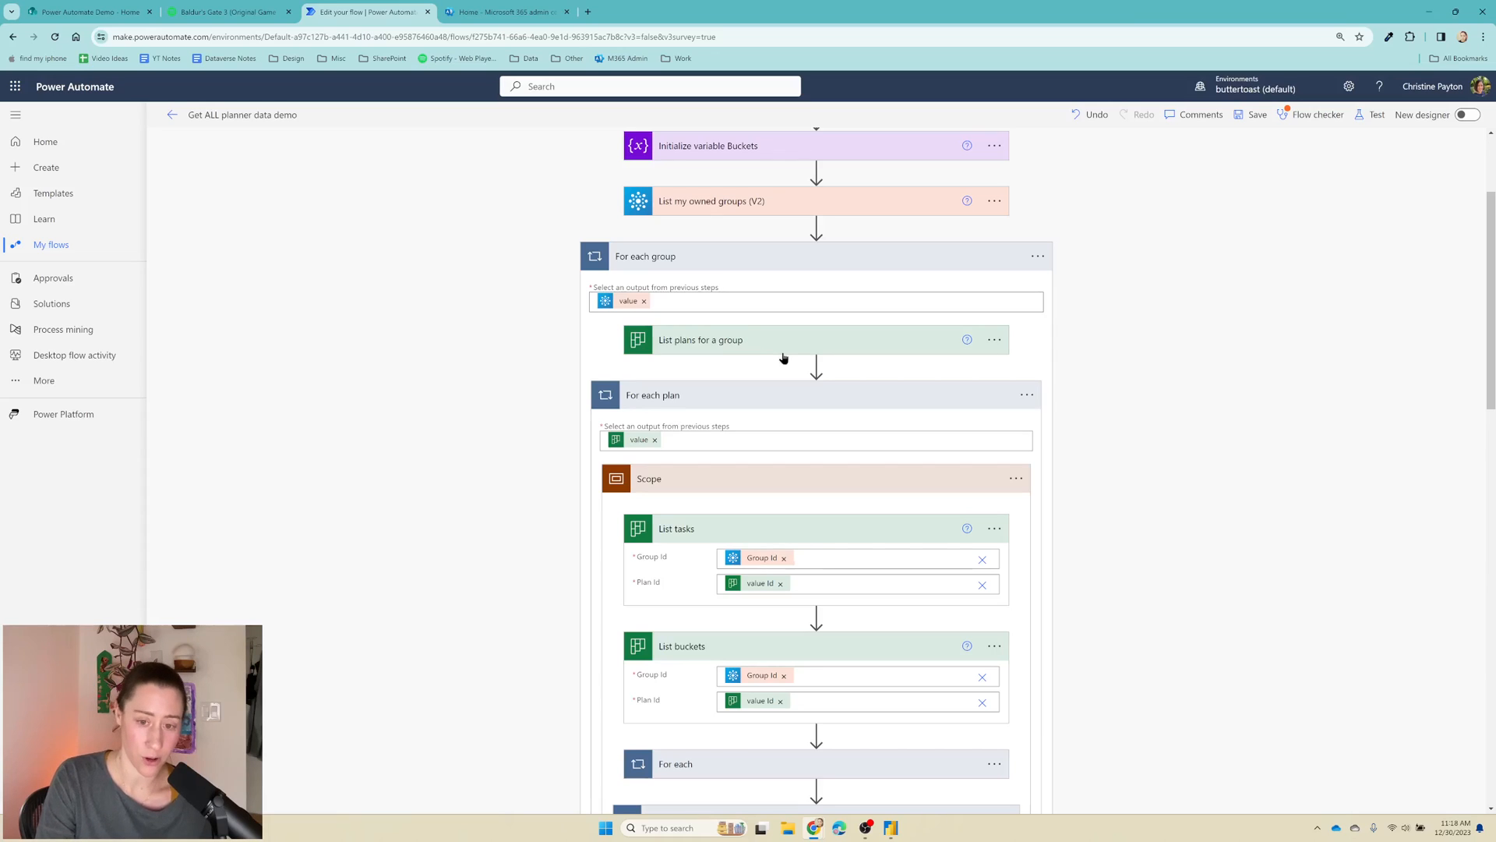
{"action": "mouse_move", "coordinate": [815, 364]}
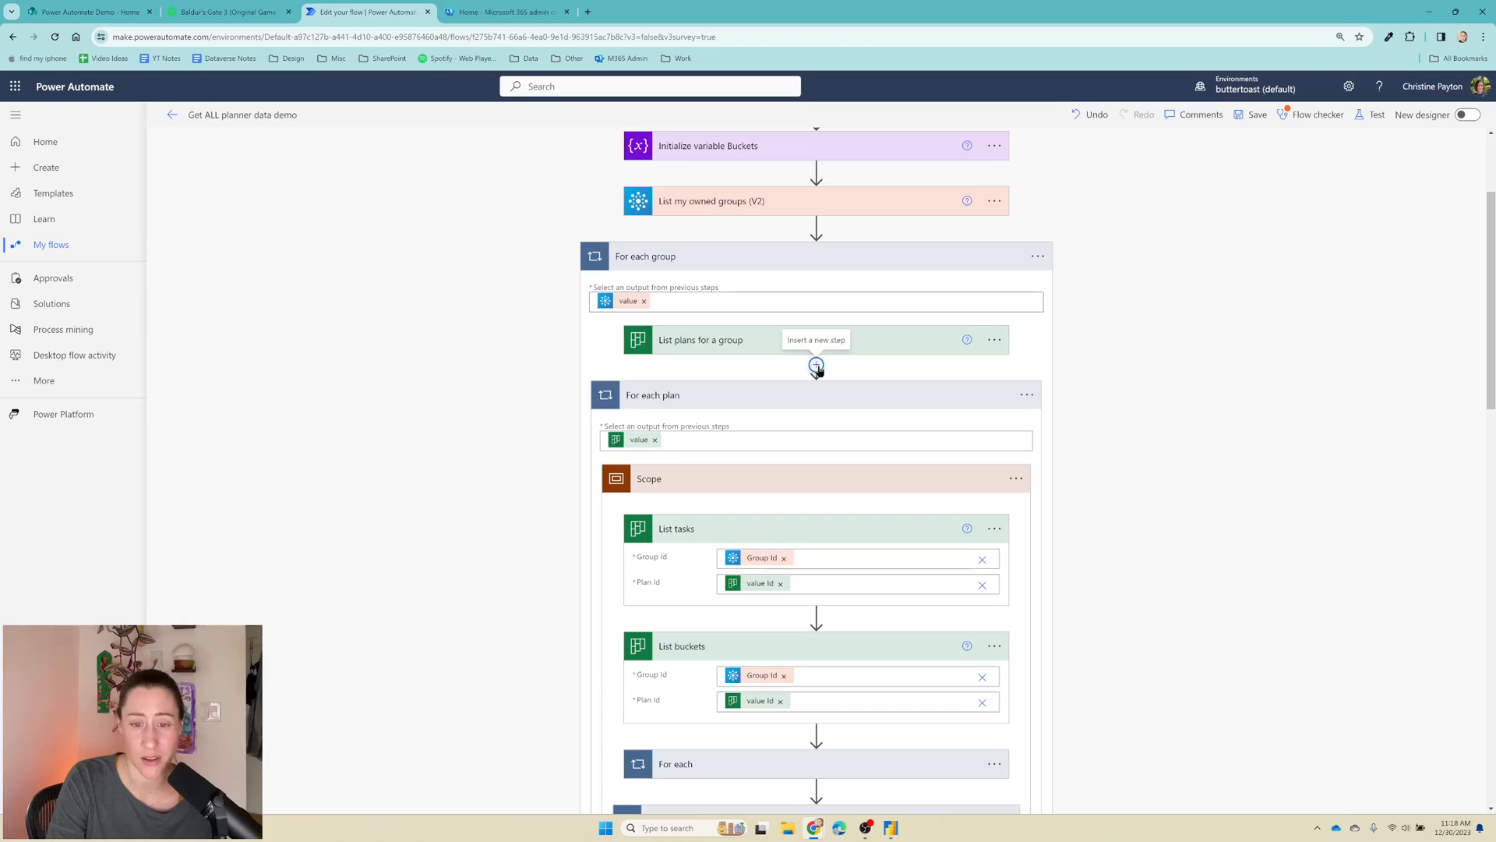
{"action": "mouse_move", "coordinate": [728, 363]}
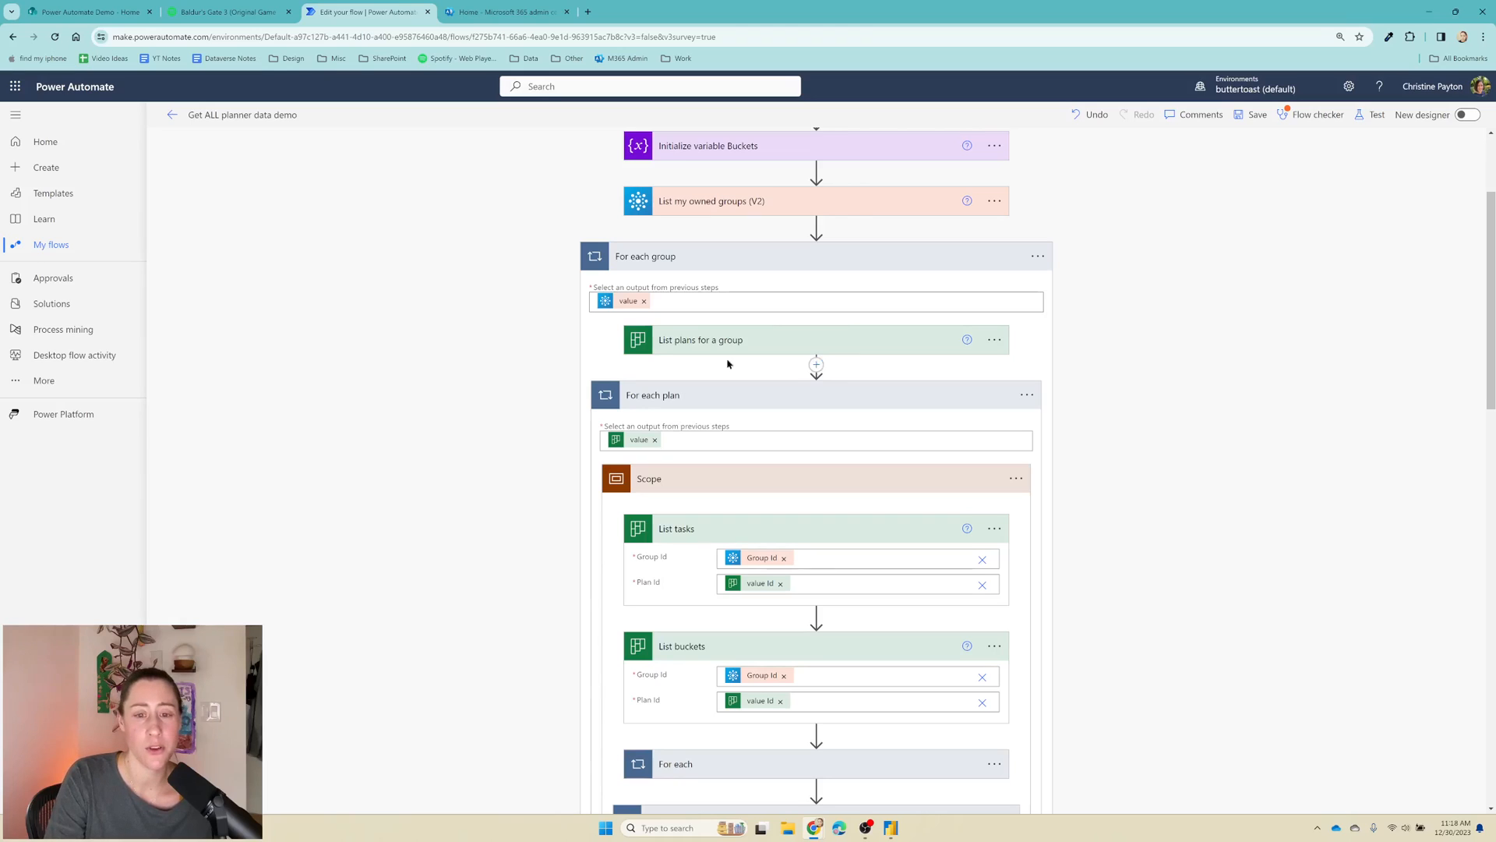
{"action": "mouse_move", "coordinate": [698, 338]}
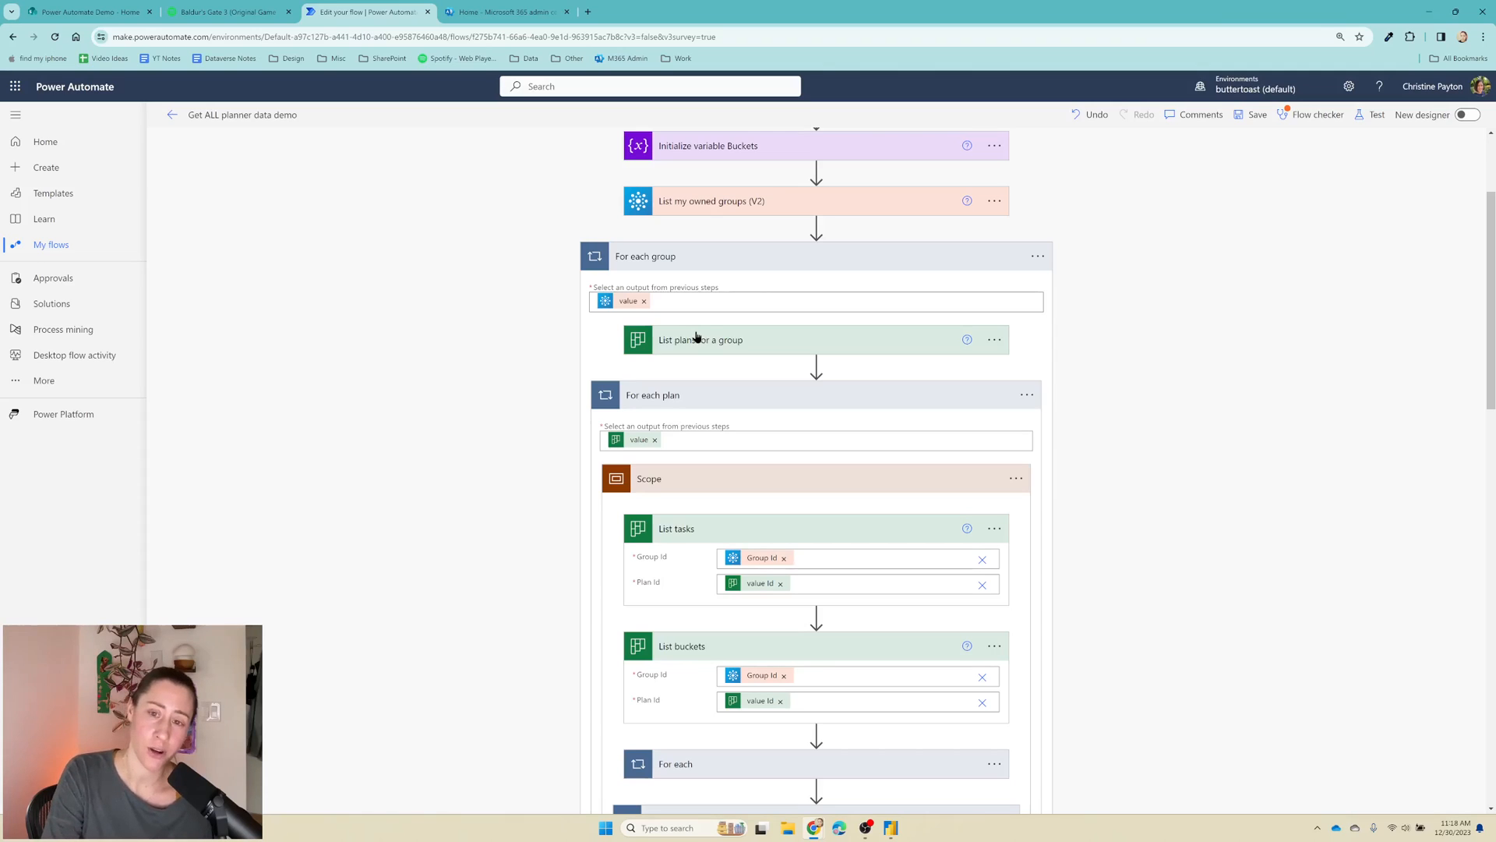
{"action": "mouse_move", "coordinate": [844, 341]}
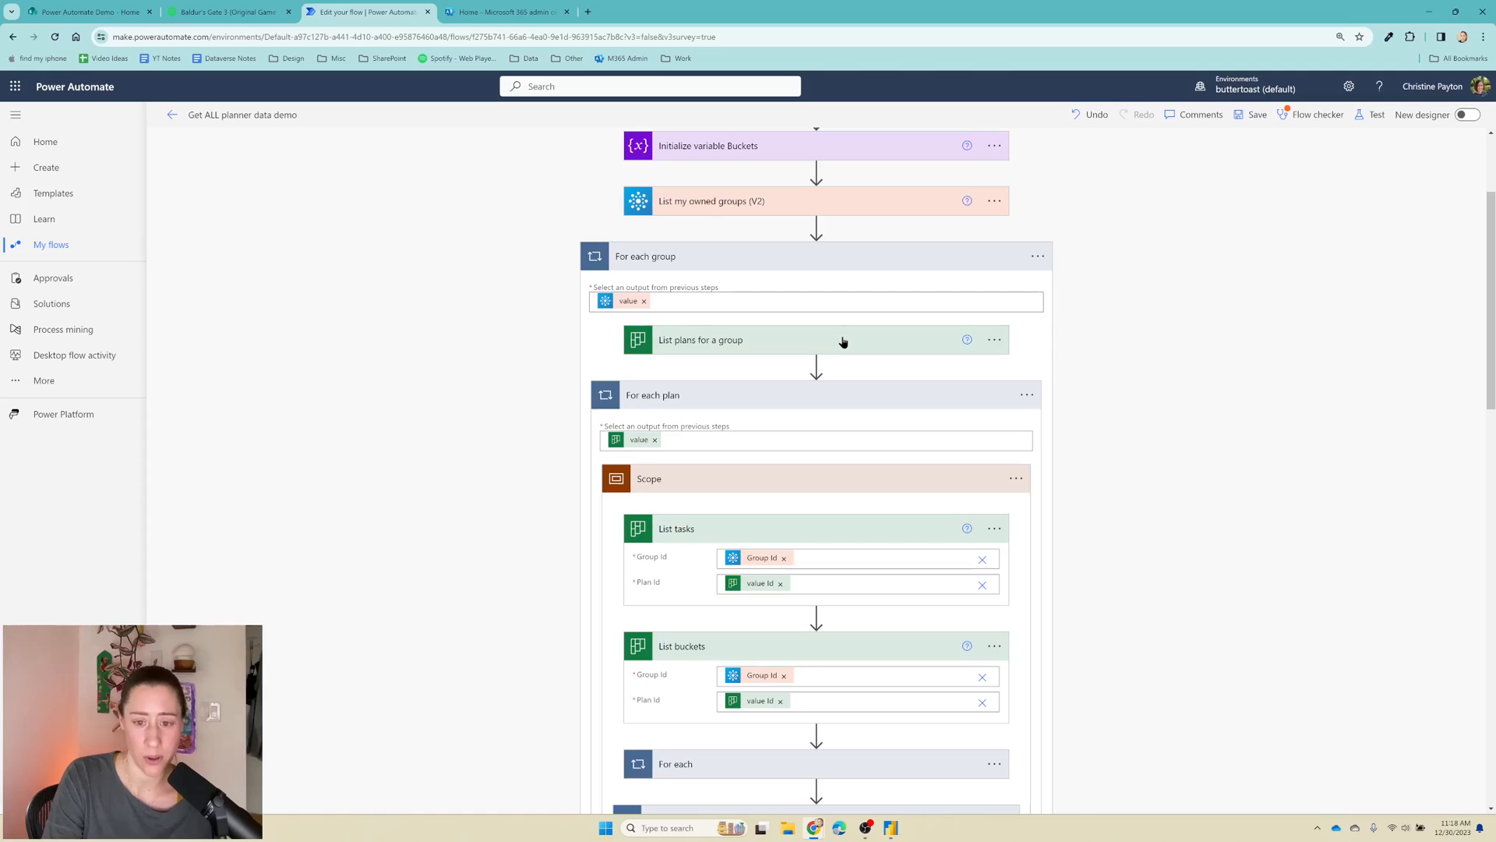
{"action": "mouse_move", "coordinate": [805, 341]}
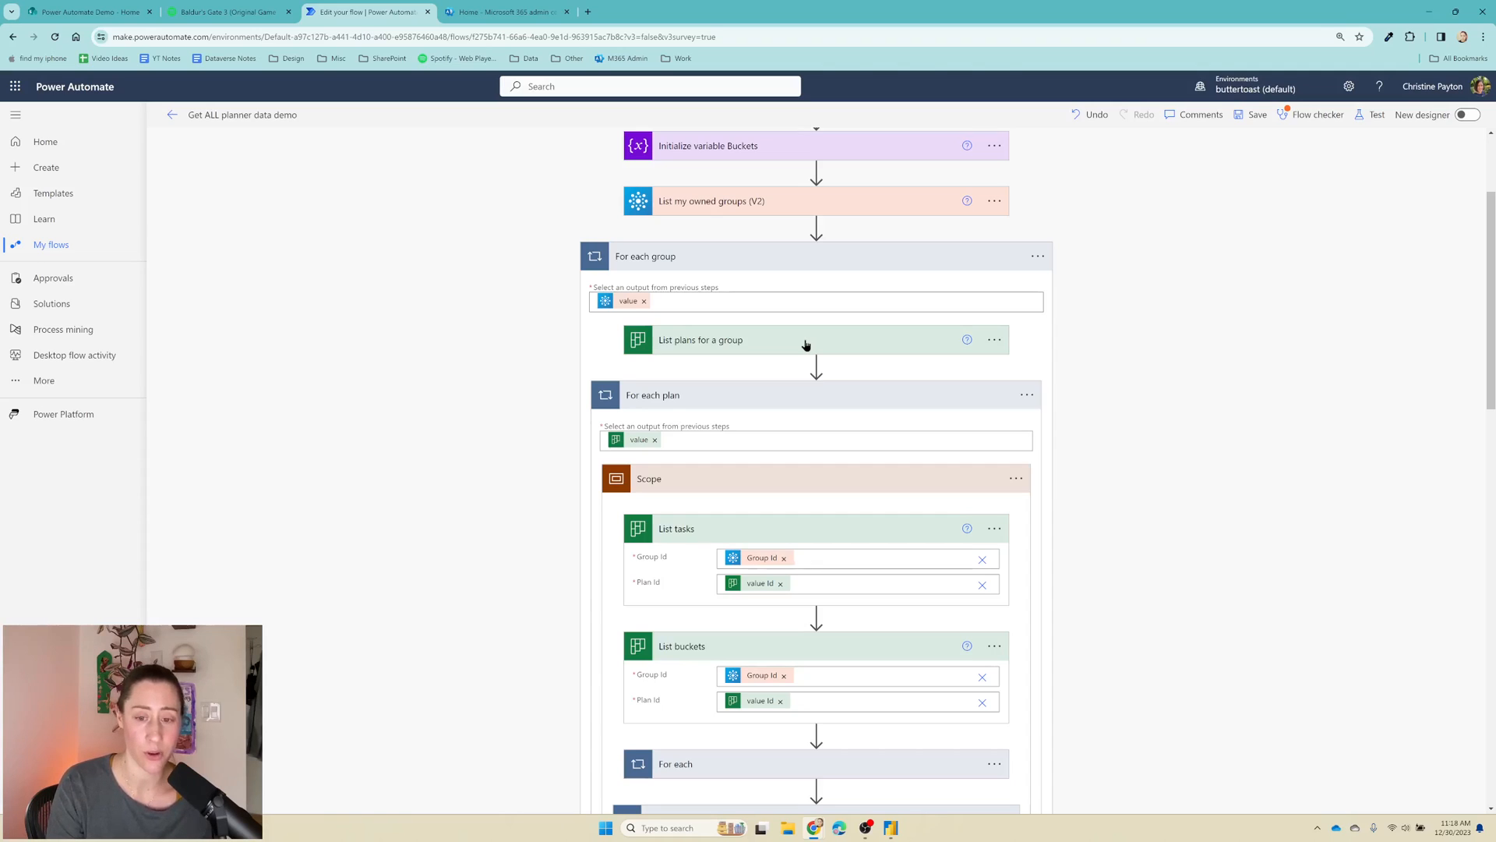
{"action": "mouse_move", "coordinate": [815, 365]}
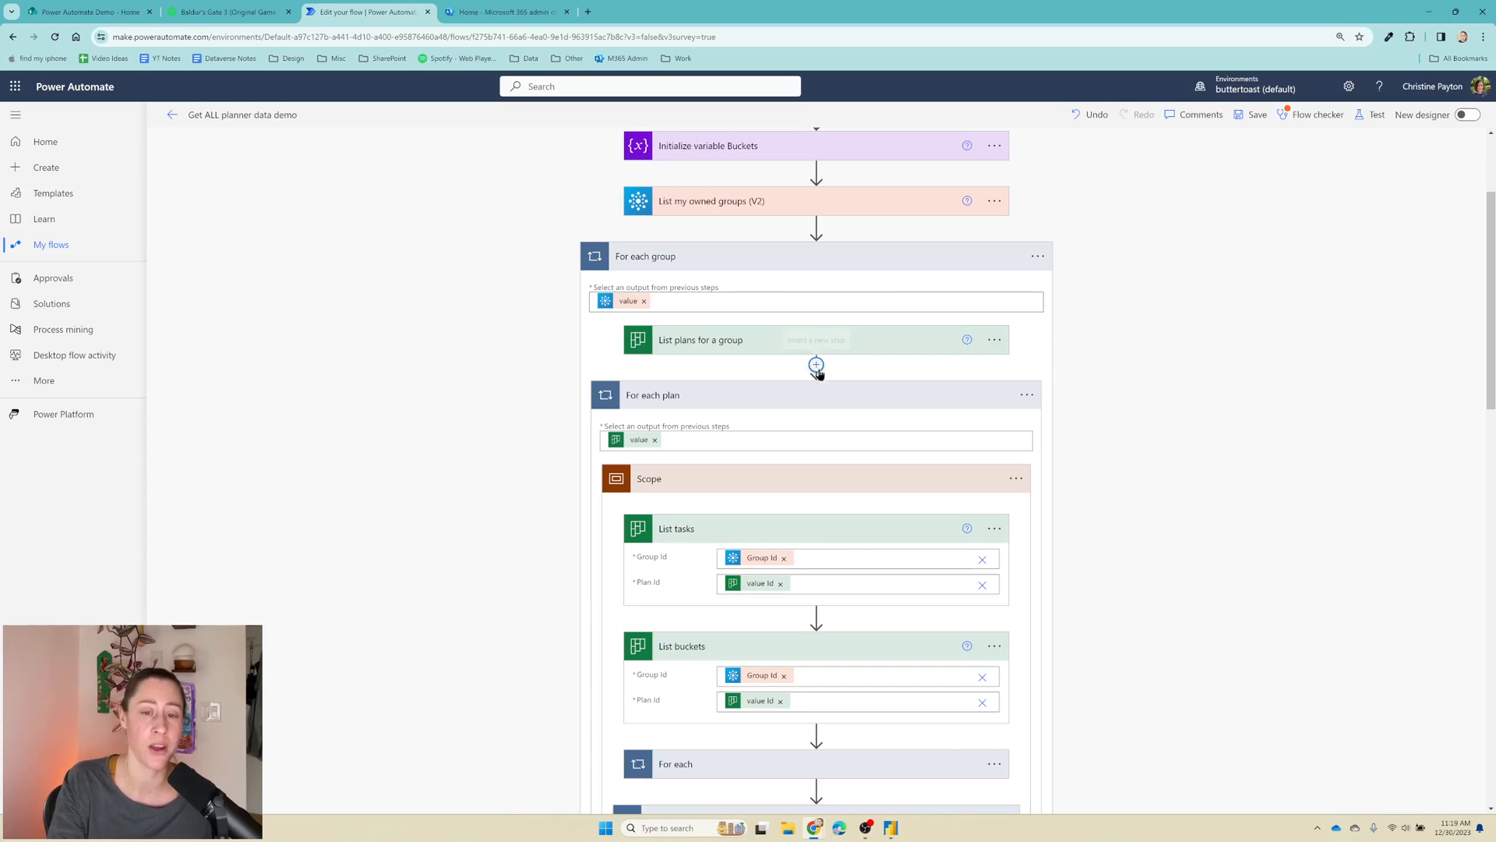
{"action": "left_click", "coordinate": [815, 363]}
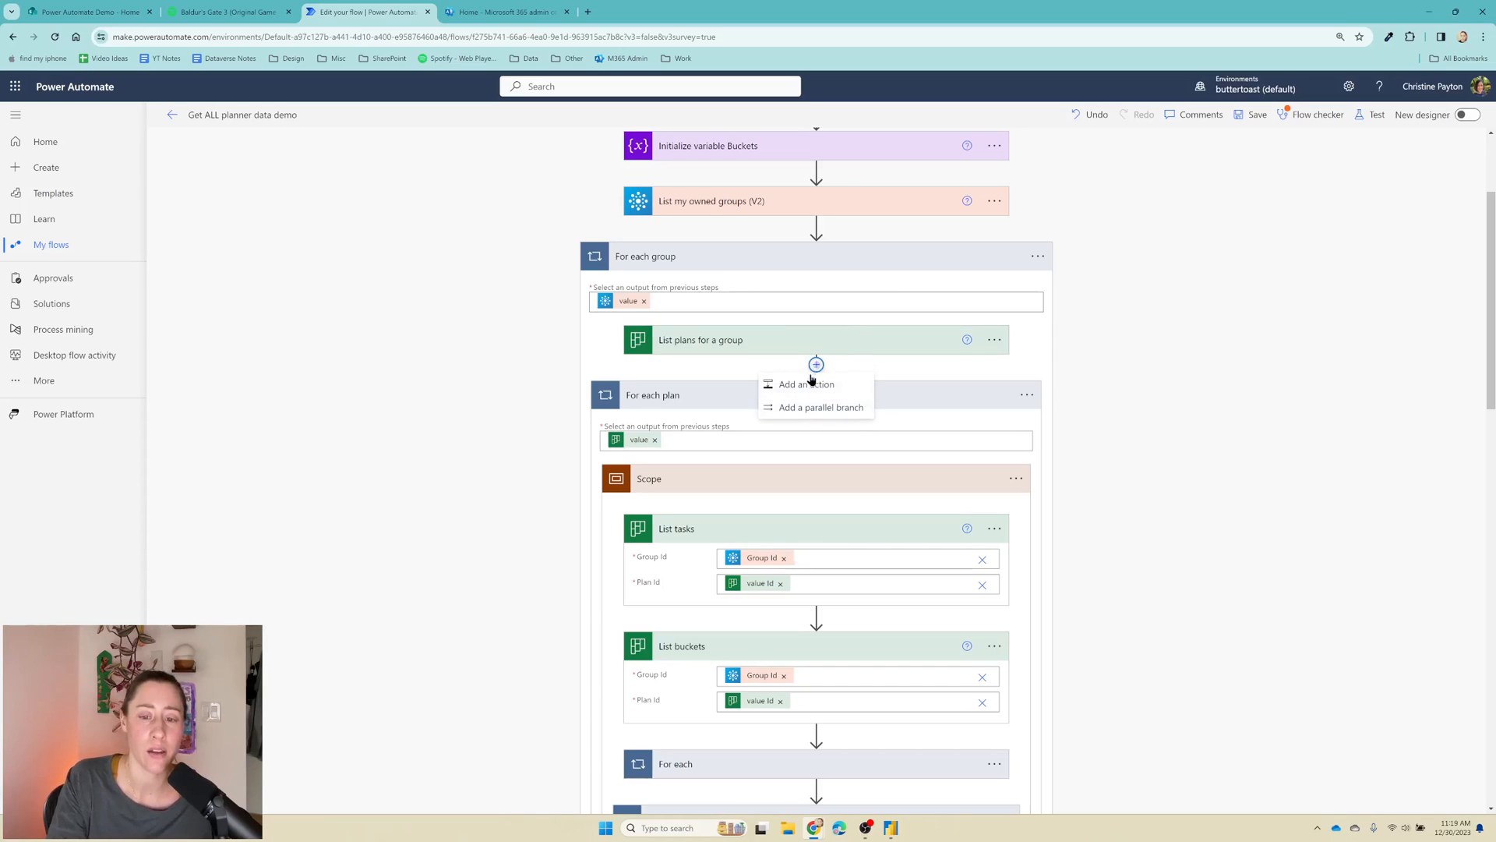
Step: Add a parallel branch beside the plan loop with a Compose action of the group Name
{"action": "left_click", "coordinate": [806, 383]}
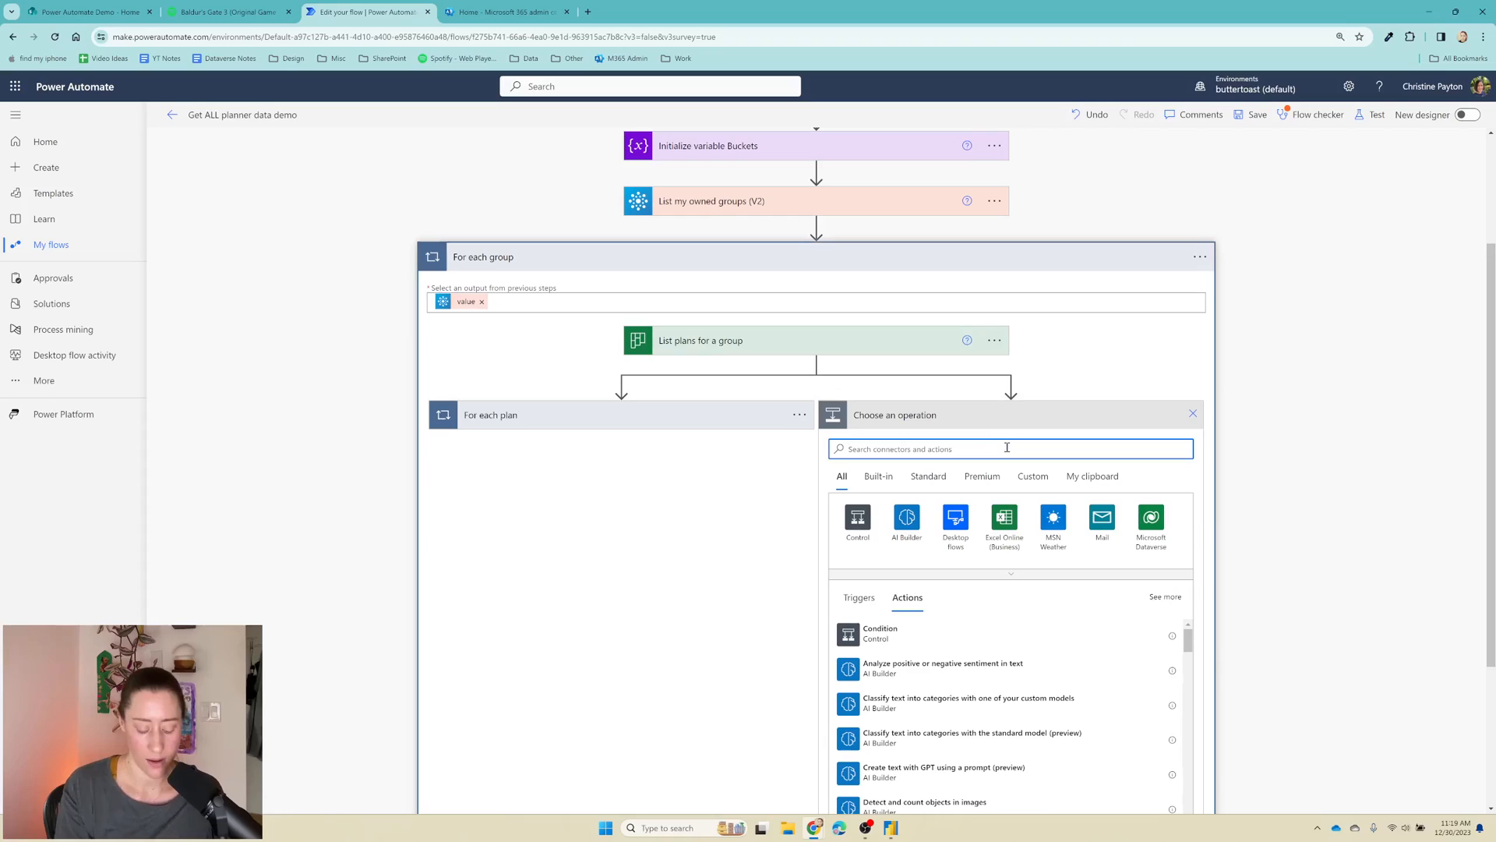
{"action": "type", "text": "compose"}
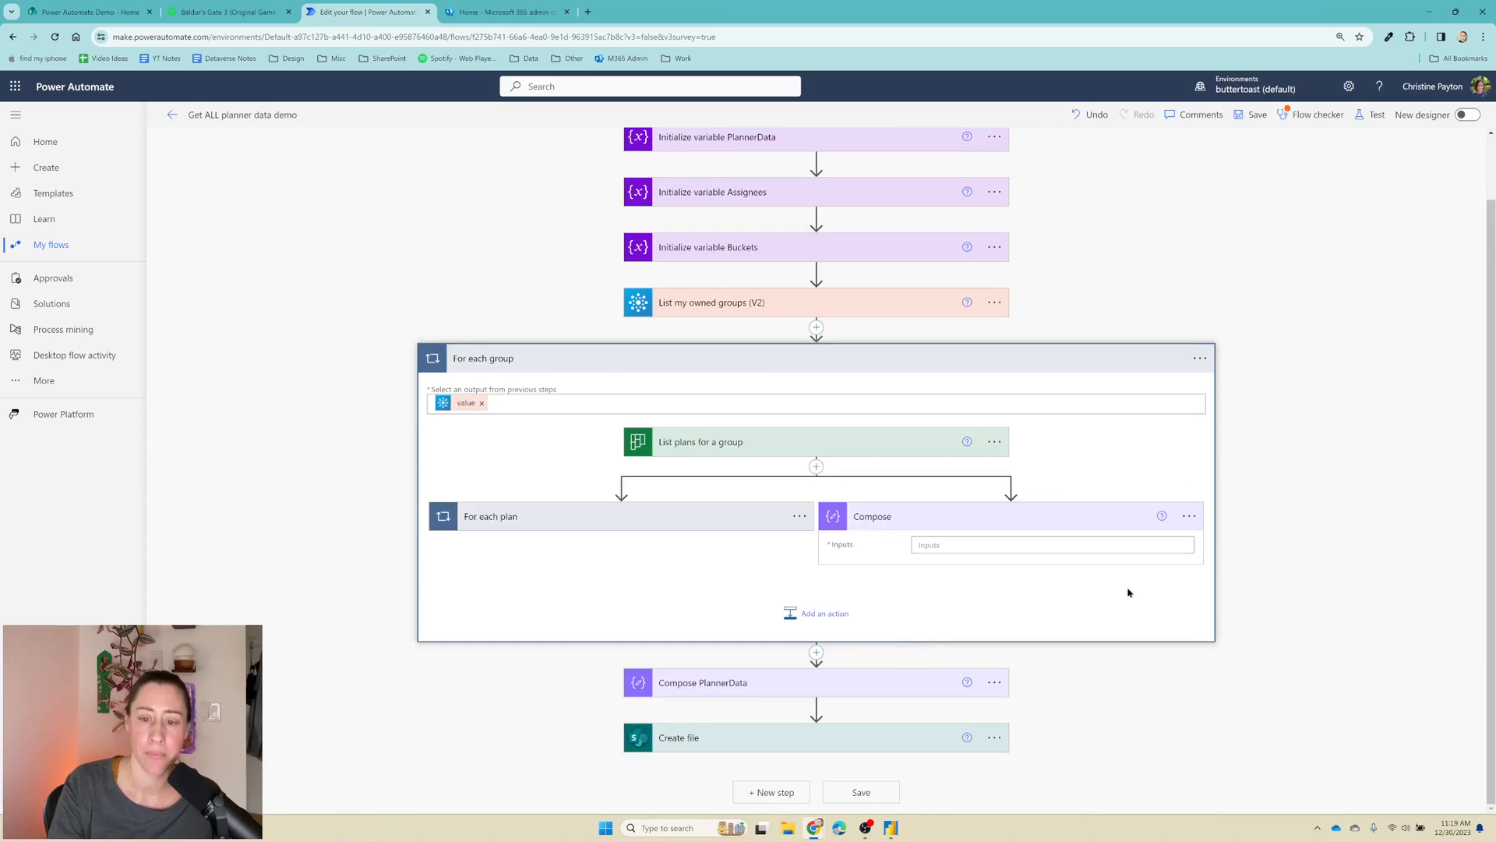
{"action": "mouse_move", "coordinate": [1189, 516]}
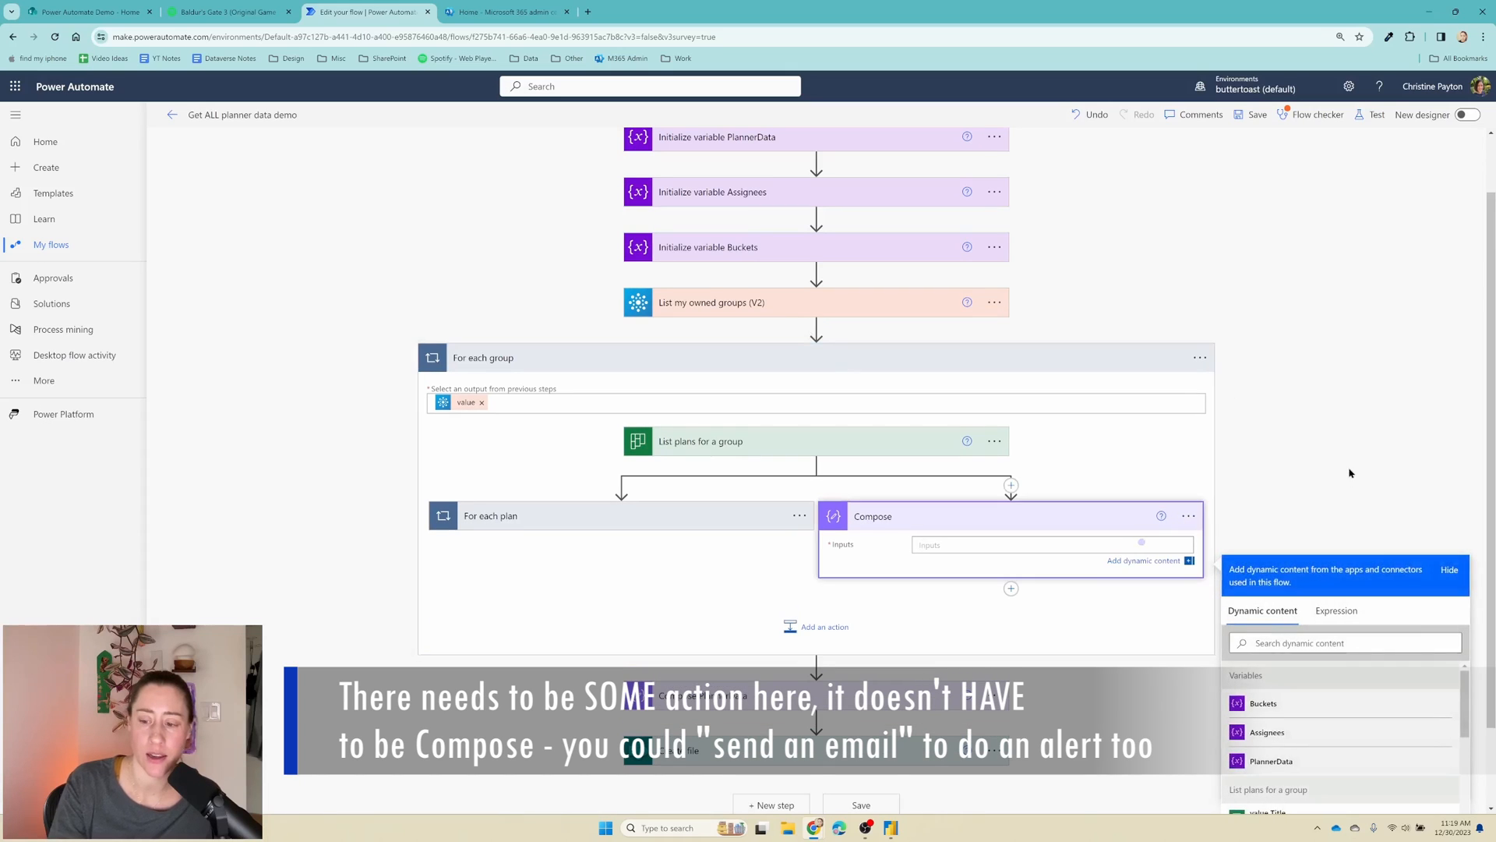
{"action": "scroll", "scroll_direction": "down", "scroll_amount": 3}
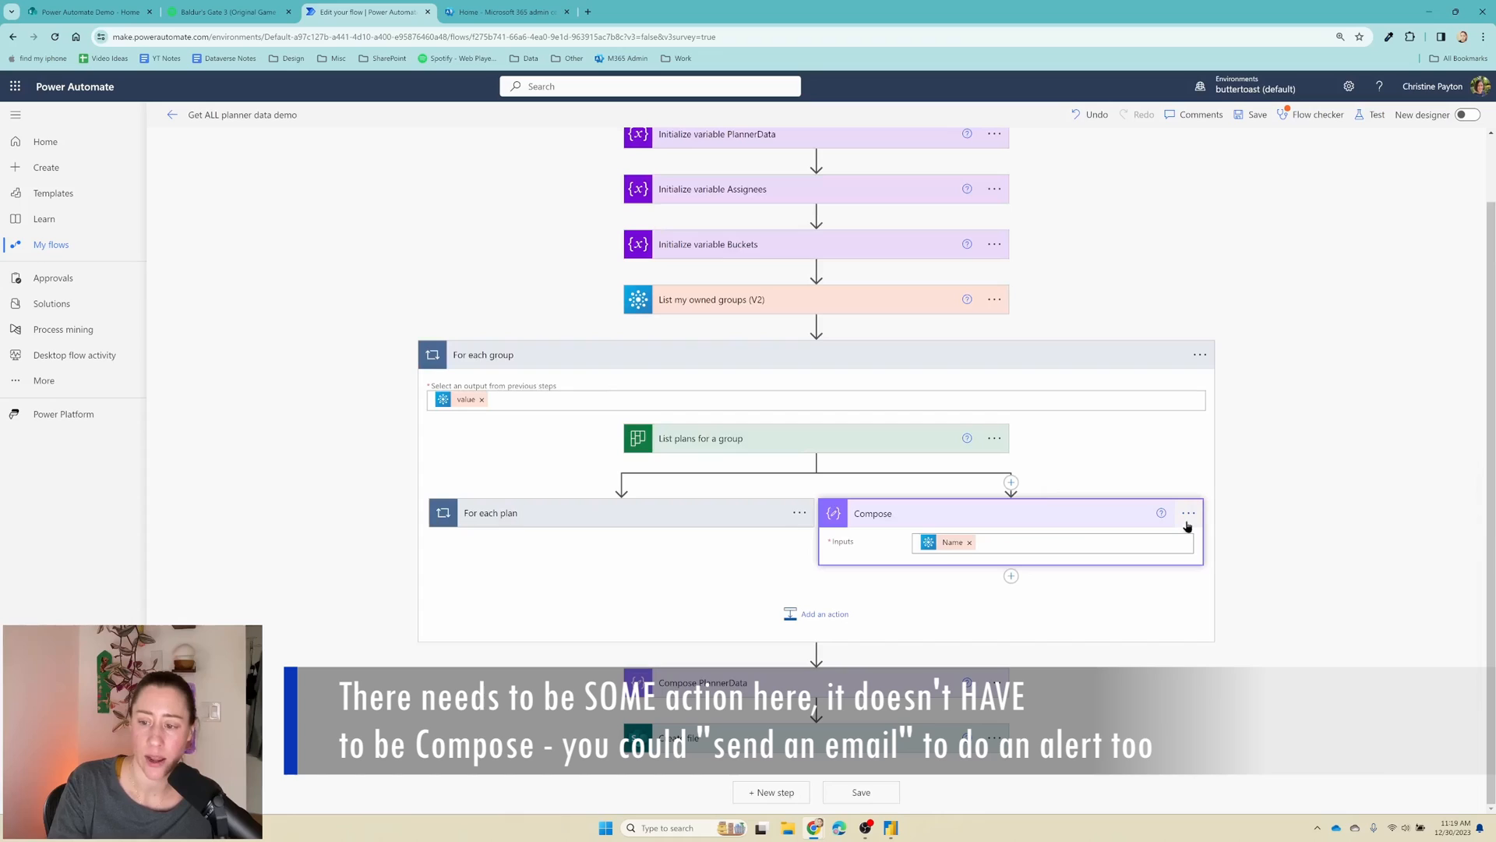
Step: Set Compose to run only when List plans for a group fails, is skipped or times out
{"action": "left_click", "coordinate": [1188, 513]}
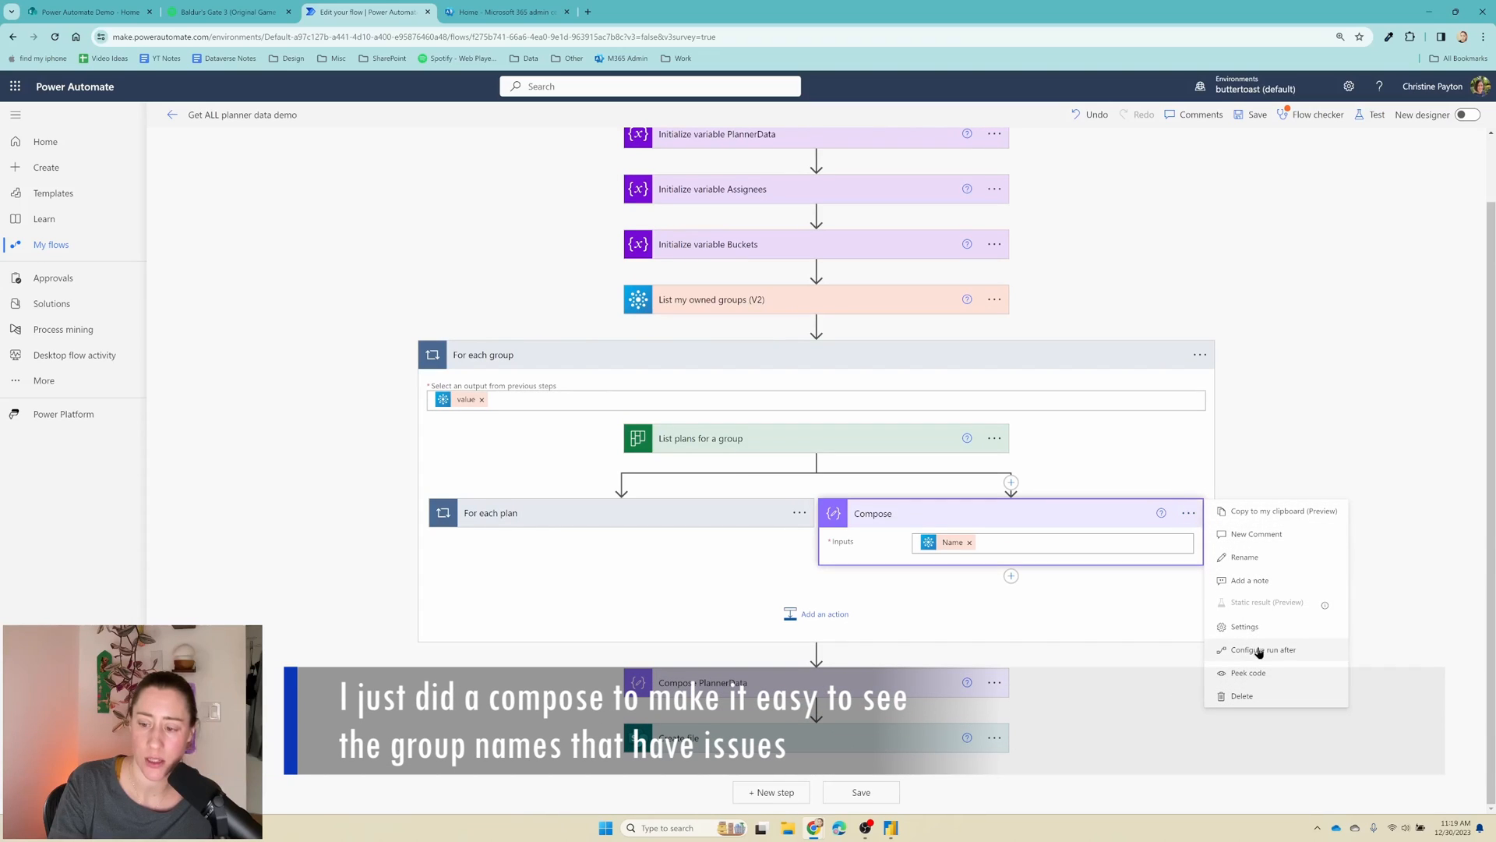
{"action": "left_click", "coordinate": [1263, 650]}
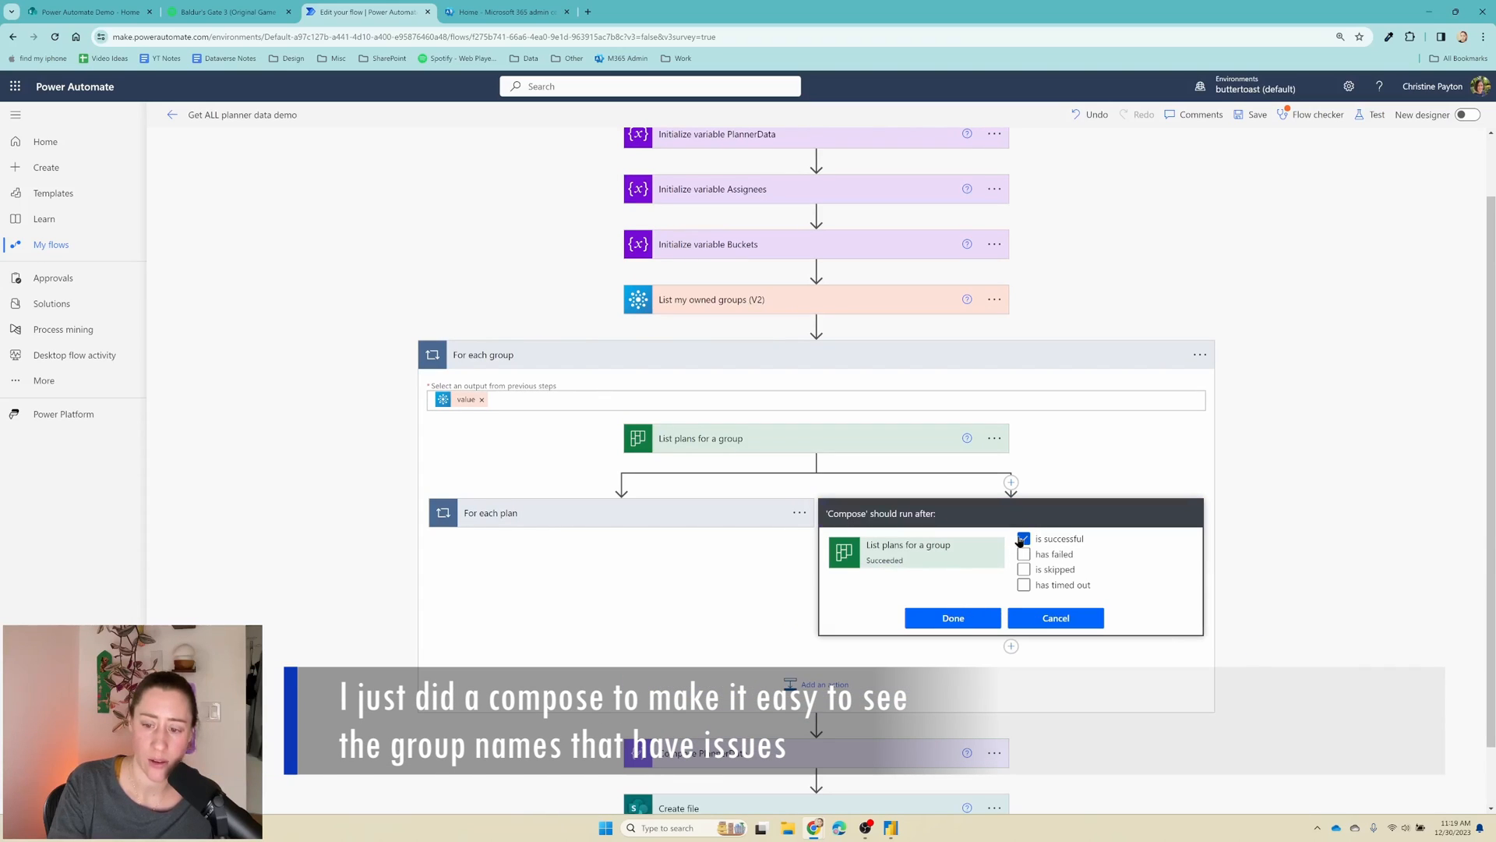
{"action": "left_click", "coordinate": [1024, 538]}
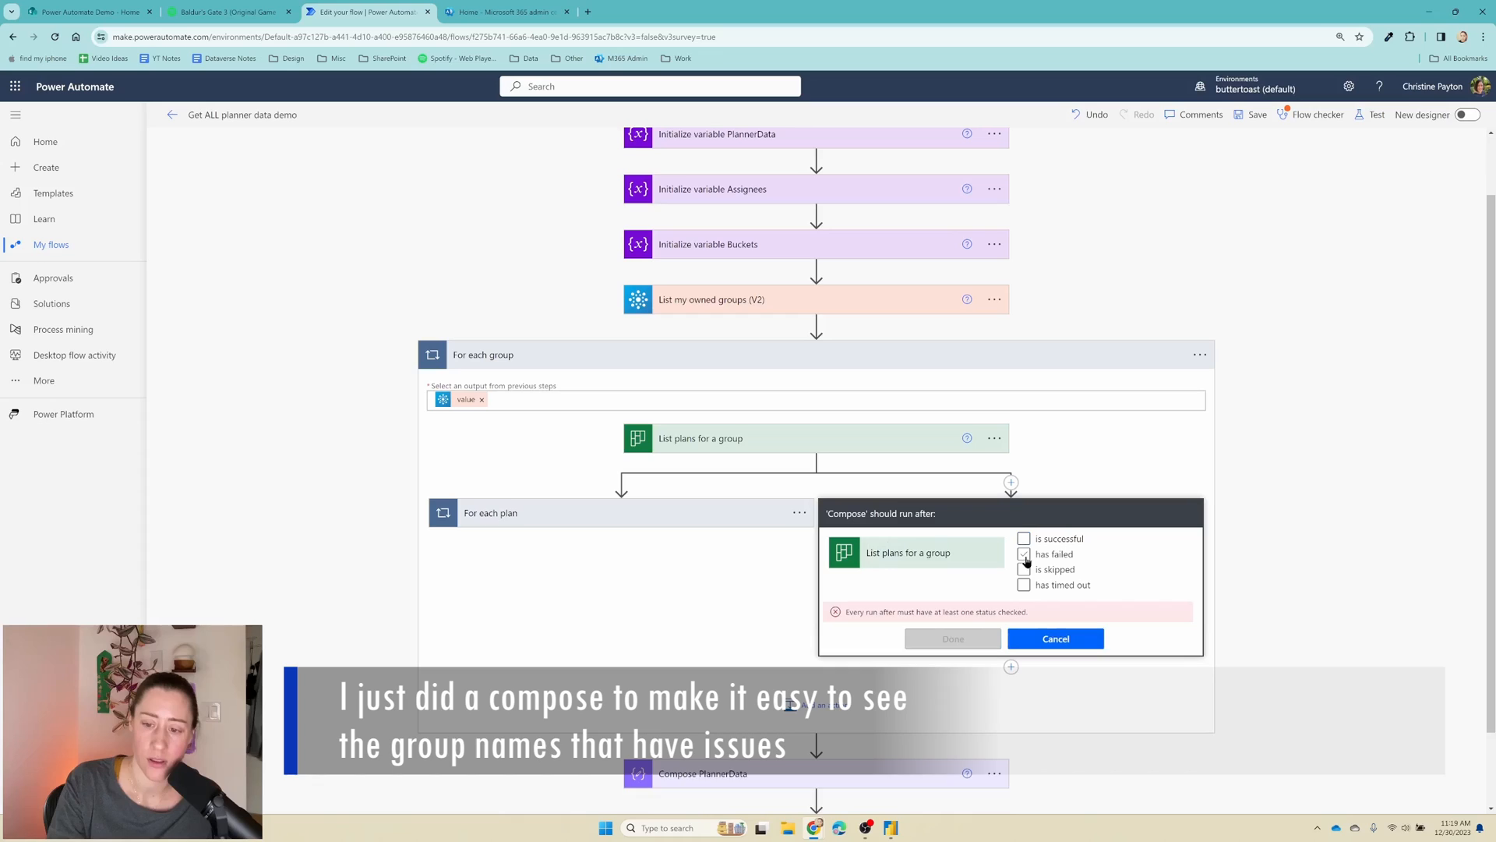
{"action": "left_click", "coordinate": [1024, 555]}
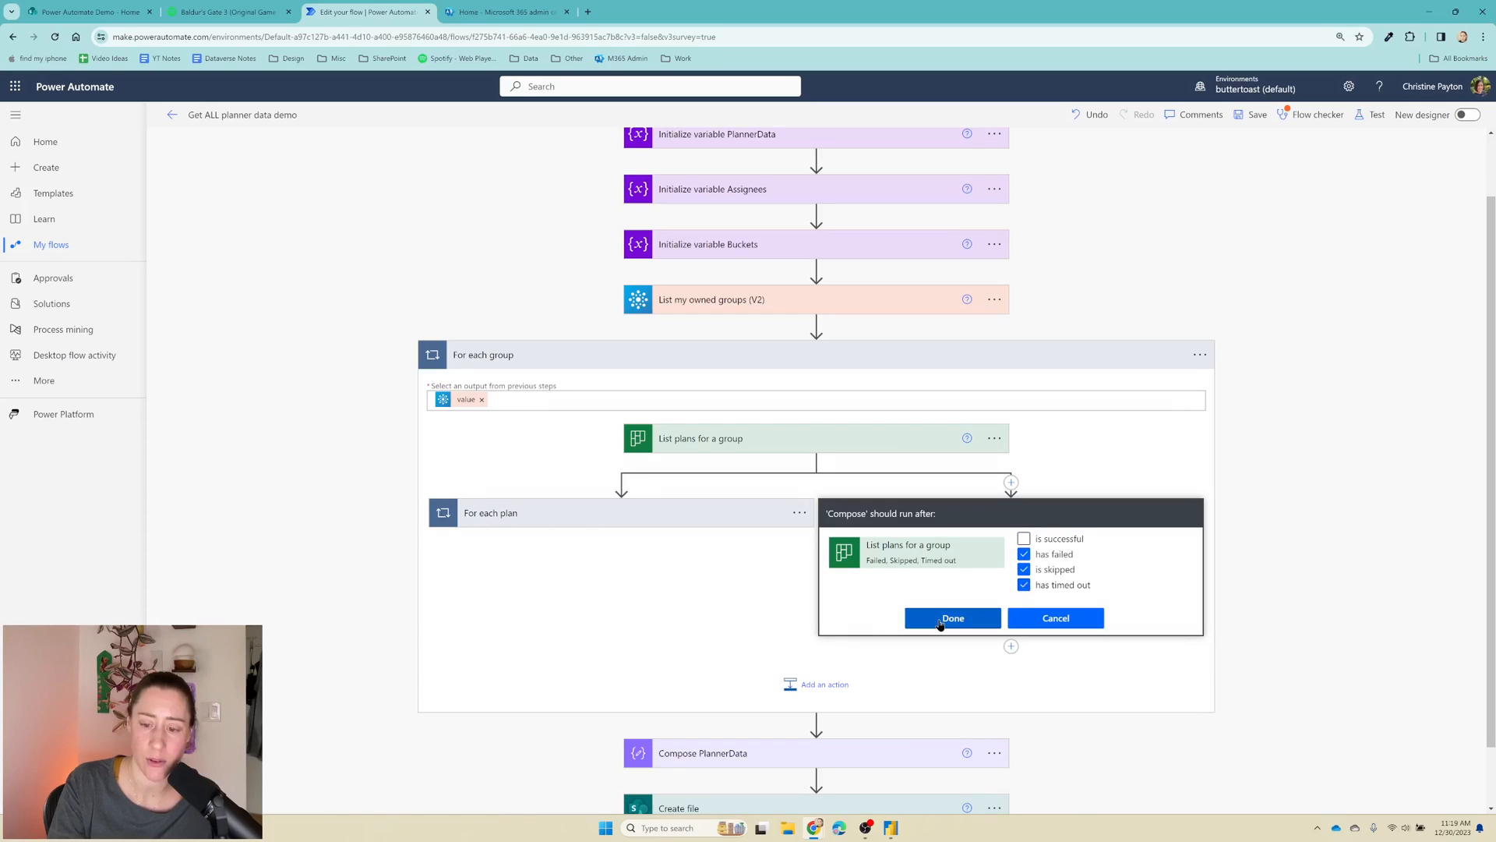
{"action": "left_click", "coordinate": [951, 617]}
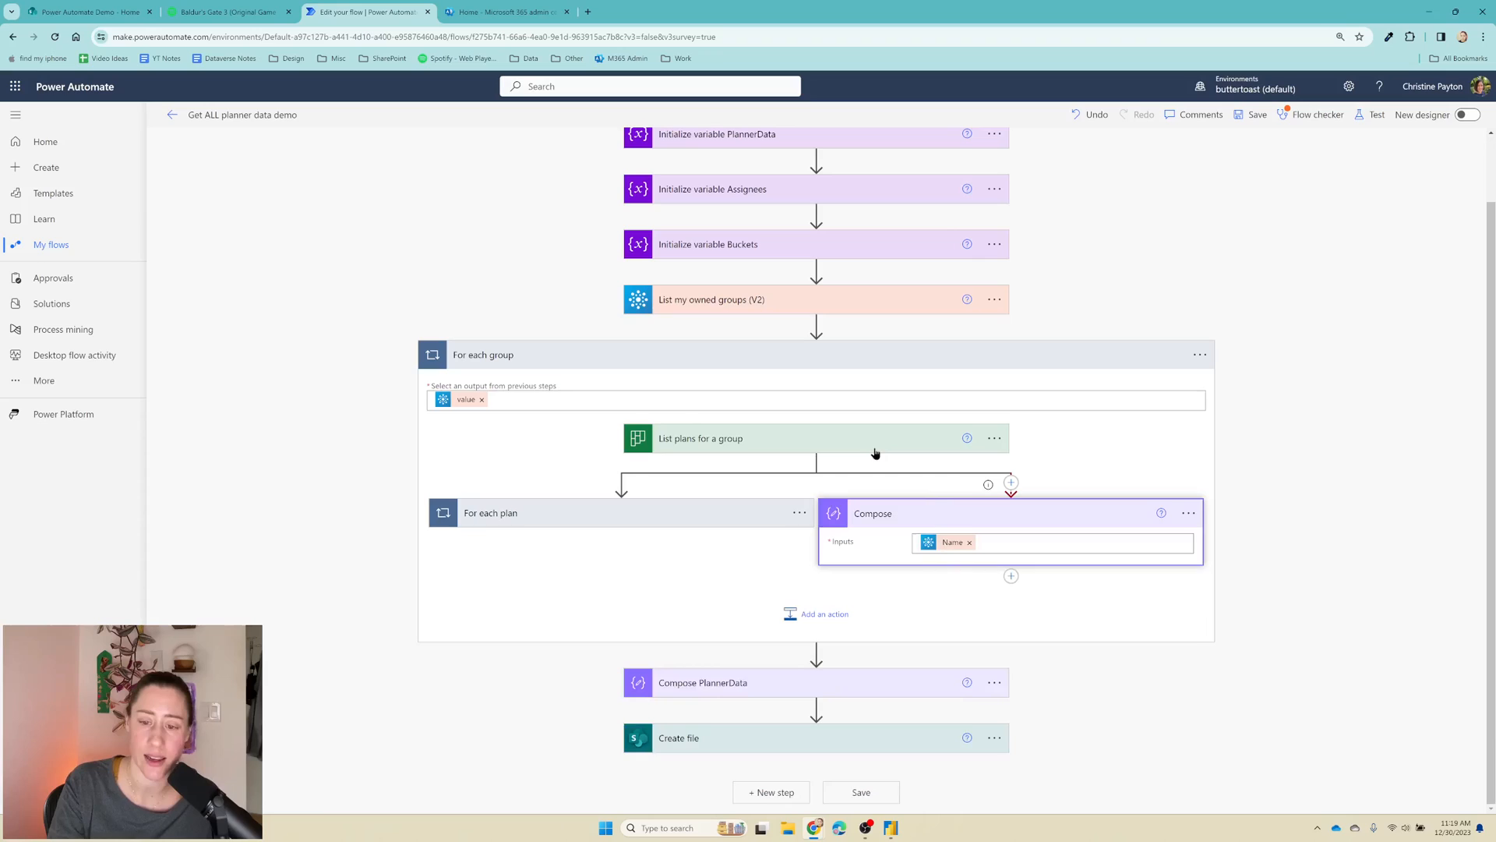
{"action": "mouse_move", "coordinate": [667, 592]}
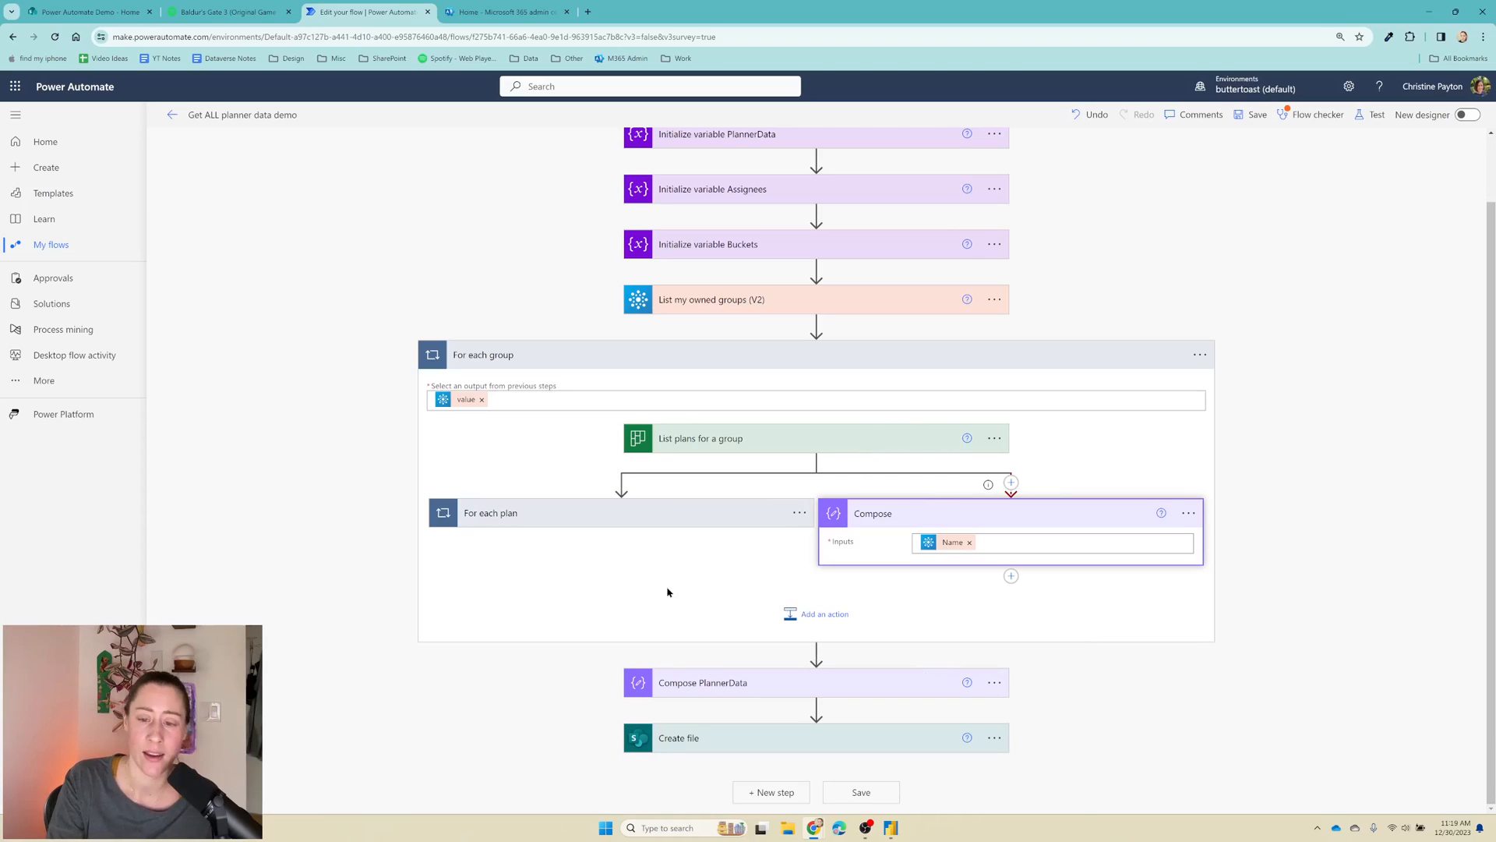
{"action": "mouse_move", "coordinate": [801, 678]}
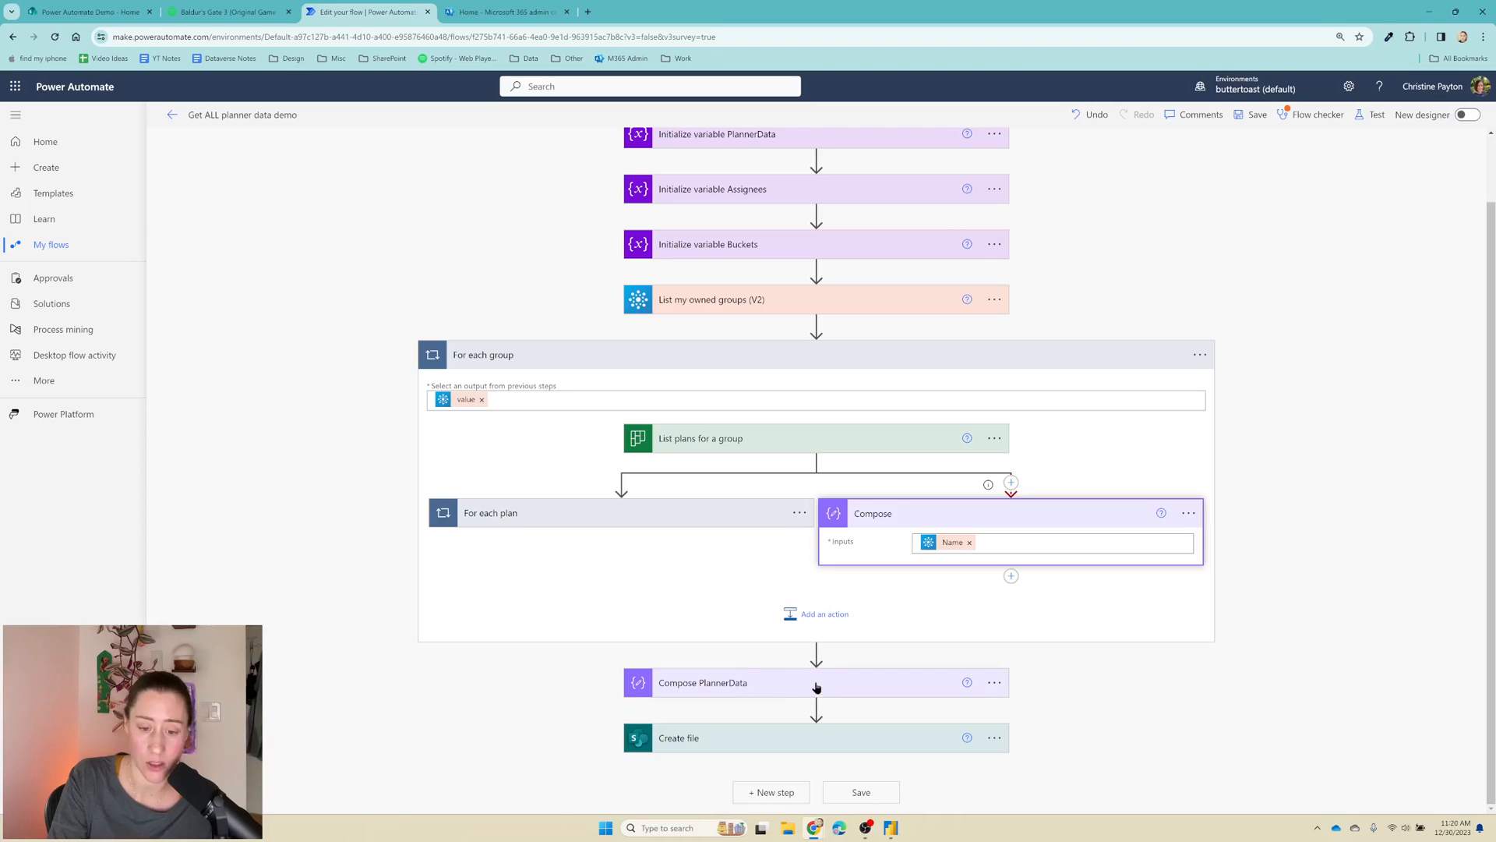
Step: Set Compose PlannerData to run after For each group on success, failure, skip or timeout
{"action": "left_click", "coordinate": [995, 681]}
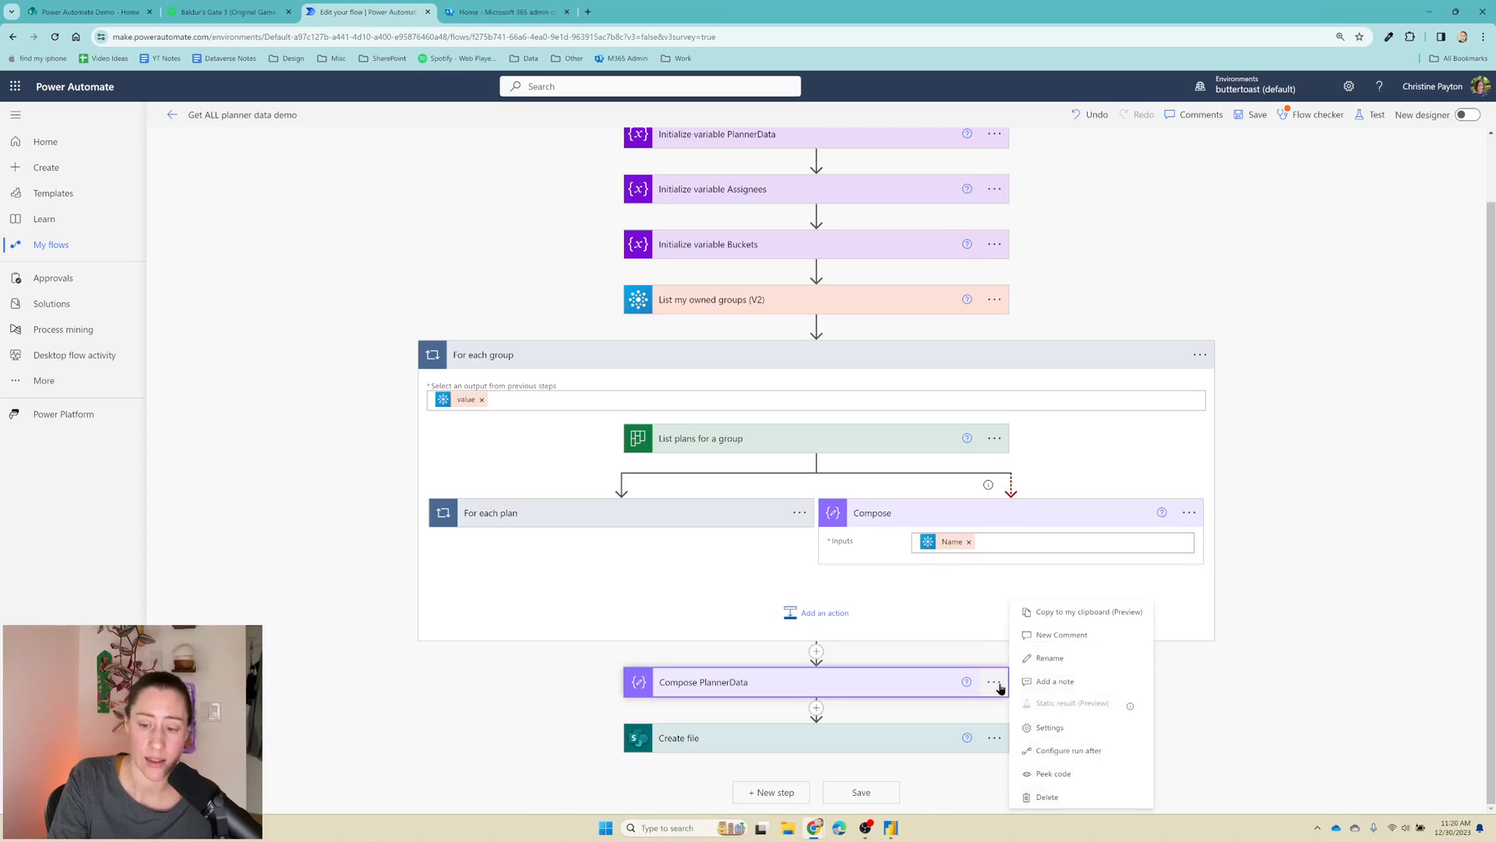
{"action": "left_click", "coordinate": [1067, 749]}
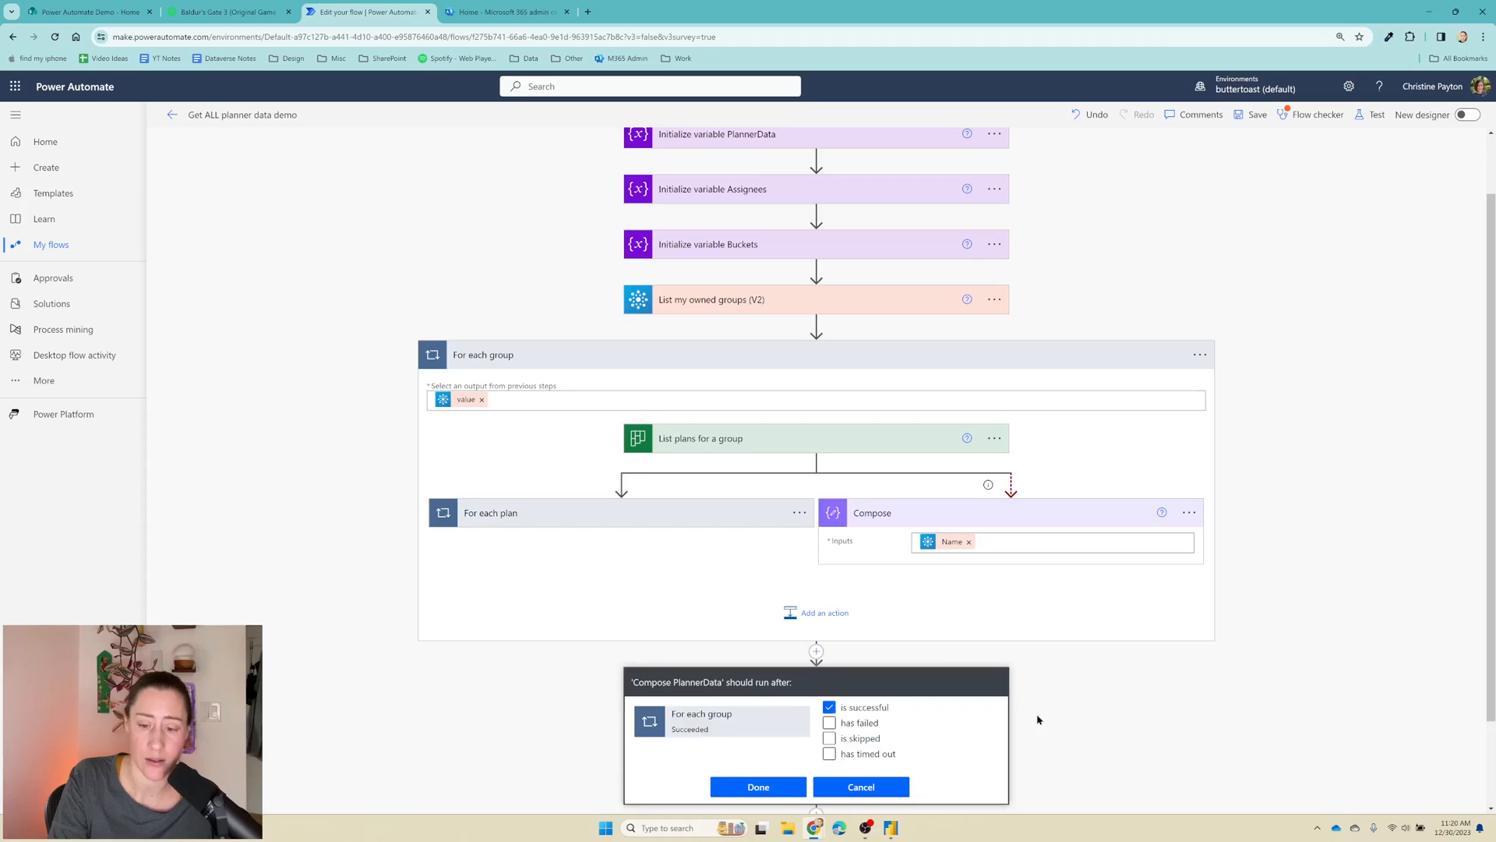
{"action": "left_click", "coordinate": [829, 722]}
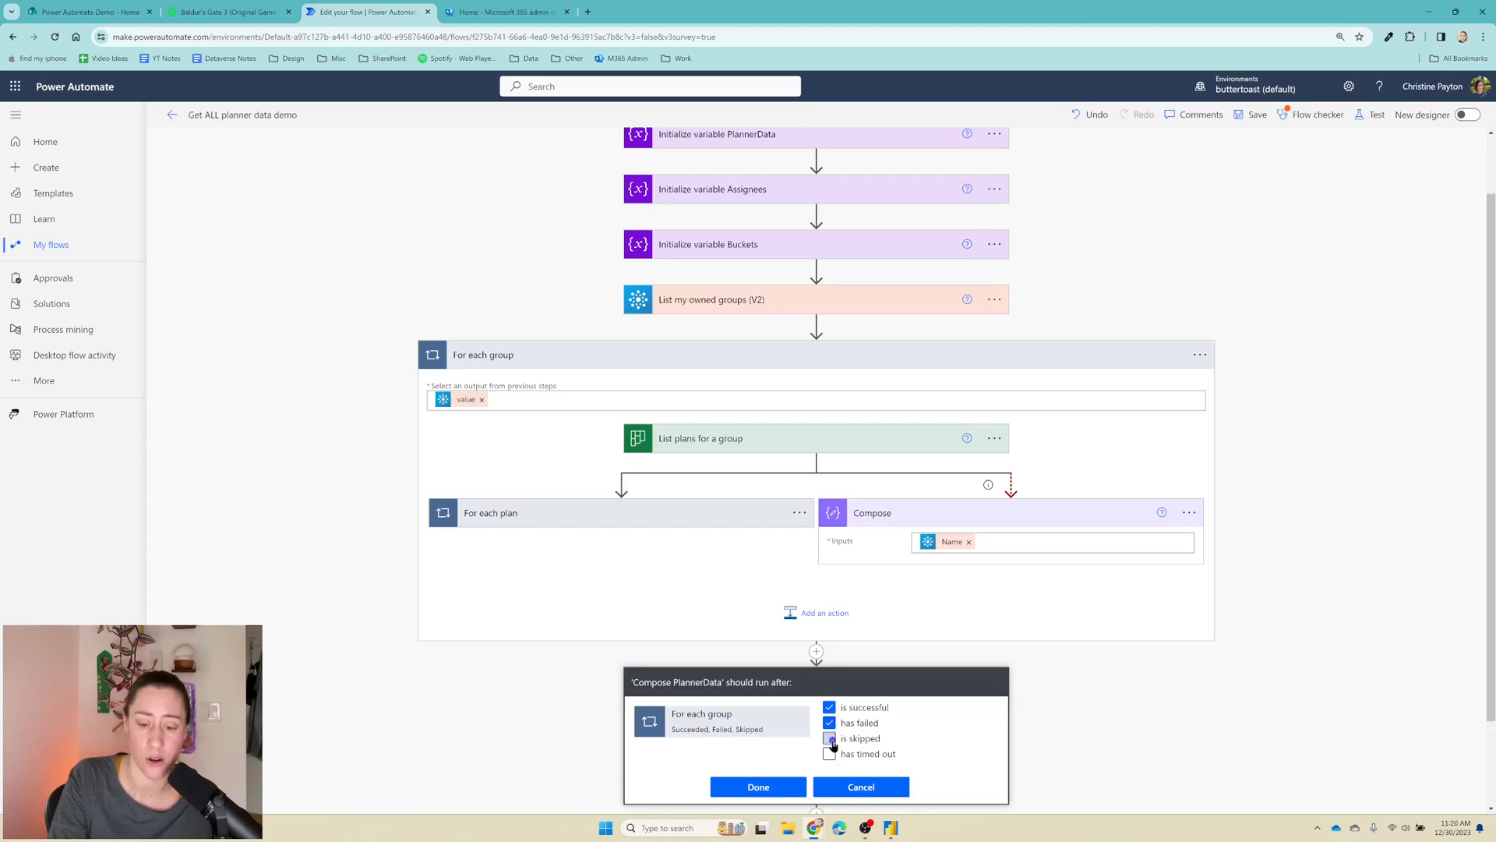
{"action": "left_click", "coordinate": [829, 753]}
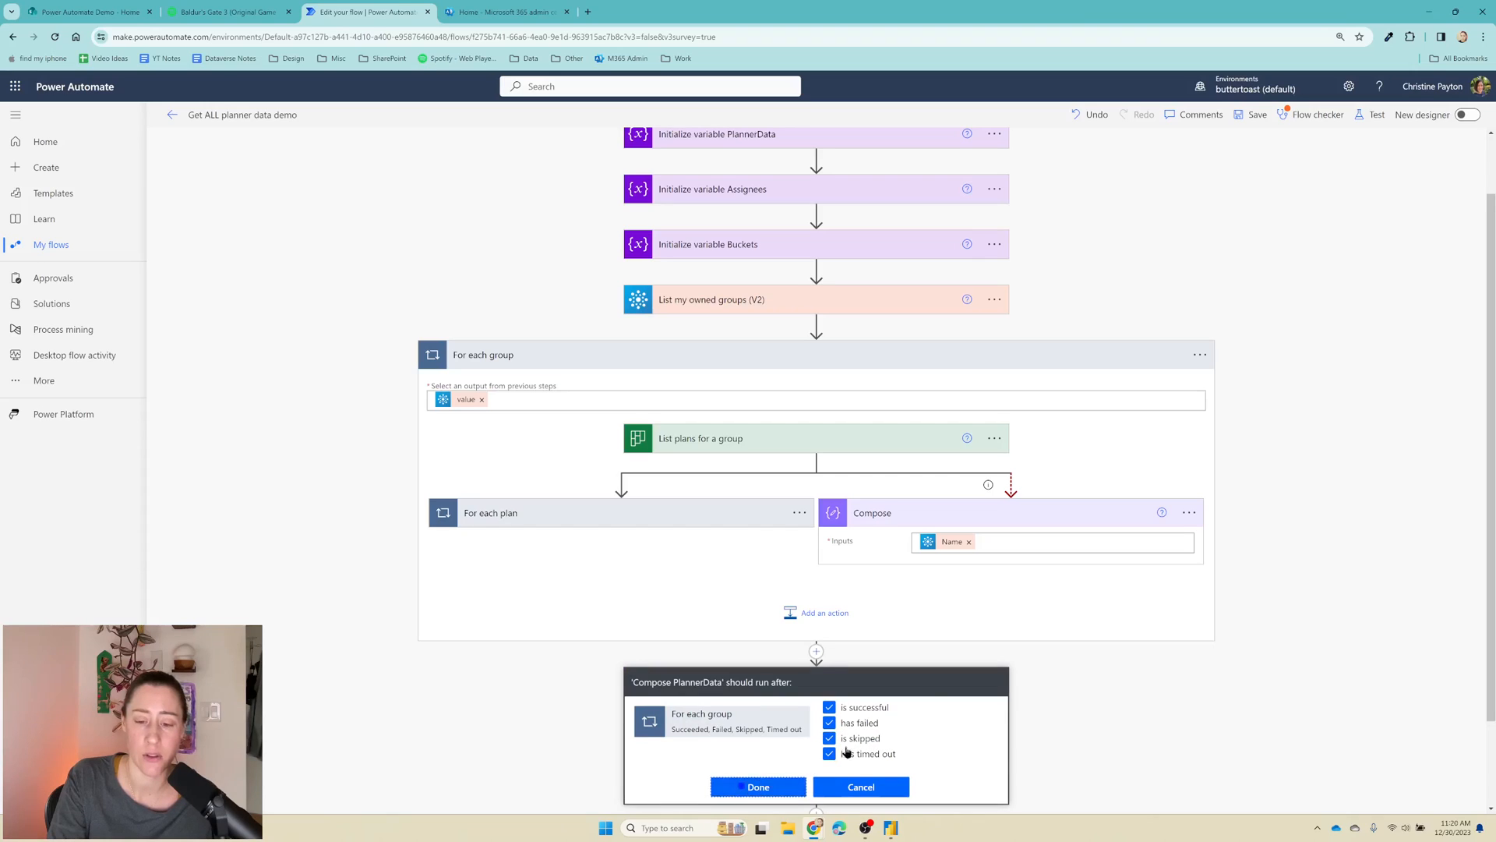
{"action": "left_click", "coordinate": [757, 786]}
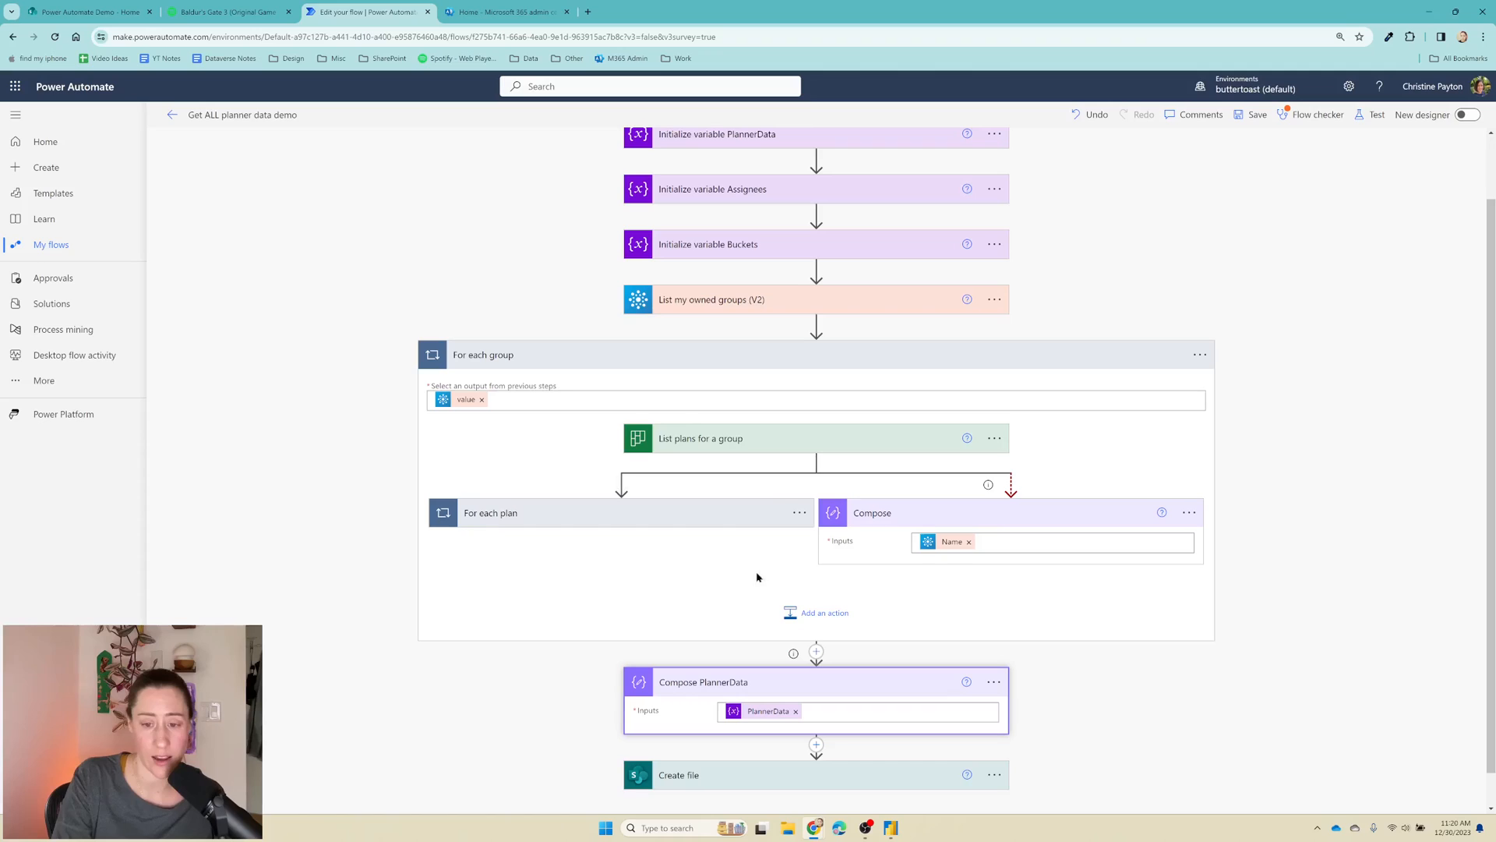
{"action": "mouse_move", "coordinate": [898, 503]}
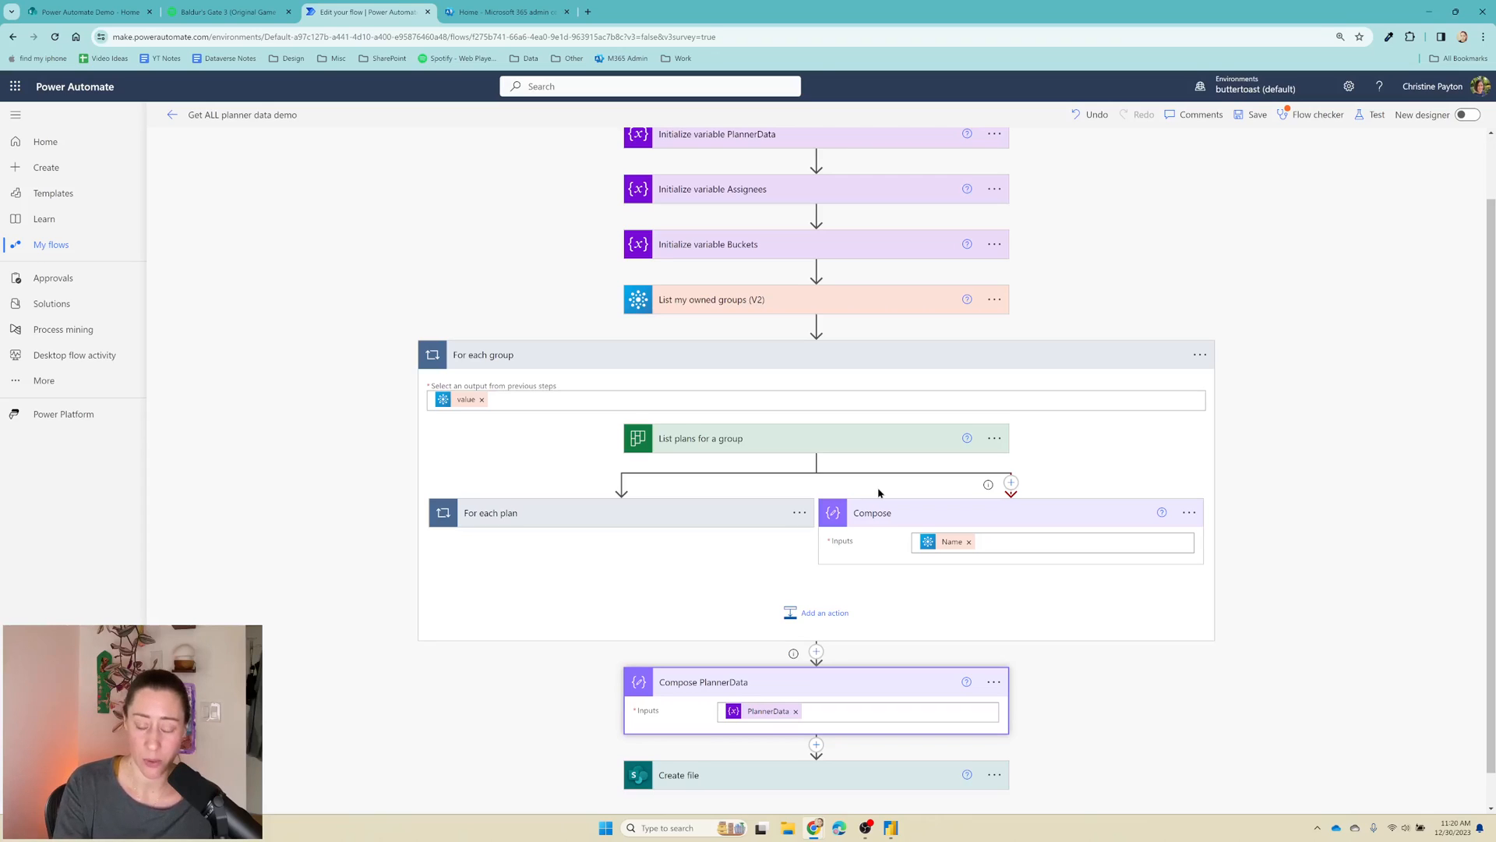
{"action": "mouse_move", "coordinate": [700, 497]}
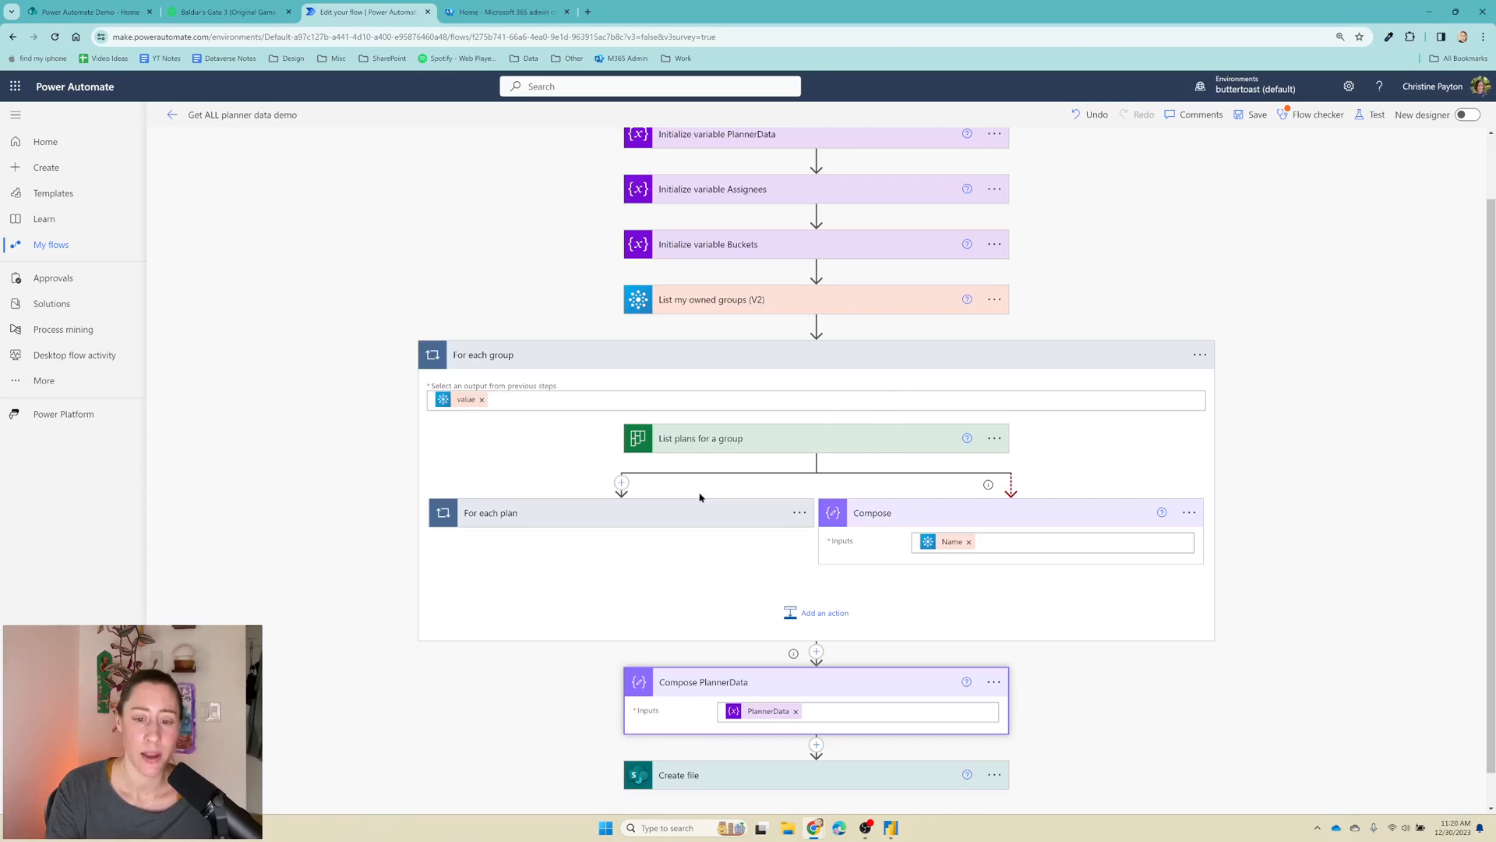
{"action": "left_click", "coordinate": [491, 512]}
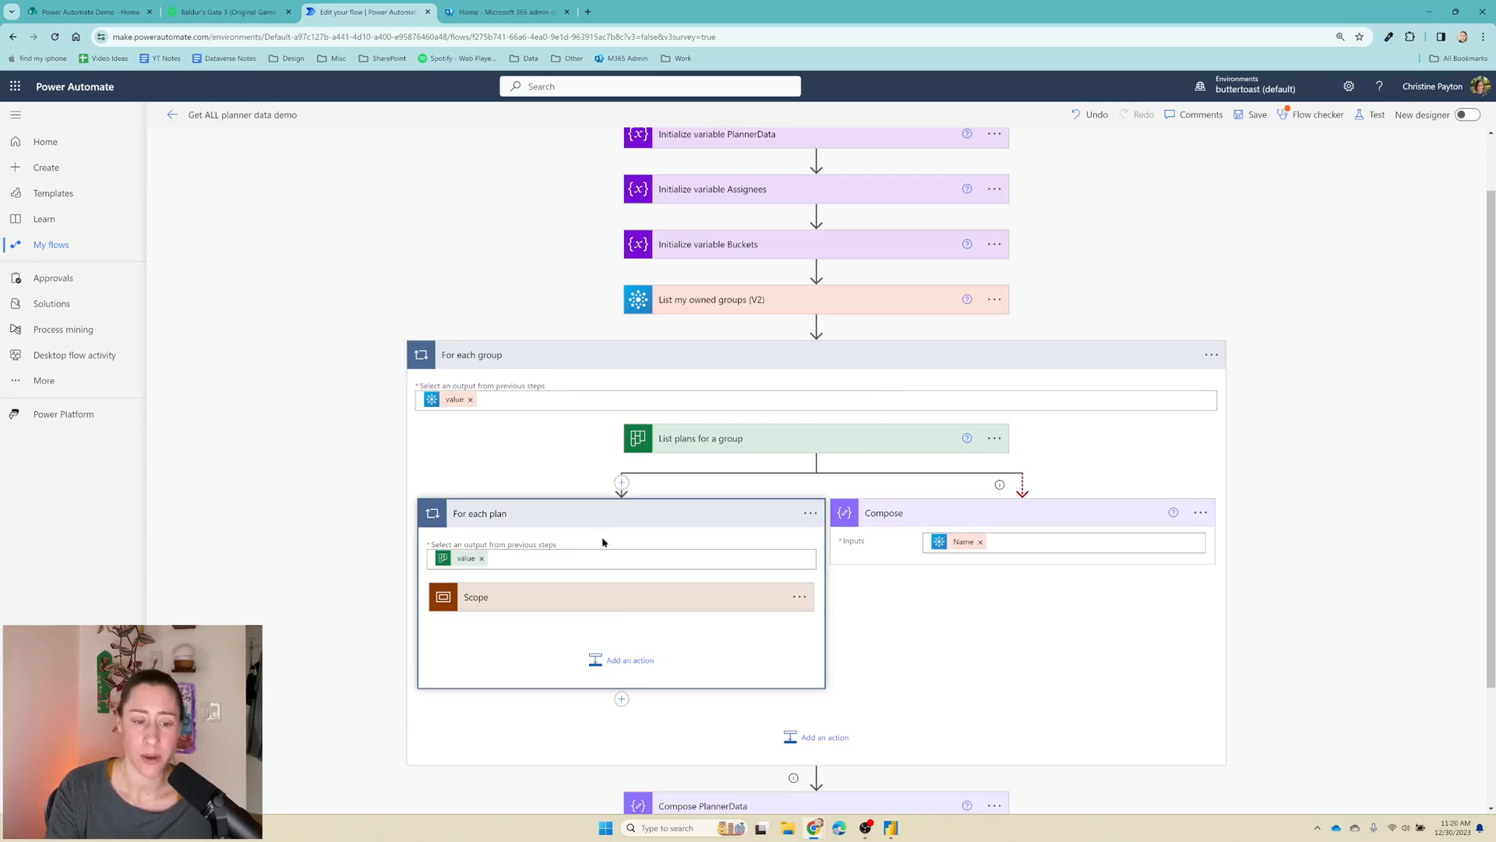
{"action": "mouse_move", "coordinate": [604, 598]}
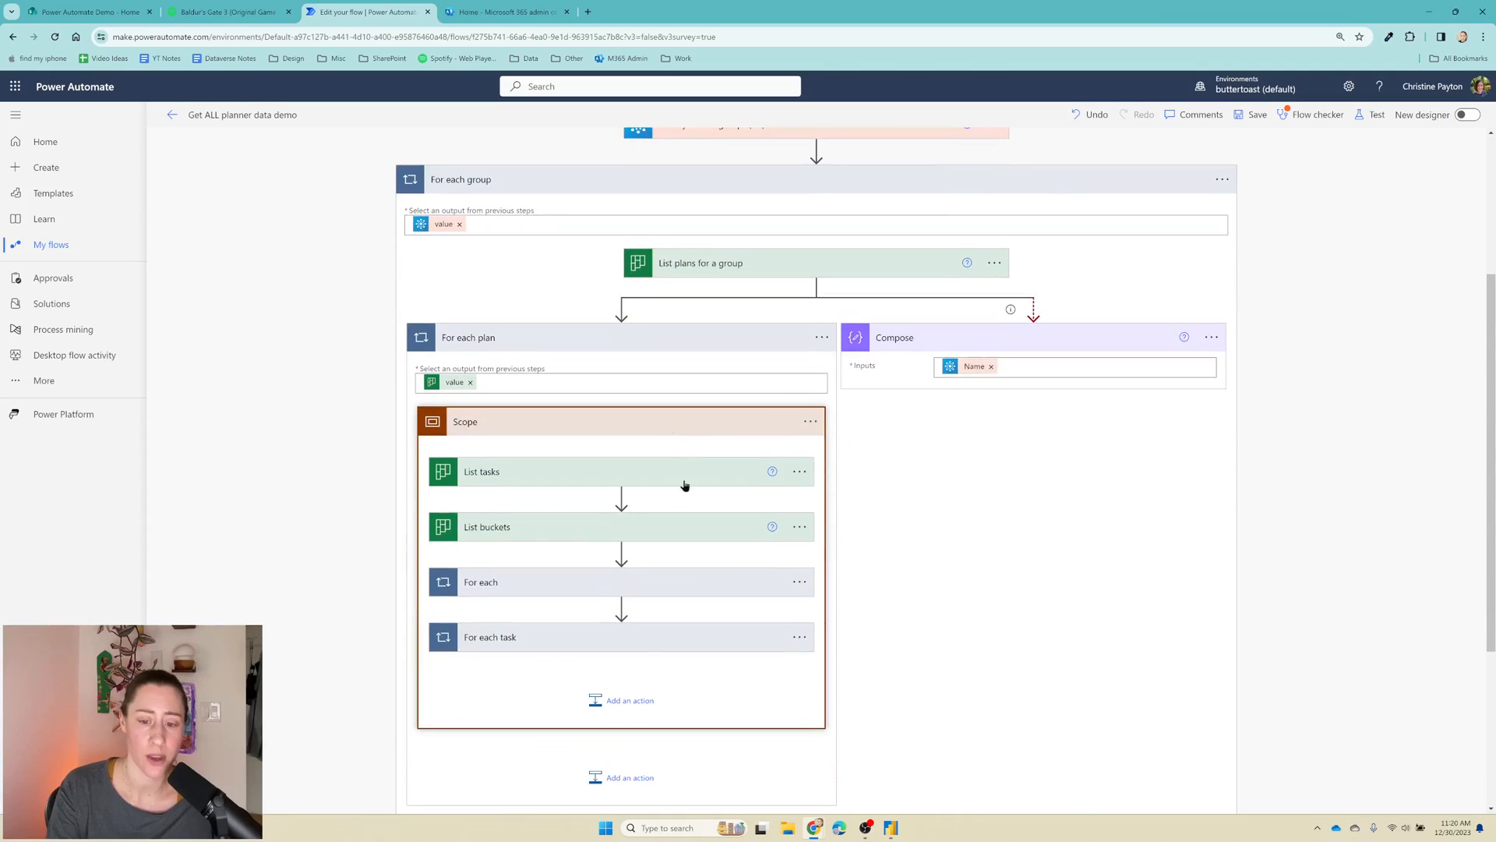
{"action": "mouse_move", "coordinate": [516, 590]}
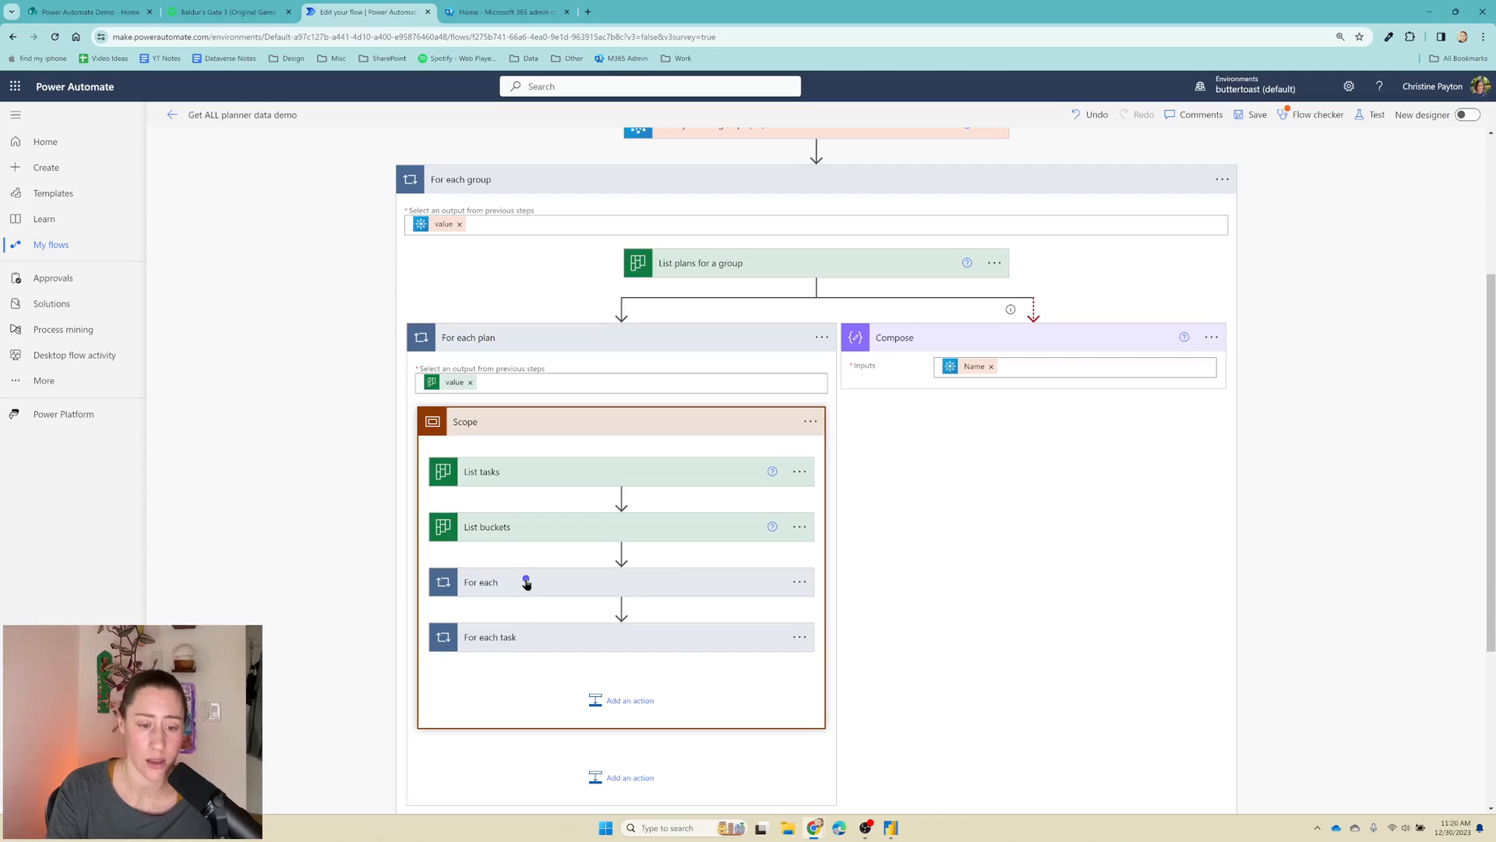
Step: Expand Apply to each and set Filter array to run after it on all four statuses
{"action": "scroll", "scroll_direction": "down", "scroll_amount": 3}
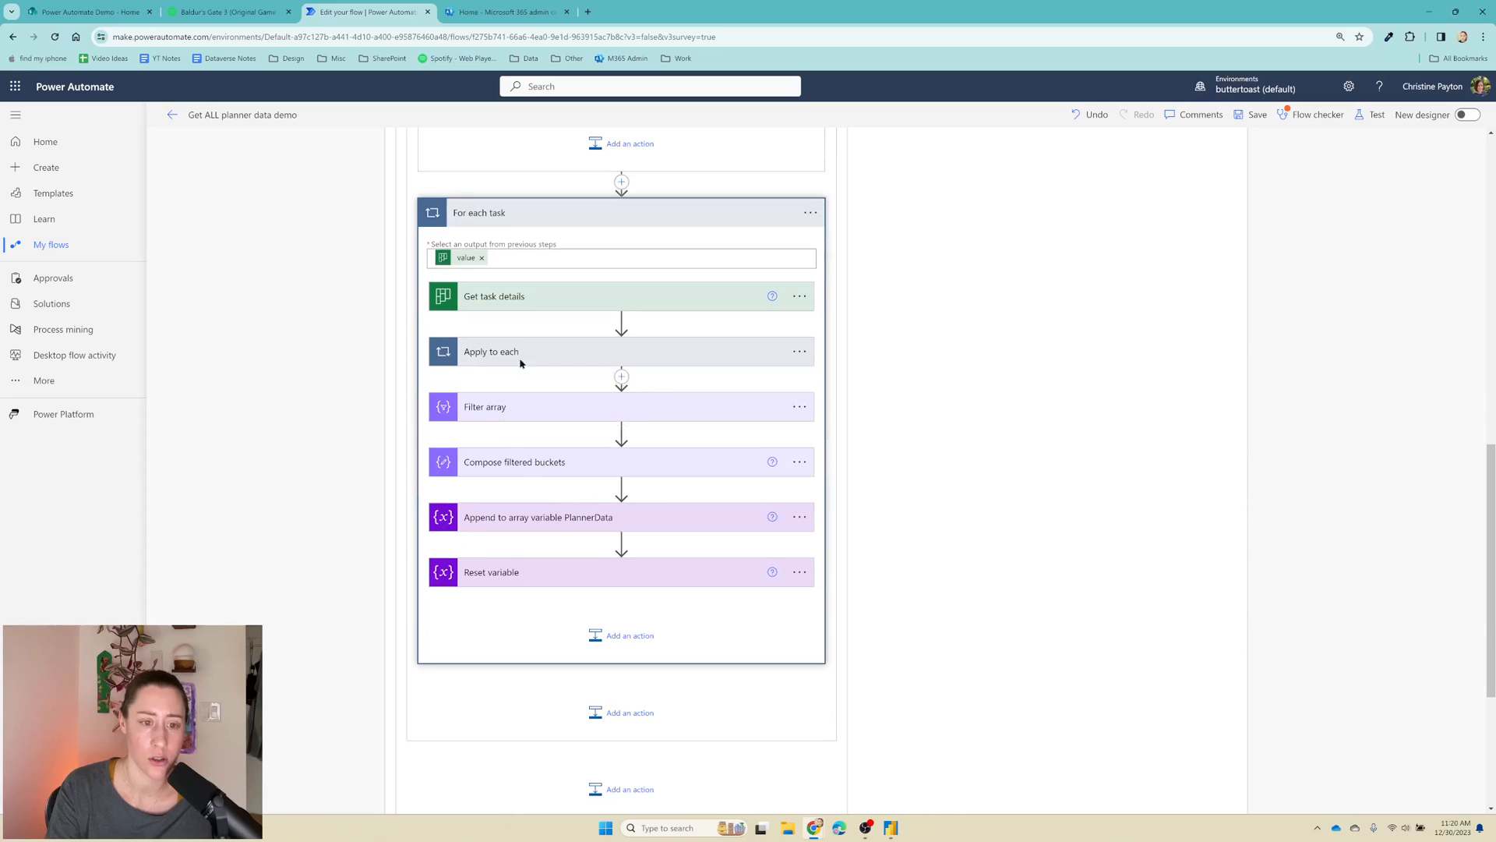
{"action": "left_click", "coordinate": [491, 350]}
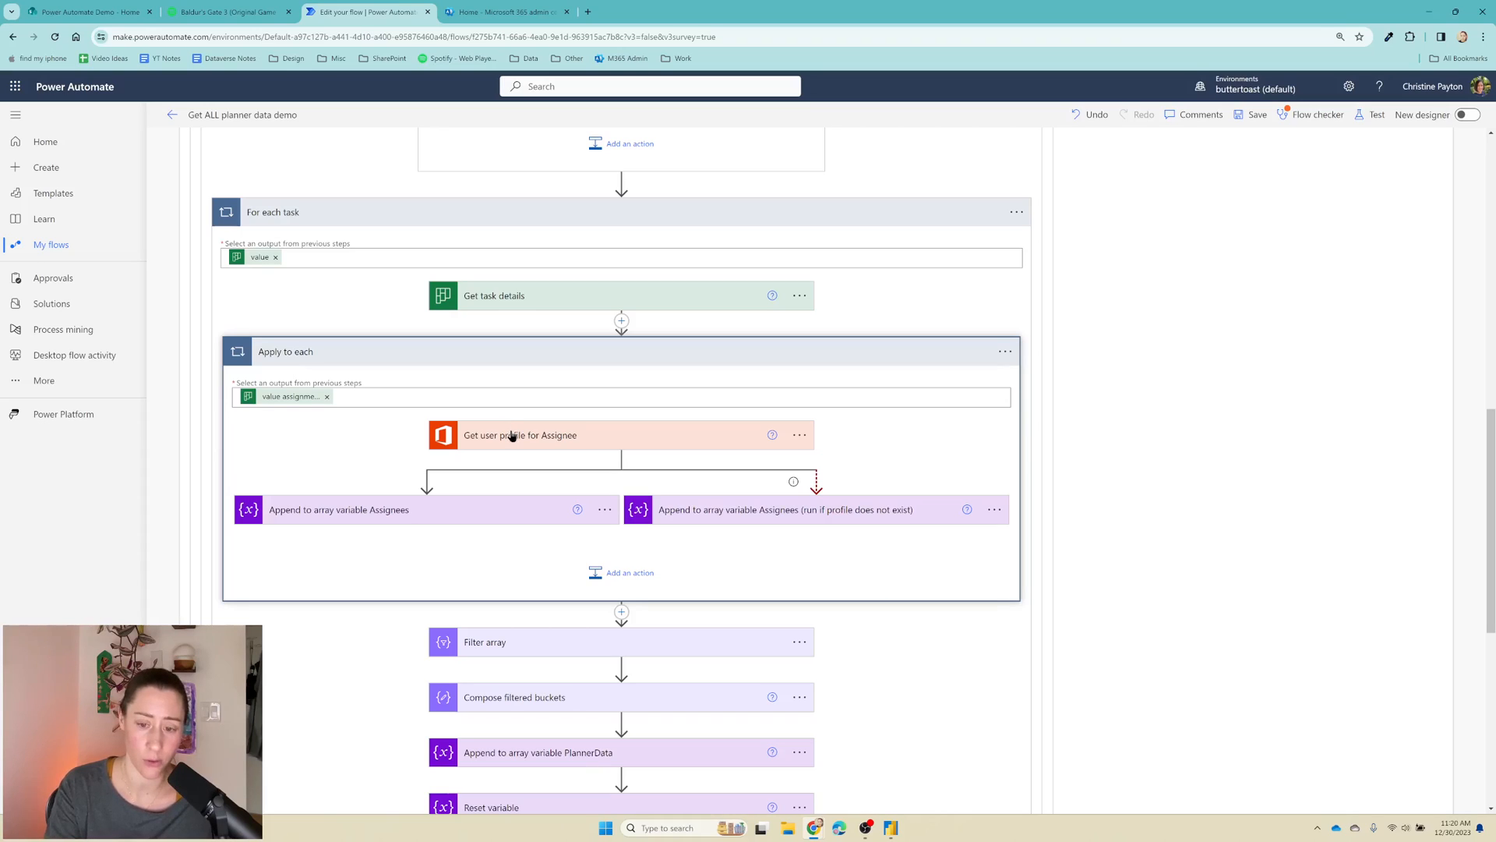
{"action": "mouse_move", "coordinate": [723, 495]}
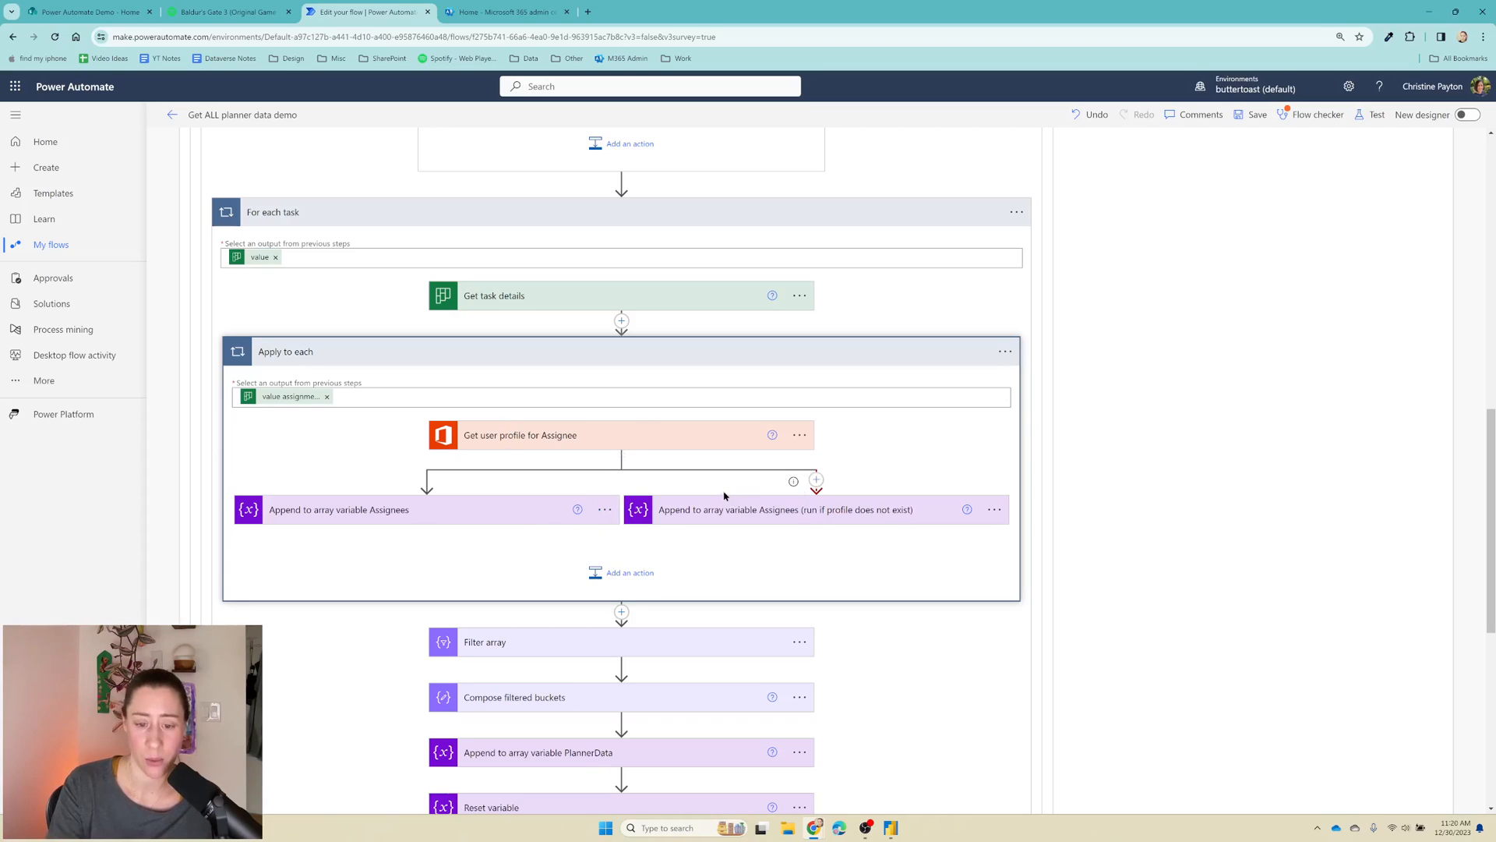
{"action": "mouse_move", "coordinate": [773, 514]}
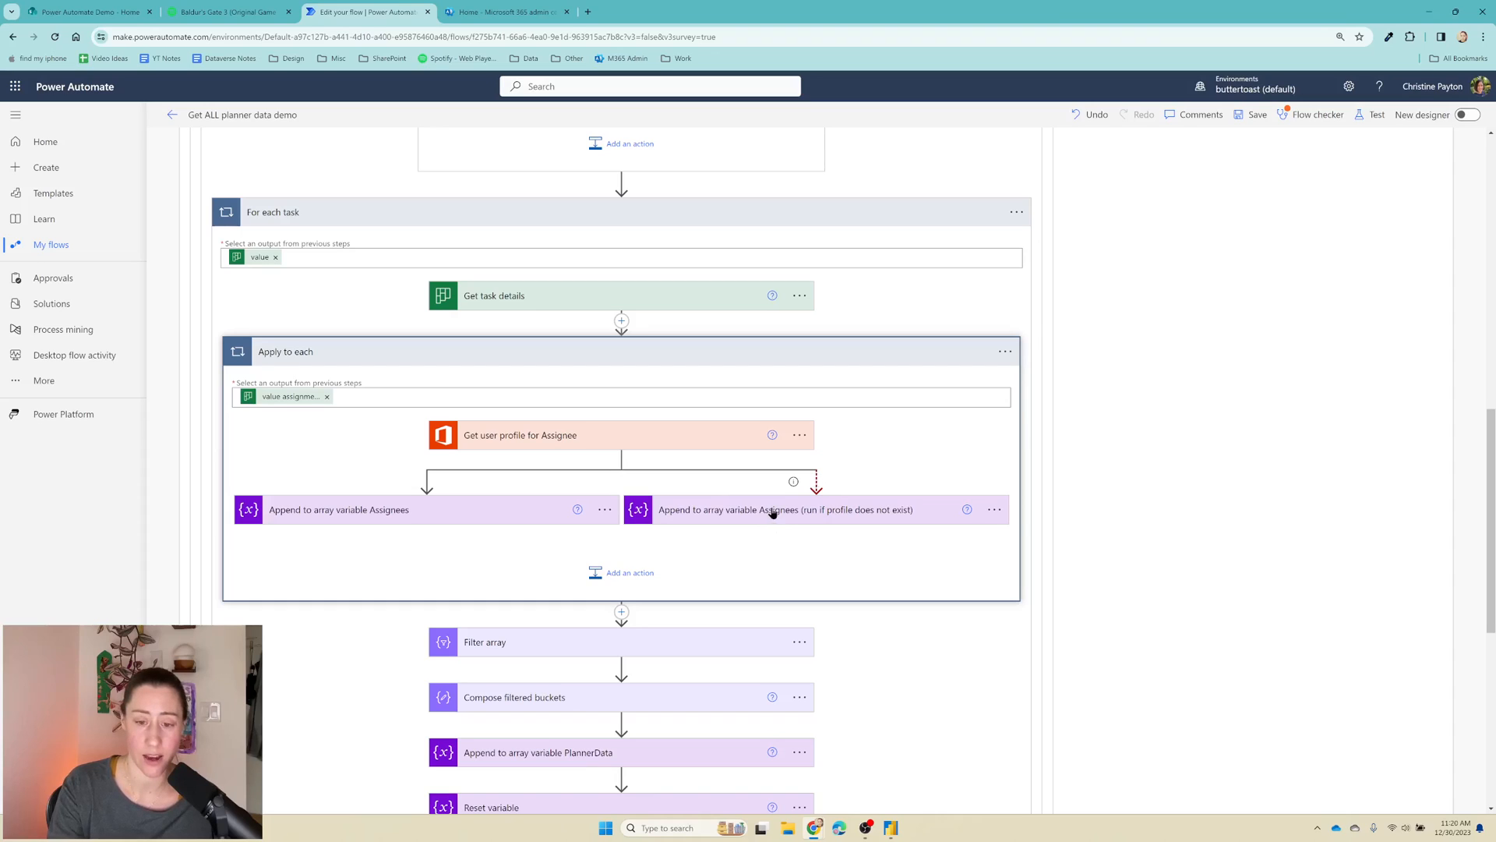
{"action": "mouse_move", "coordinate": [558, 647]}
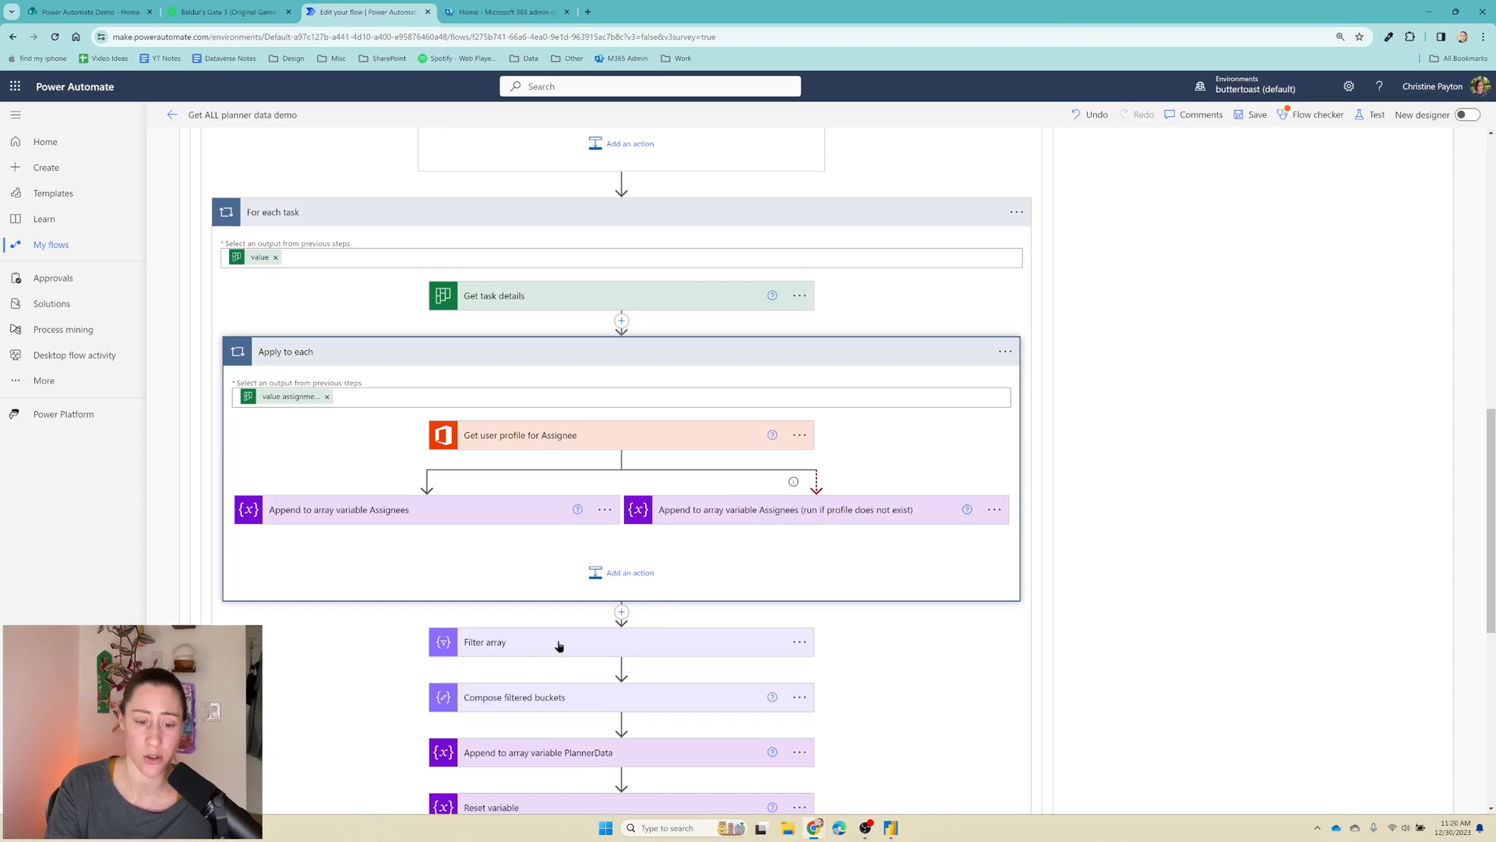
{"action": "left_click", "coordinate": [799, 641]}
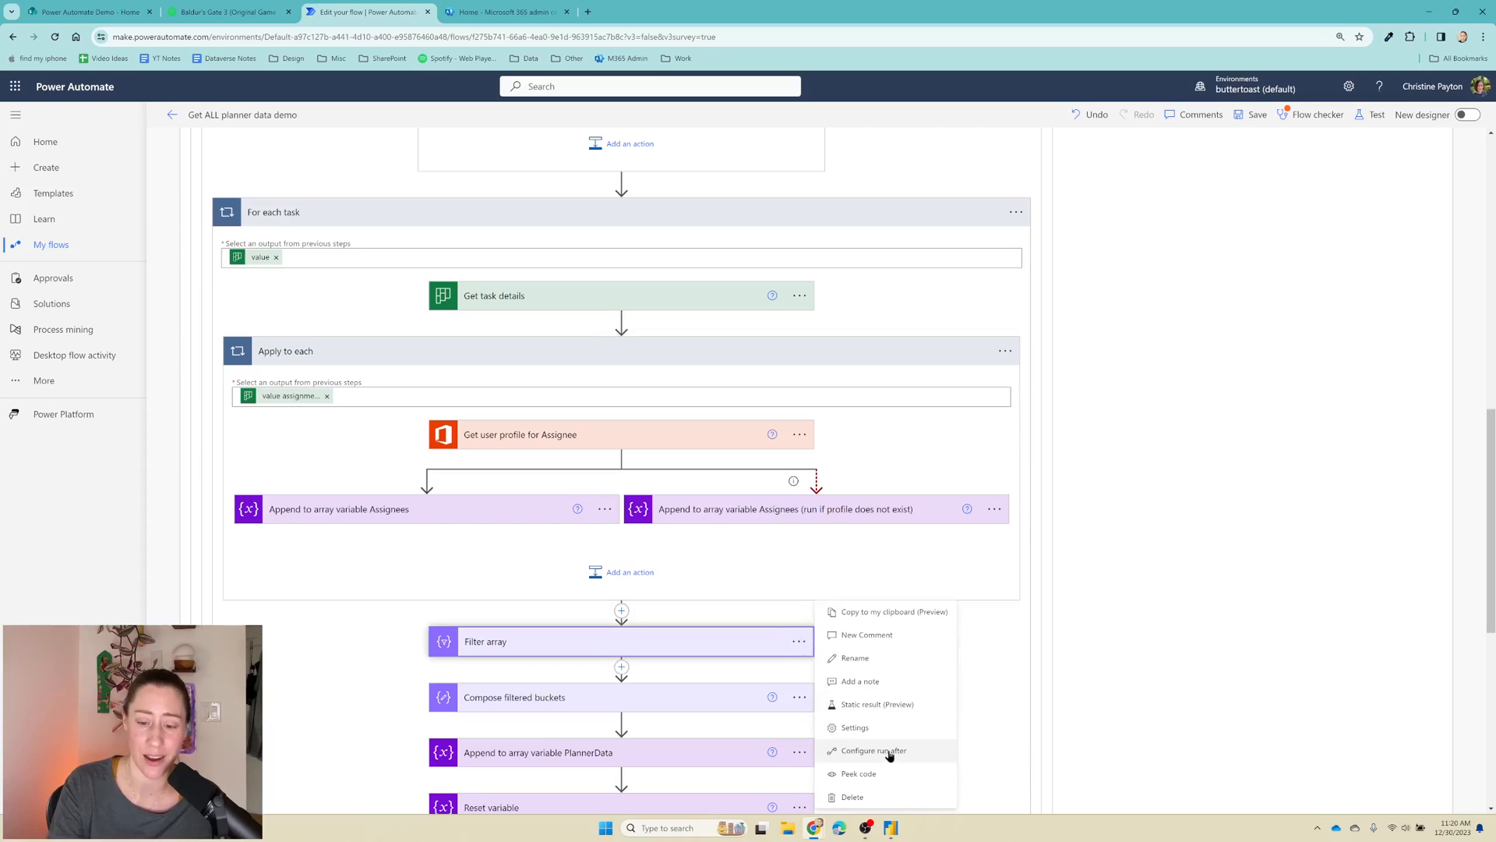
{"action": "left_click", "coordinate": [872, 750]}
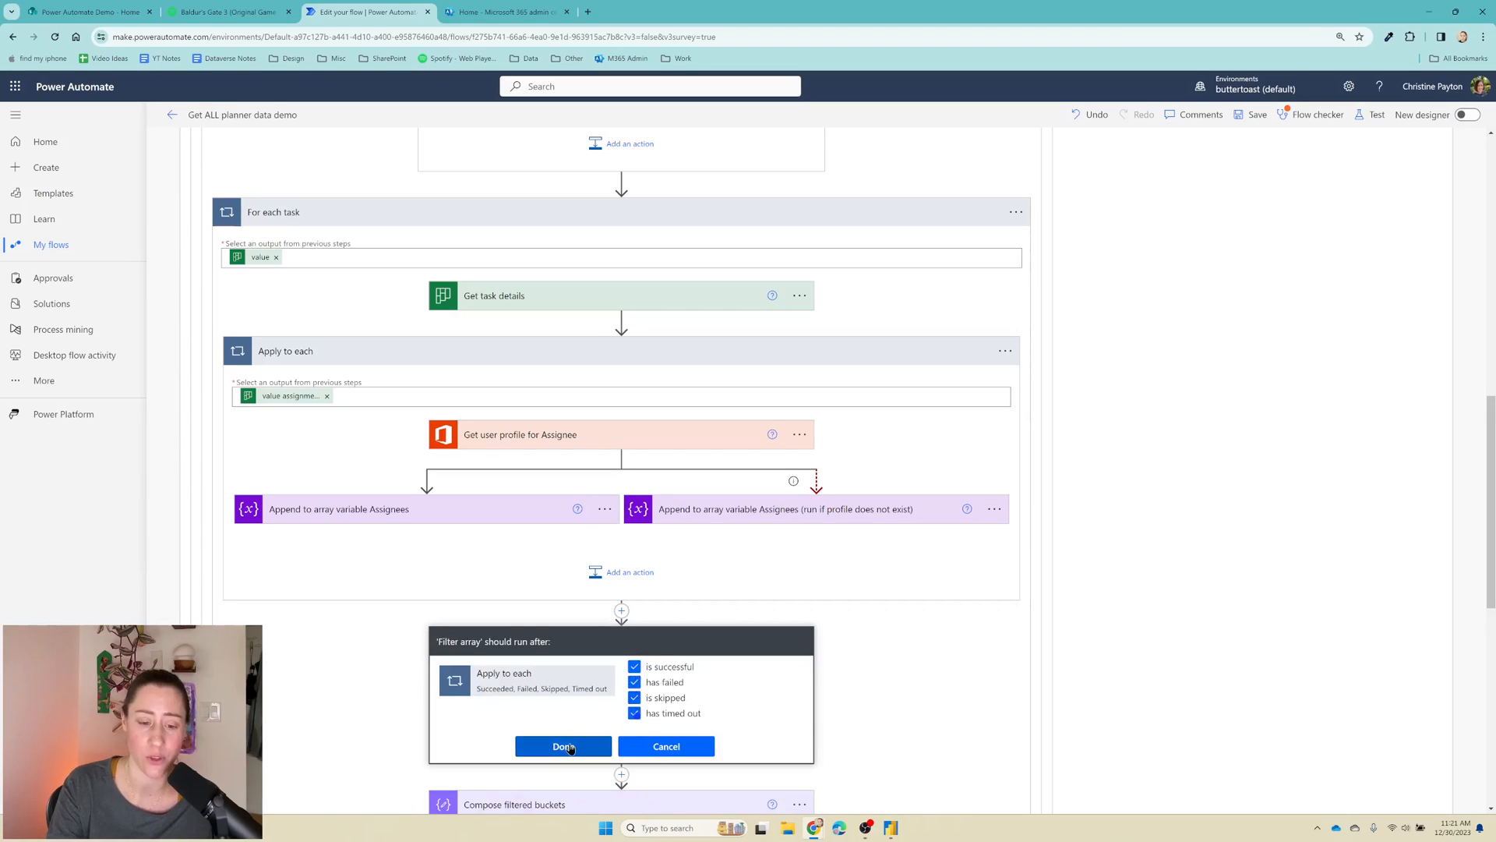
{"action": "left_click", "coordinate": [563, 746]}
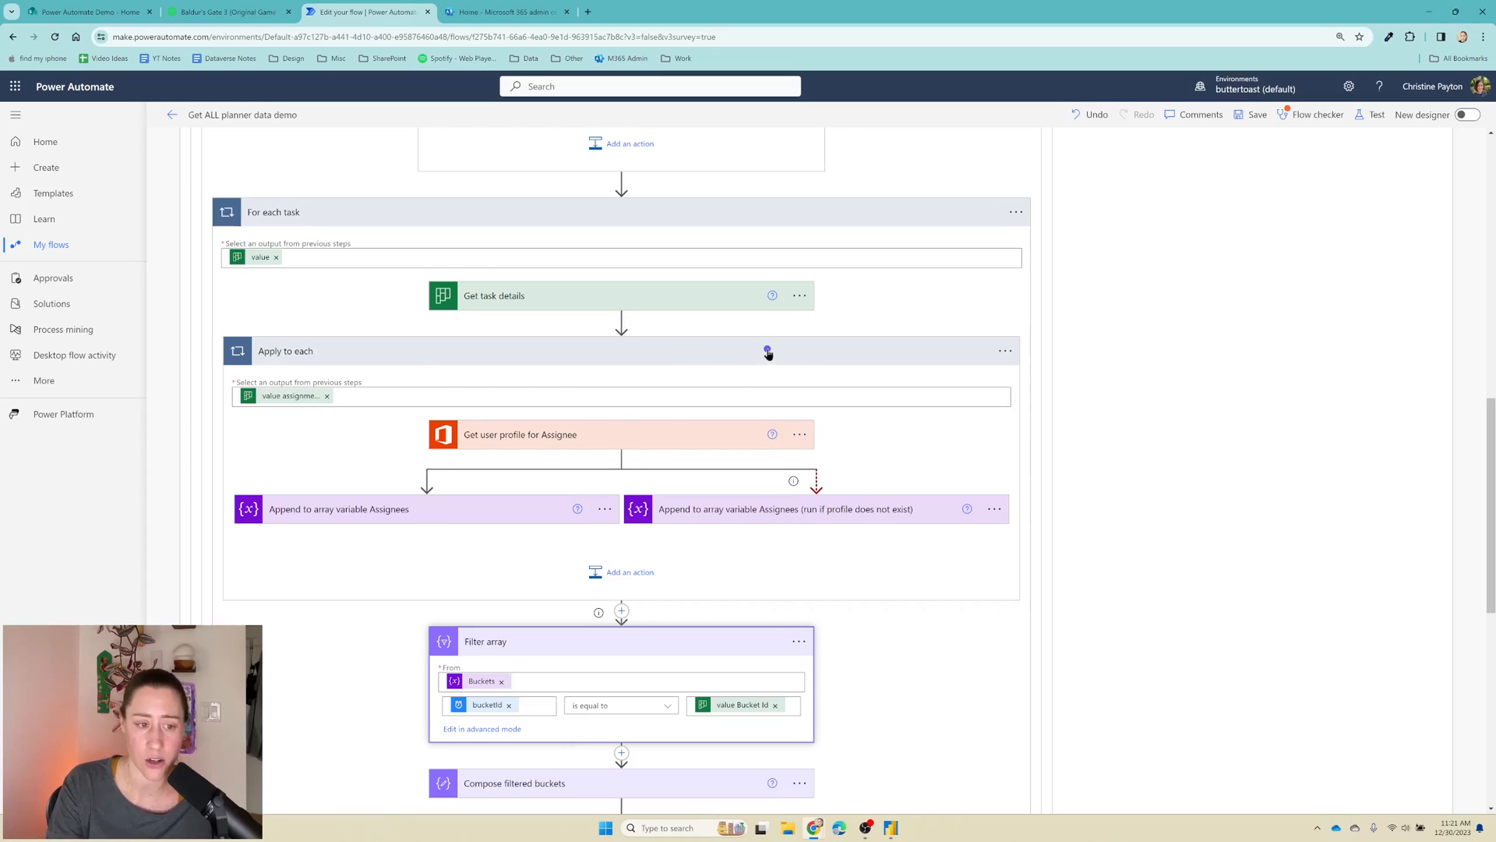
{"action": "scroll", "scroll_direction": "up", "scroll_amount": 3}
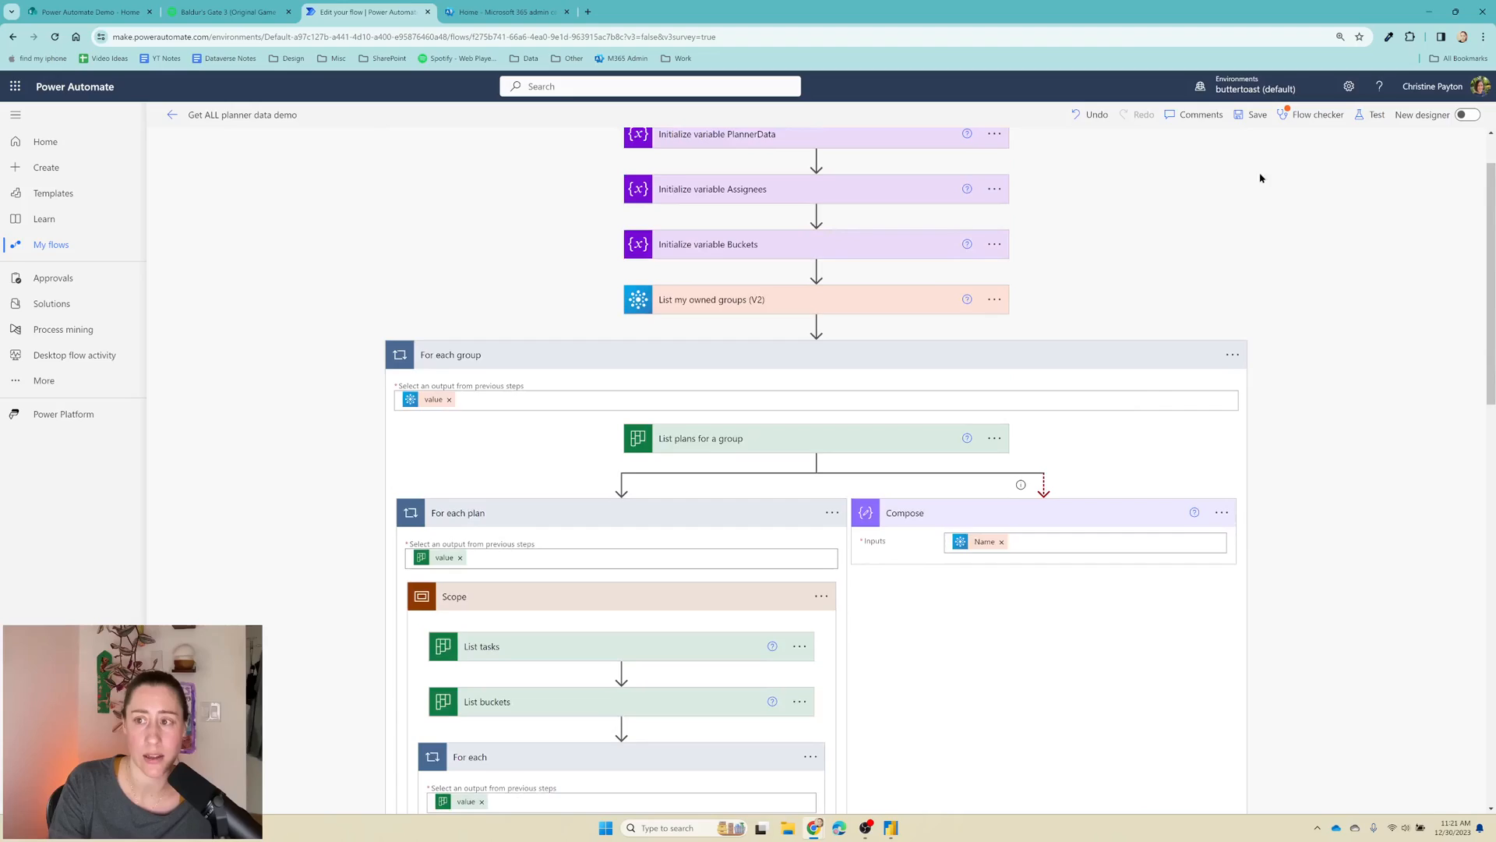
Step: Open the flow run results and expand the failed List plans for a group to read its Forbidden error
{"action": "left_click", "coordinate": [1377, 114]}
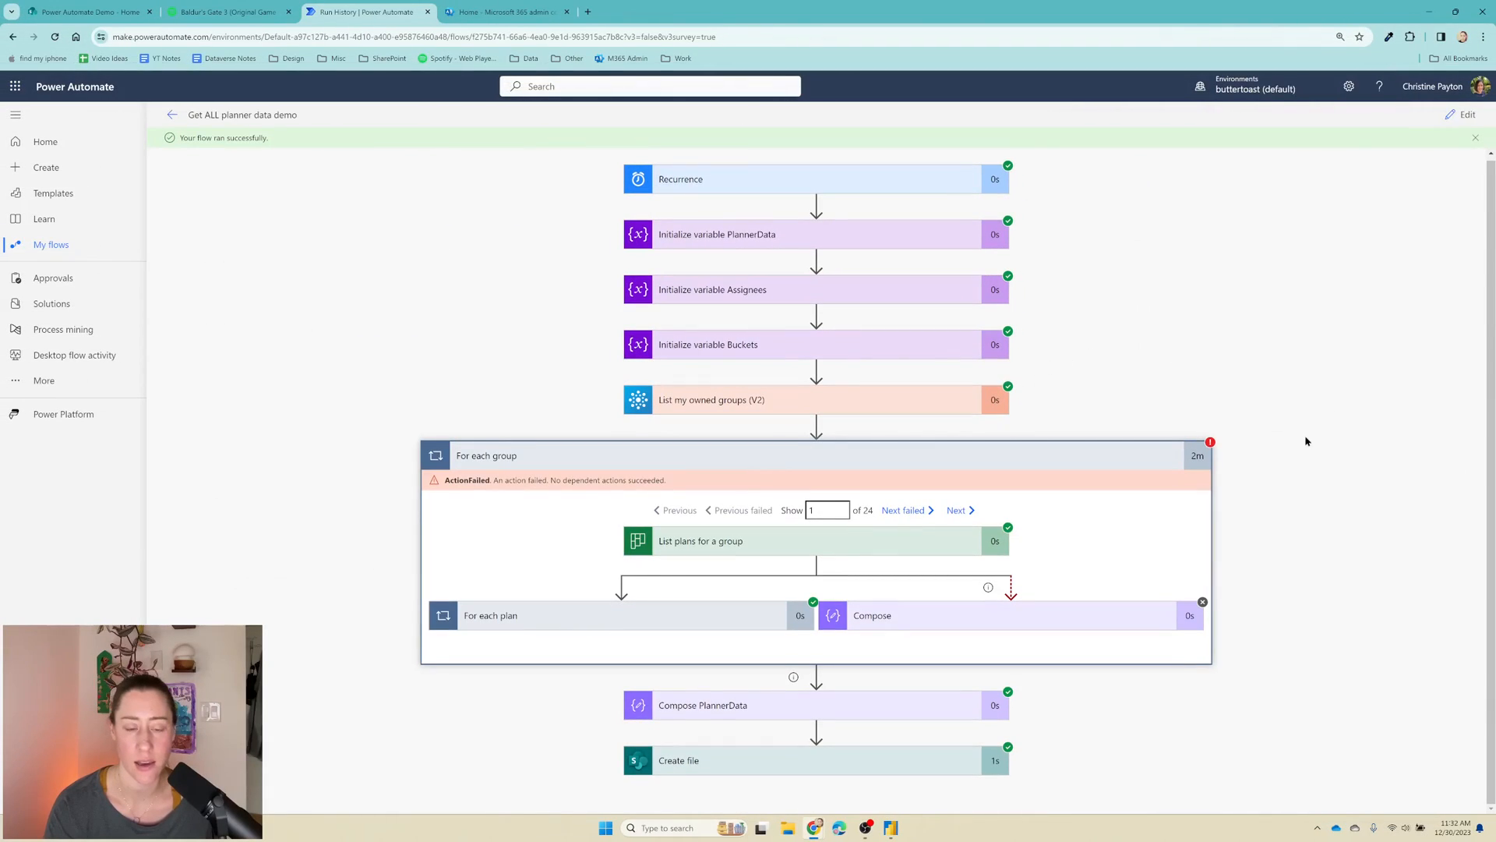
{"action": "mouse_move", "coordinate": [915, 623]}
{"action": "type", "text": "6"}
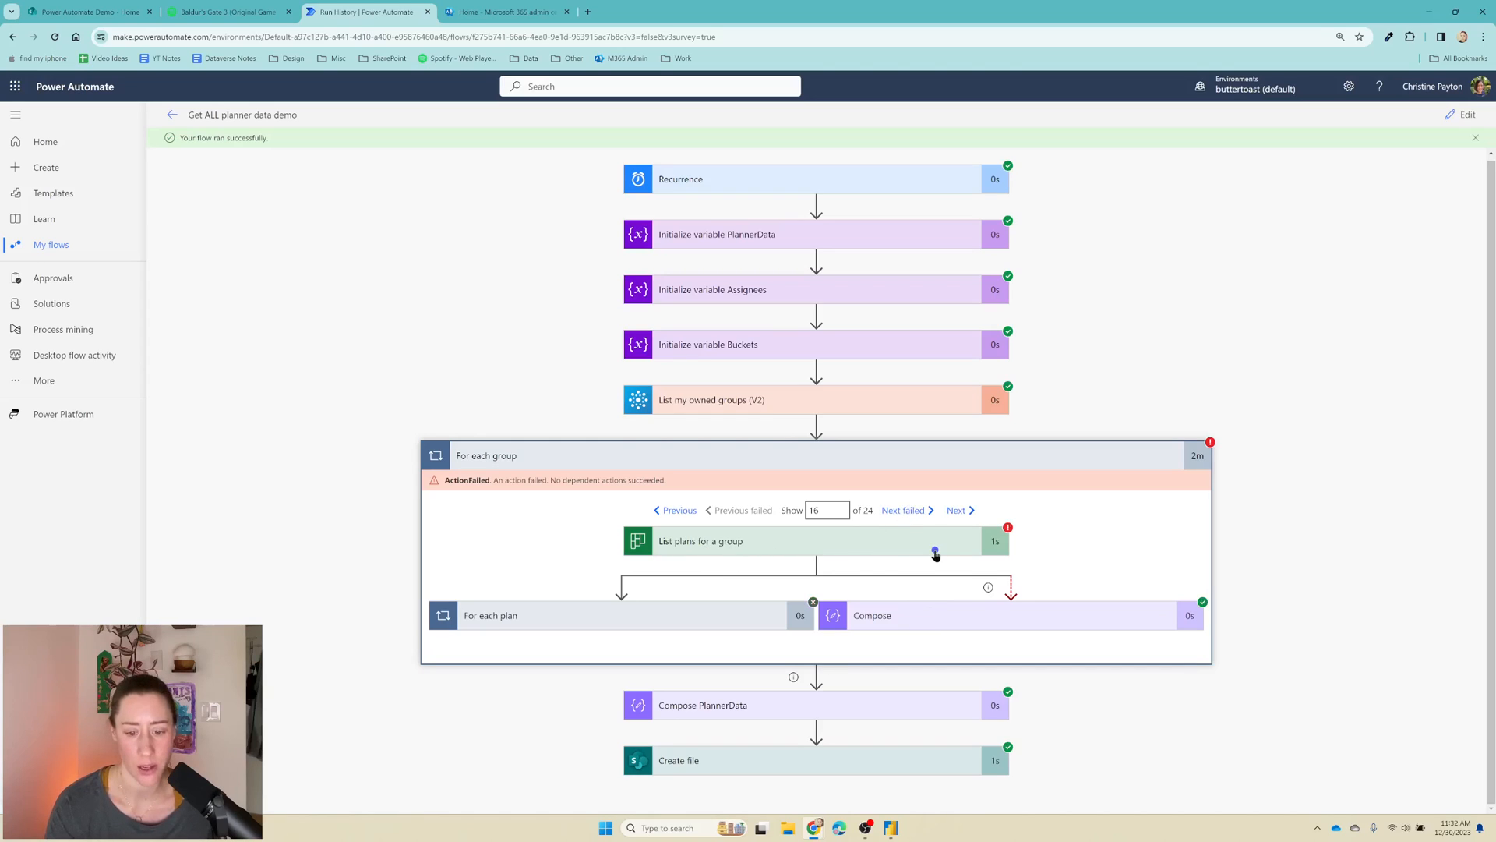
{"action": "left_click", "coordinate": [783, 541]}
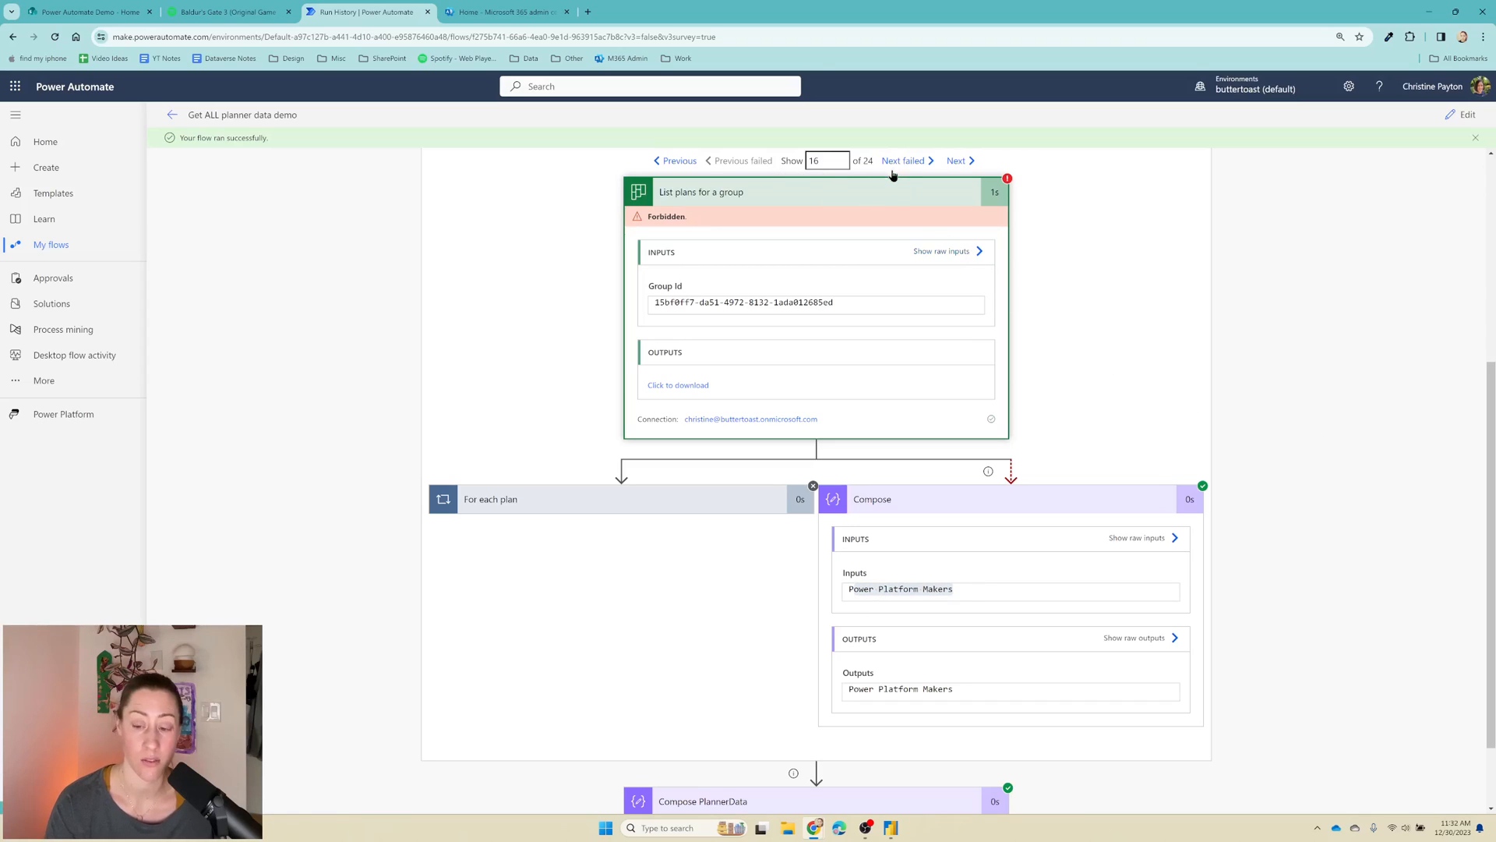
{"action": "mouse_move", "coordinate": [892, 160]}
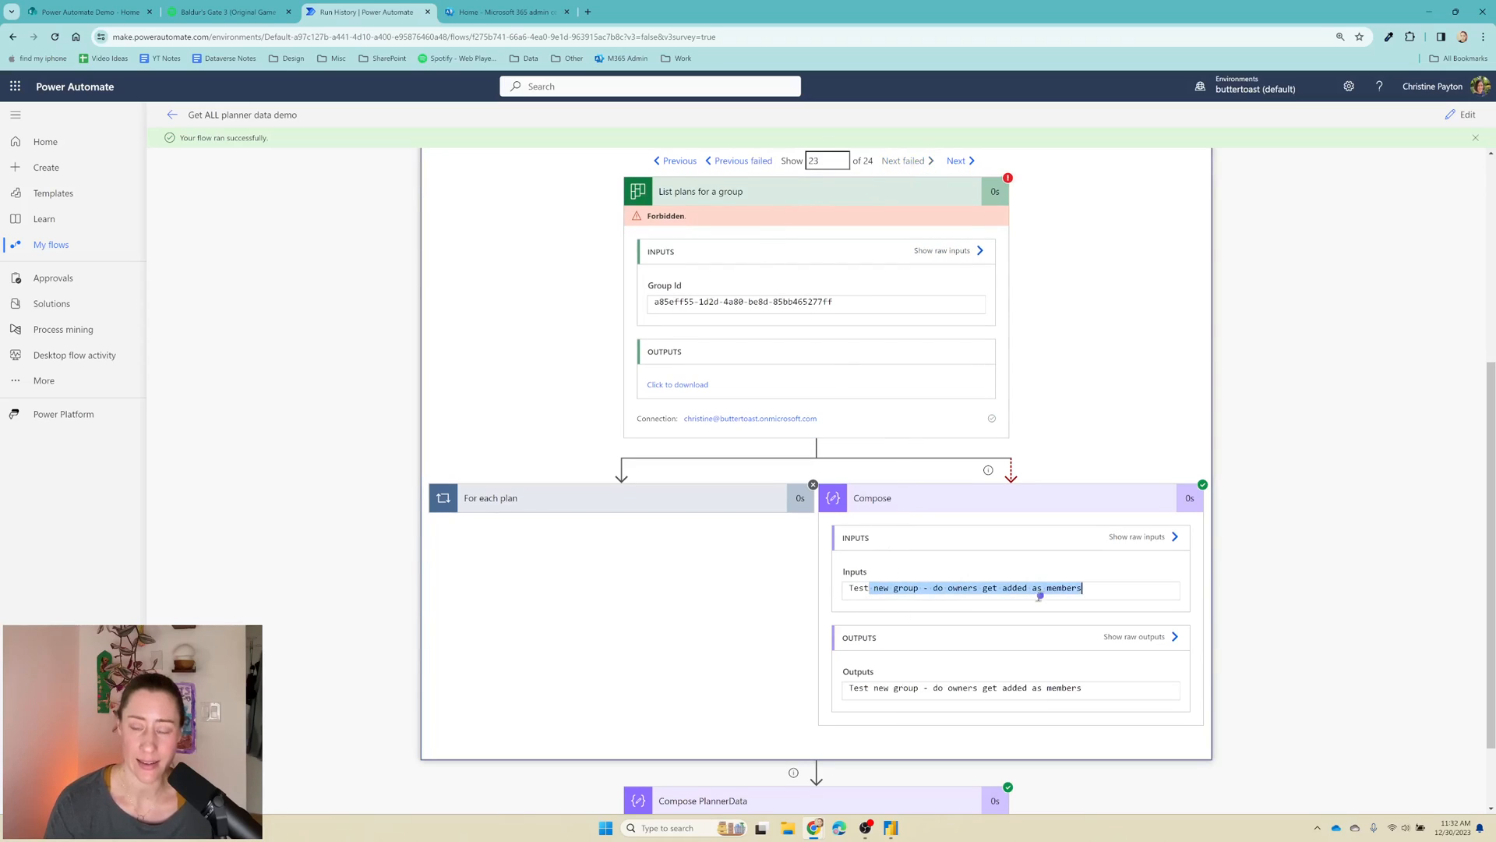
{"action": "mouse_move", "coordinate": [1039, 432]}
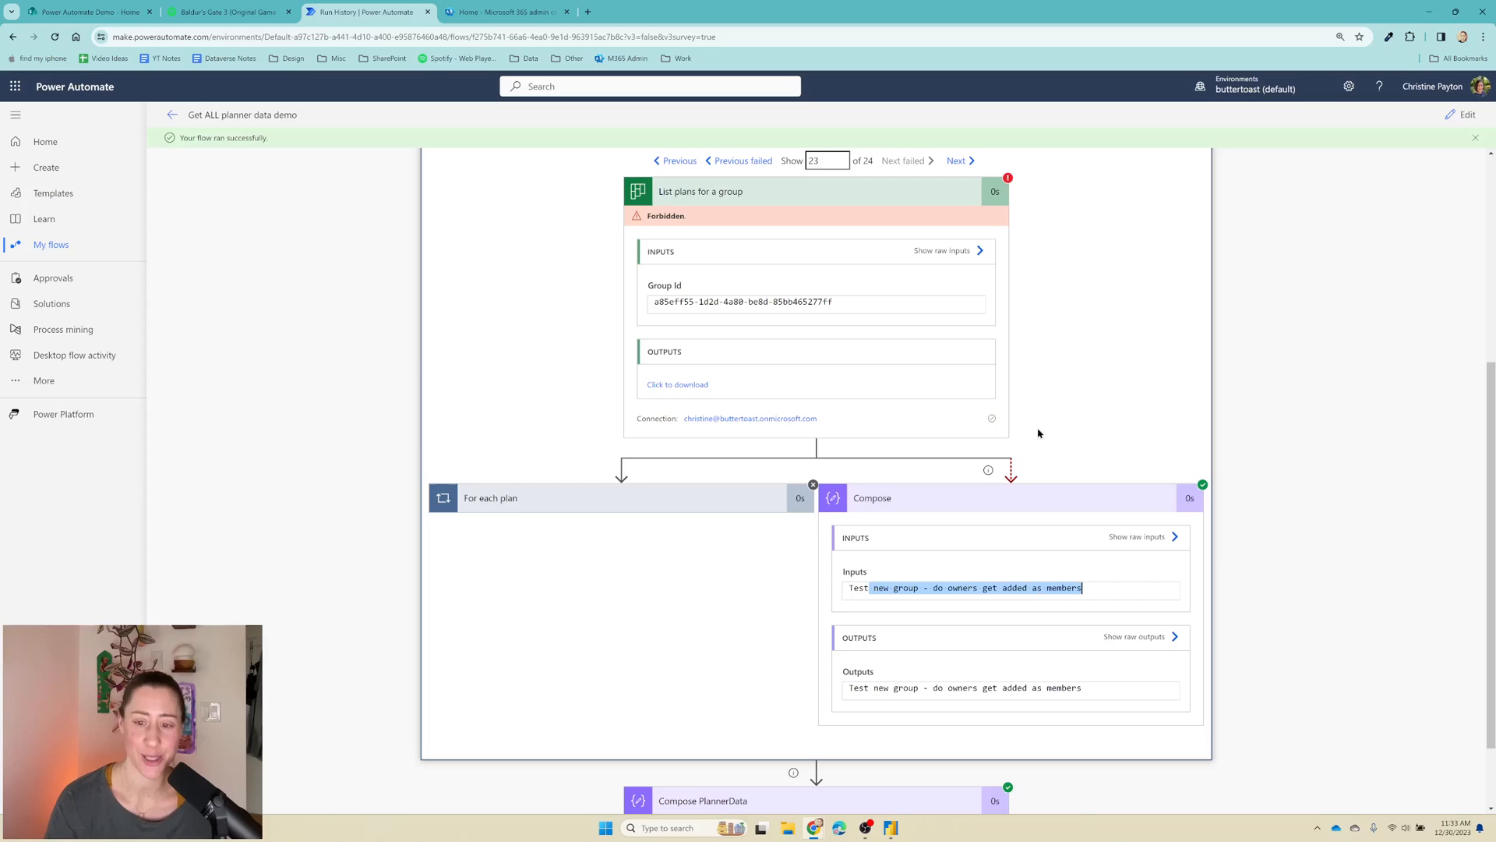
{"action": "mouse_move", "coordinate": [1286, 465]}
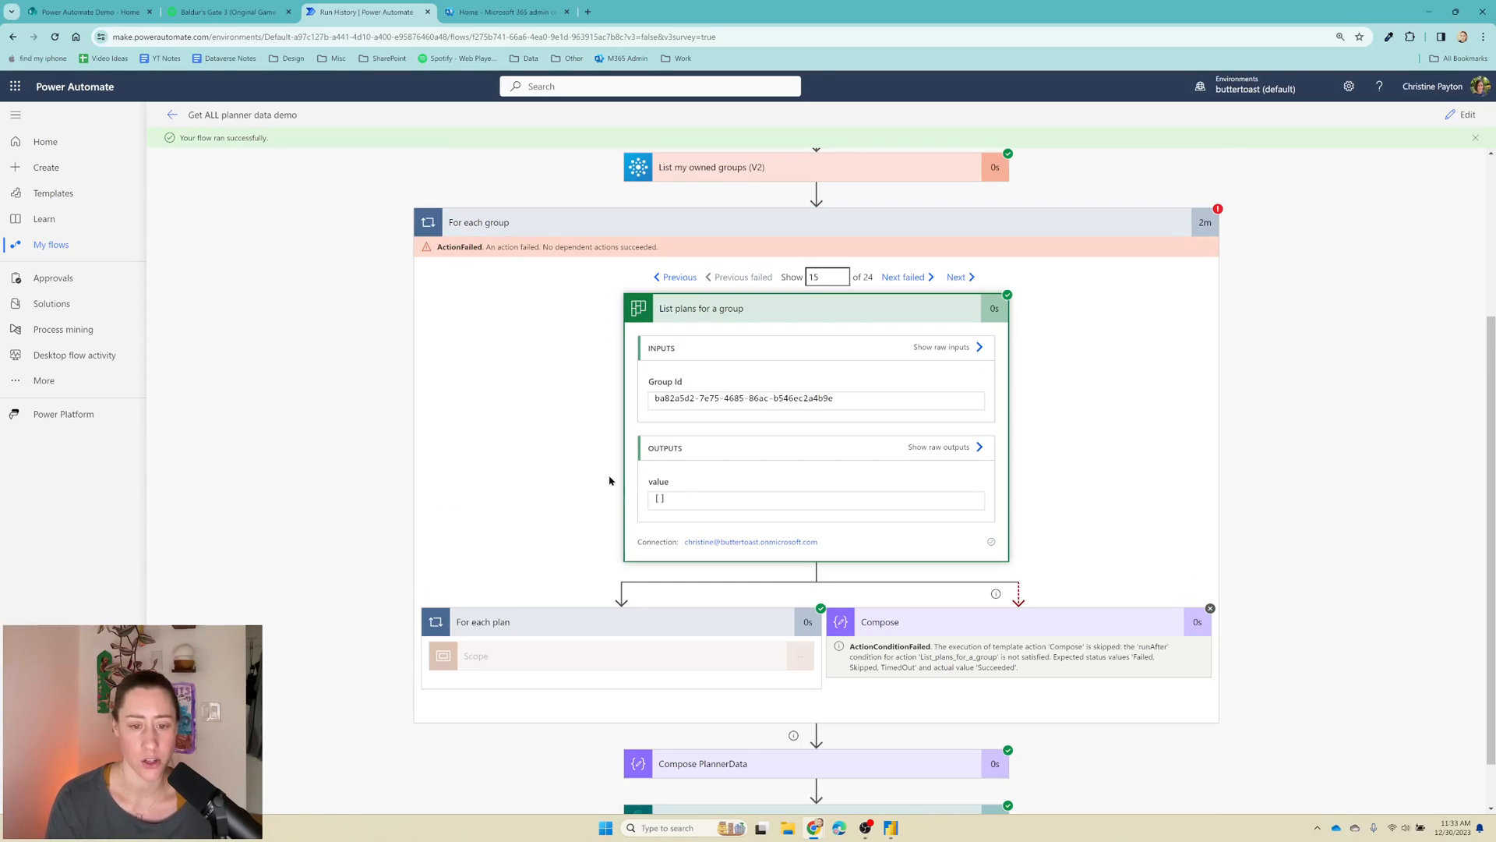
{"action": "mouse_move", "coordinate": [583, 462]}
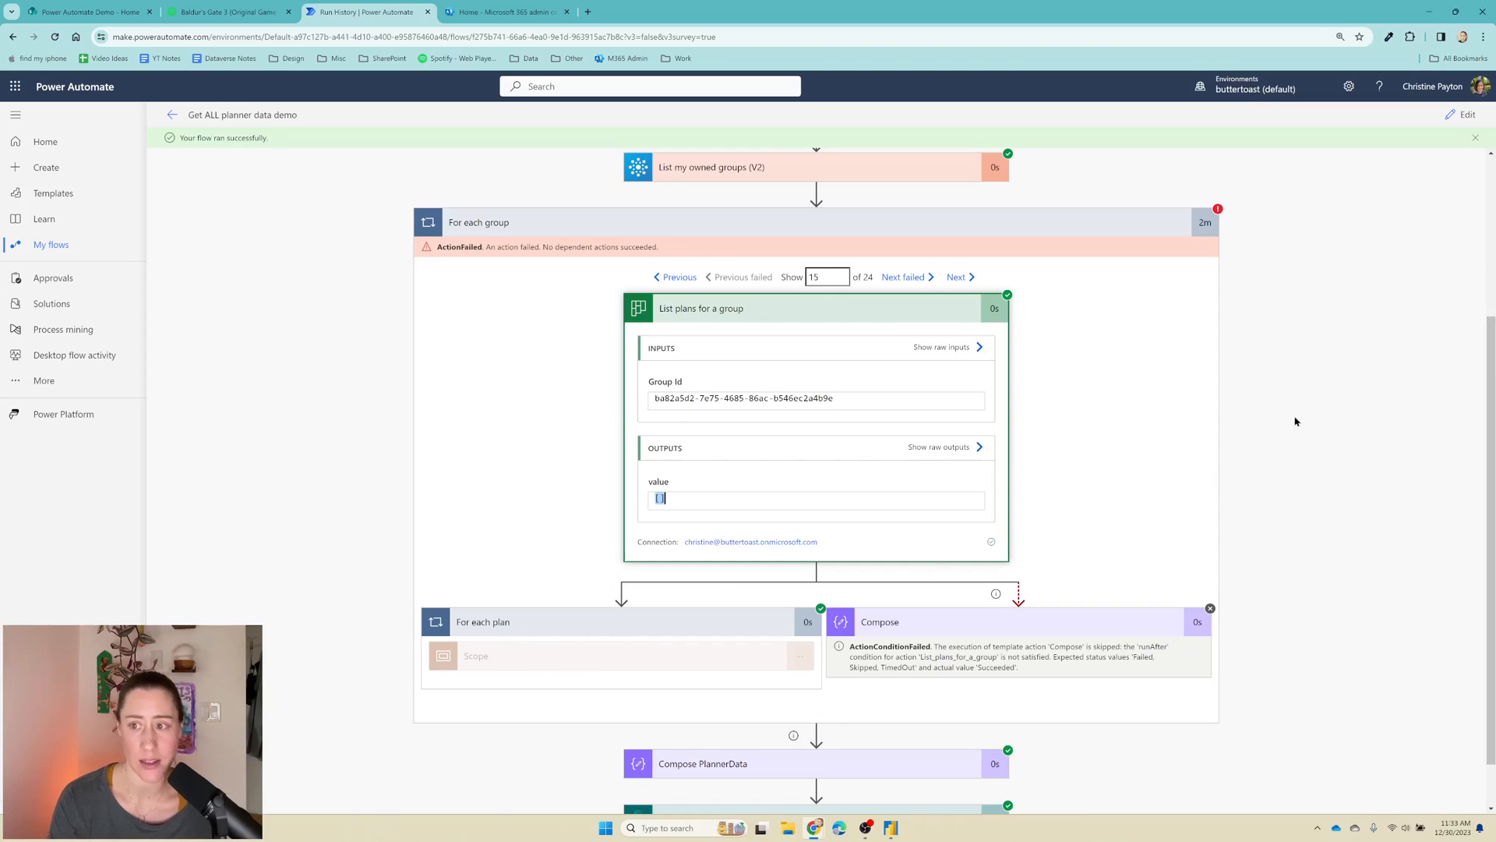
{"action": "mouse_move", "coordinate": [1288, 378]}
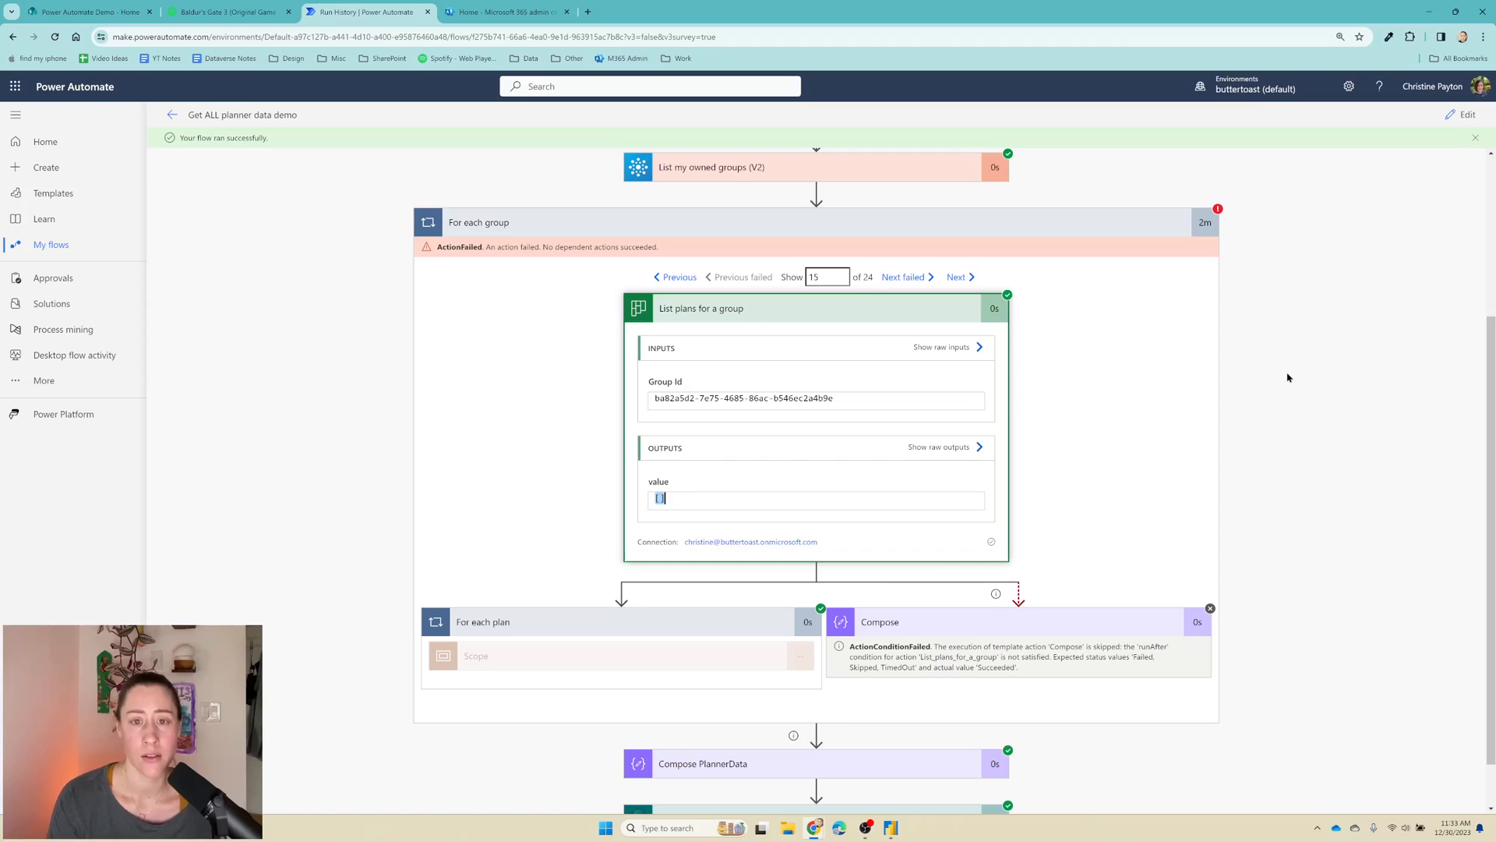
{"action": "scroll", "scroll_direction": "down", "scroll_amount": 3}
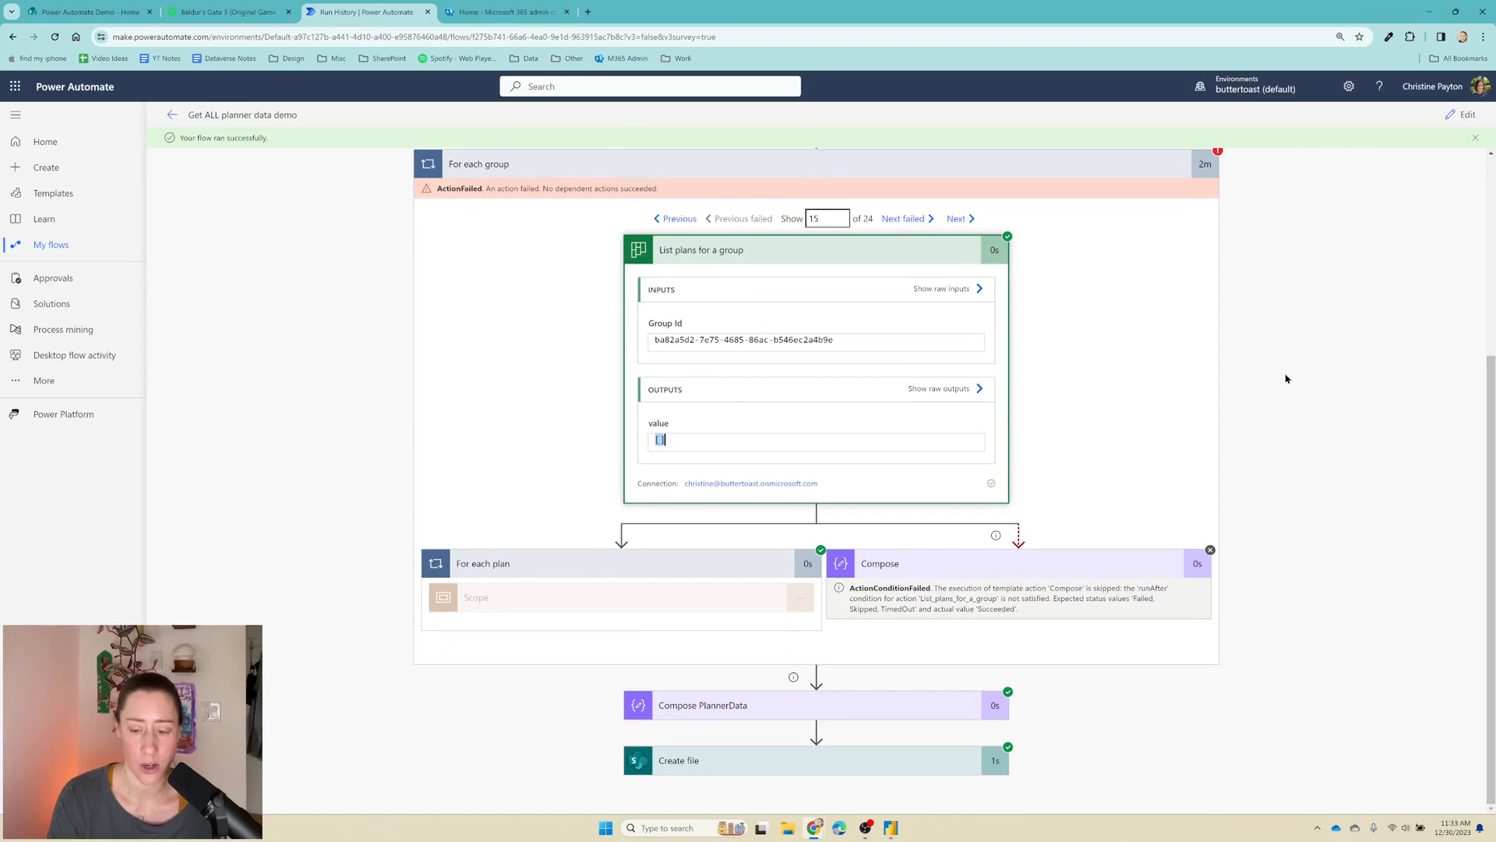
{"action": "mouse_move", "coordinate": [1278, 377]}
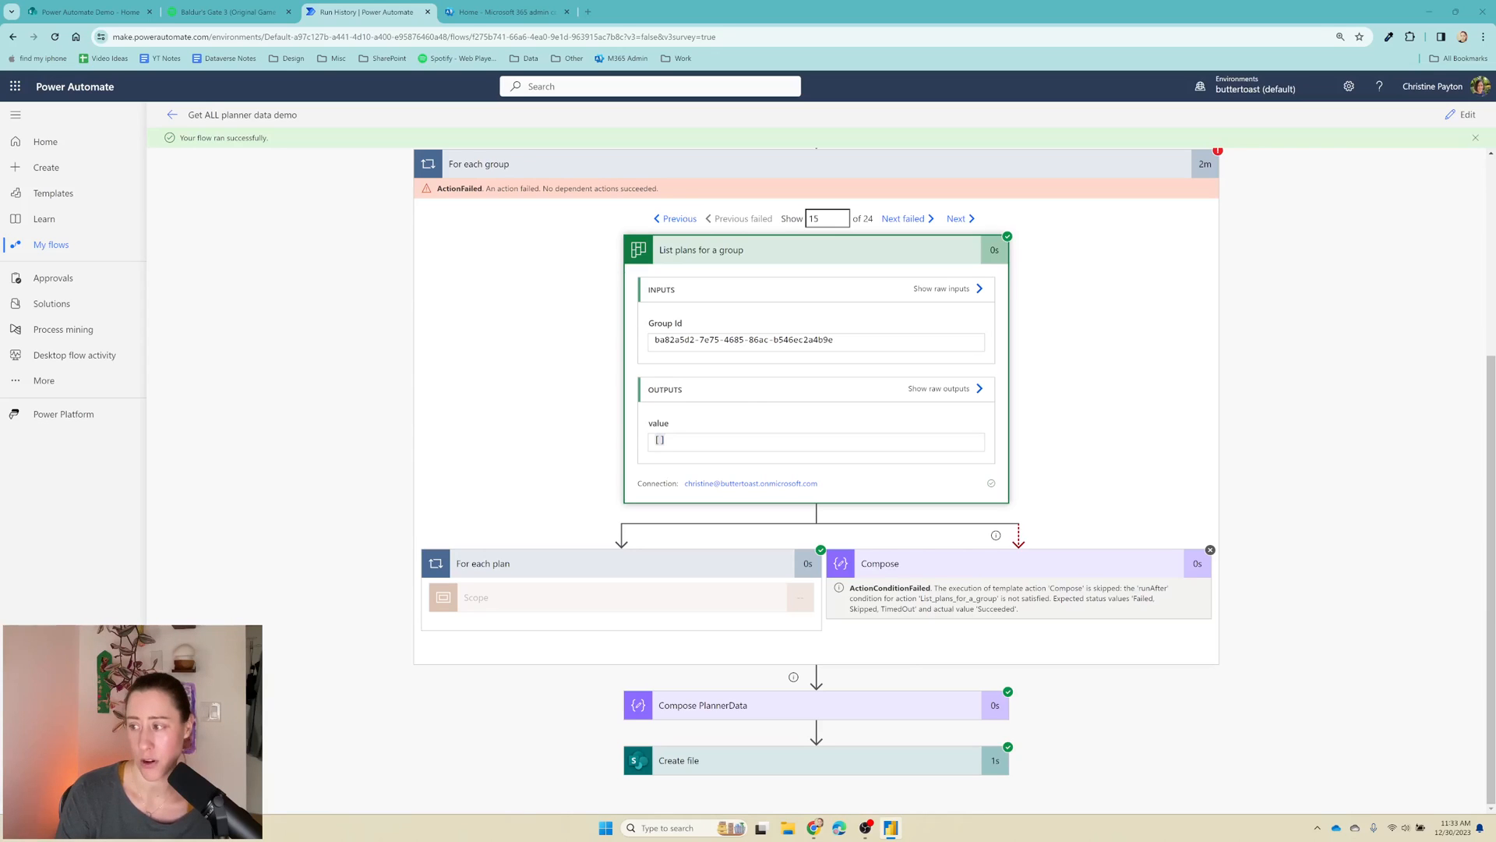
{"action": "left_click", "coordinate": [890, 827]}
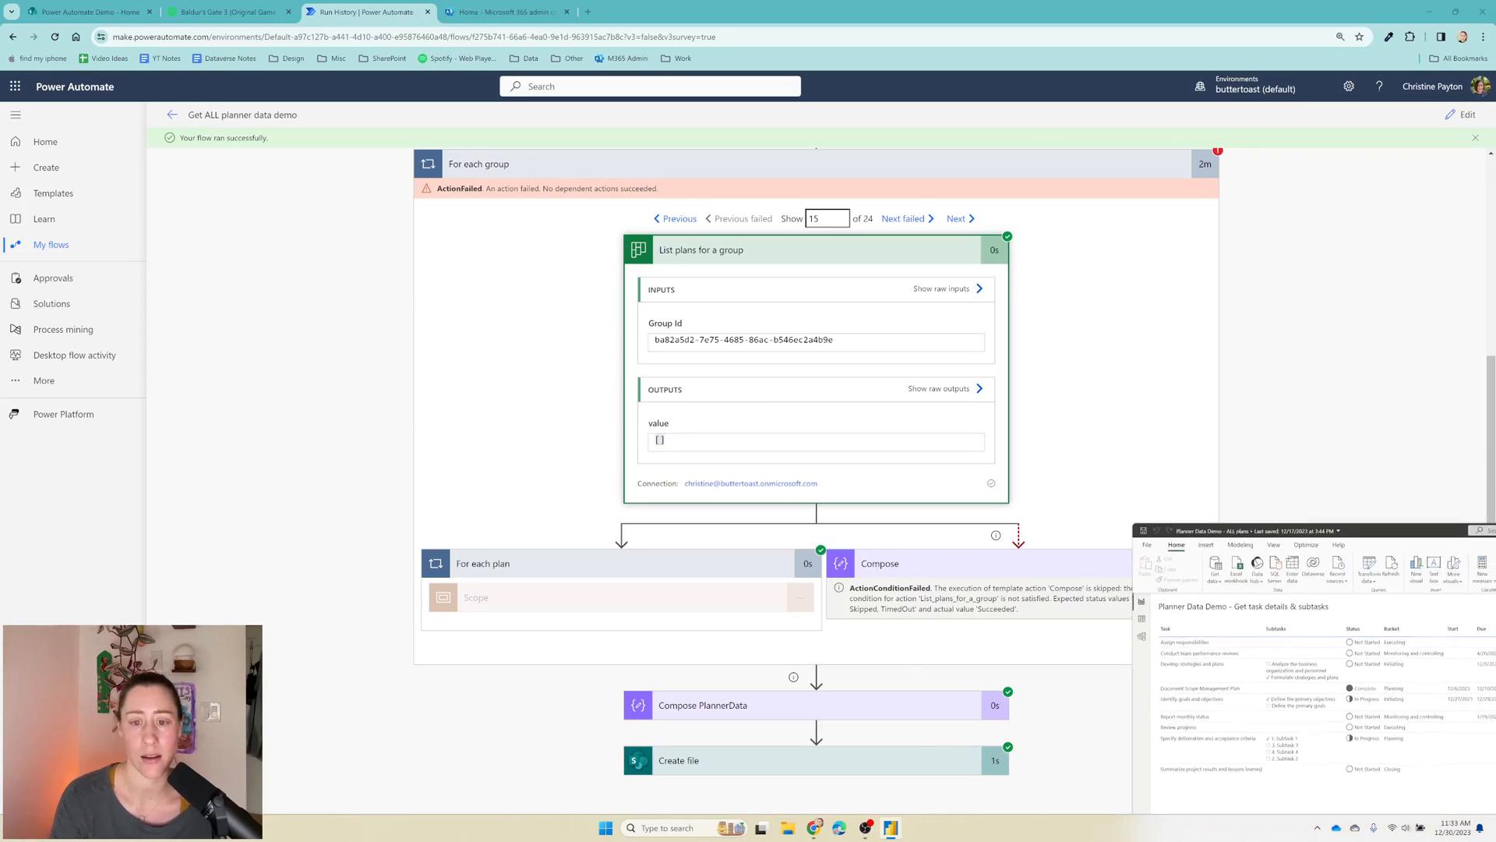
Step: Bring the Planner Data Demo report in Power BI Desktop back to full view
{"action": "left_click", "coordinate": [1240, 530]}
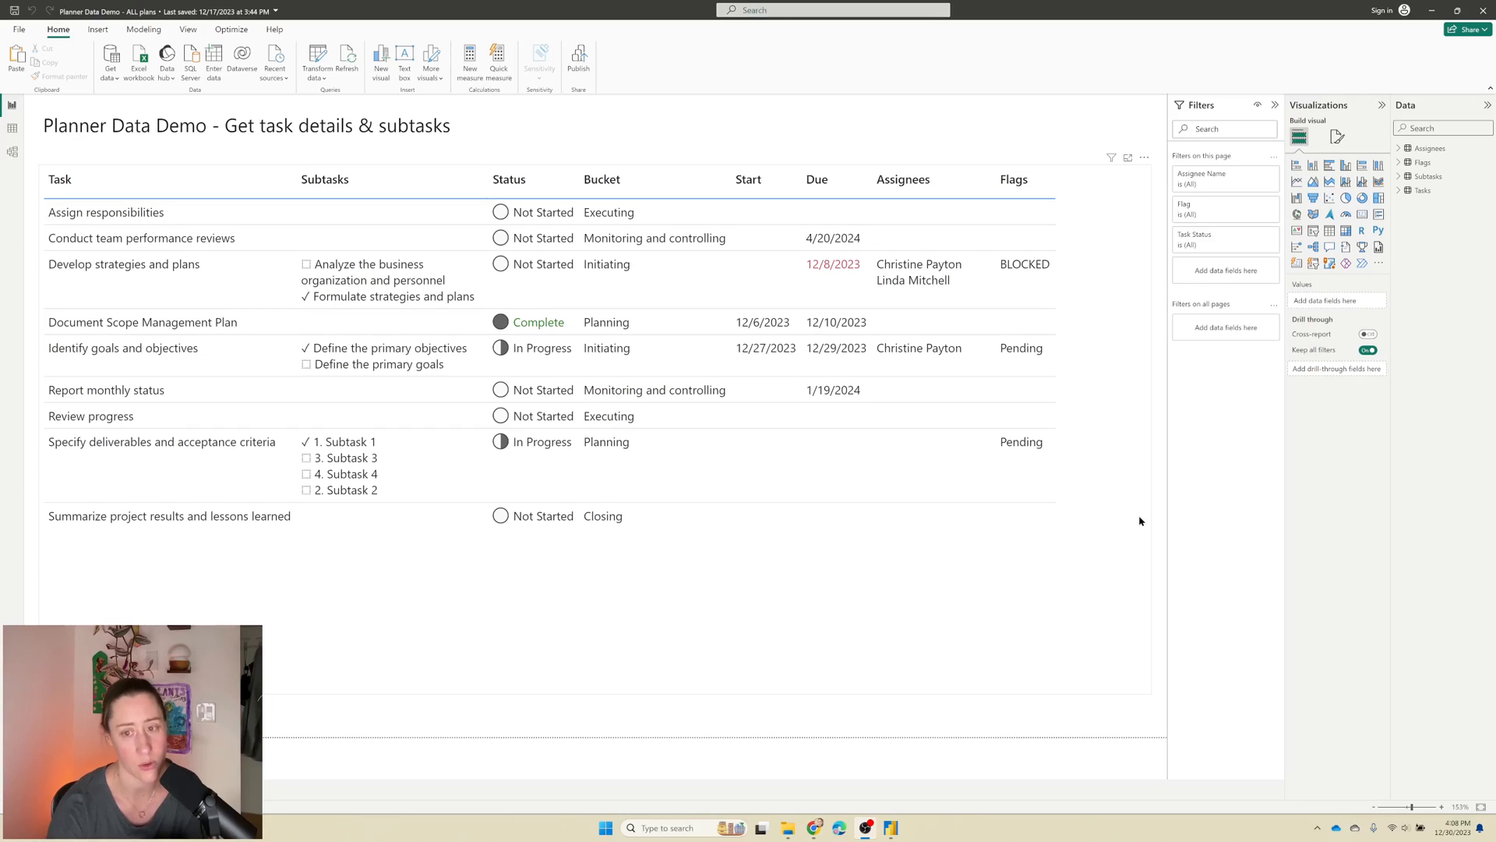
{"action": "mouse_move", "coordinate": [1137, 518]}
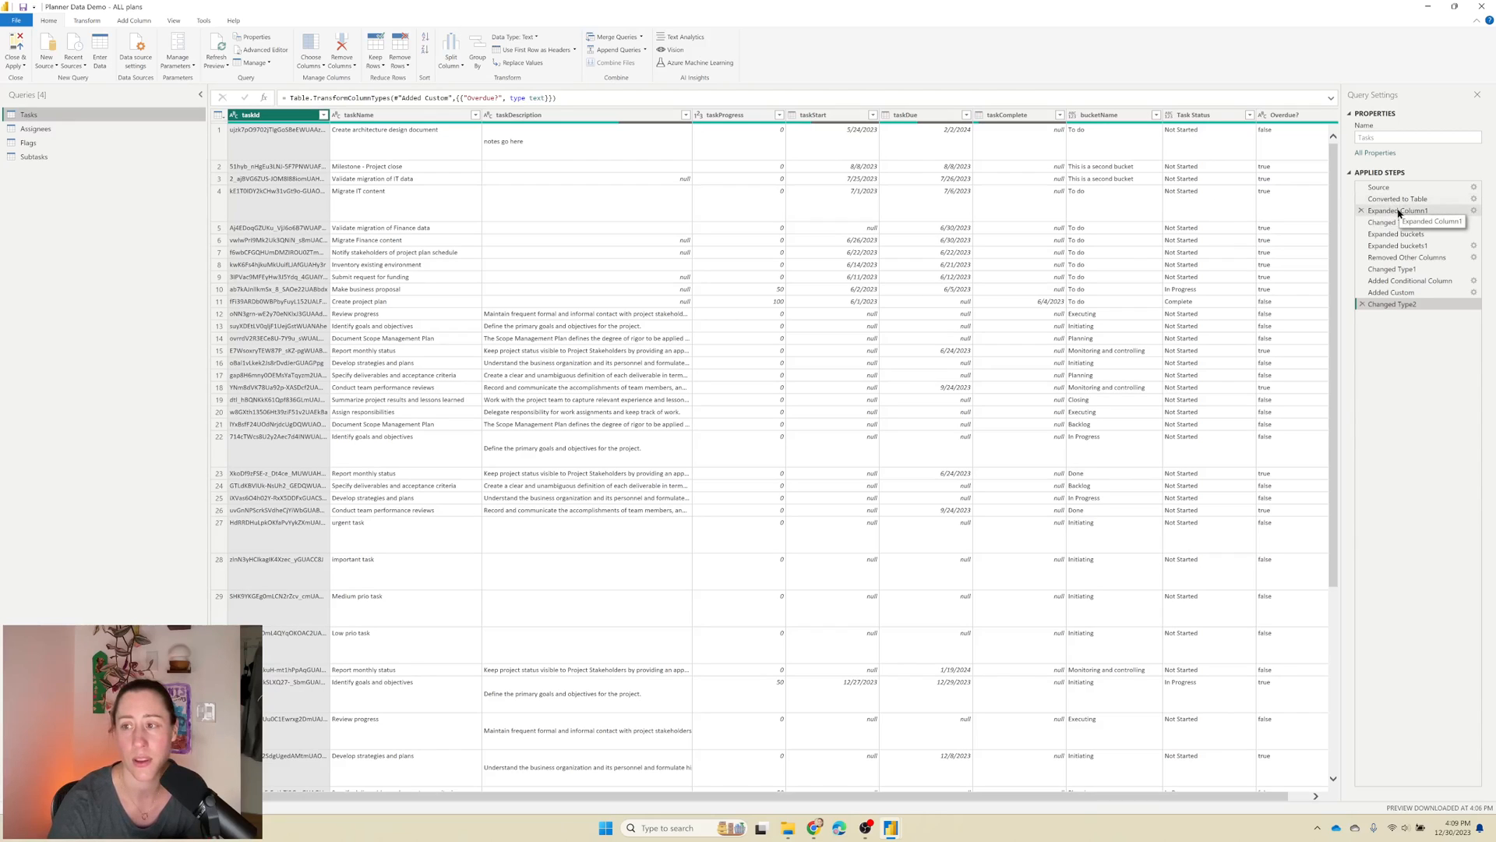
Step: Add priority to the Expand Column1 step's fields, then select Removed Other Columns
{"action": "left_click", "coordinate": [1401, 210]}
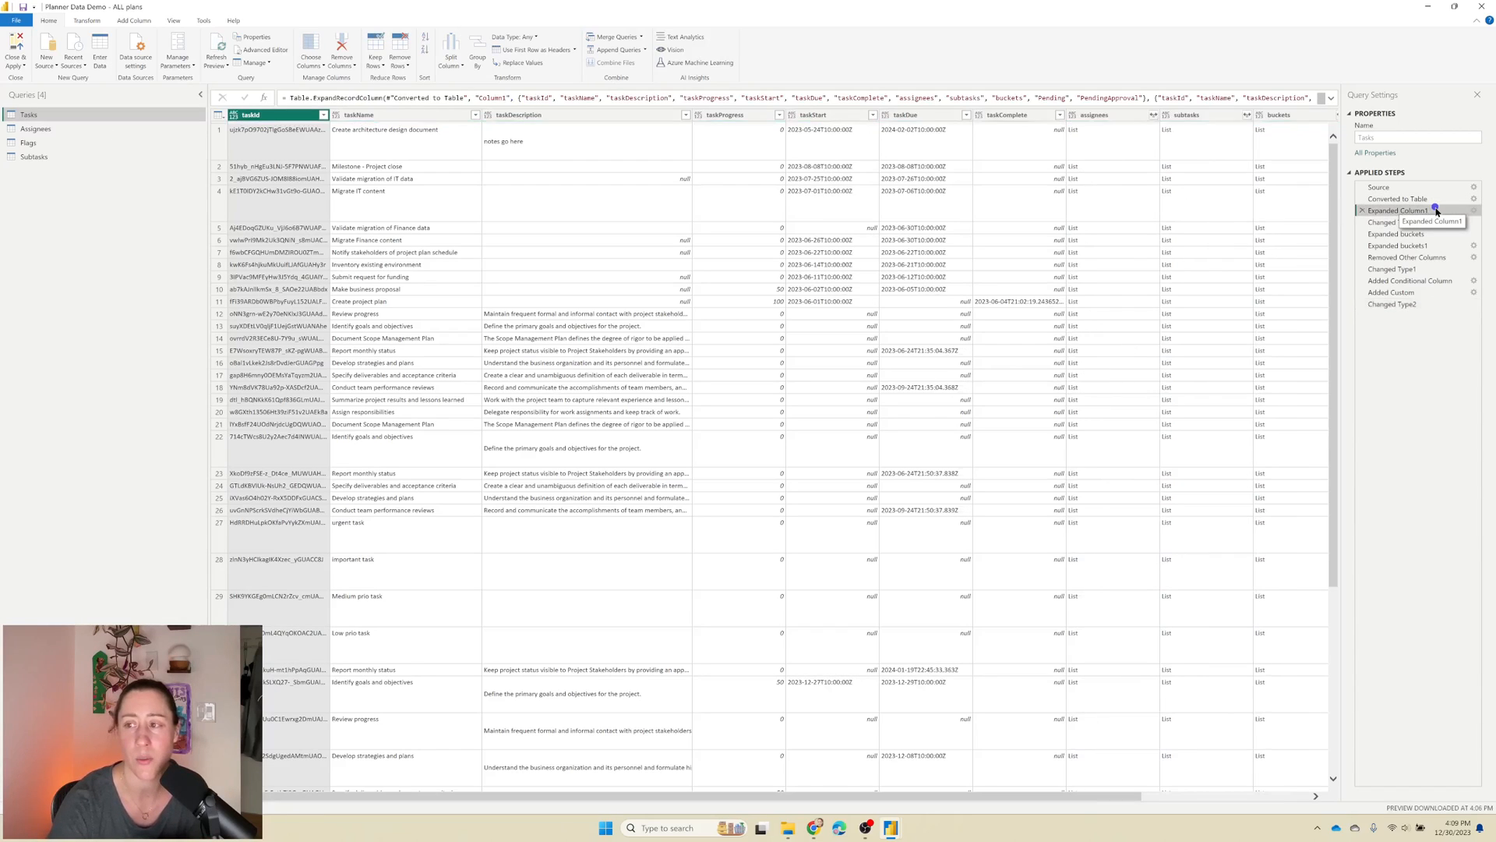
{"action": "left_click", "coordinate": [1474, 211]}
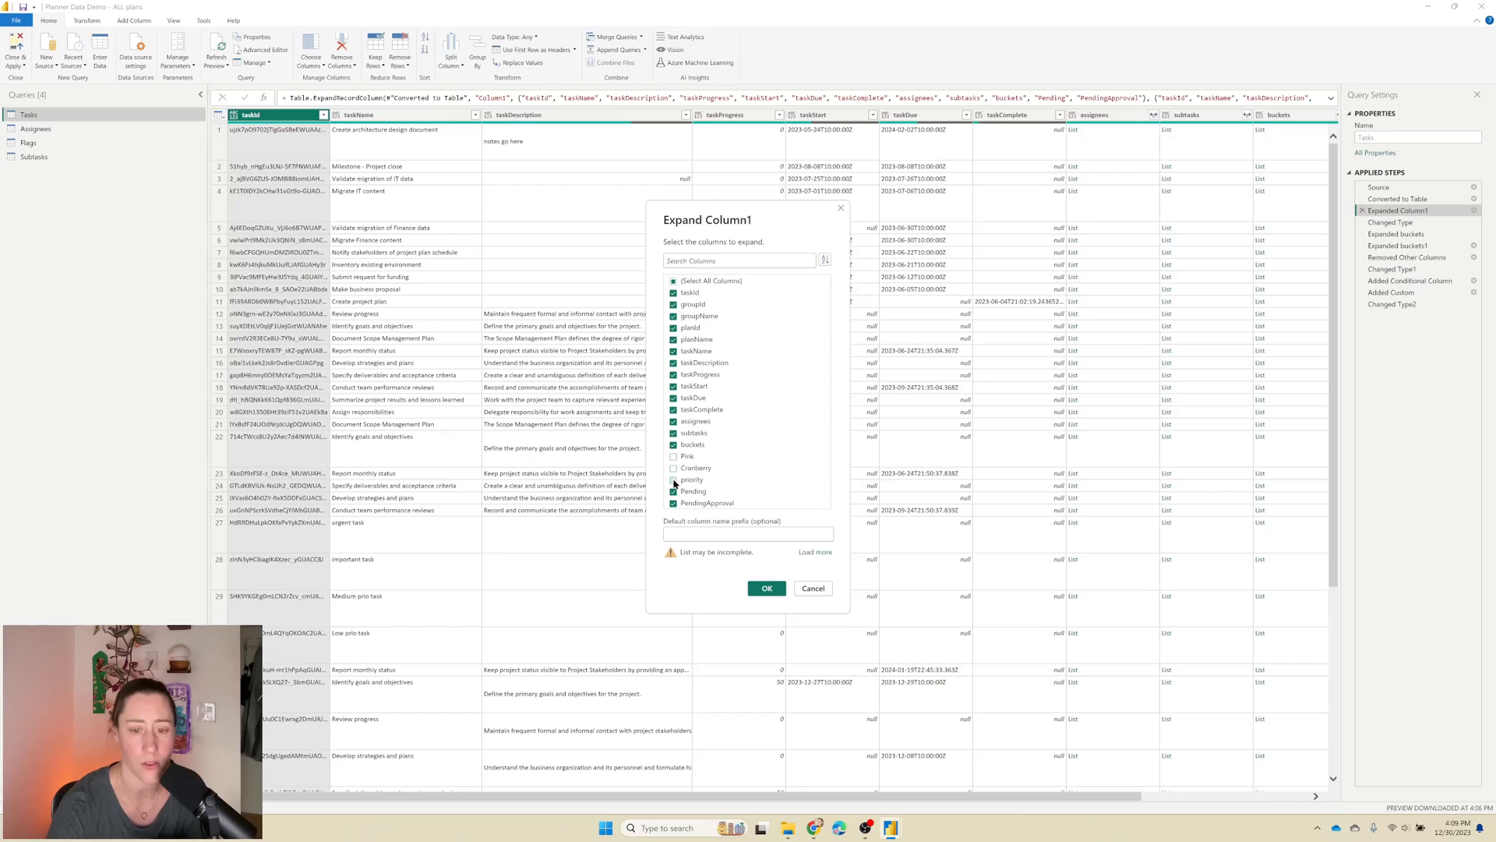
{"action": "left_click", "coordinate": [673, 491]}
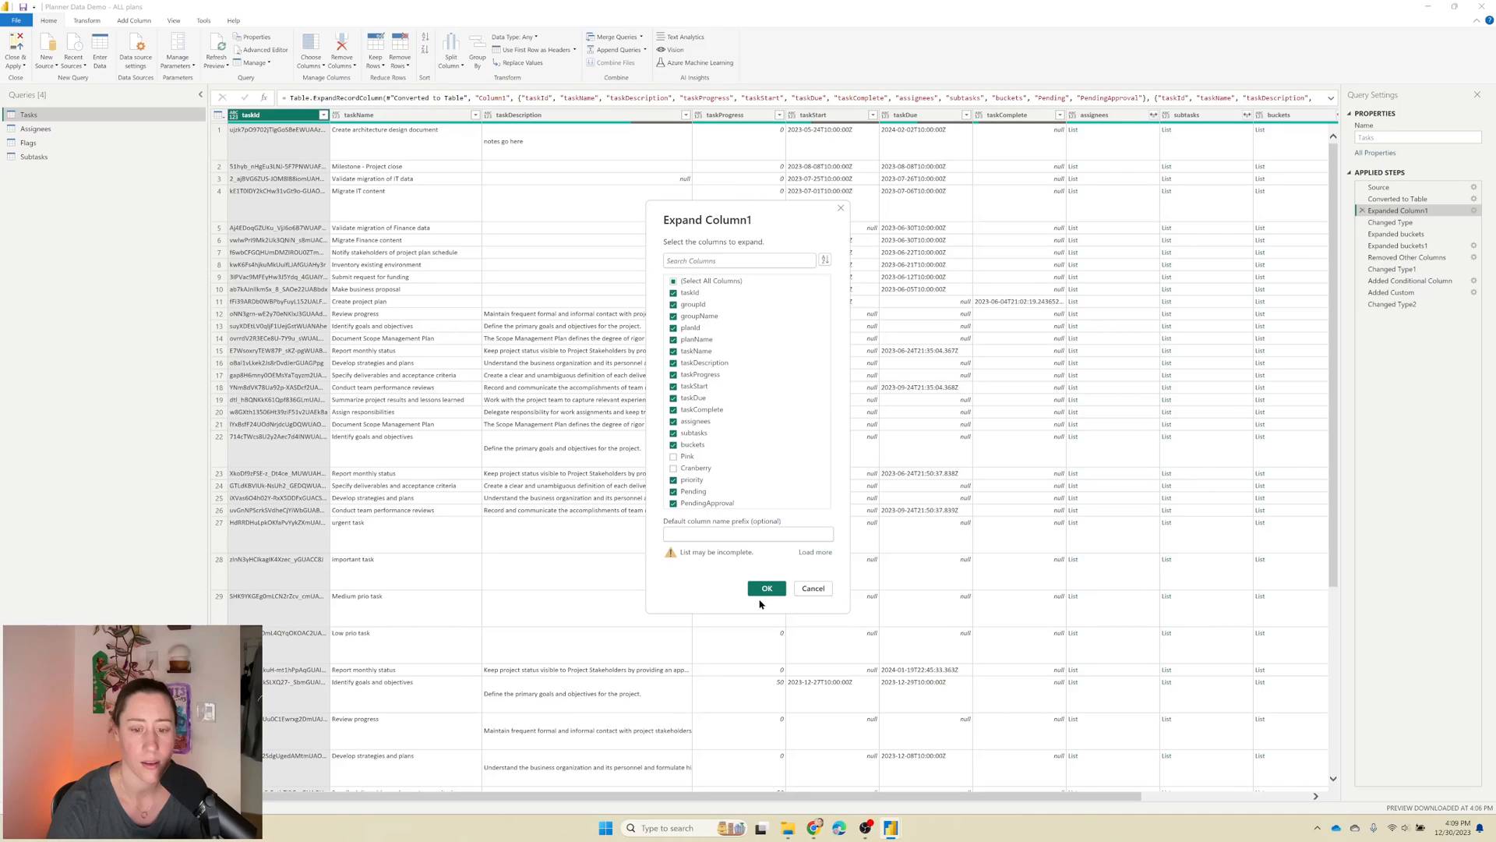
{"action": "left_click", "coordinate": [767, 588]}
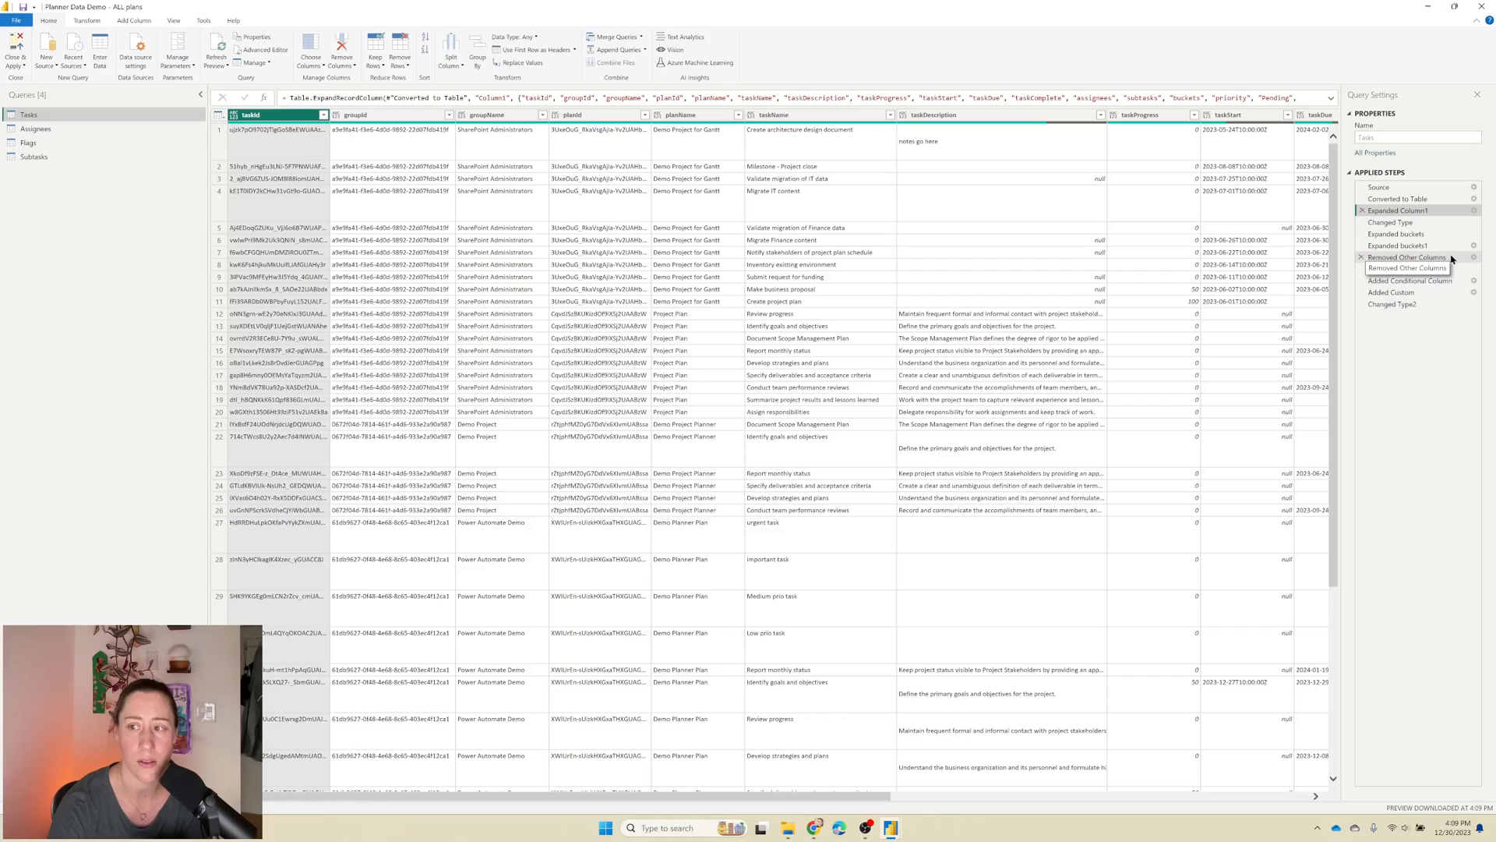
{"action": "left_click", "coordinate": [1406, 257]}
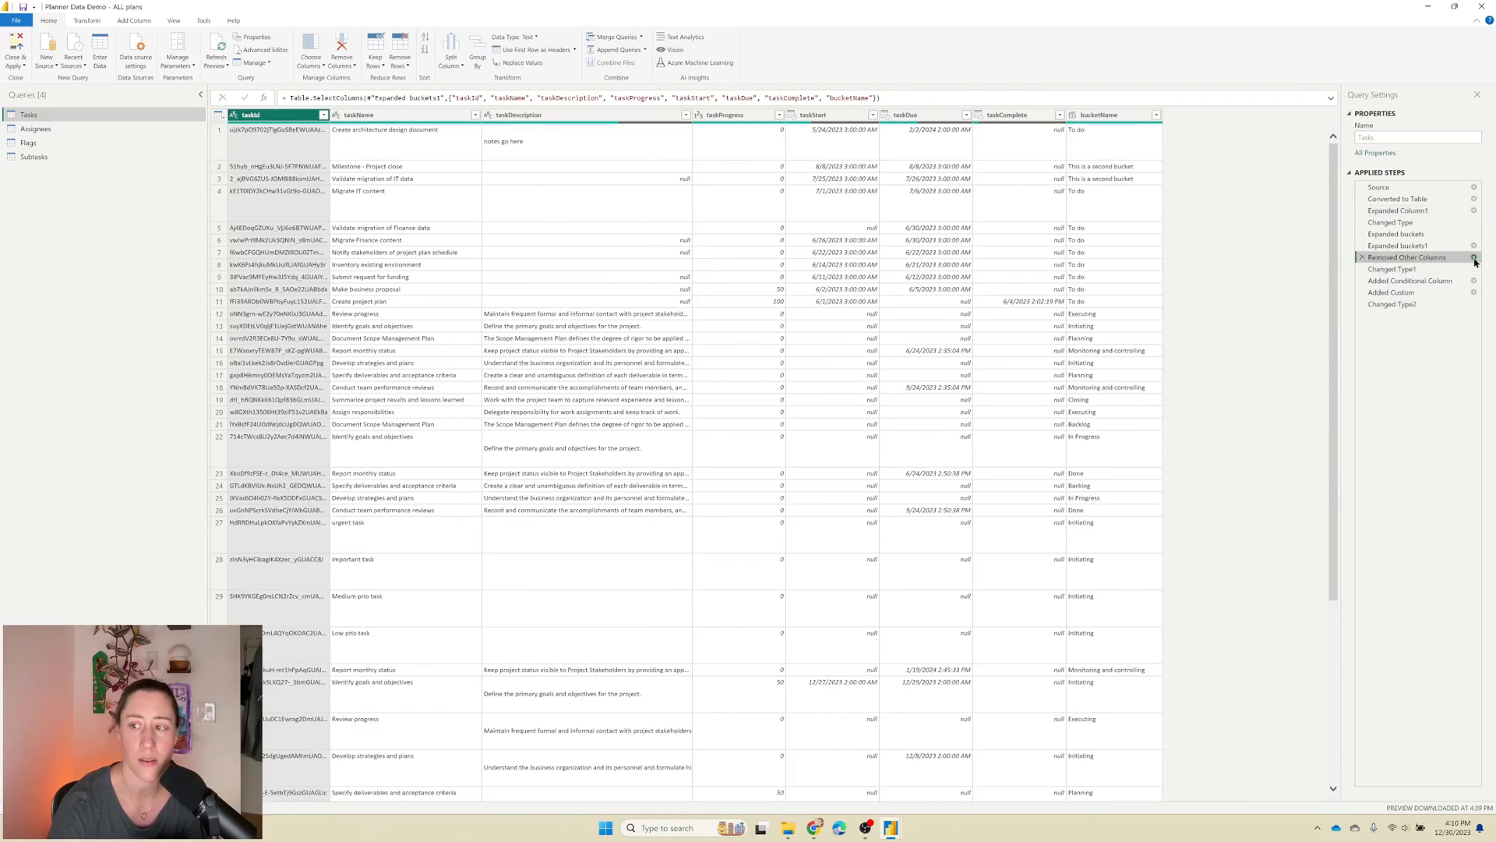
Step: Keep groupId, groupName, planId, planName and priority in the Removed Other Columns step
{"action": "left_click", "coordinate": [310, 45]}
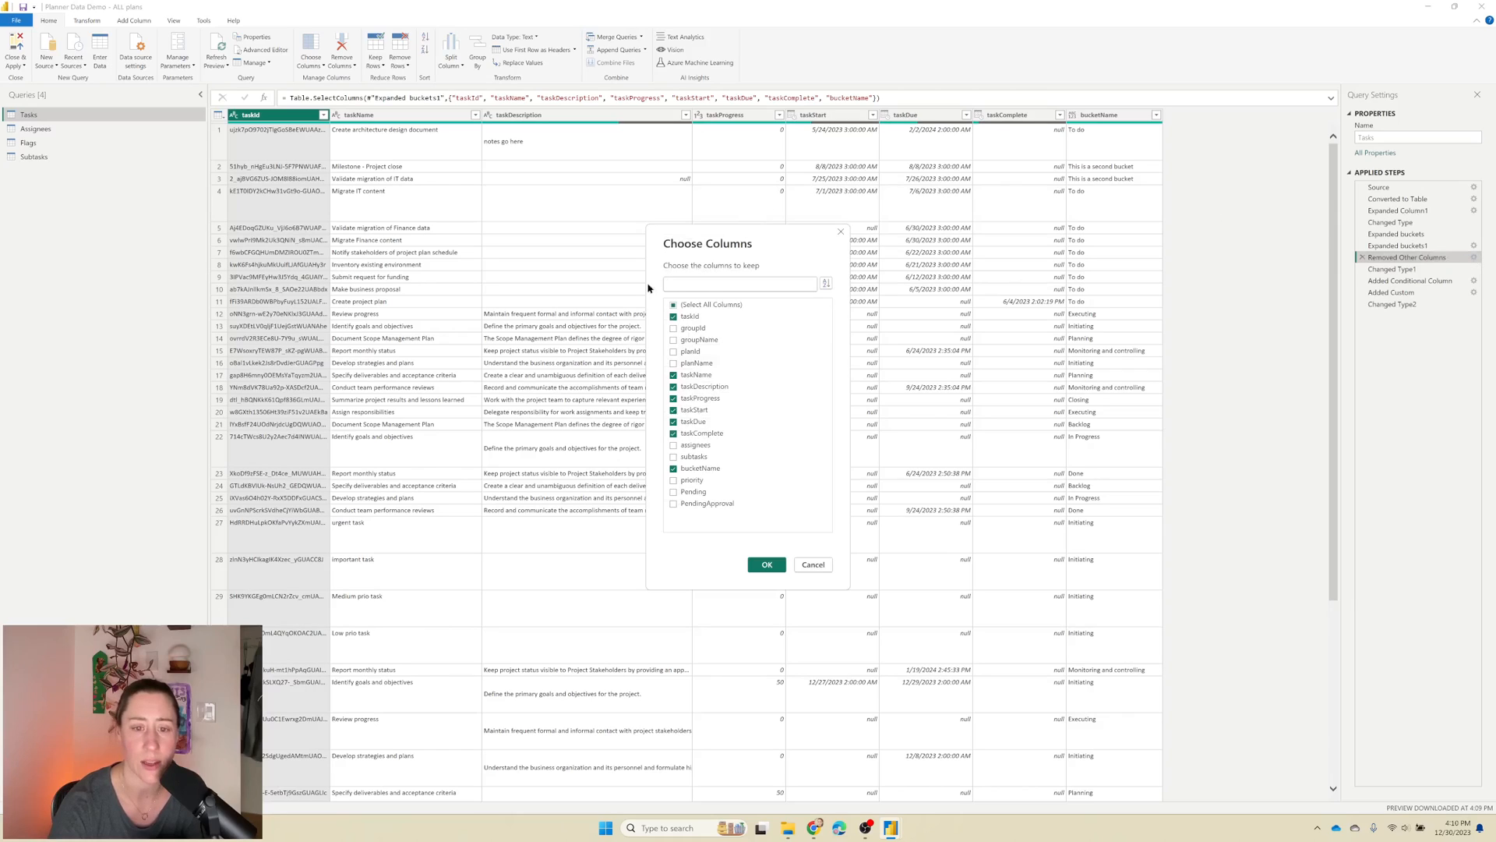
{"action": "left_click", "coordinate": [673, 329]}
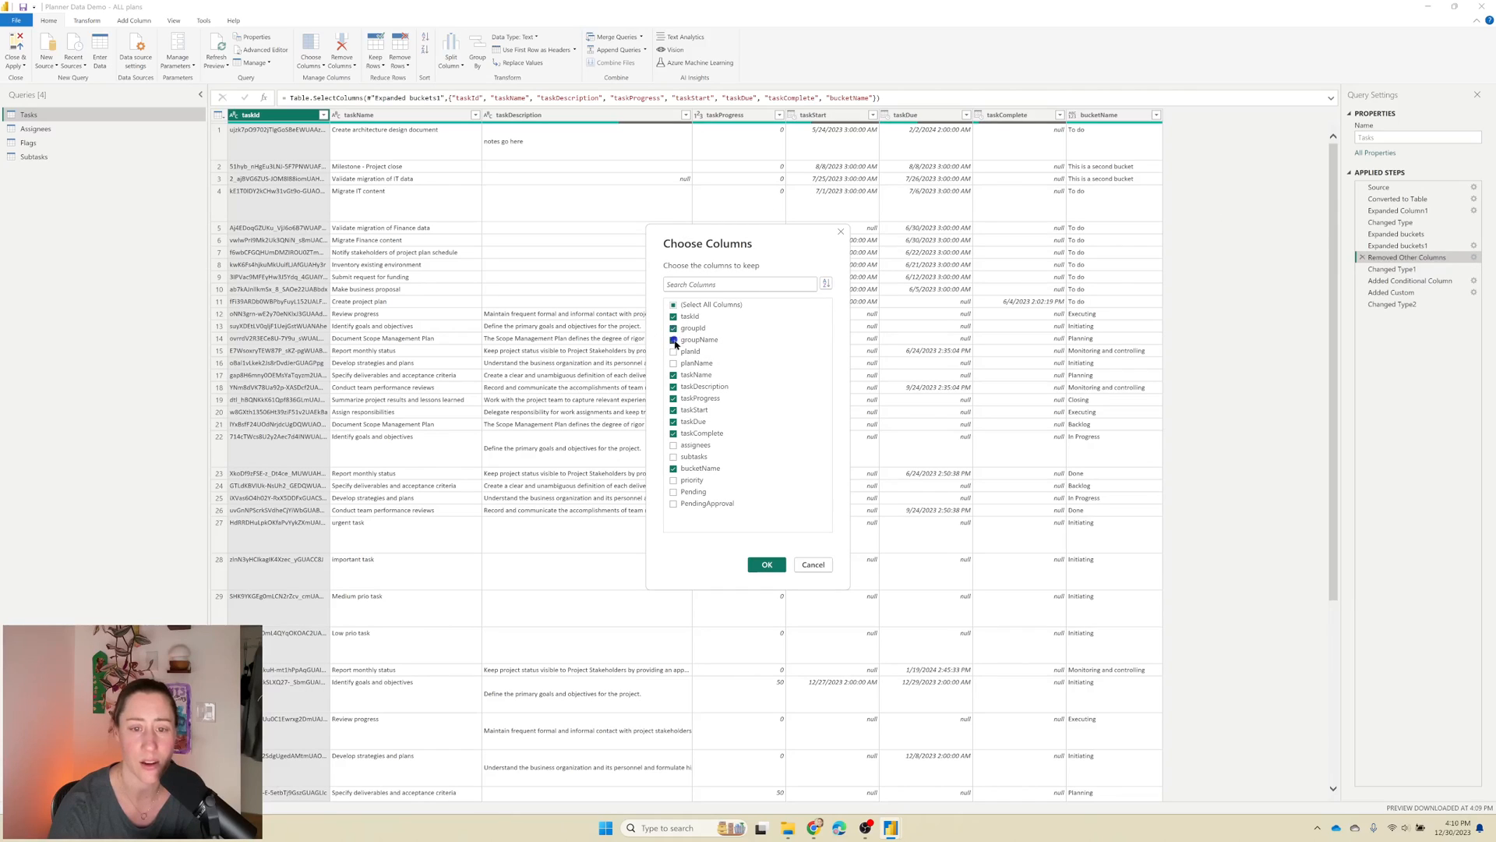
{"action": "left_click", "coordinate": [673, 351]}
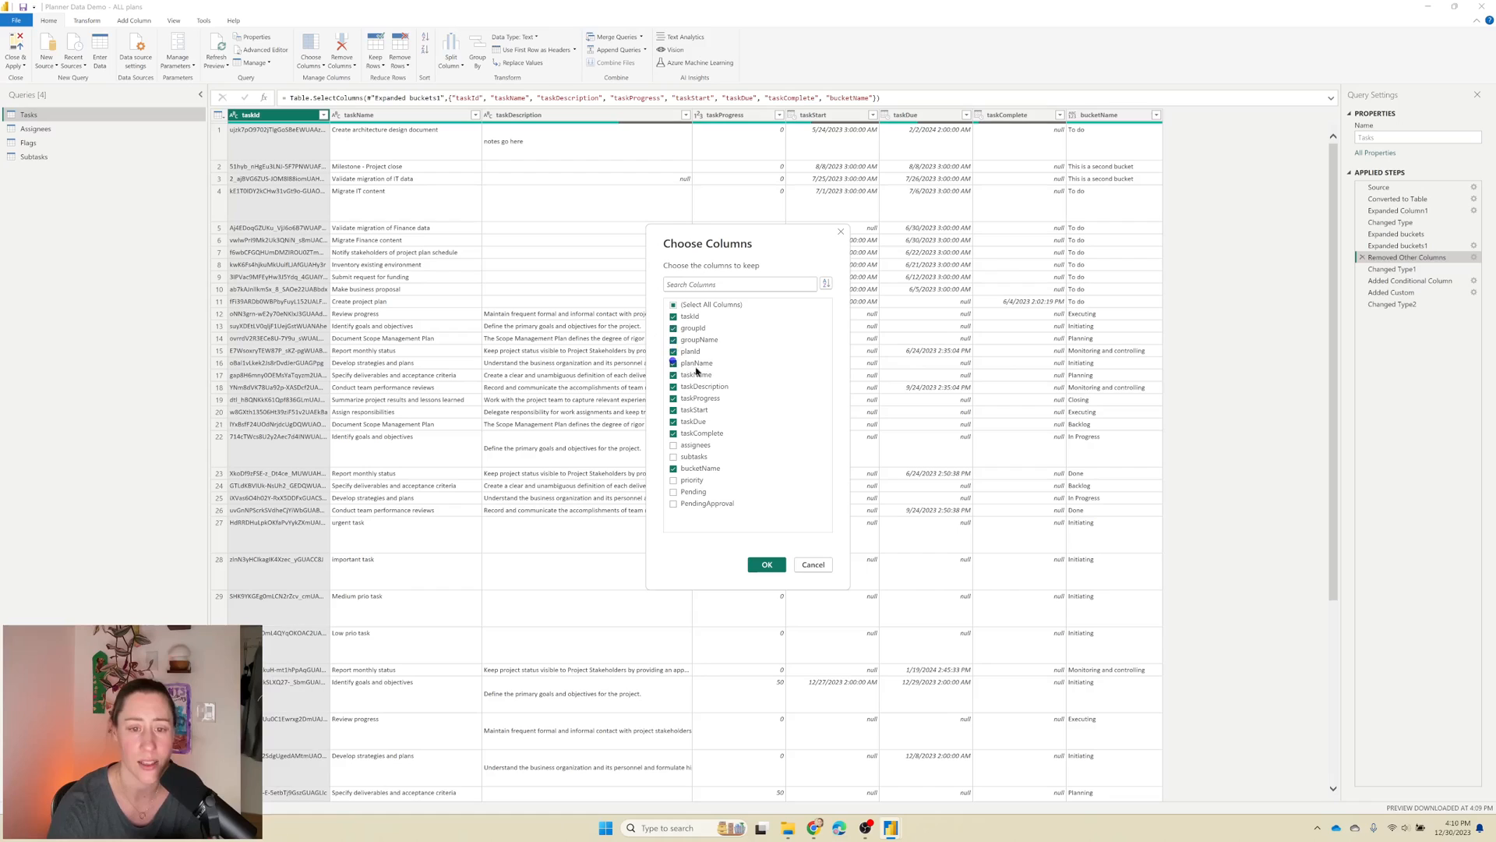
{"action": "left_click", "coordinate": [673, 479]}
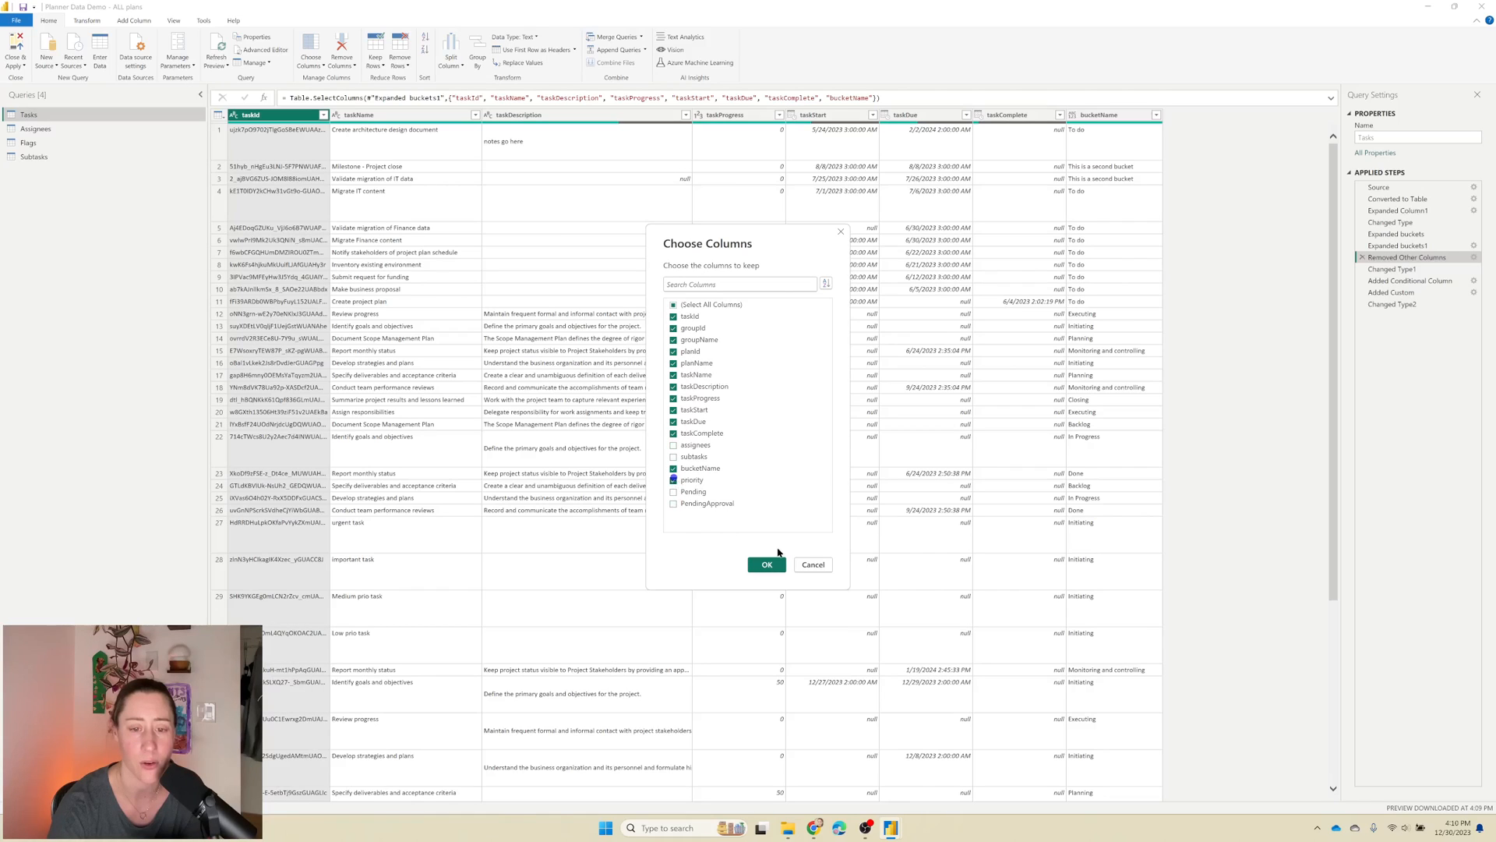
{"action": "left_click", "coordinate": [765, 565]}
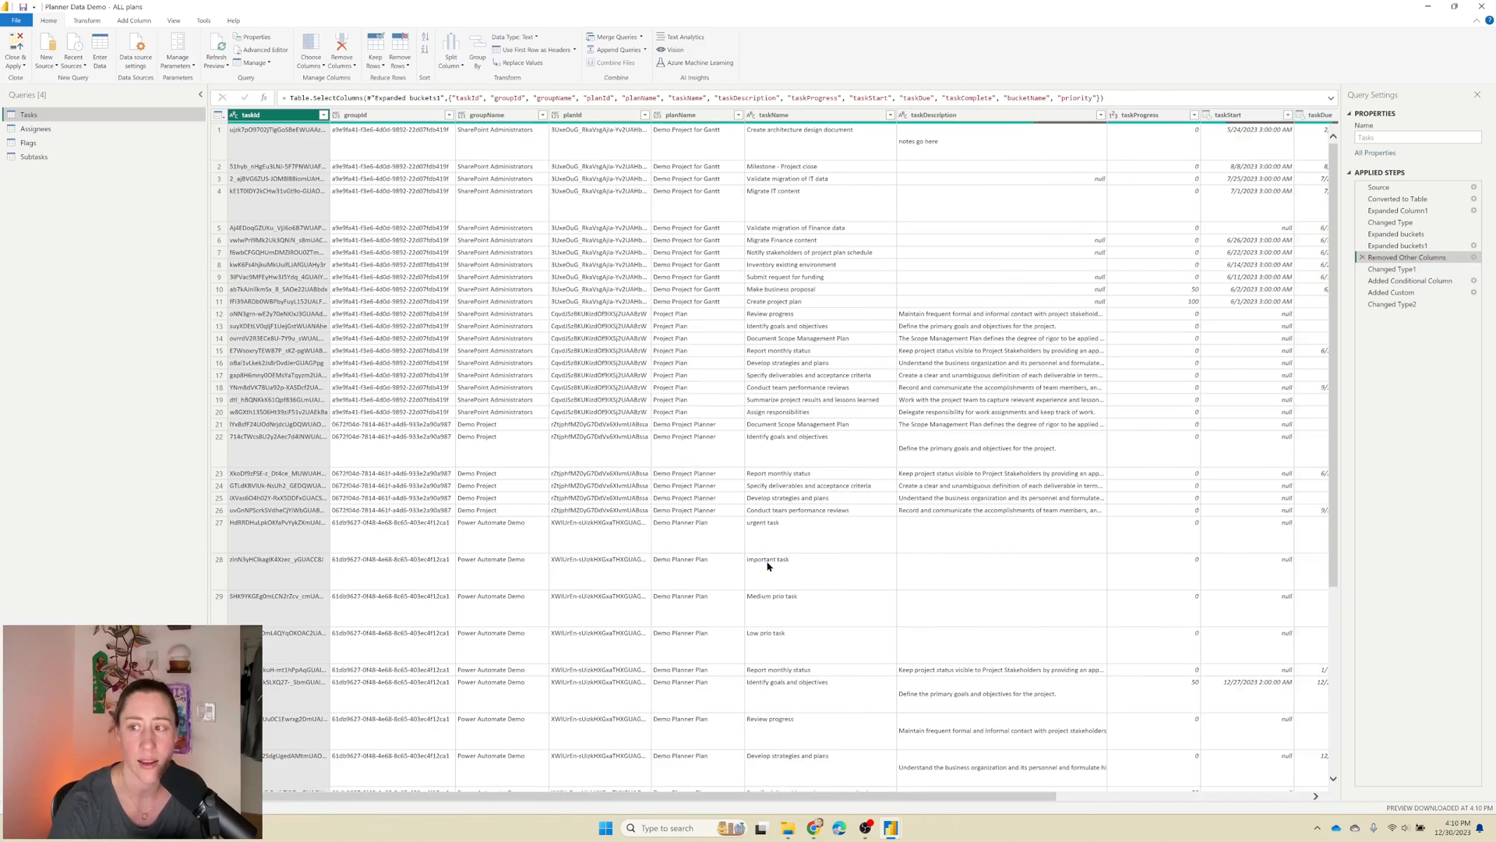
{"action": "scroll", "scroll_direction": "right", "scroll_amount": 3}
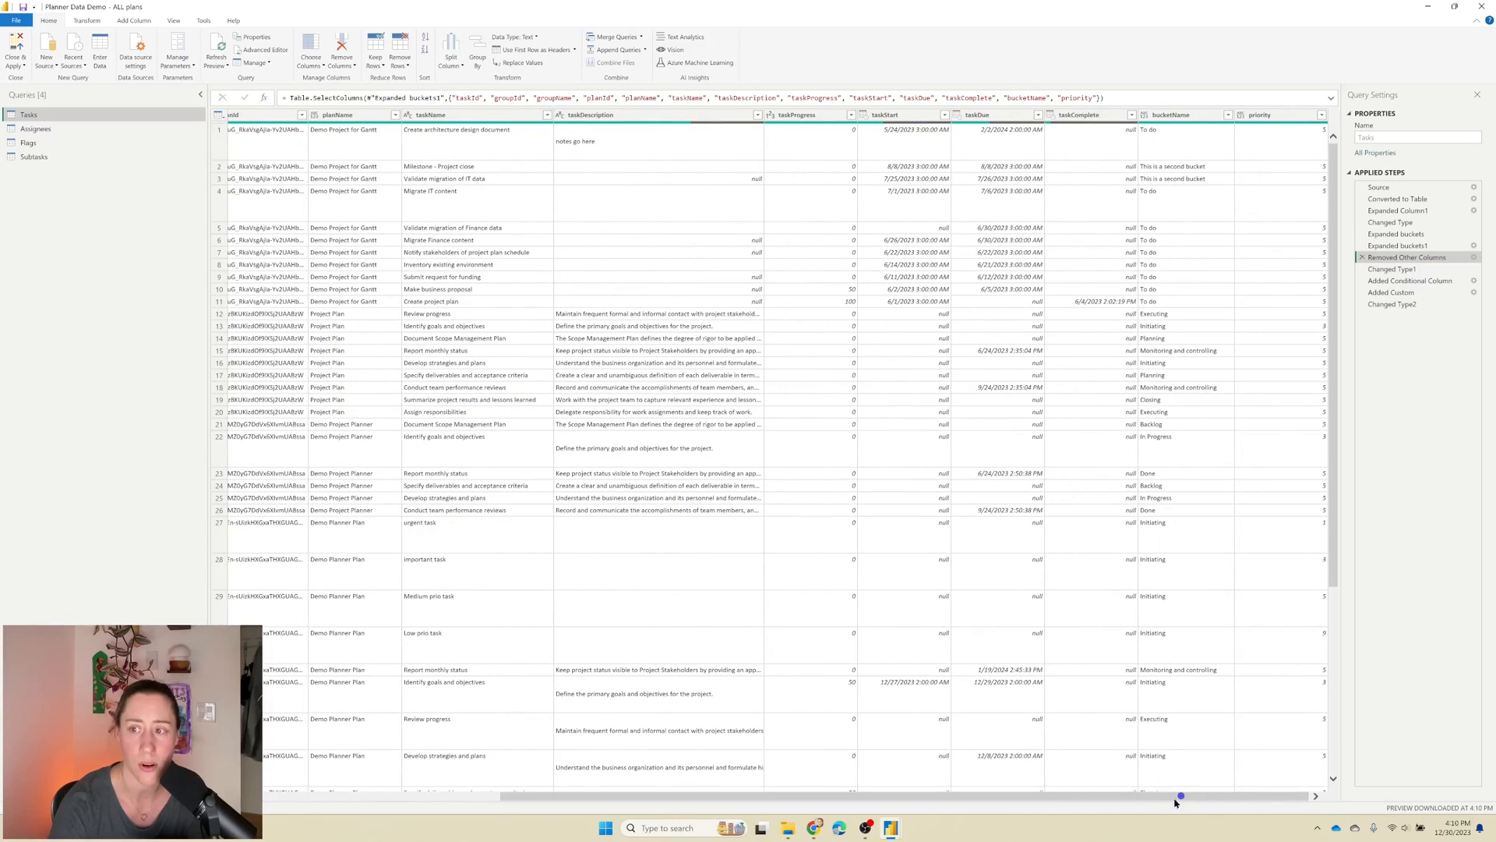
{"action": "mouse_move", "coordinate": [1304, 144]}
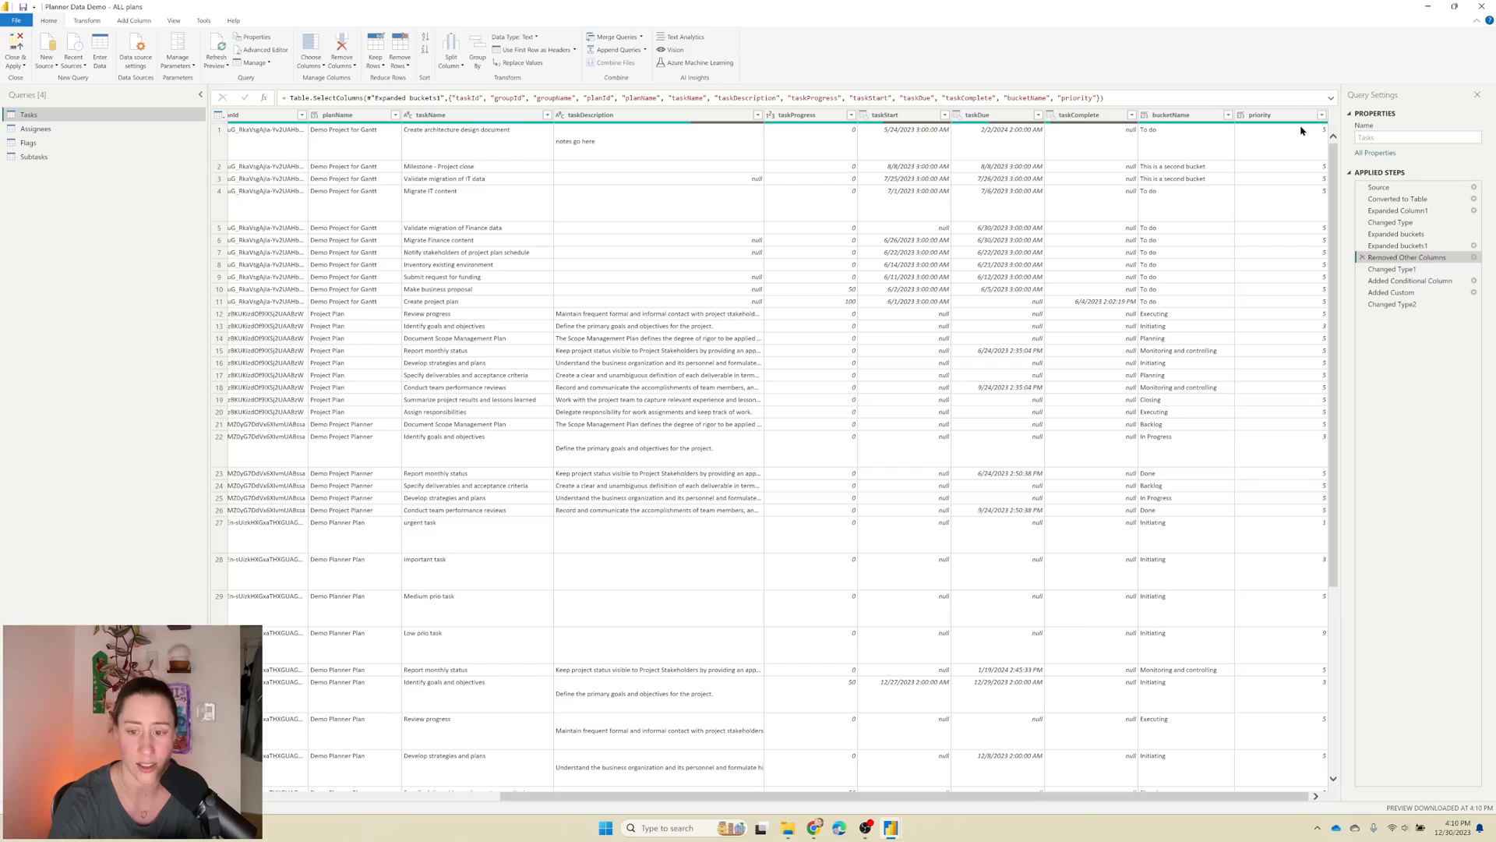
{"action": "mouse_move", "coordinate": [1273, 112]}
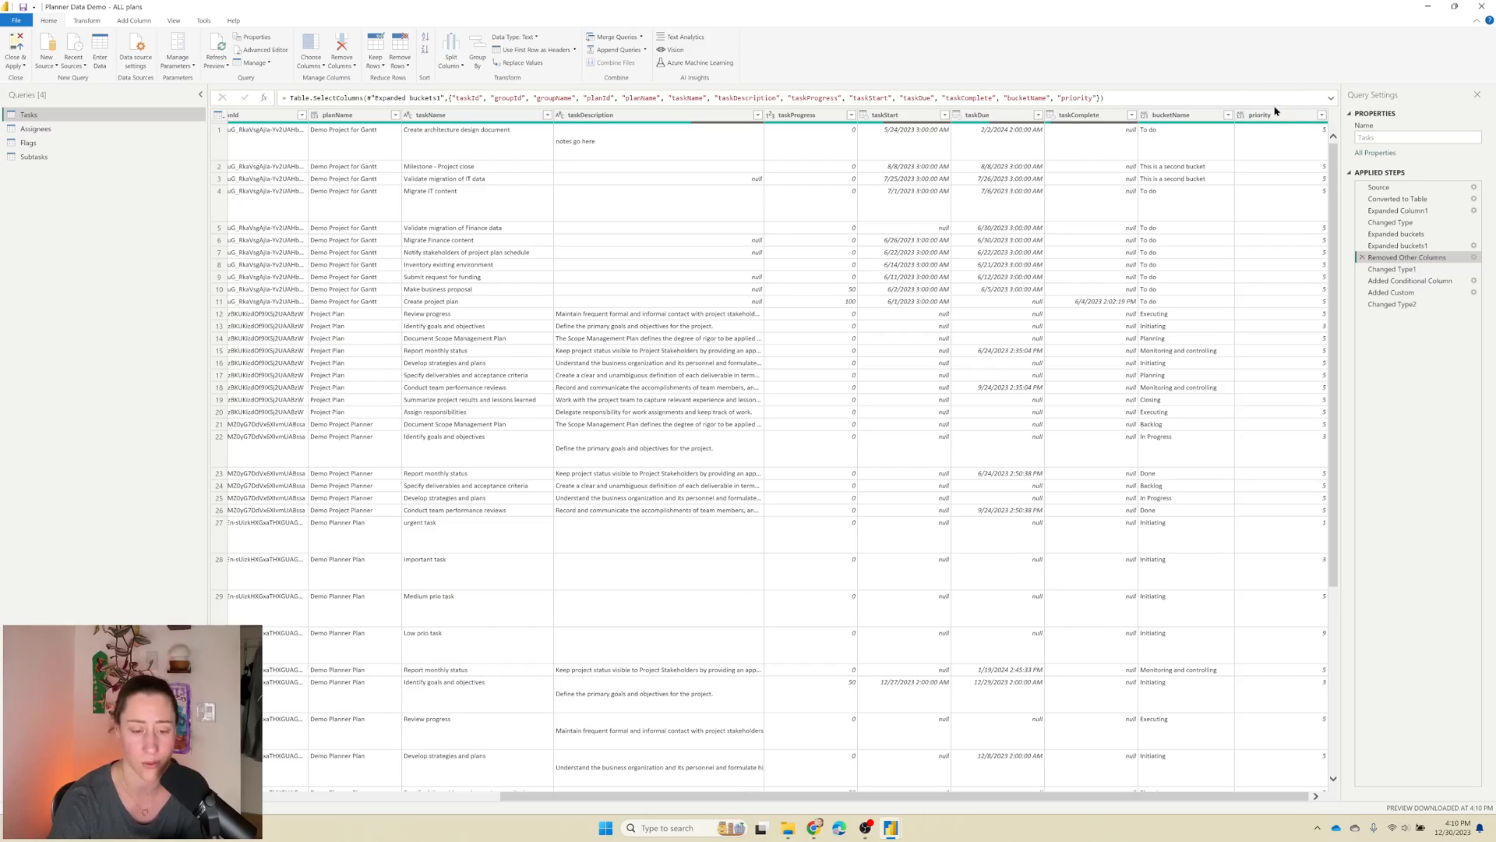
{"action": "mouse_move", "coordinate": [1308, 700]}
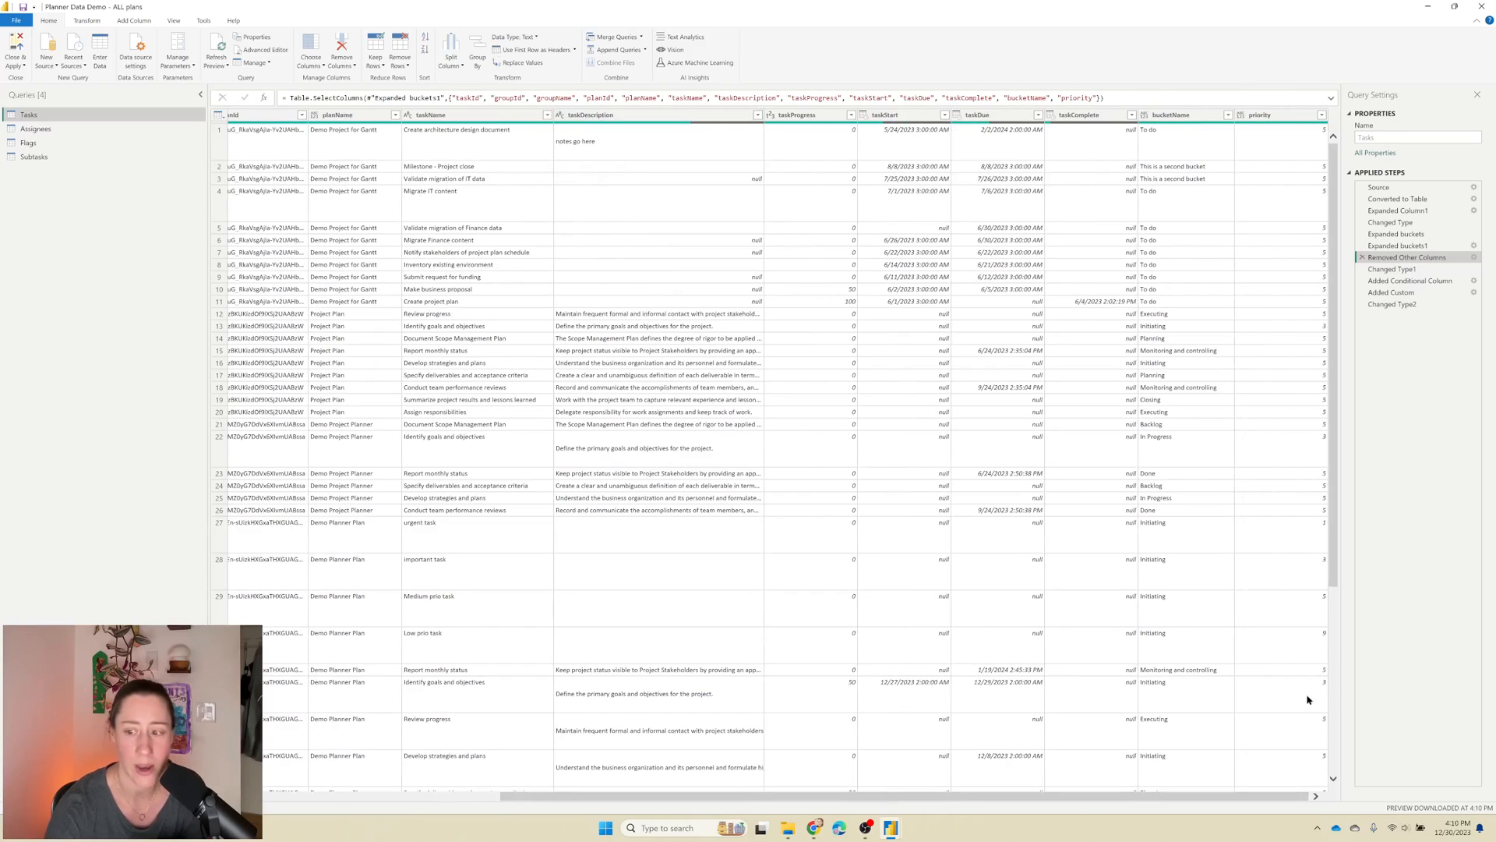
{"action": "mouse_move", "coordinate": [1317, 614]}
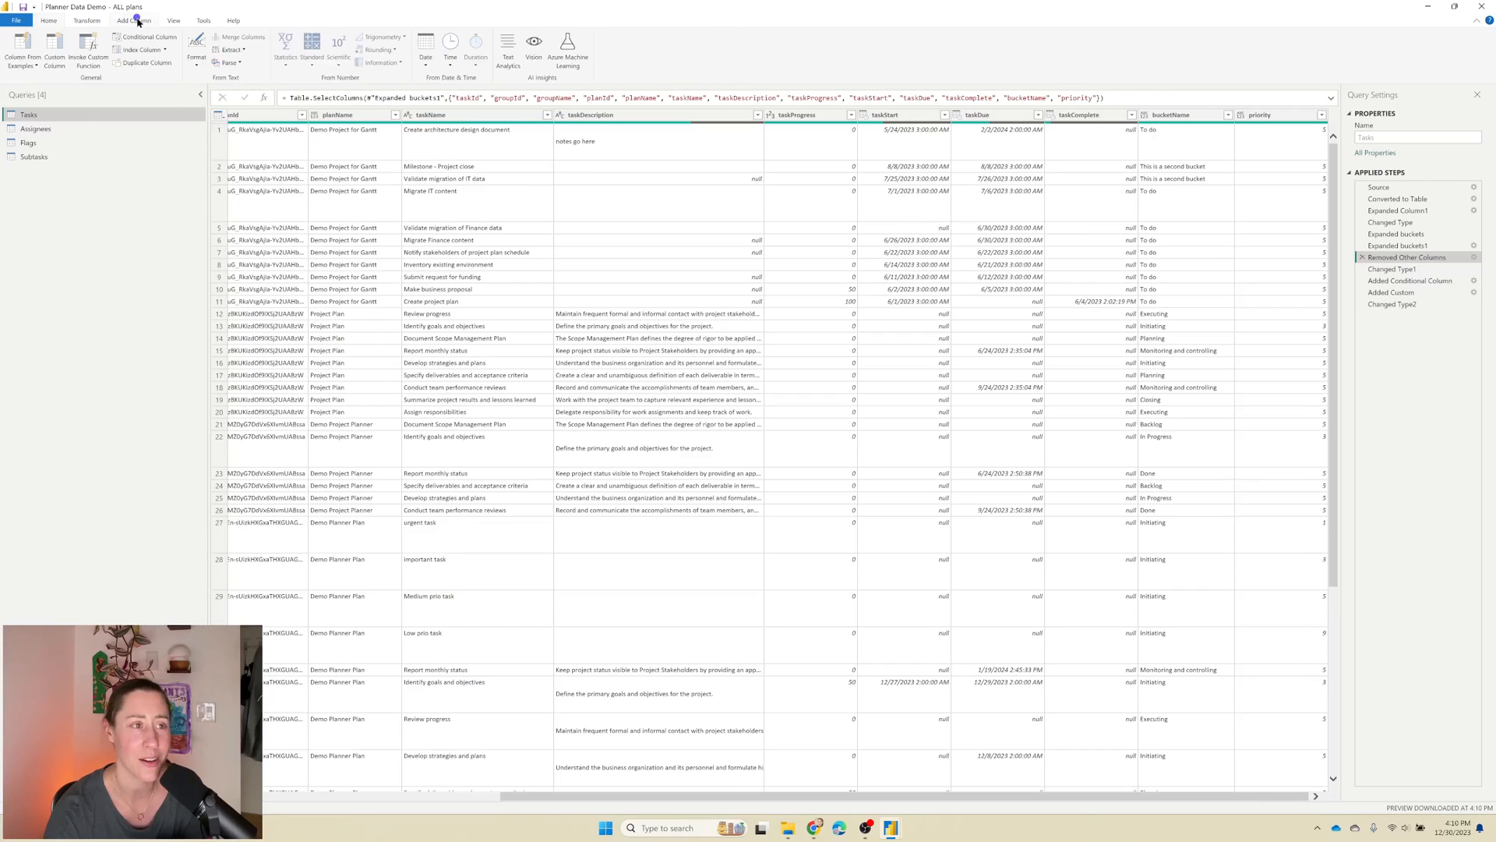
{"action": "mouse_move", "coordinate": [131, 35]}
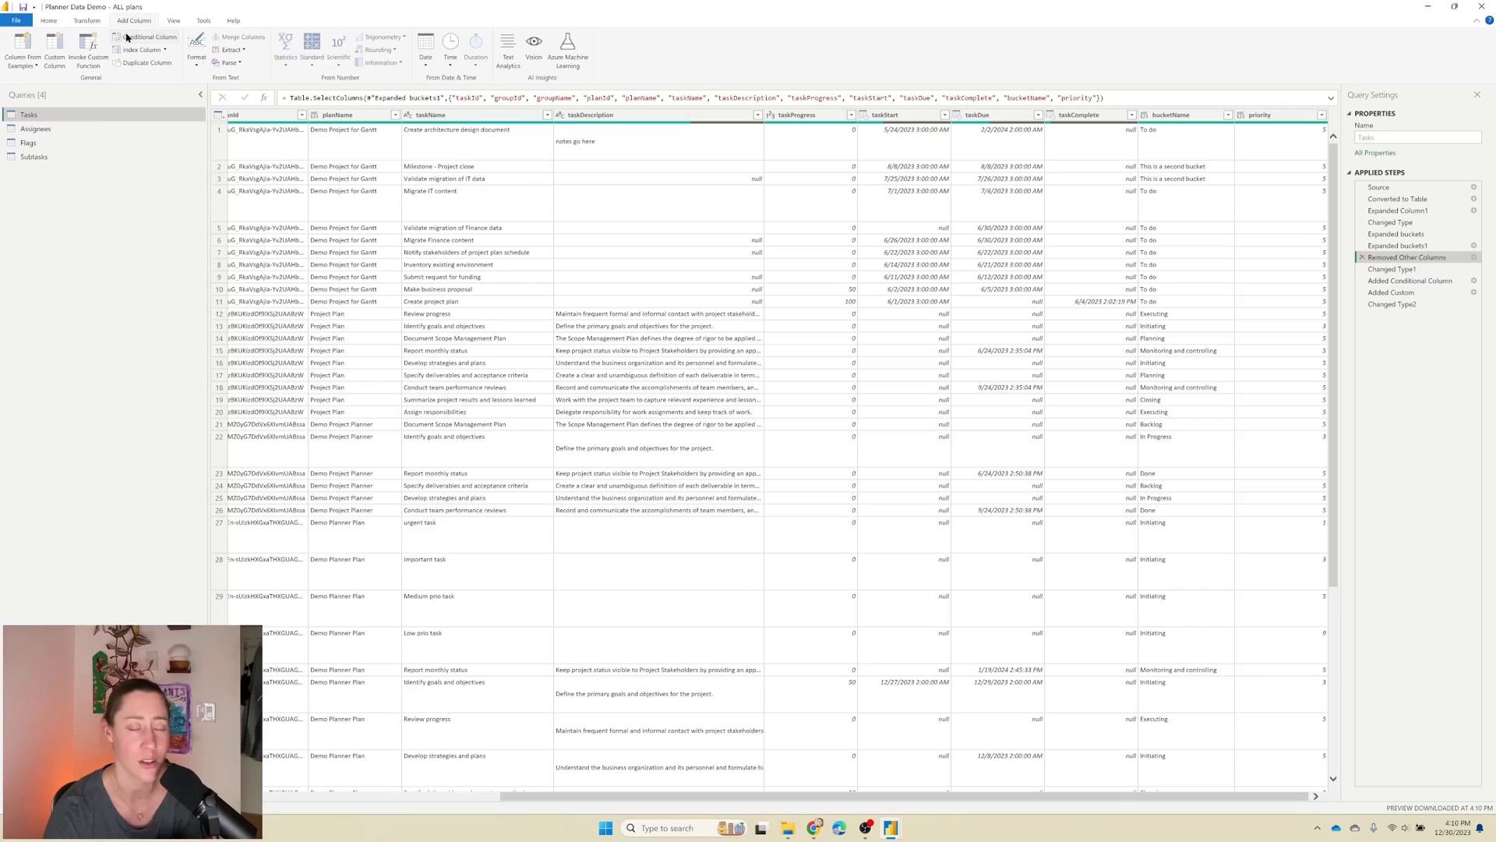
Step: Insert a conditional column named Priority Label testing the priority column
{"action": "left_click", "coordinate": [143, 36]}
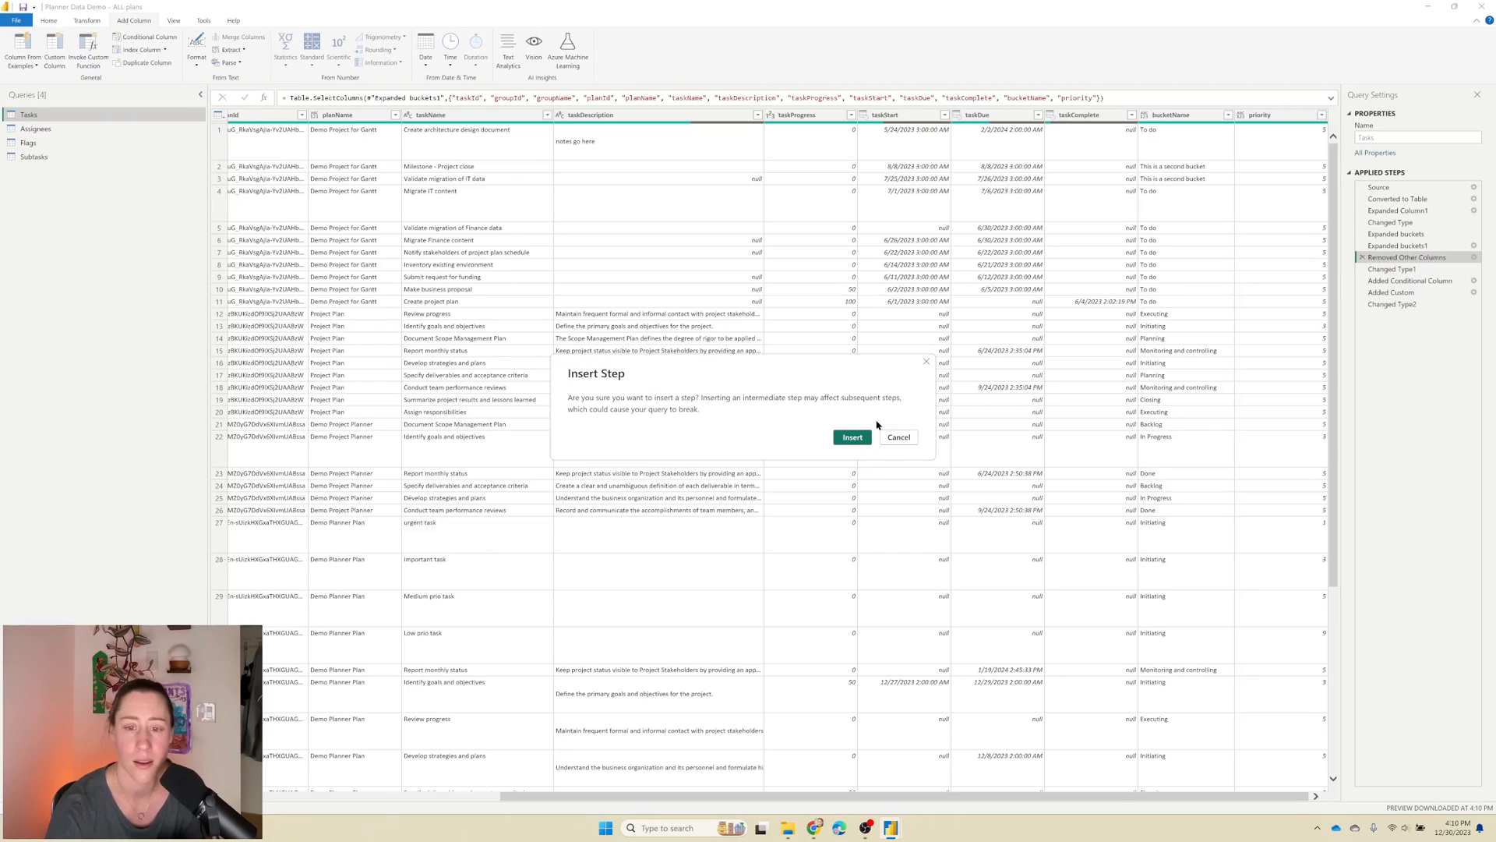
{"action": "left_click", "coordinate": [849, 436]}
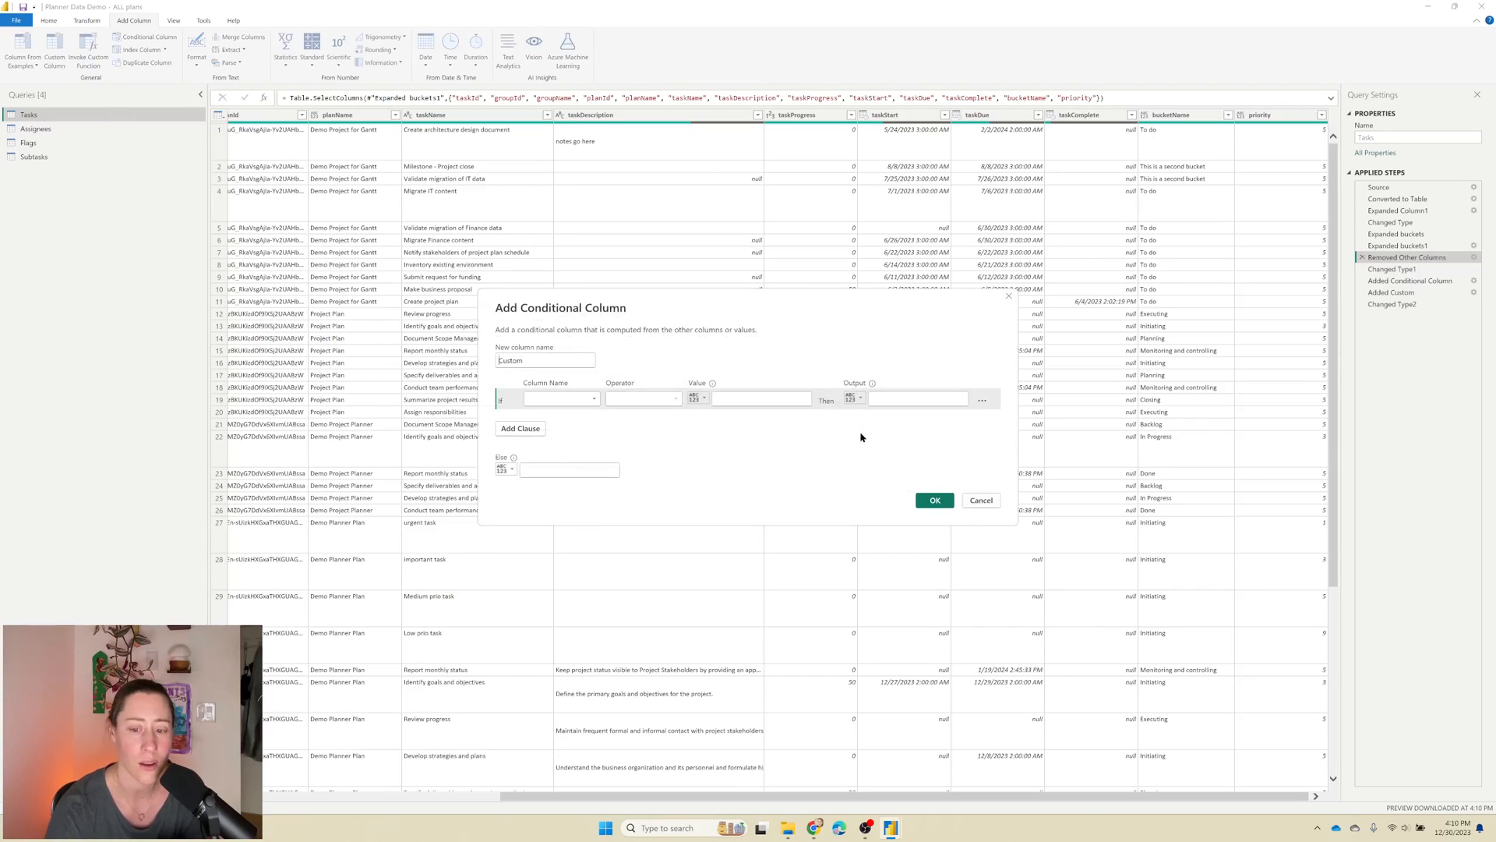
{"action": "triple_click", "coordinate": [544, 360]}
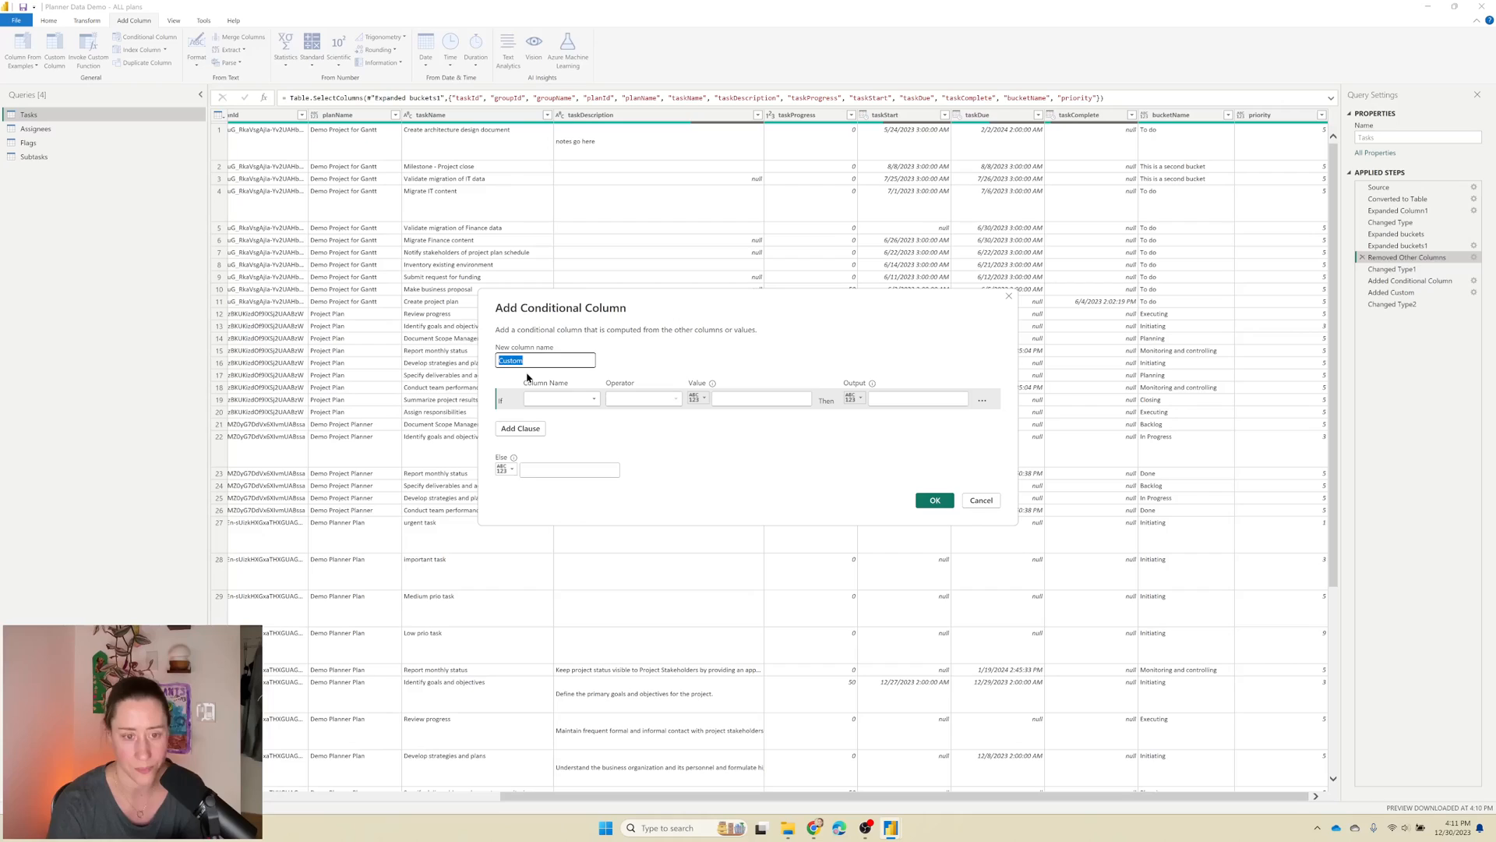
{"action": "type", "text": "Pri"}
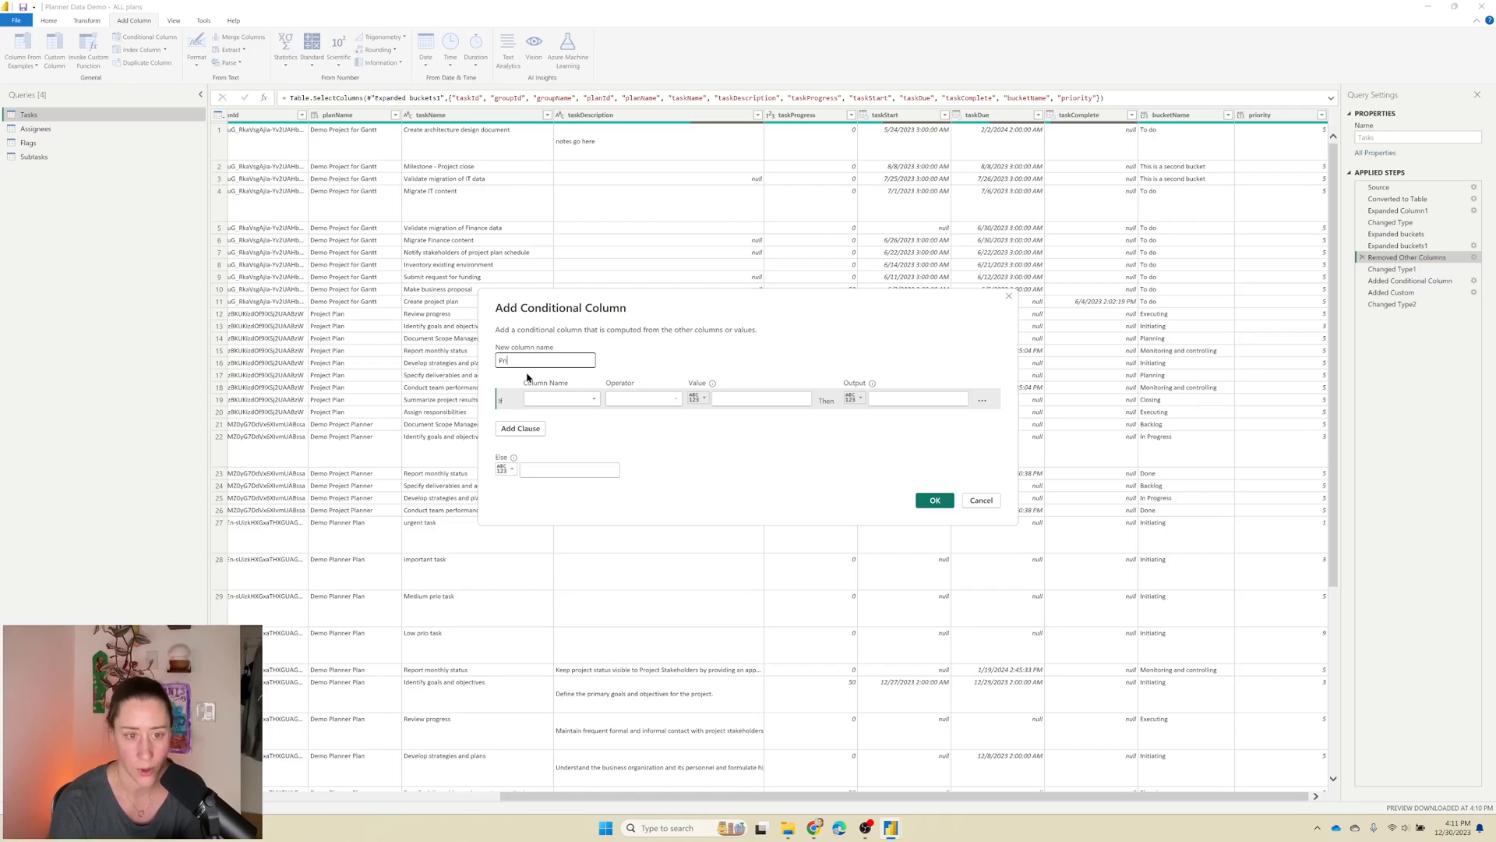
{"action": "left_click", "coordinate": [590, 397]}
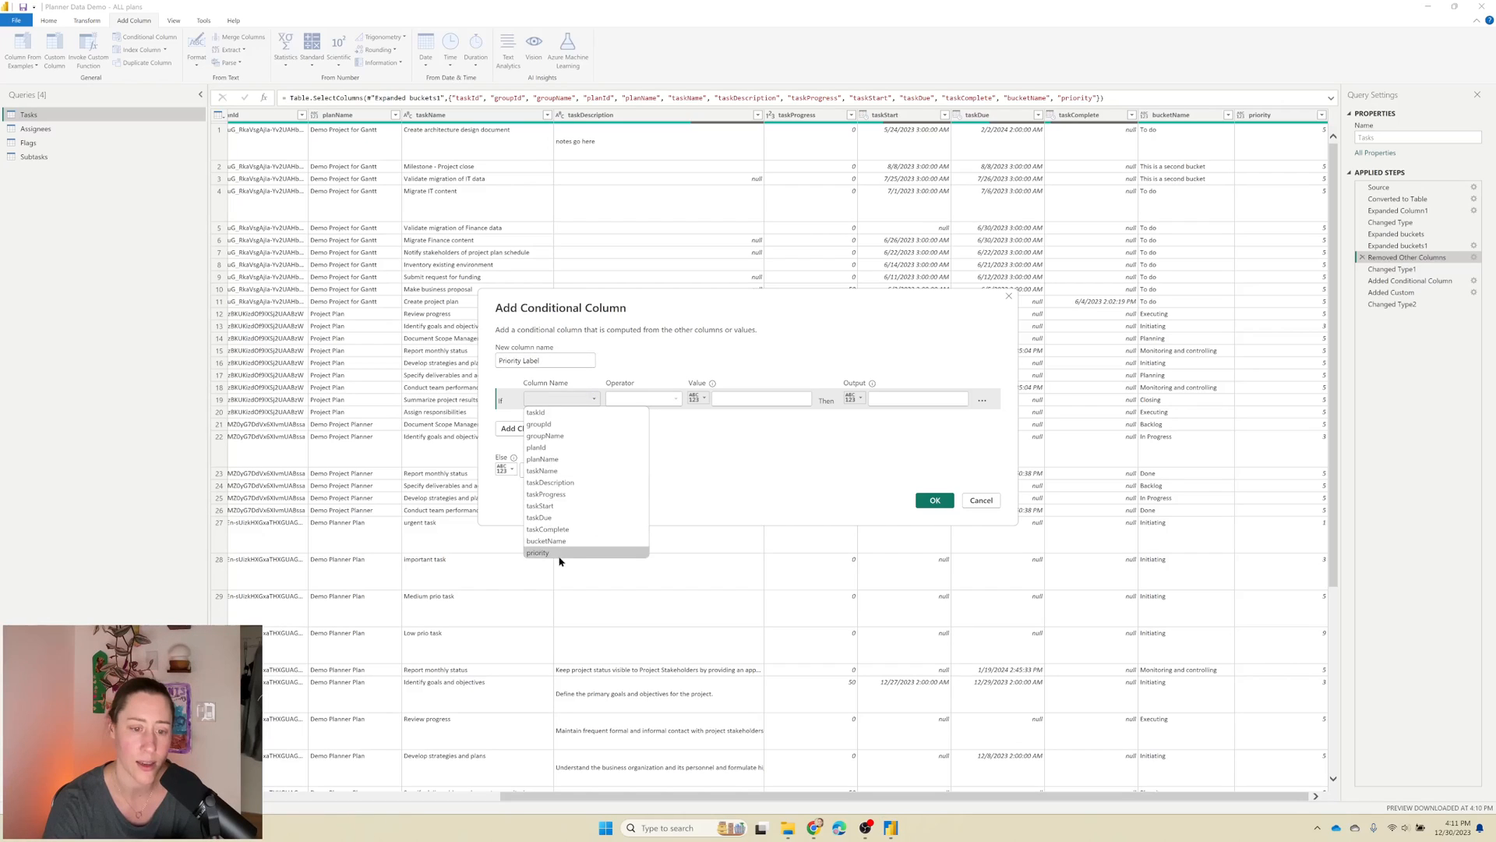
{"action": "left_click", "coordinate": [537, 552]}
{"action": "type", "text": "Urgent"}
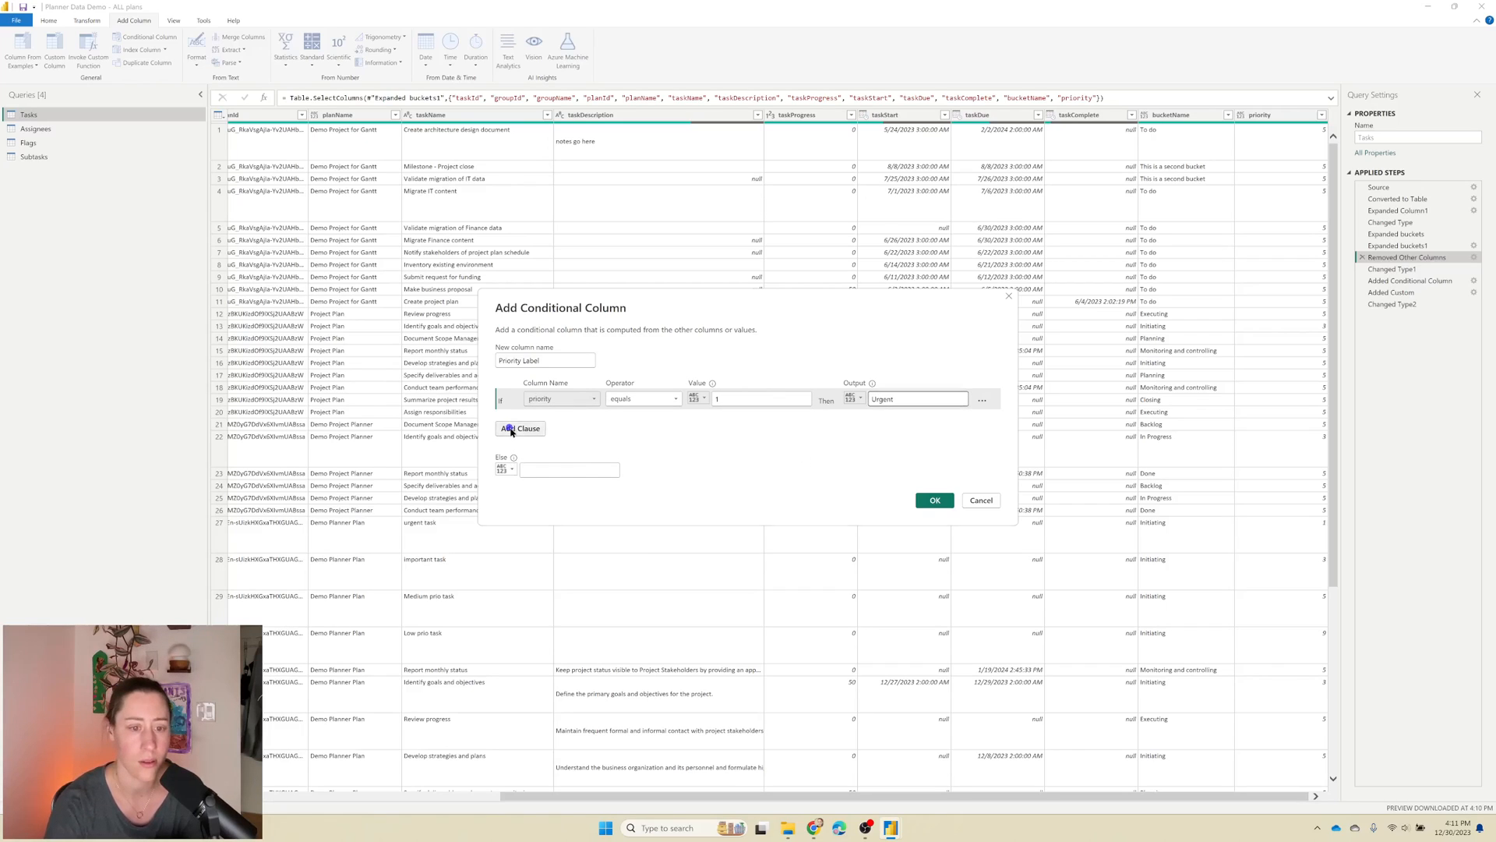
Step: Map priority 1, 3, 5, 9 to Urgent, Important, Medium, Low with Else null and create the column
{"action": "left_click", "coordinate": [520, 427]}
{"action": "type", "text": "Medium"}
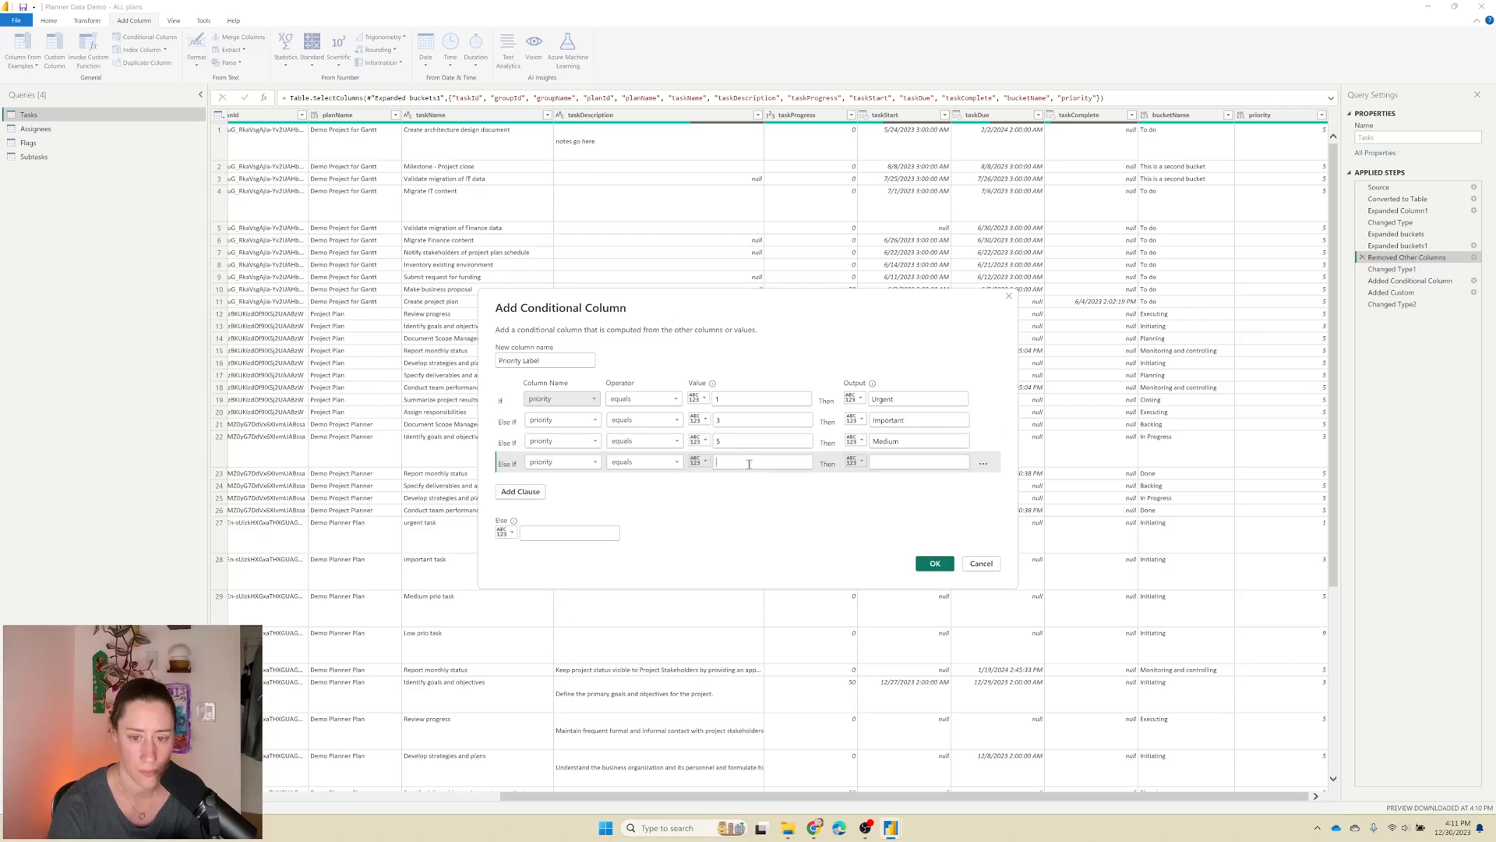
{"action": "type", "text": "Low"}
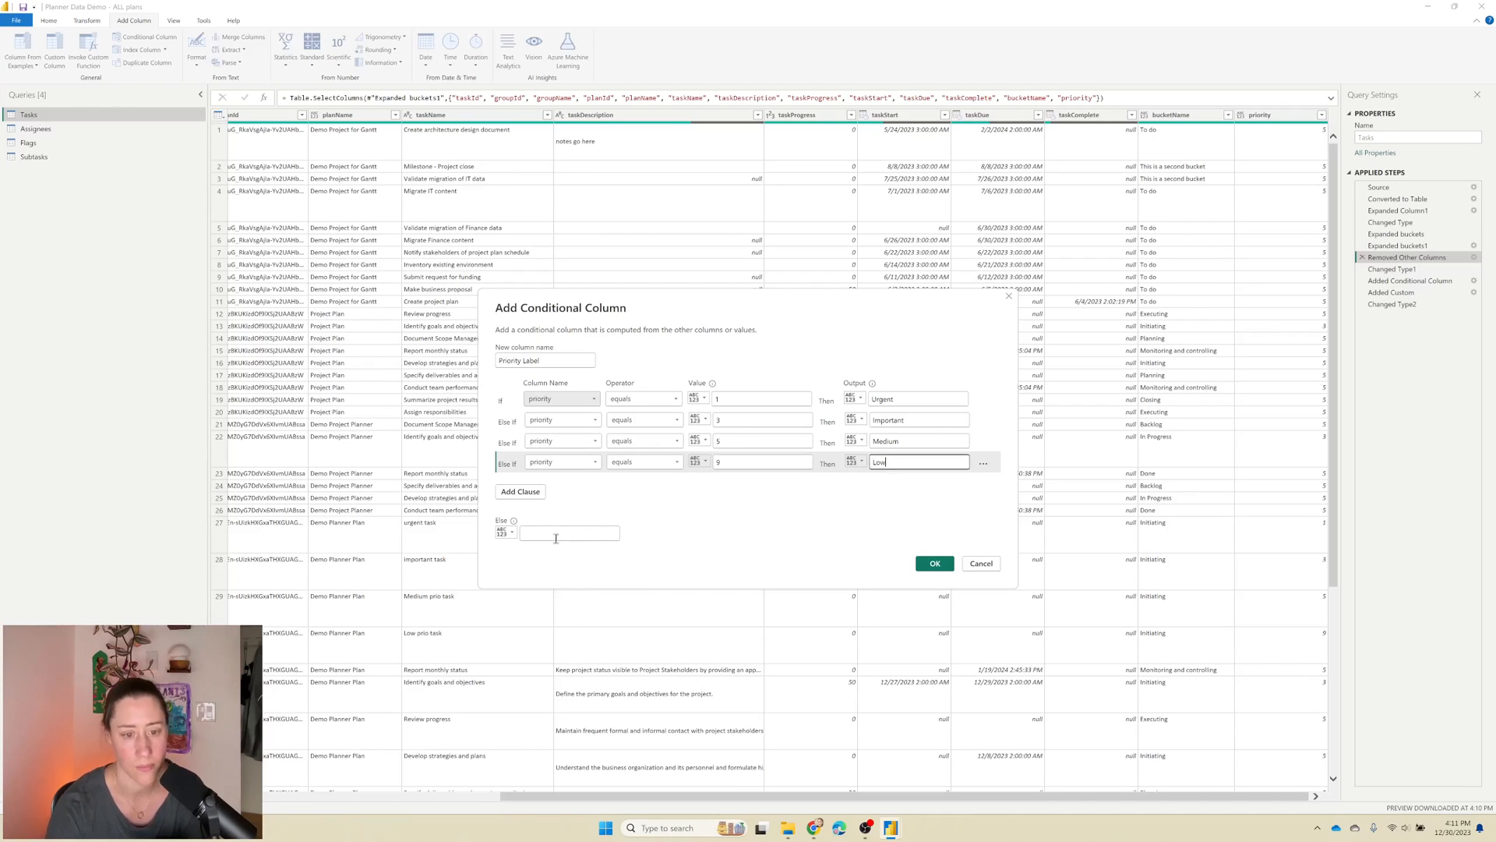
{"action": "type", "text": "null"}
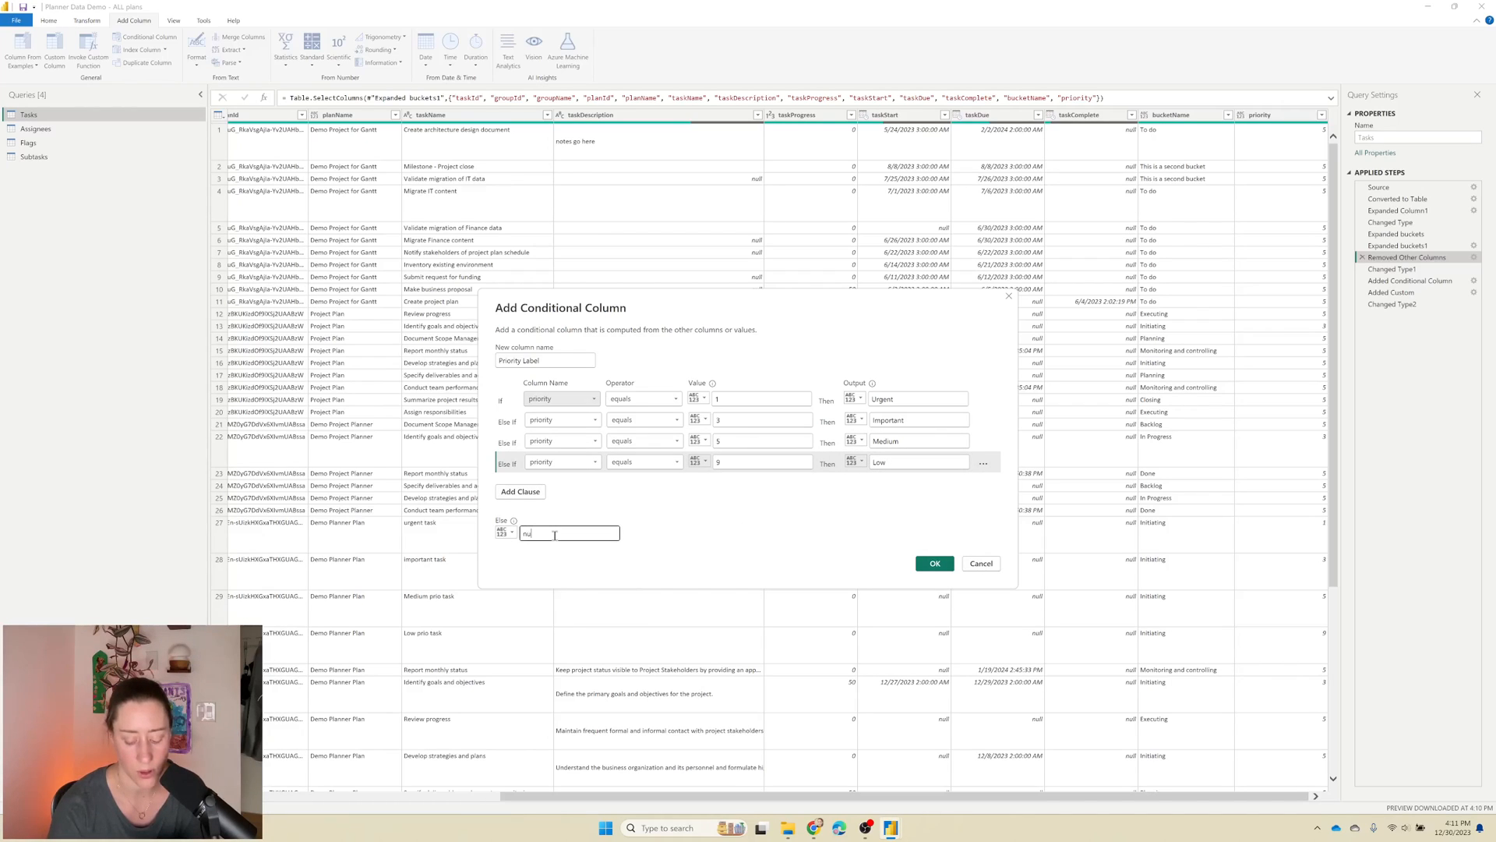
{"action": "left_click", "coordinate": [933, 563]}
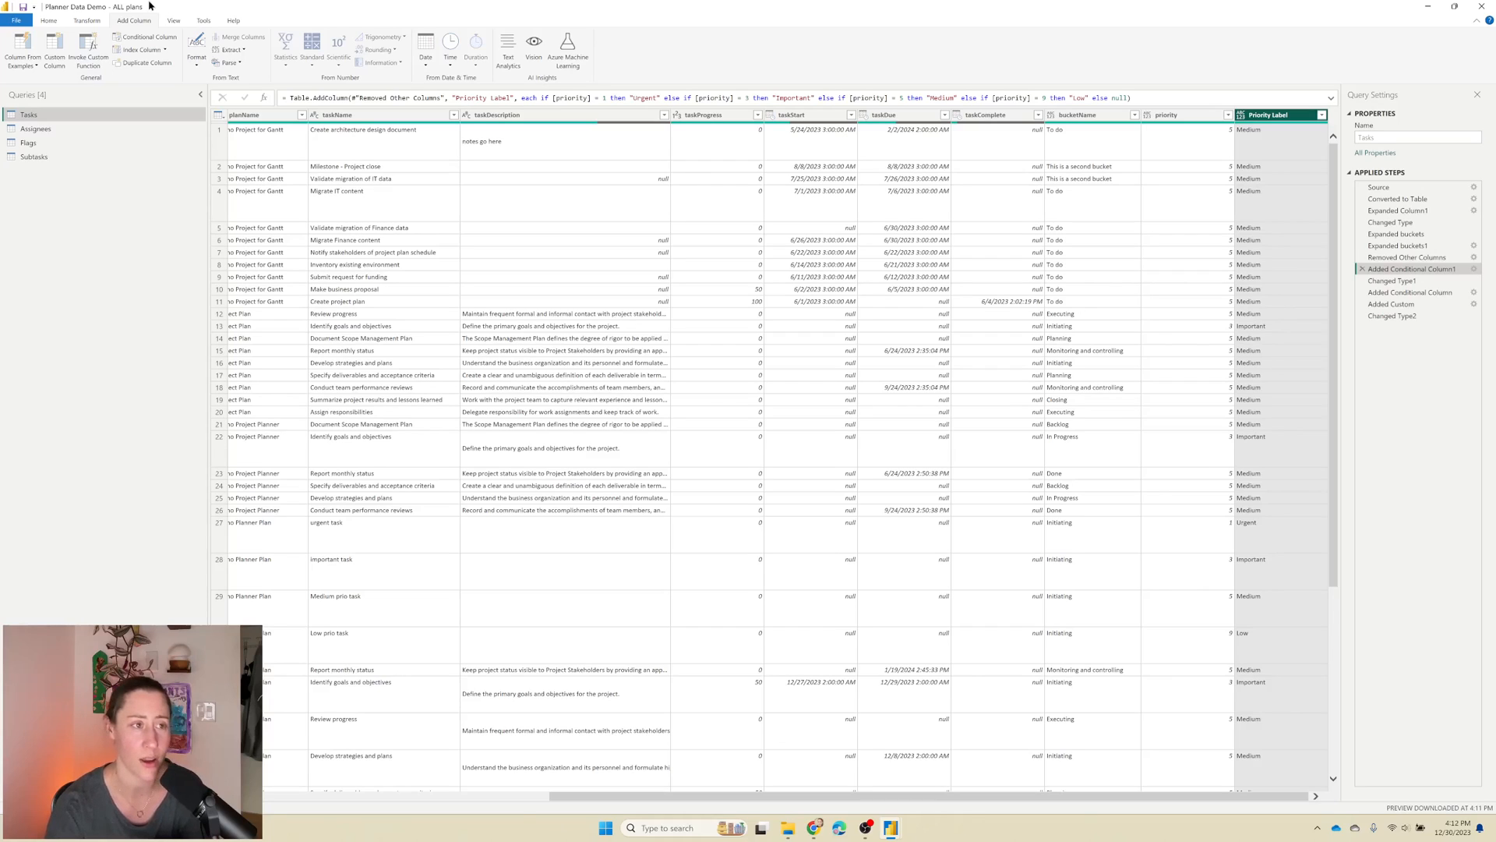
{"action": "left_click", "coordinate": [48, 21]}
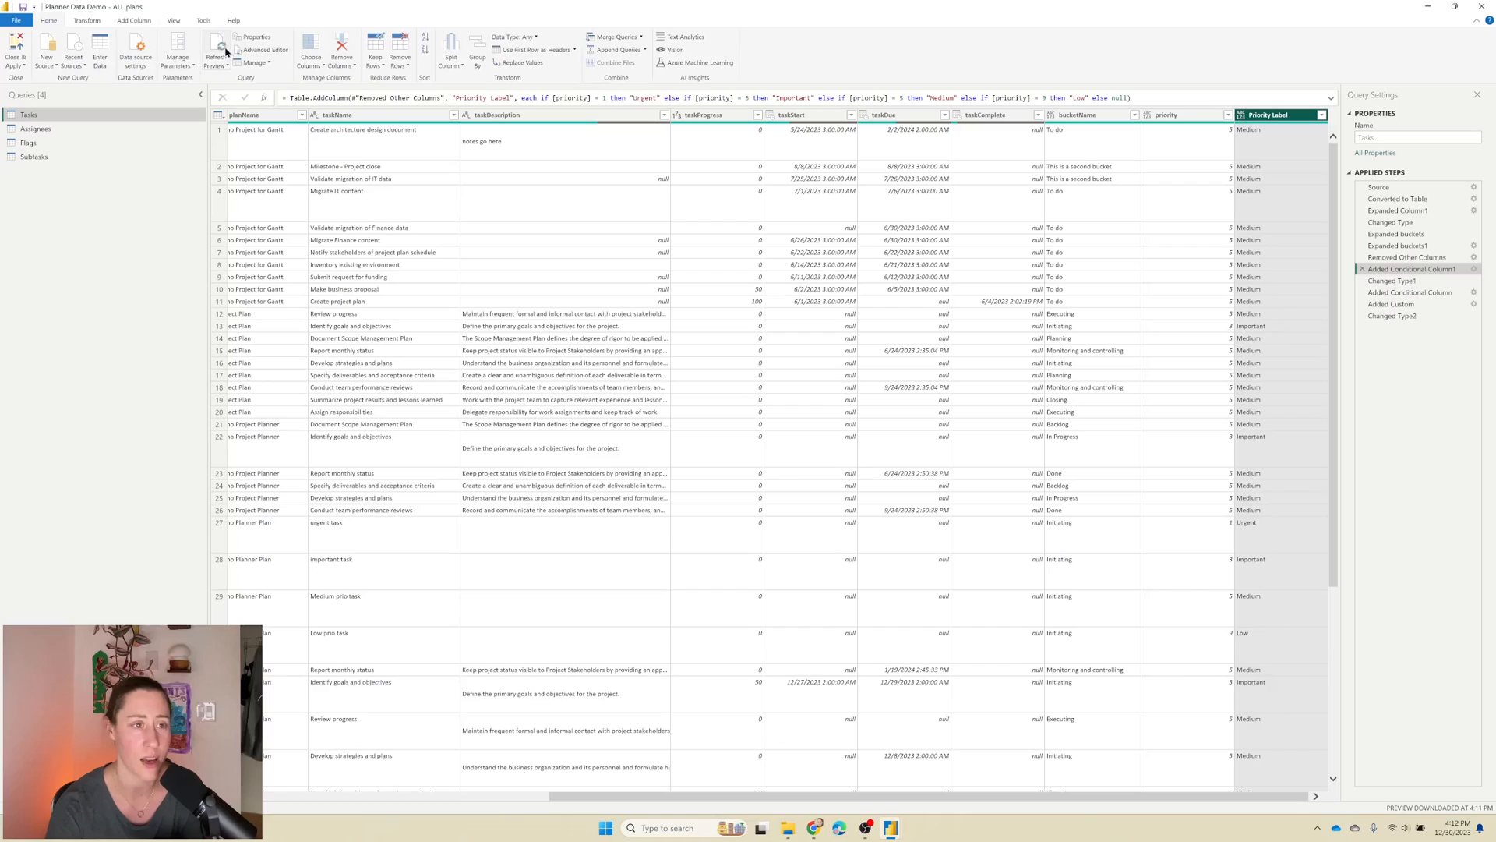
{"action": "mouse_move", "coordinate": [215, 48]}
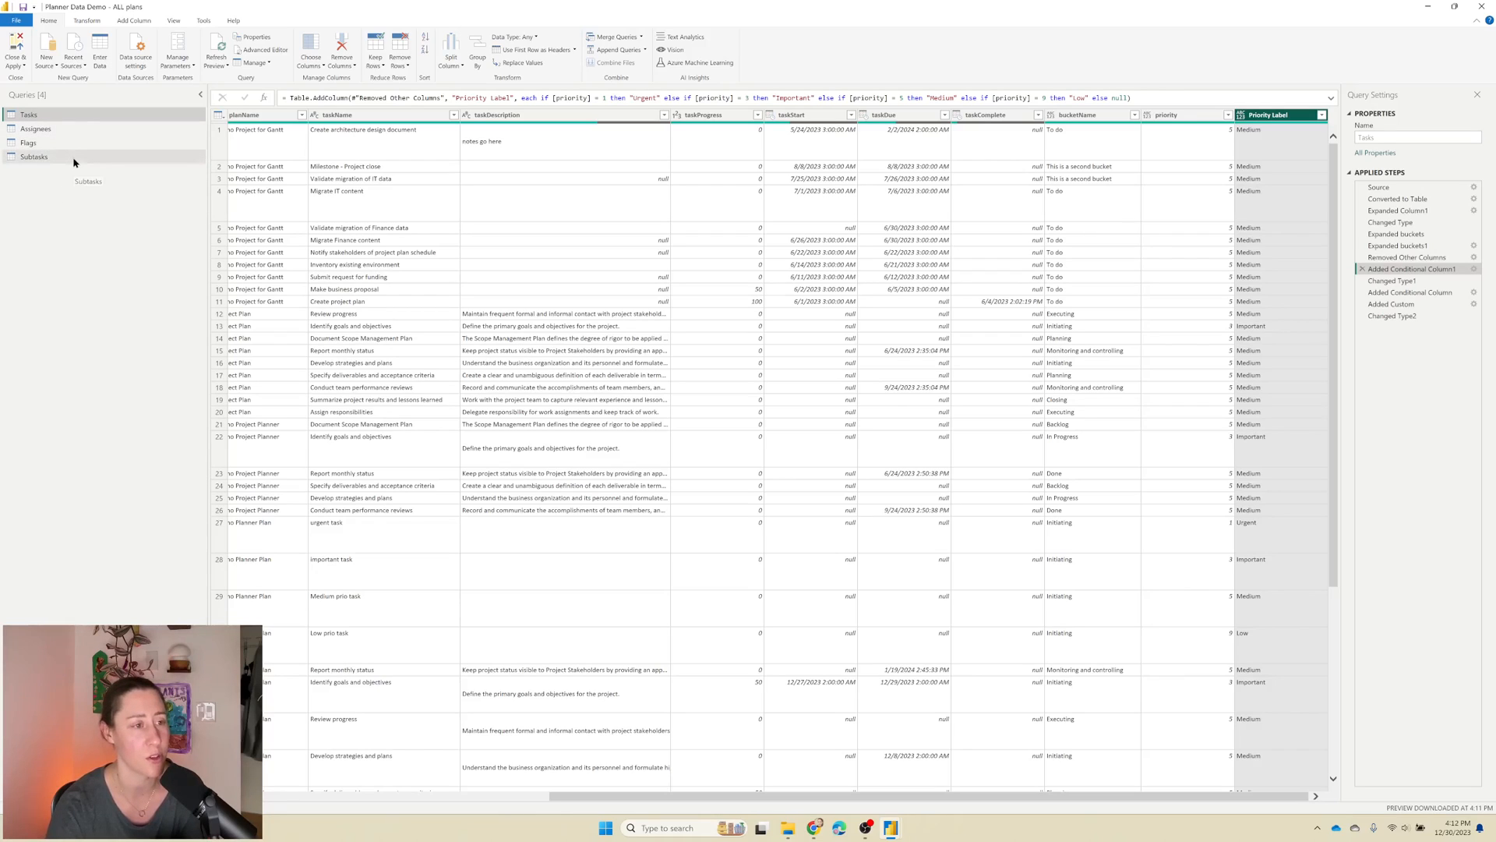
{"action": "left_click", "coordinate": [29, 142]}
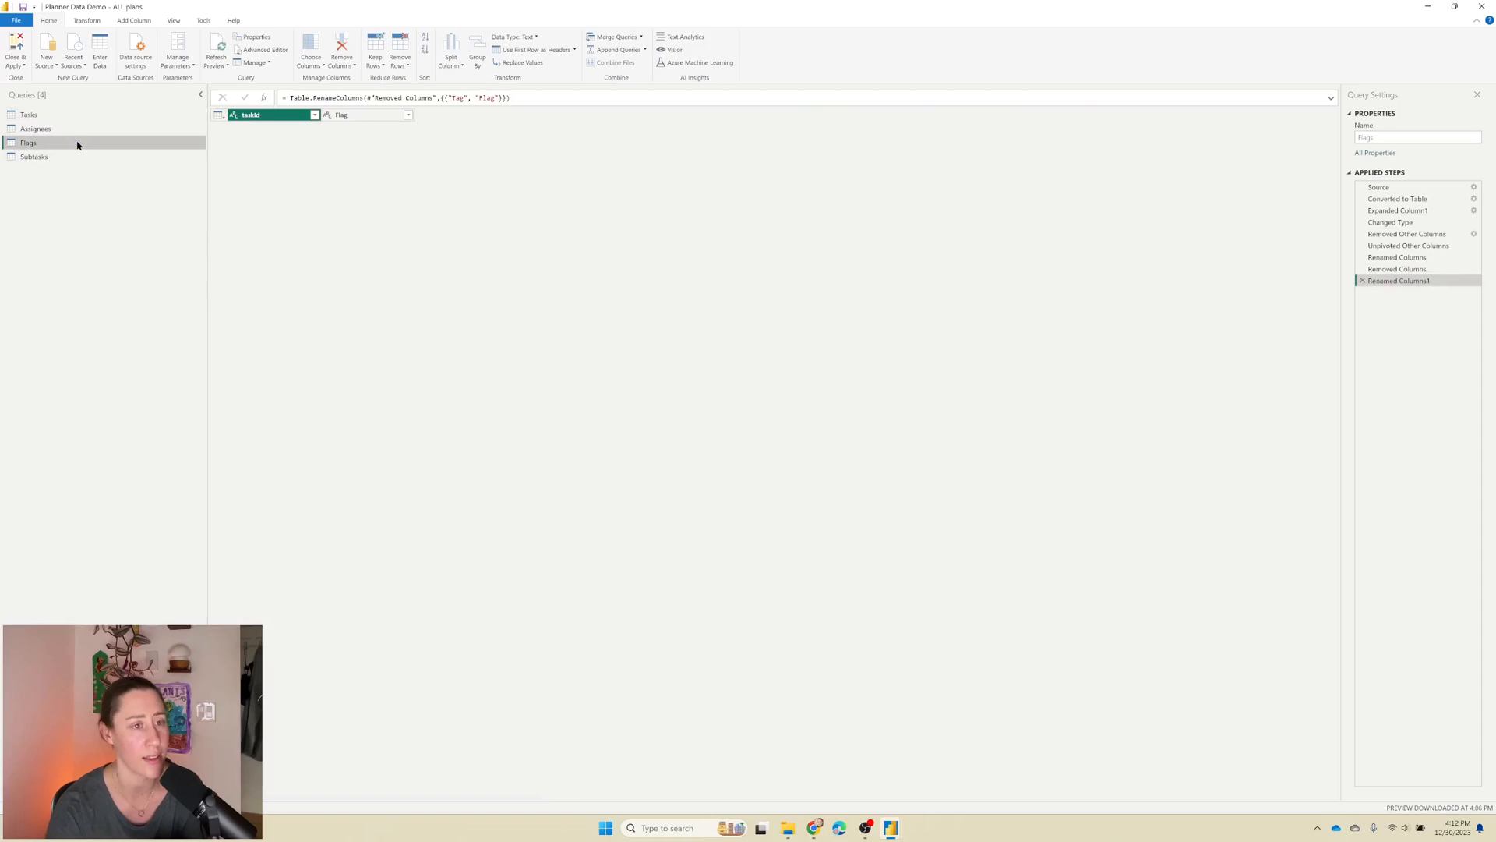
{"action": "mouse_move", "coordinate": [504, 165]}
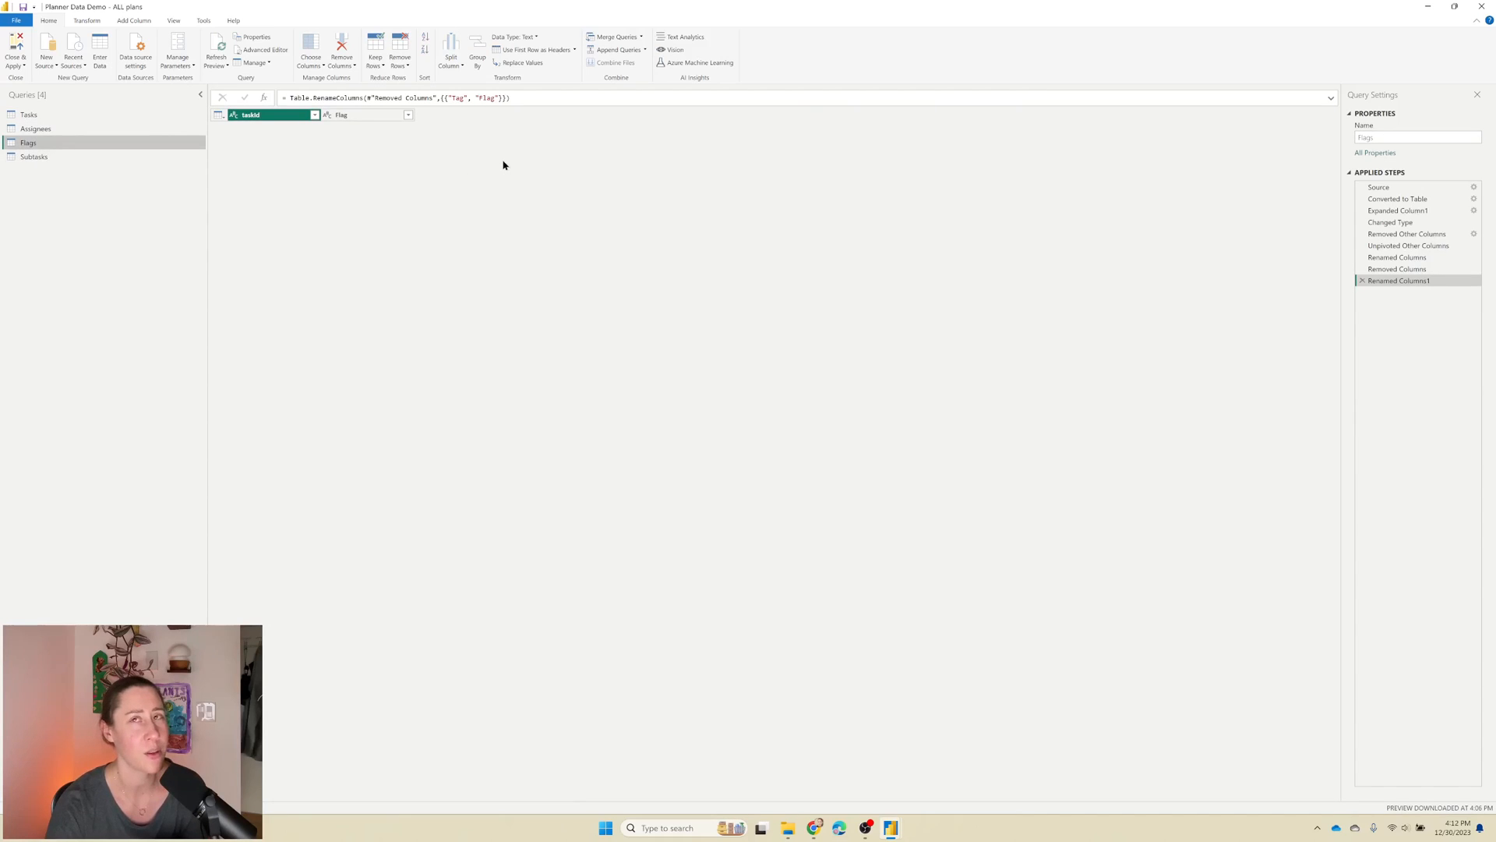
{"action": "mouse_move", "coordinate": [477, 183]}
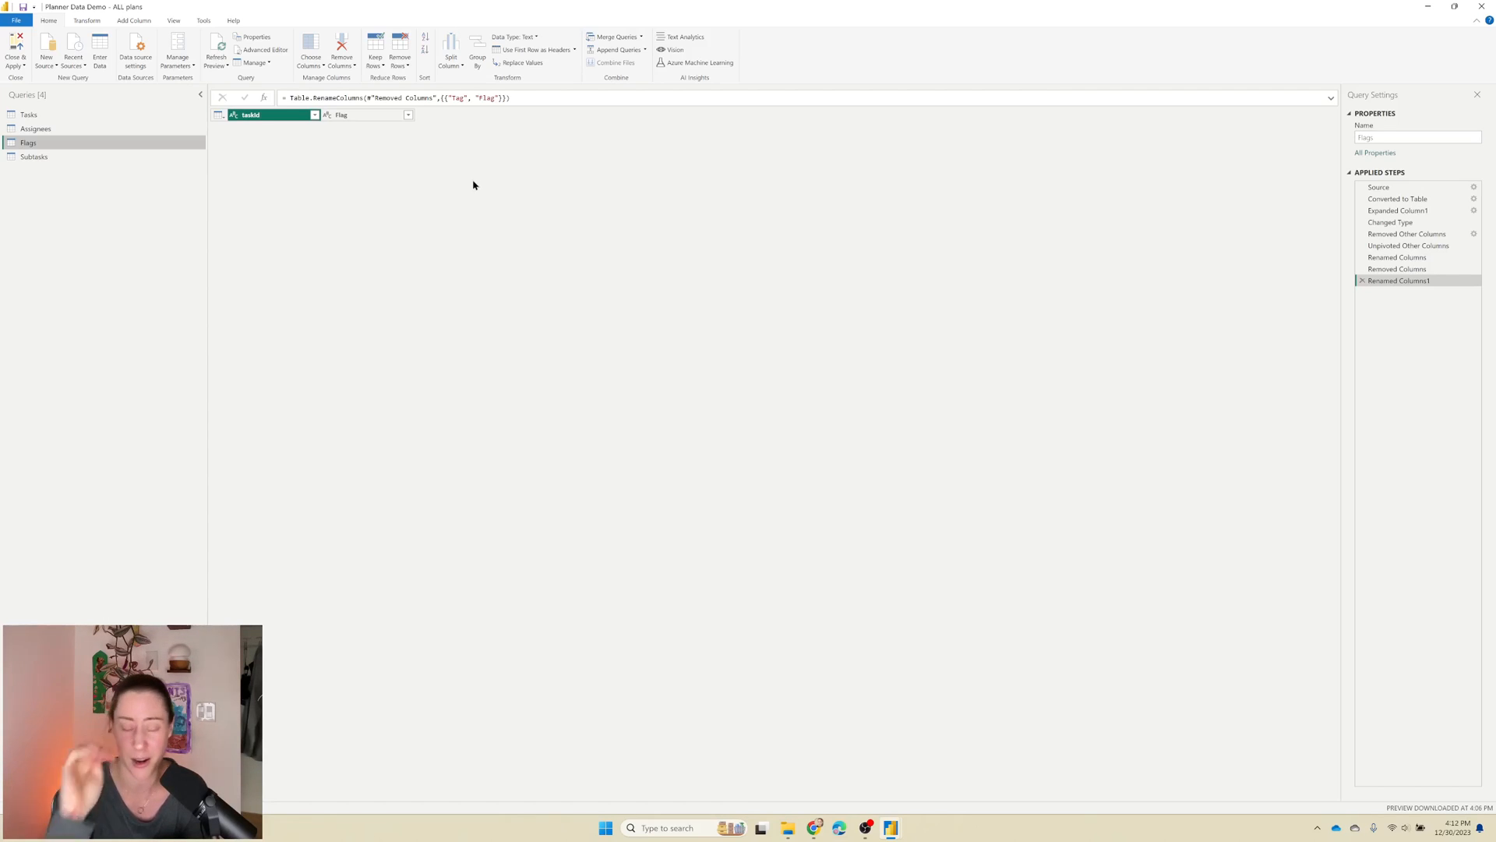
{"action": "mouse_move", "coordinate": [1281, 198]}
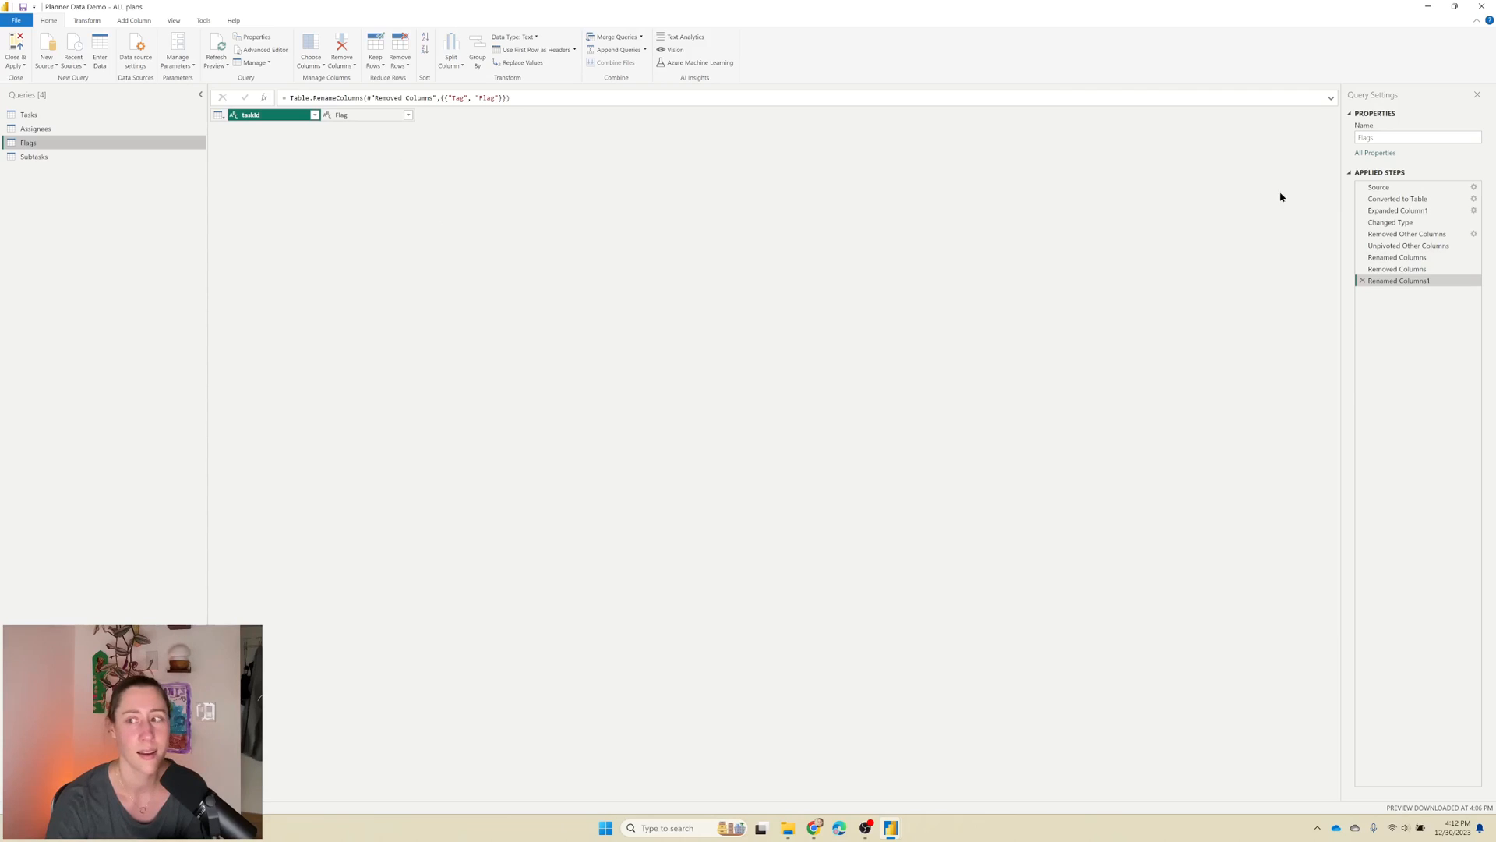
{"action": "mouse_move", "coordinate": [1314, 207]}
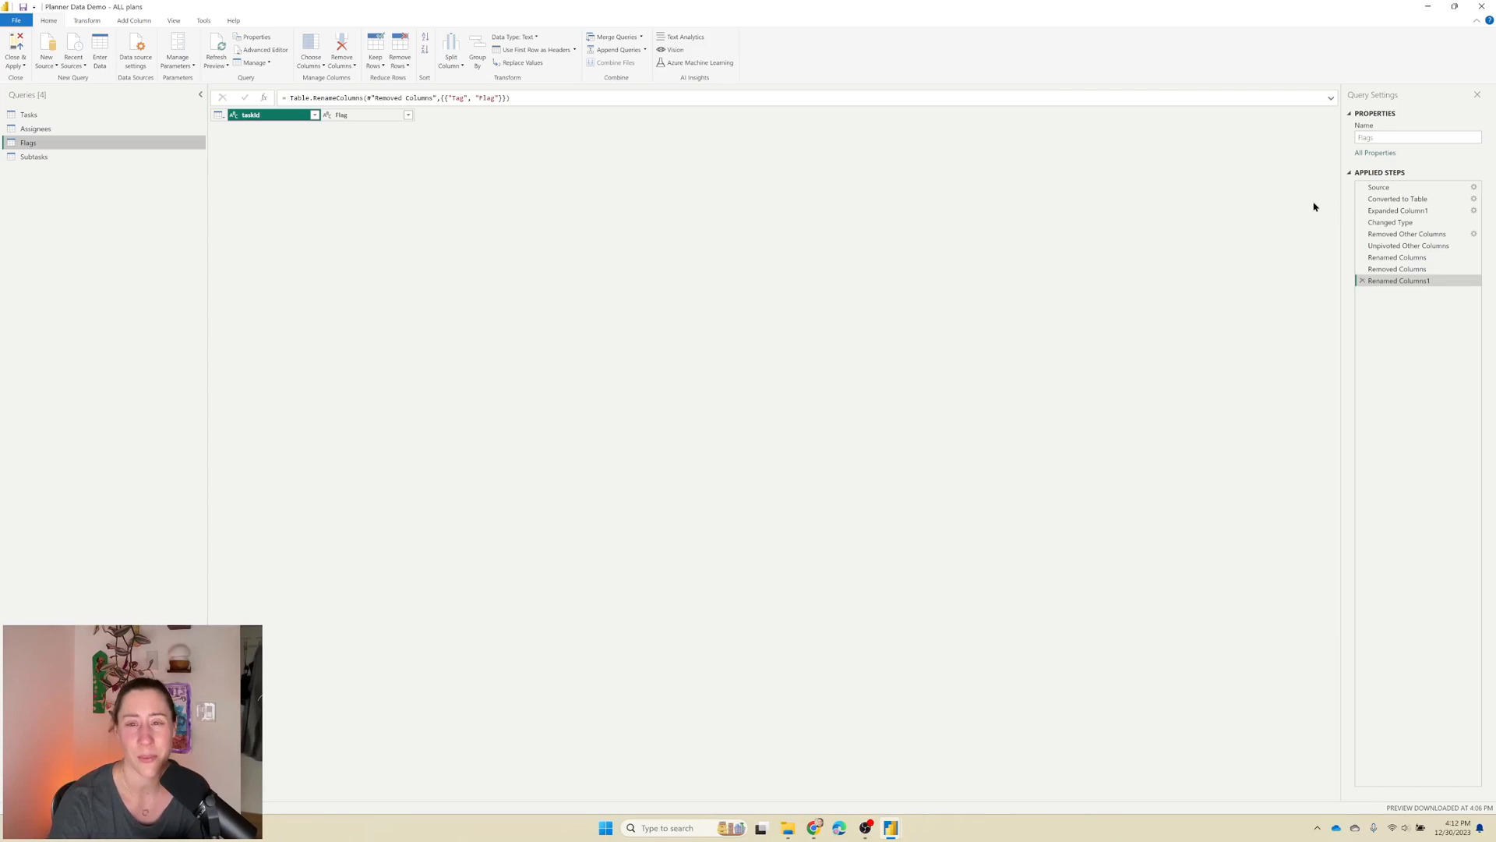
{"action": "mouse_move", "coordinate": [1413, 185]}
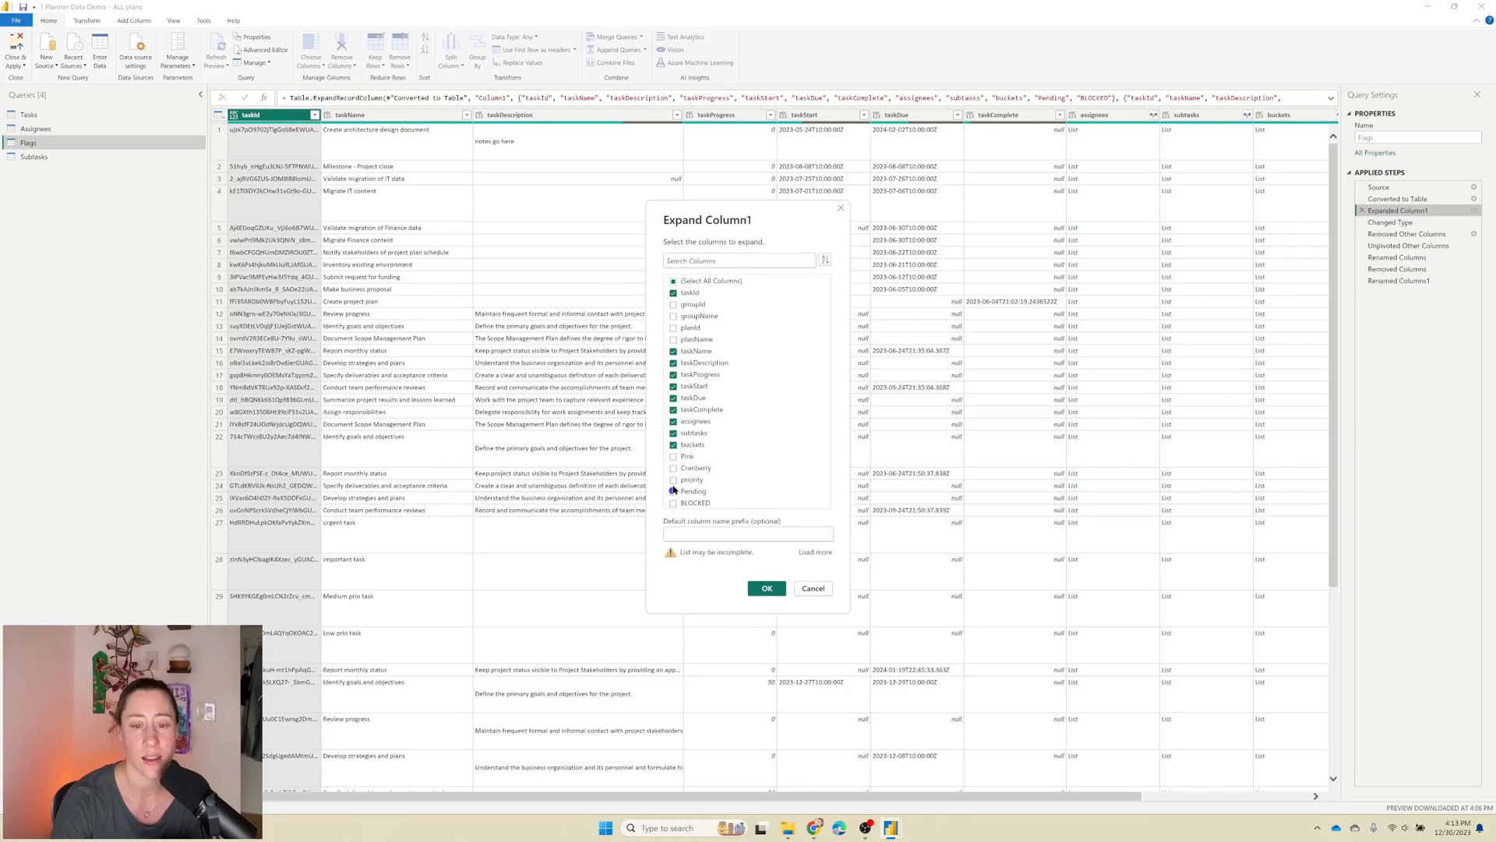
Step: Switch the Expanded Column1 step to expand Pink and Cranberry instead of Pending and BLOCKED
{"action": "left_click", "coordinate": [673, 491]}
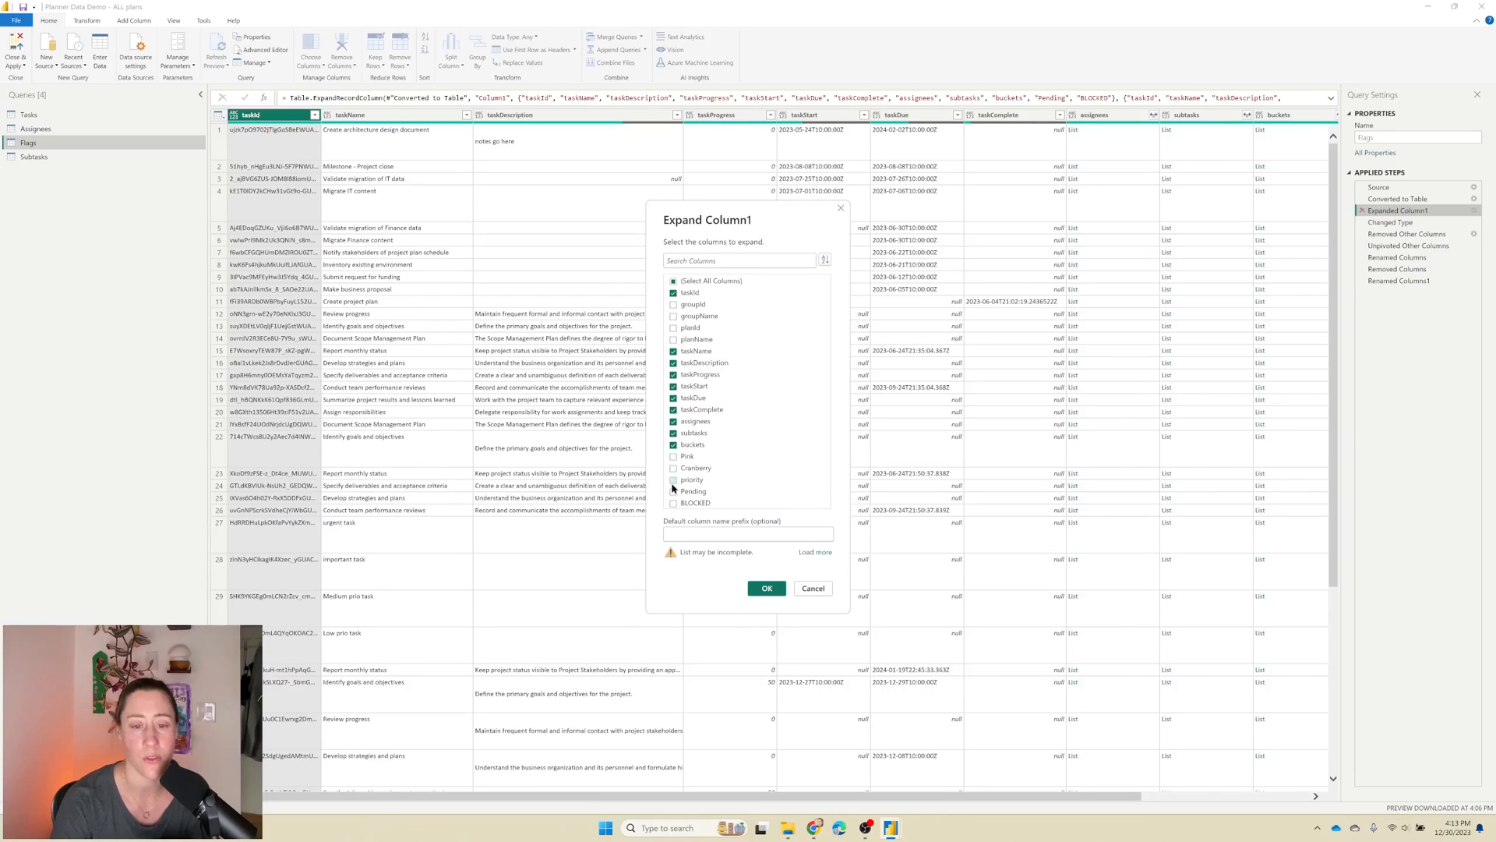
{"action": "left_click", "coordinate": [674, 457]}
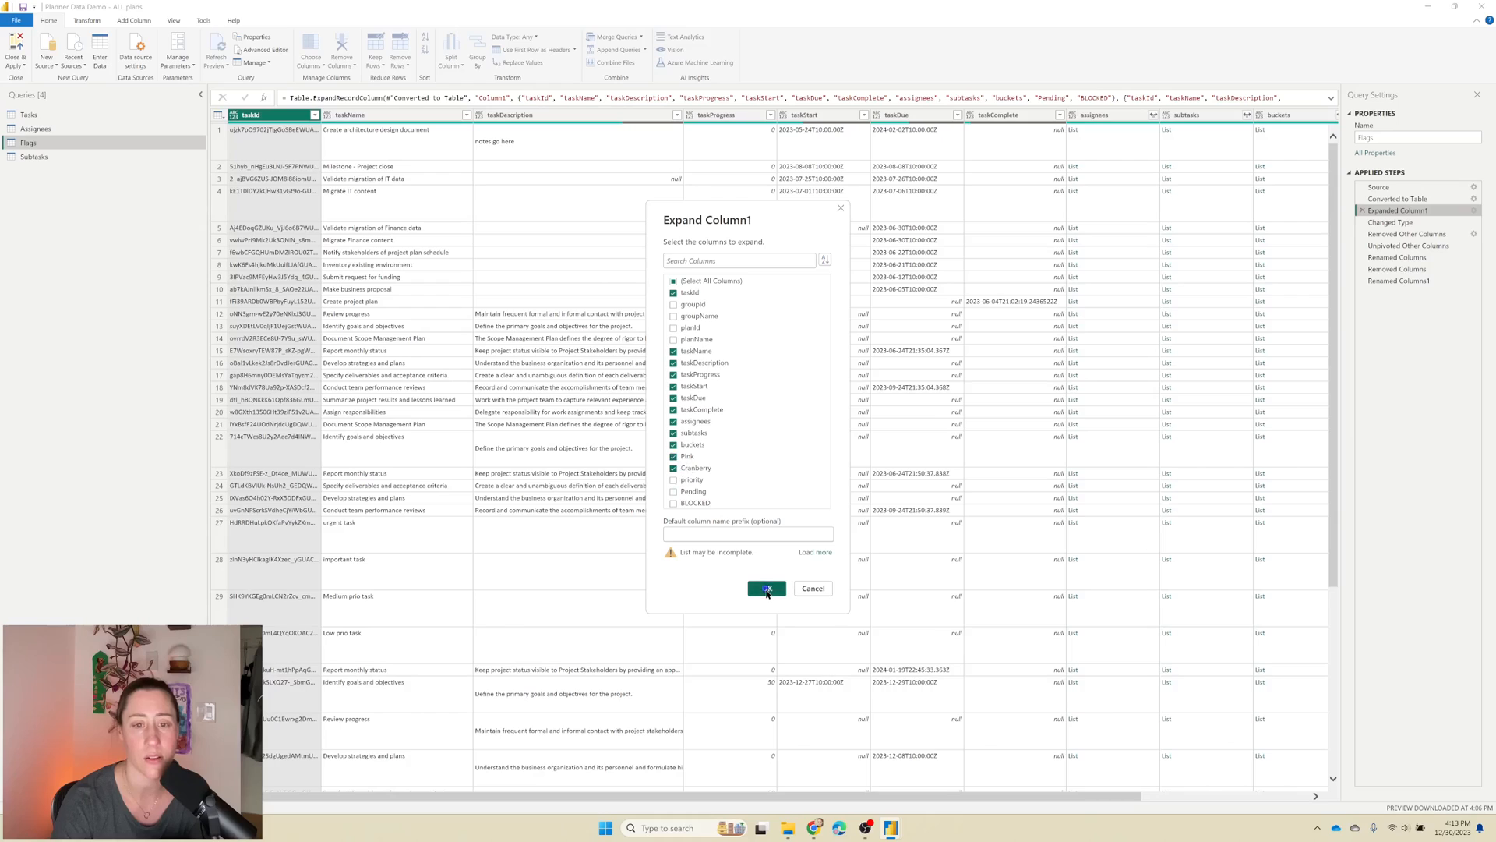
{"action": "left_click", "coordinate": [766, 588]}
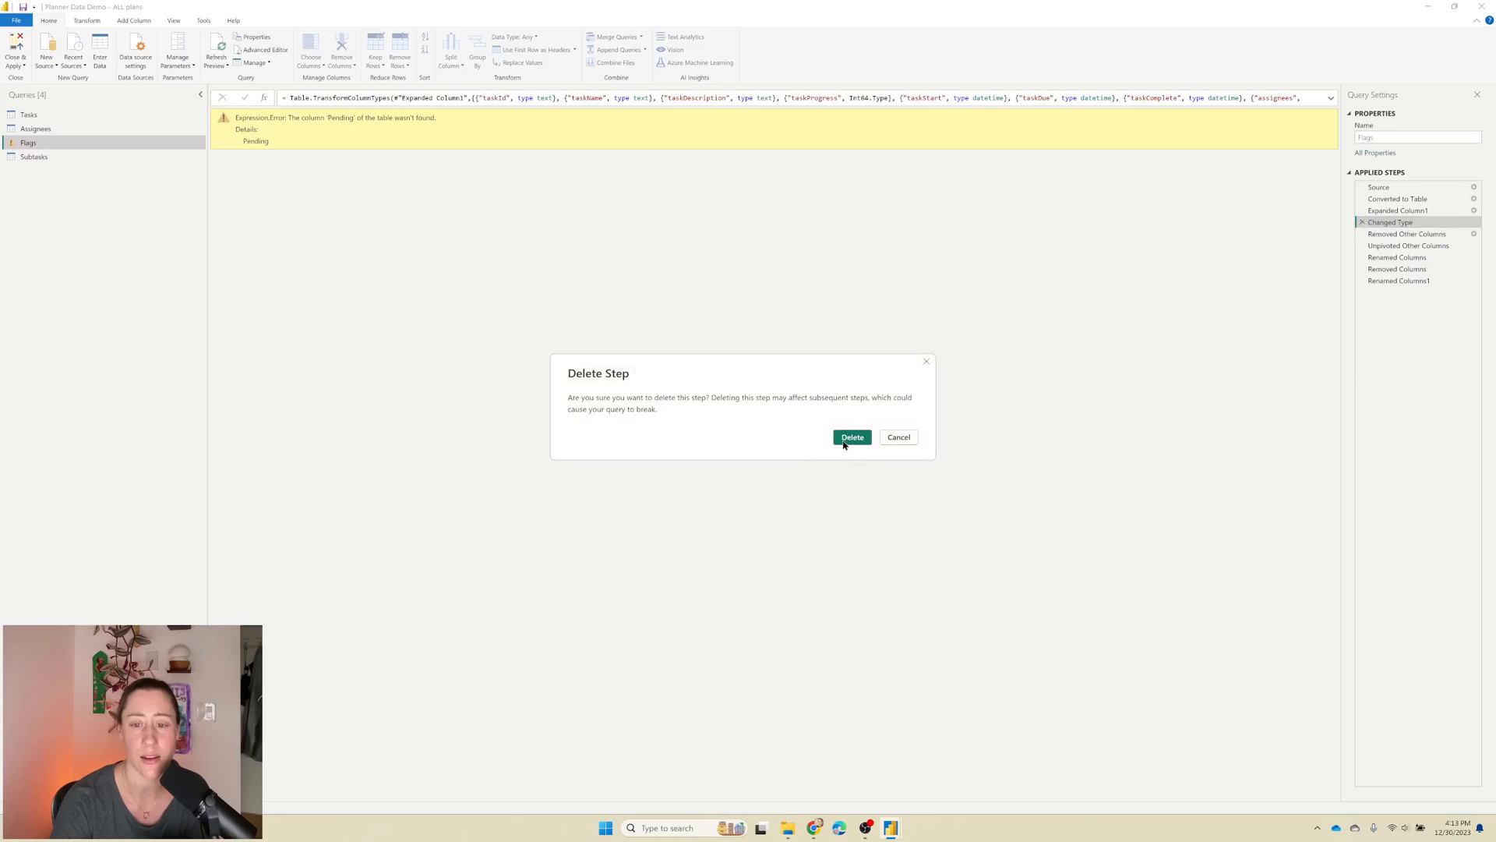
Step: Delete the broken Changed Type step and keep taskId, Pink and Cranberry in Removed Other Columns
{"action": "left_click", "coordinate": [851, 437]}
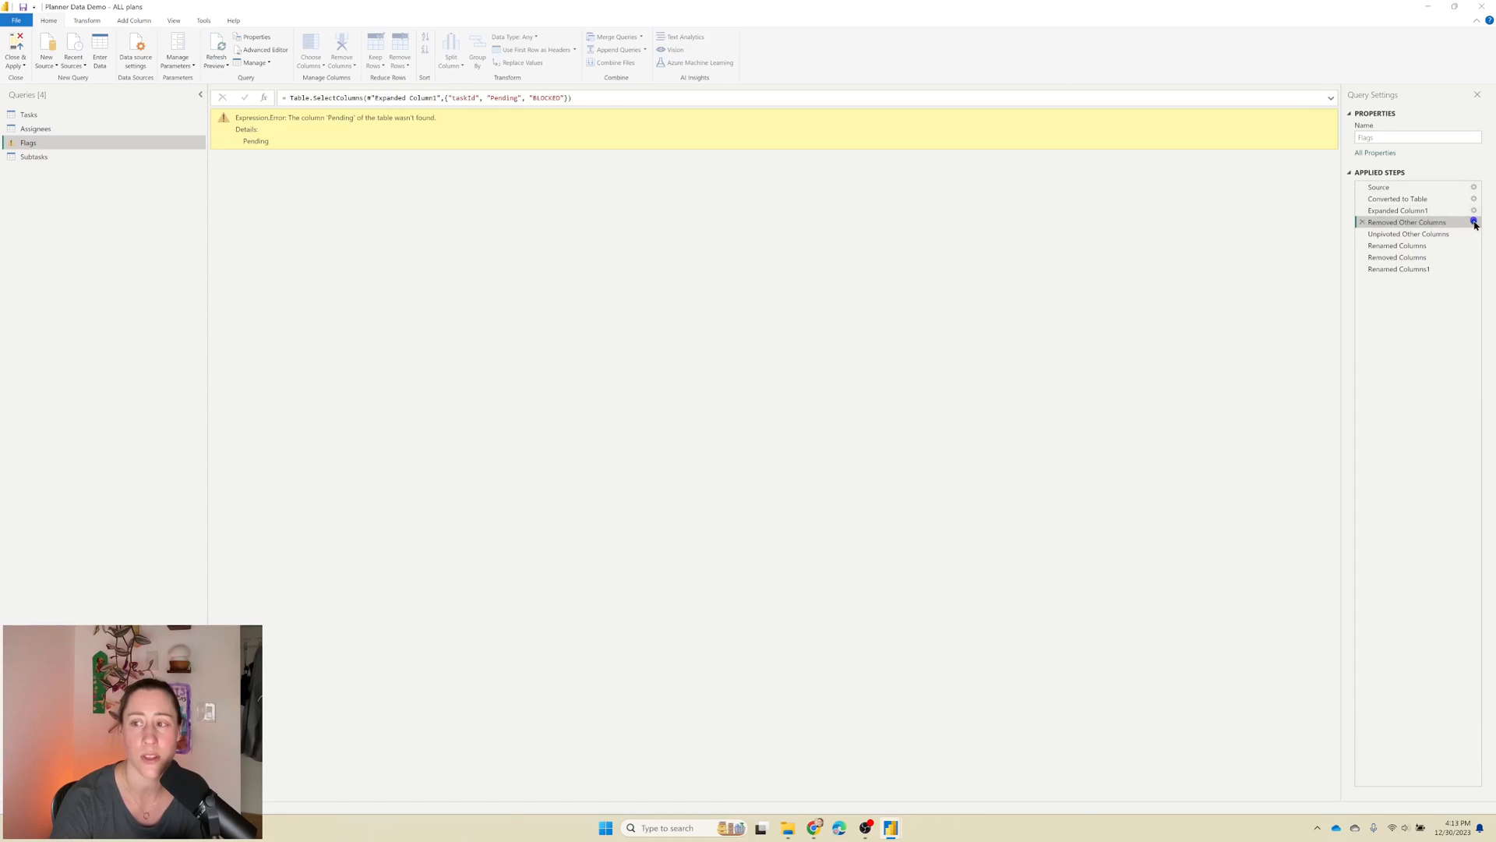
{"action": "left_click", "coordinate": [1474, 221]}
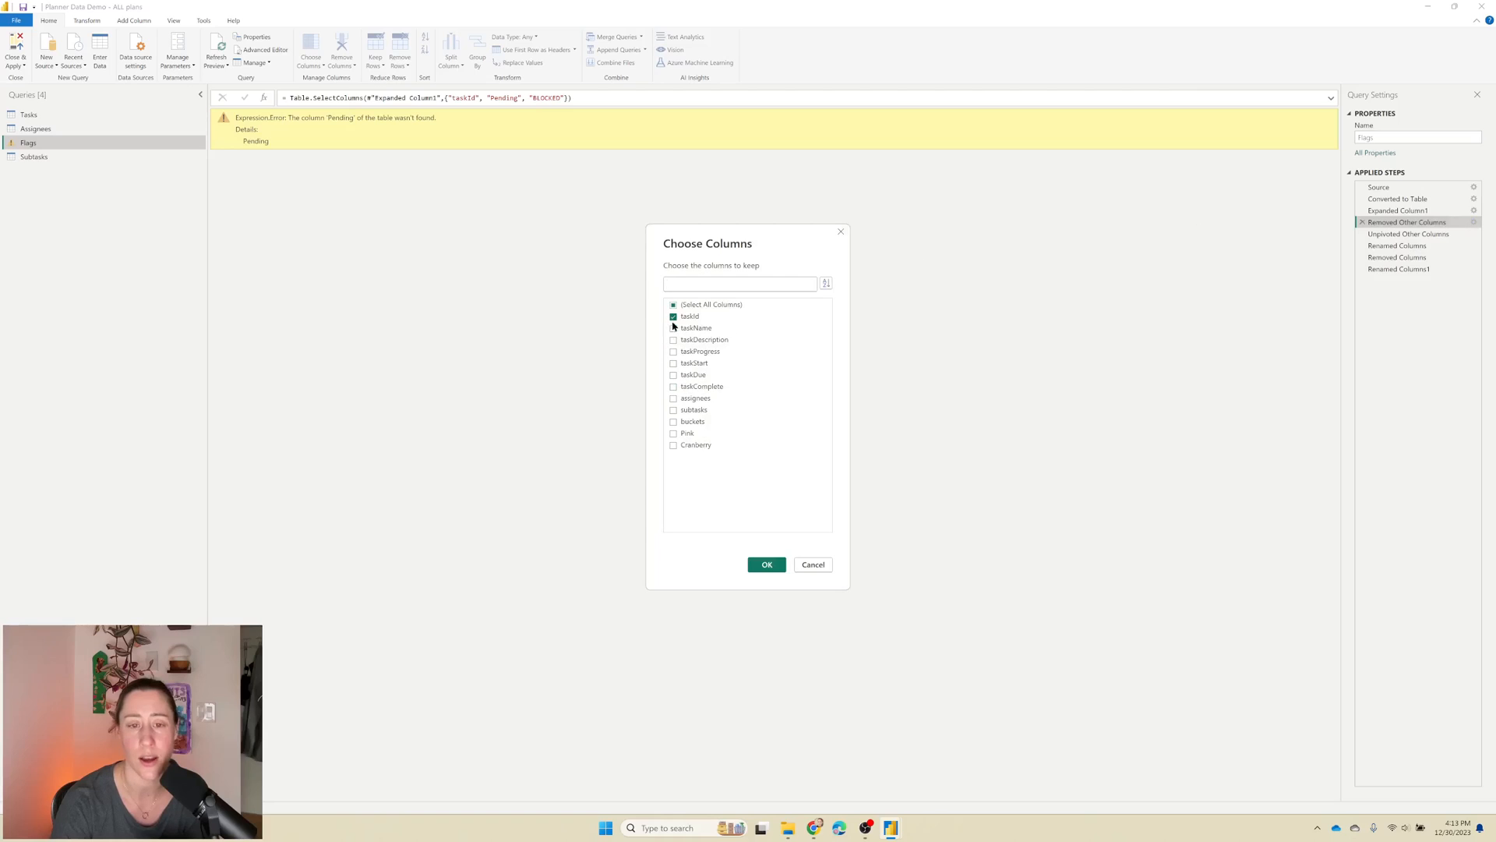
{"action": "left_click", "coordinate": [673, 327]}
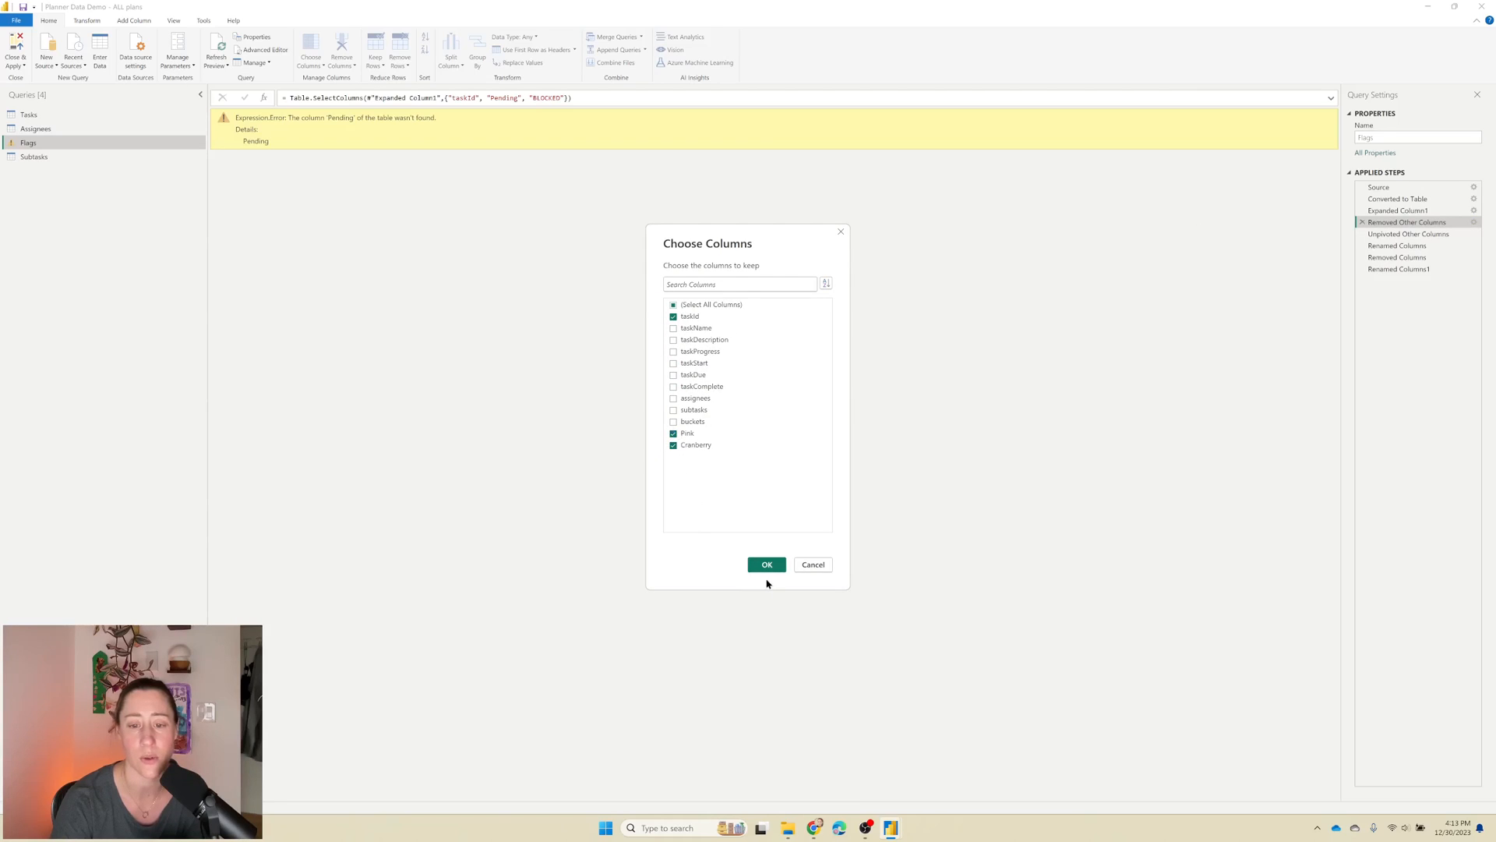
{"action": "left_click", "coordinate": [767, 565]}
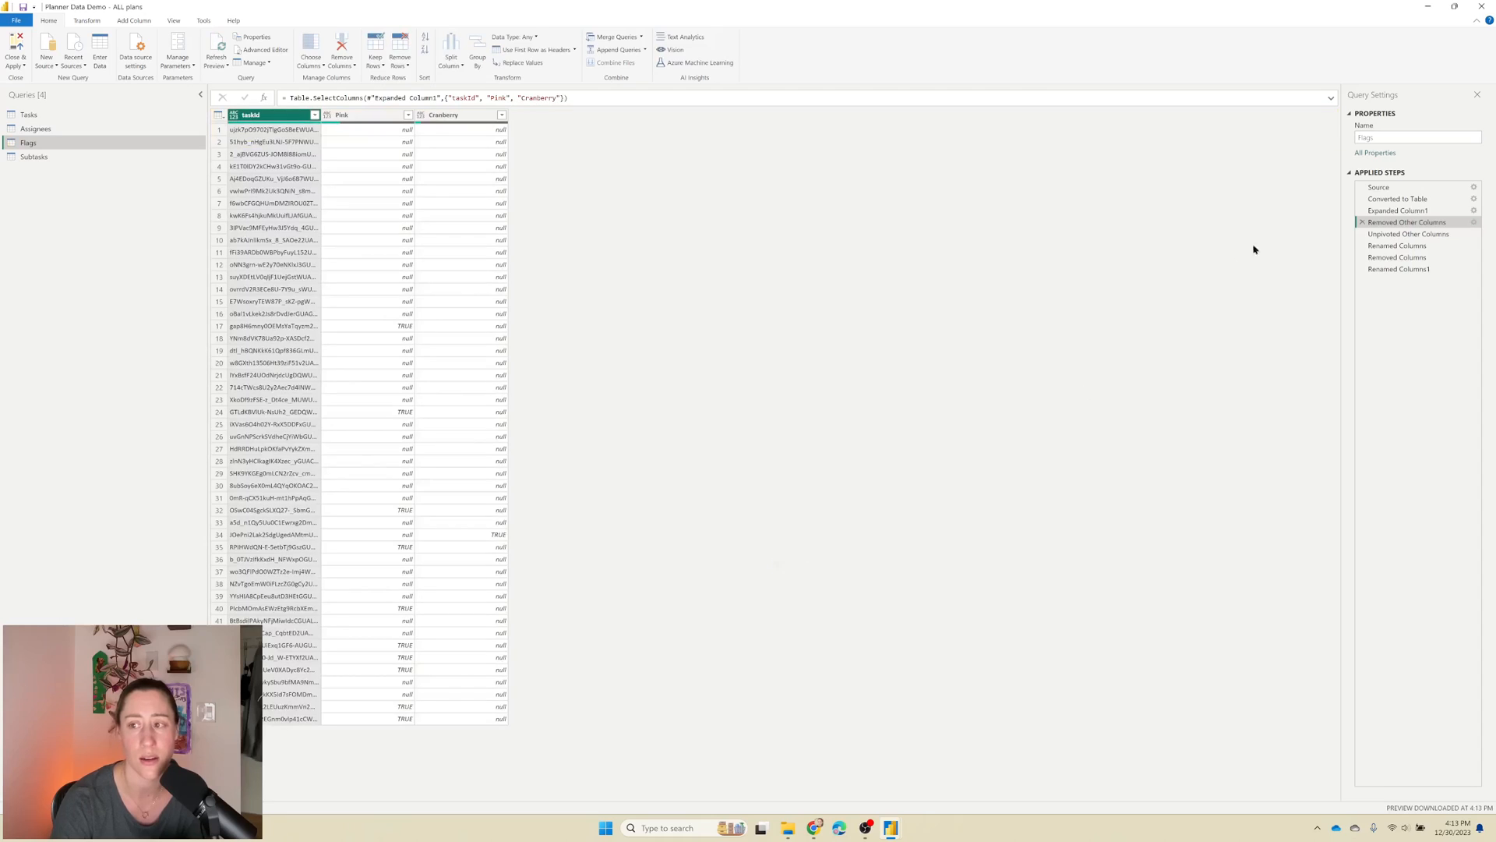
Step: Step through the unpivoted and renamed results to verify taskId with Flag values
{"action": "left_click", "coordinate": [1409, 234]}
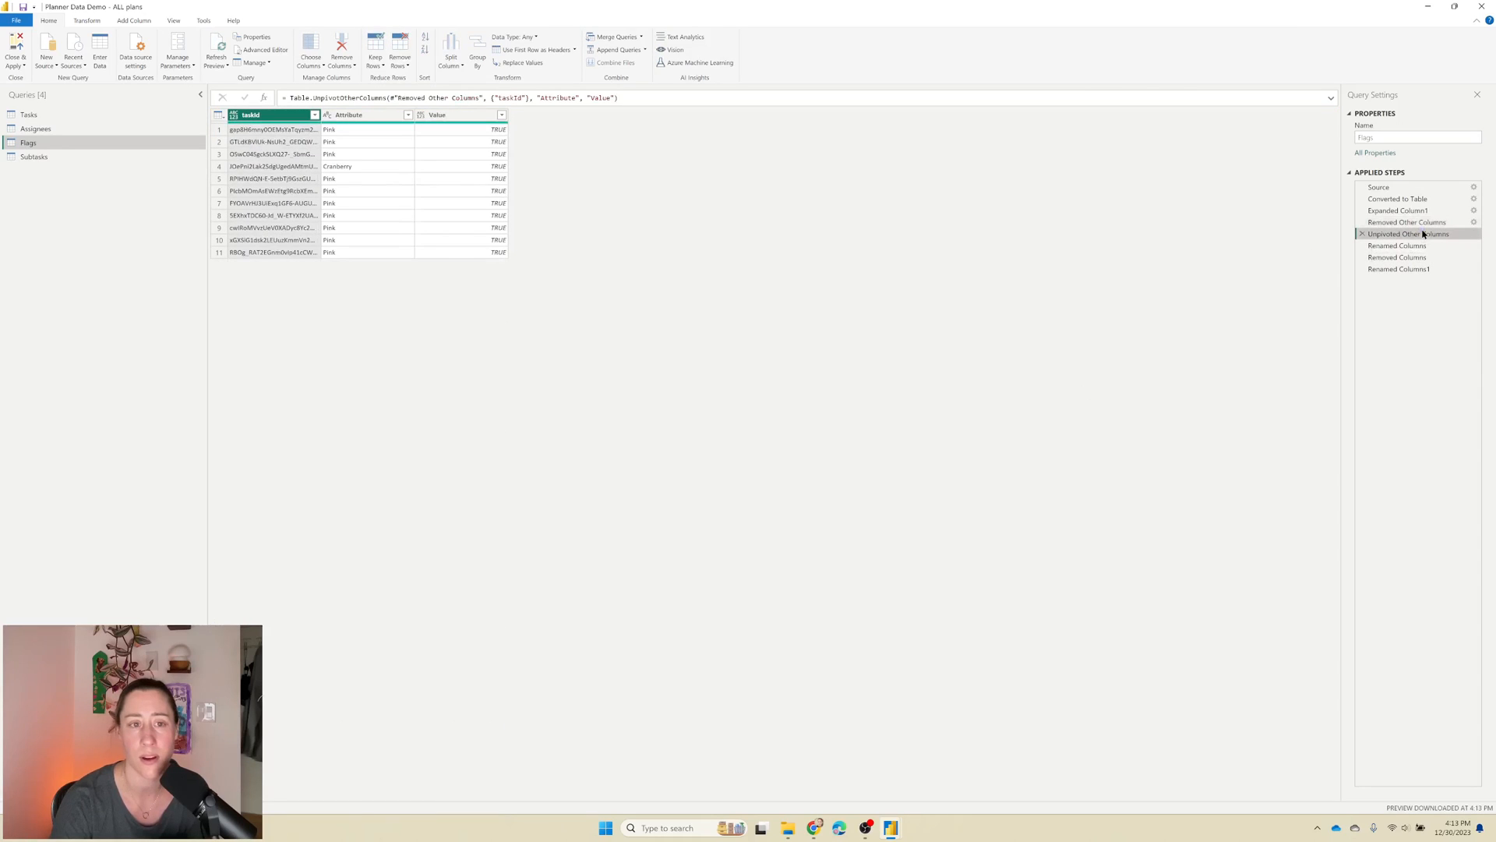
{"action": "mouse_move", "coordinate": [1396, 245]}
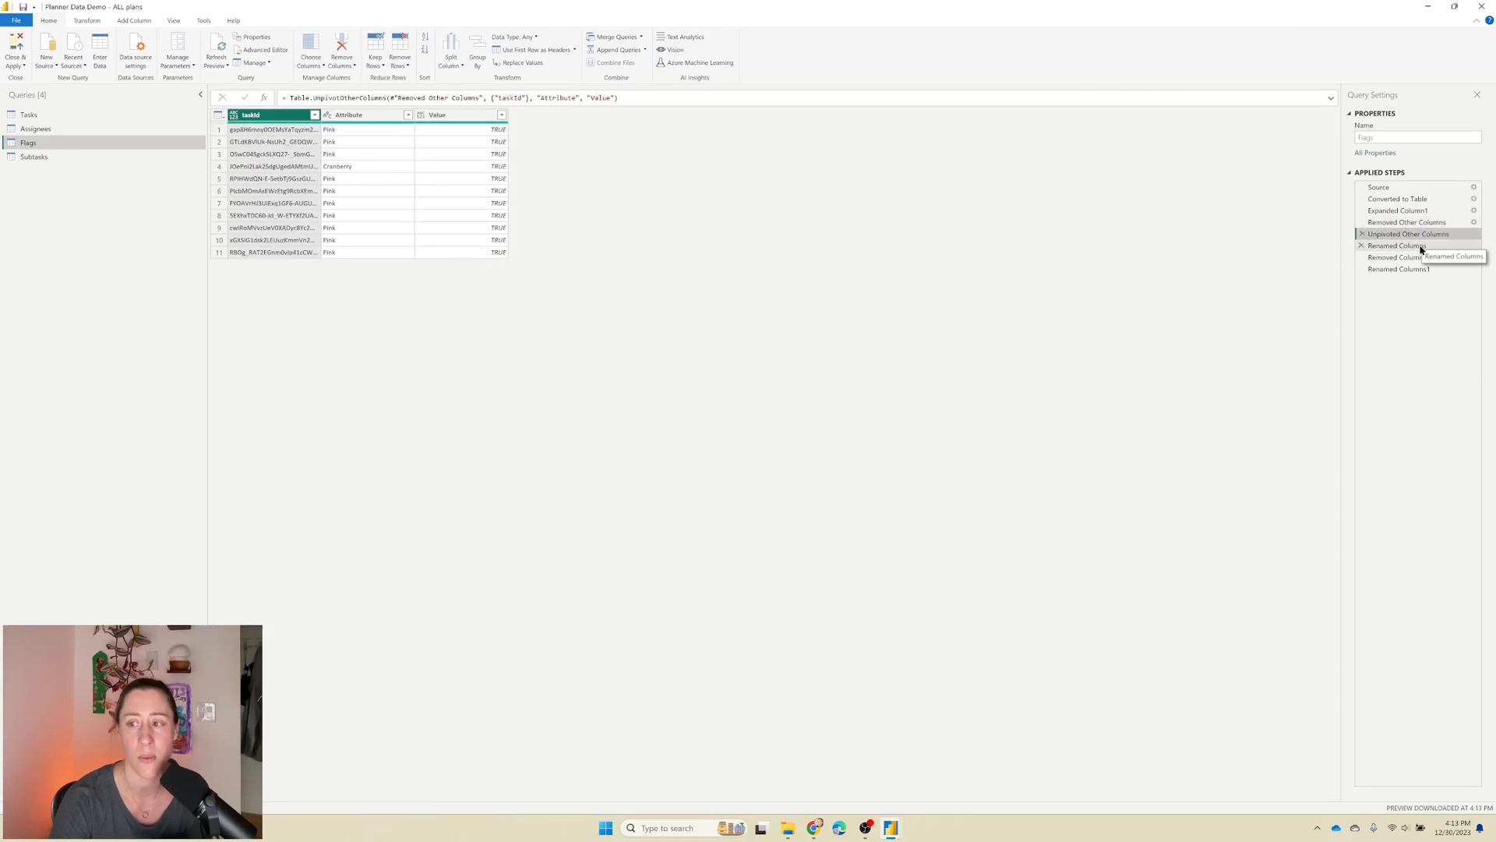
{"action": "left_click", "coordinate": [1398, 268]}
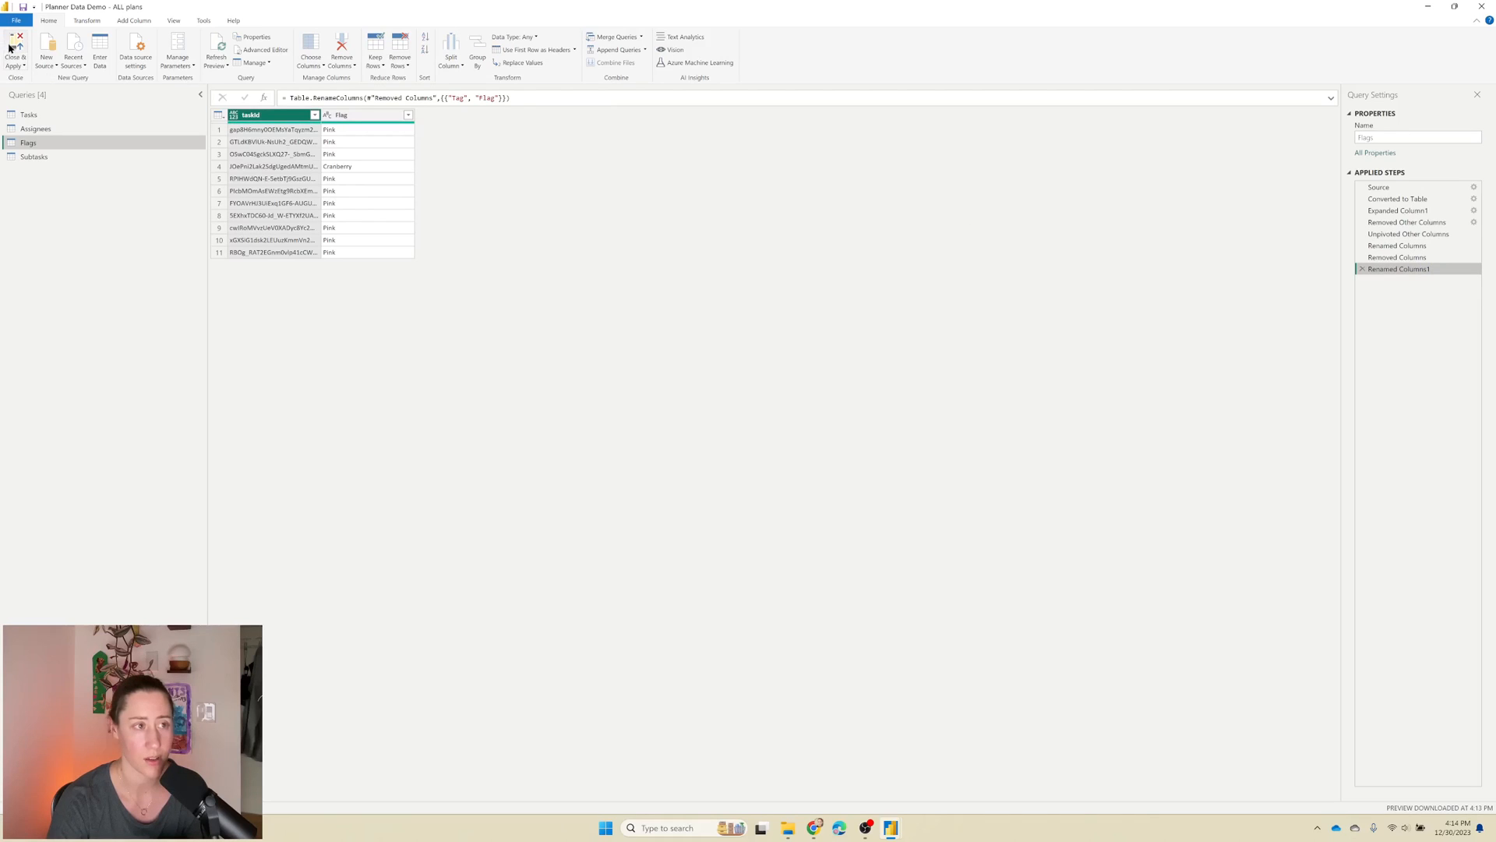
Step: Apply the query changes and add Priority Label to the tasks table
{"action": "left_click", "coordinate": [15, 48]}
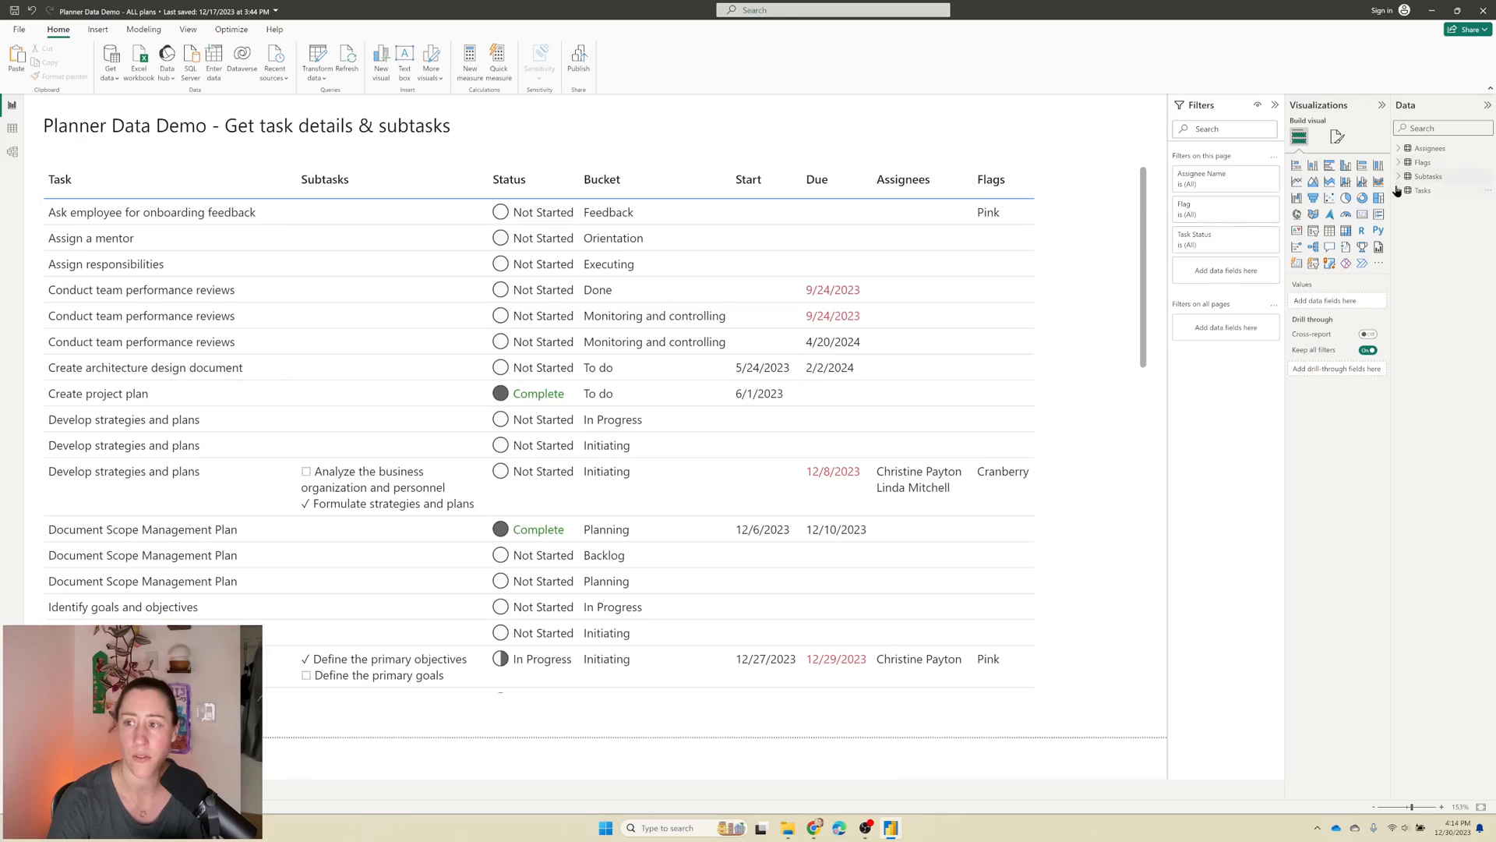
{"action": "left_click", "coordinate": [1406, 190]}
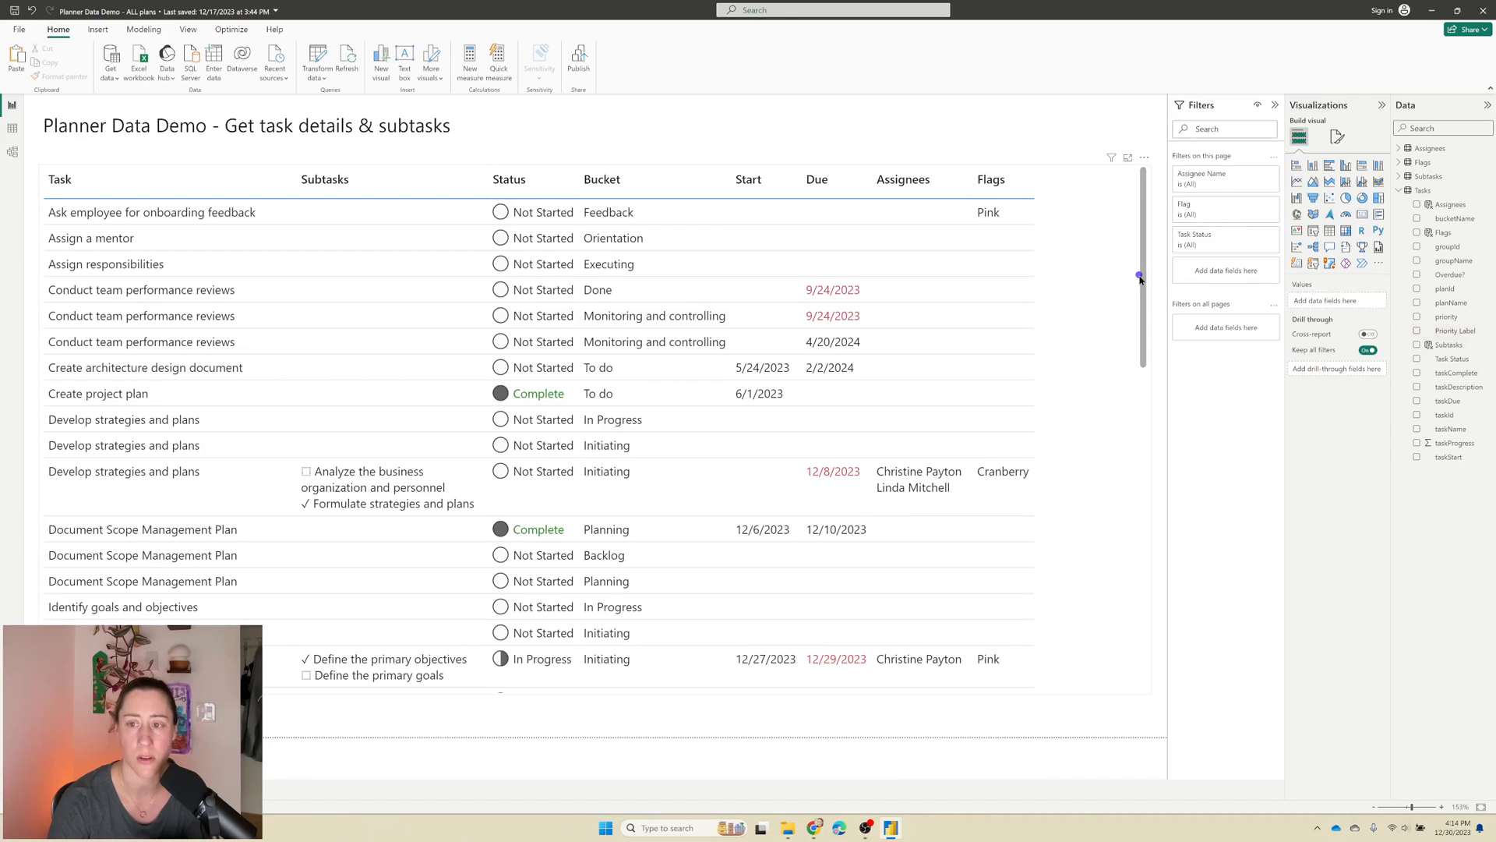
{"action": "left_click", "coordinate": [1417, 331]}
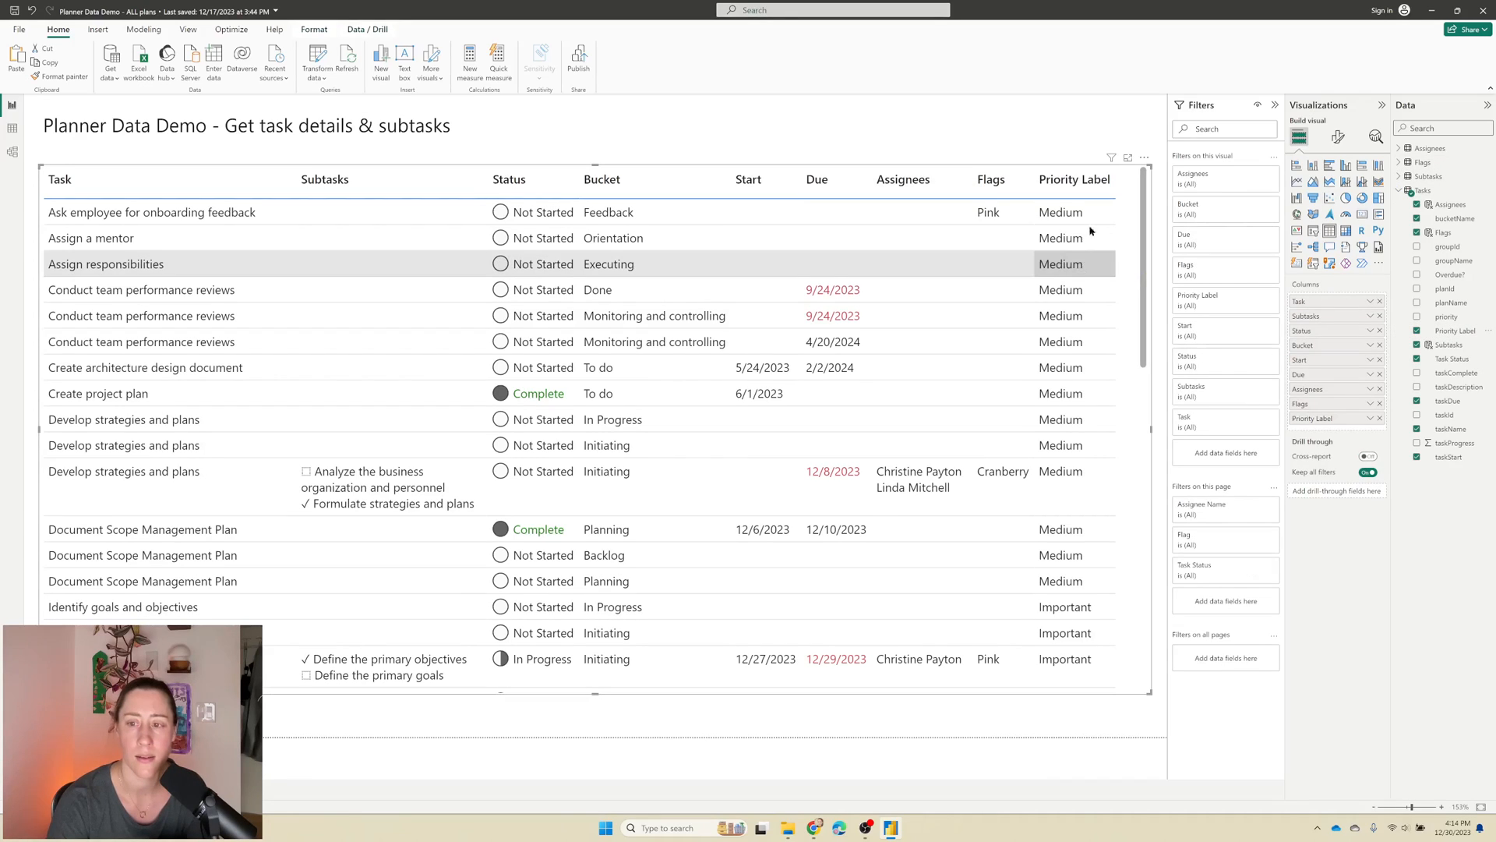
Step: Sort the table by Priority Label and start setting its sort-by column to priority
{"action": "left_click", "coordinate": [1074, 180]}
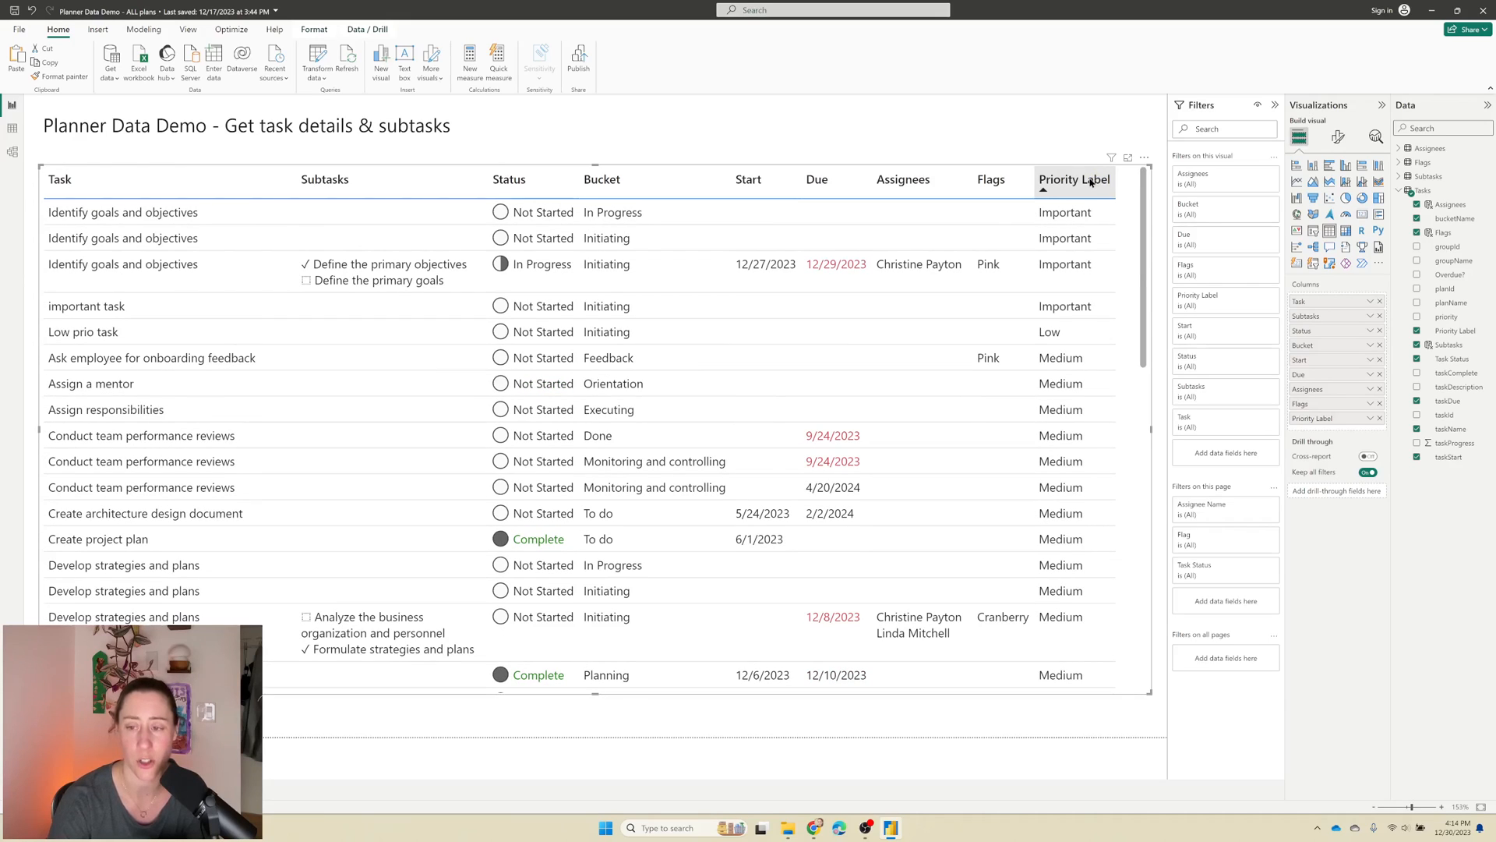
{"action": "left_click", "coordinate": [1065, 212]}
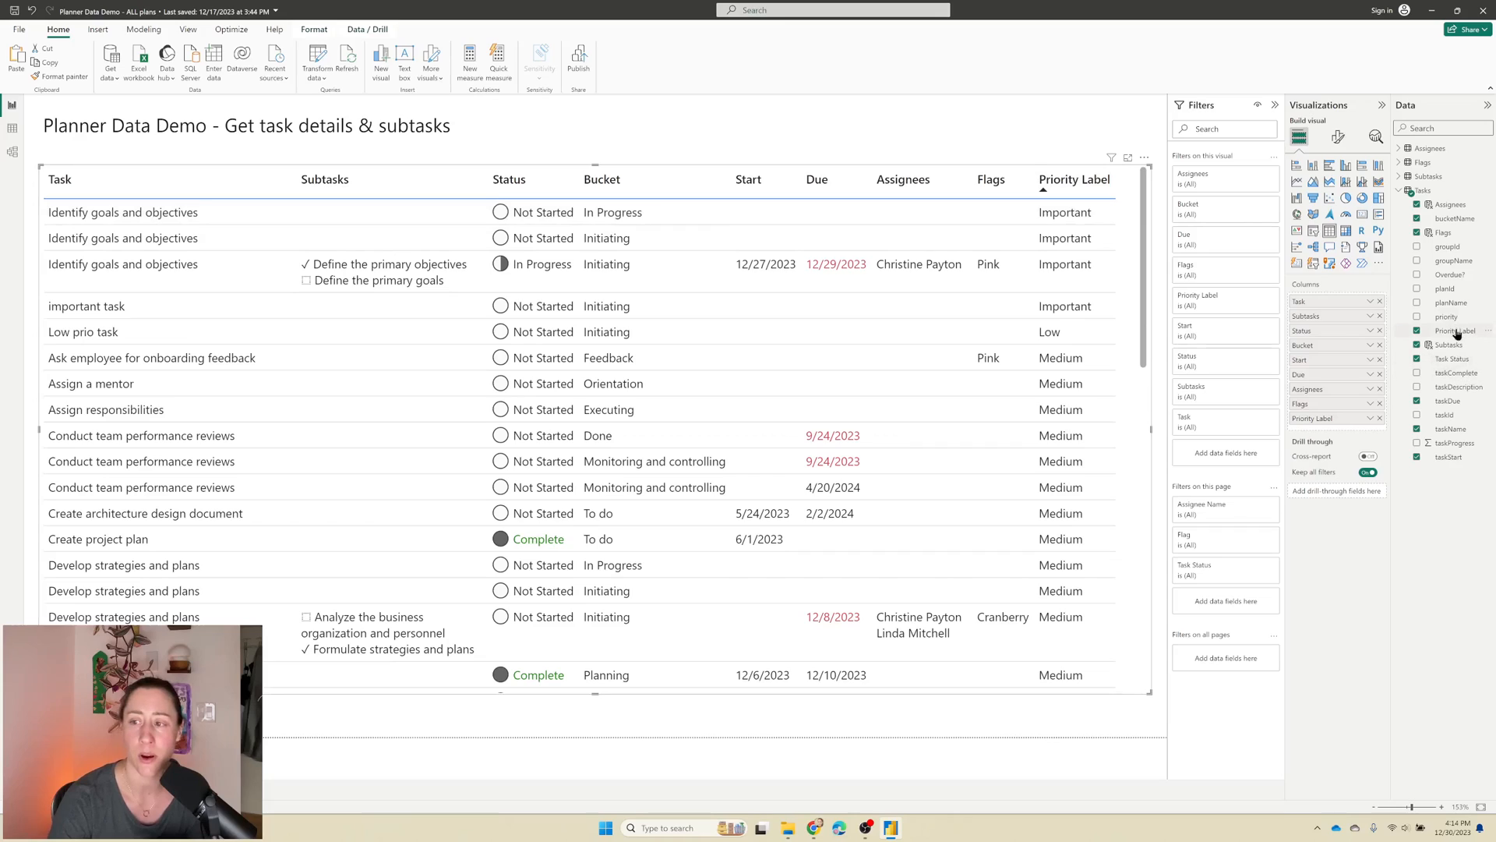
{"action": "left_click", "coordinate": [1450, 331]}
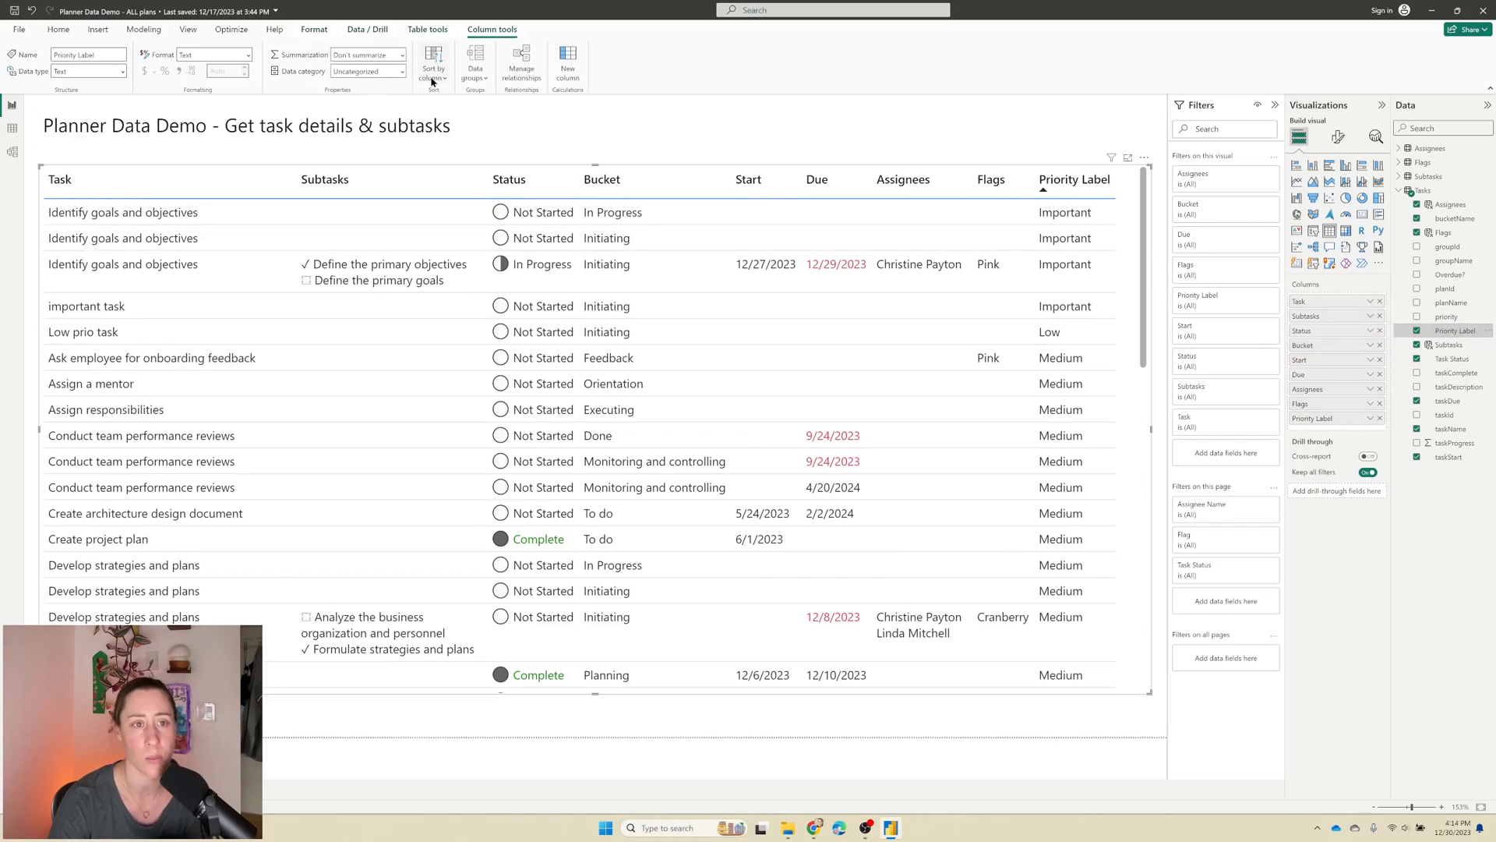
{"action": "left_click", "coordinate": [433, 67]}
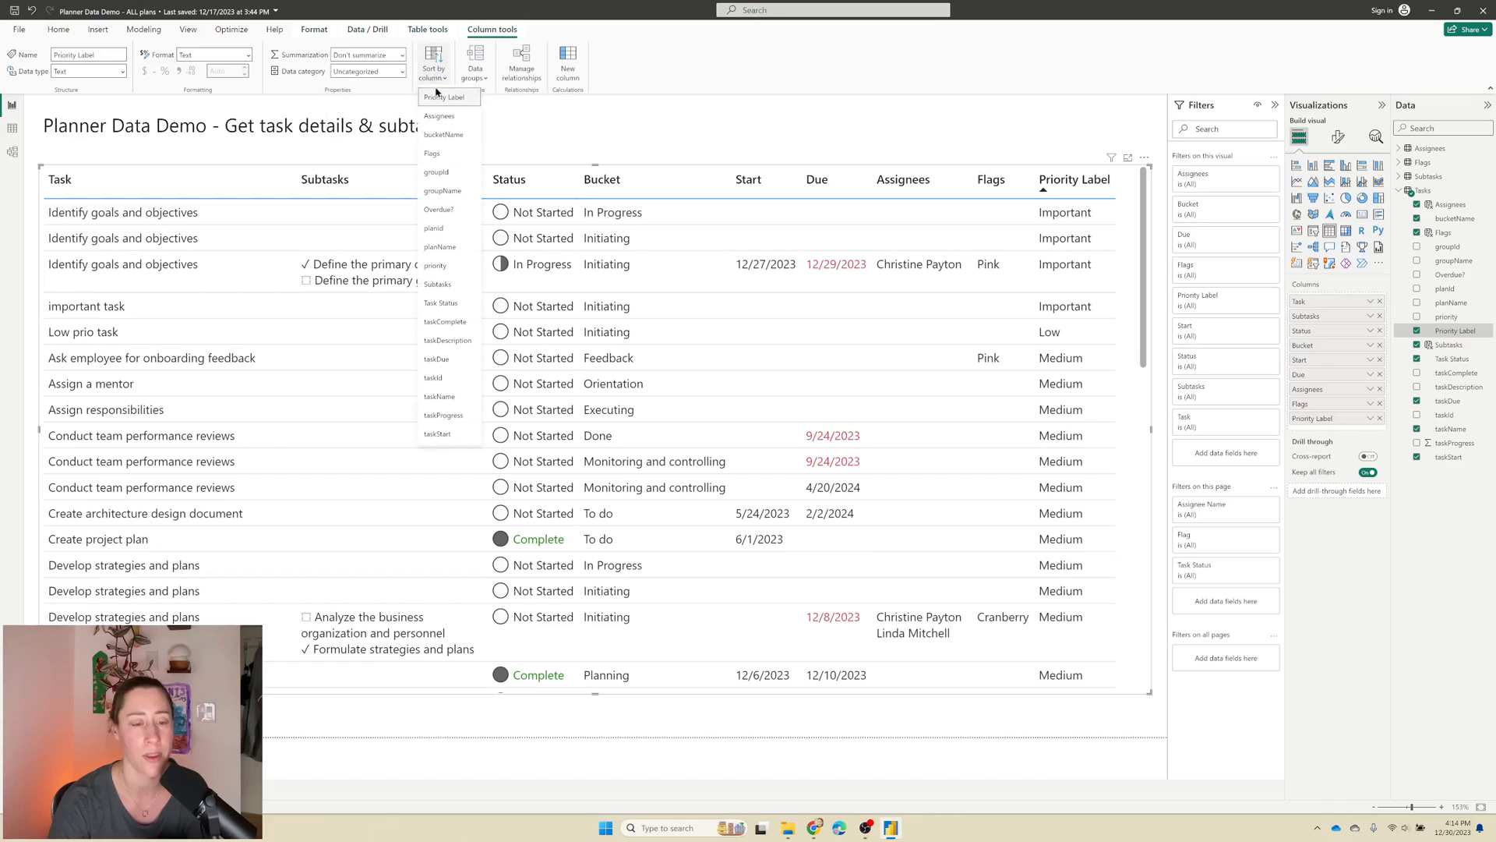
{"action": "mouse_move", "coordinate": [435, 268]}
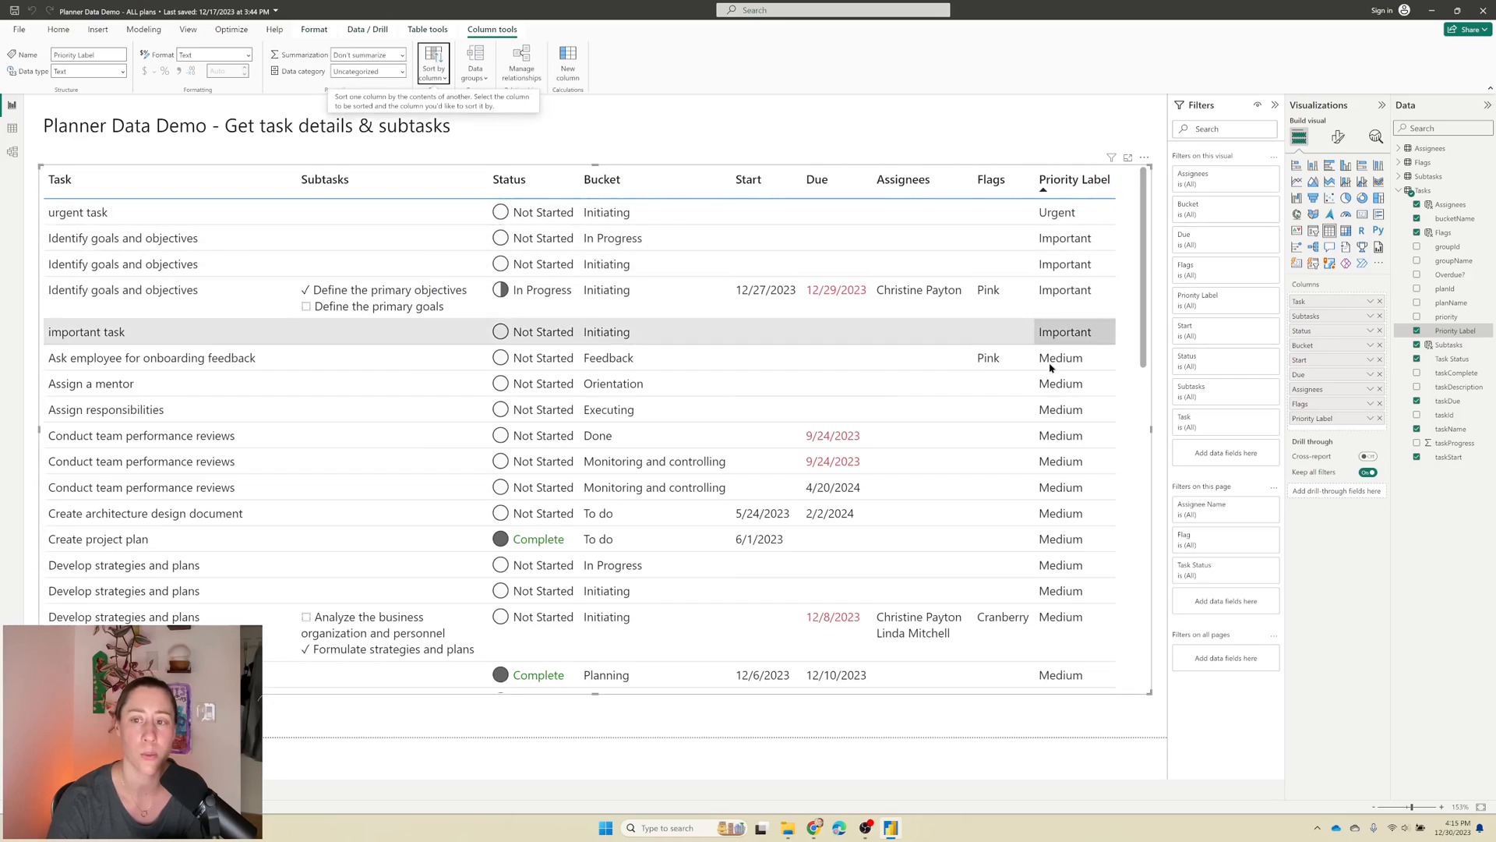
{"action": "mouse_move", "coordinate": [1074, 179]}
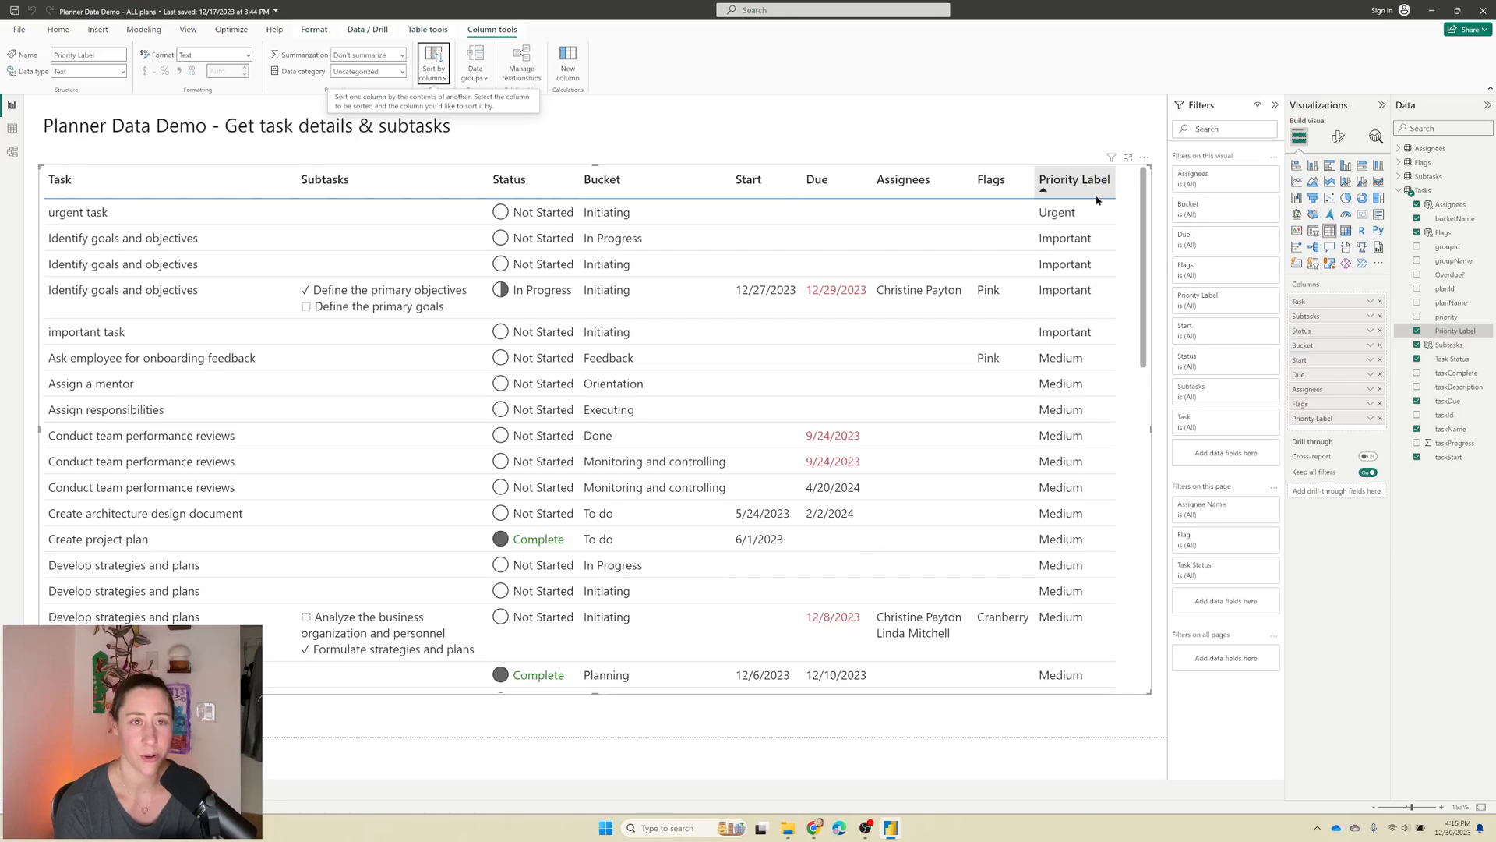
{"action": "mouse_move", "coordinate": [1091, 188]}
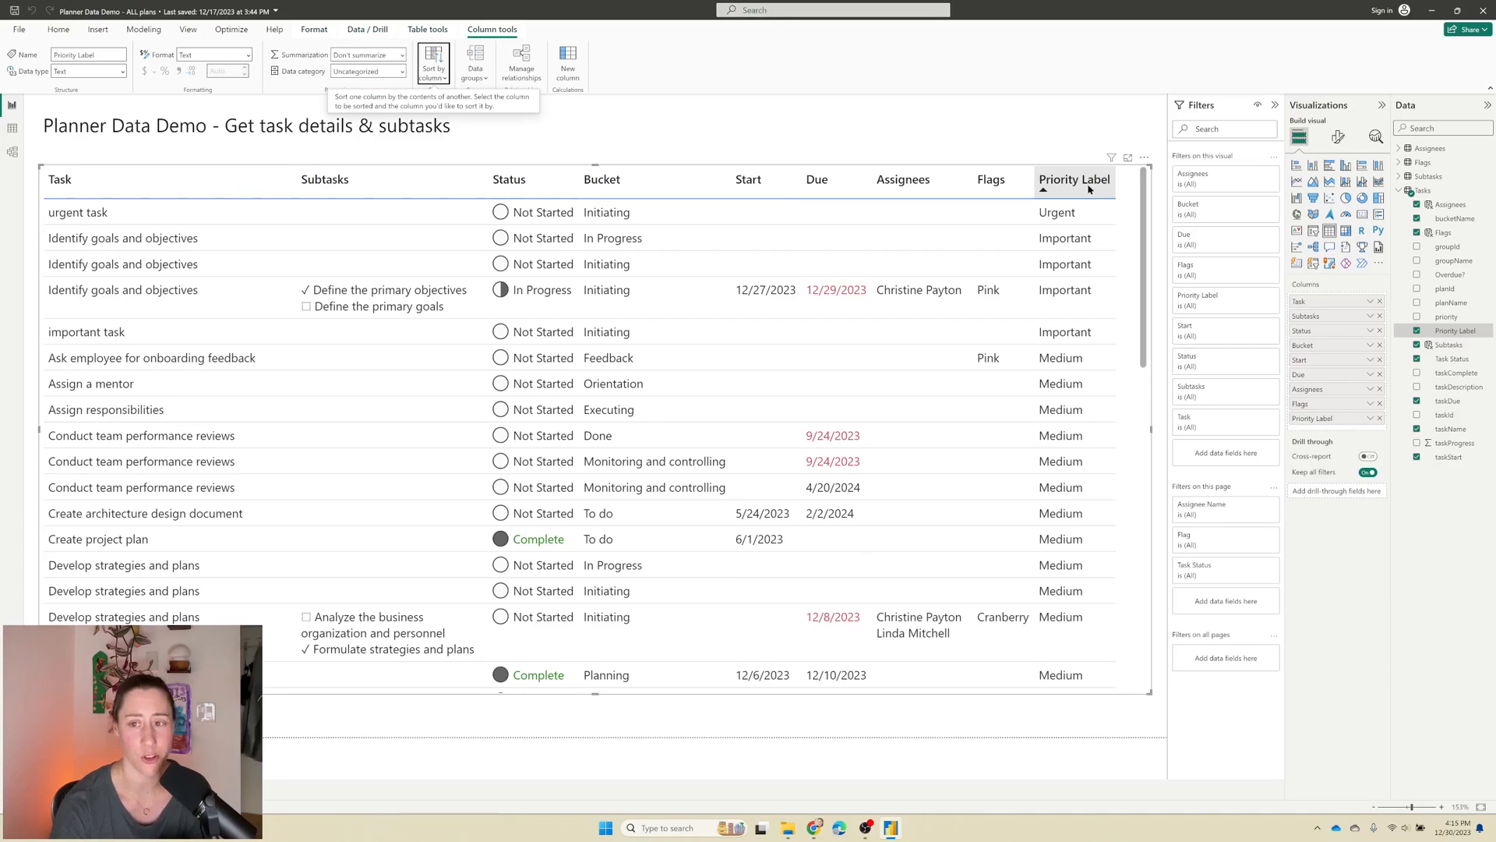
Step: Filter all pages on groupName and planName, excluding Demo Project and Second Plan
{"action": "left_click", "coordinate": [57, 28]}
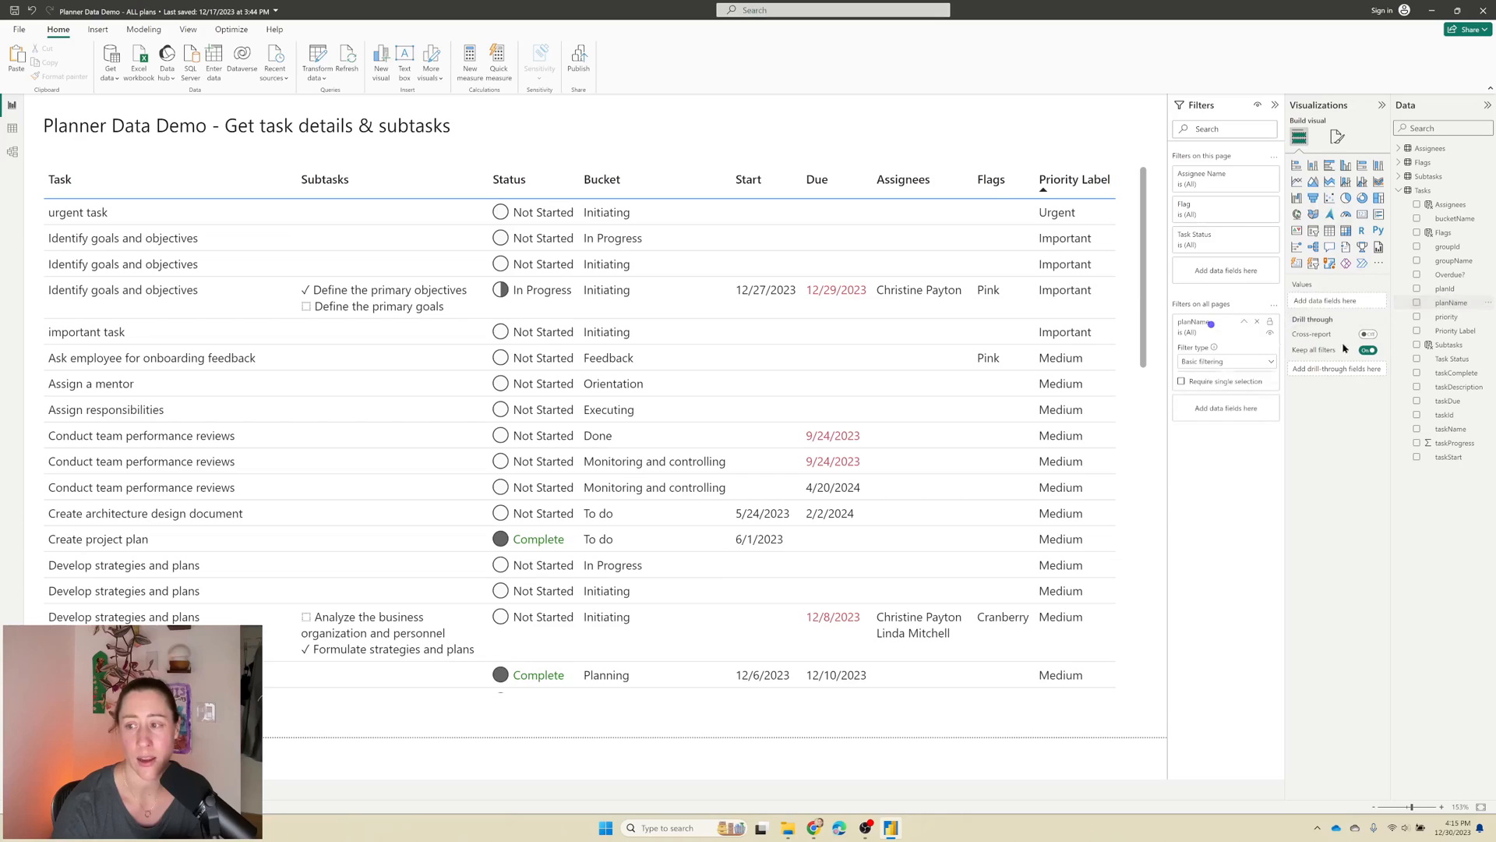
{"action": "left_click", "coordinate": [1227, 321]}
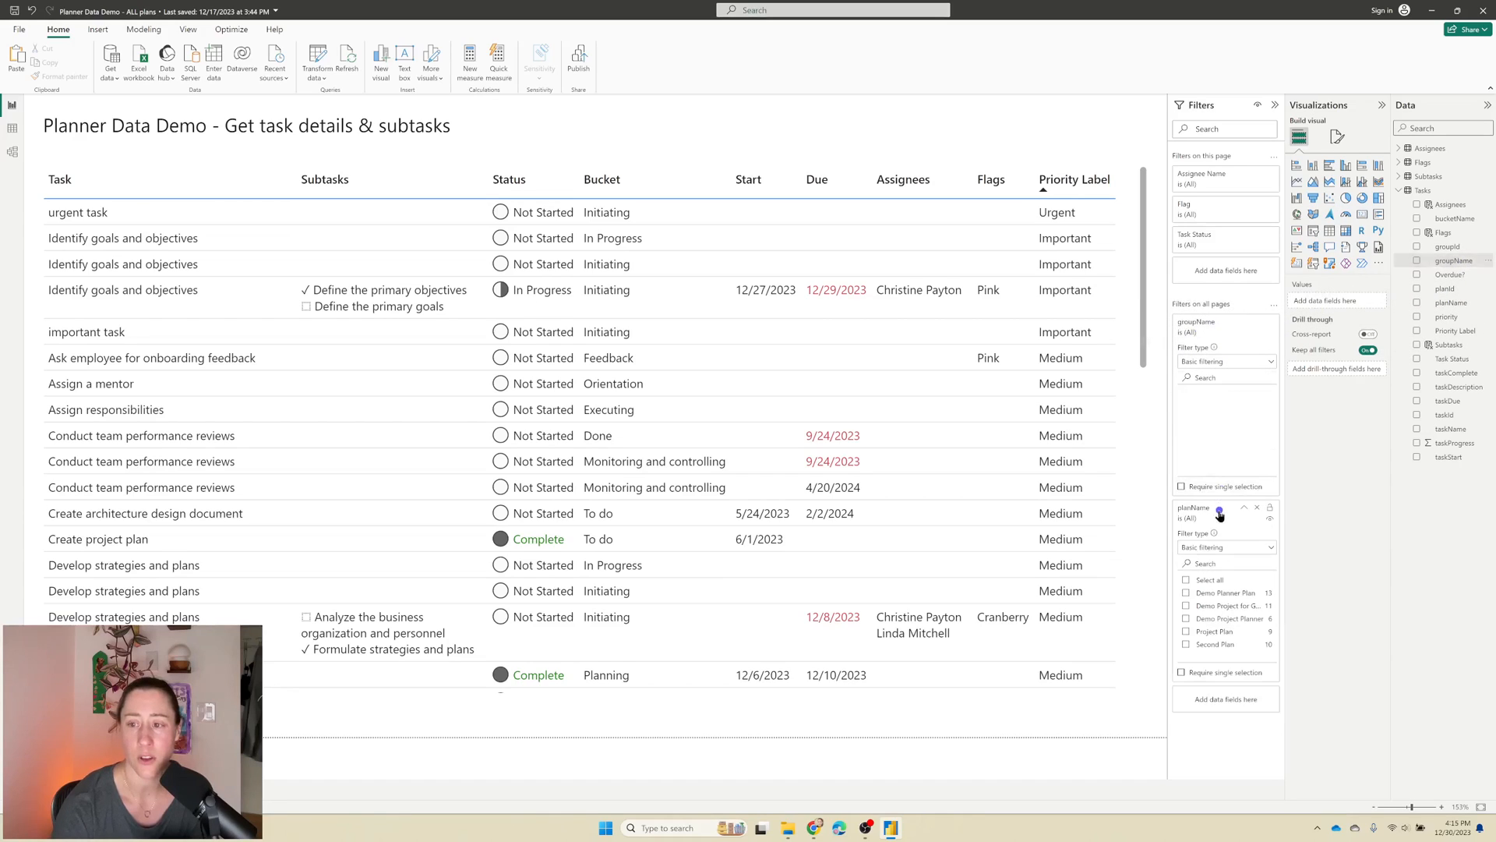
{"action": "left_click", "coordinate": [1225, 332]}
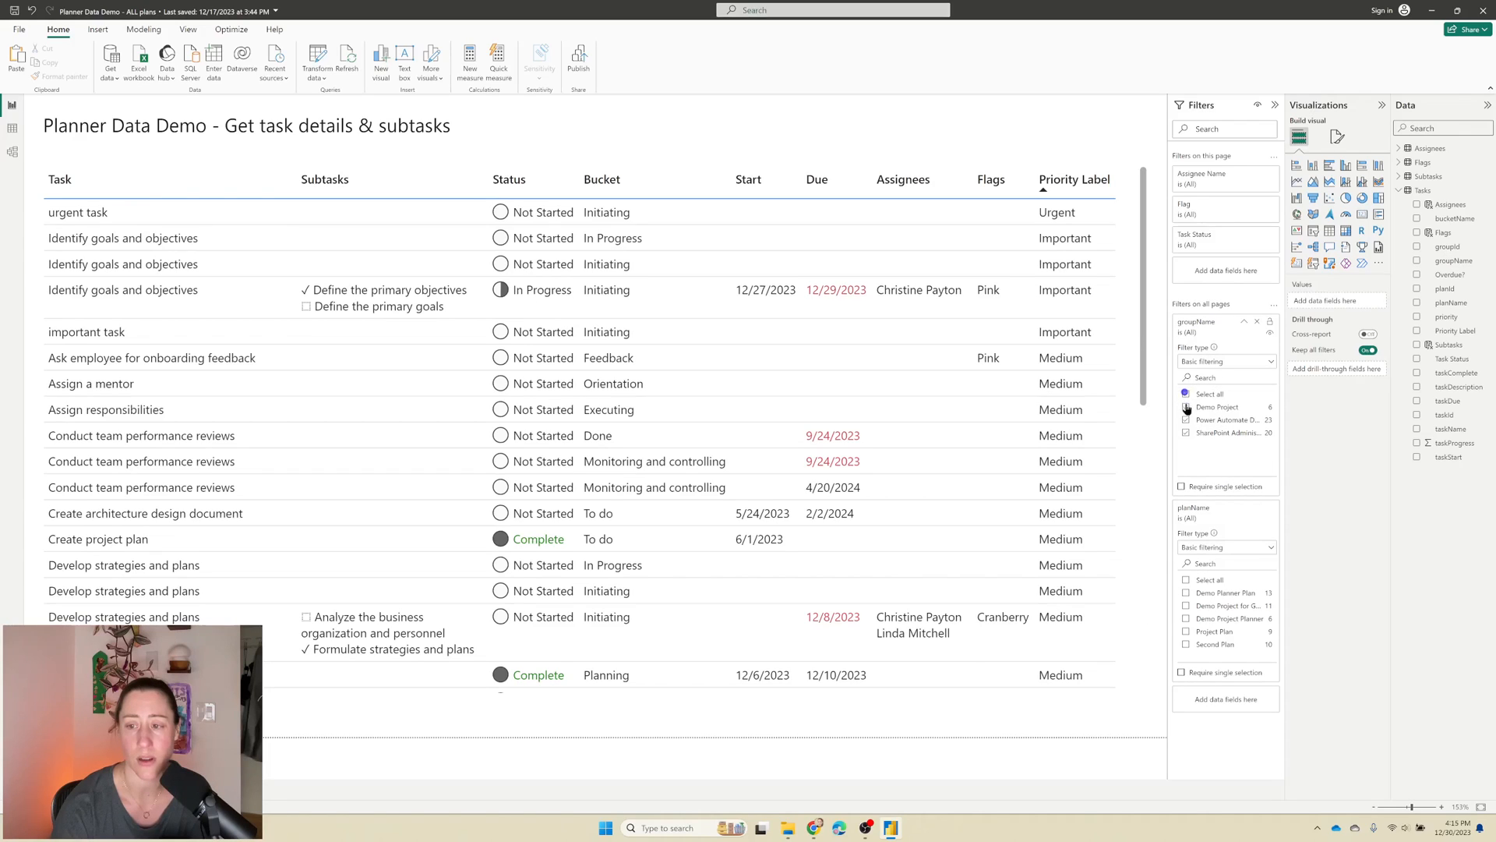
{"action": "left_click", "coordinate": [1186, 407]}
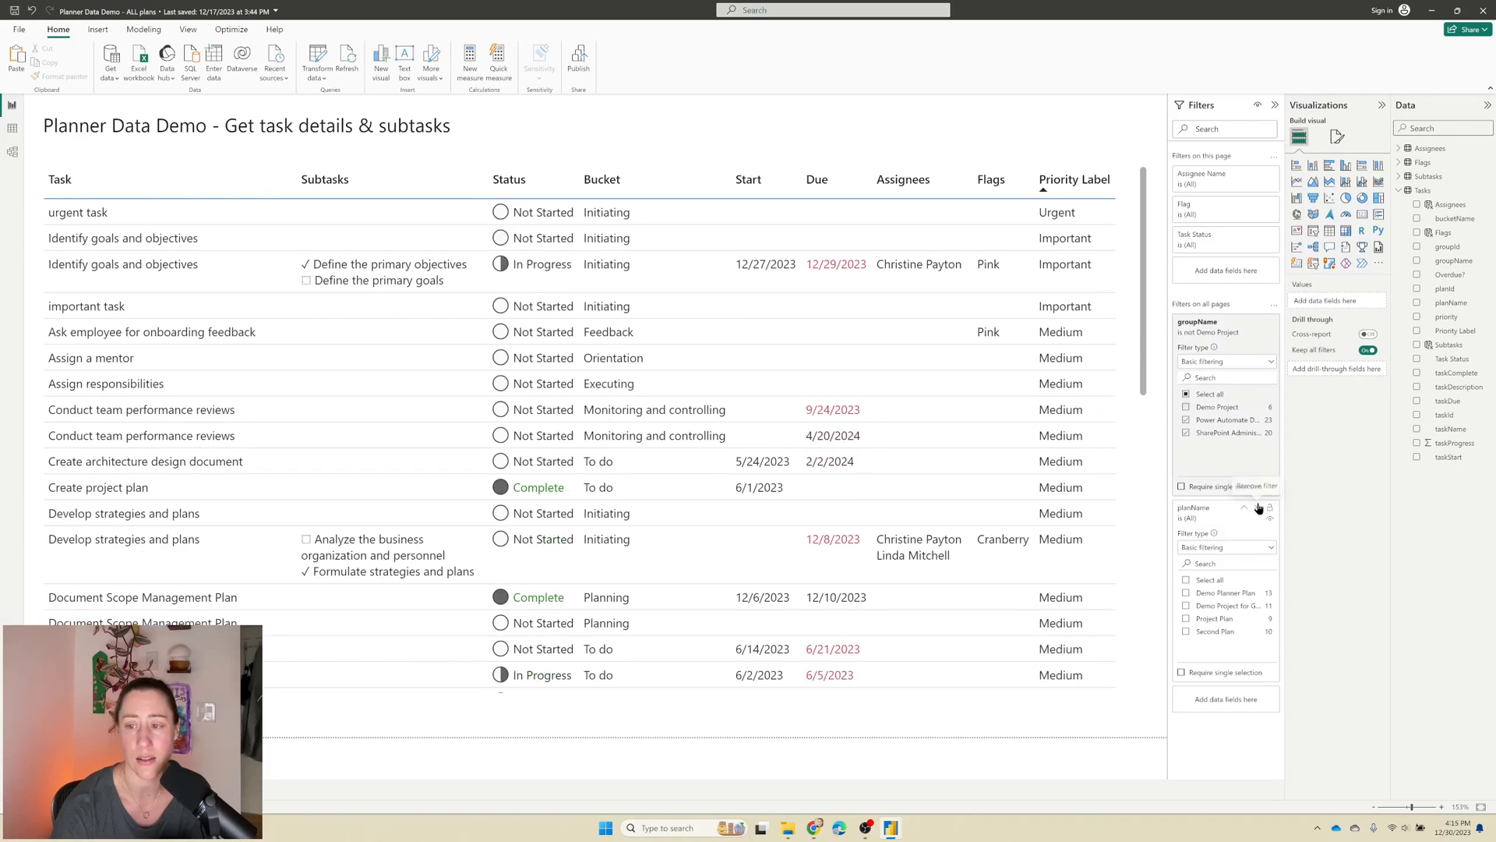
{"action": "left_click", "coordinate": [1210, 580]}
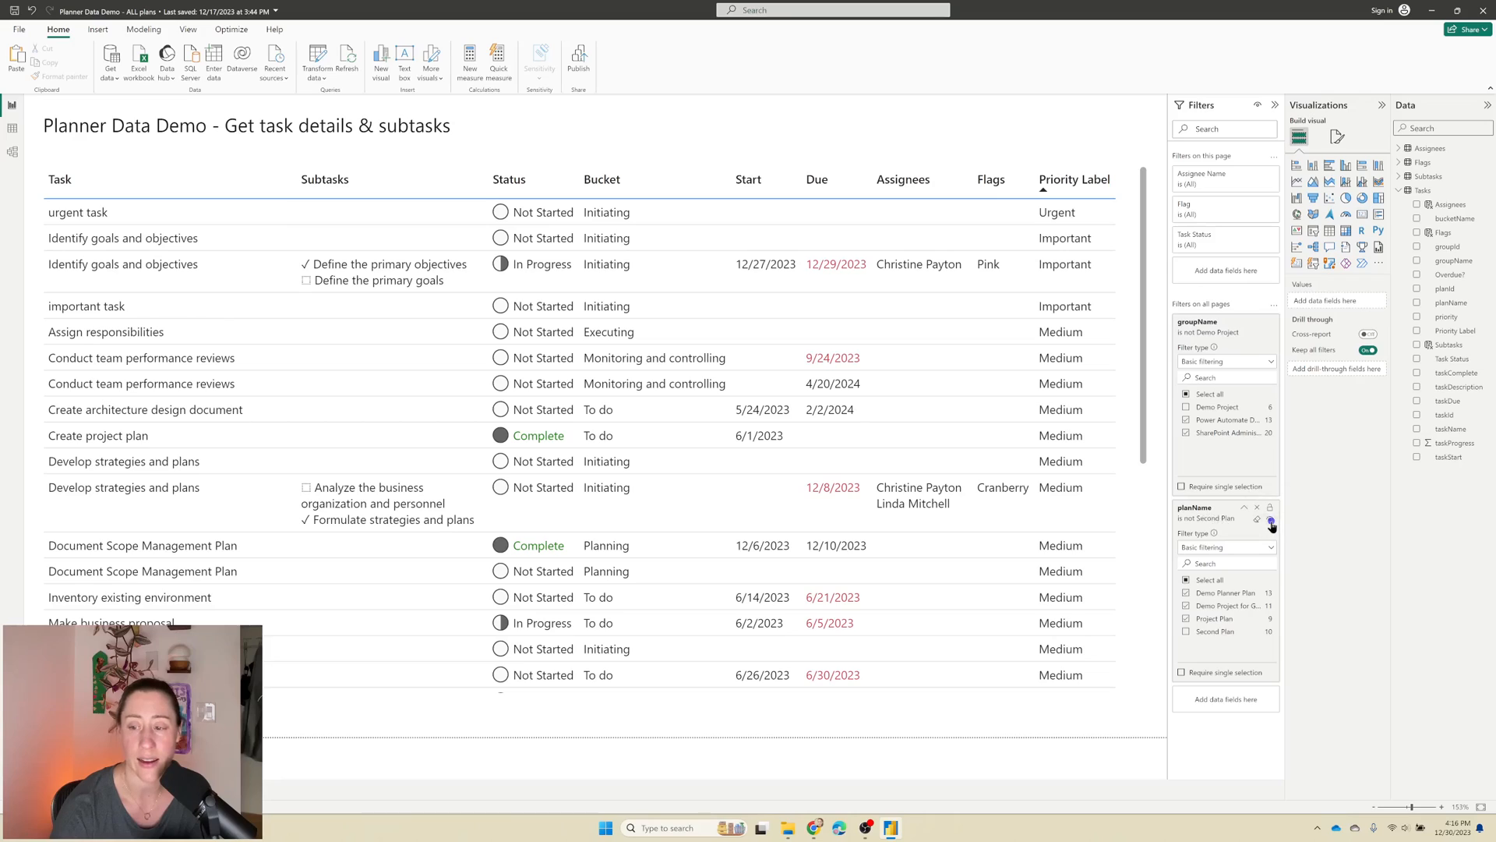
{"action": "mouse_move", "coordinate": [1271, 335]}
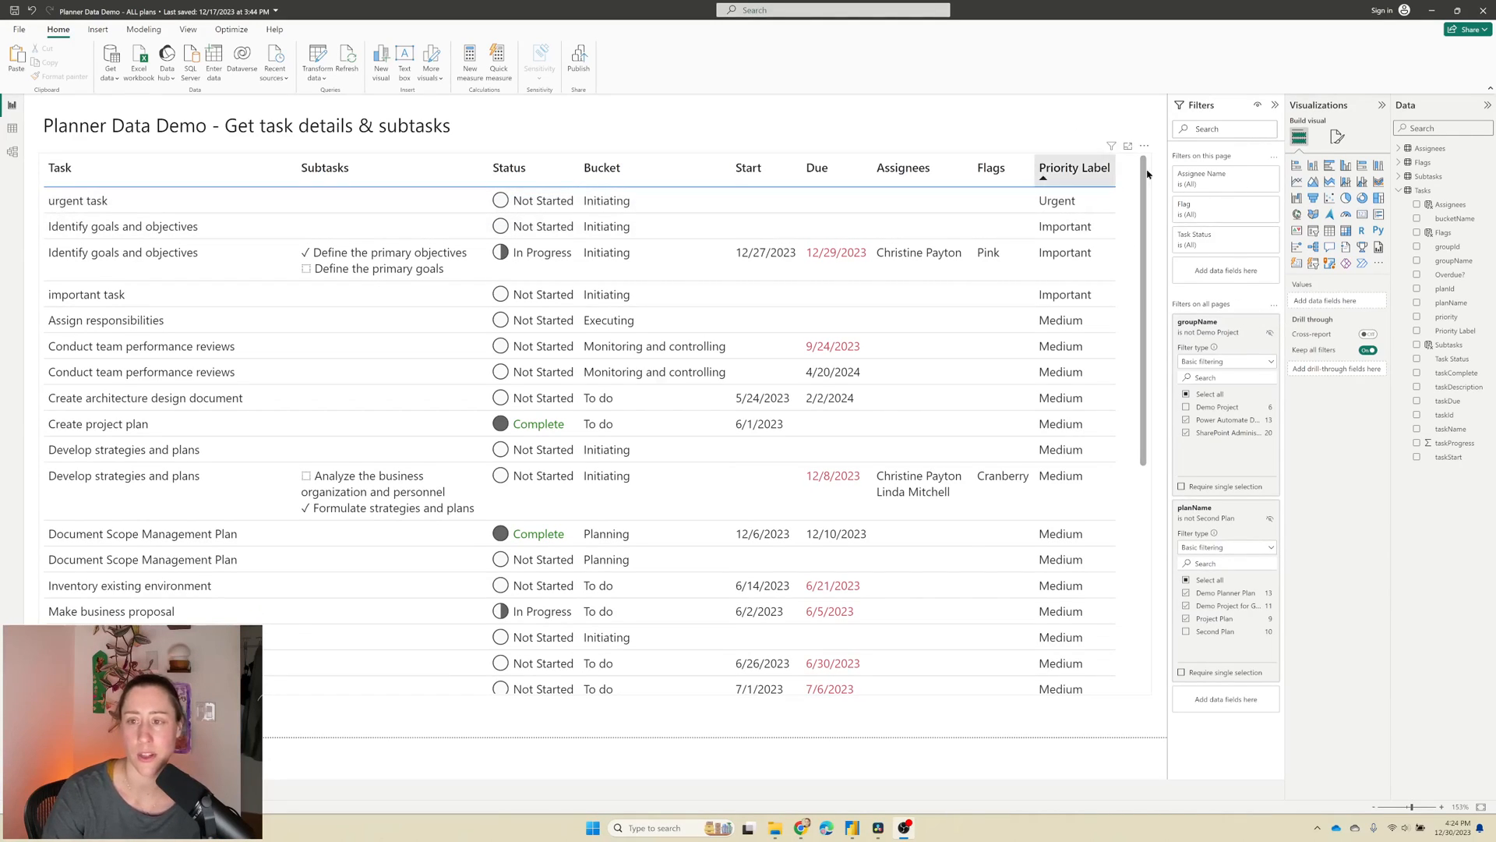
Step: Add a custom icon rule showing a red X when Priority Label is Urgent
{"action": "left_click", "coordinate": [572, 430]}
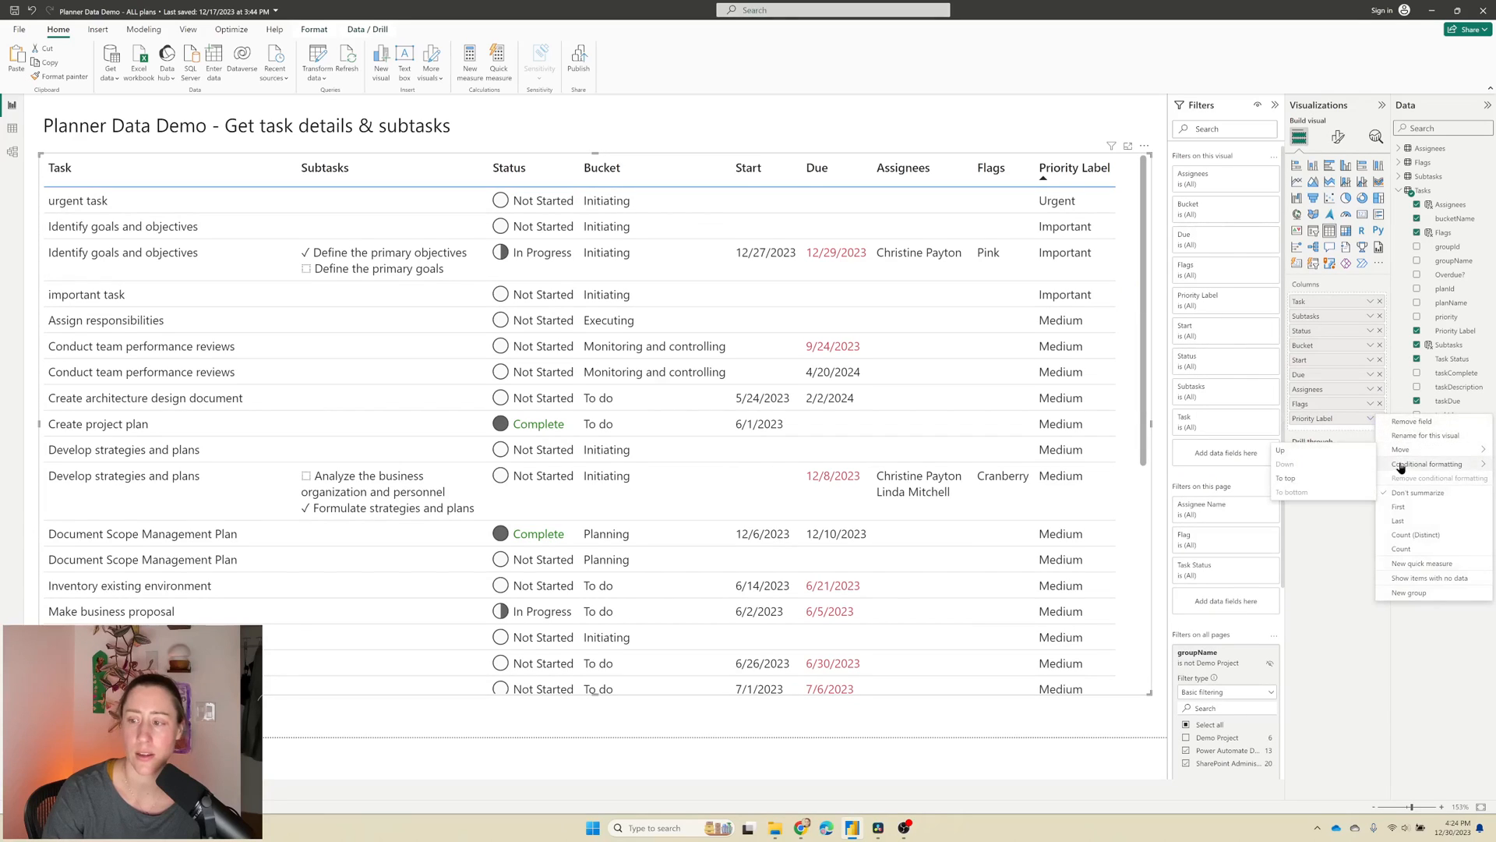
{"action": "left_click", "coordinate": [1426, 465]}
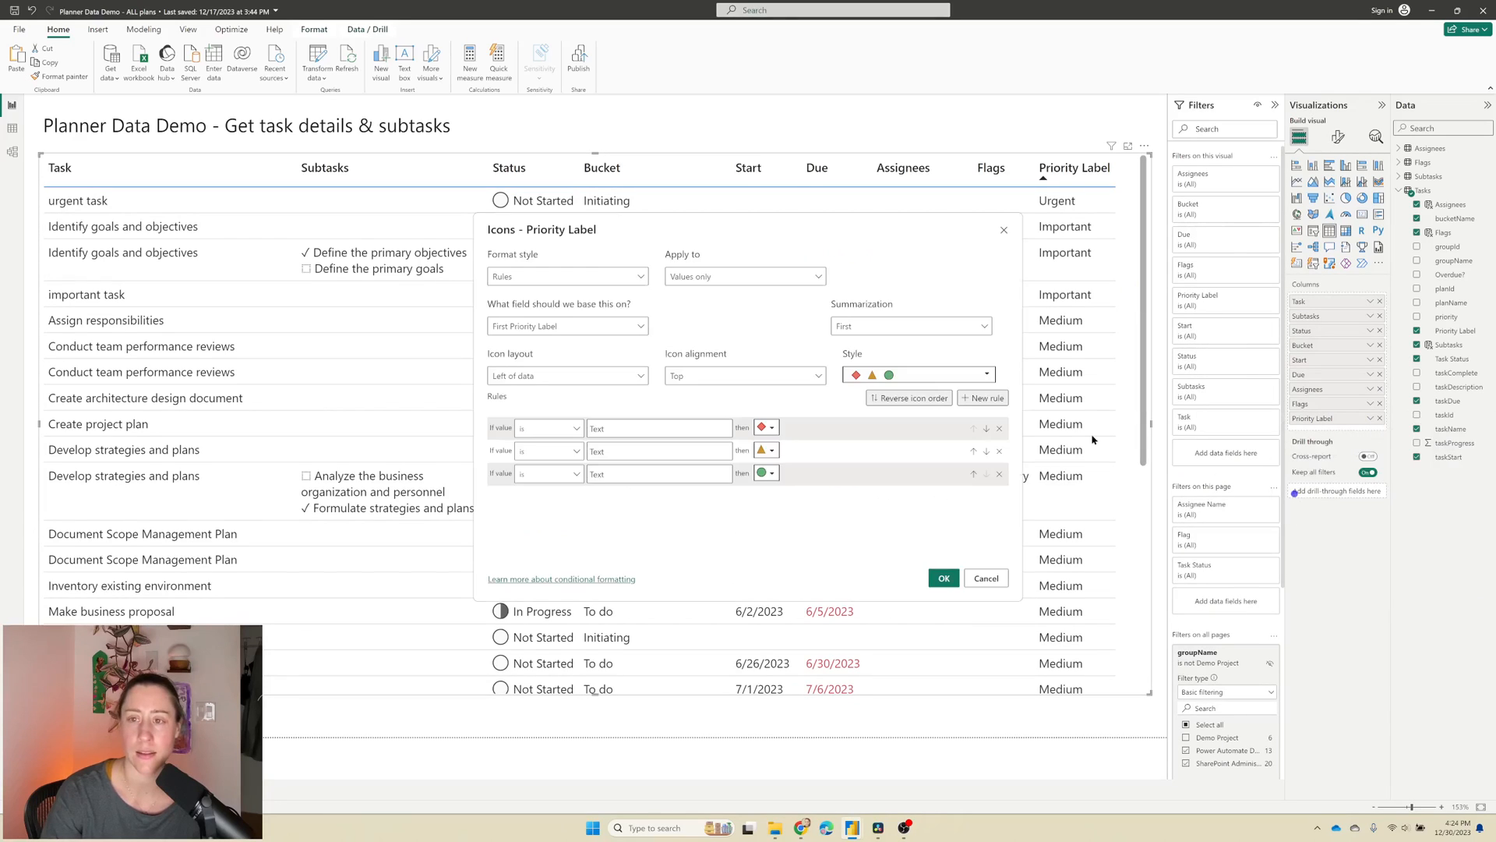
{"action": "left_click", "coordinate": [987, 374]}
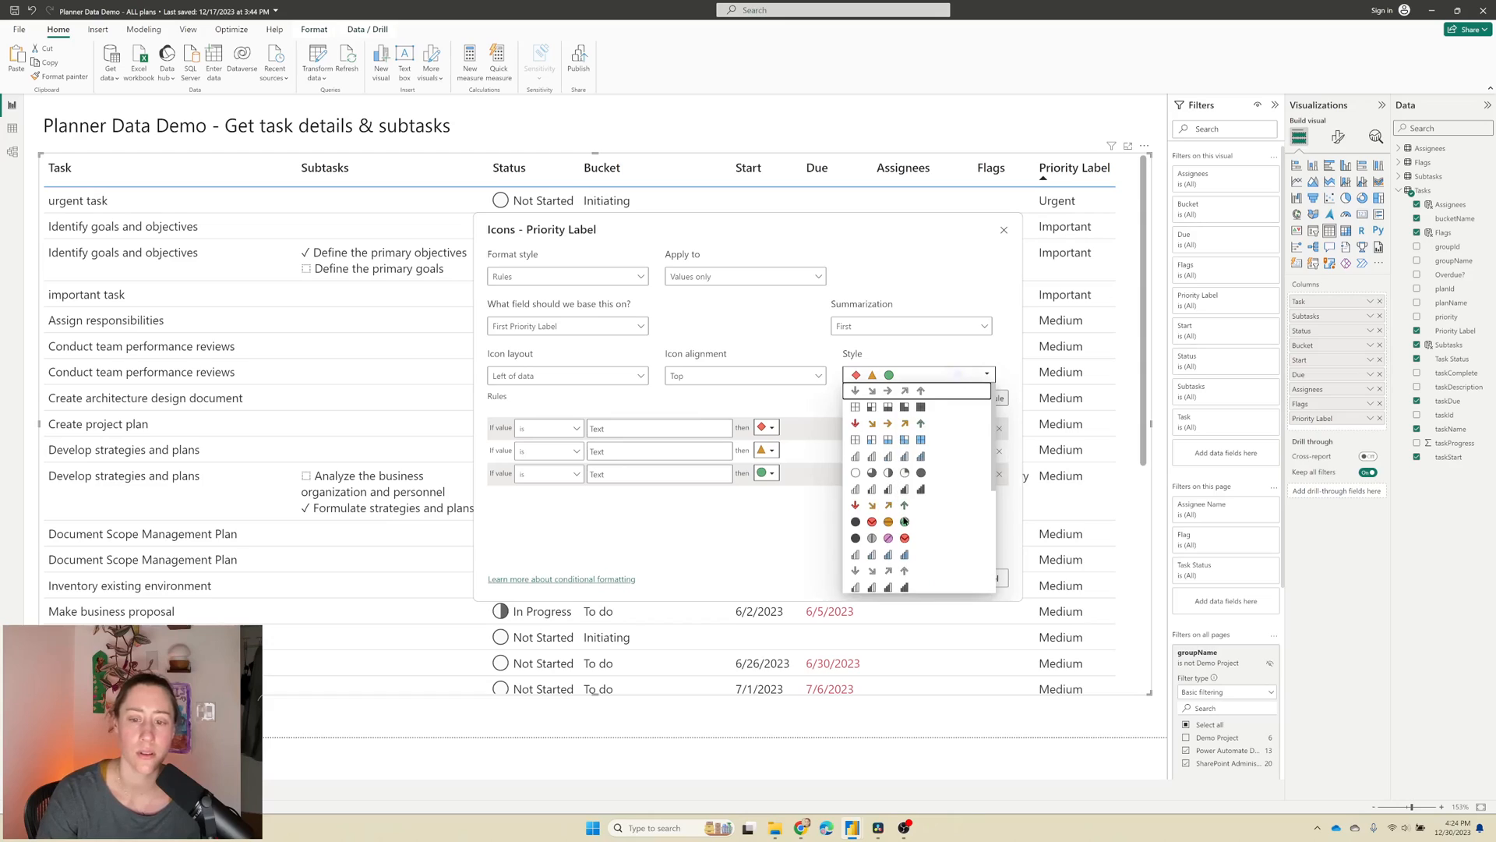
{"action": "scroll", "scroll_direction": "down", "scroll_amount": 3}
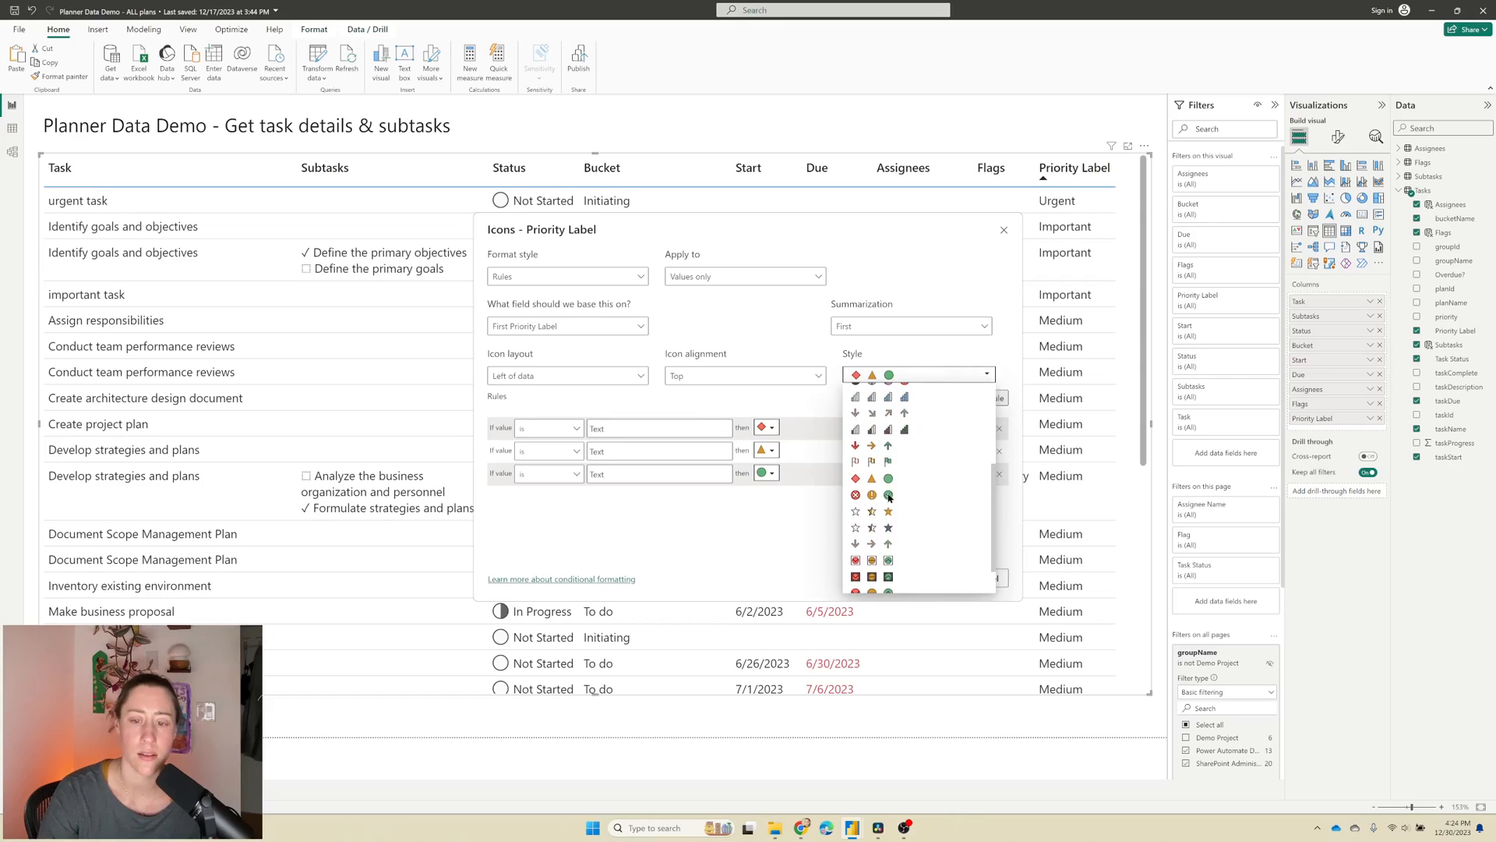
{"action": "left_click", "coordinate": [887, 496]}
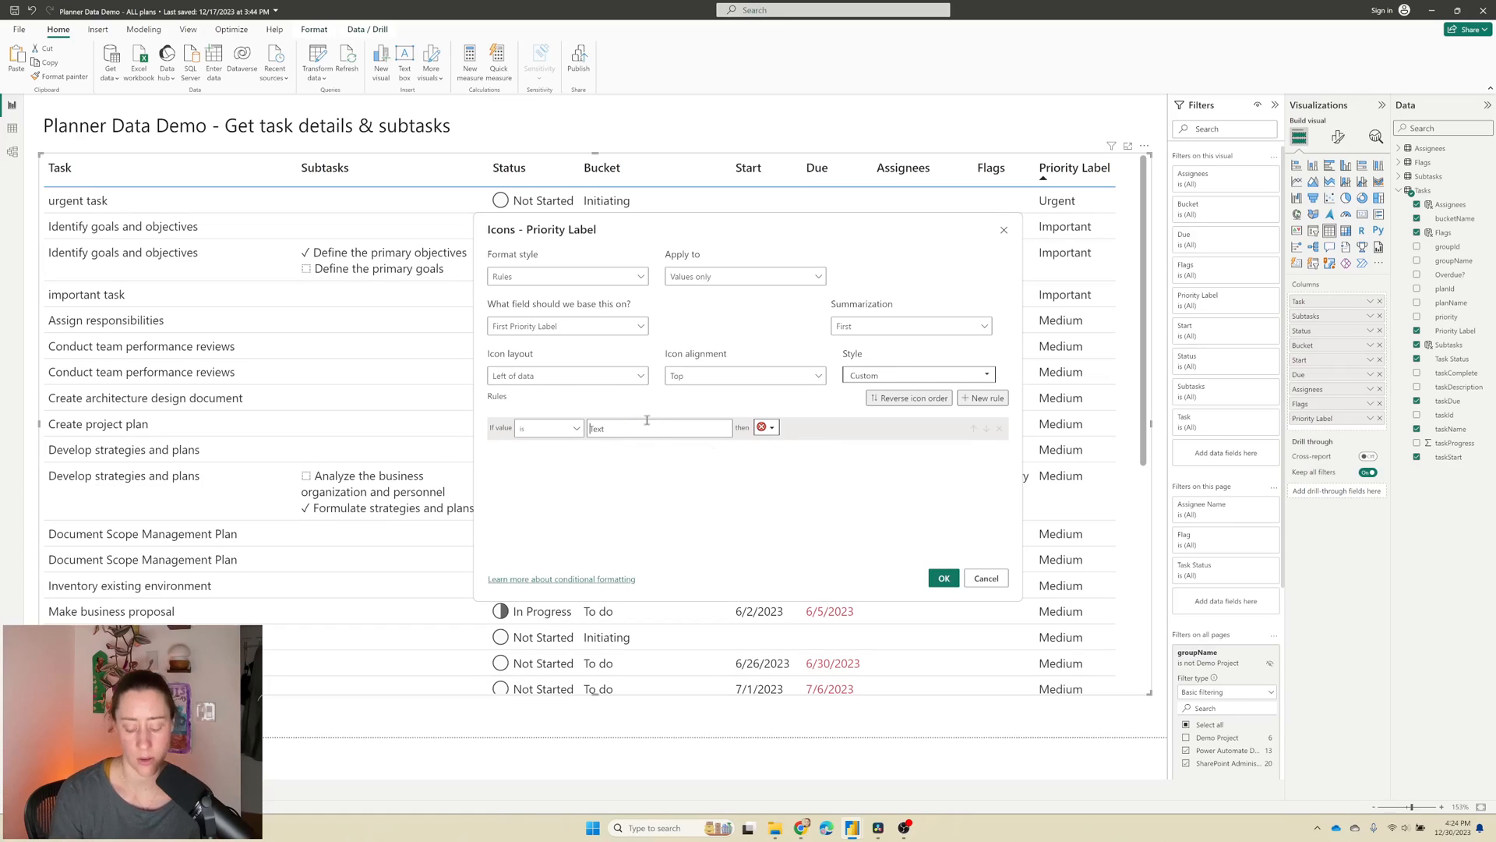
{"action": "type", "text": "Urgent"}
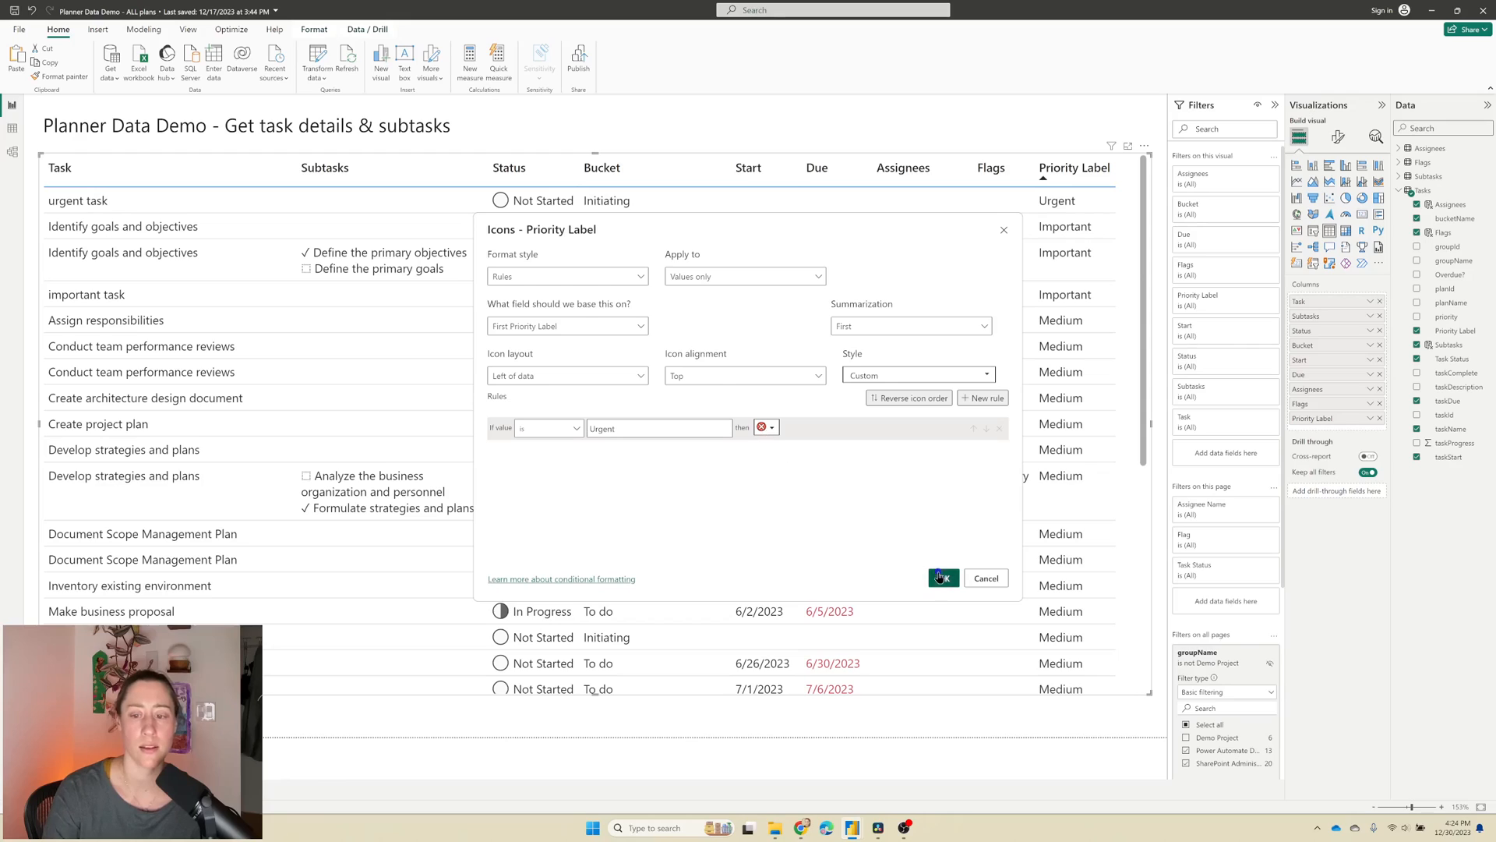
{"action": "left_click", "coordinate": [942, 576]}
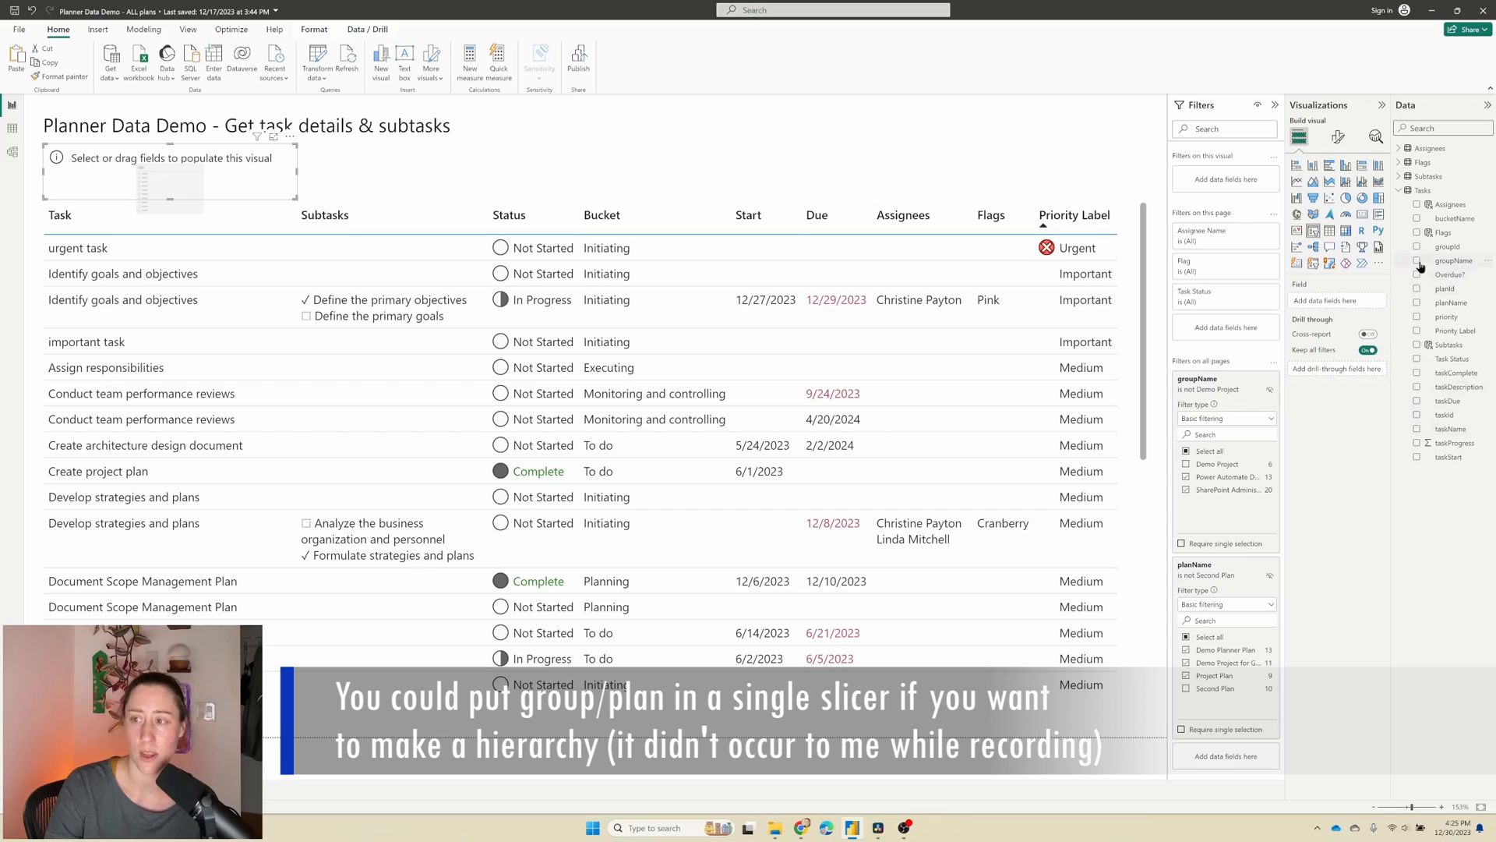
Step: Make the new slicer a groupName dropdown
{"action": "left_click", "coordinate": [1419, 260]}
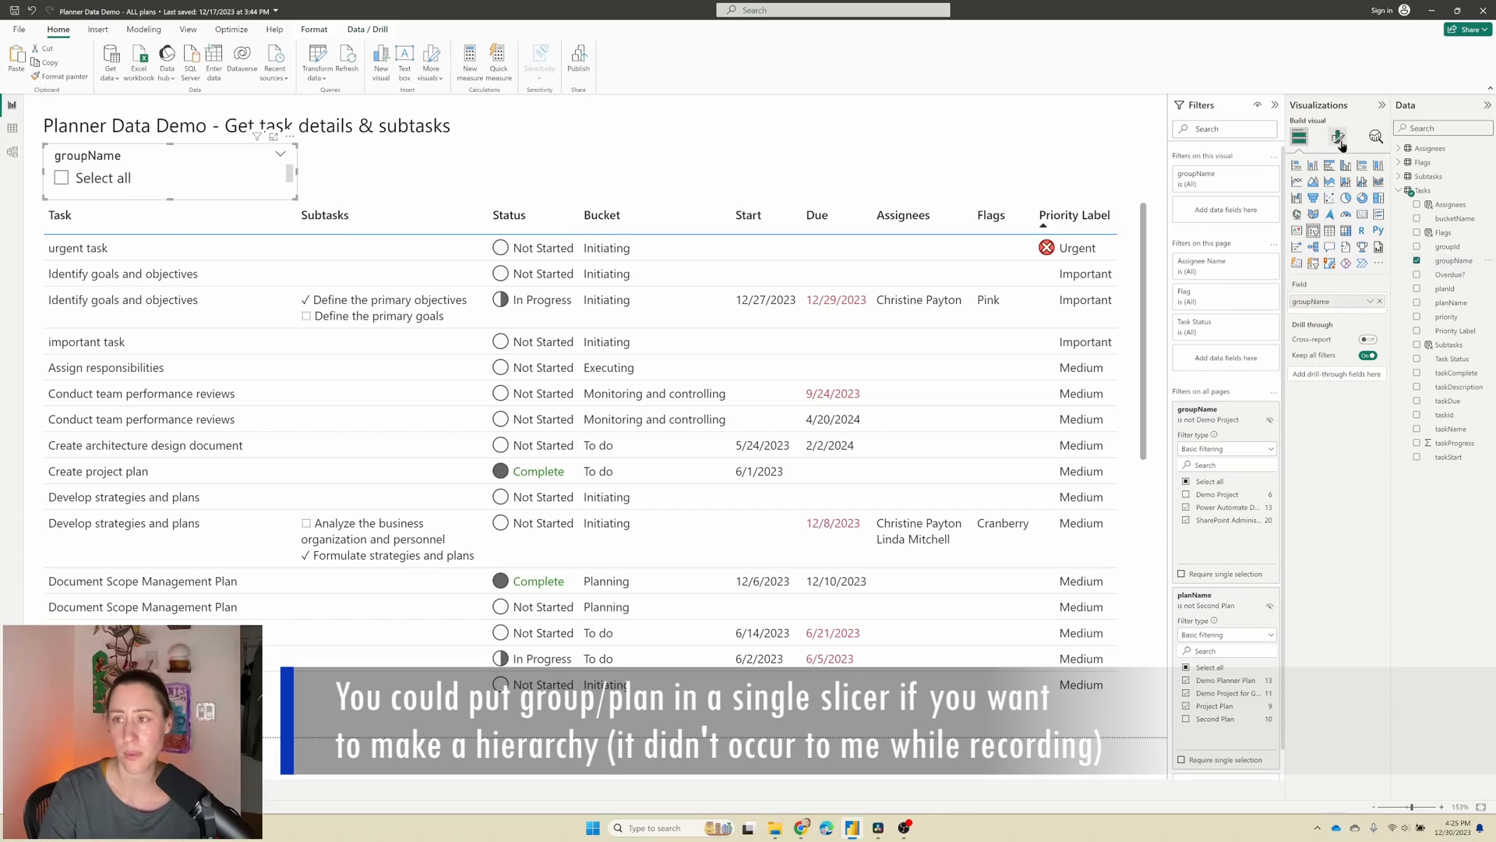
{"action": "left_click", "coordinate": [1337, 135]}
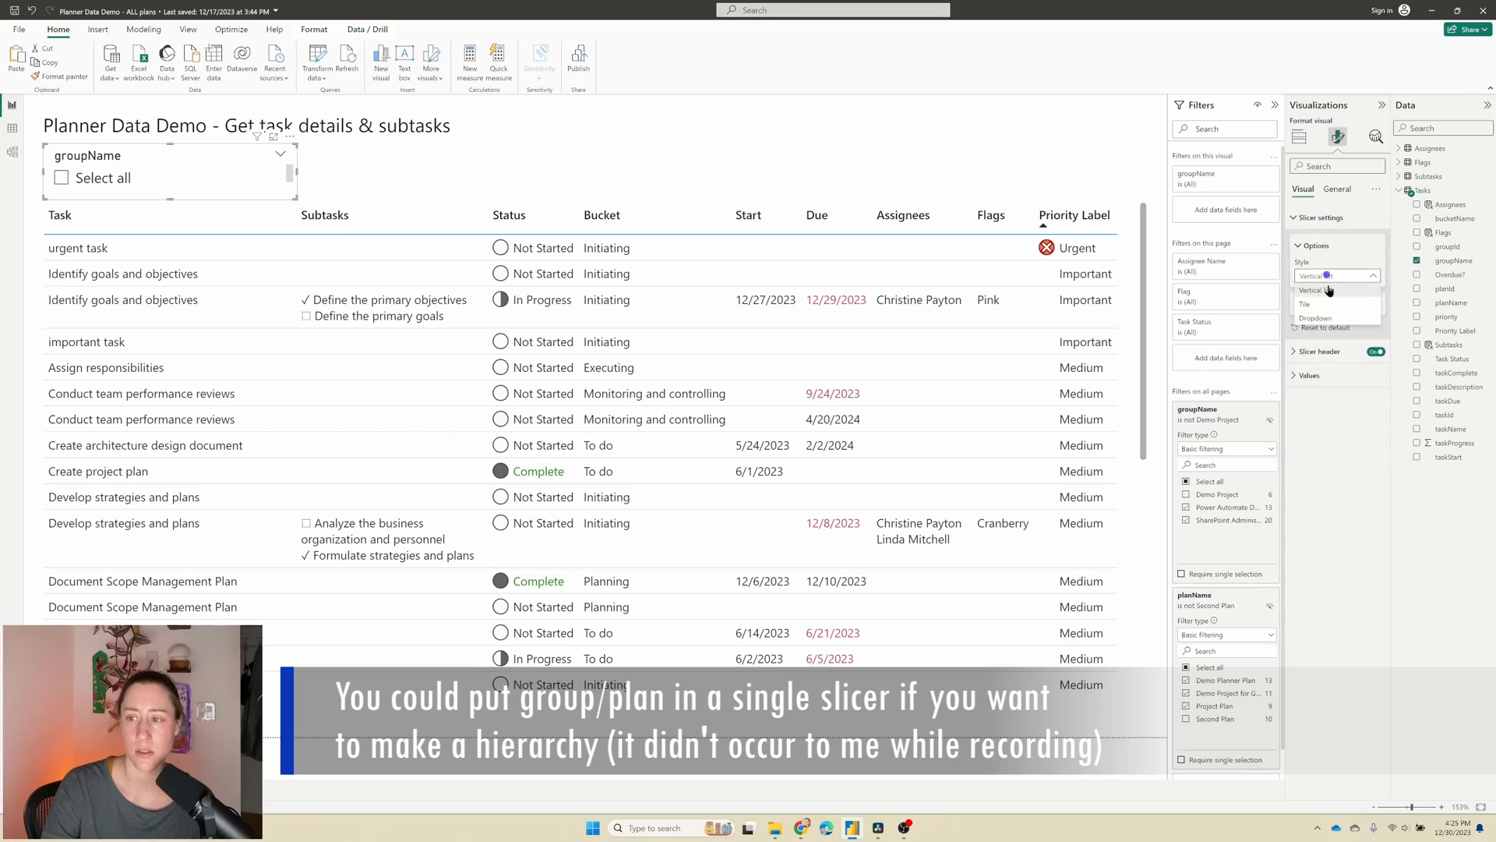
{"action": "left_click", "coordinate": [1315, 316]}
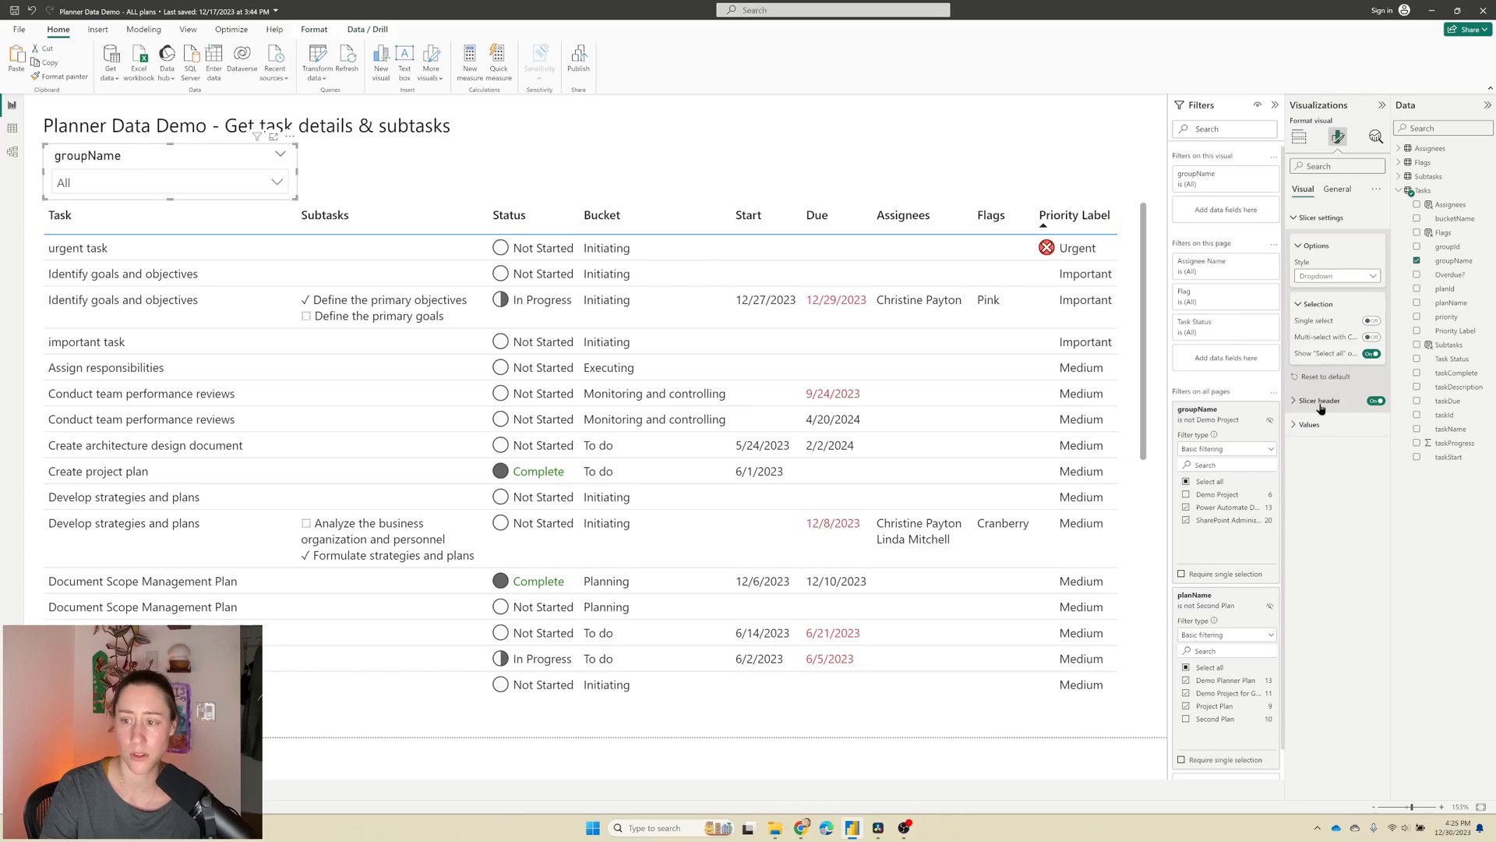
Step: Change the slicer header font and return to its field setup
{"action": "left_click", "coordinate": [1320, 400]}
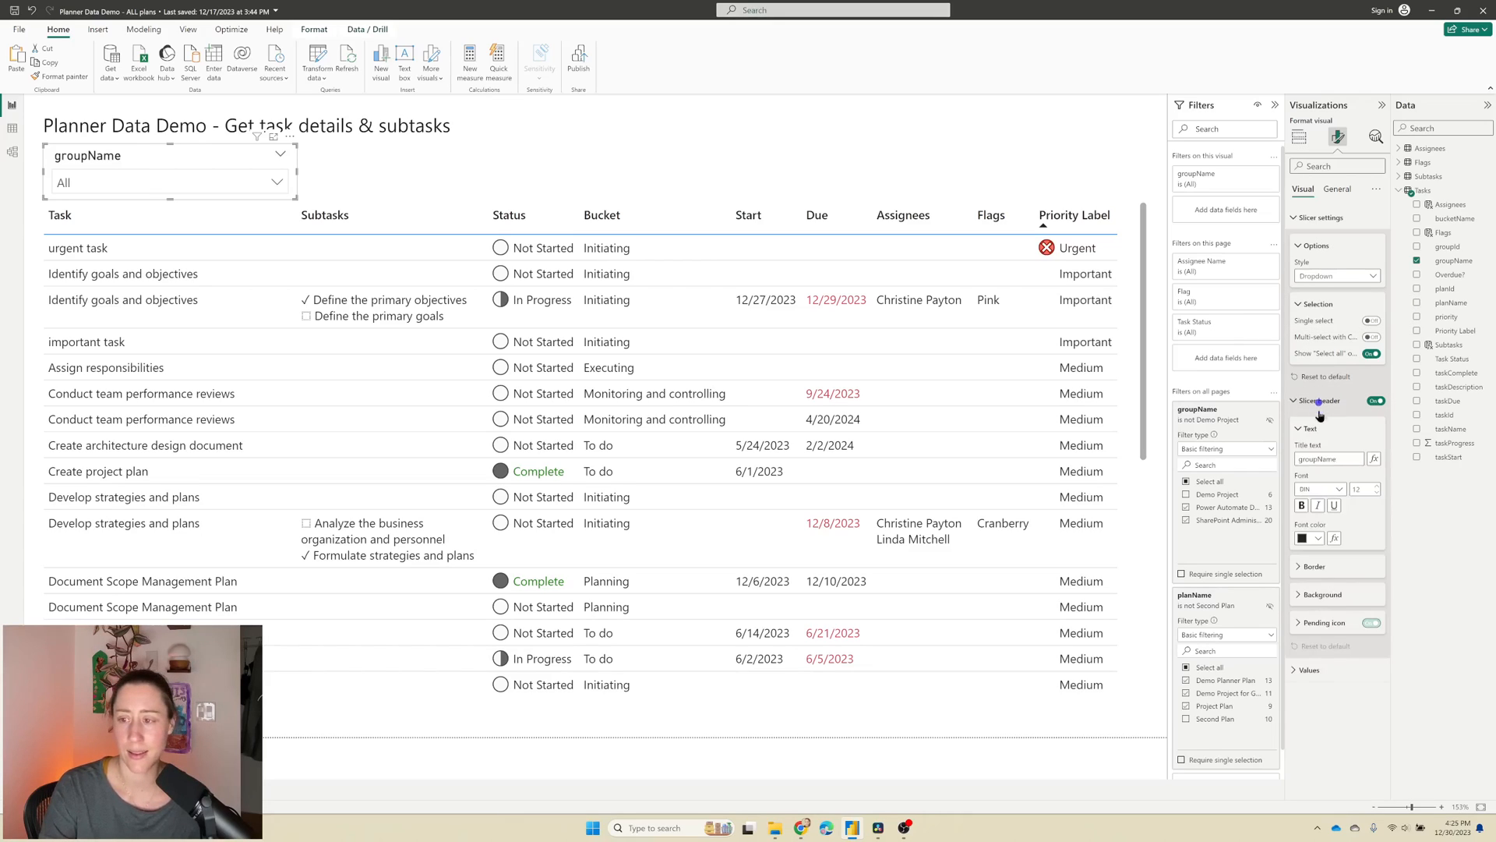
{"action": "left_click", "coordinate": [1315, 488]}
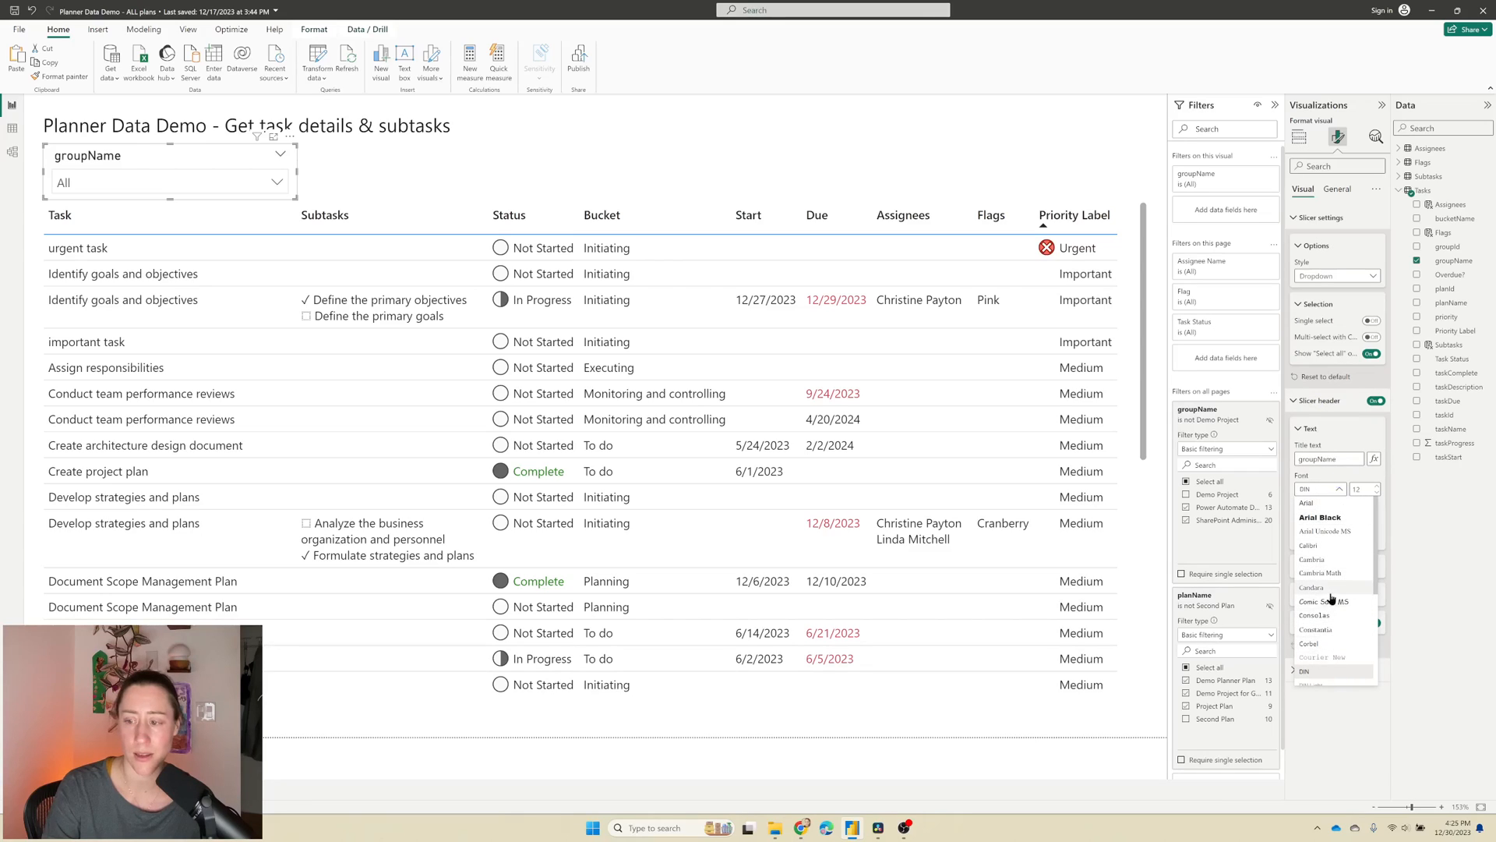
{"action": "scroll", "scroll_direction": "down", "scroll_amount": 3}
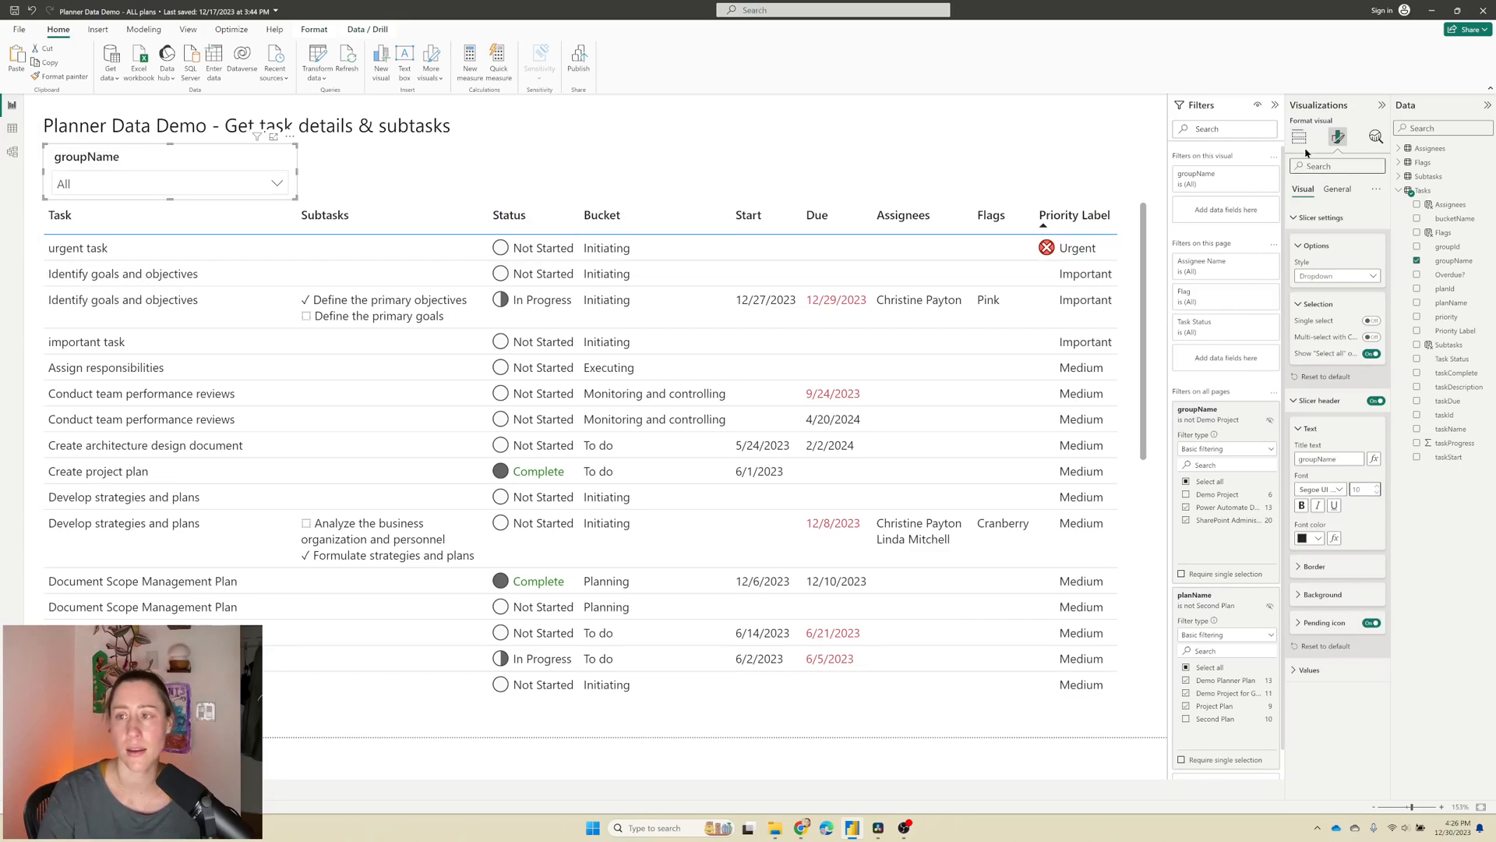
{"action": "left_click", "coordinate": [1298, 137]}
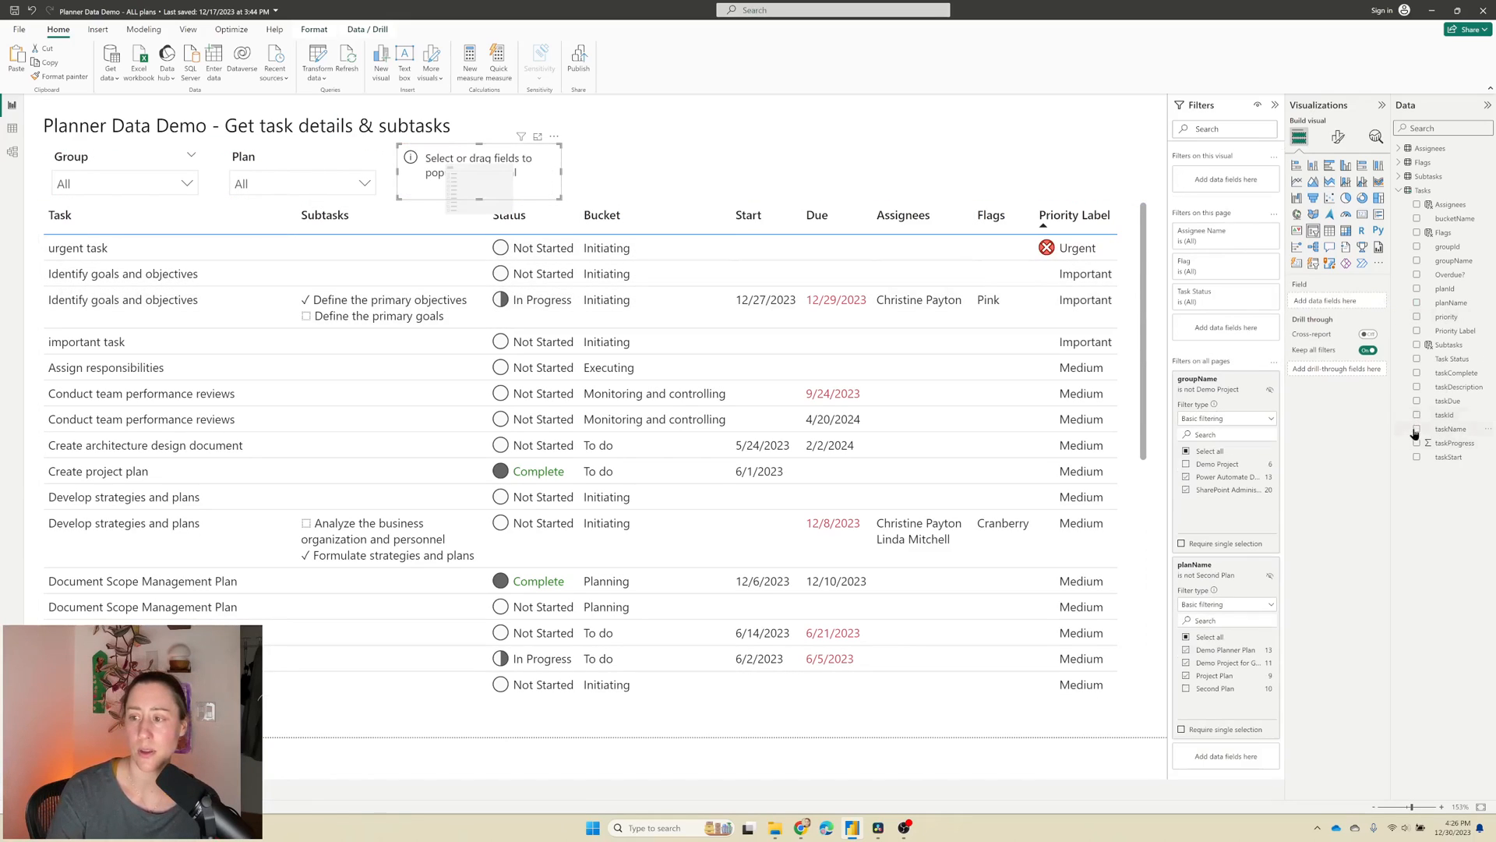
Step: Build a taskDue slicer with Relative Date style set to Next
{"action": "left_click", "coordinate": [1417, 401]}
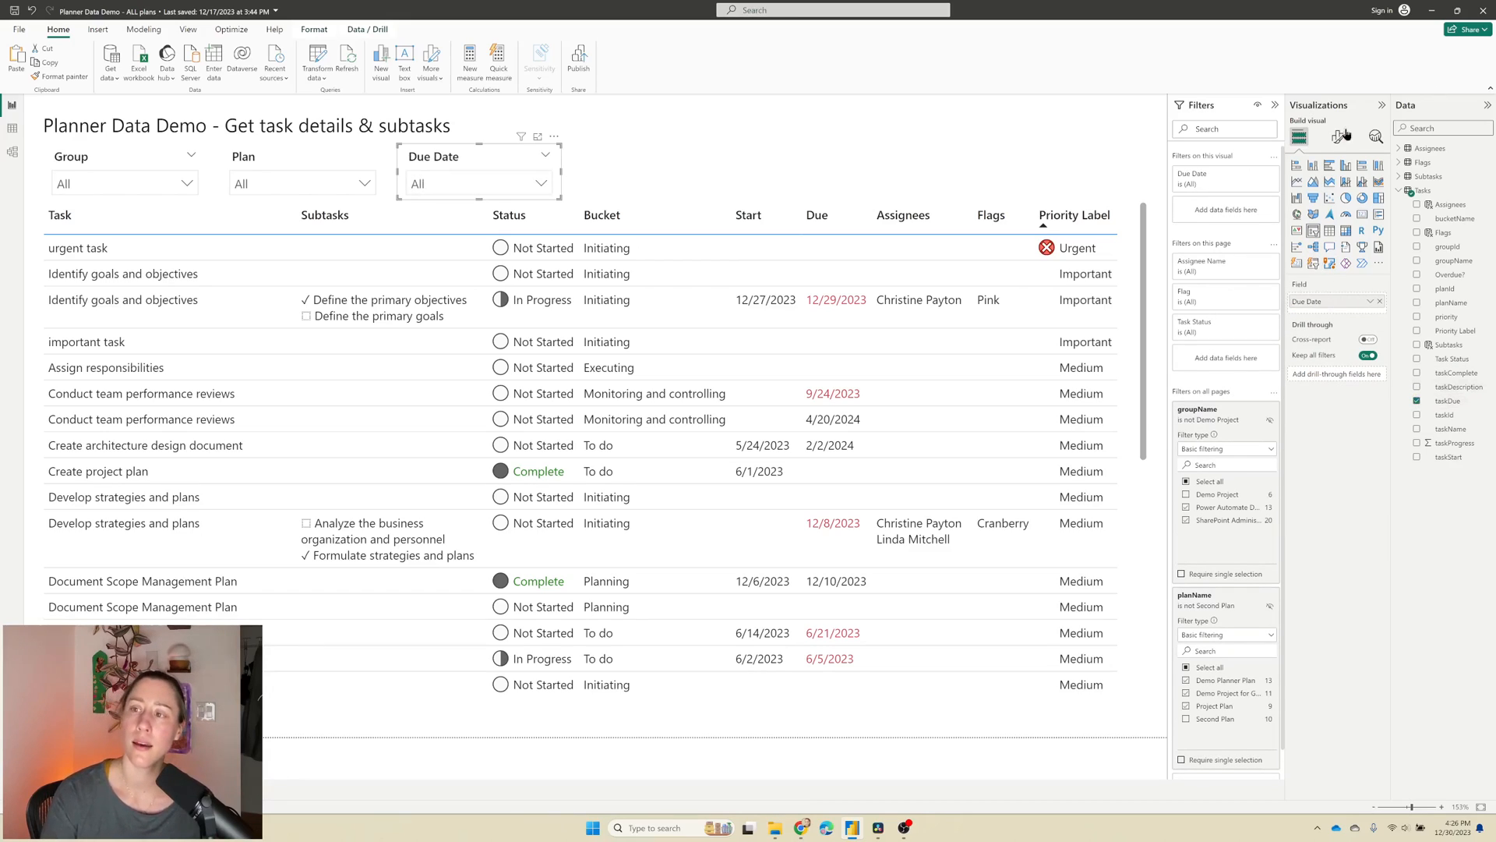
{"action": "left_click", "coordinate": [1338, 136]}
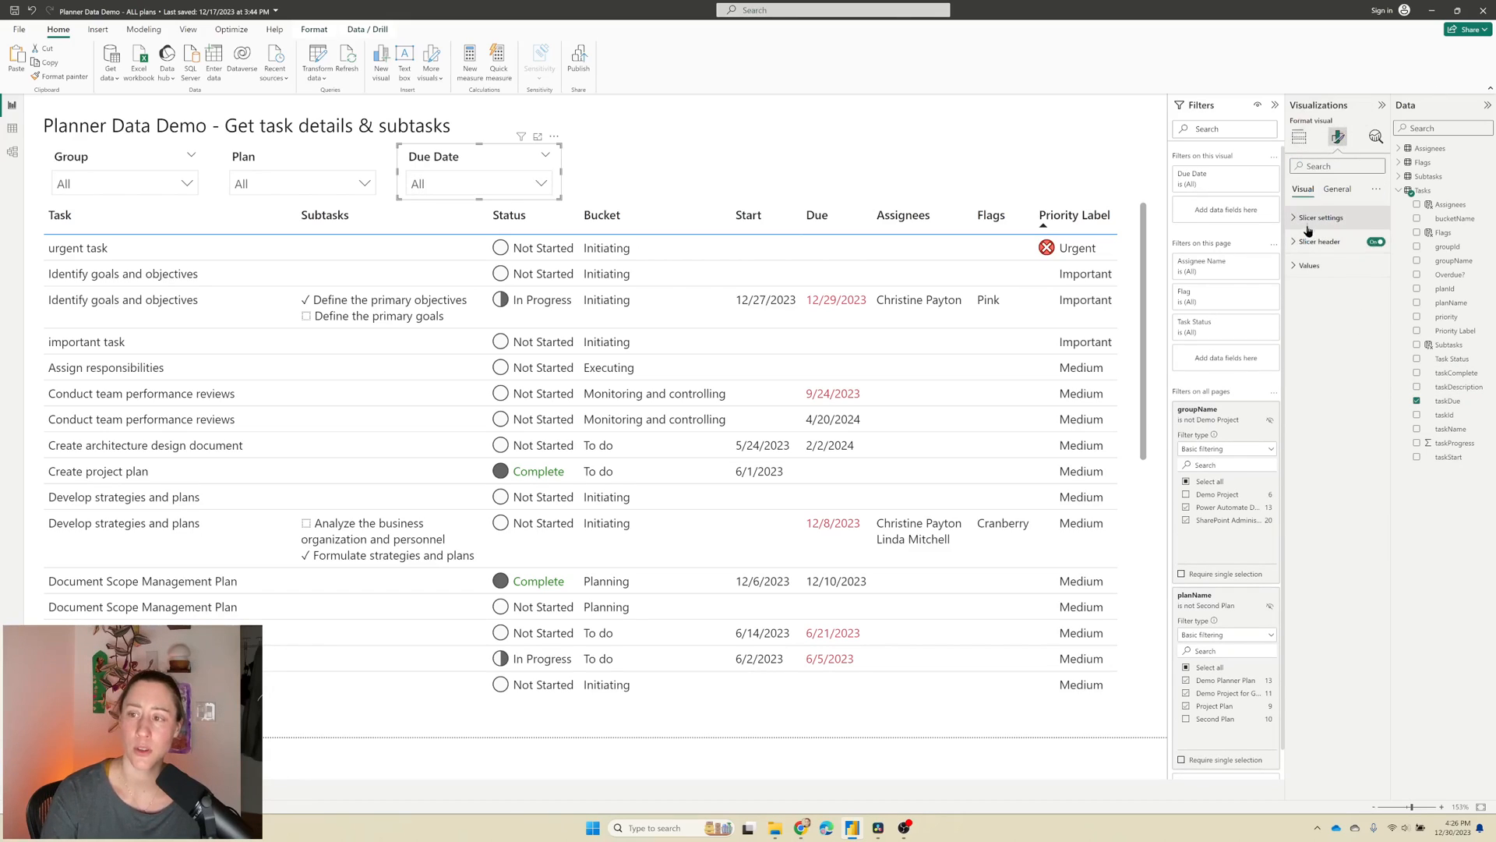
{"action": "left_click", "coordinate": [1320, 217]}
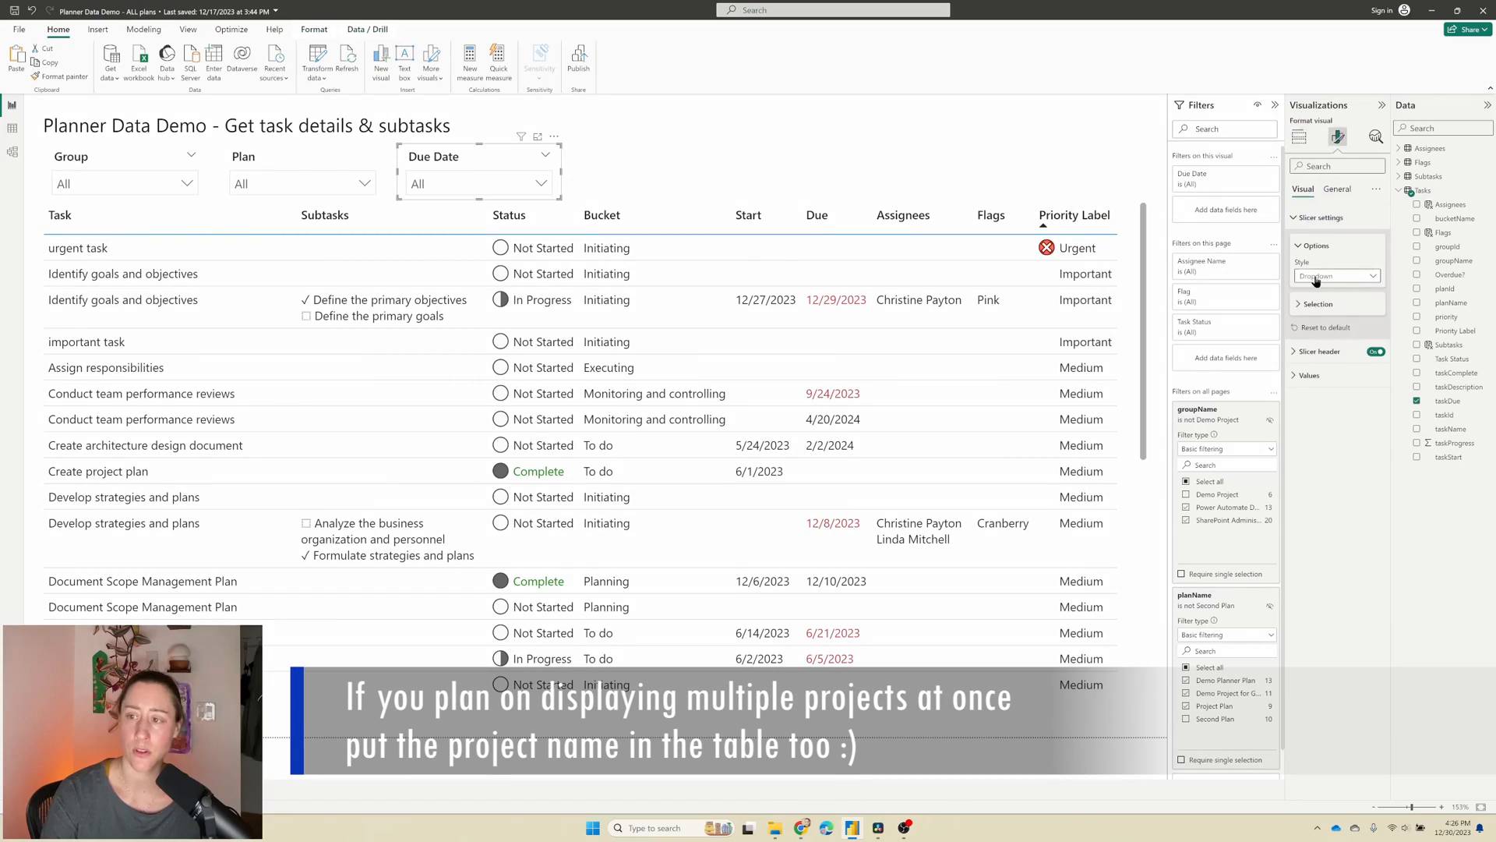
{"action": "left_click", "coordinate": [1335, 274]}
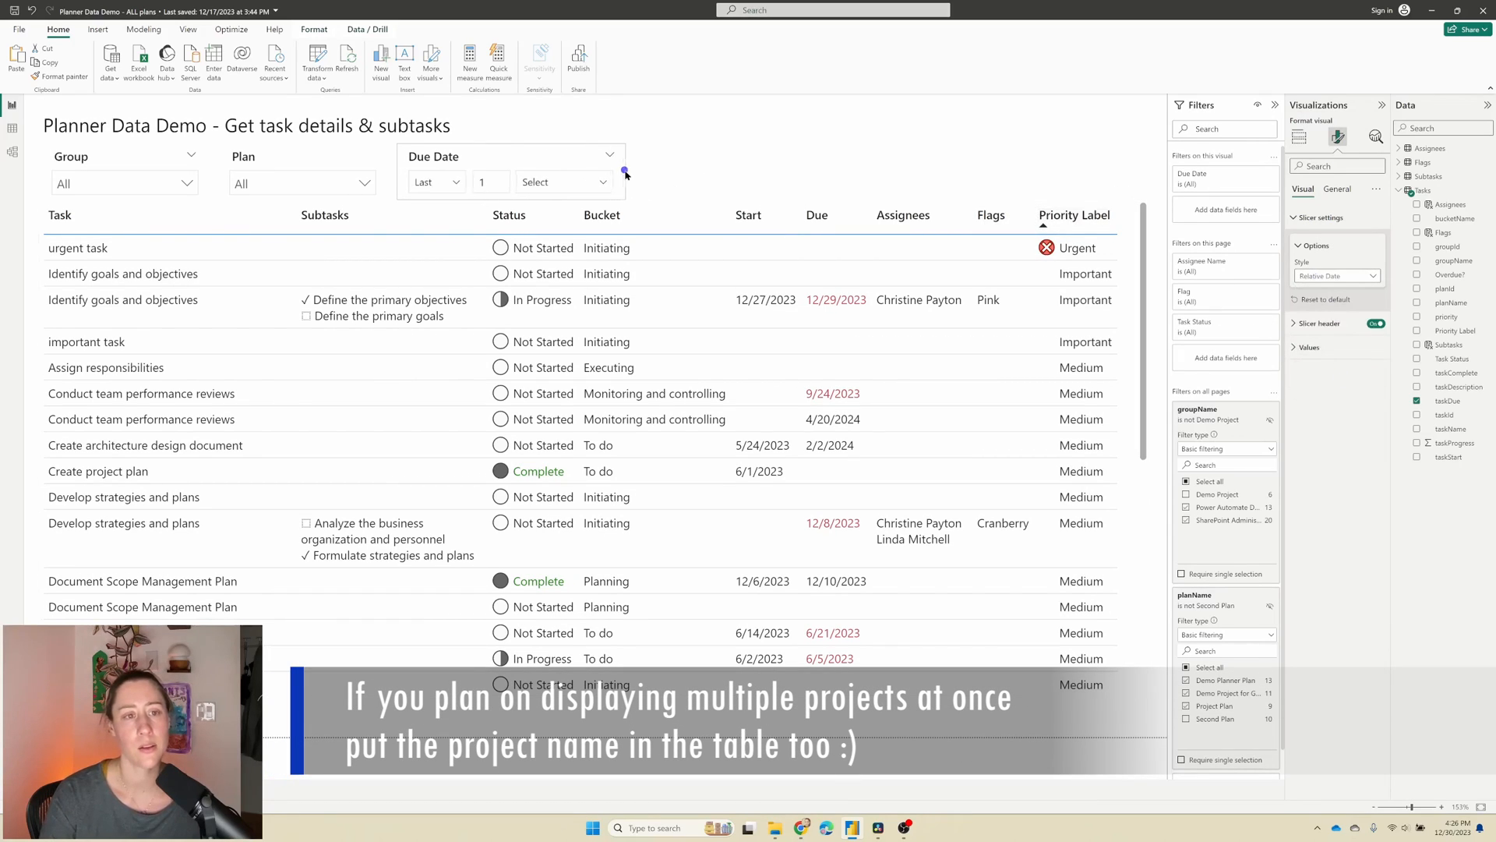
{"action": "left_click", "coordinate": [435, 181]}
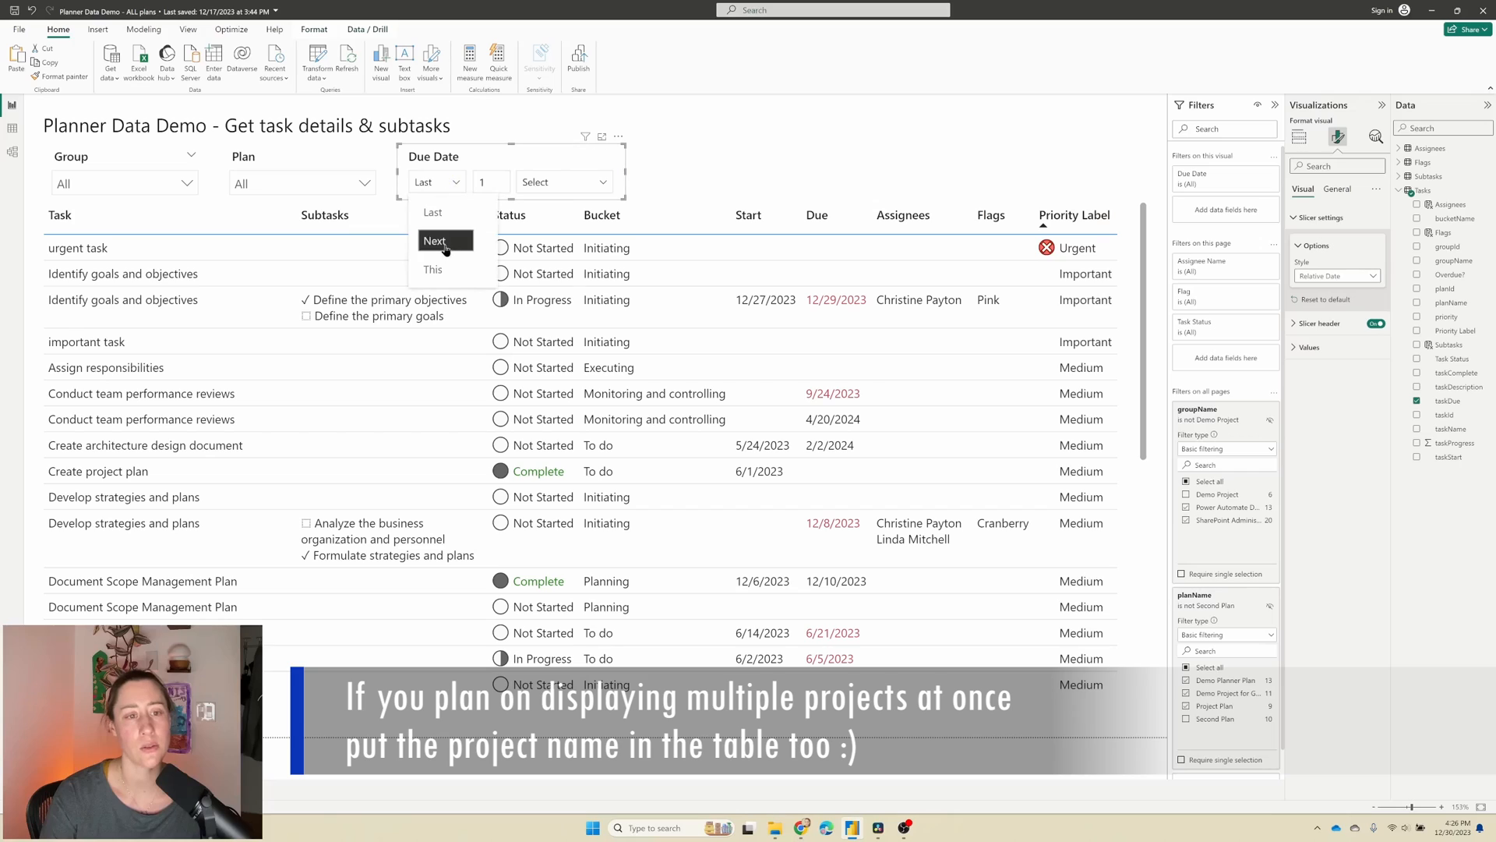
{"action": "left_click", "coordinate": [433, 240]}
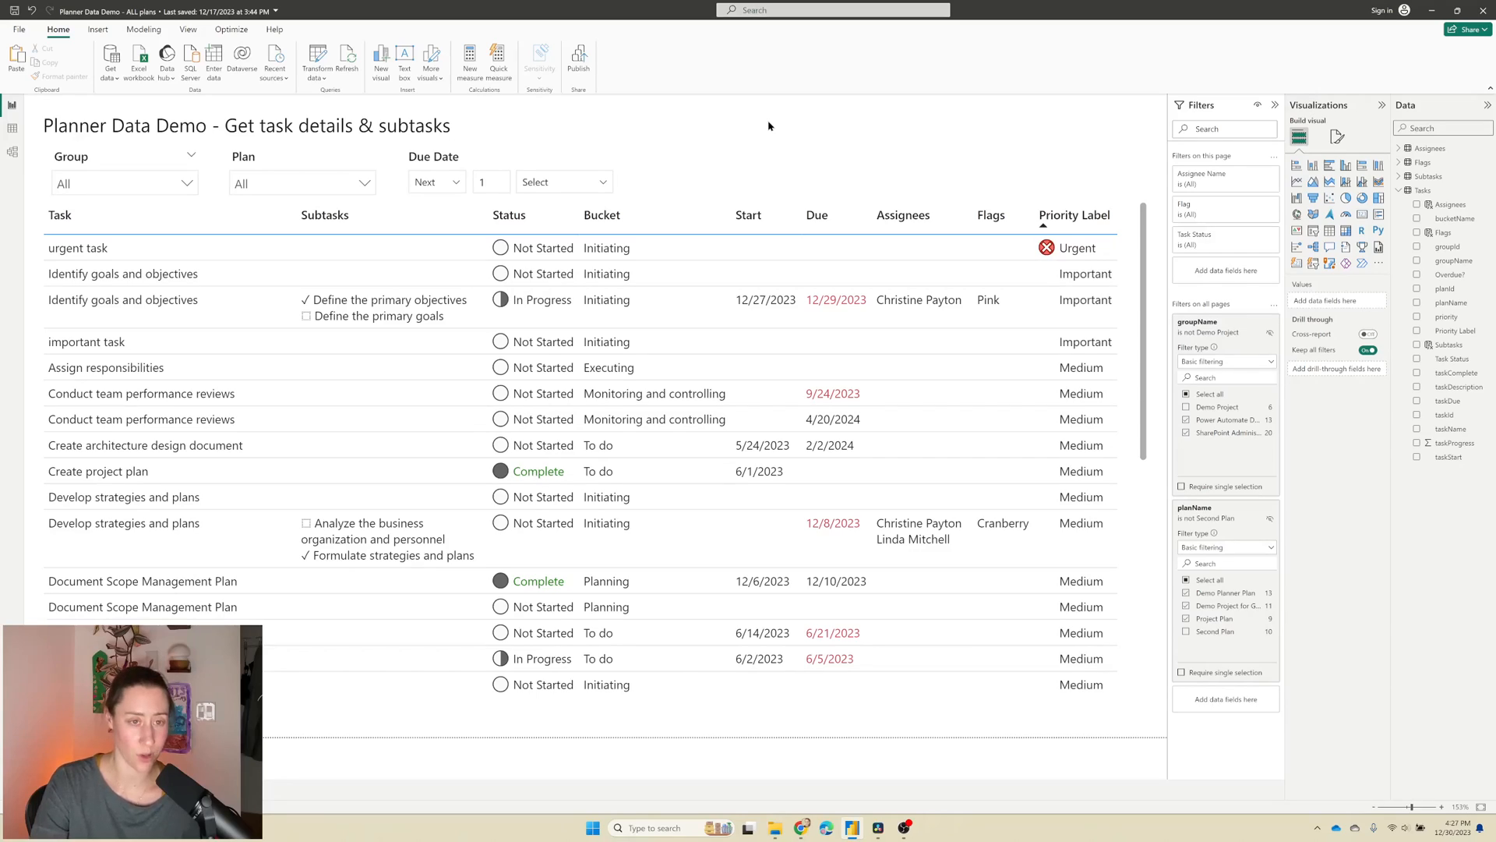
{"action": "mouse_move", "coordinate": [759, 127]}
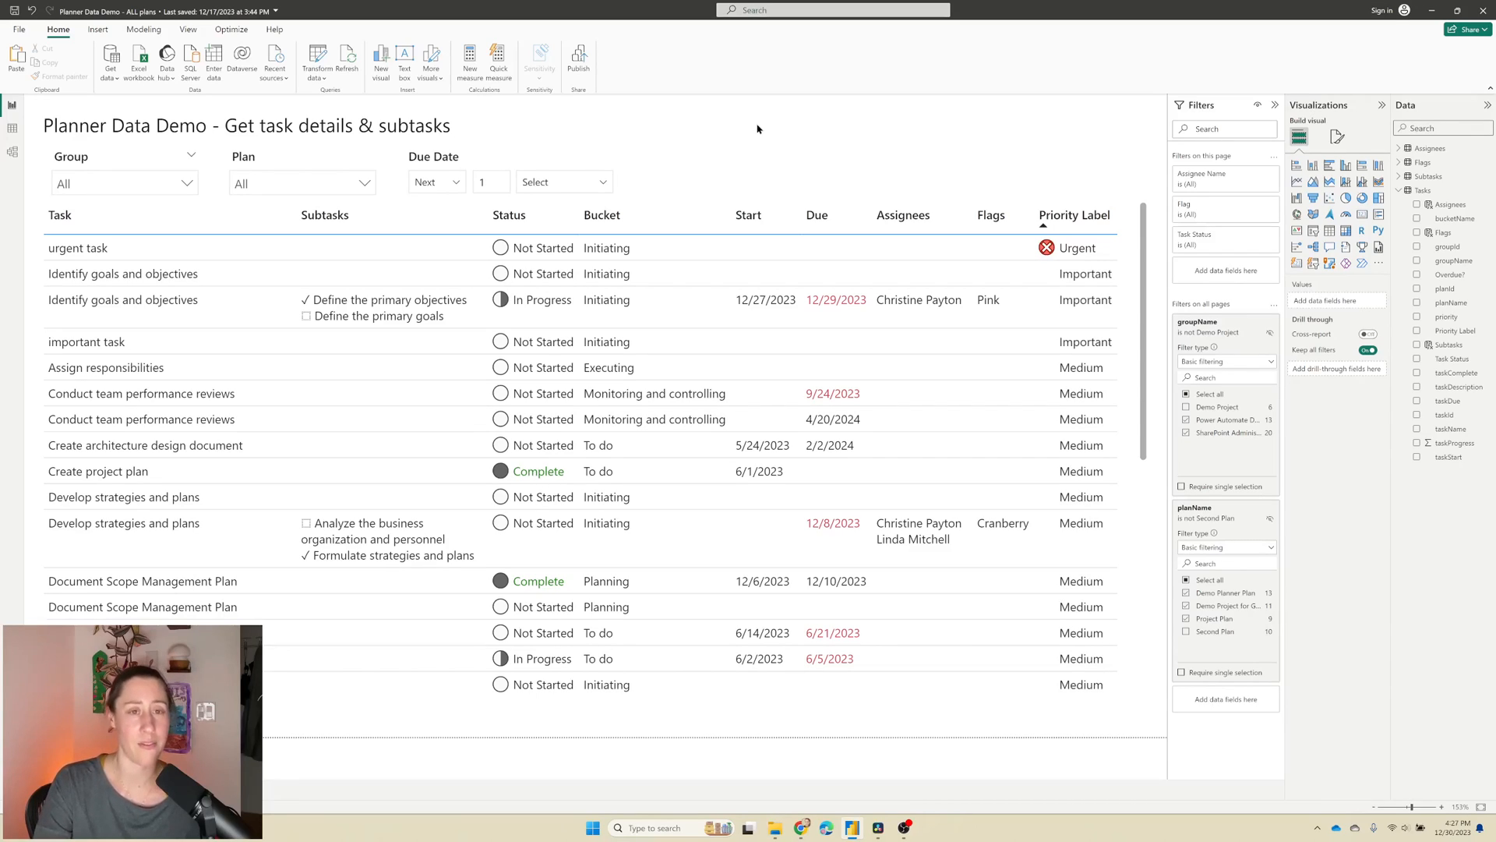
{"action": "mouse_move", "coordinate": [736, 113]}
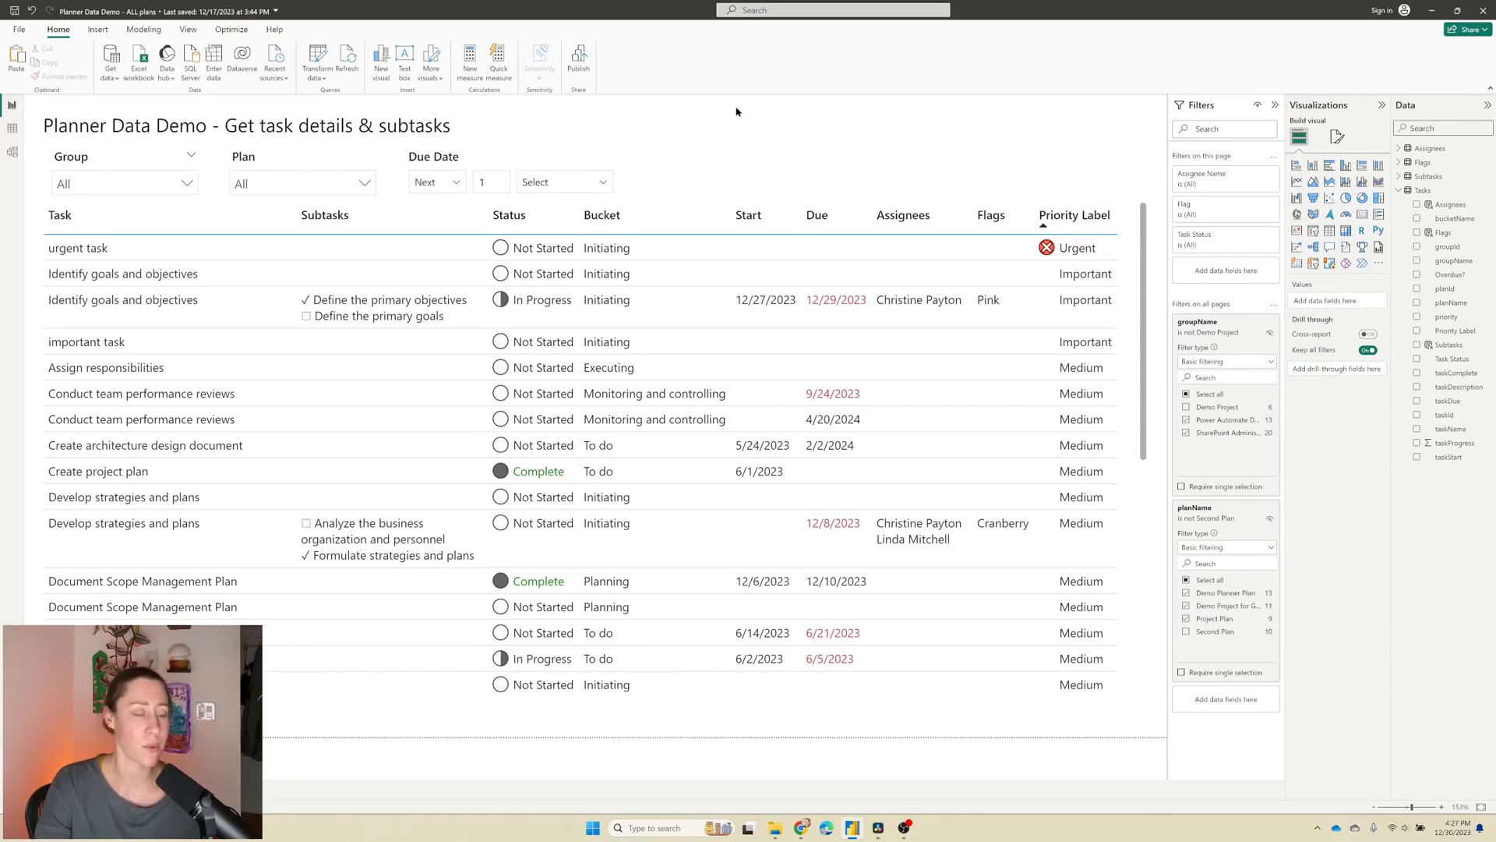
{"action": "mouse_move", "coordinate": [700, 103]}
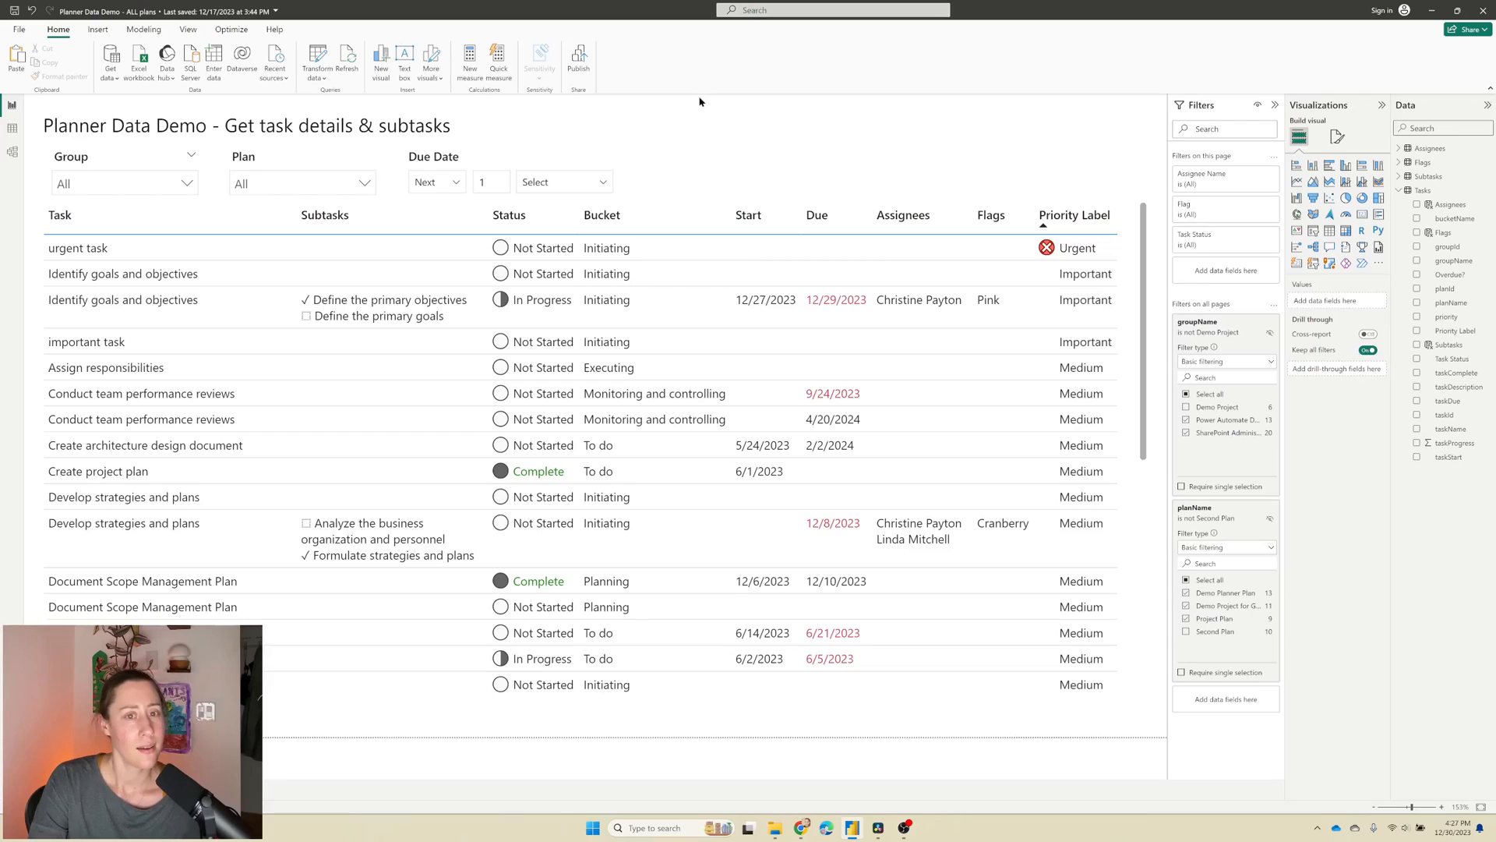
{"action": "mouse_move", "coordinate": [693, 98]}
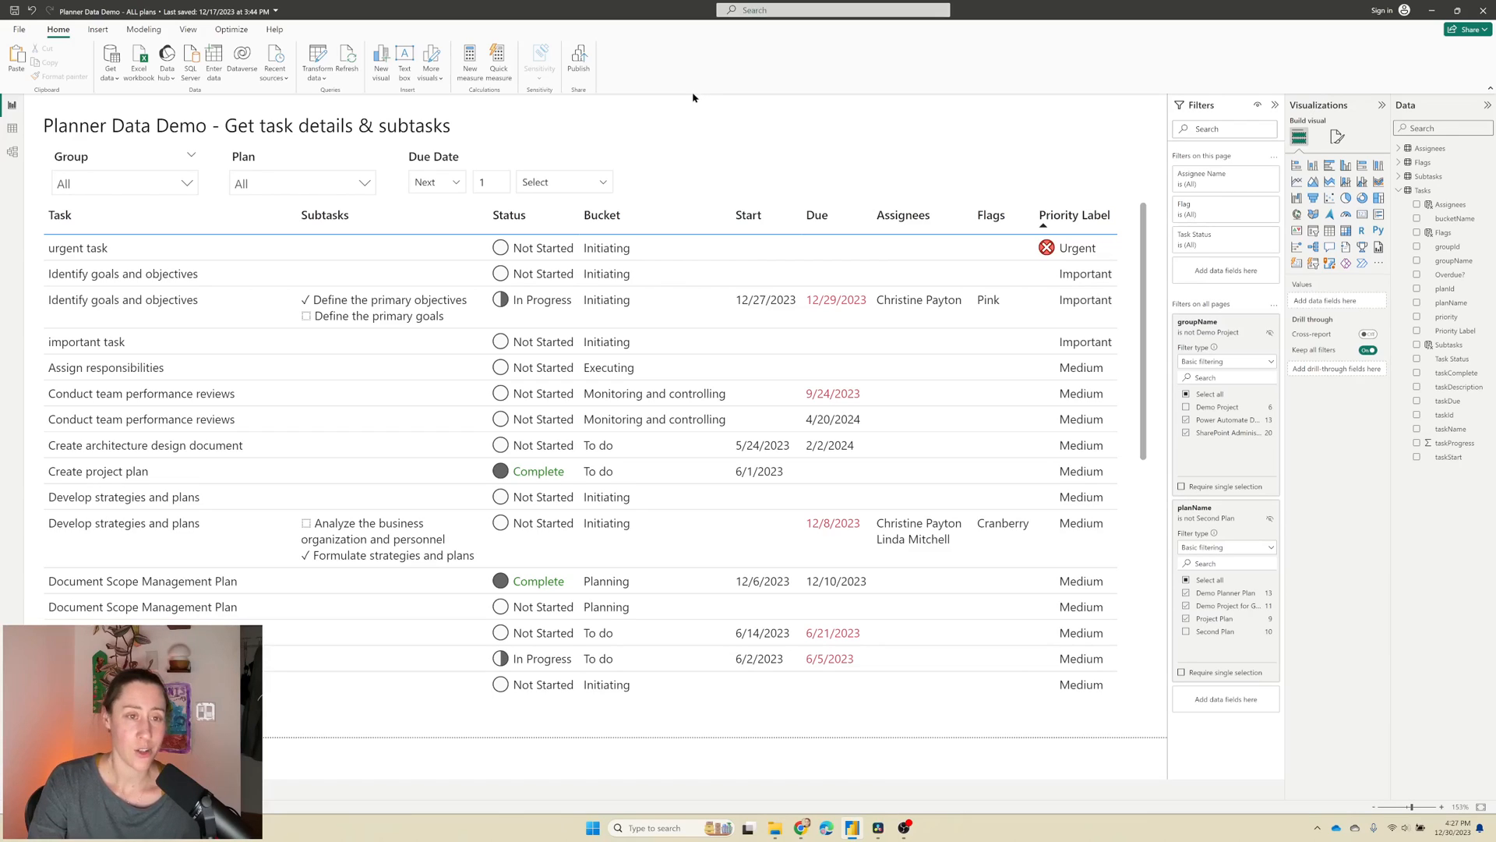
{"action": "mouse_move", "coordinate": [687, 100]}
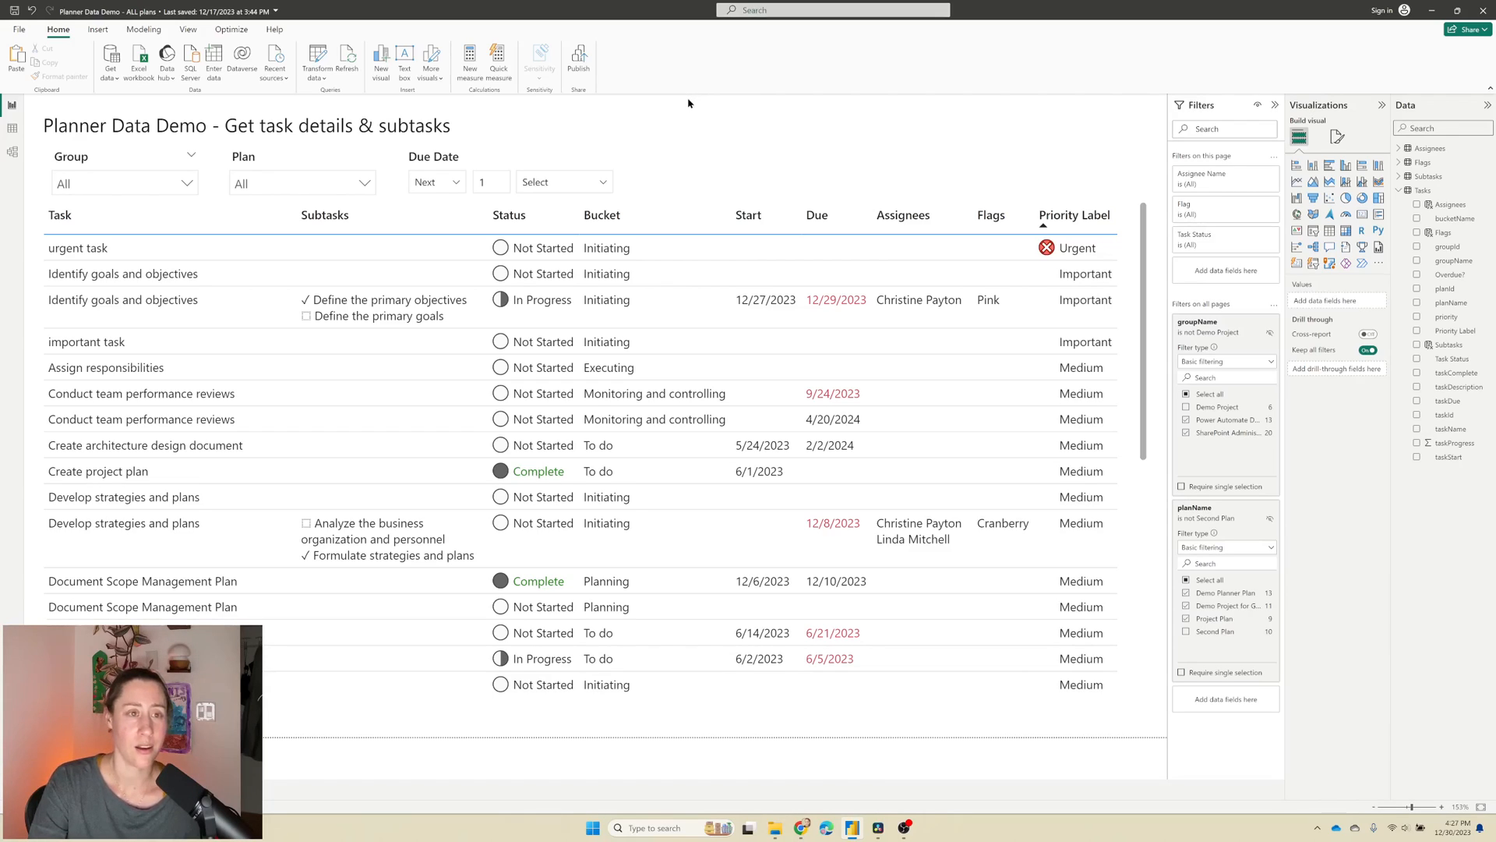